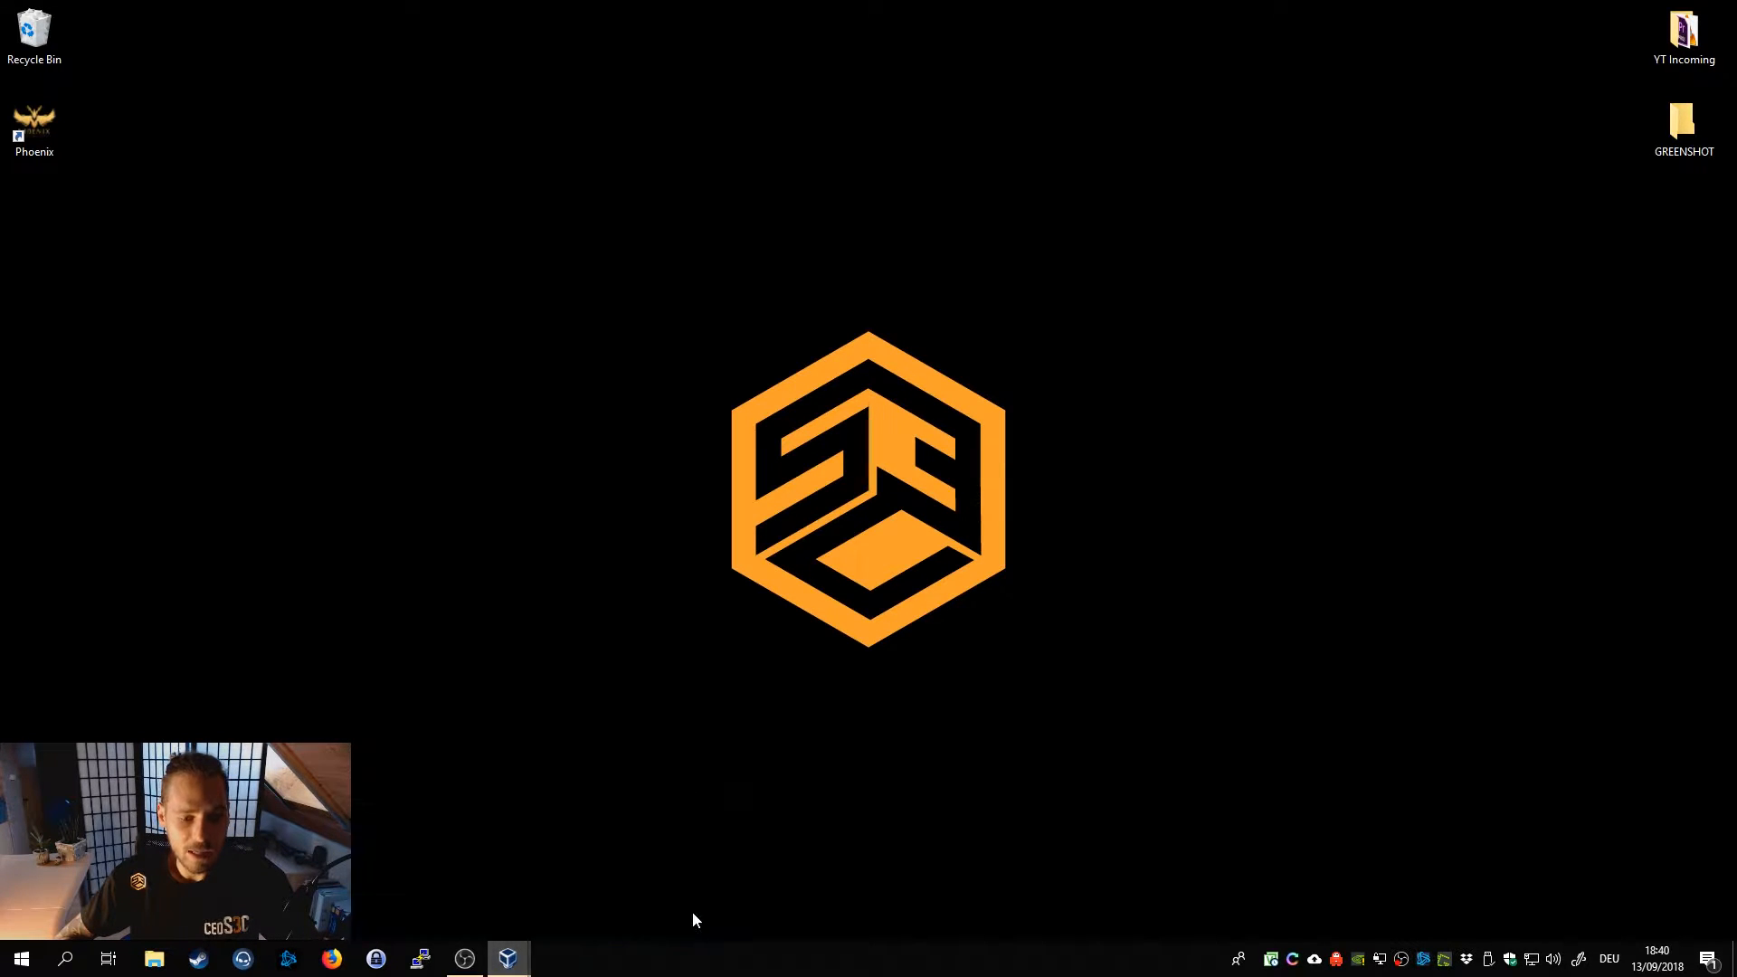
Bring up the Windows 10 virtual machine window from the taskbar.
click(506, 959)
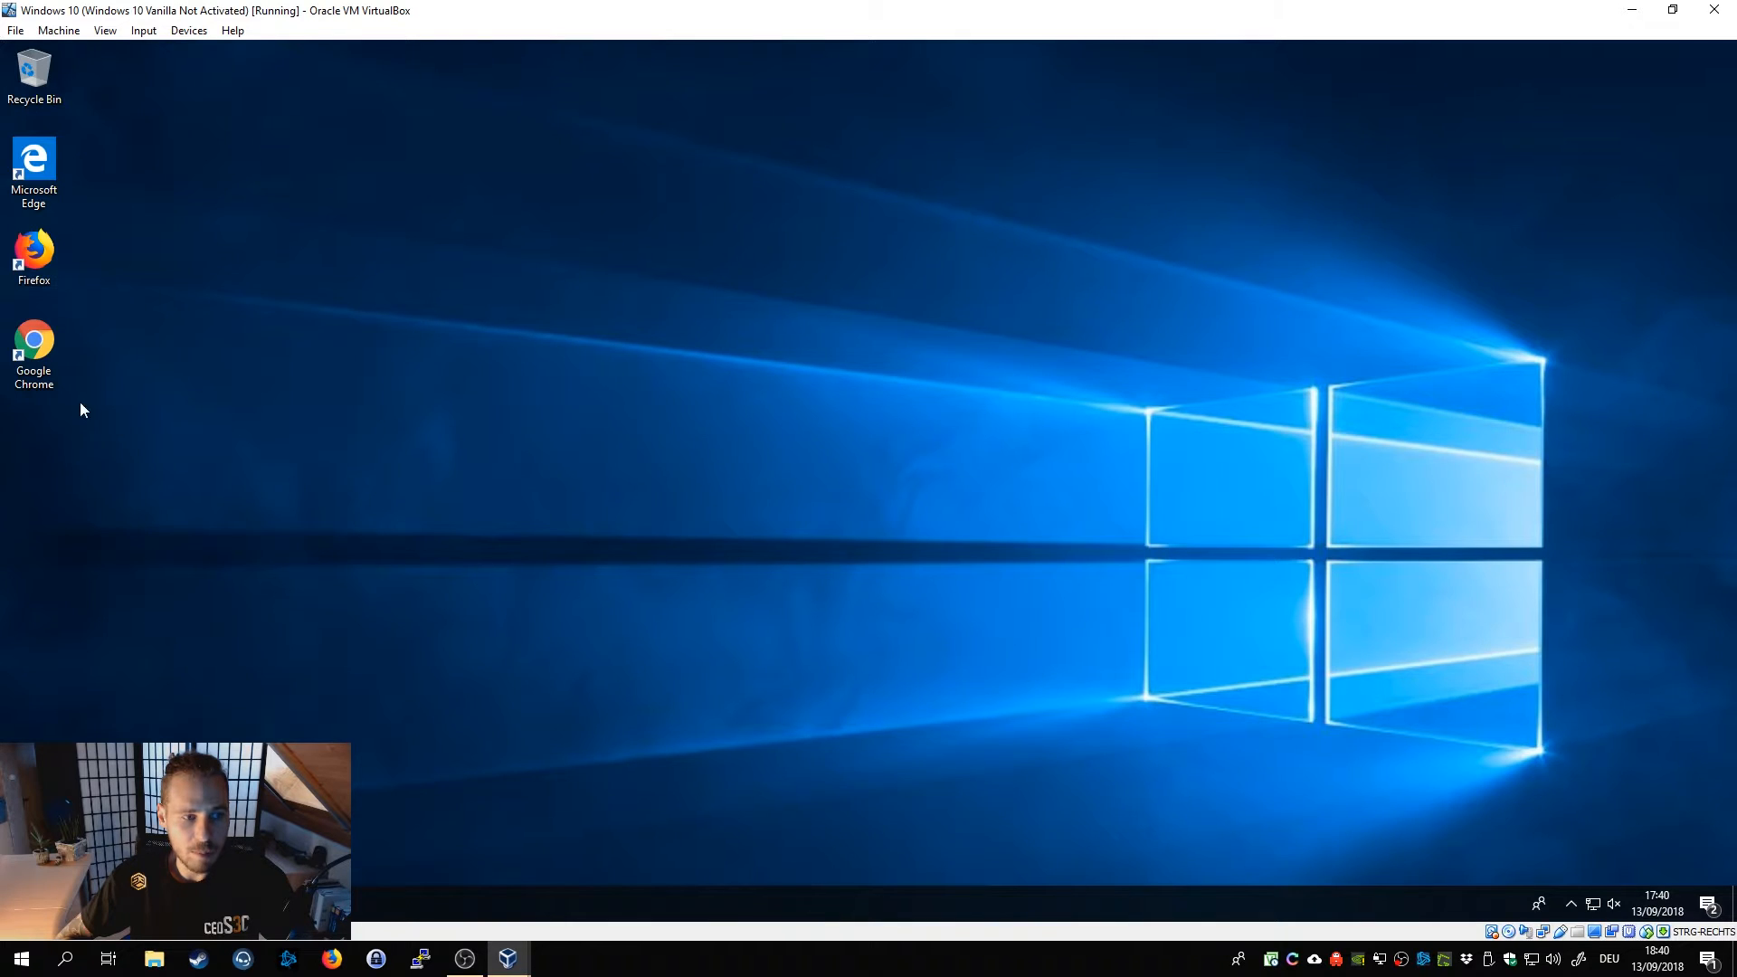
mouse_move(692, 834)
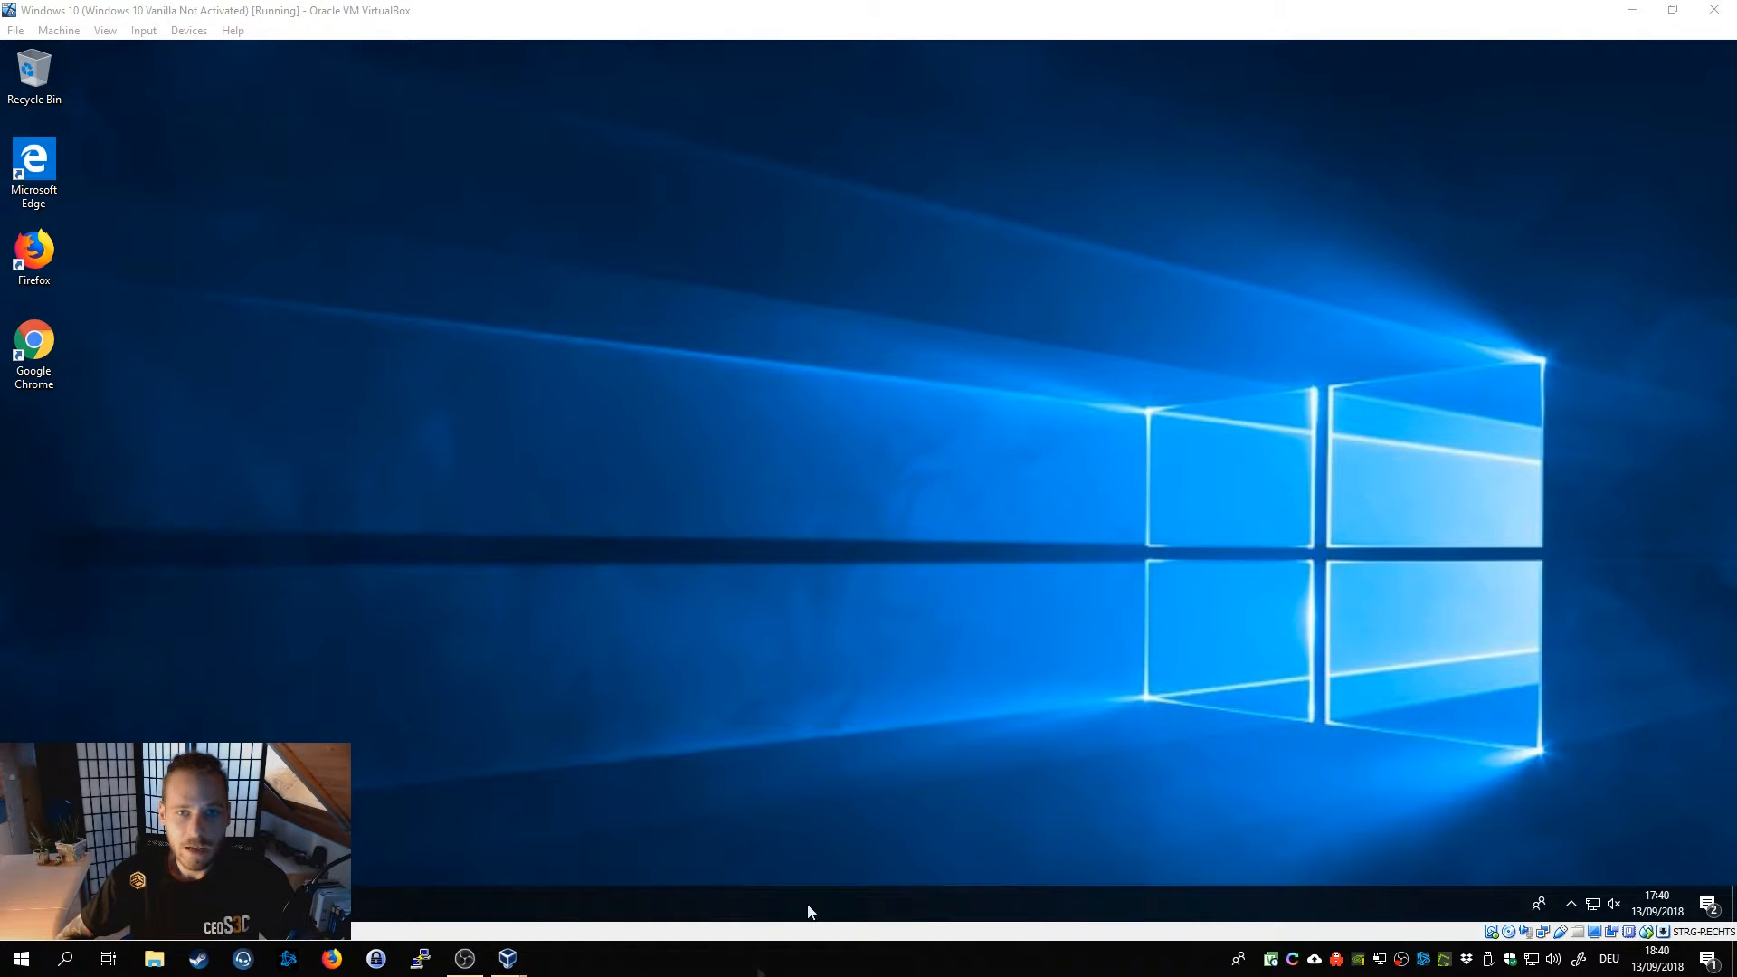
mouse_move(527, 866)
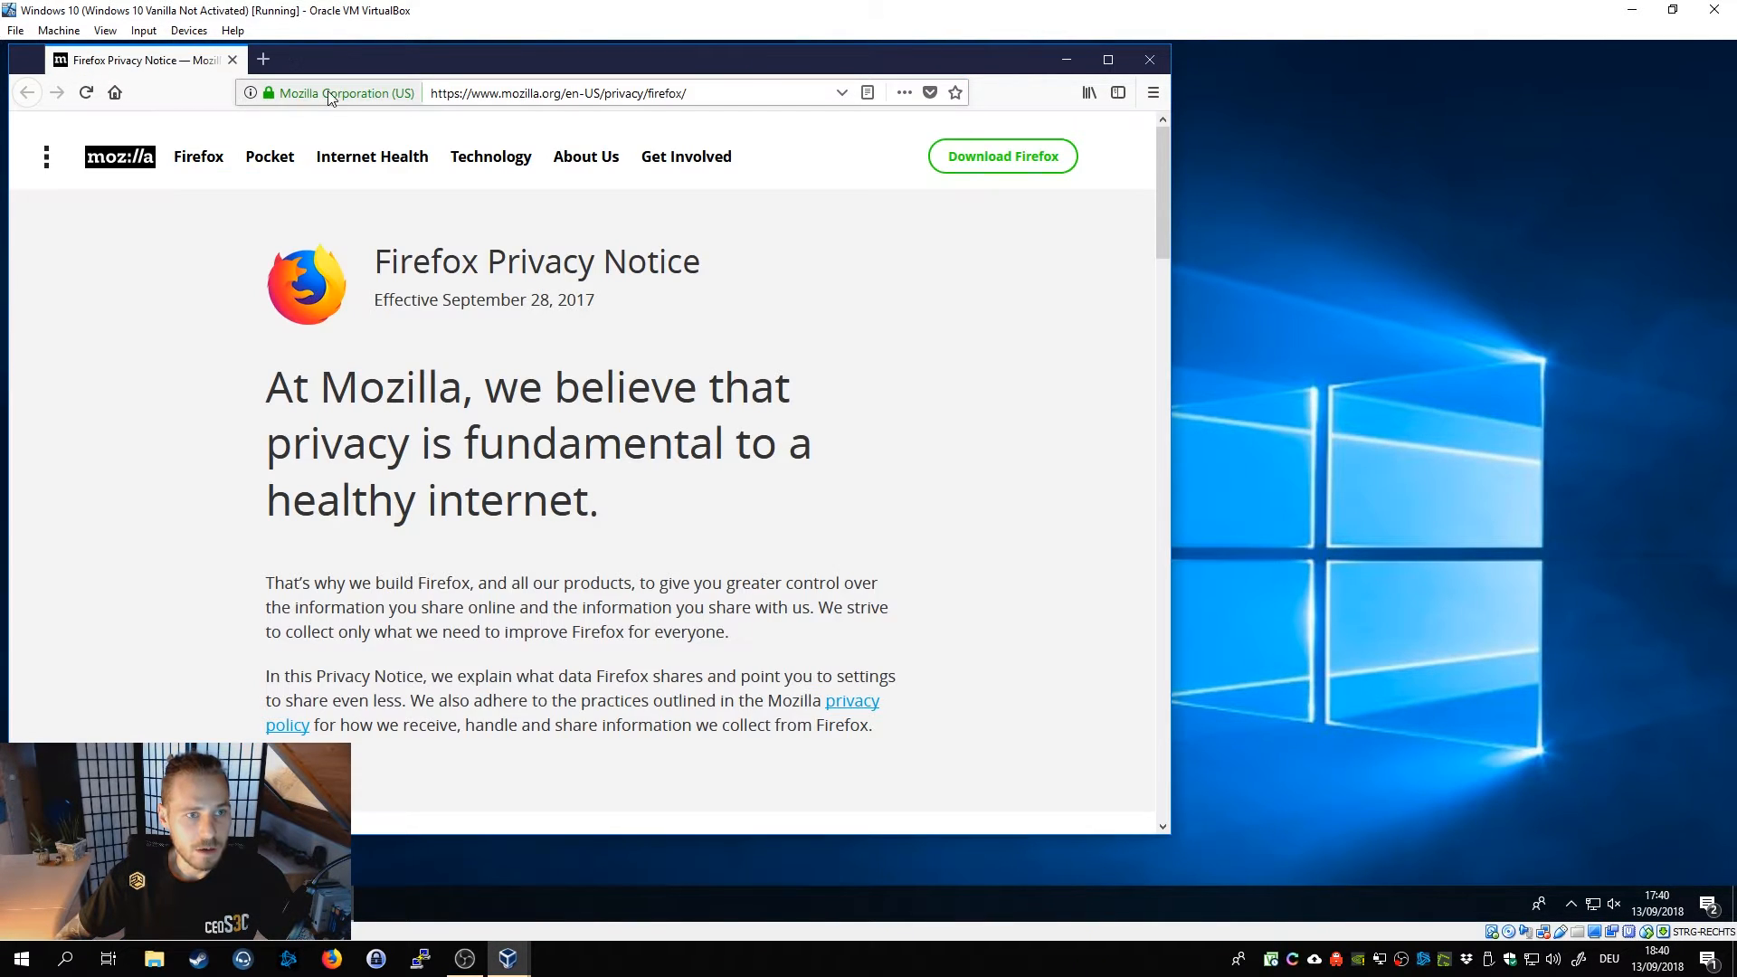
Browse to 192.168.1.1 and confirm a security exception for its self-signed certificate.
text(1921)
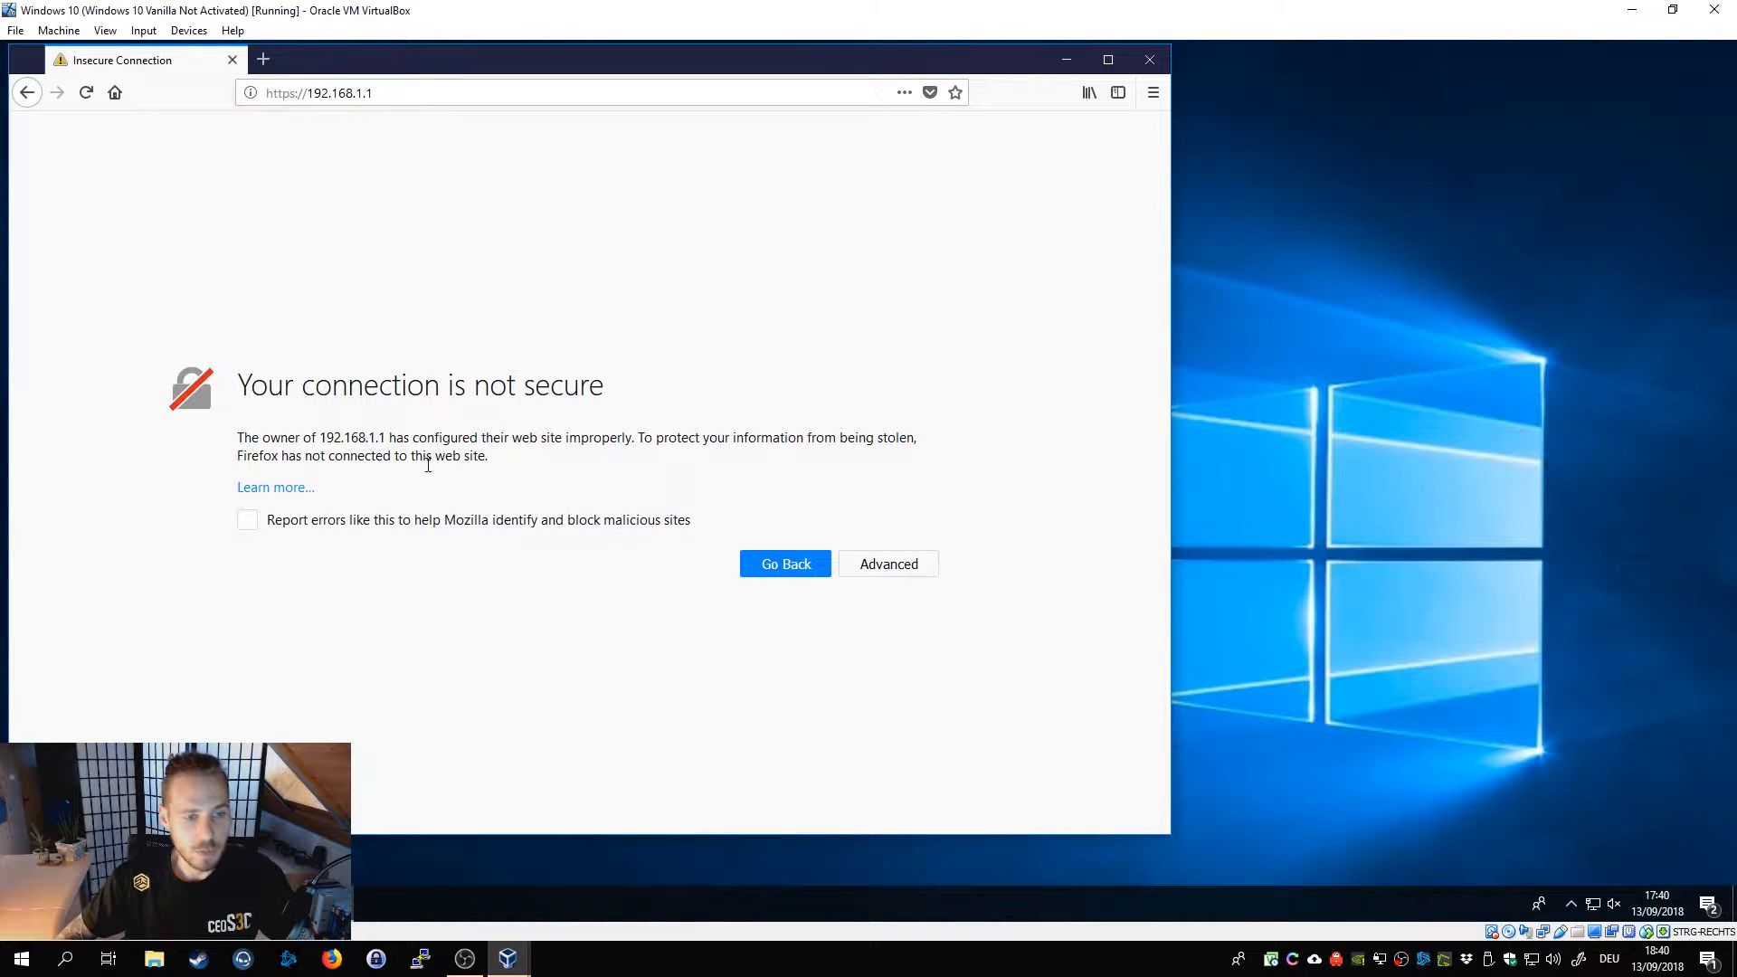
mouse_move(888, 564)
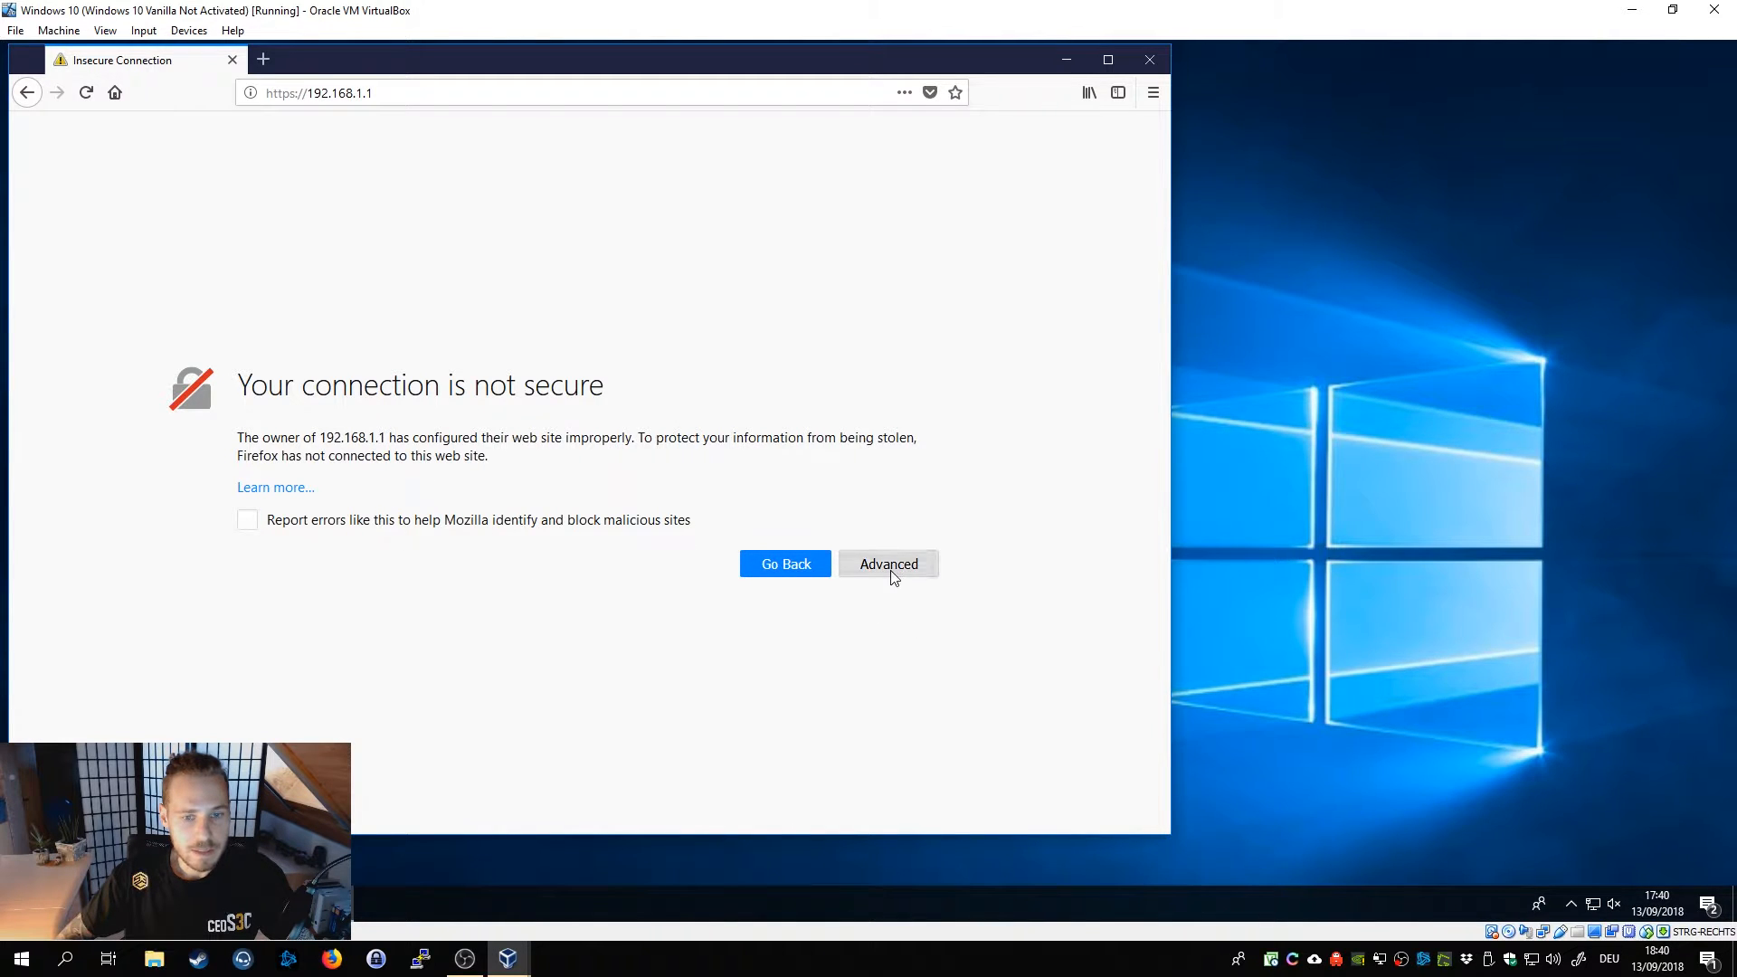
click(888, 565)
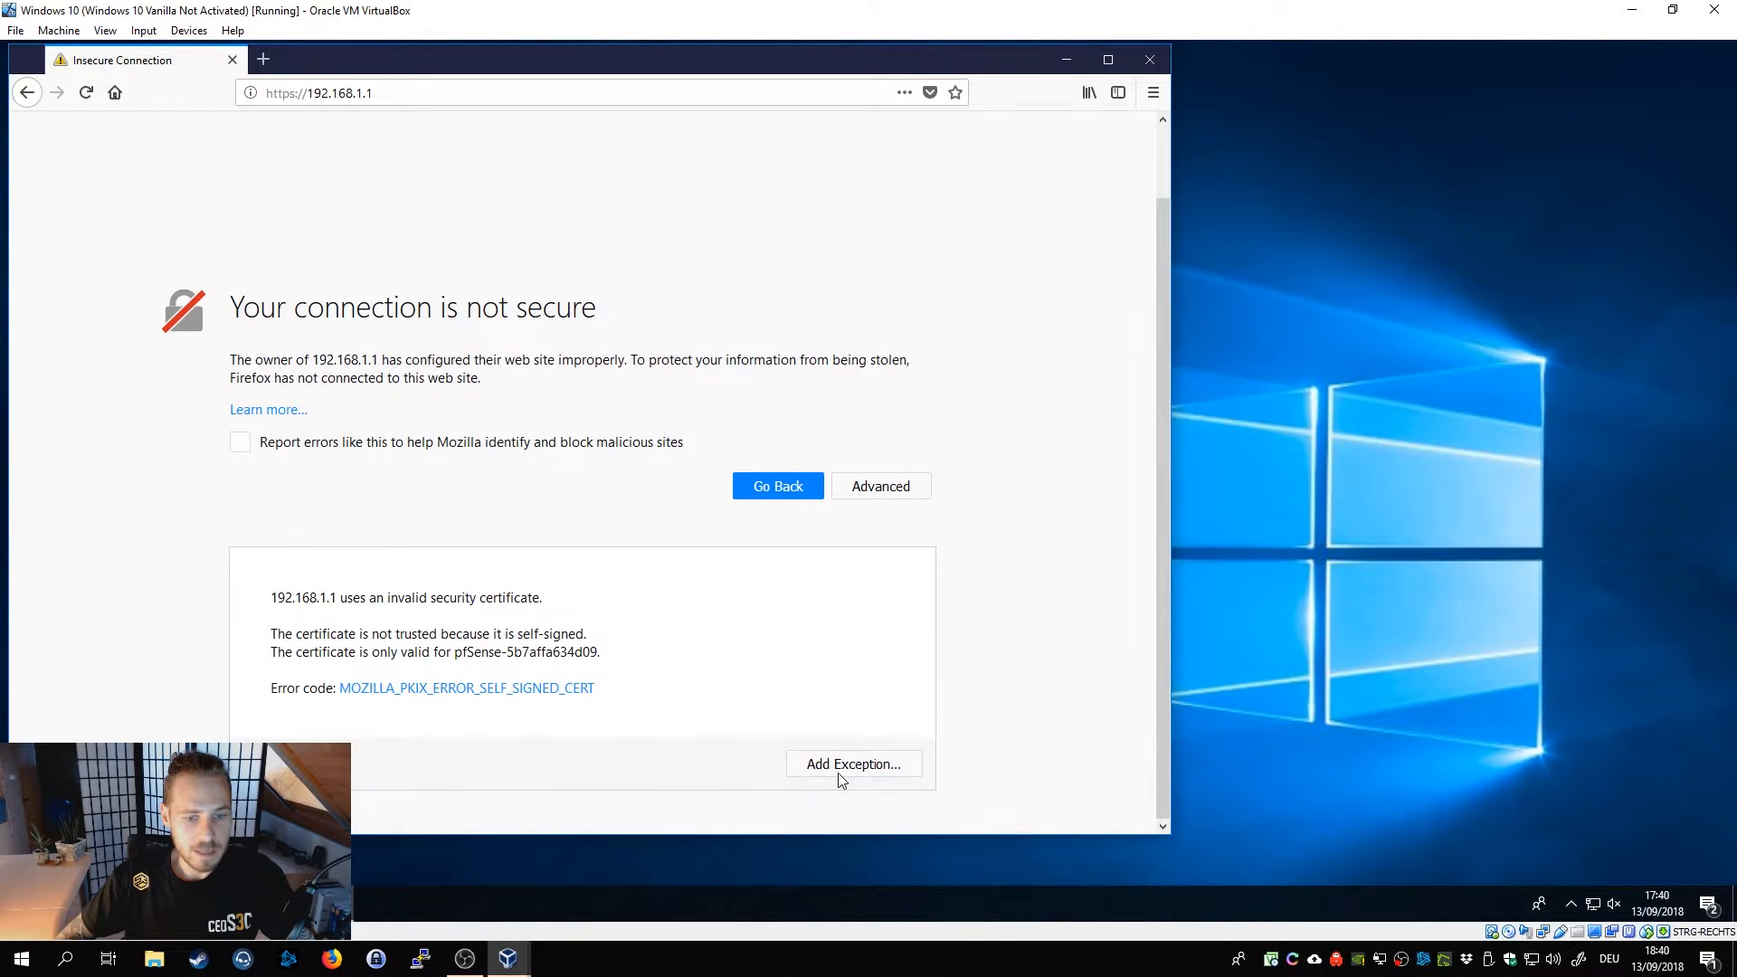
click(852, 763)
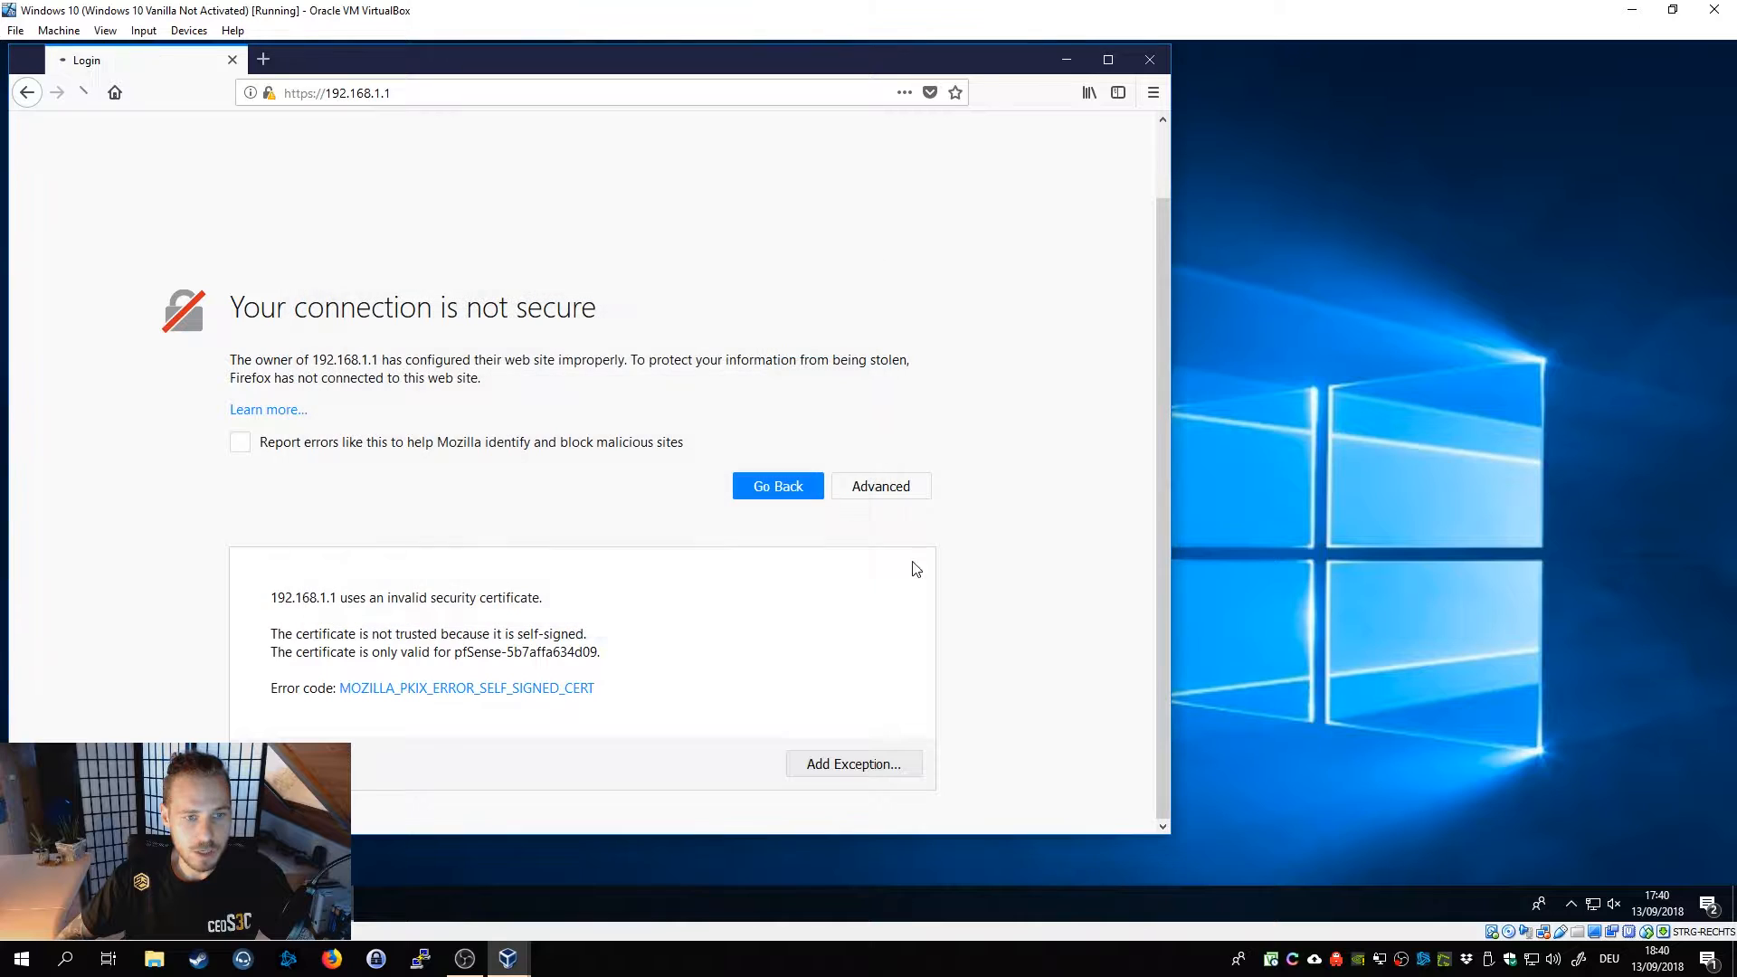
click(852, 763)
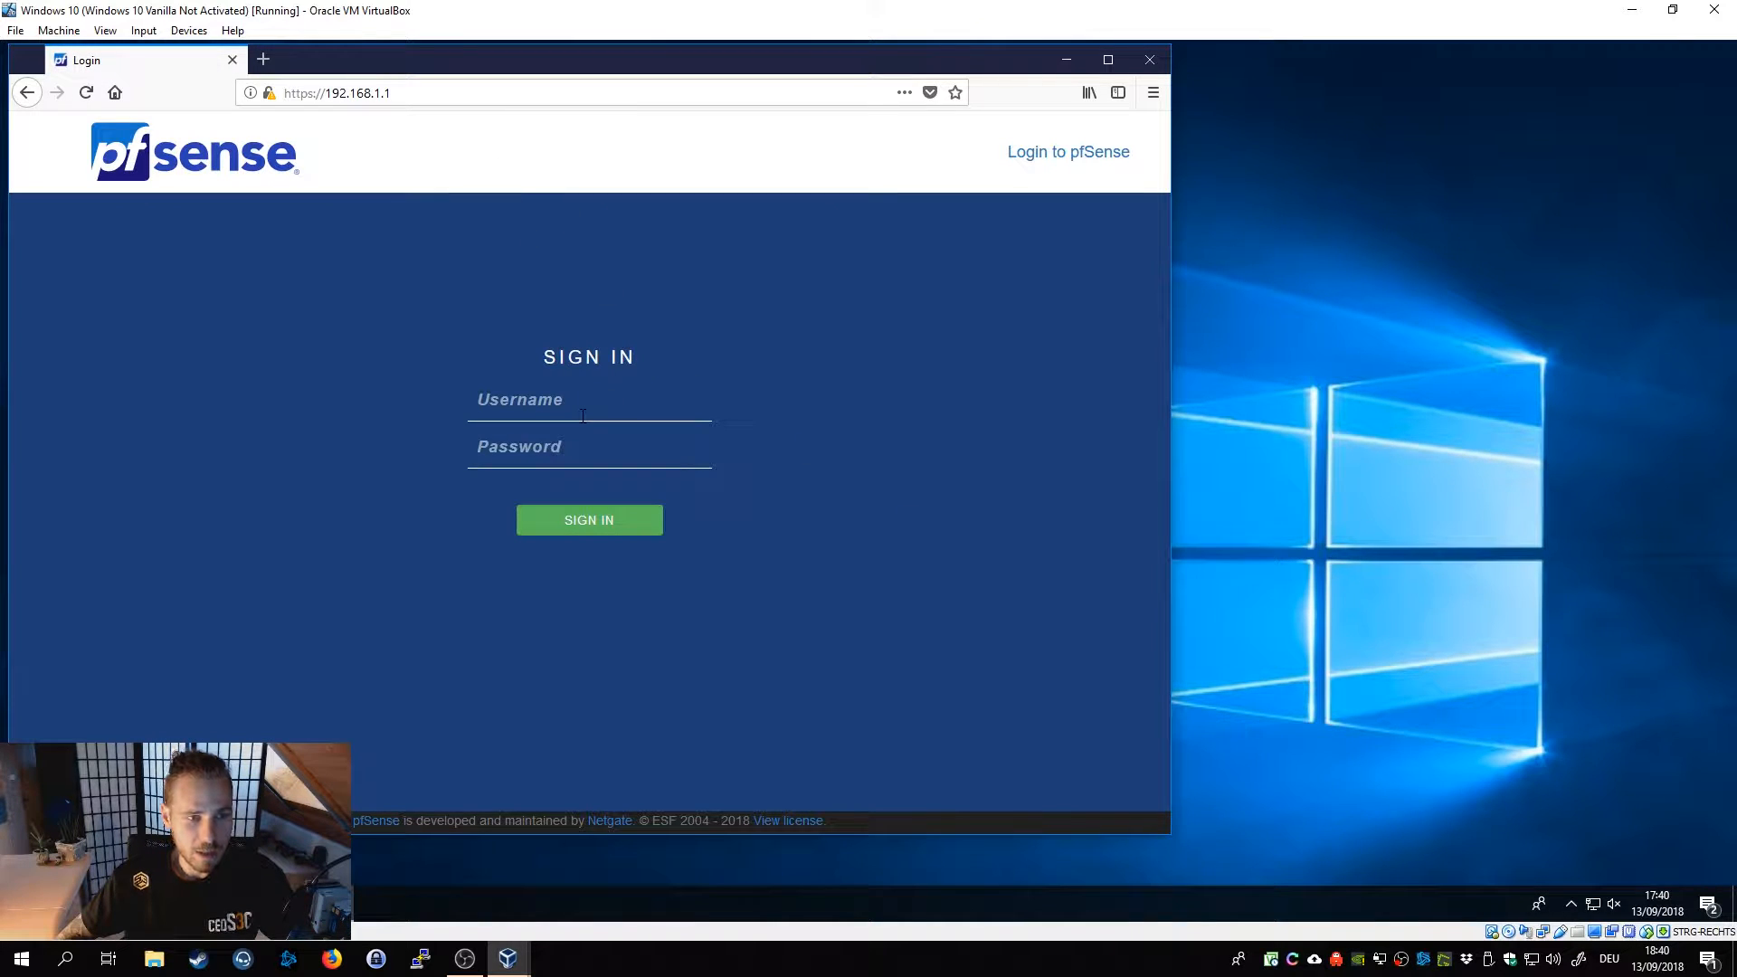
Enter the admin username and review the site's connection security details.
text(admin)
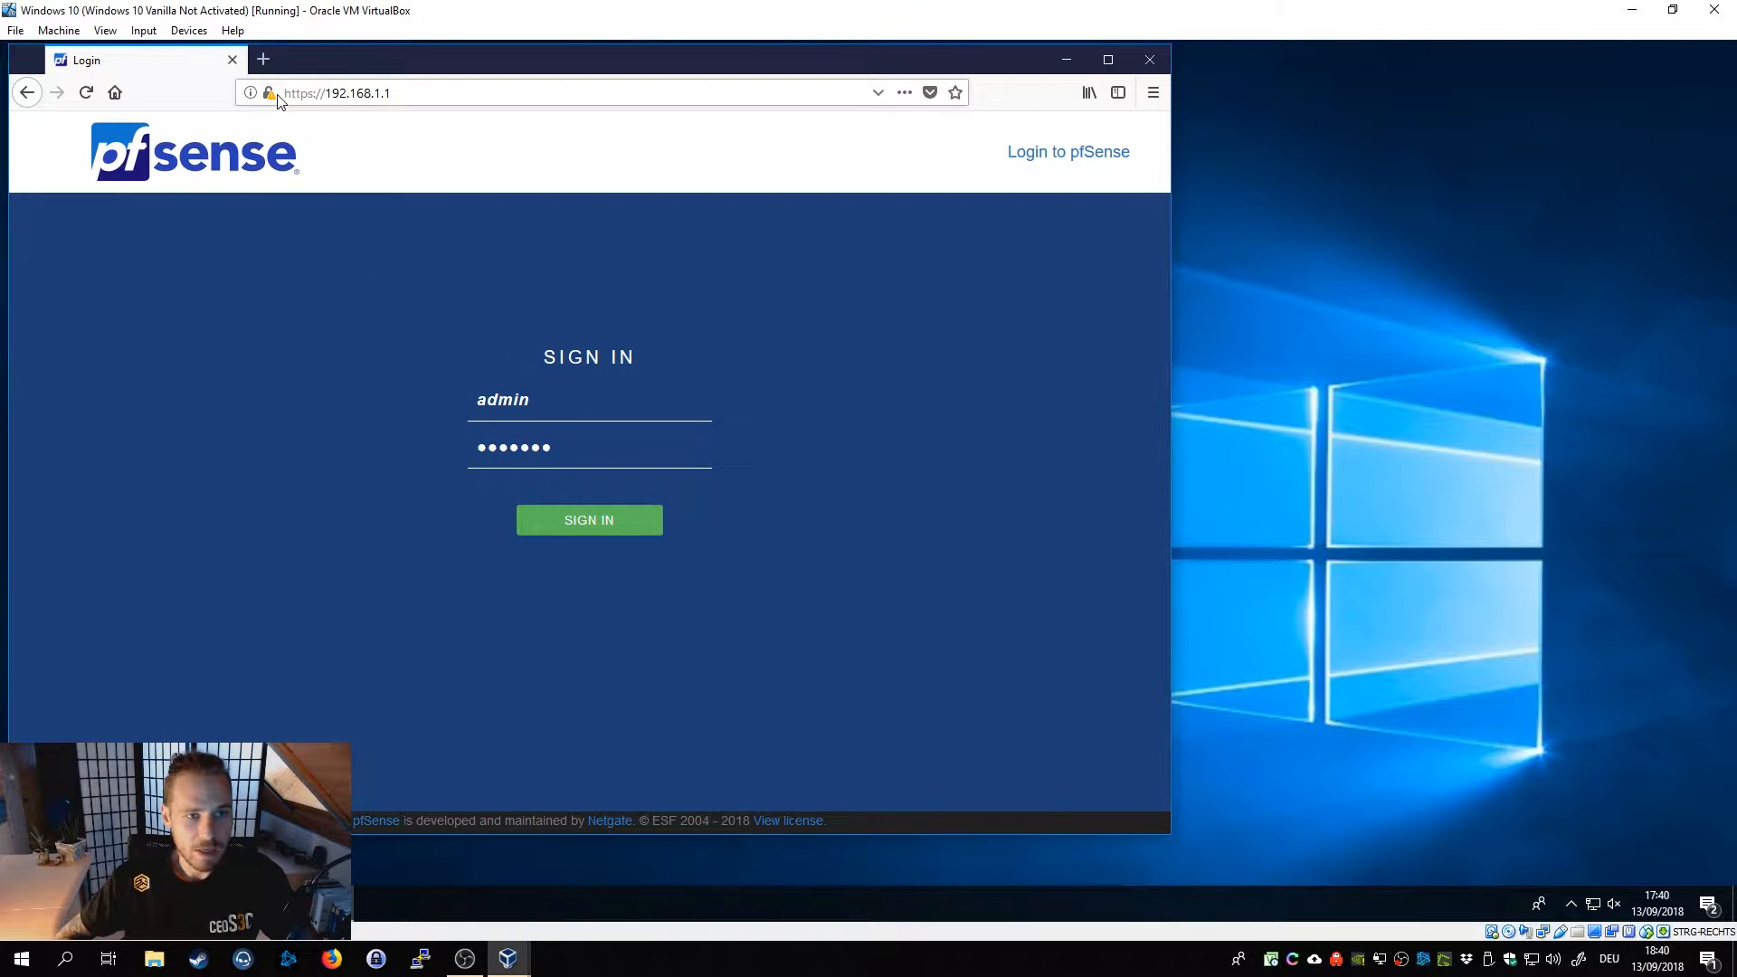
click(253, 92)
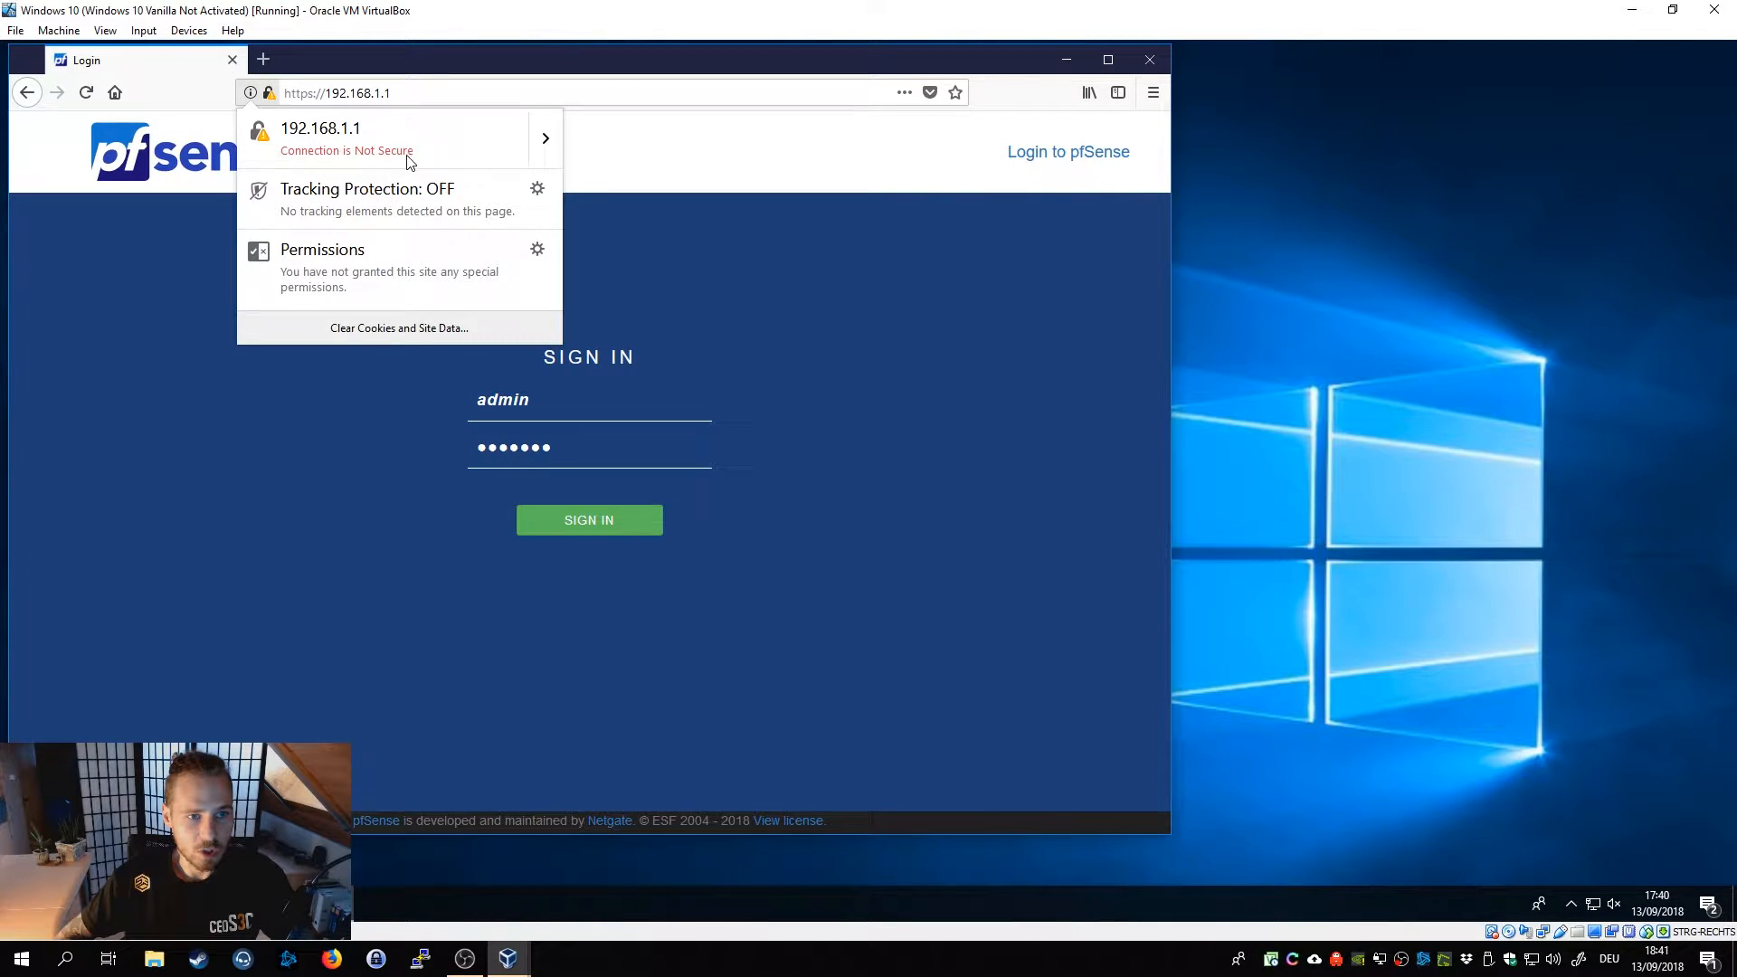
mouse_move(266, 145)
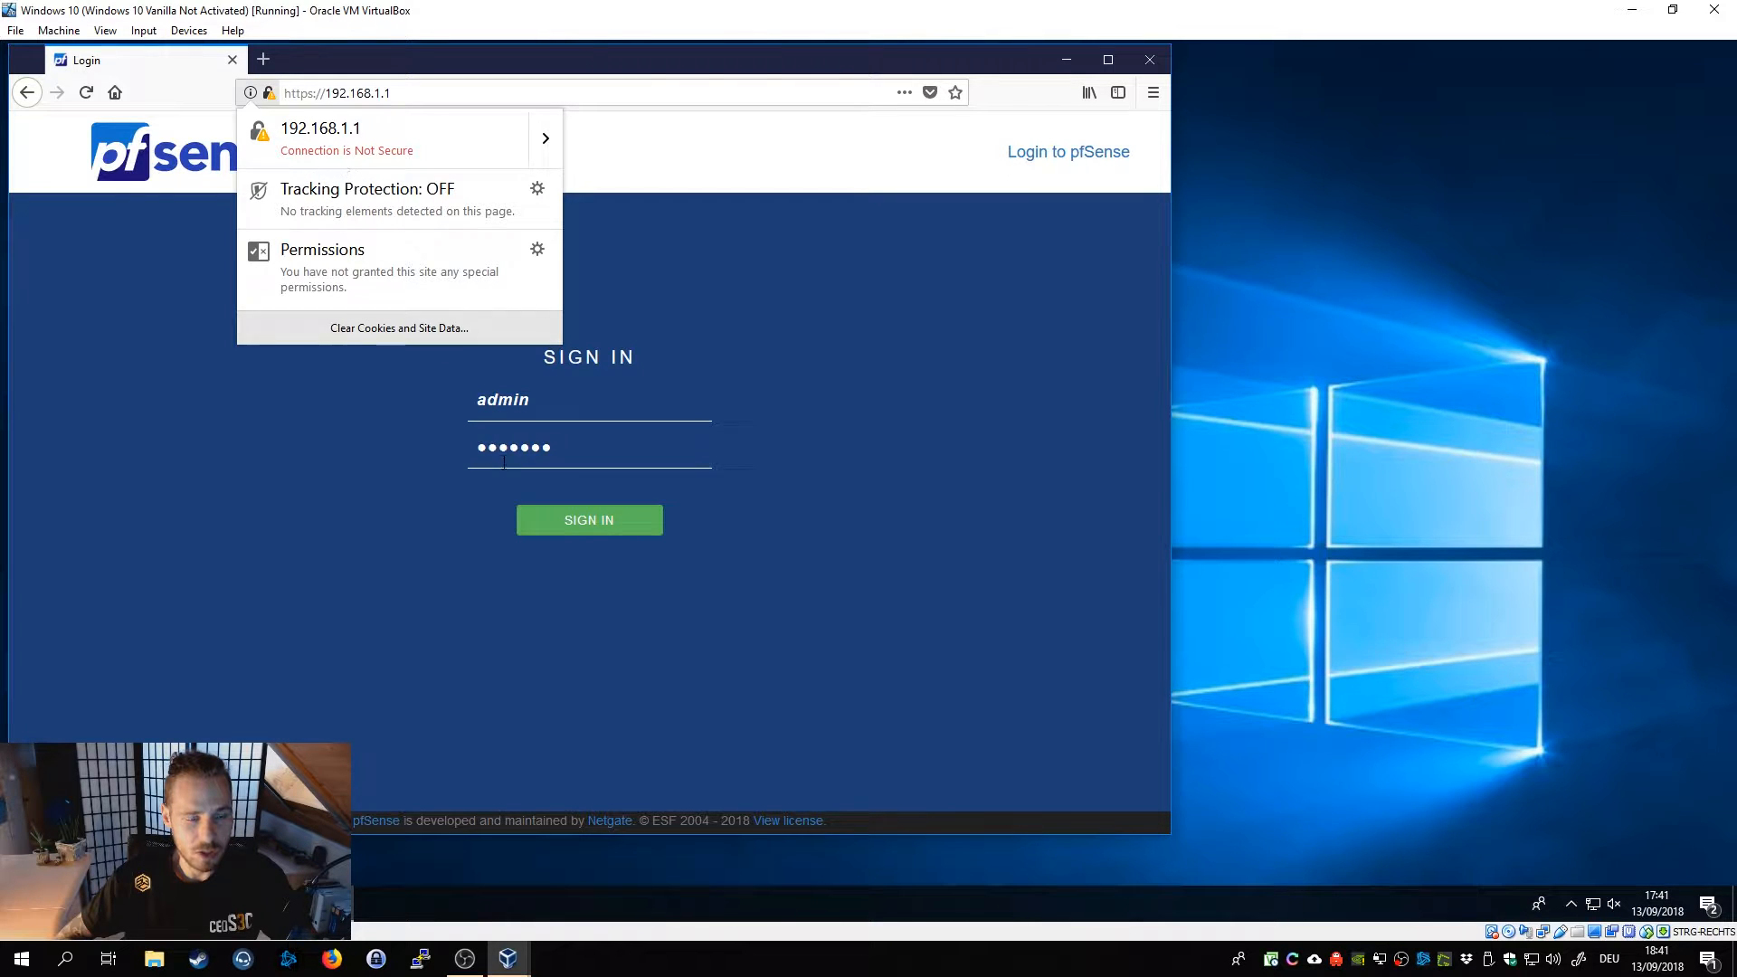
click(588, 519)
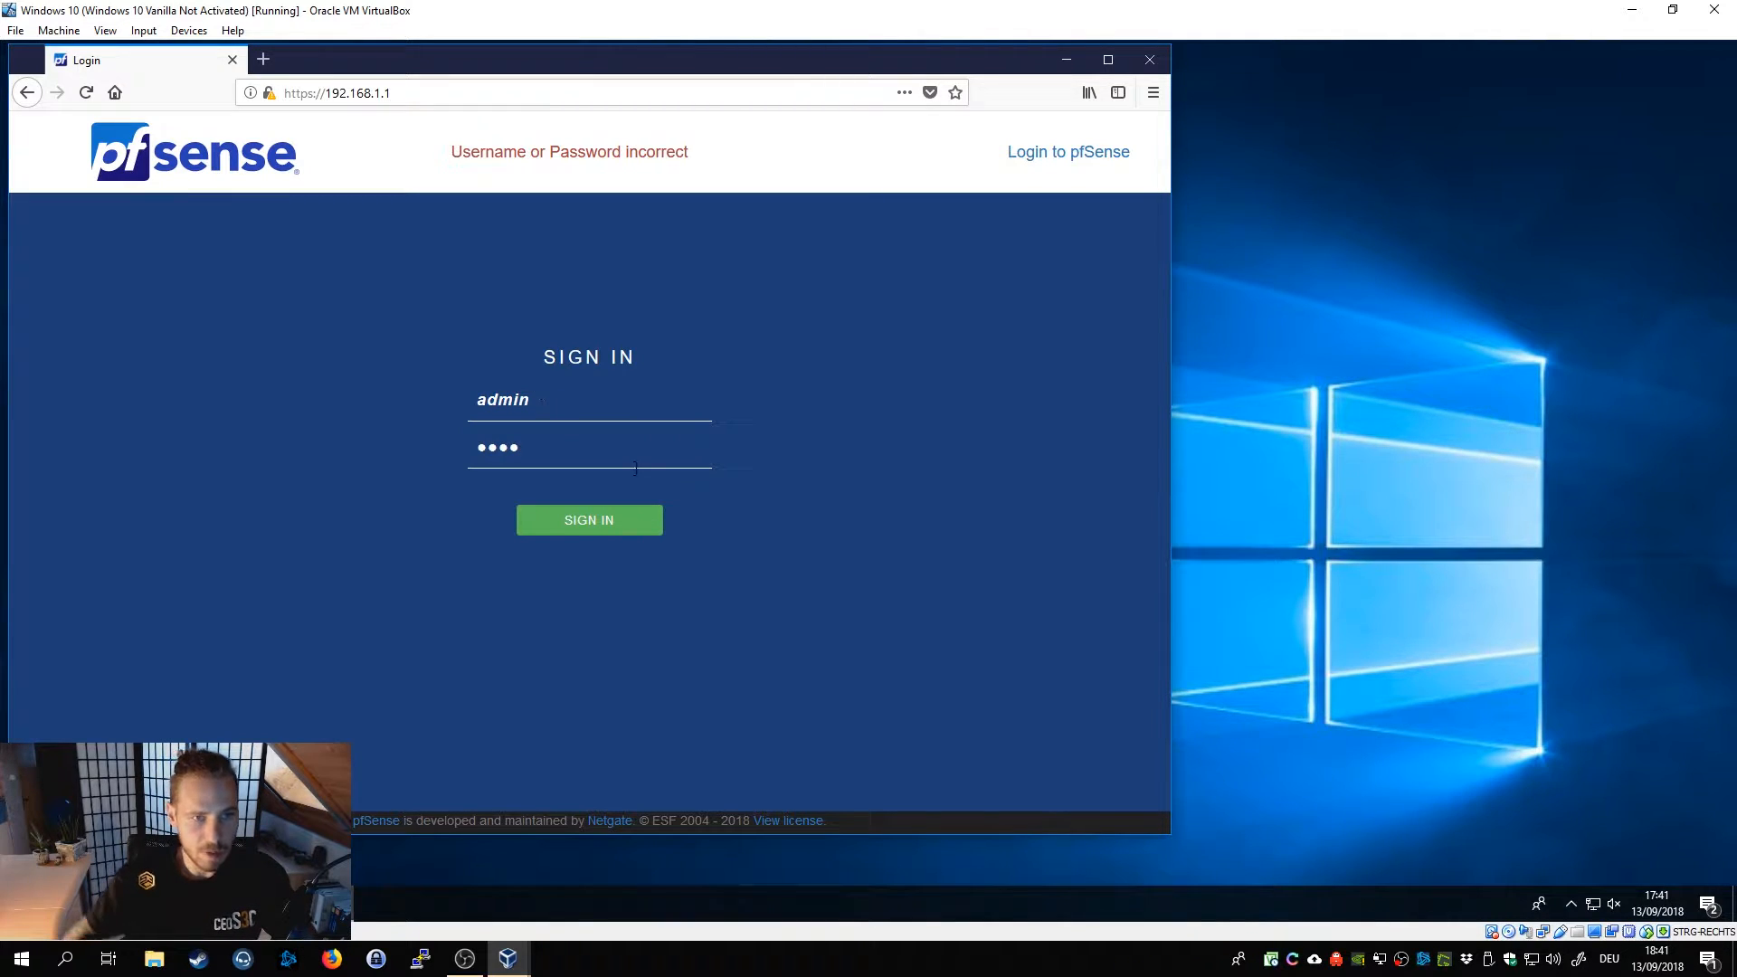
Sign in with the corrected password and decline saving the login in Firefox.
click(588, 520)
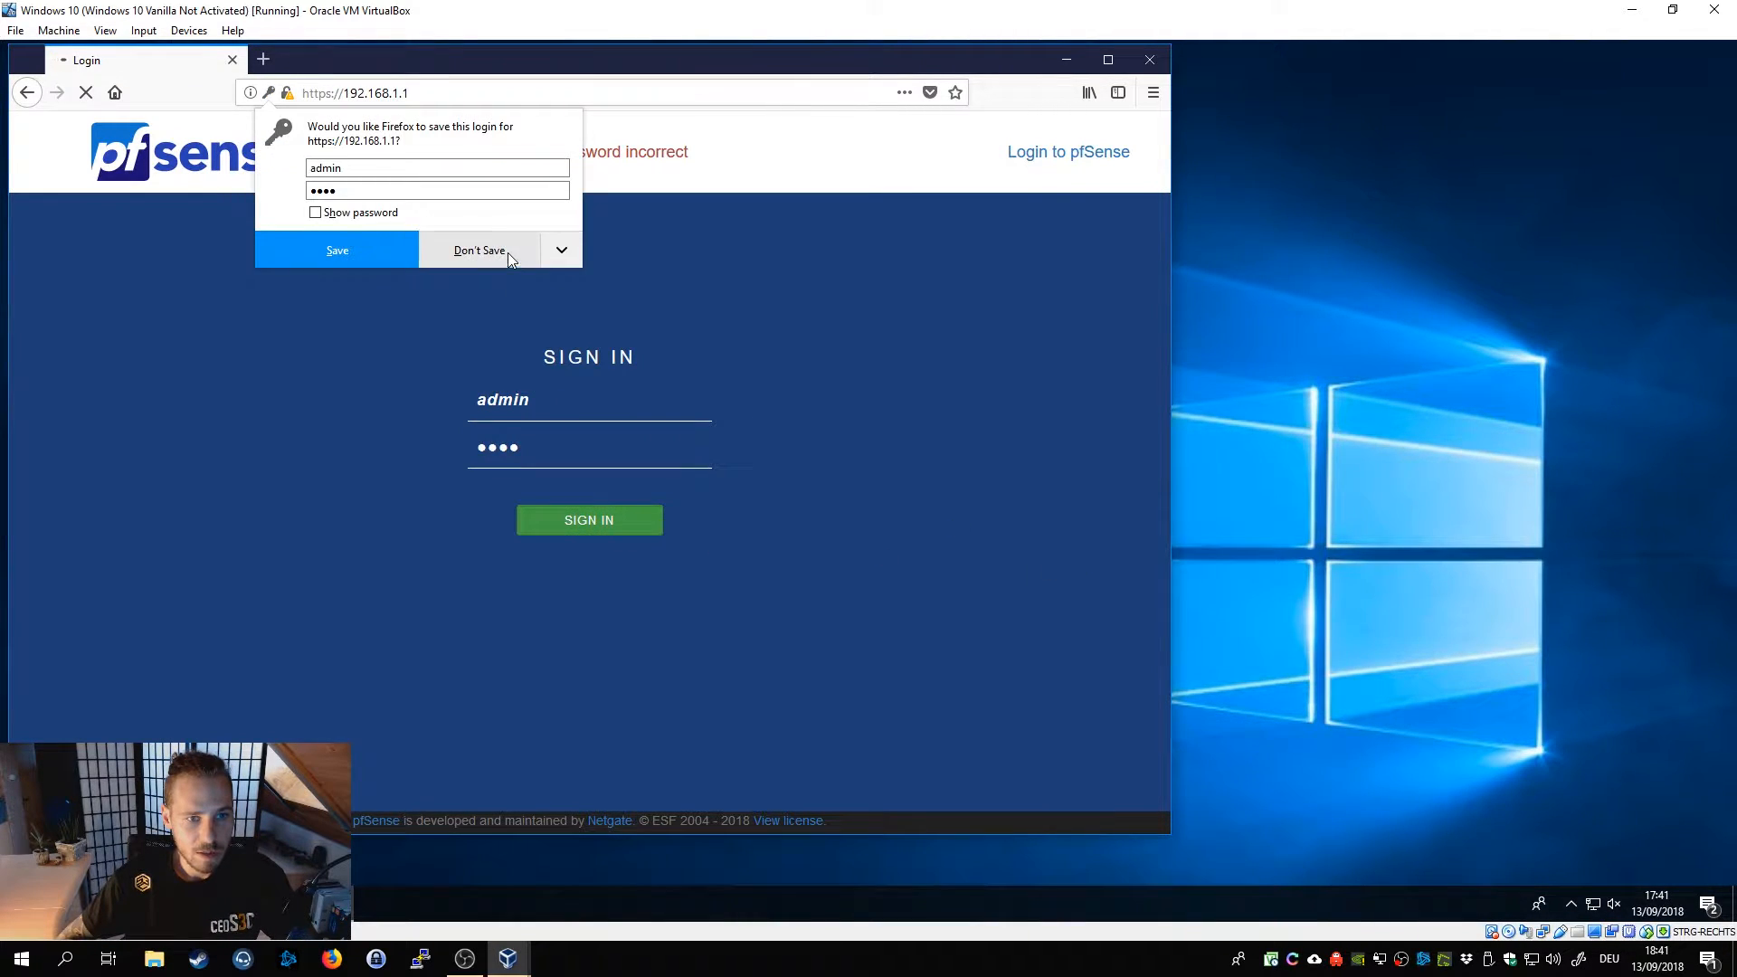
click(480, 250)
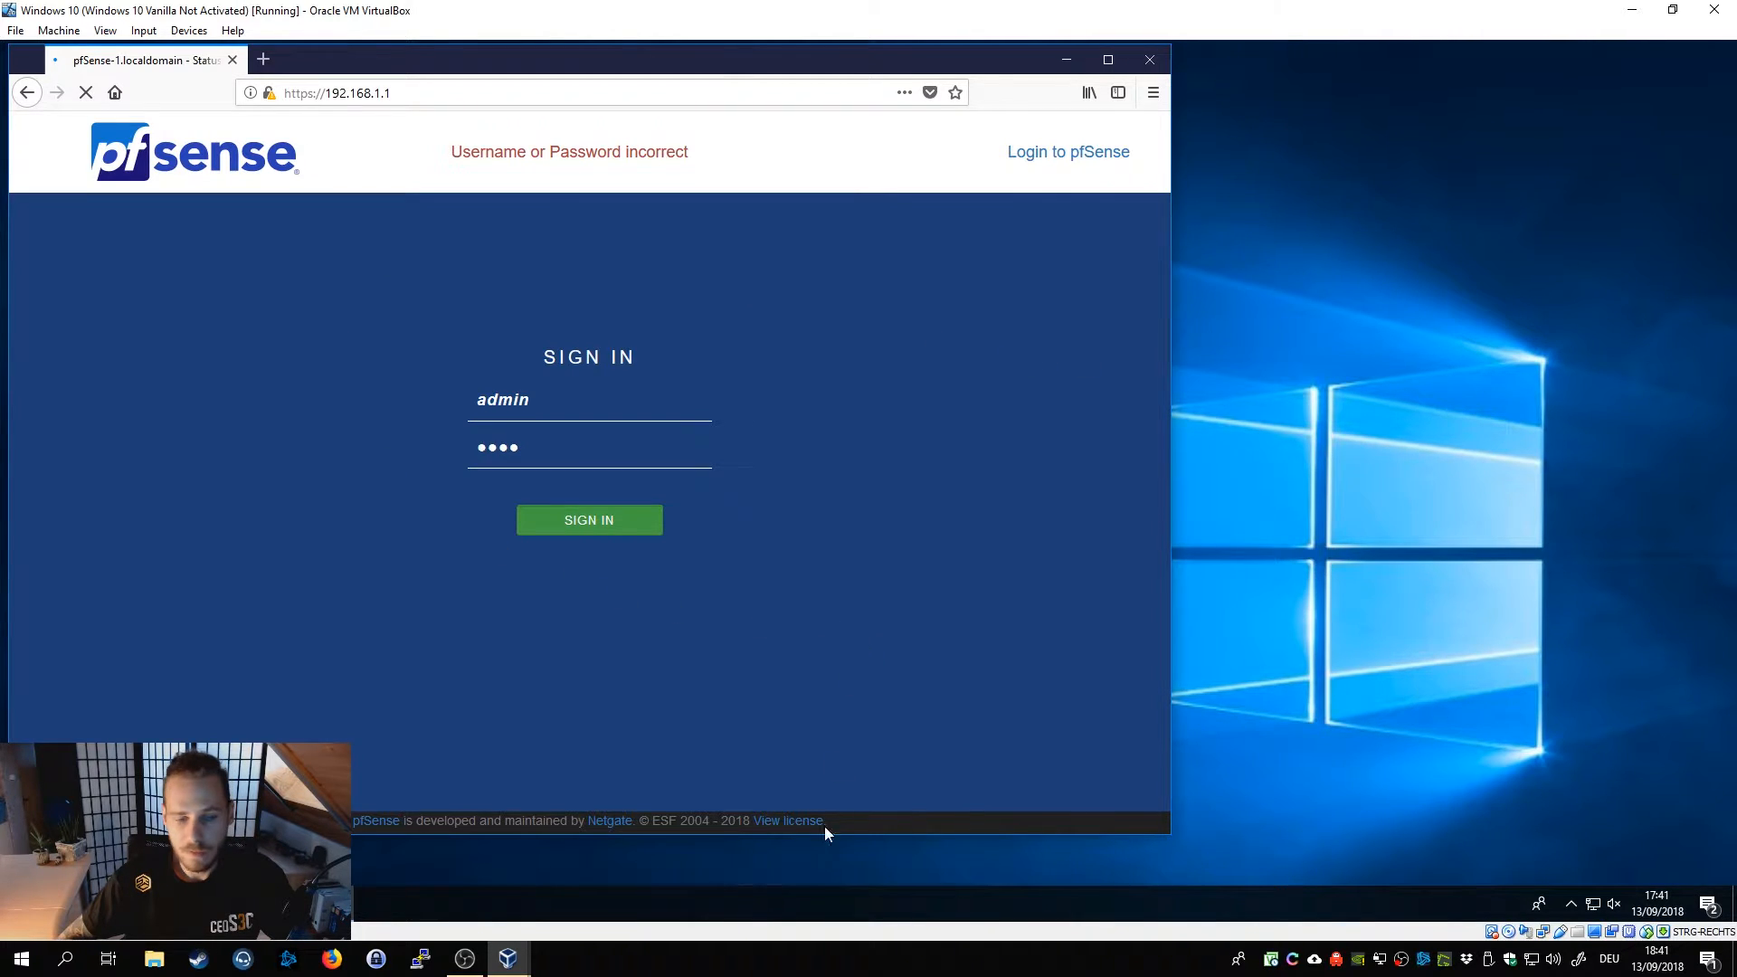
click(588, 519)
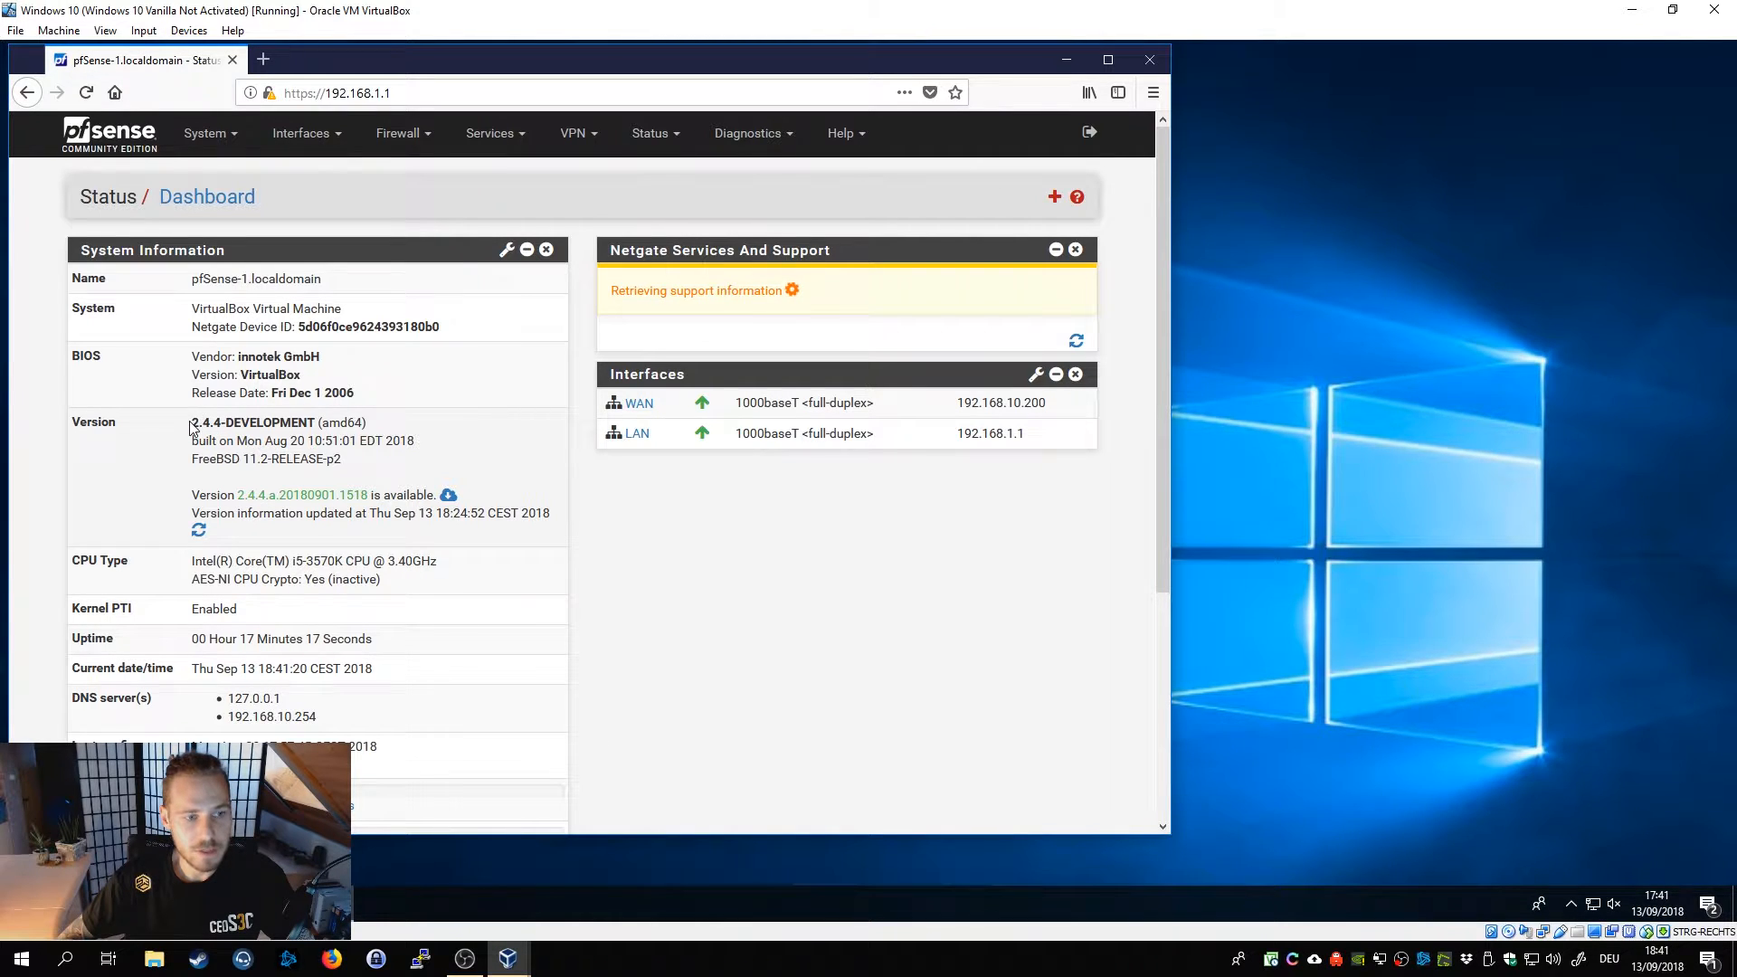
Note the pfSense version and go to System > Cert. Manager.
double_click(255, 421)
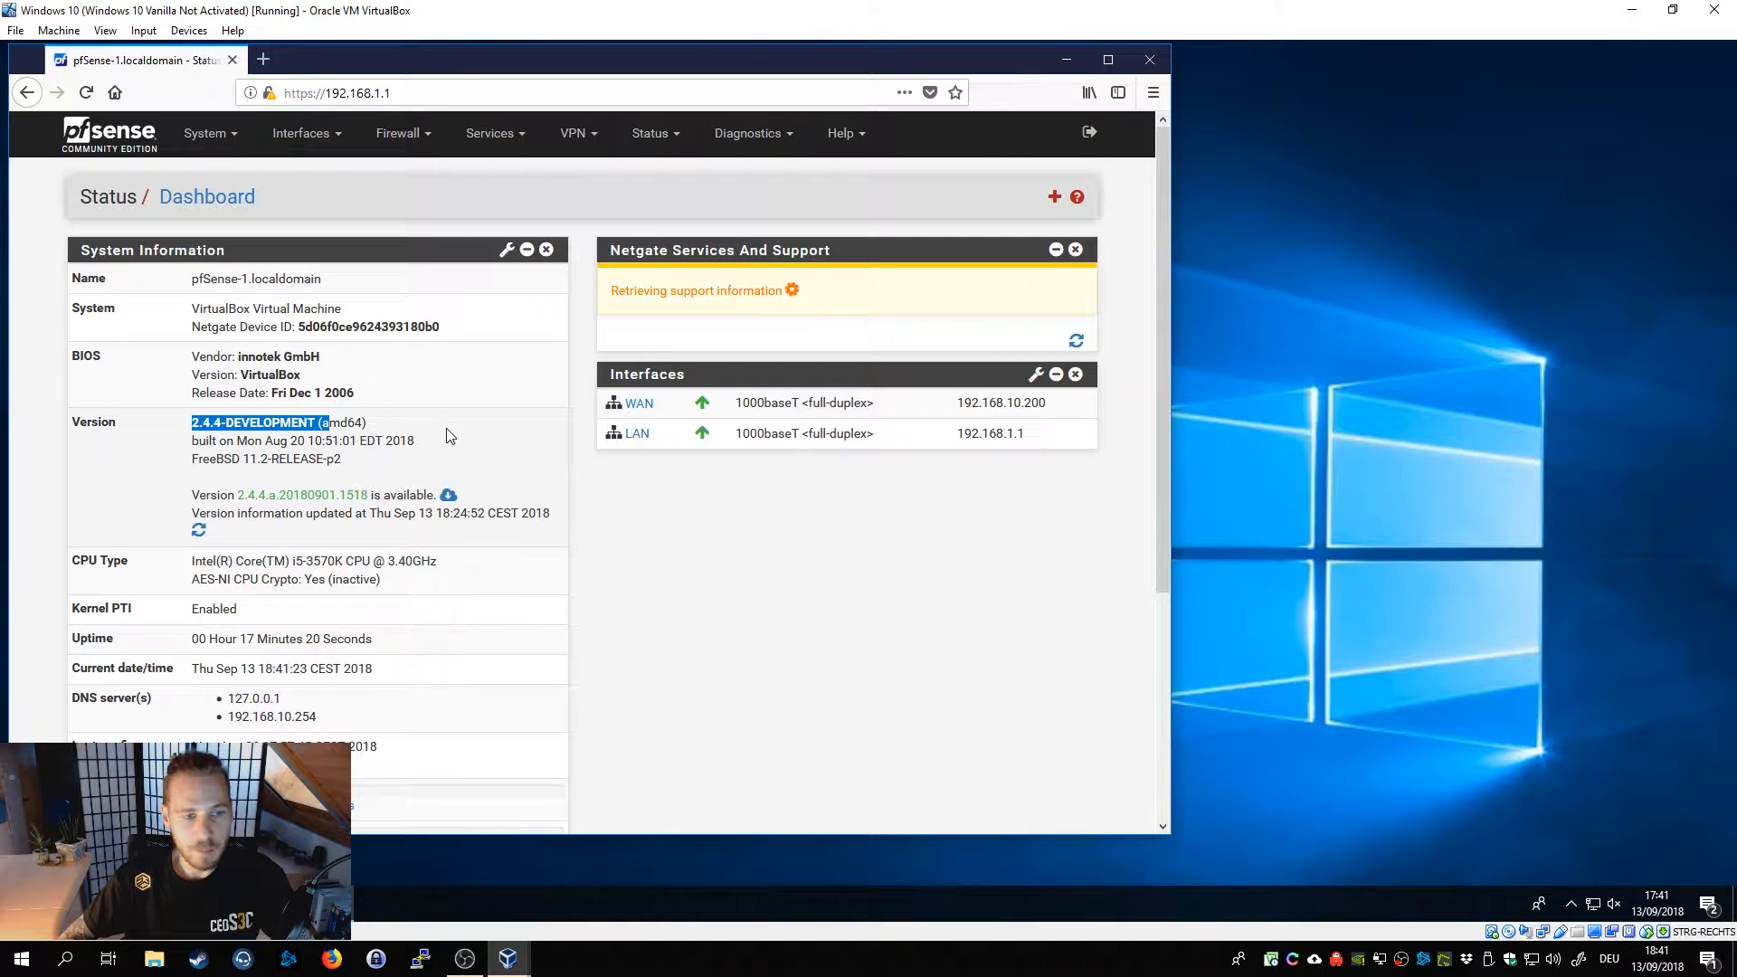
mouse_move(433, 490)
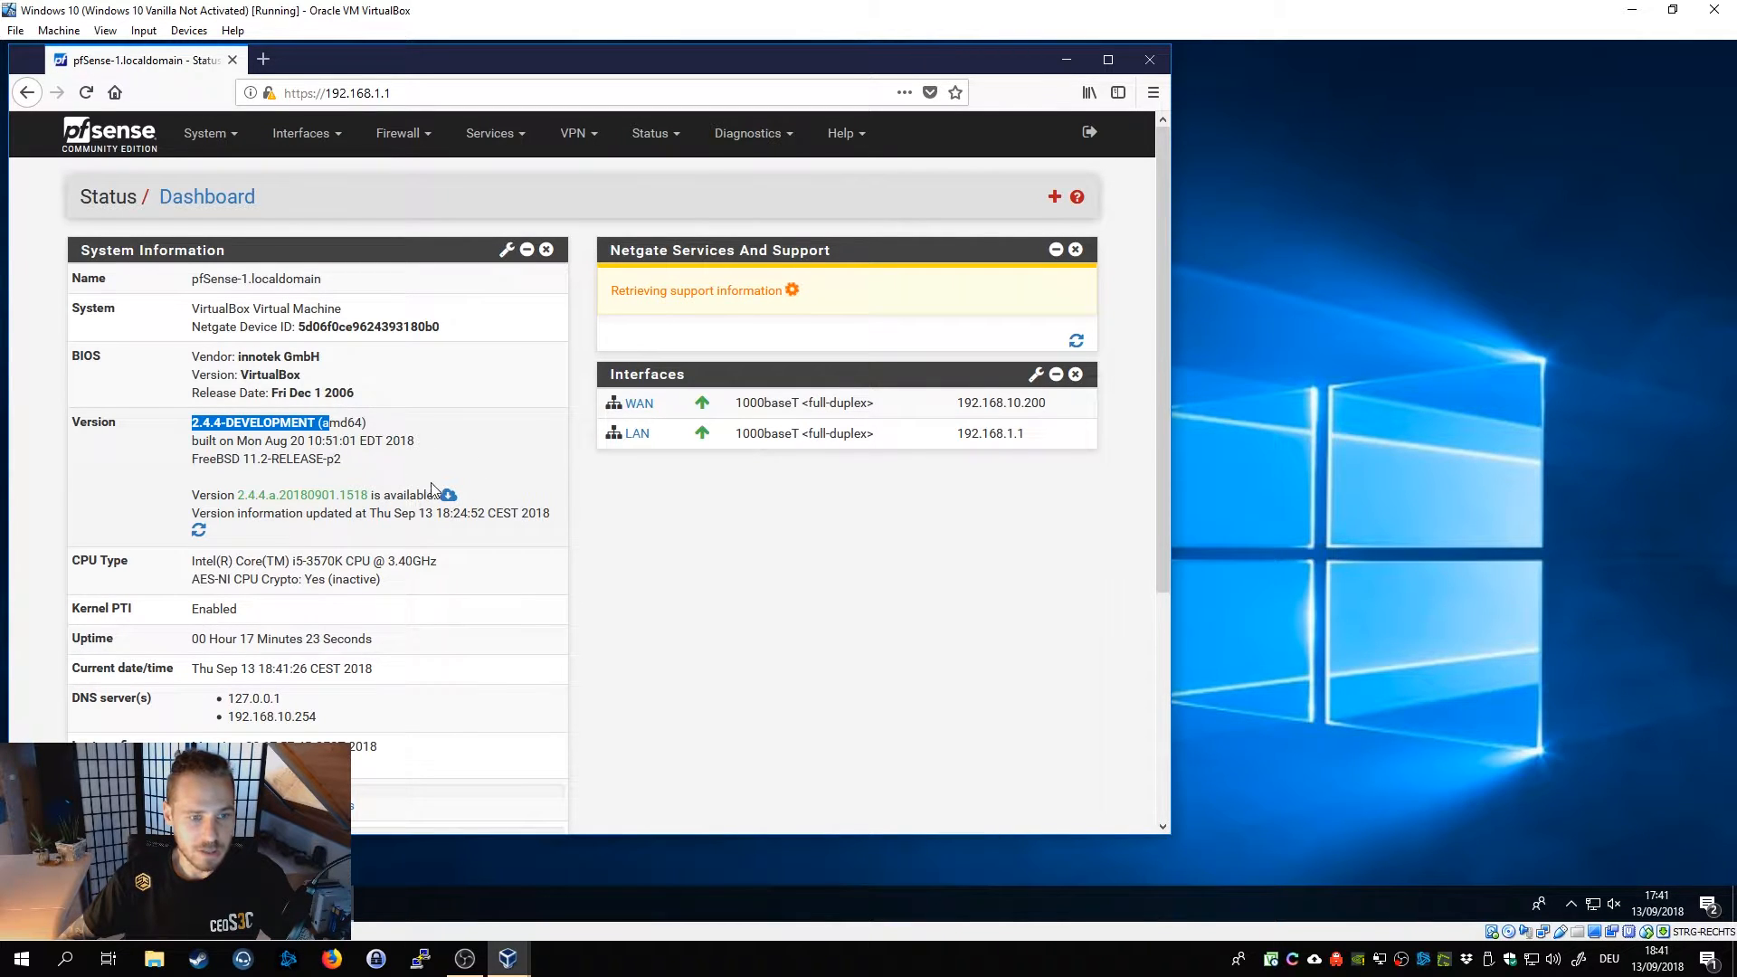
mouse_move(832, 574)
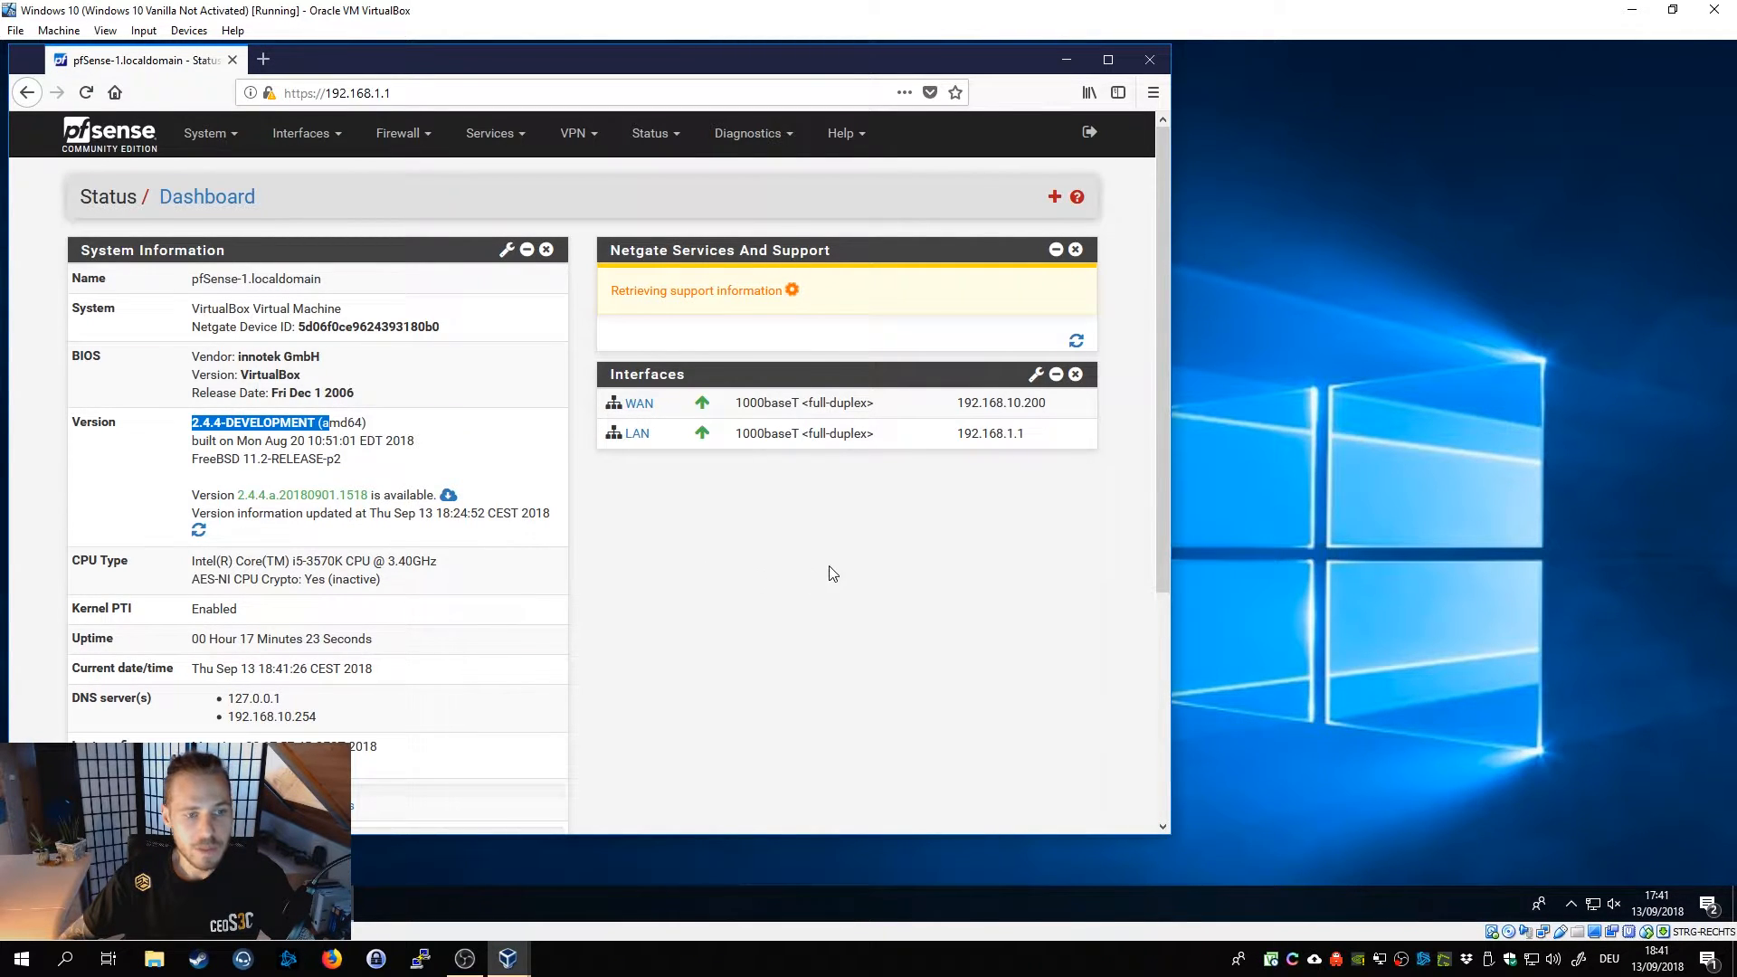
mouse_move(647, 244)
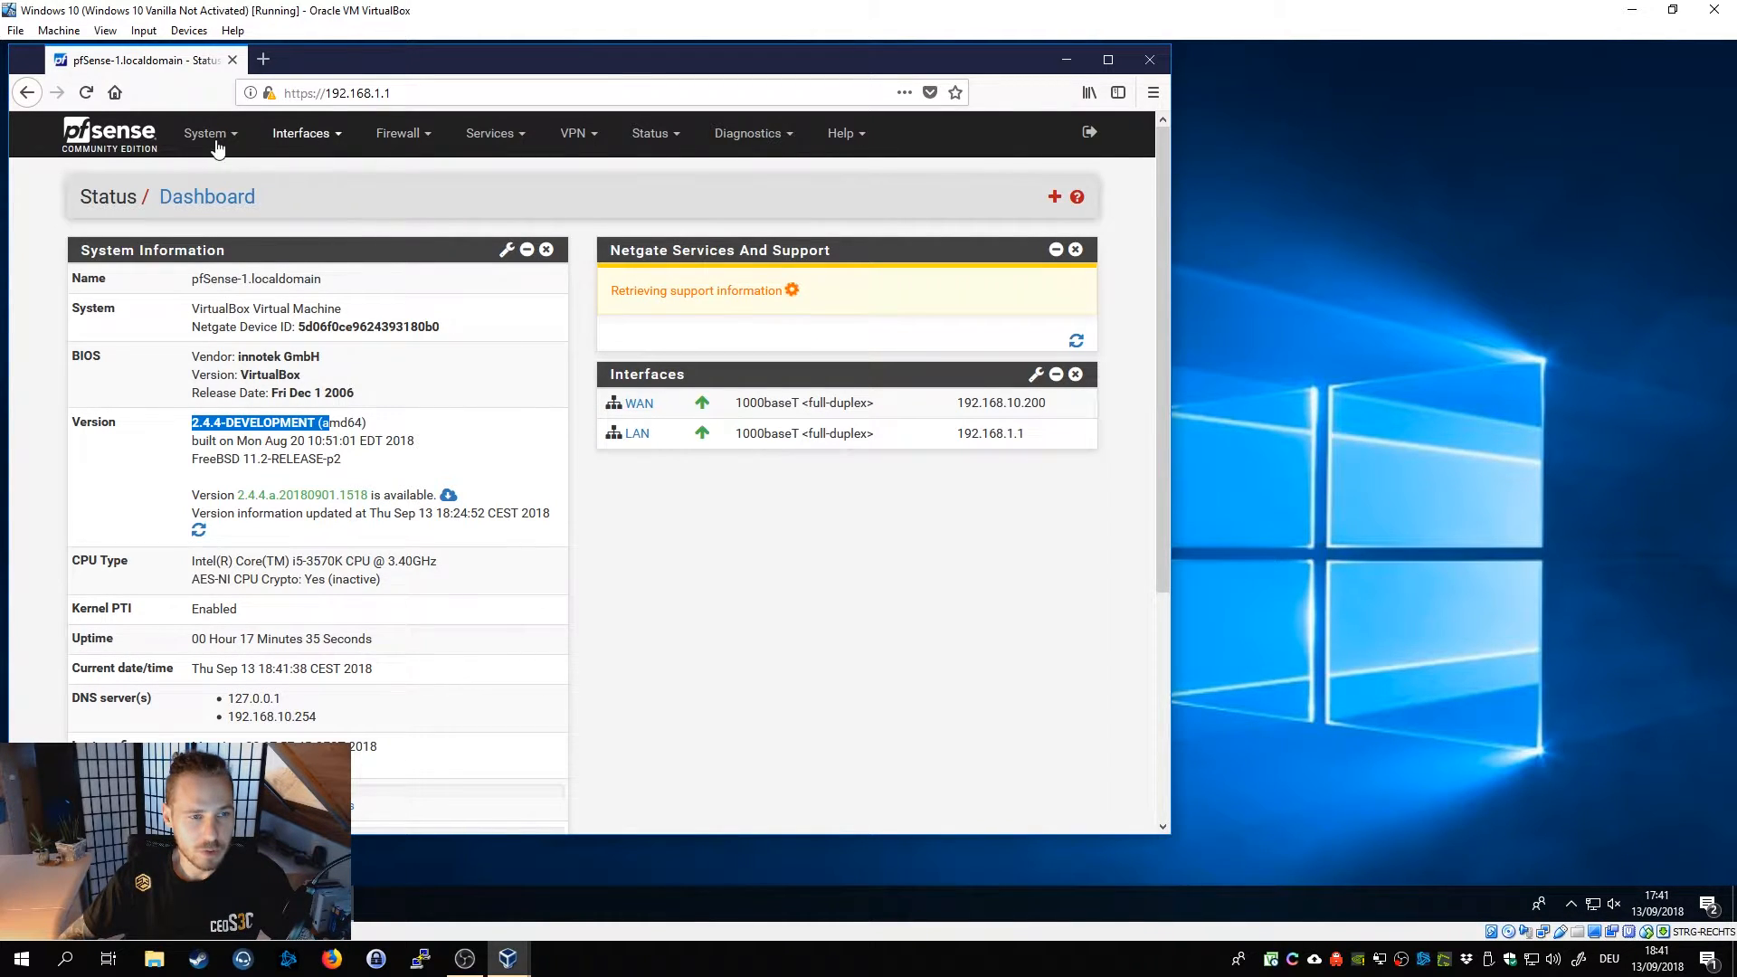
click(205, 132)
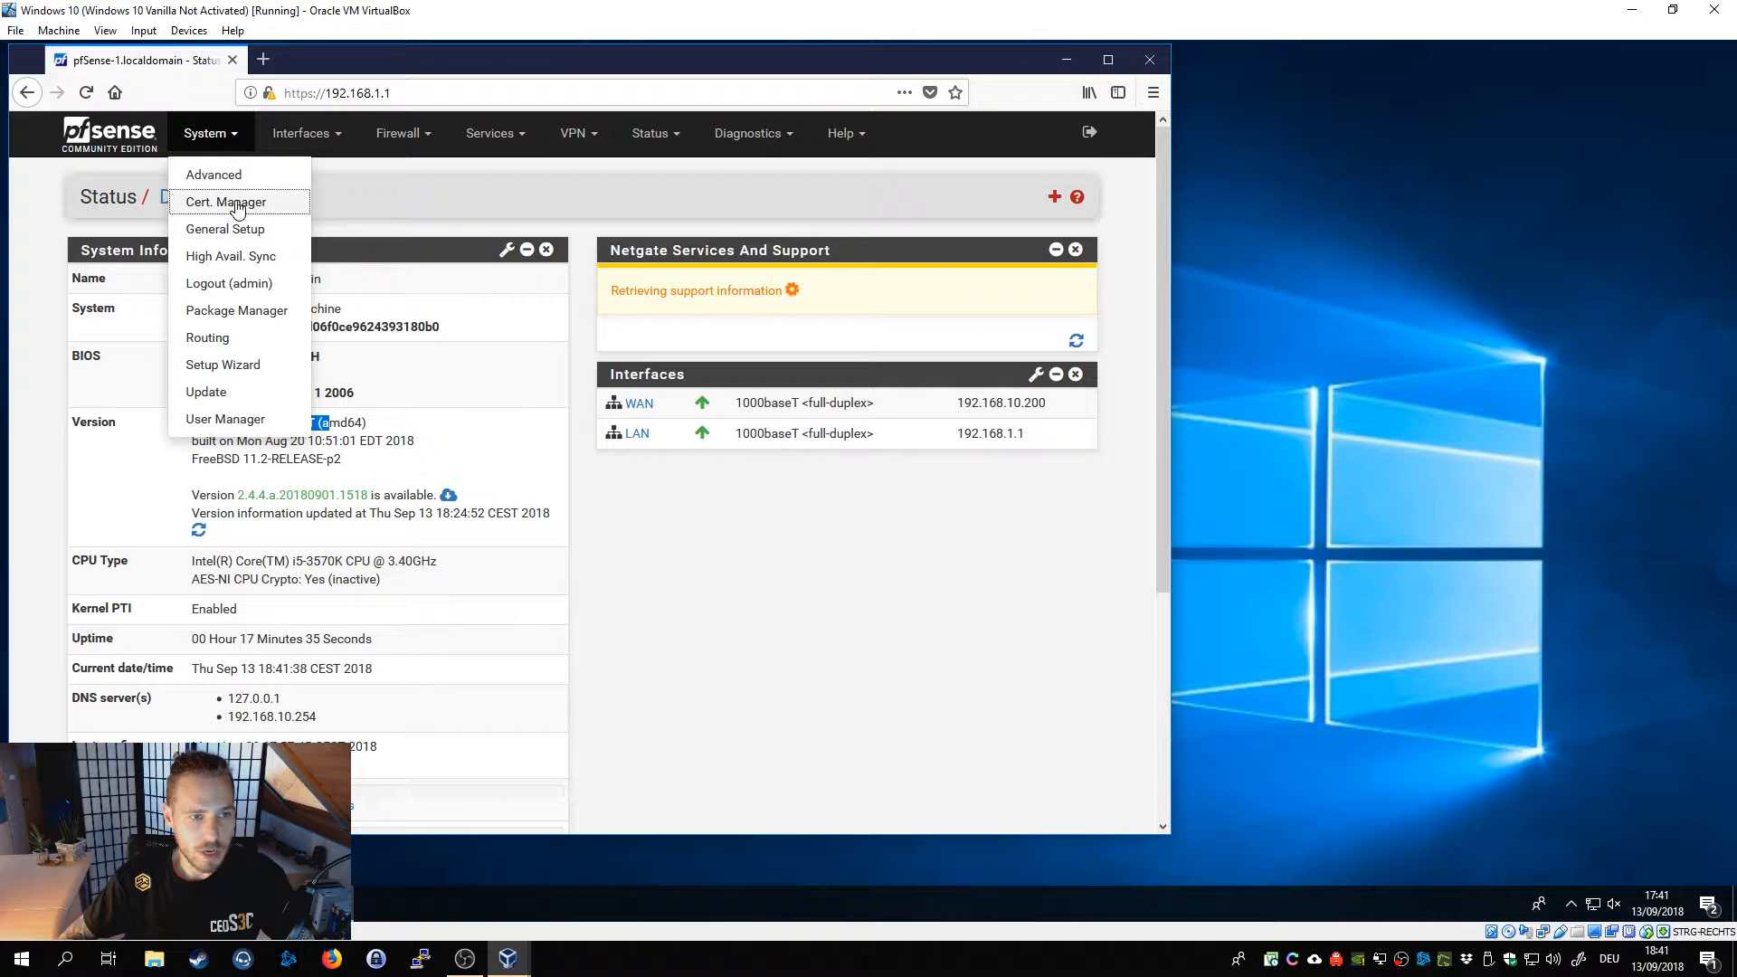
click(224, 200)
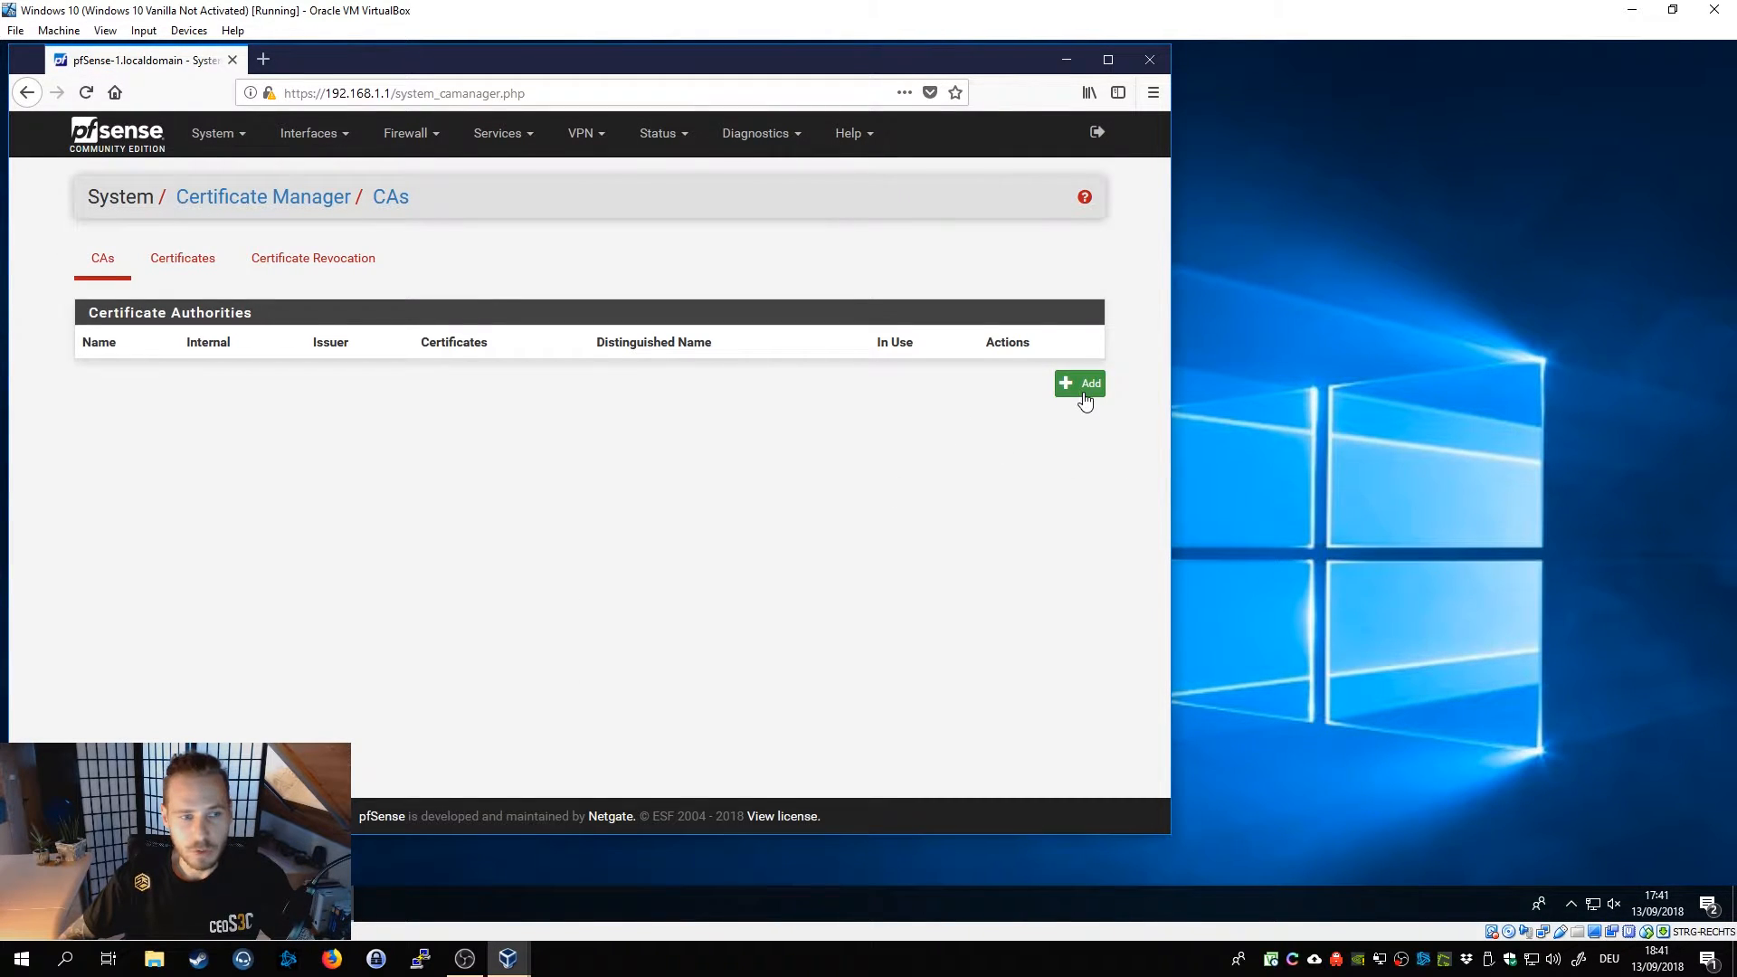
mouse_move(246, 150)
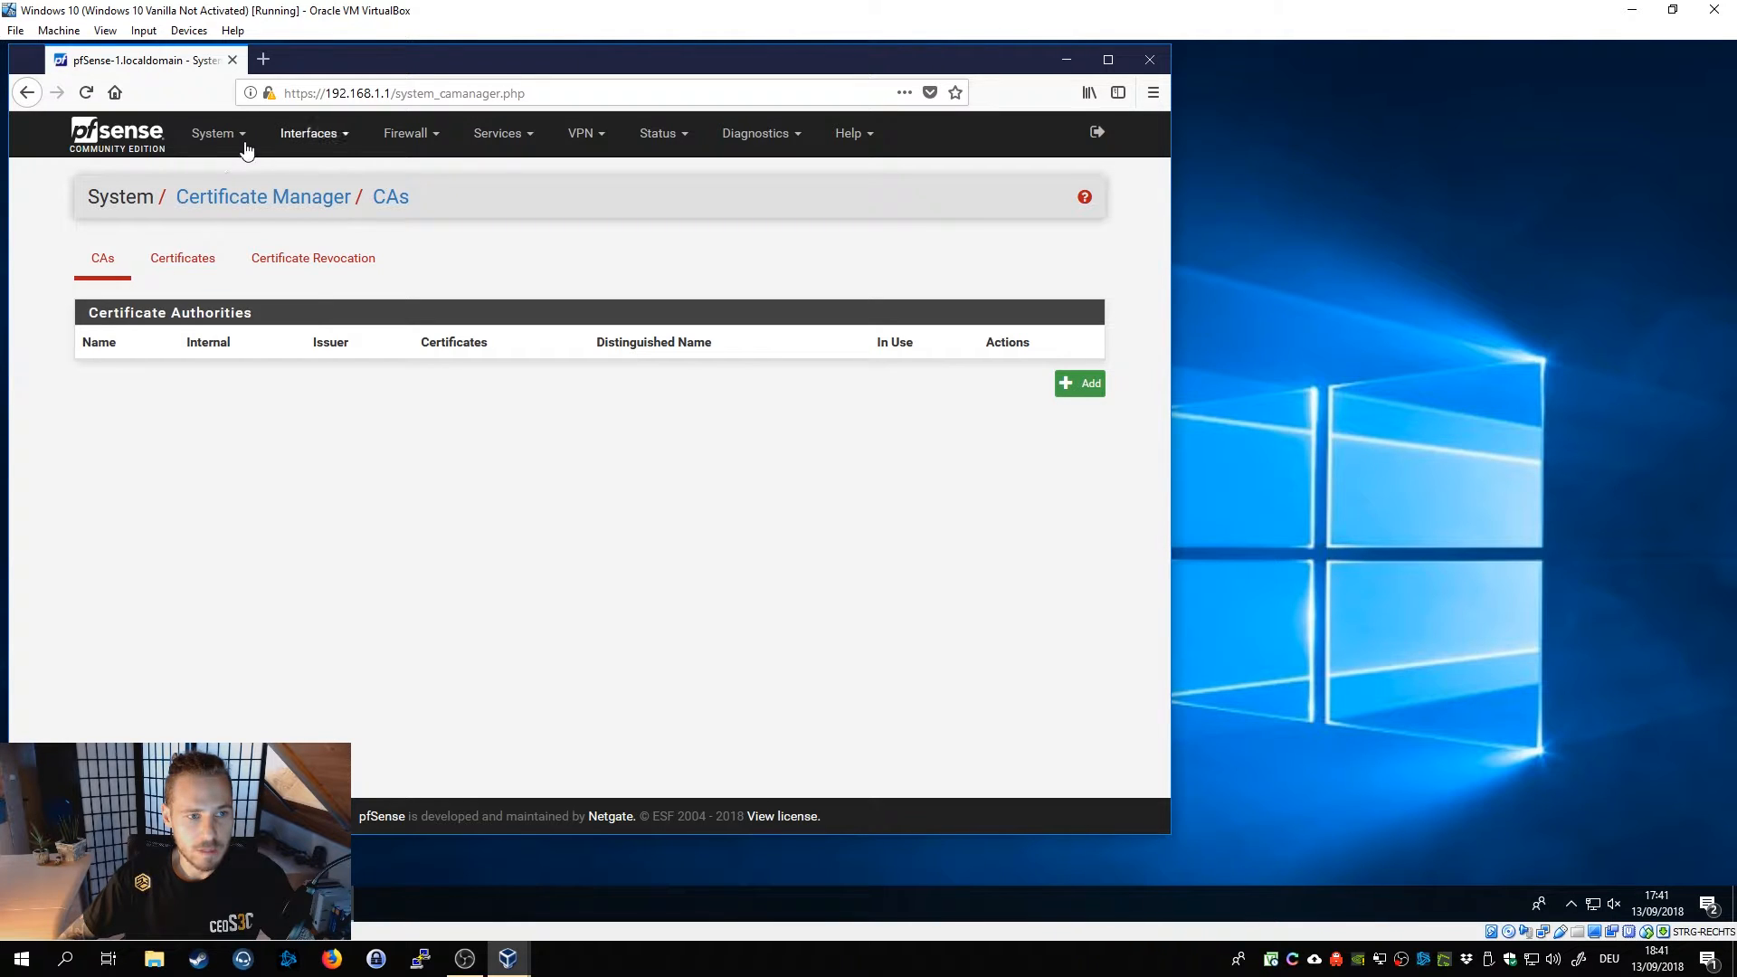
Add a new certificate authority from the CAs list.
click(211, 132)
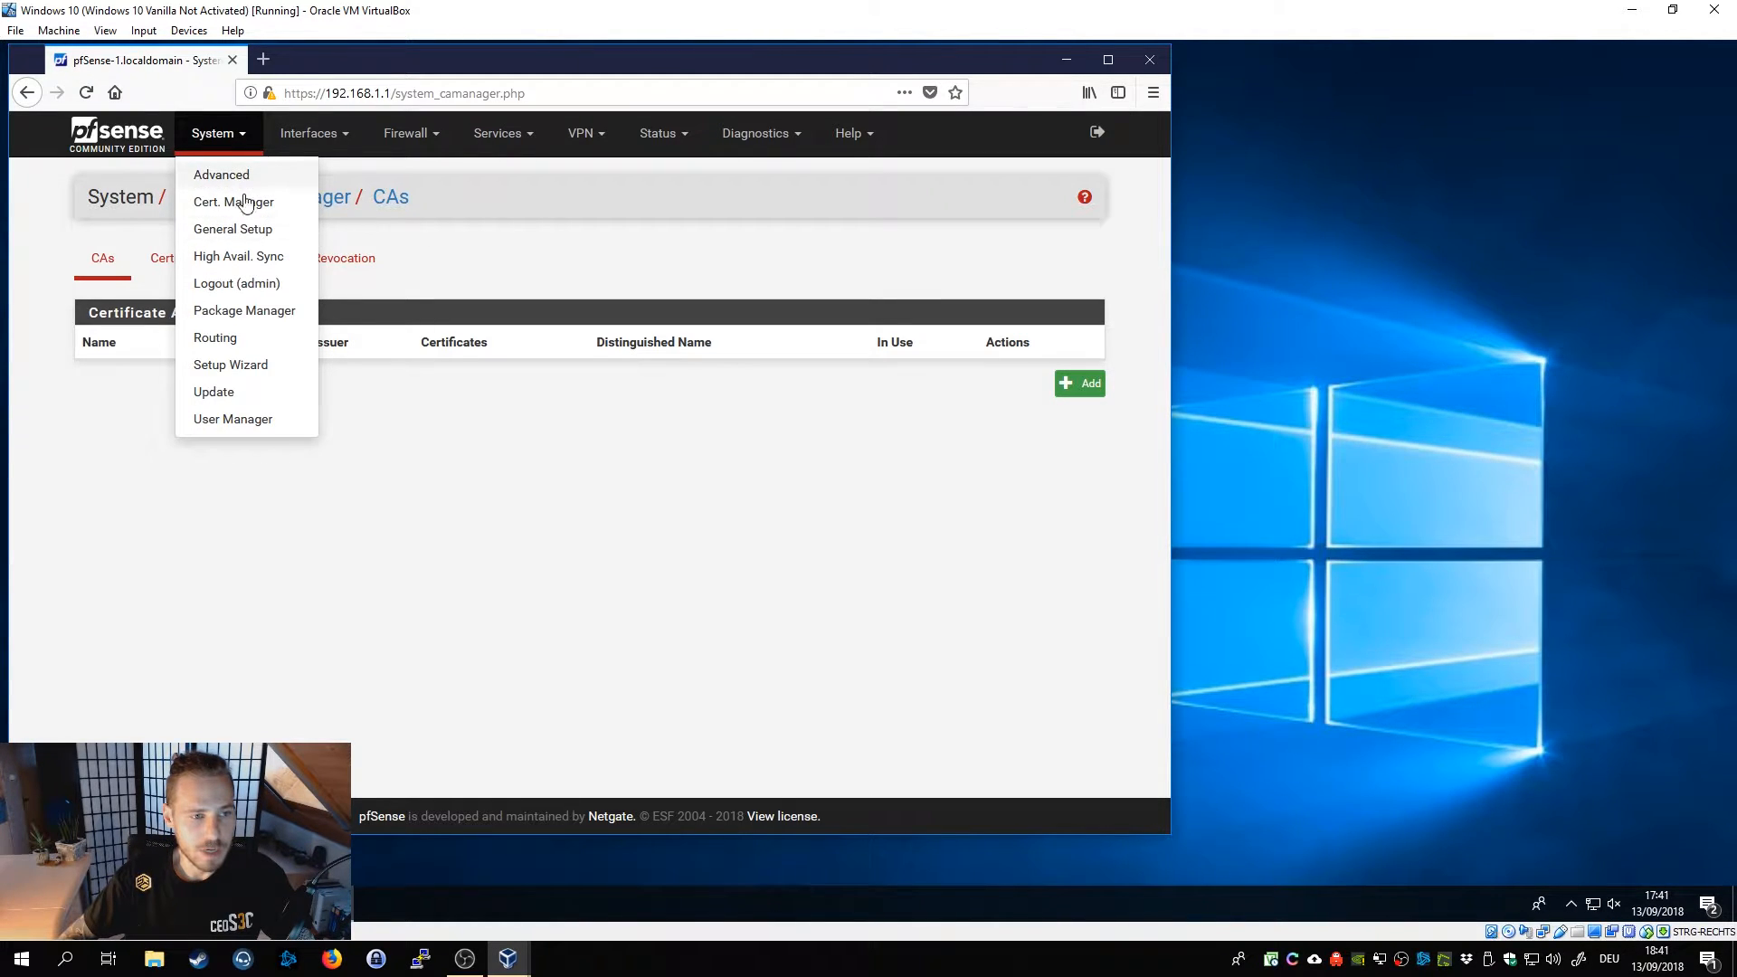
mouse_move(219, 184)
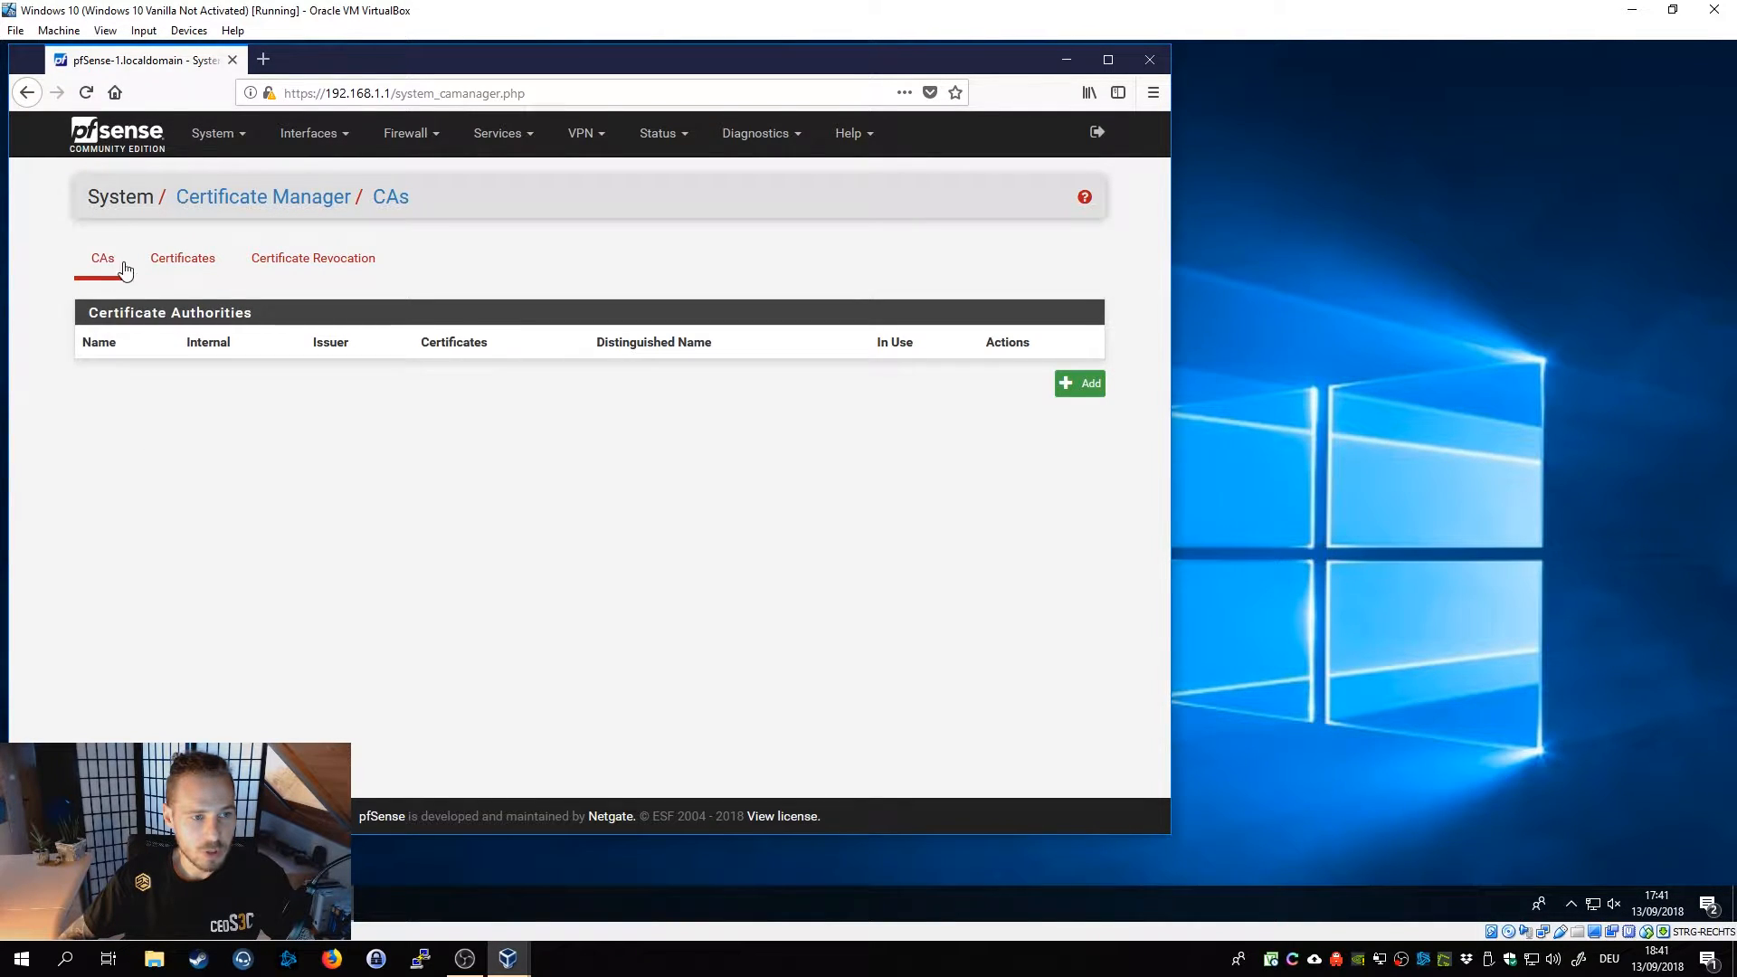
mouse_move(916, 396)
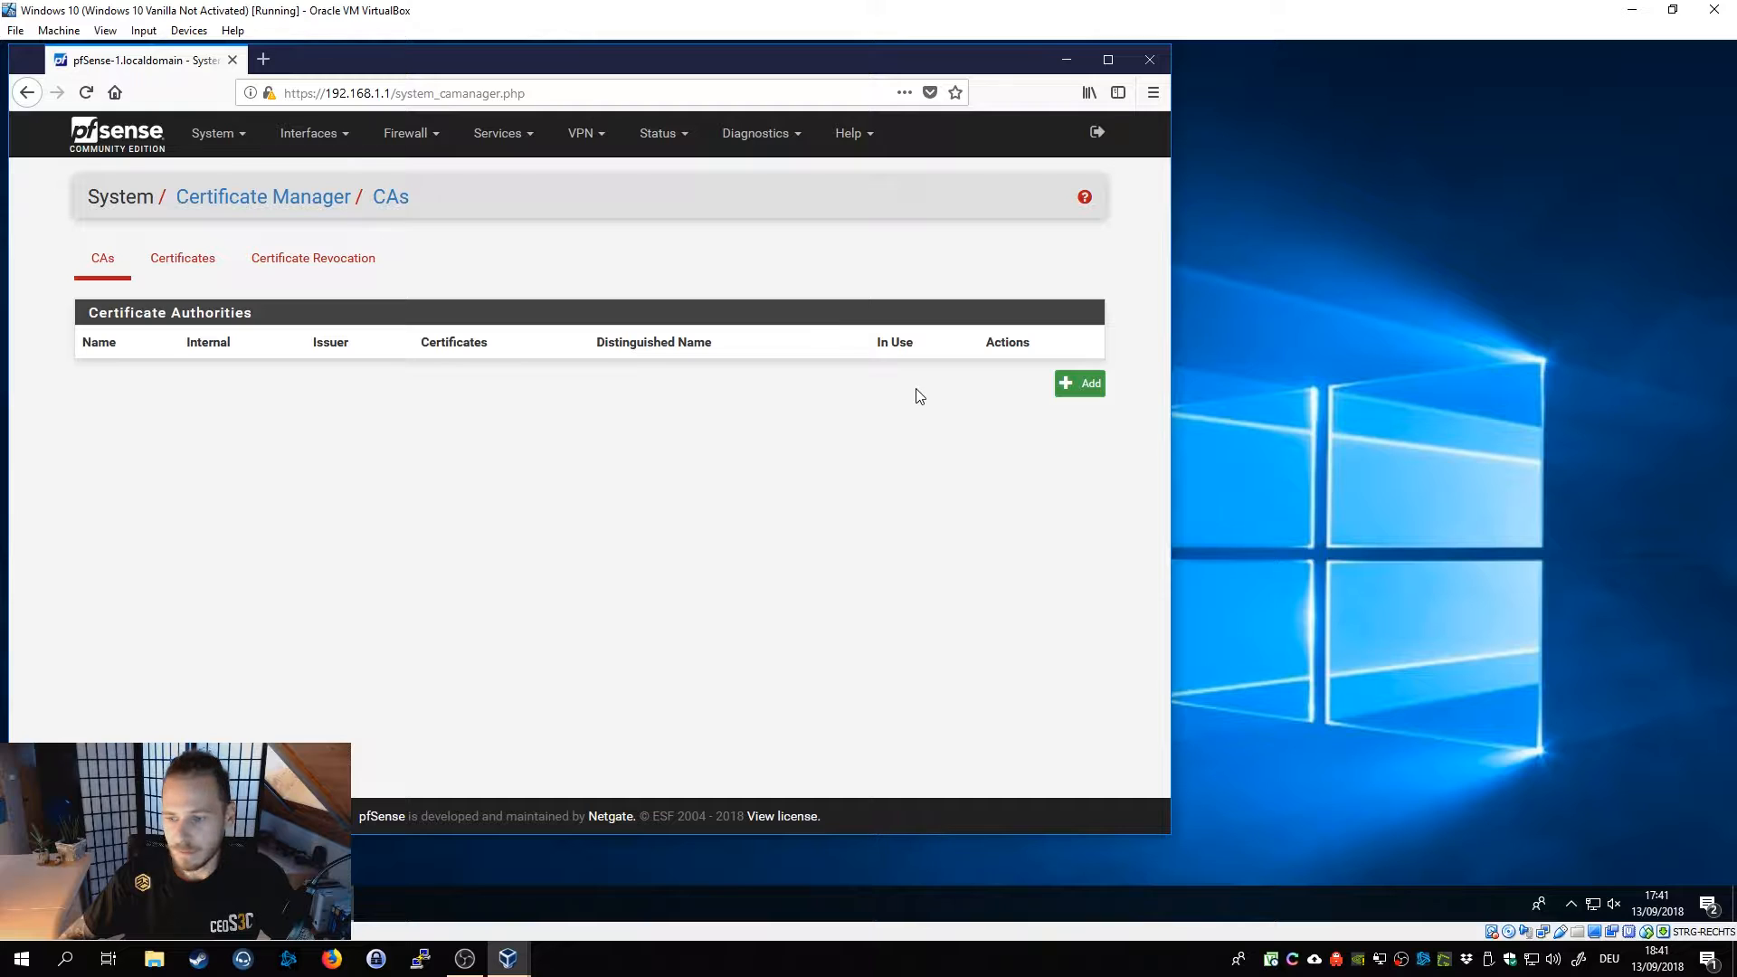
mouse_move(1078, 384)
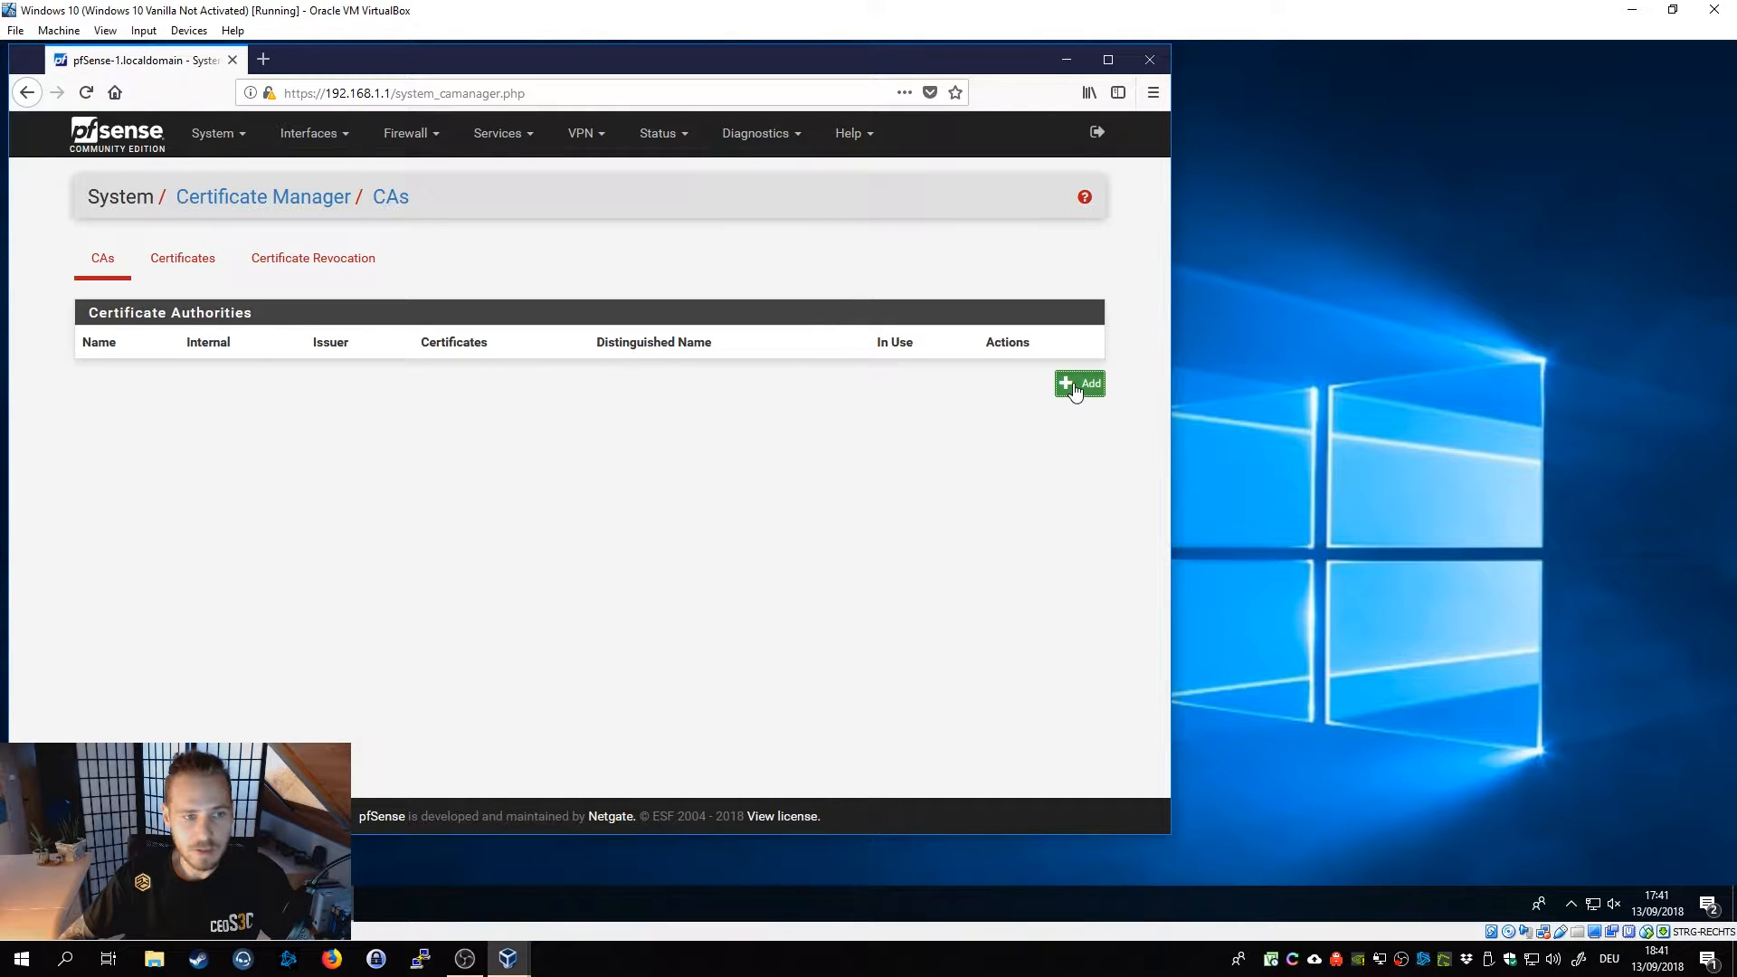
click(1078, 384)
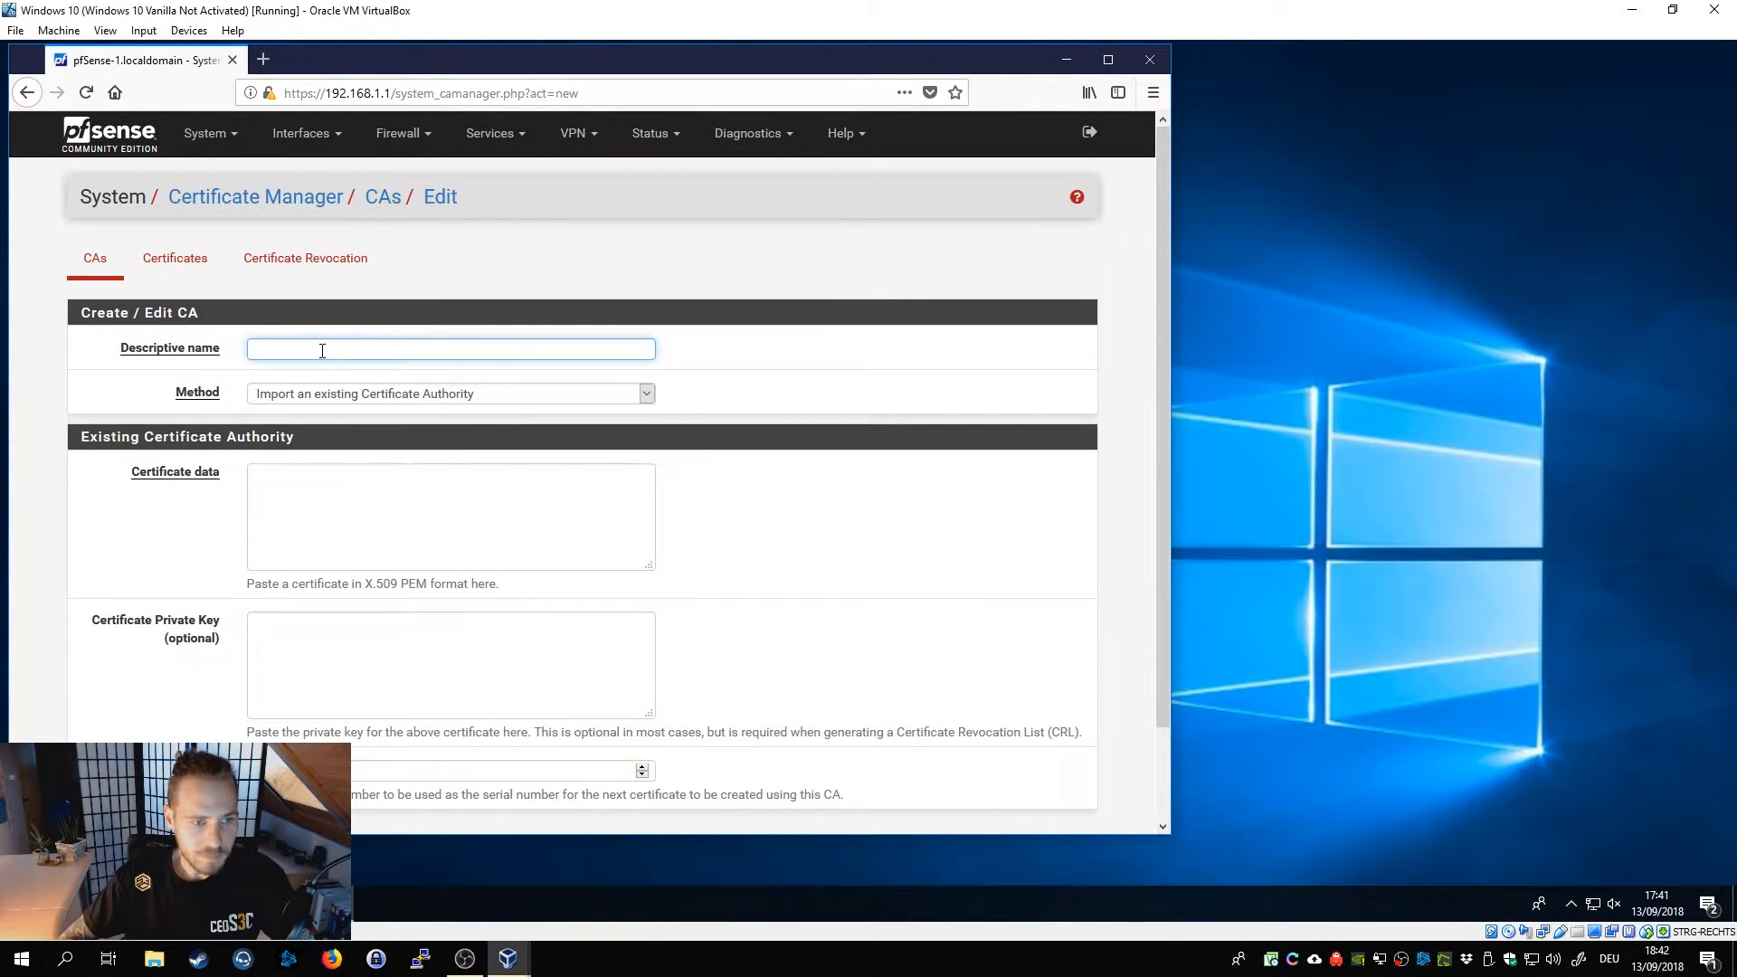
Name the CA ceos3c-root-ca and choose to create an internal certificate authority.
text(ceo)
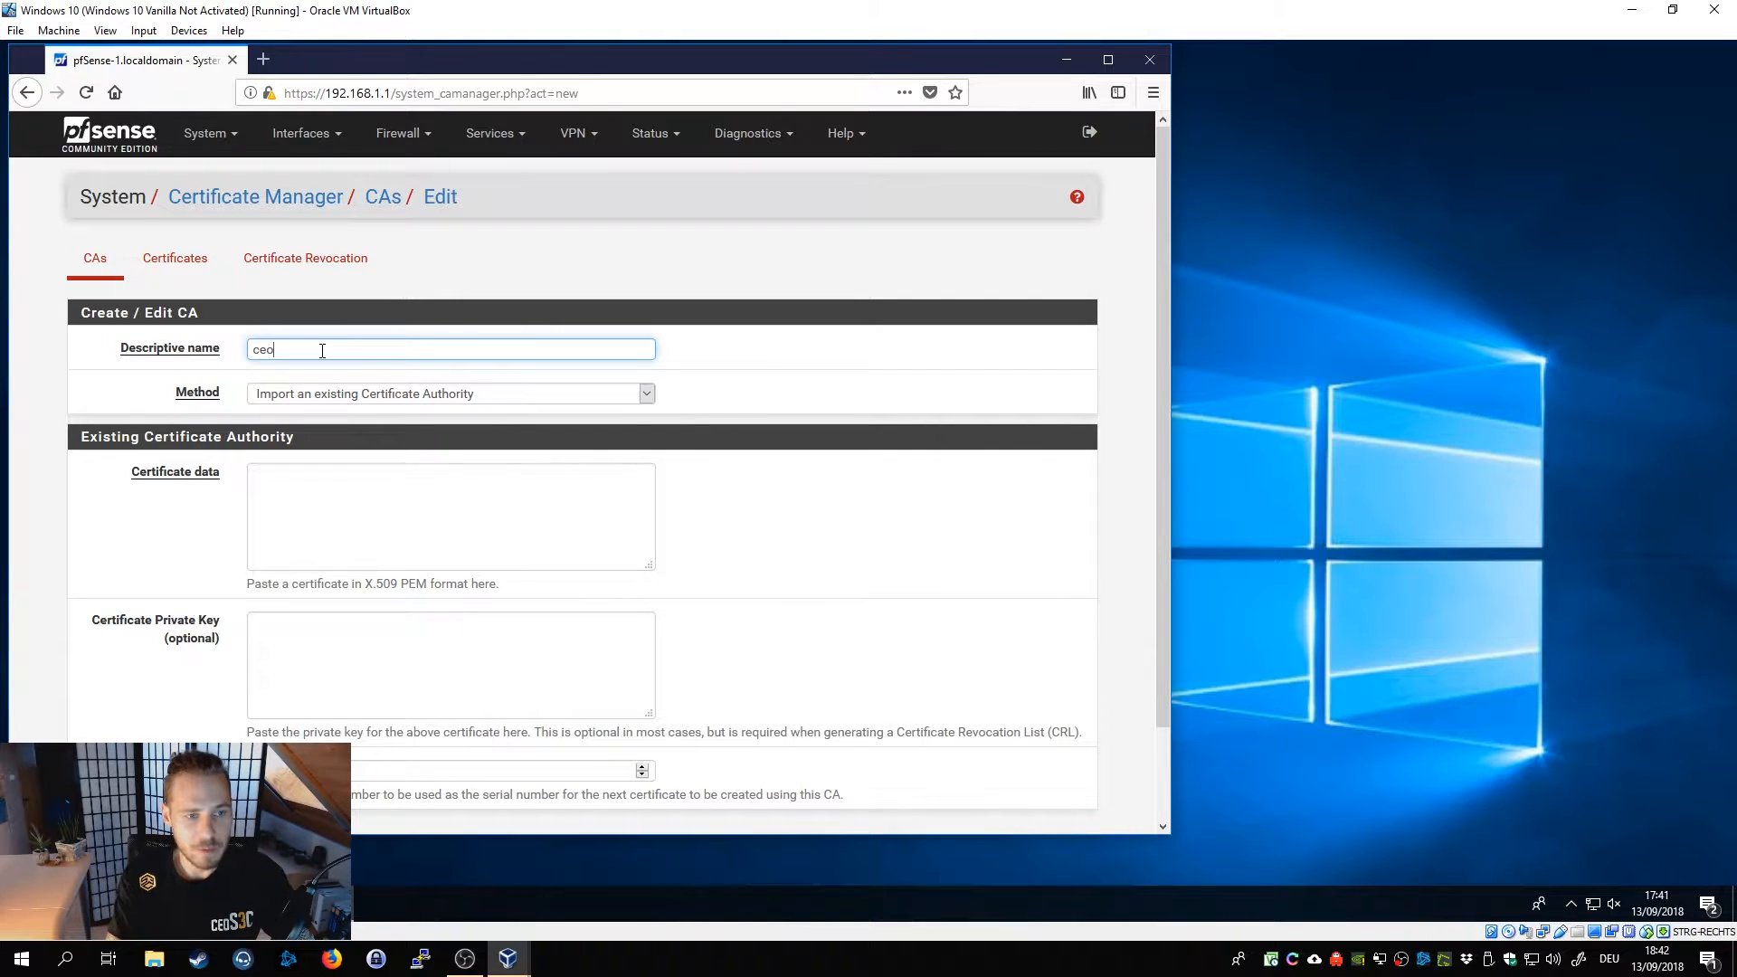
text(s3c-)
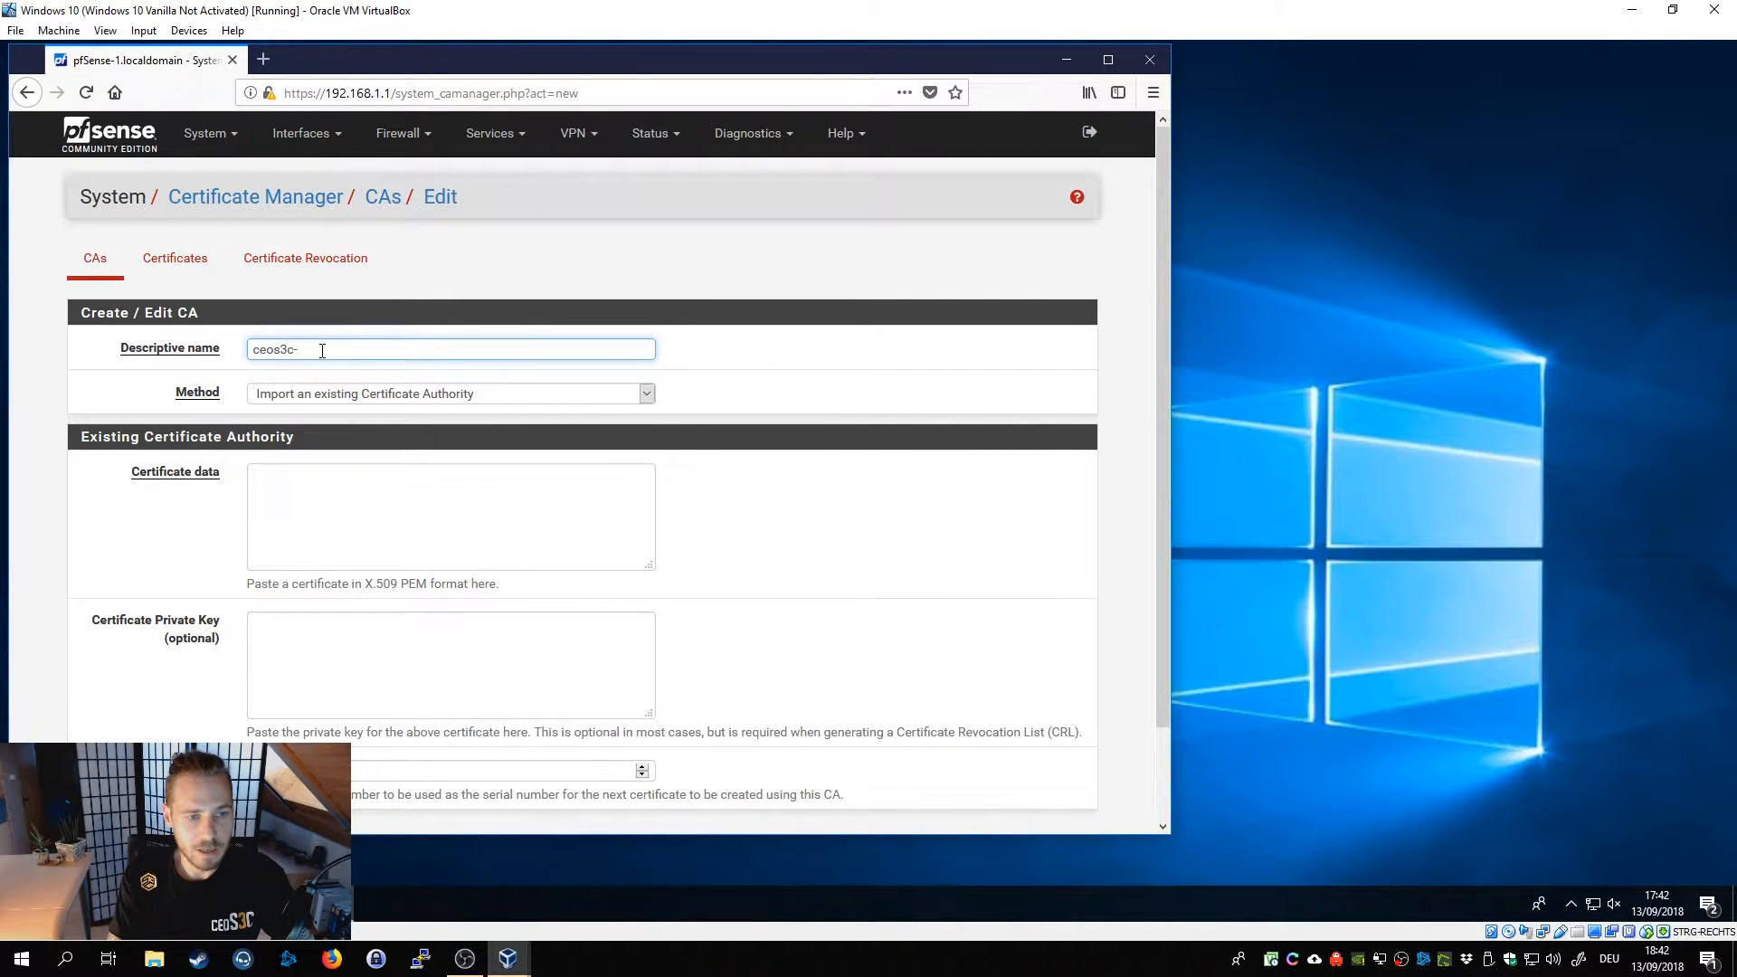
text(root-ca)
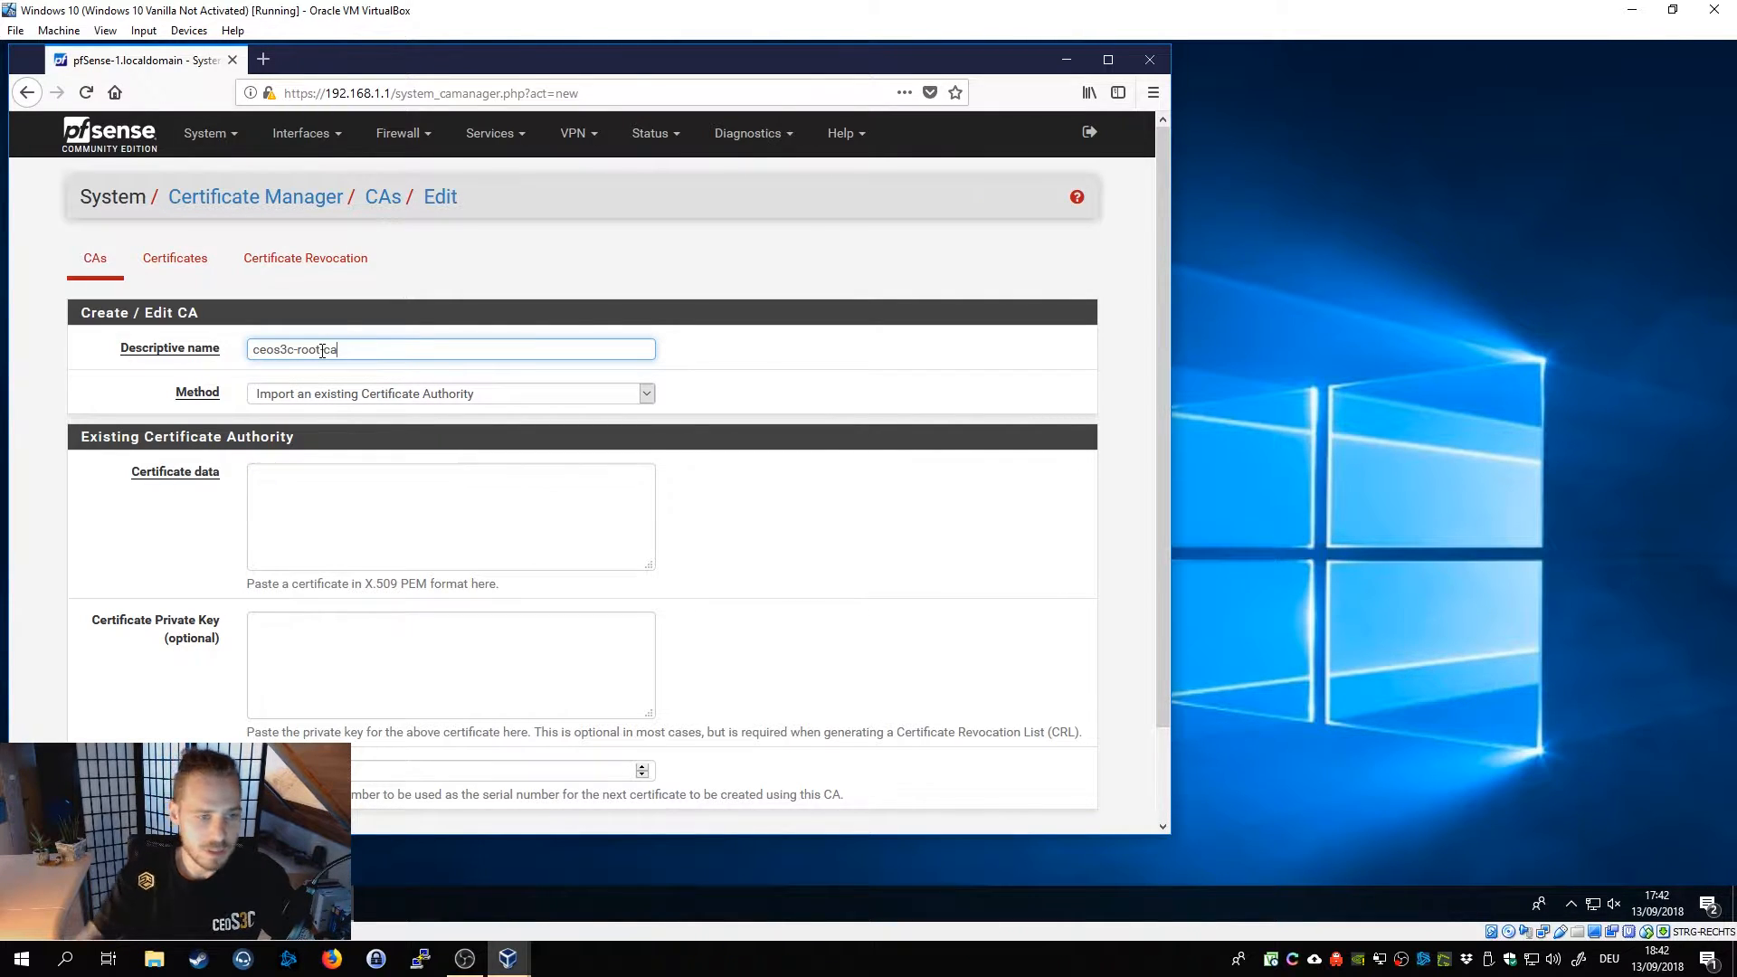
scroll(down, 3)
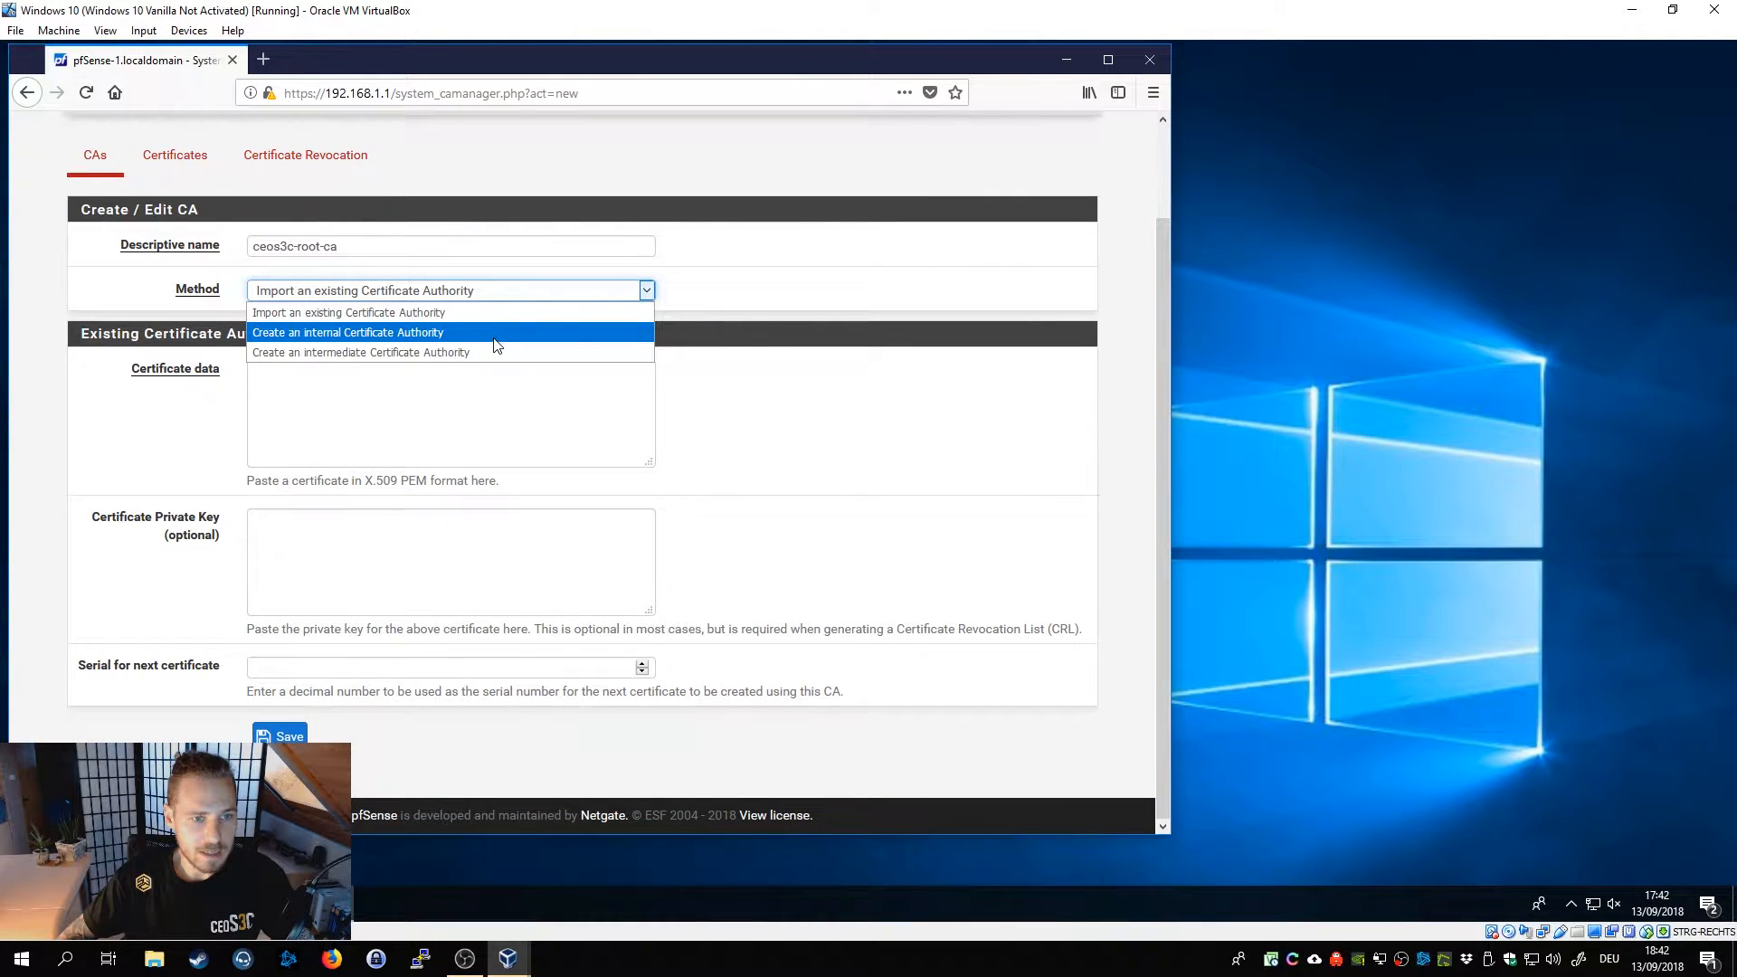
click(347, 333)
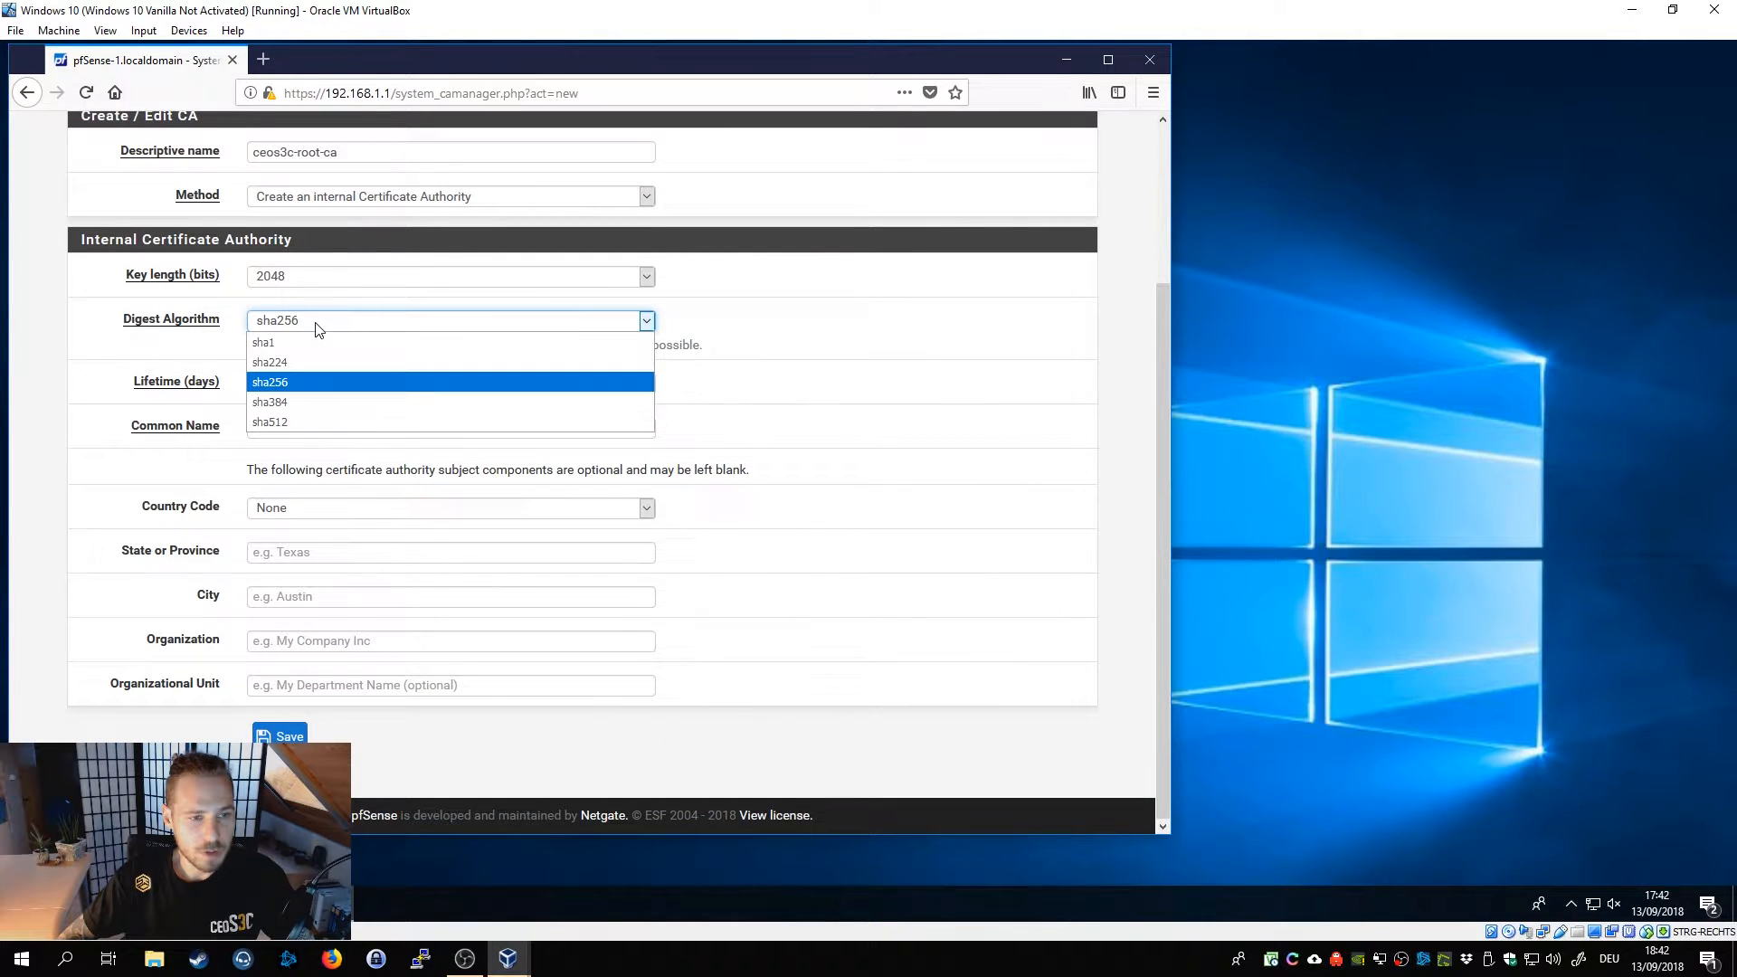
mouse_move(324, 422)
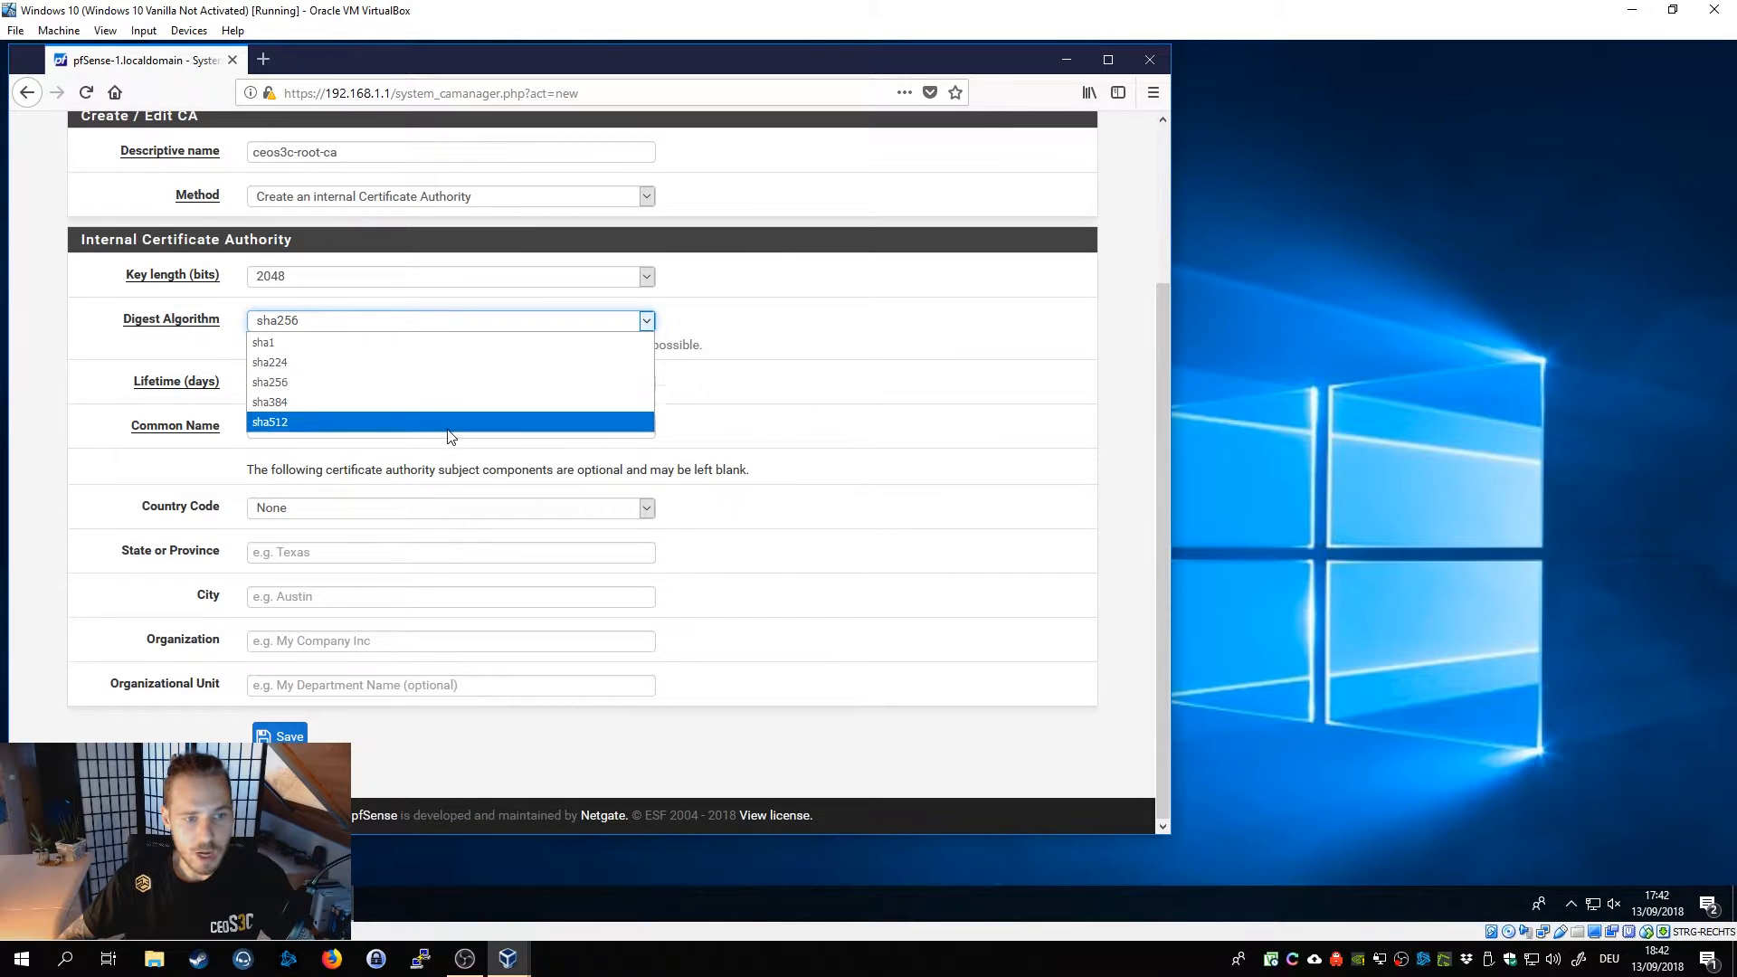
mouse_move(496, 382)
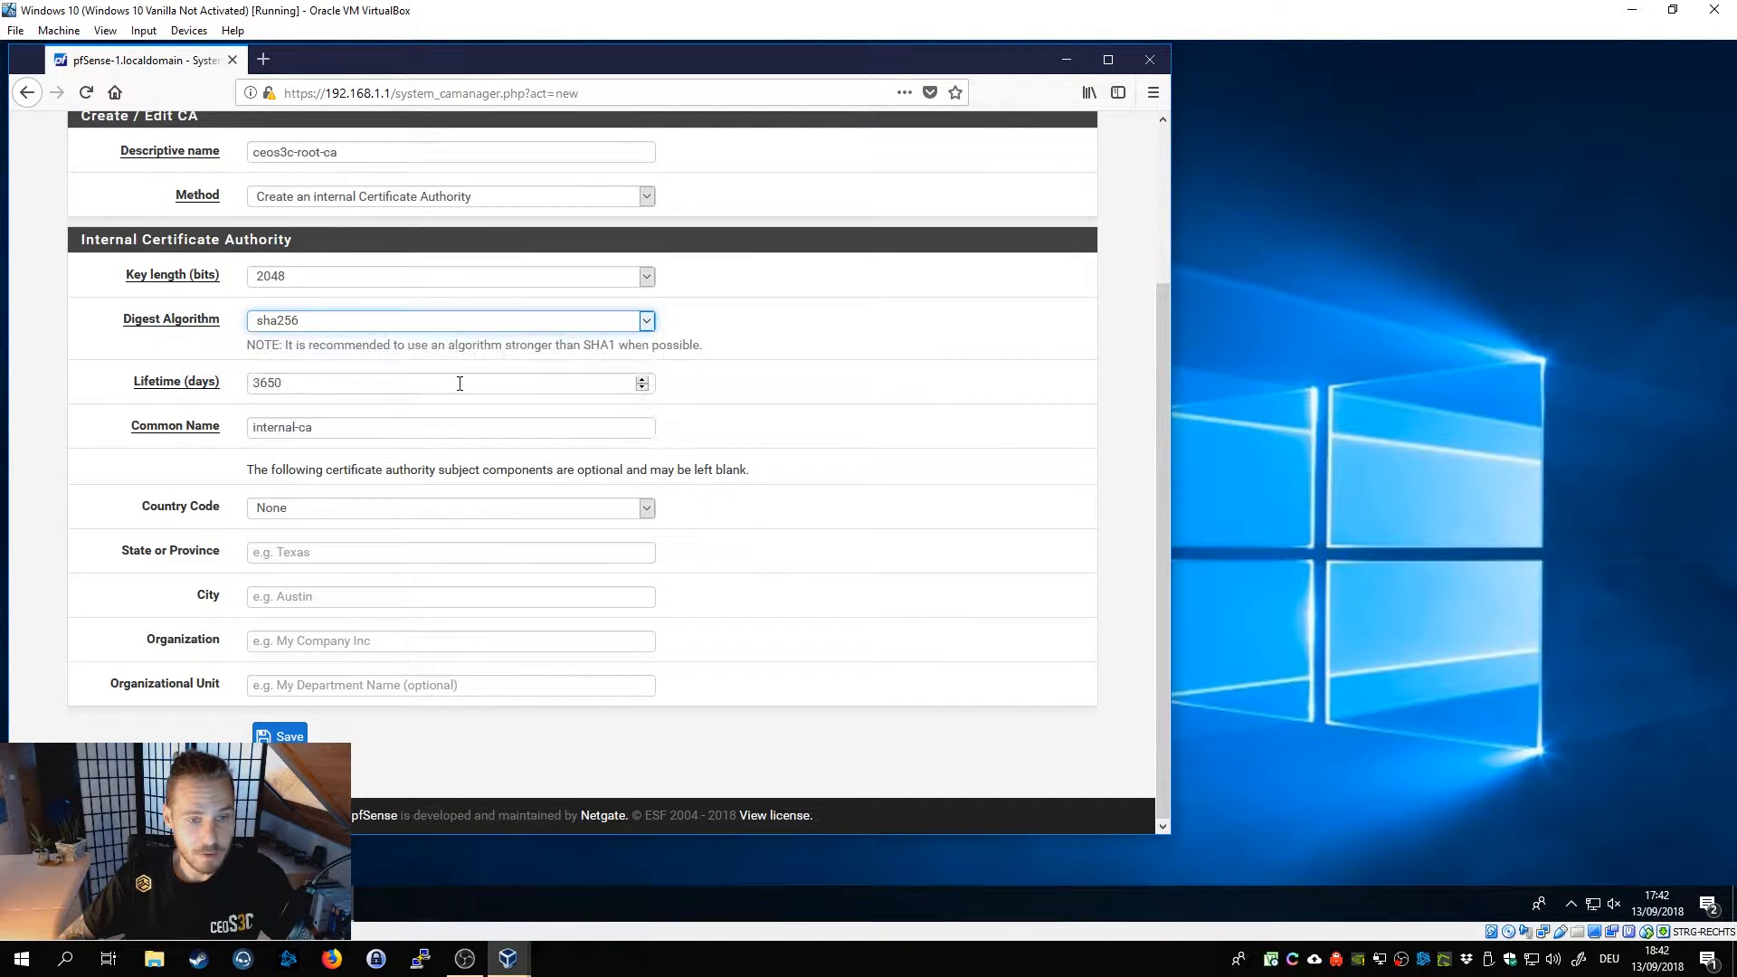
mouse_move(586, 518)
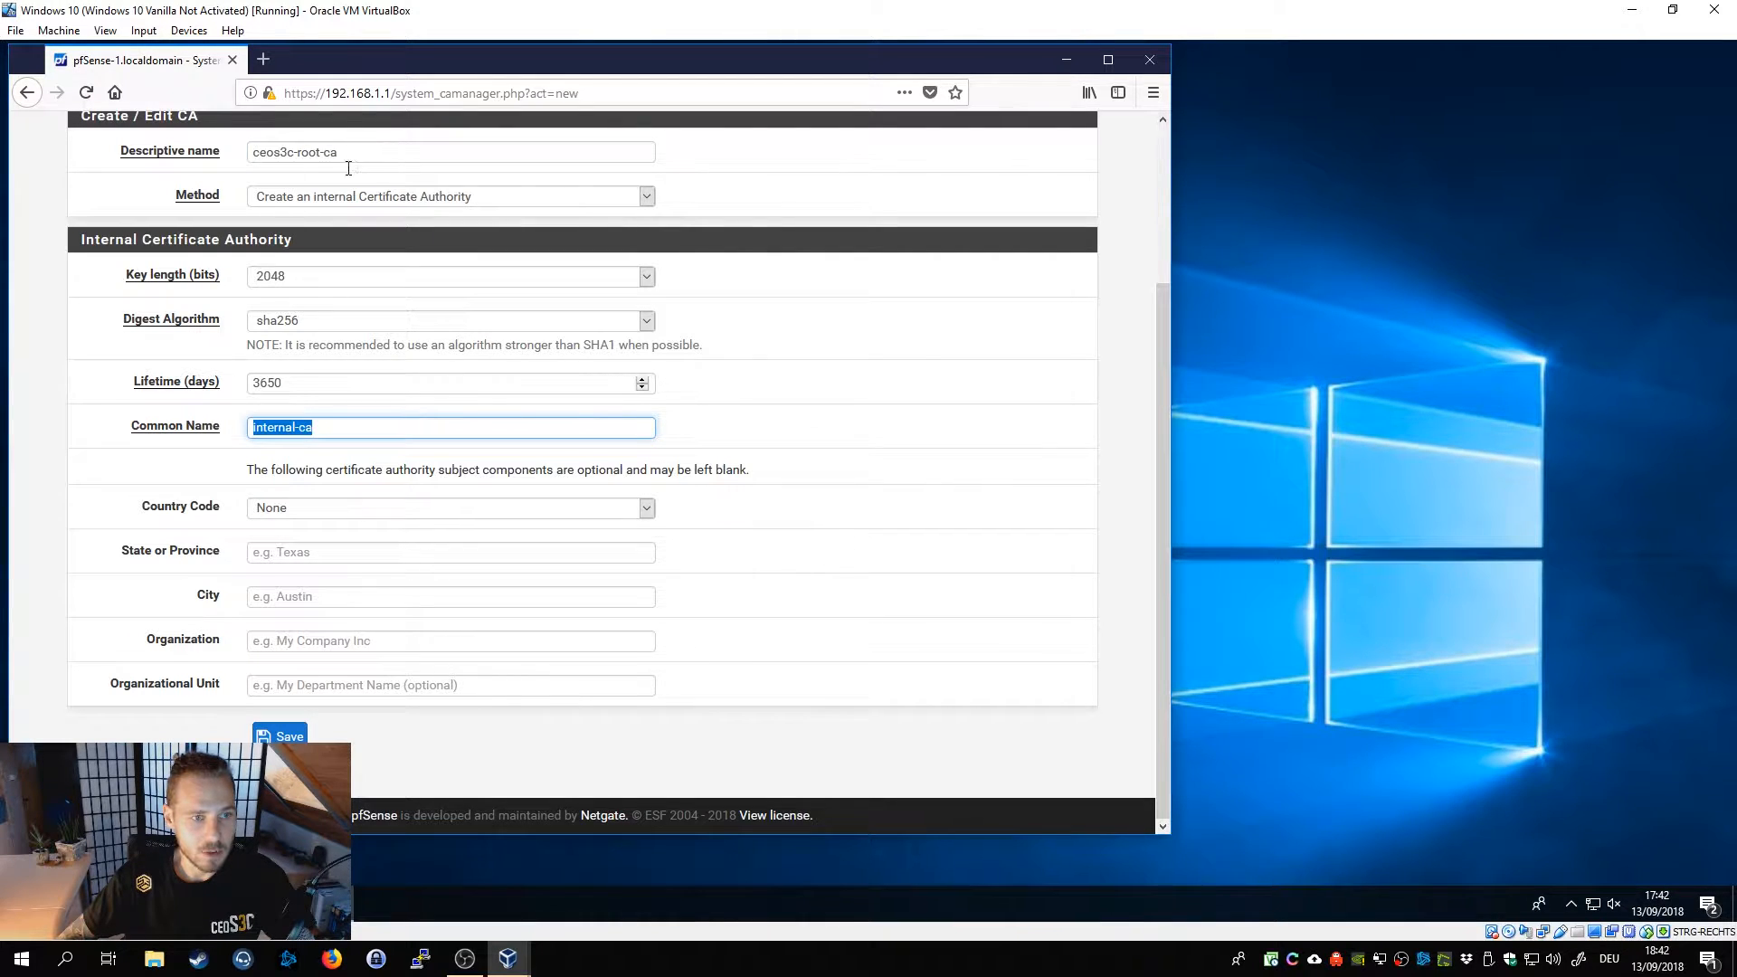
Set common name ceos3c-root-ca, country DE, state Bavaria, city Munich, and save.
text(ceos3c-root-ca)
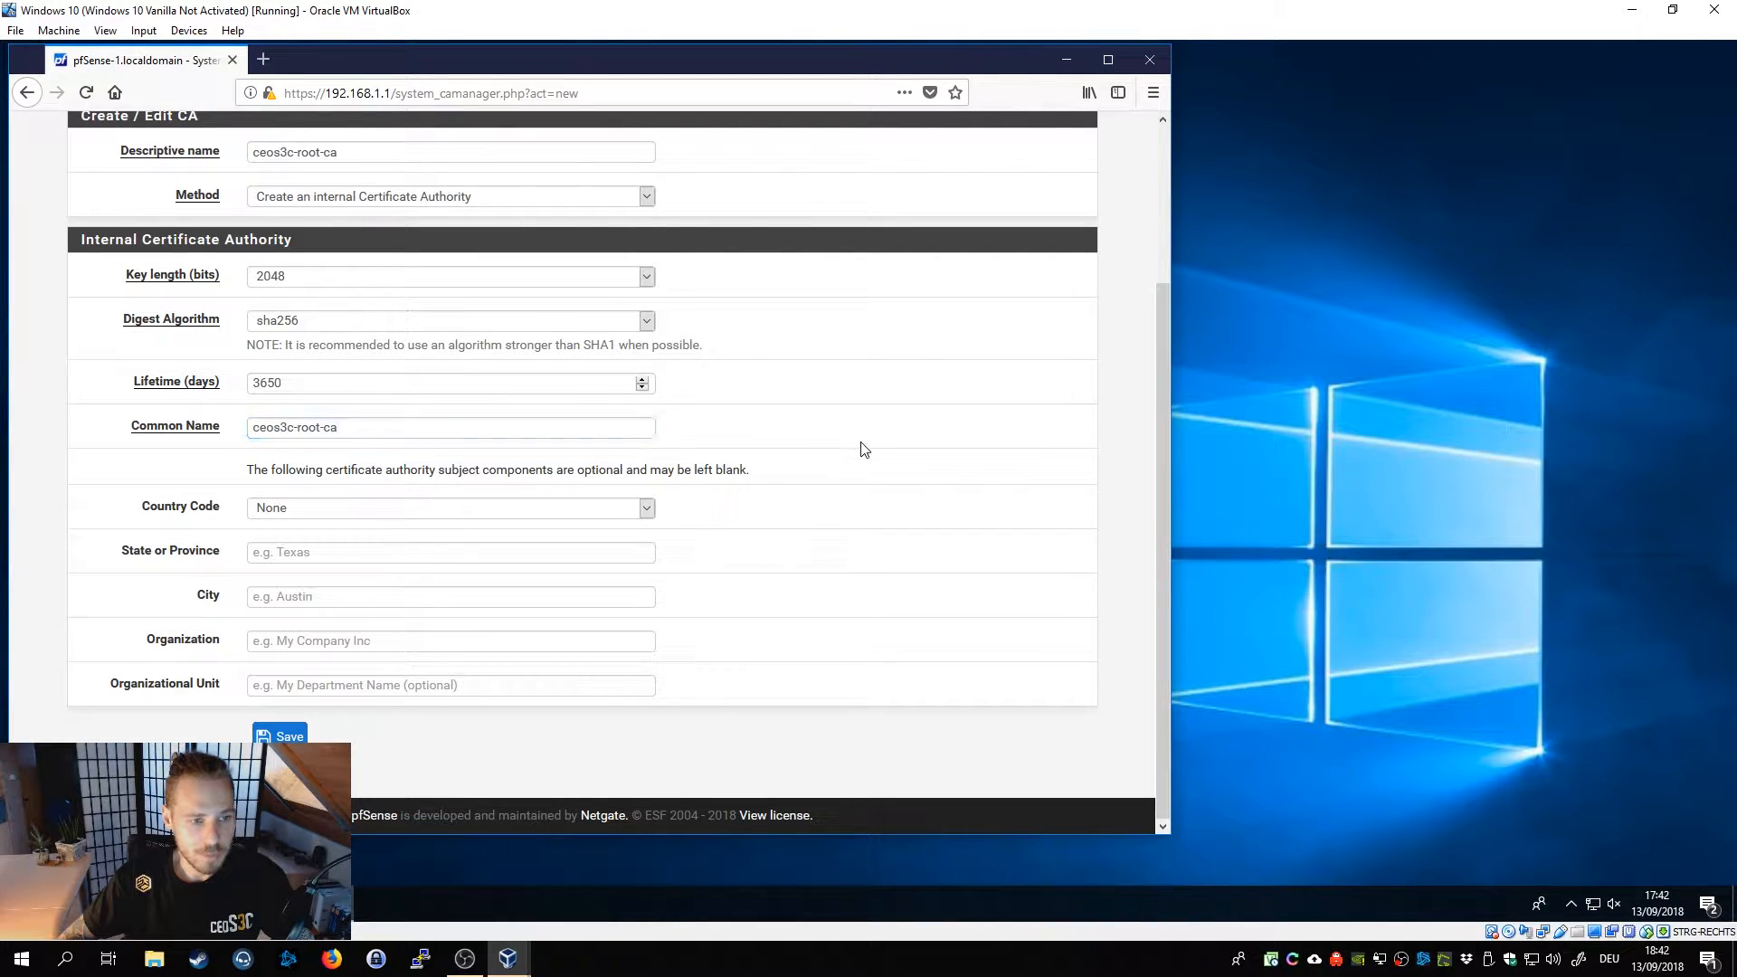
click(644, 507)
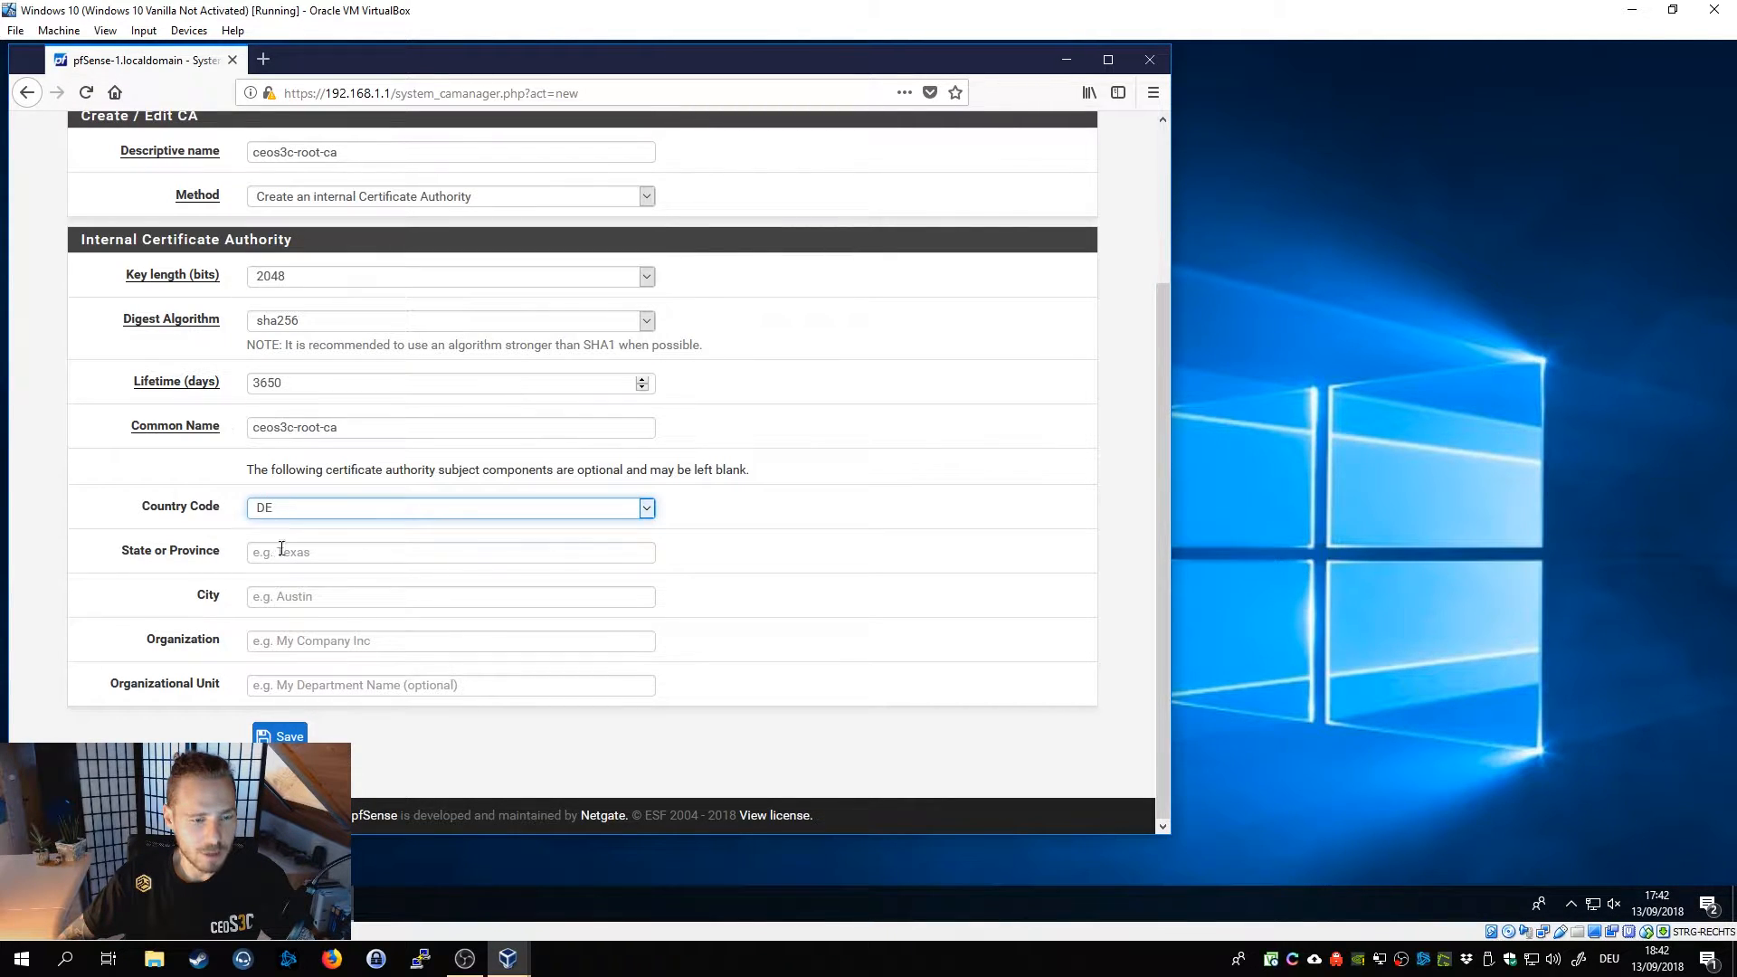
click(449, 552)
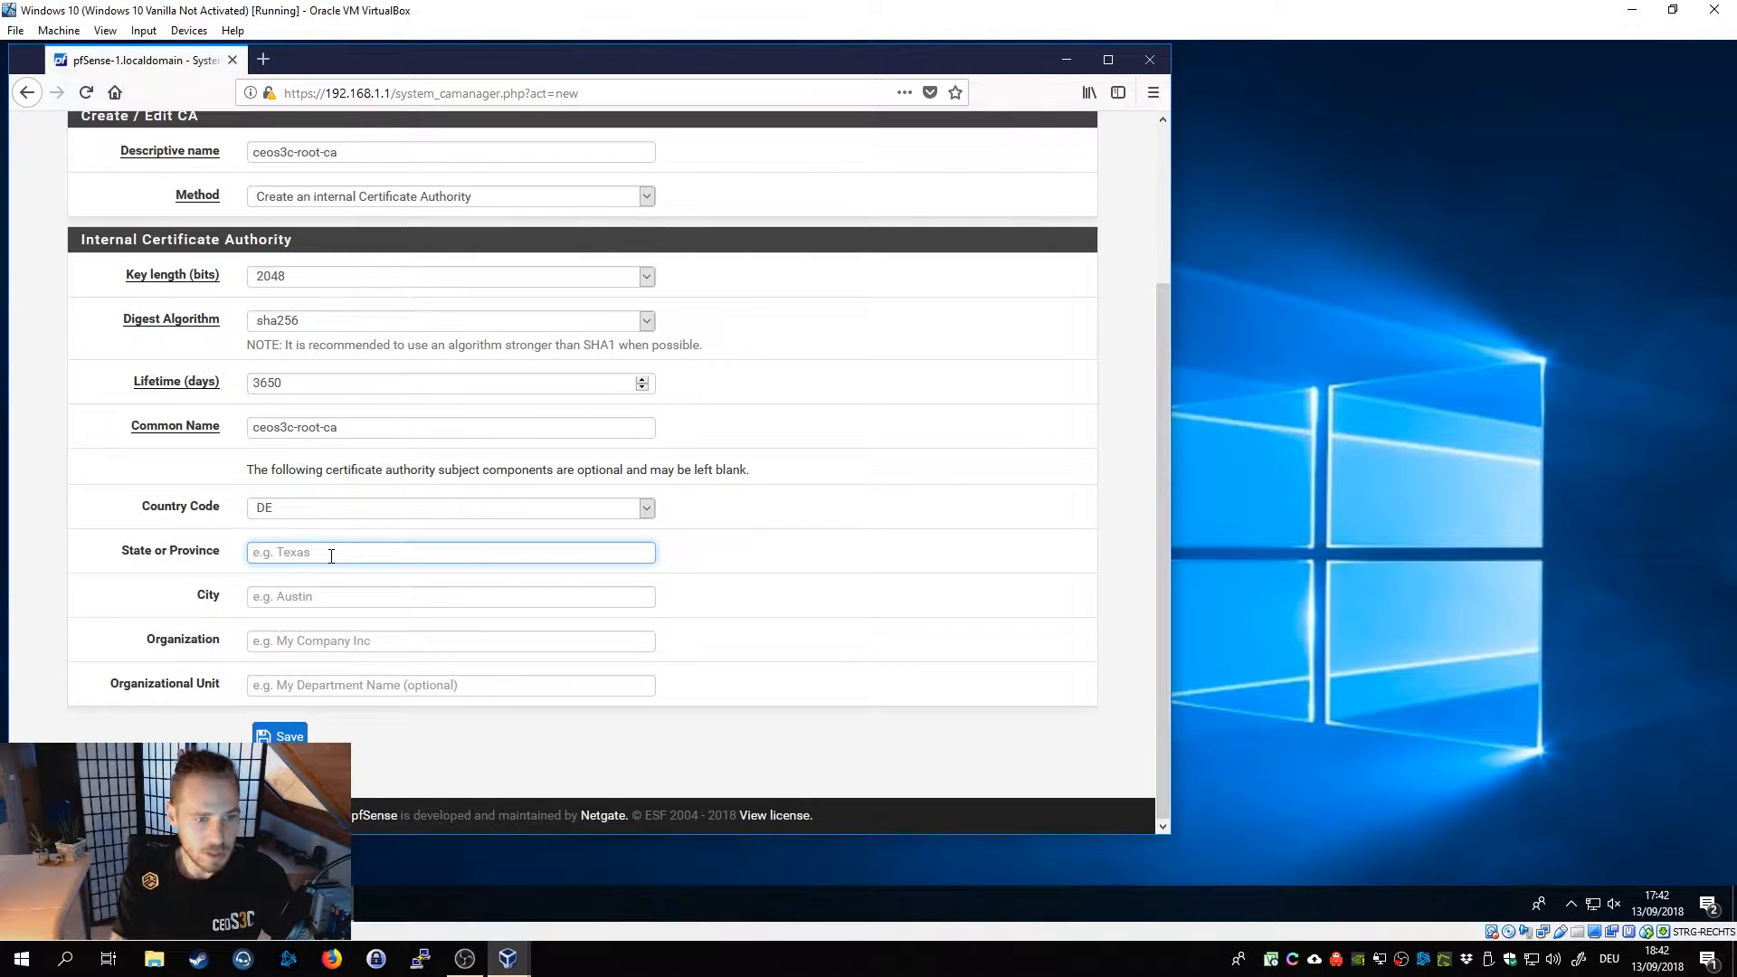
text(Bavaria)
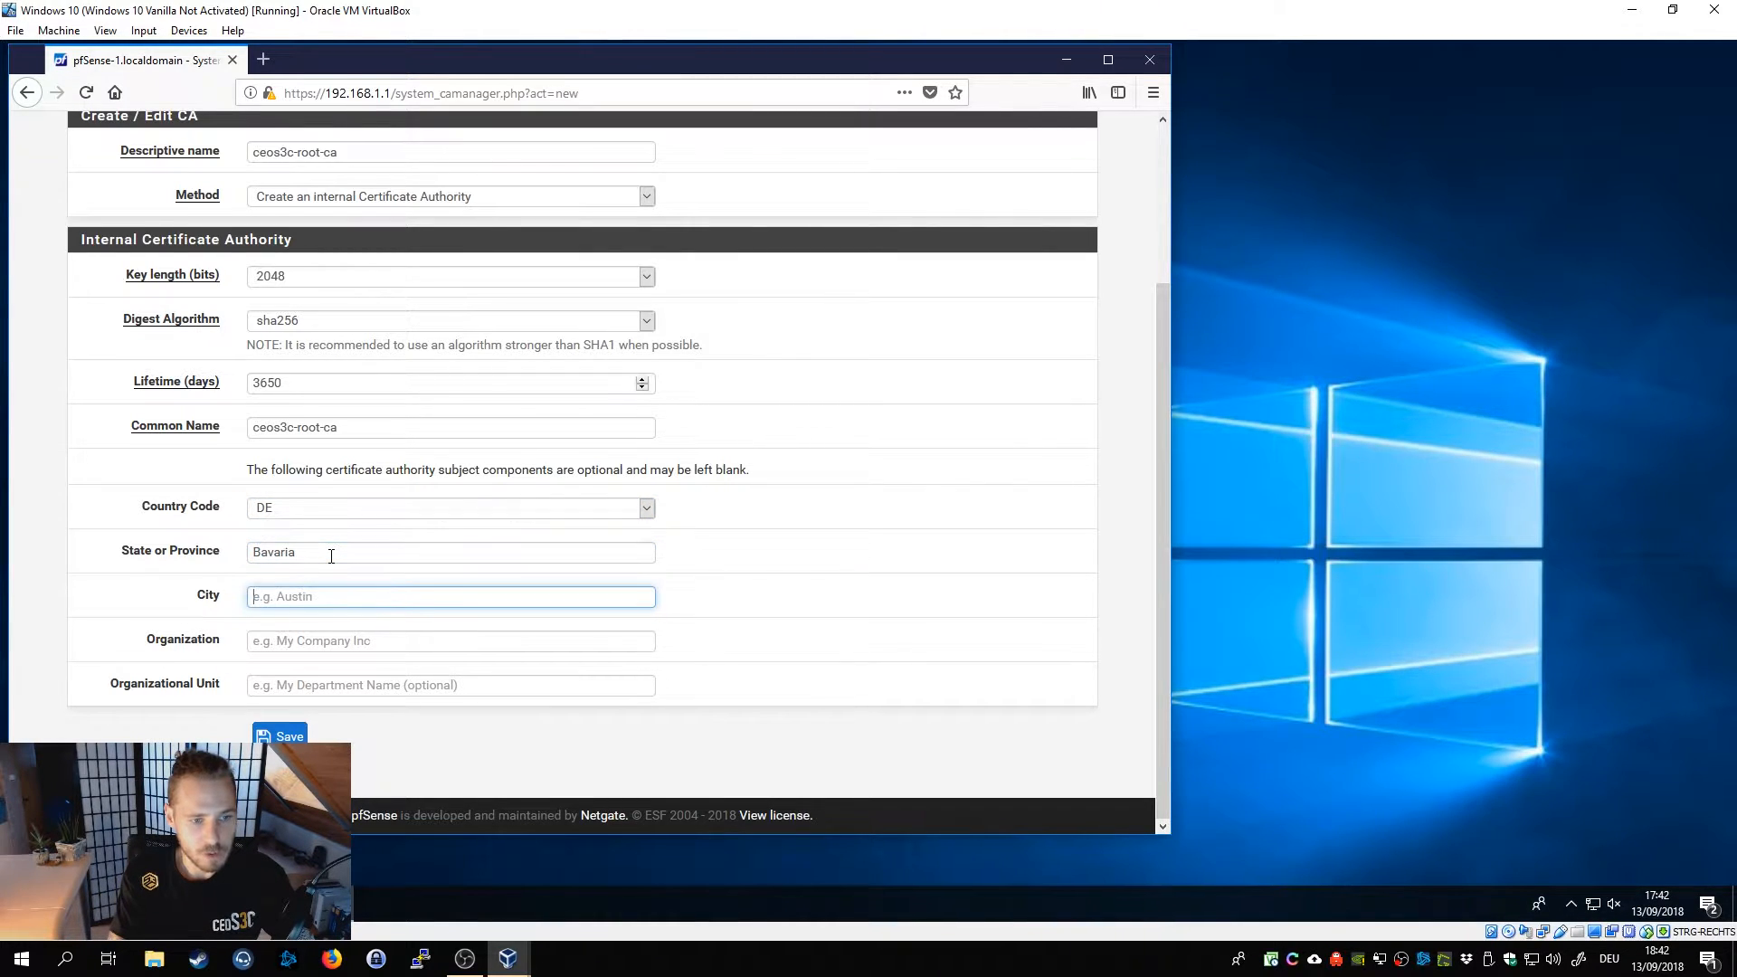
text(Munich)
click(450, 640)
text(ceos3c)
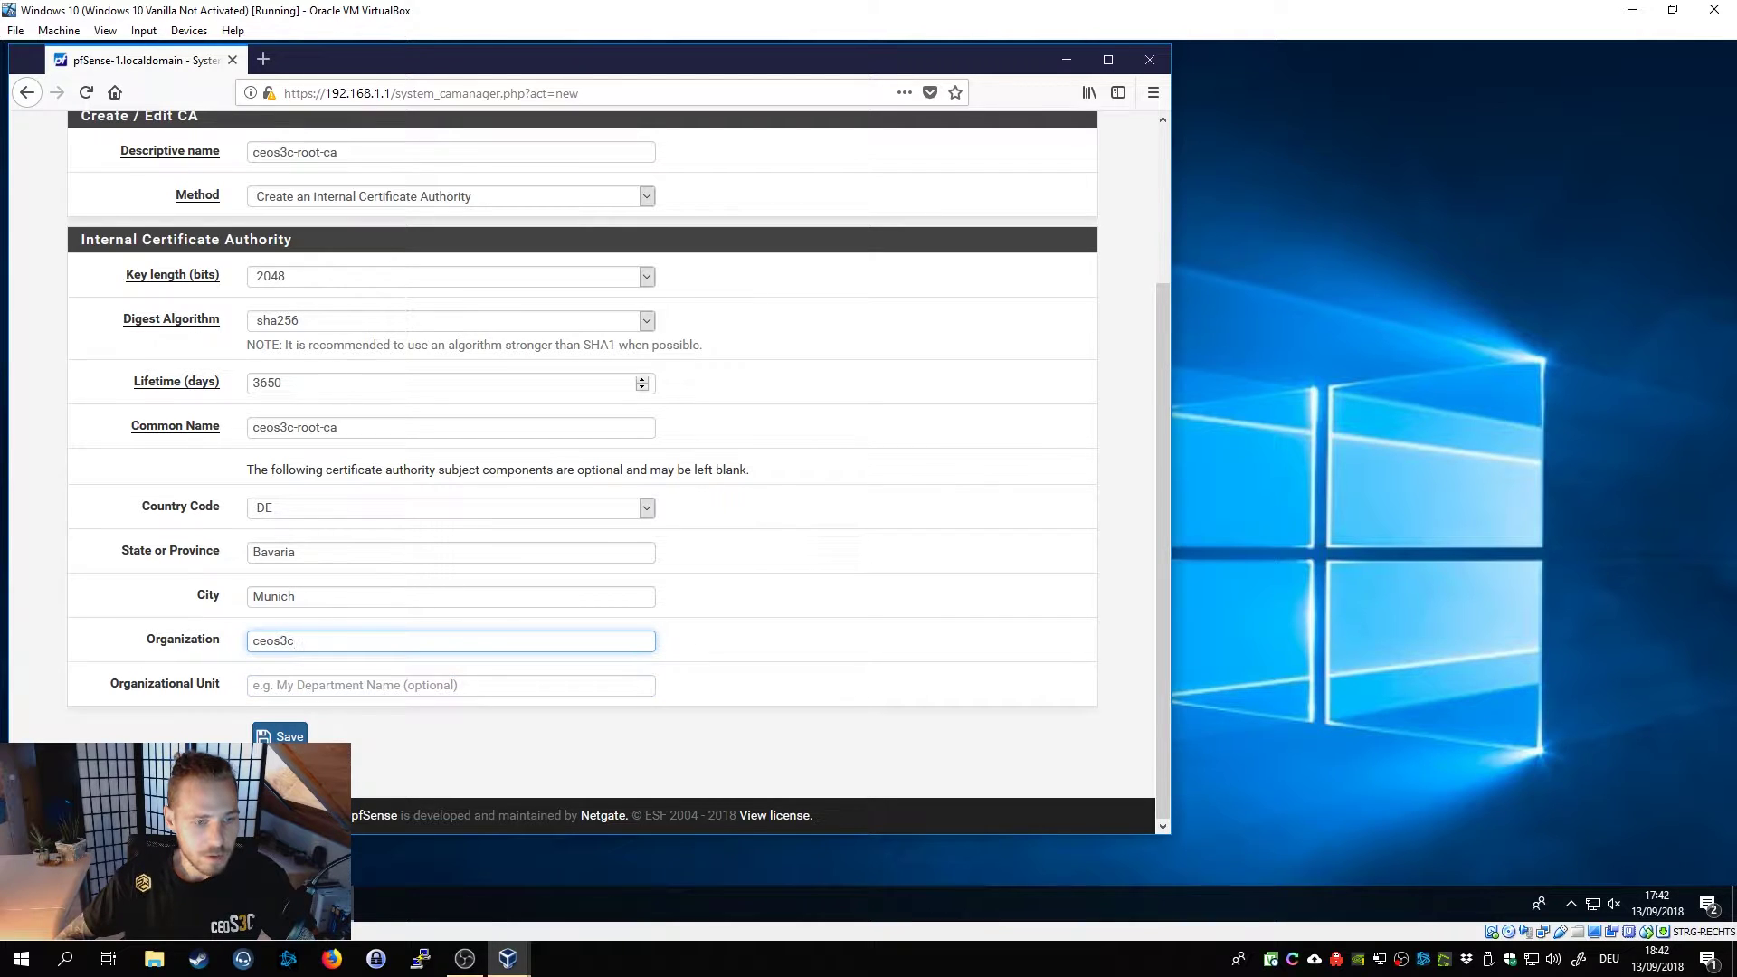
click(278, 737)
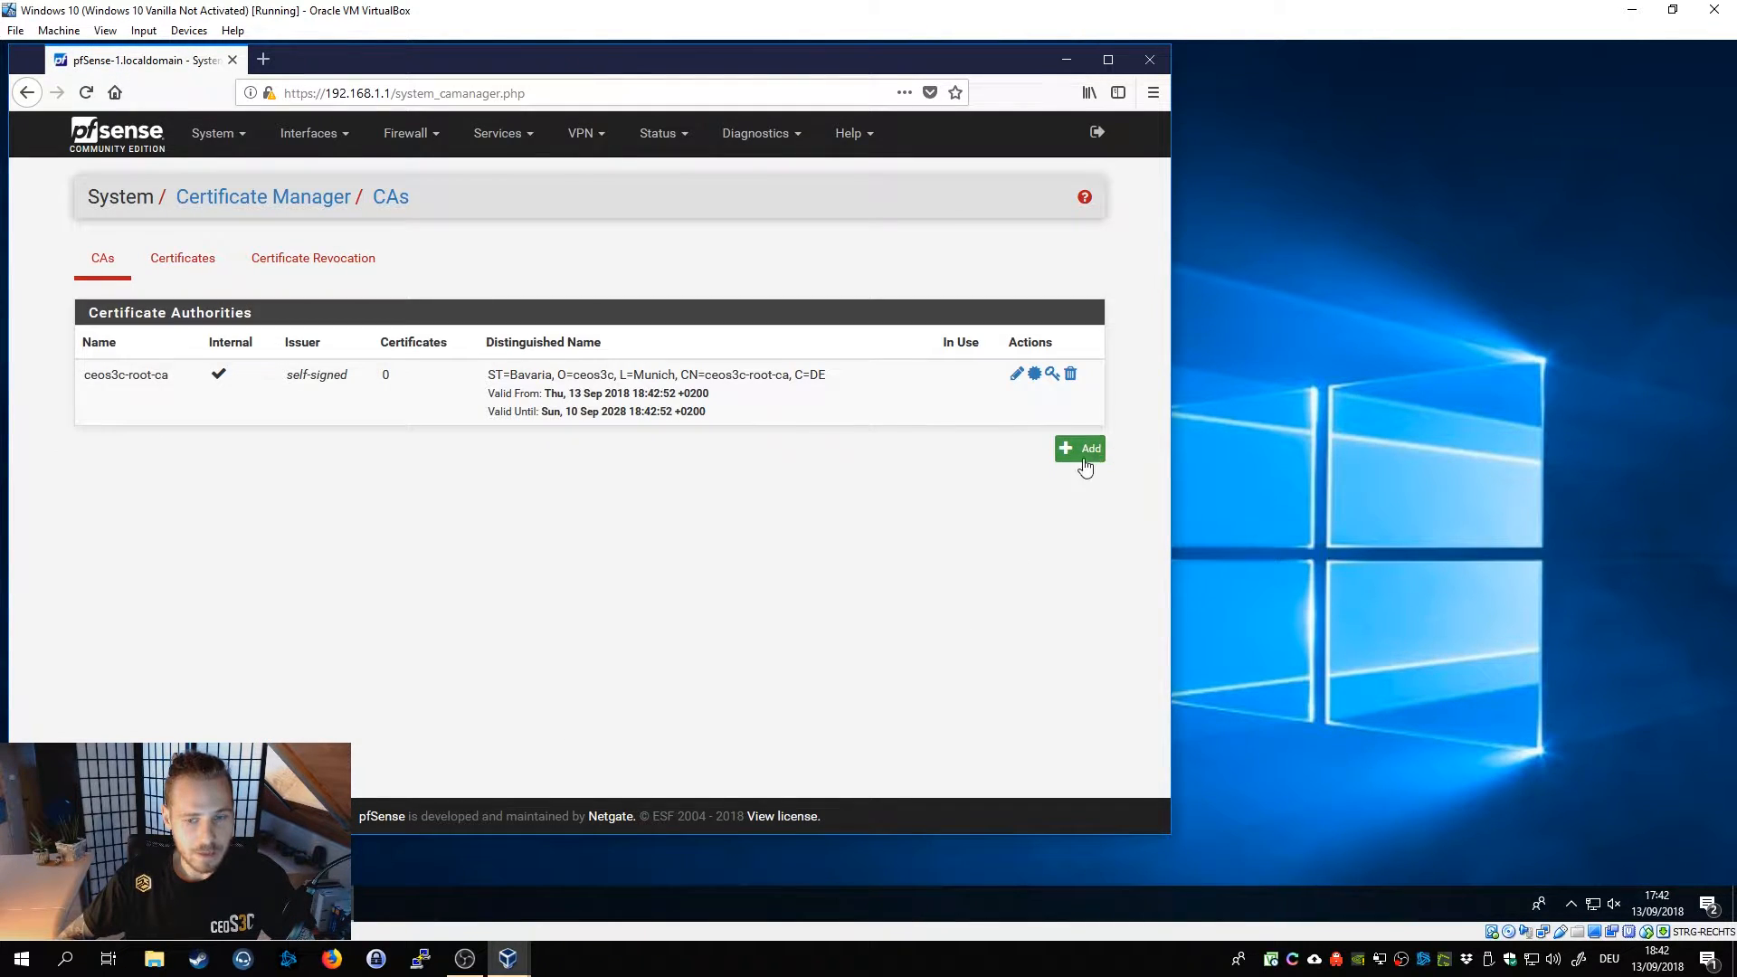
Start a new CA named ceos3c-sub-ca using the intermediate Certificate Authority method.
click(1080, 449)
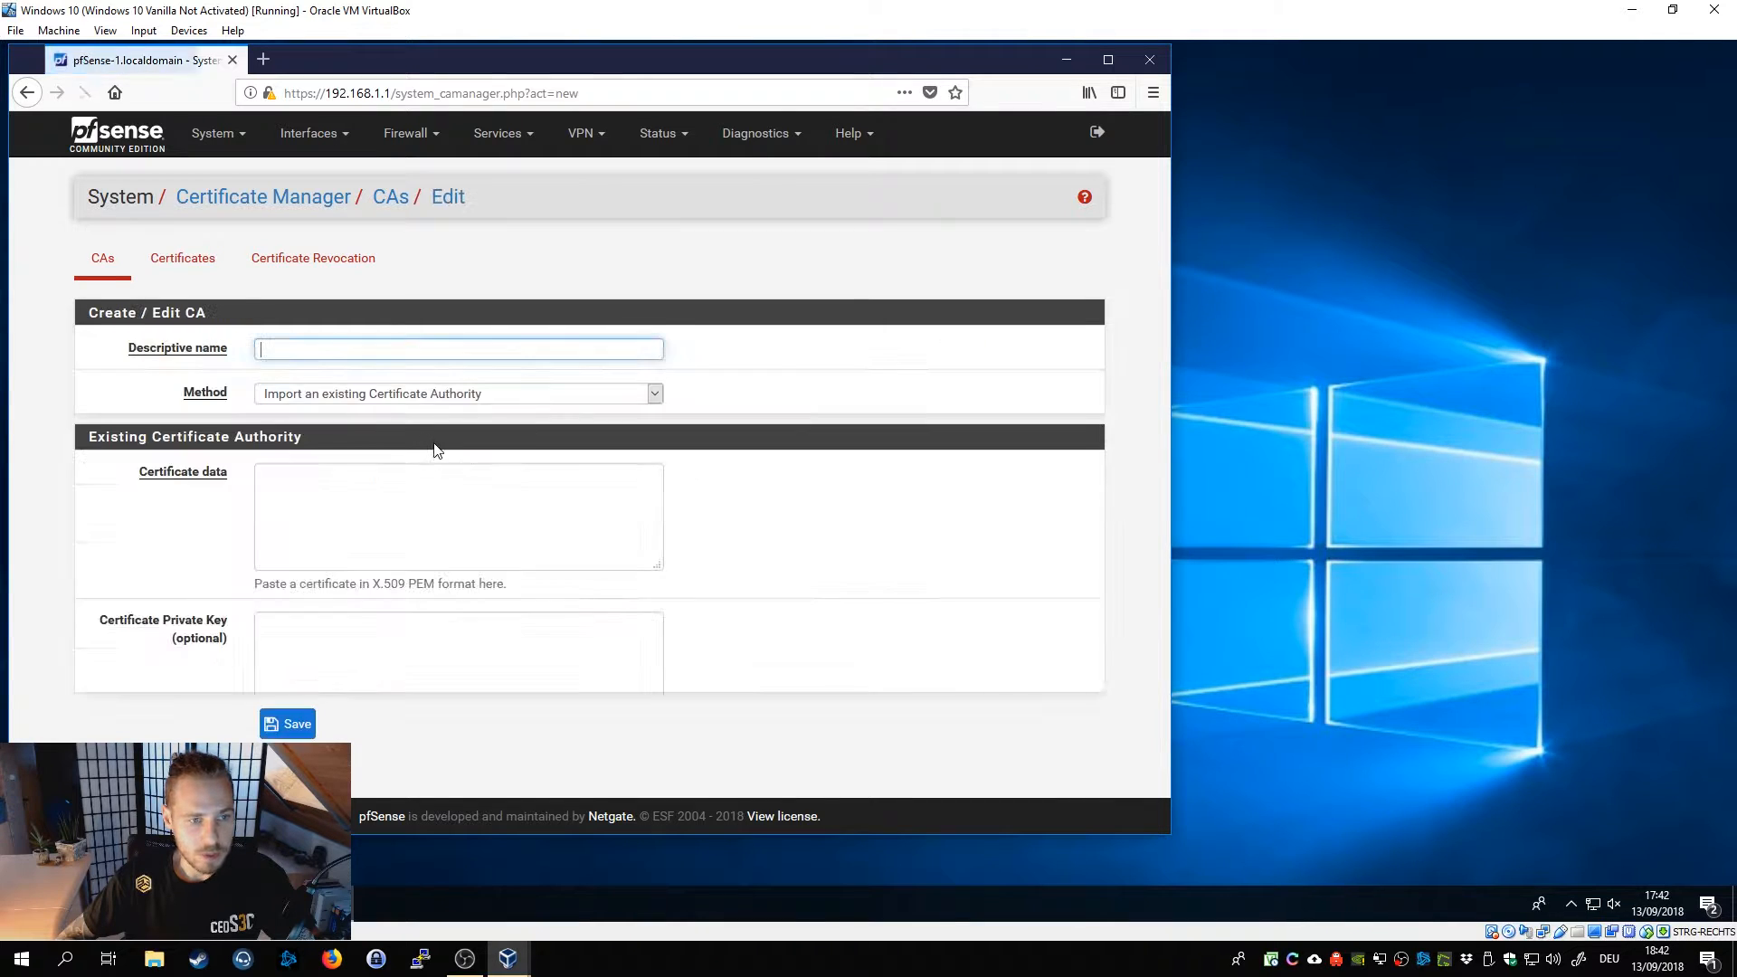
click(457, 347)
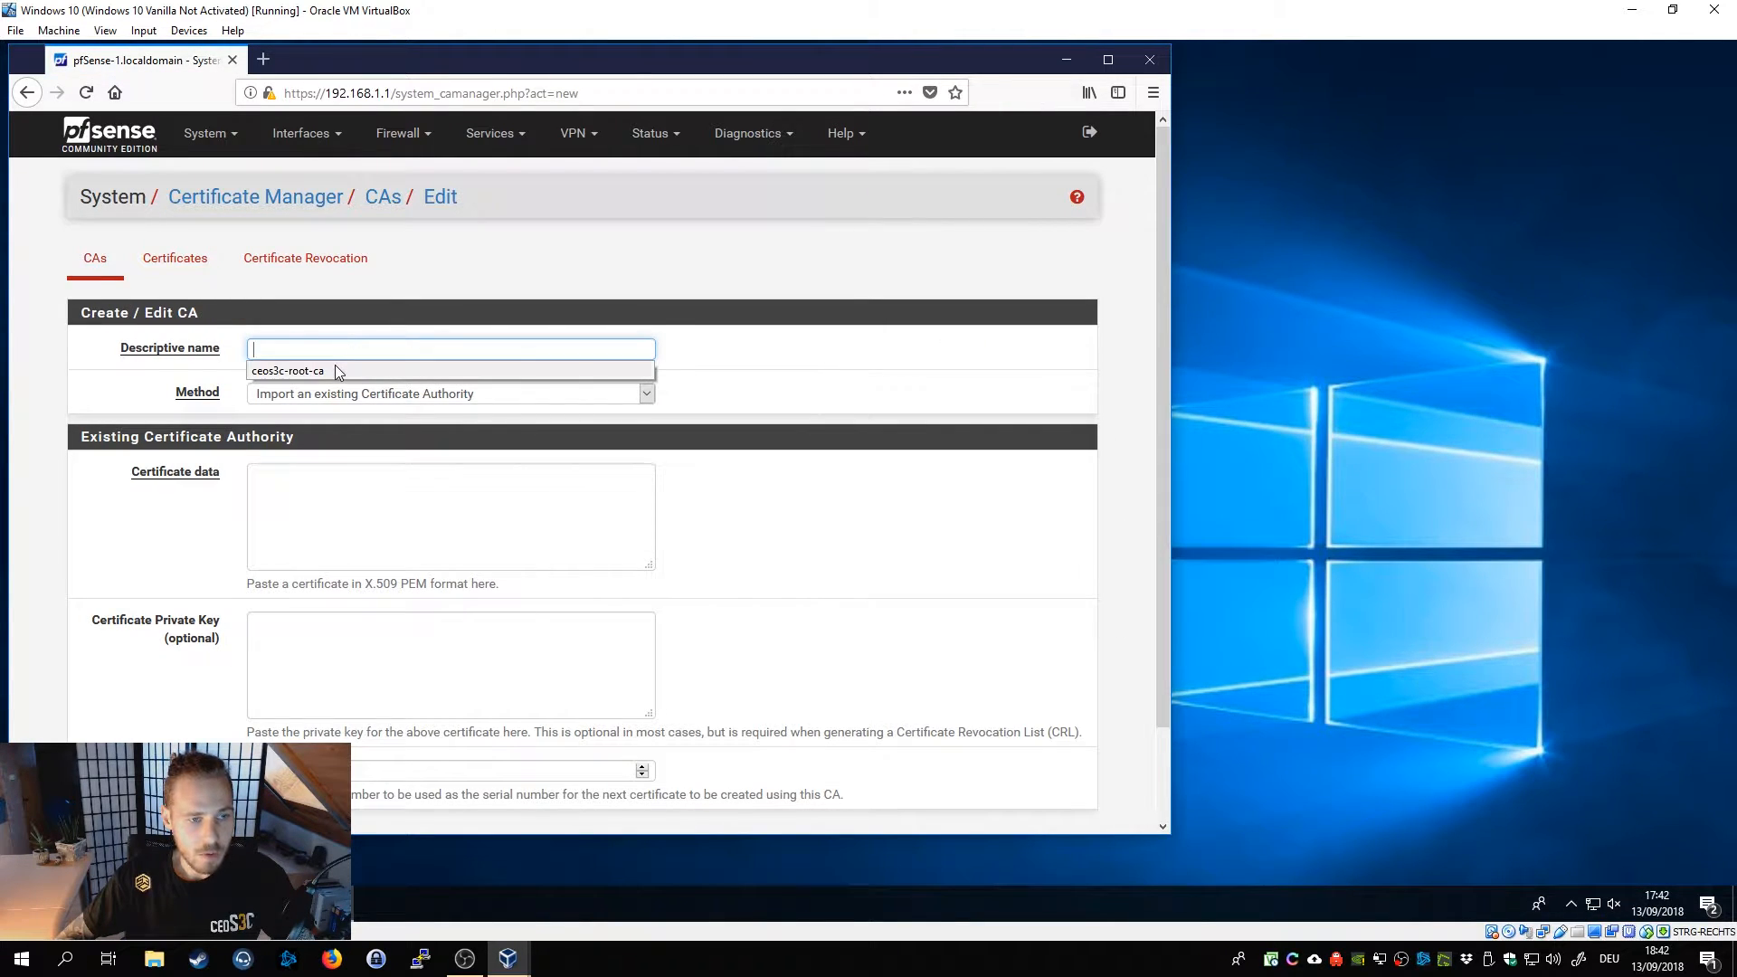
click(288, 369)
text(ceos3c-su-ca)
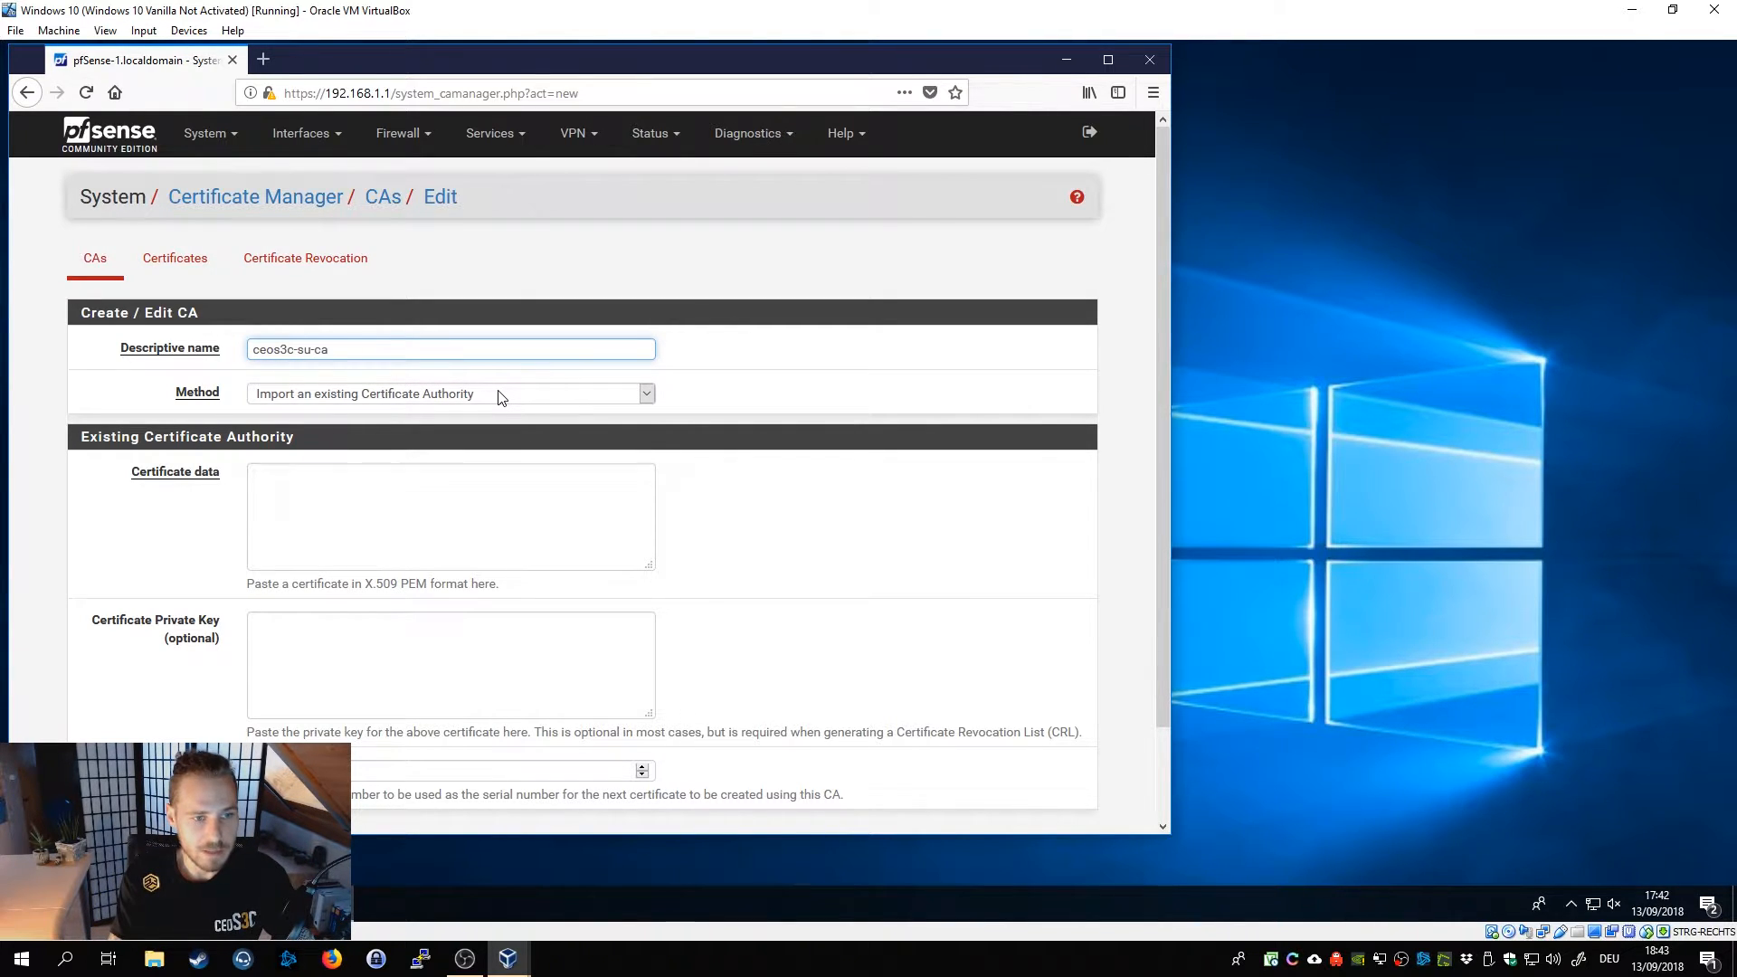
text(b)
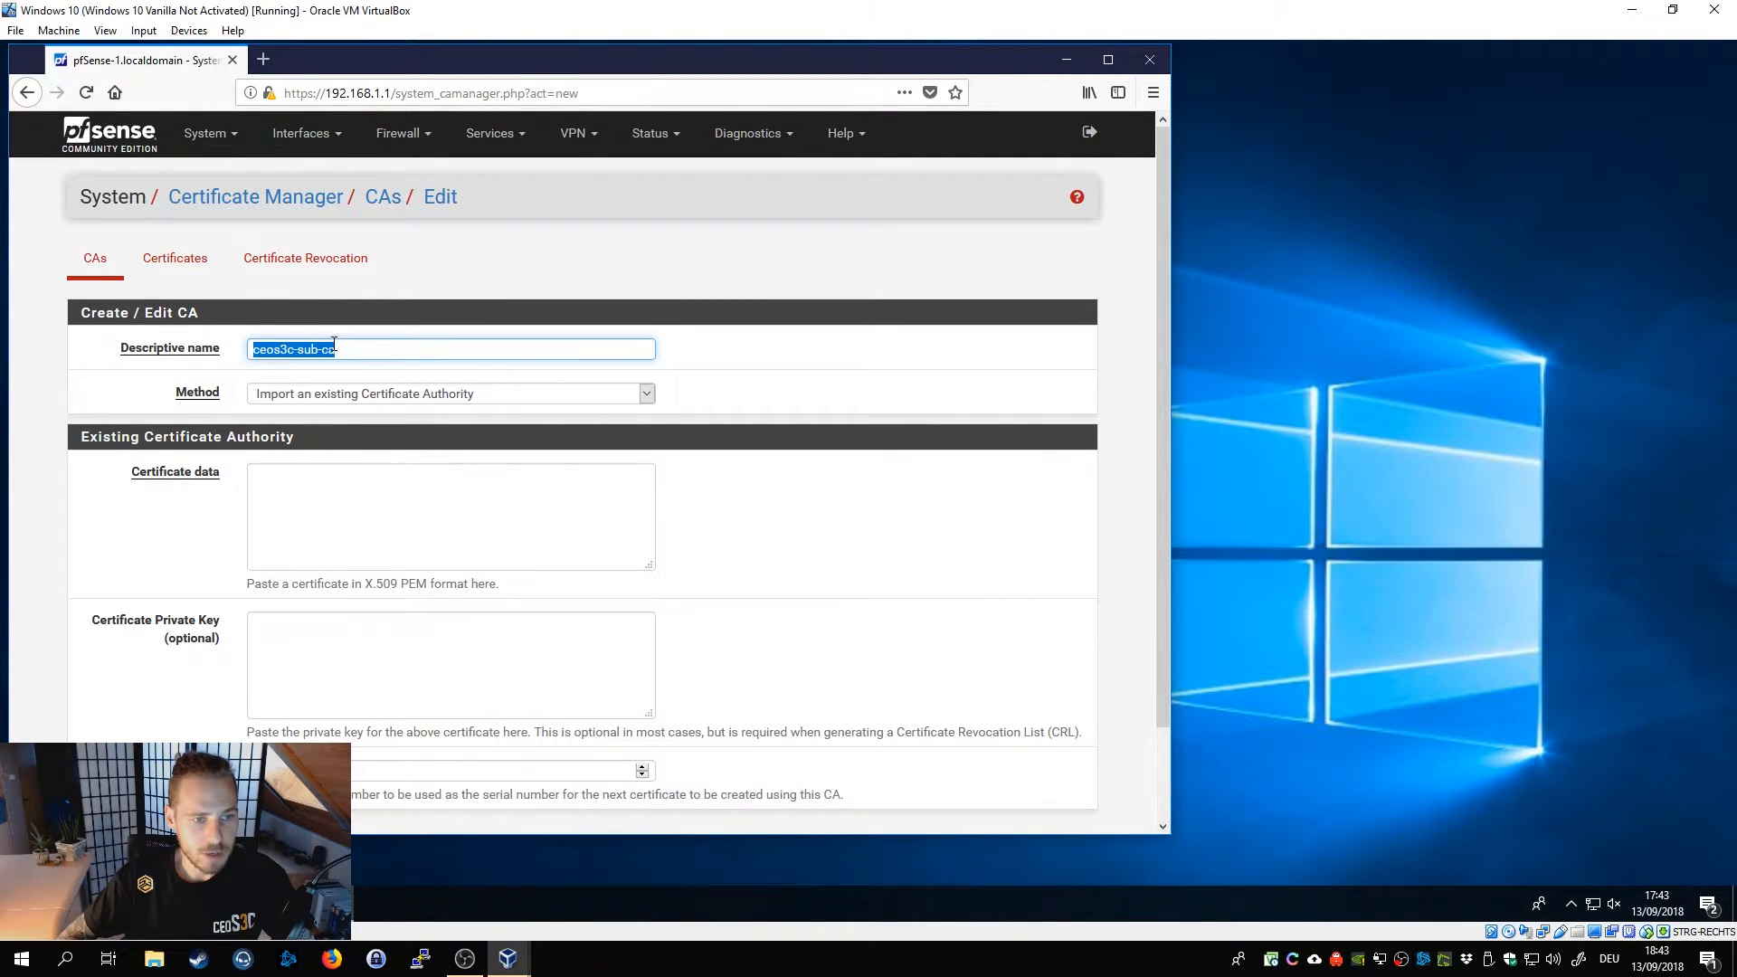
click(448, 392)
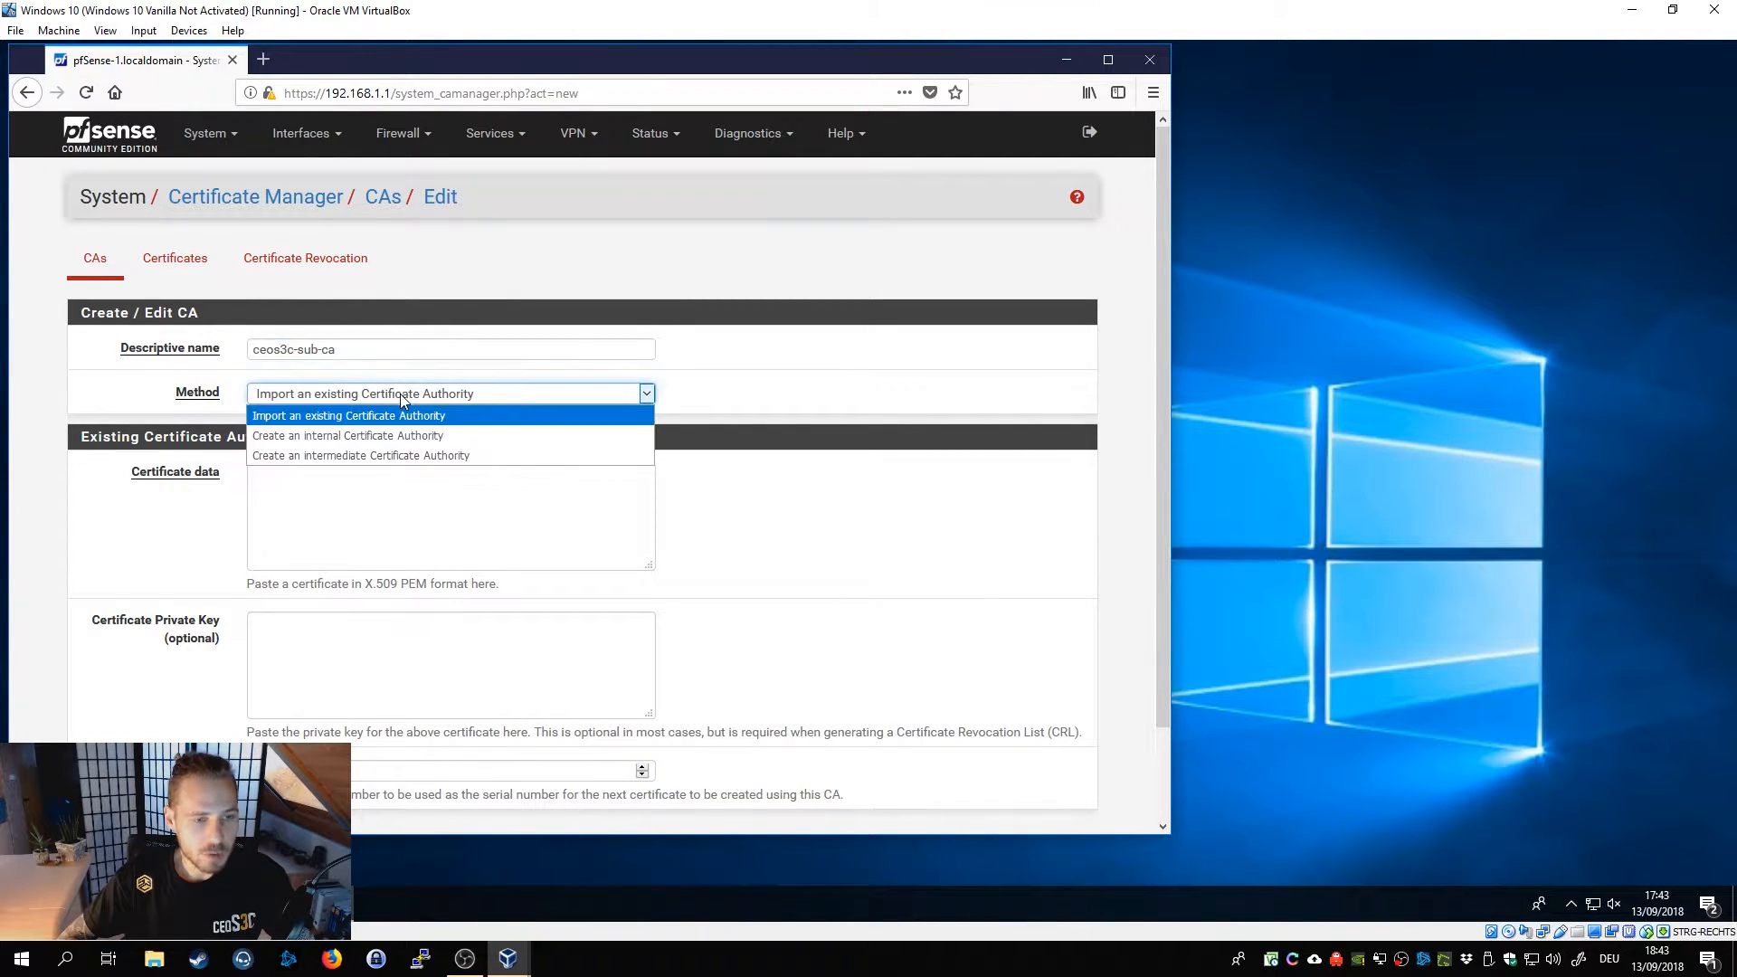
mouse_move(362, 456)
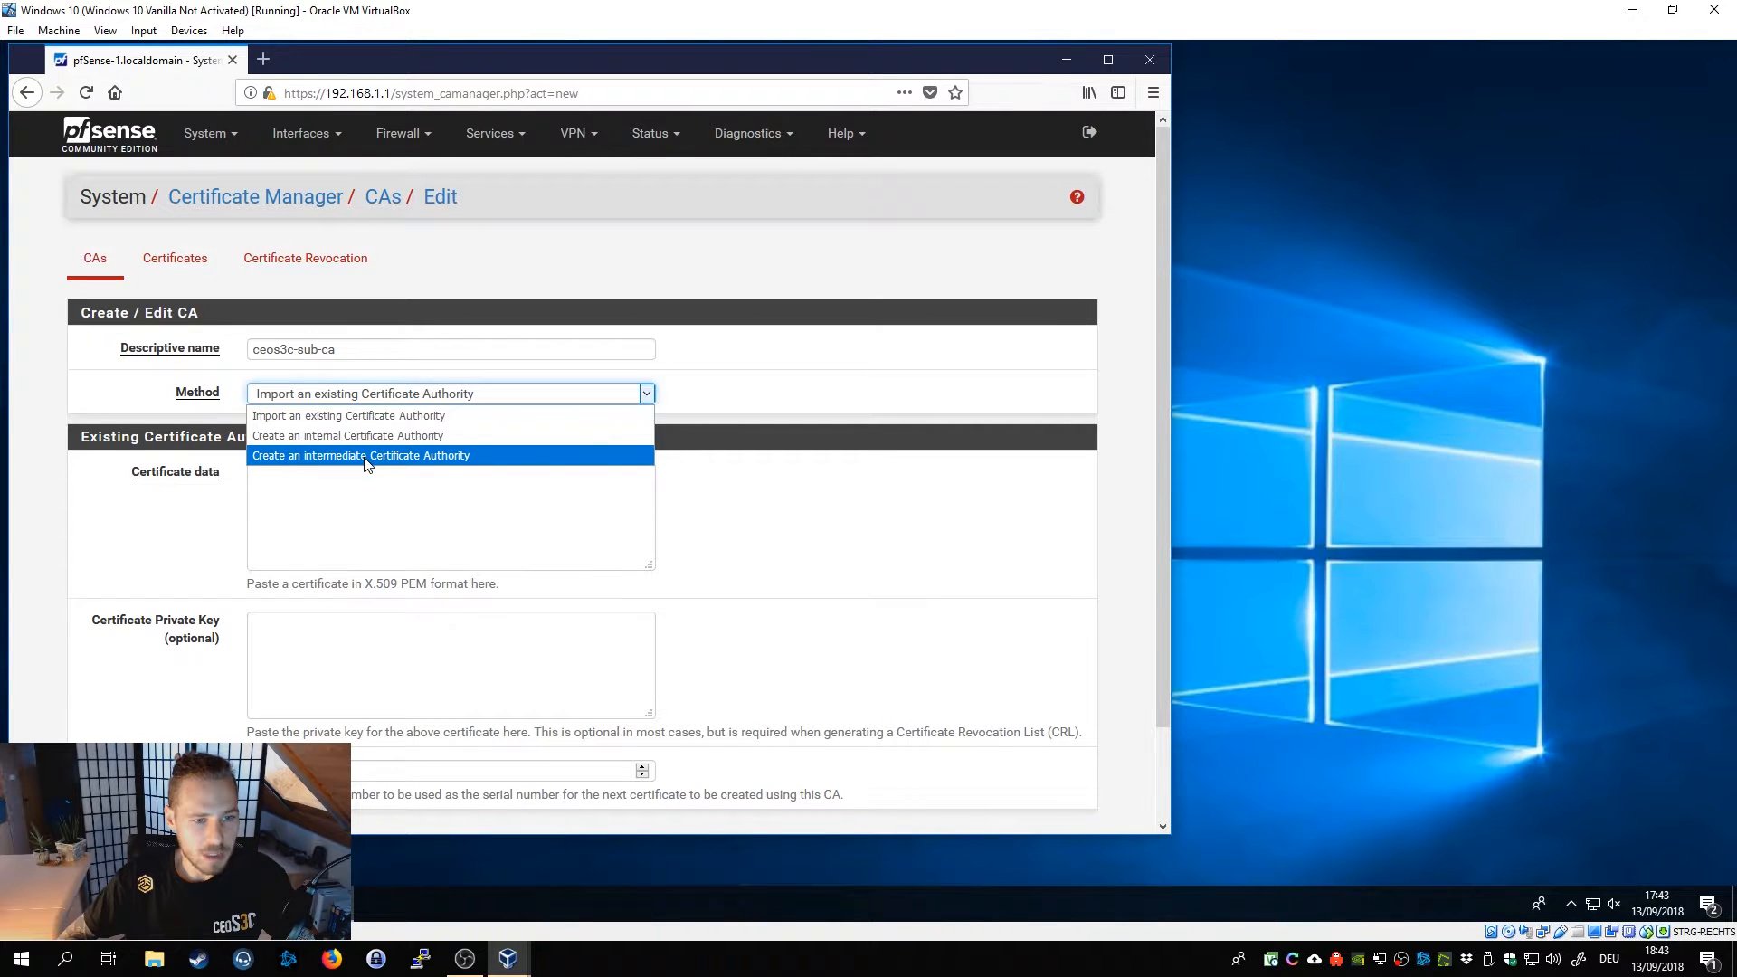
click(361, 456)
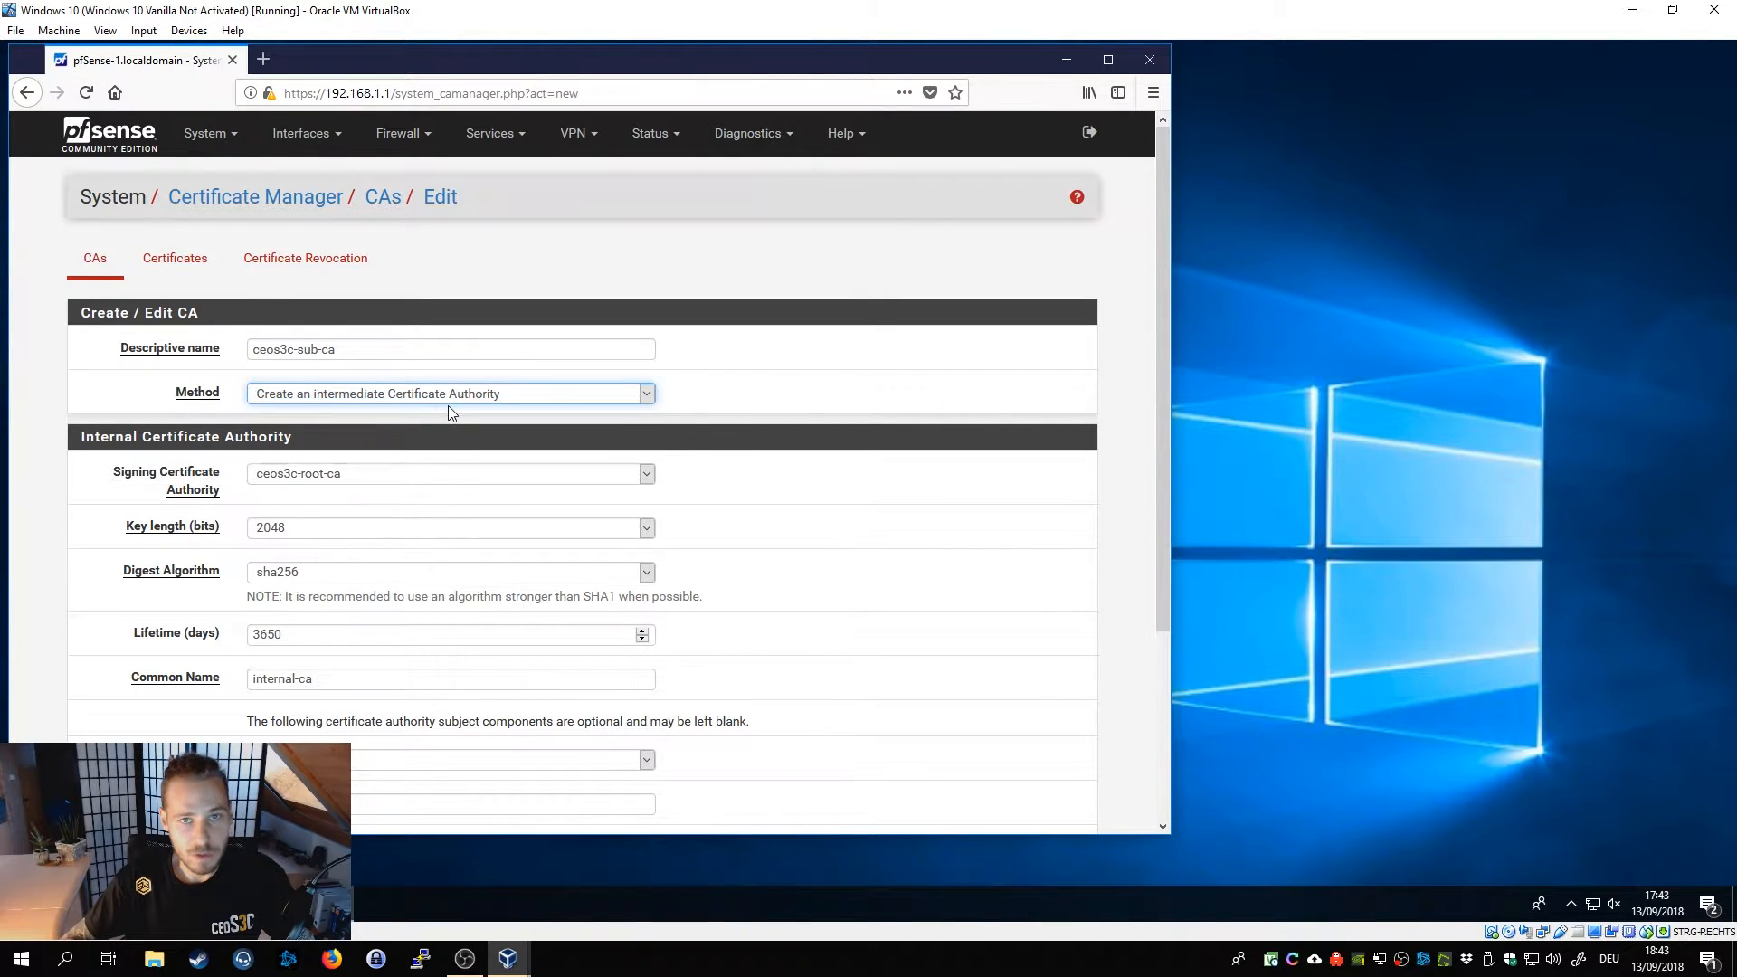
mouse_move(360, 345)
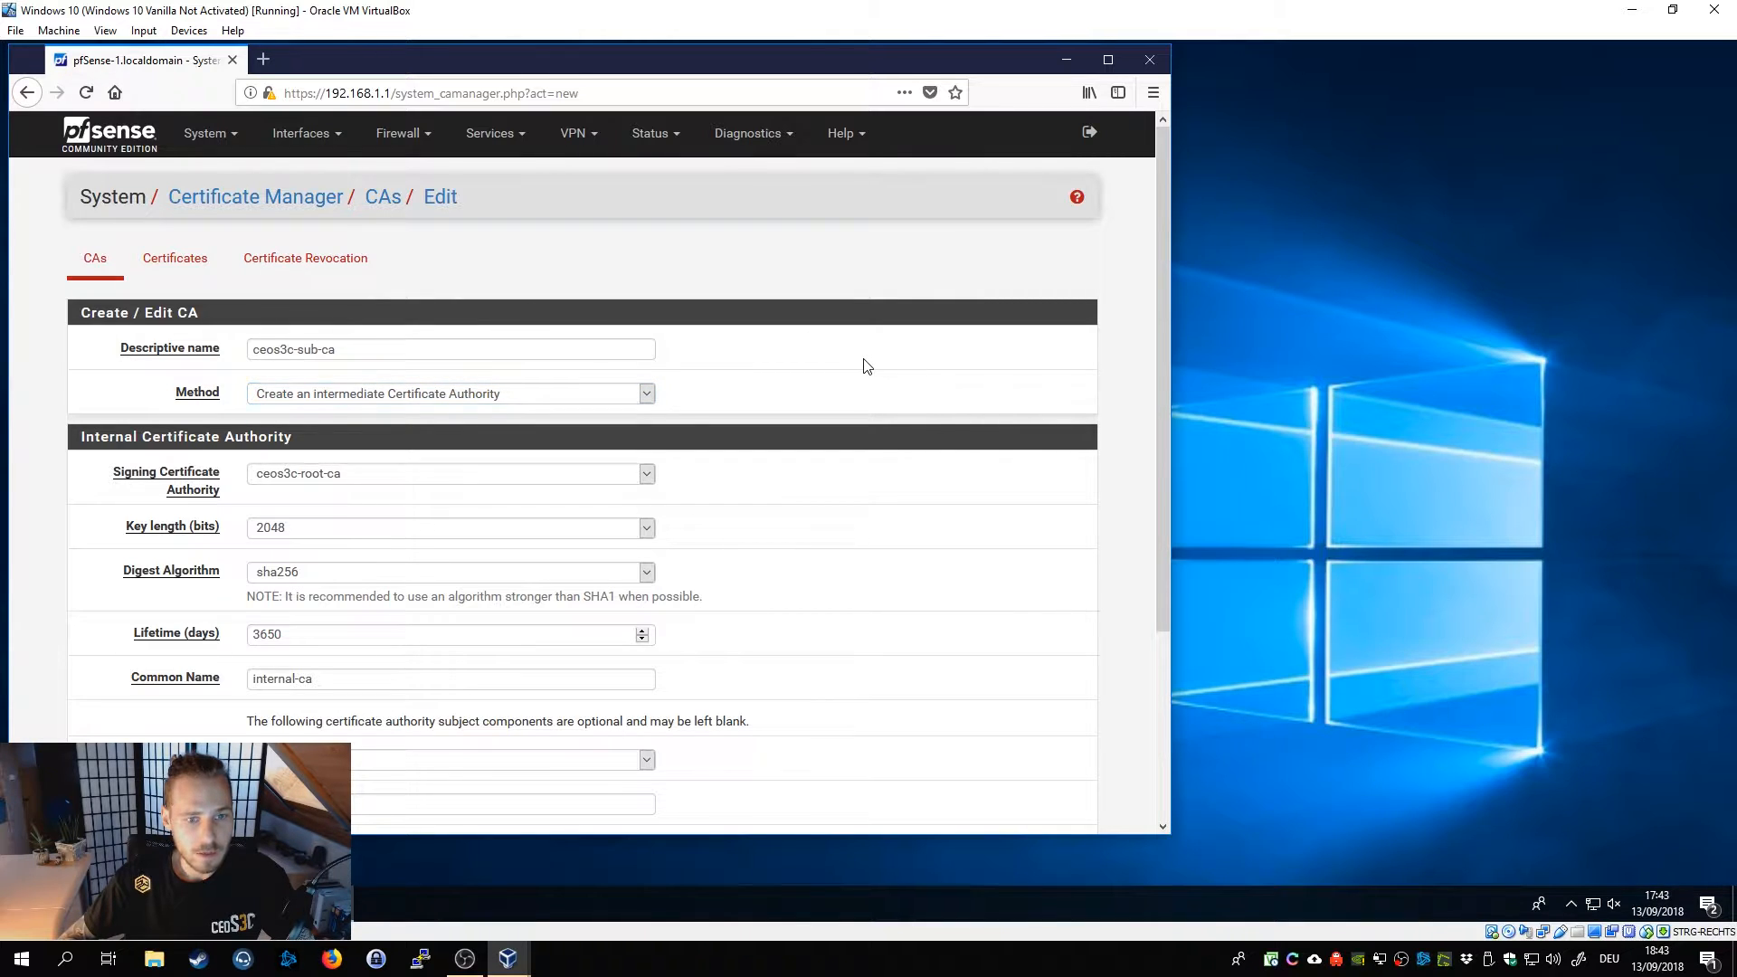
Choose ceos3c-root-ca as the signing CA and set common name ceos3c-sub-ca.
scroll(down, 3)
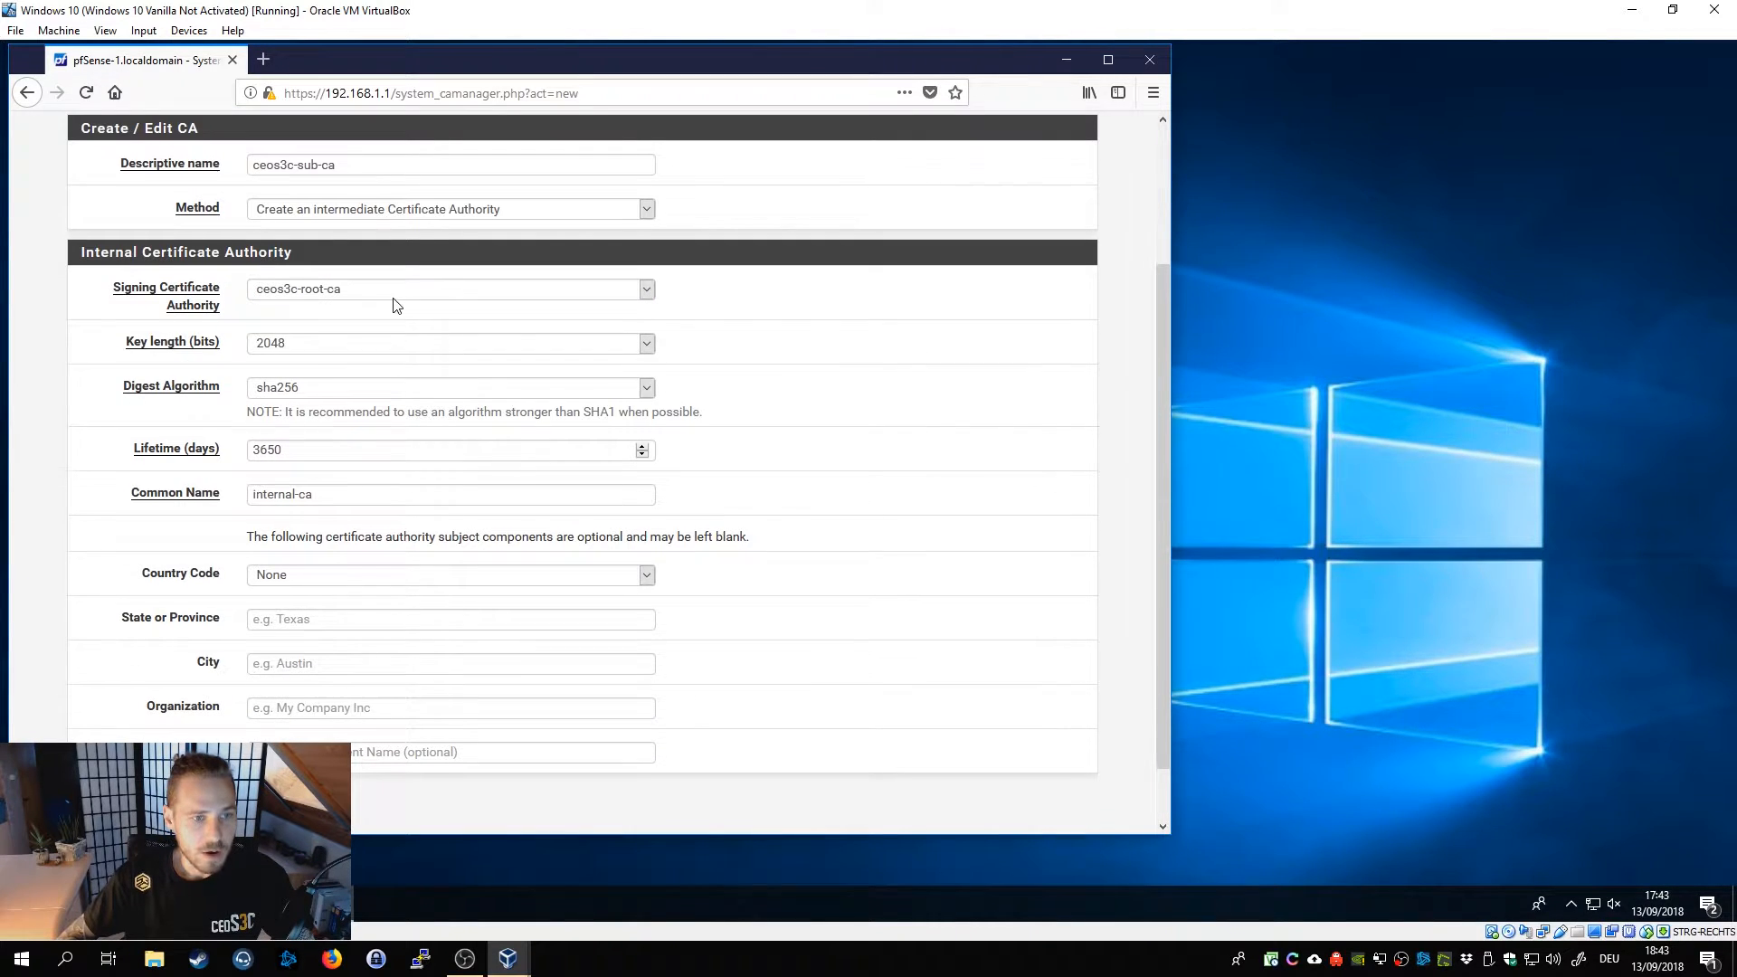
mouse_move(286, 304)
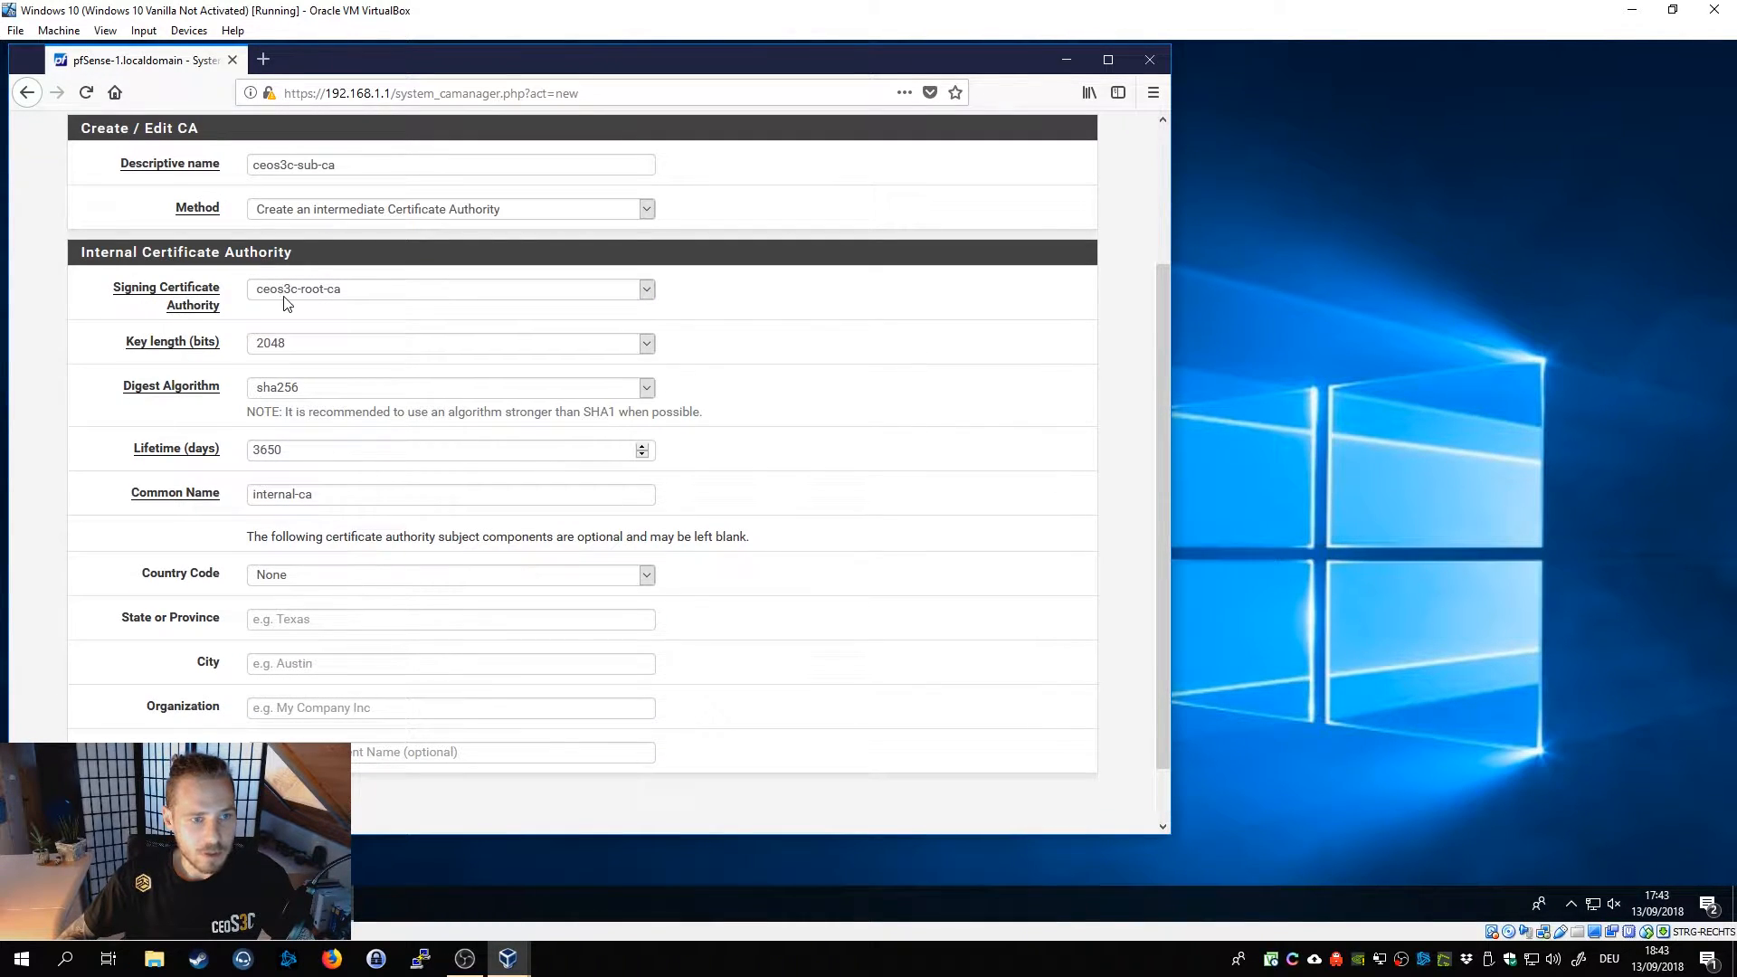
click(644, 289)
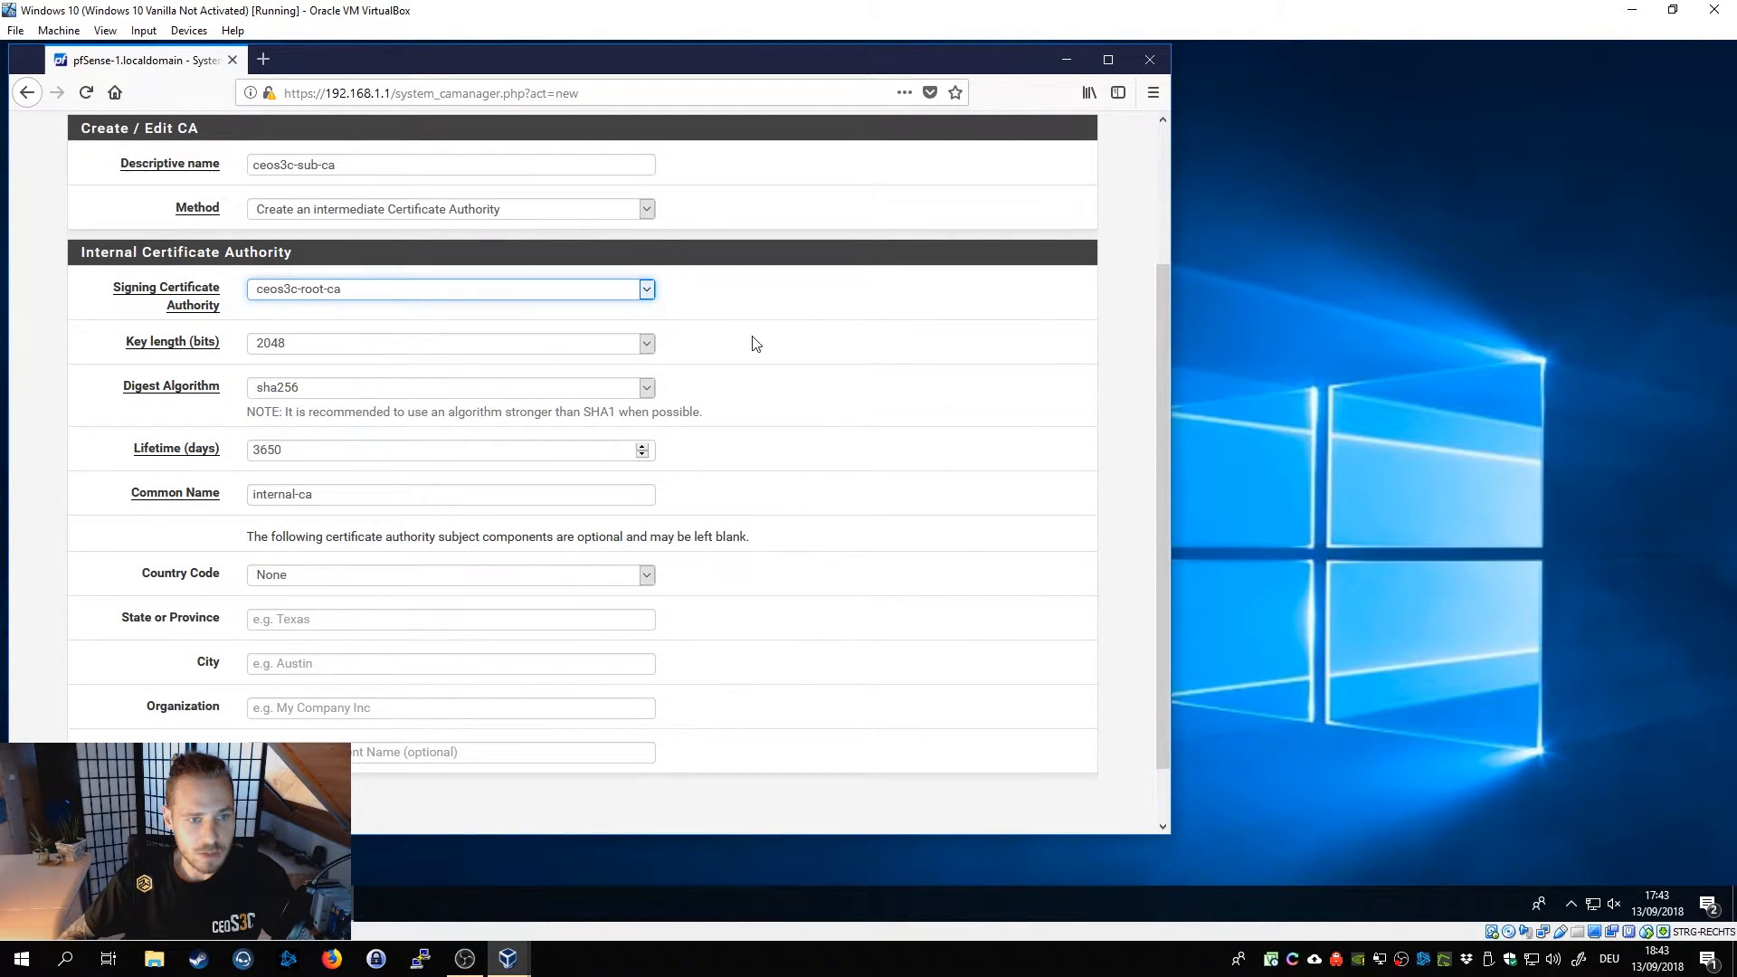
scroll(up, 3)
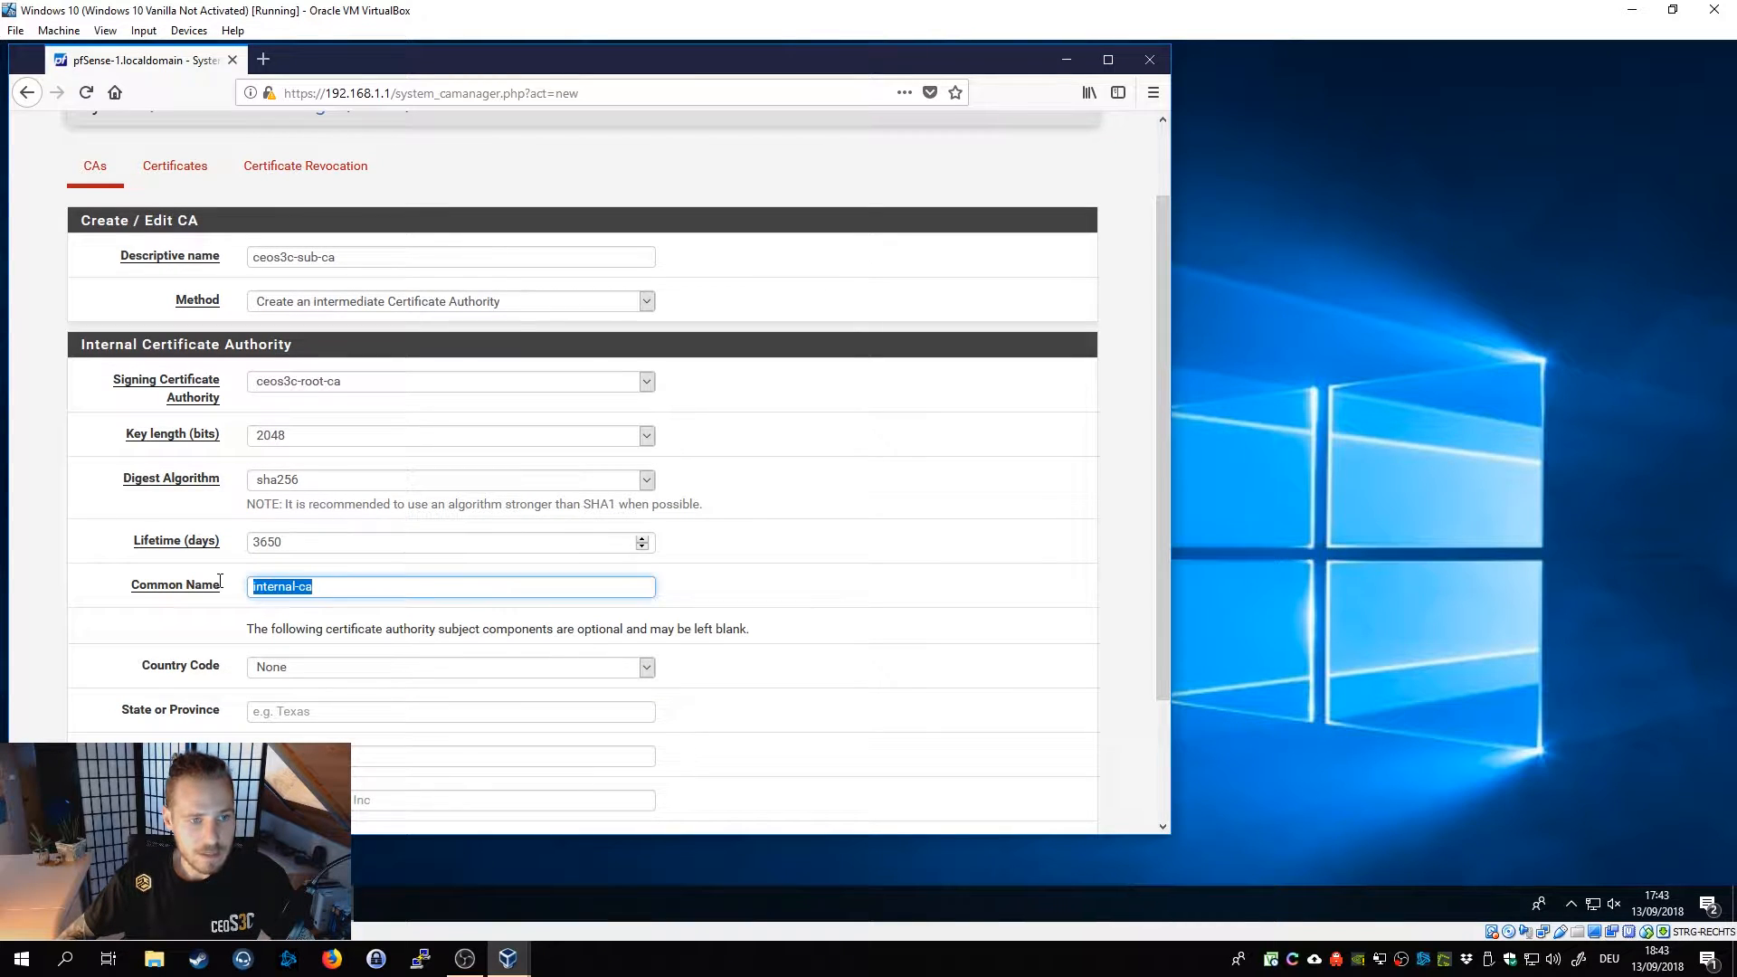
text(ceos3c-sub-ca)
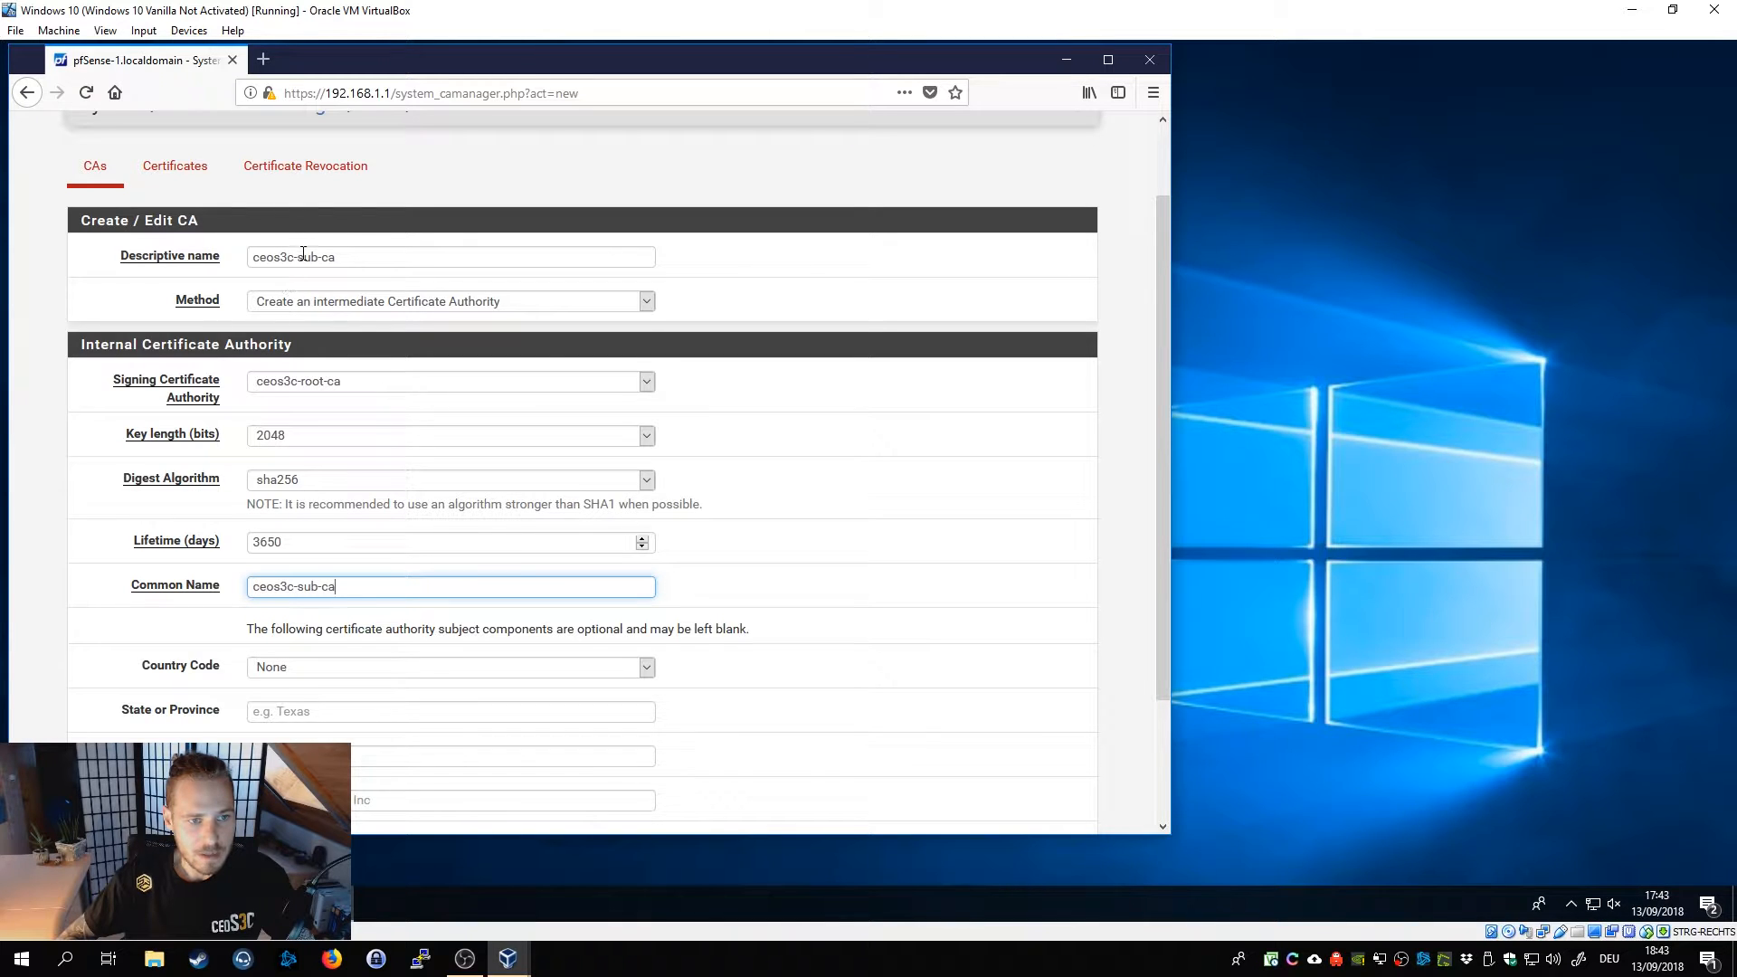
Fill state Bavaria and organisation ceos3c, then save the intermediate CA.
scroll(down, 3)
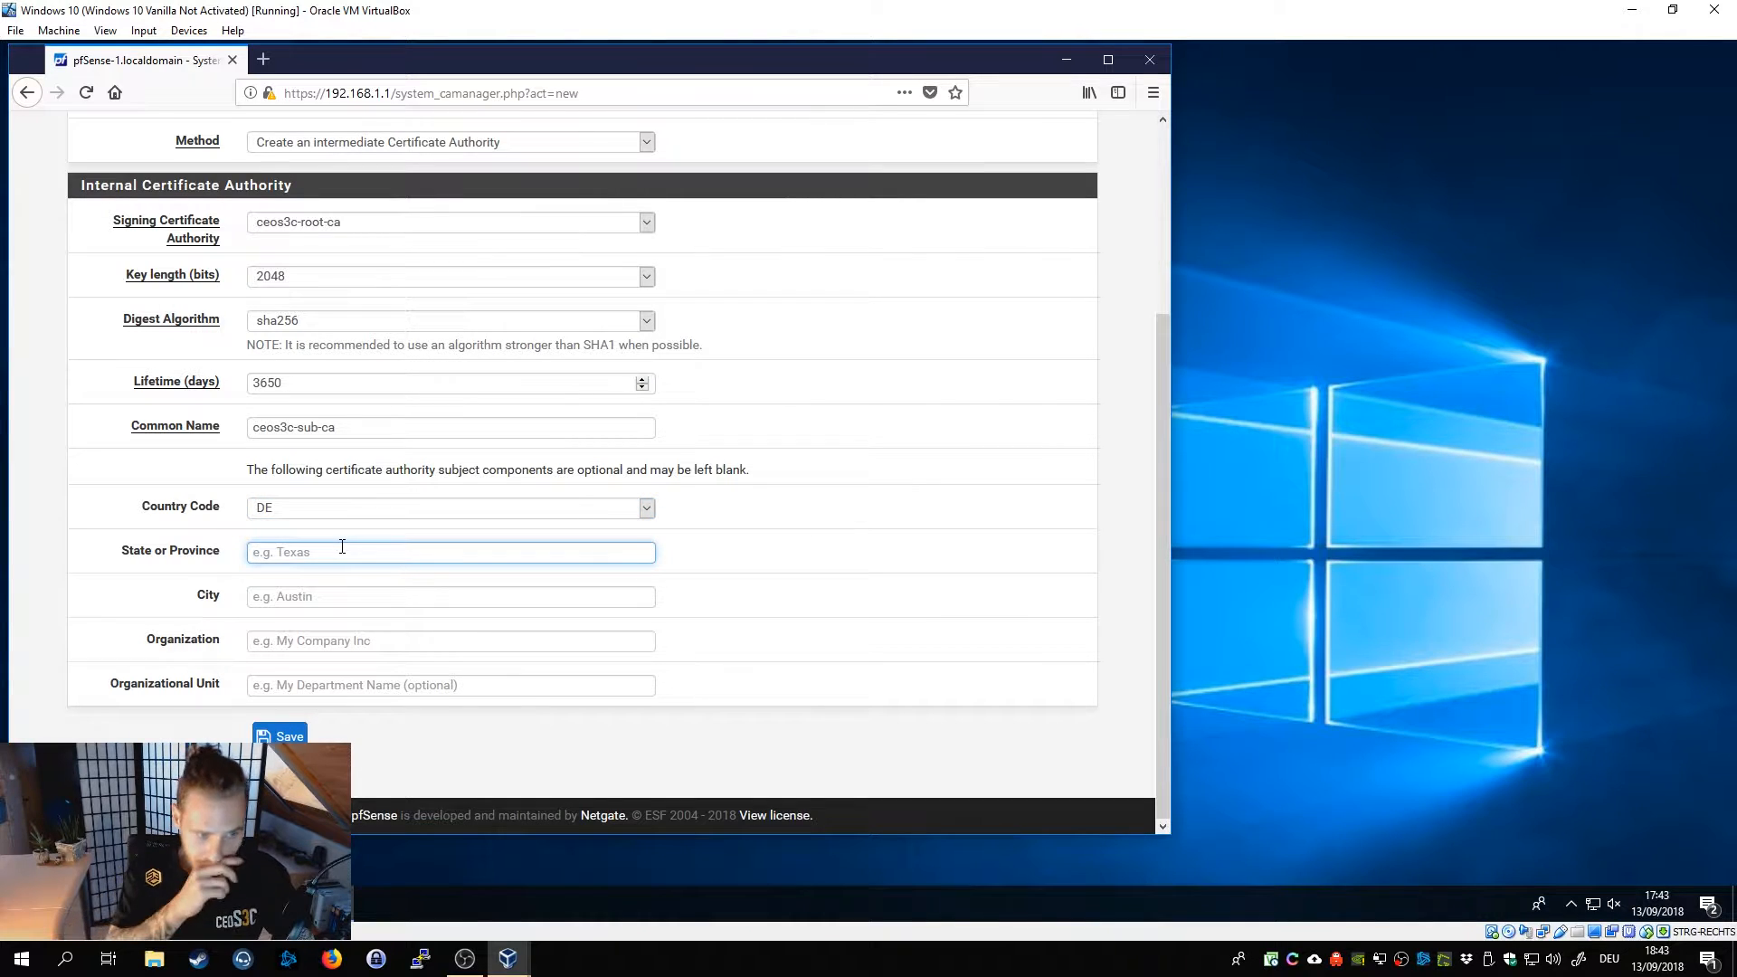
text(Bavaria)
click(451, 595)
text(Munich)
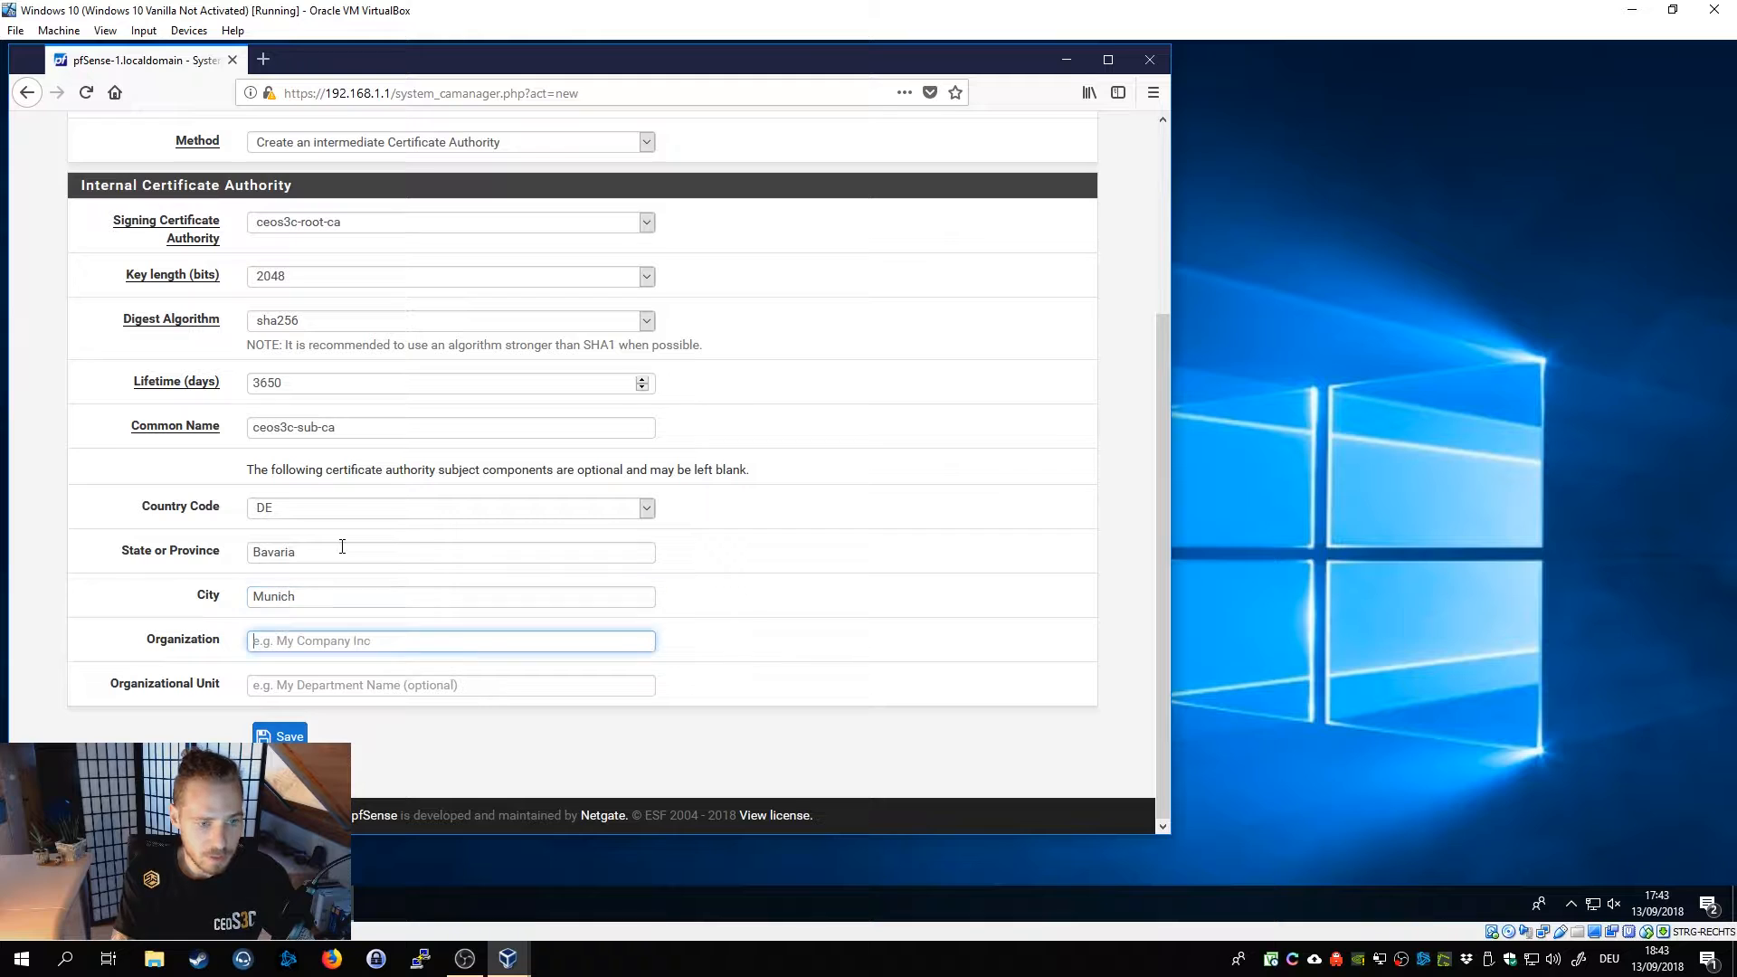
text(ceos3c)
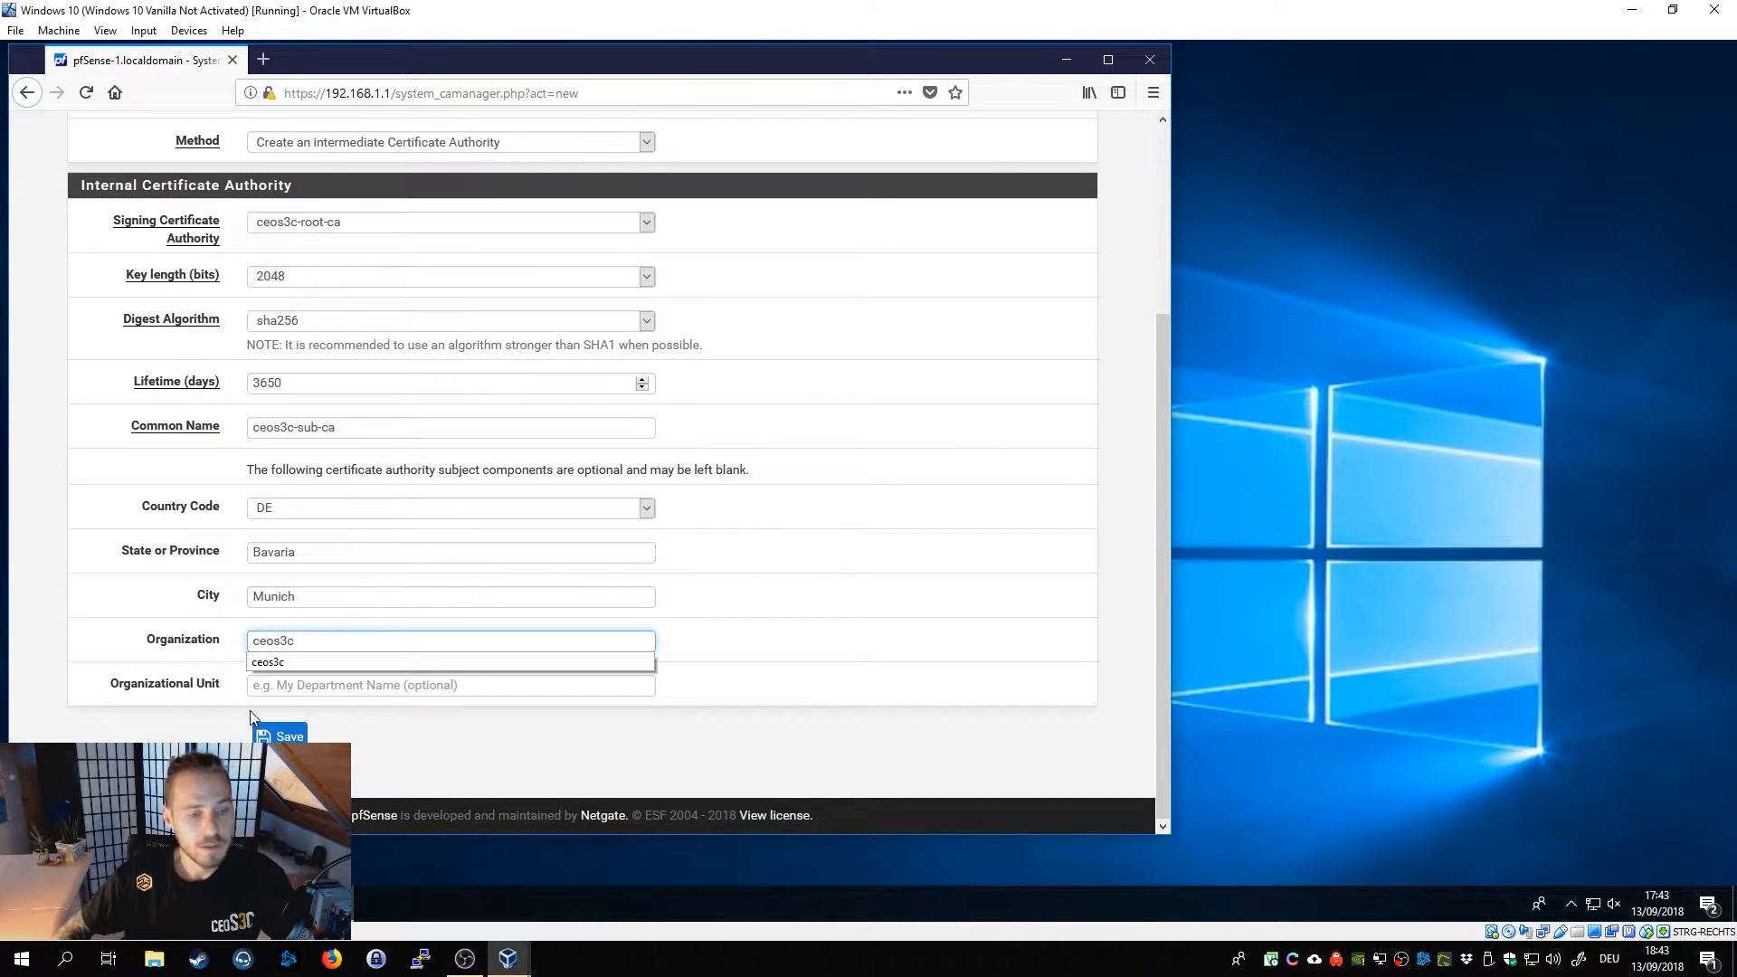
click(288, 736)
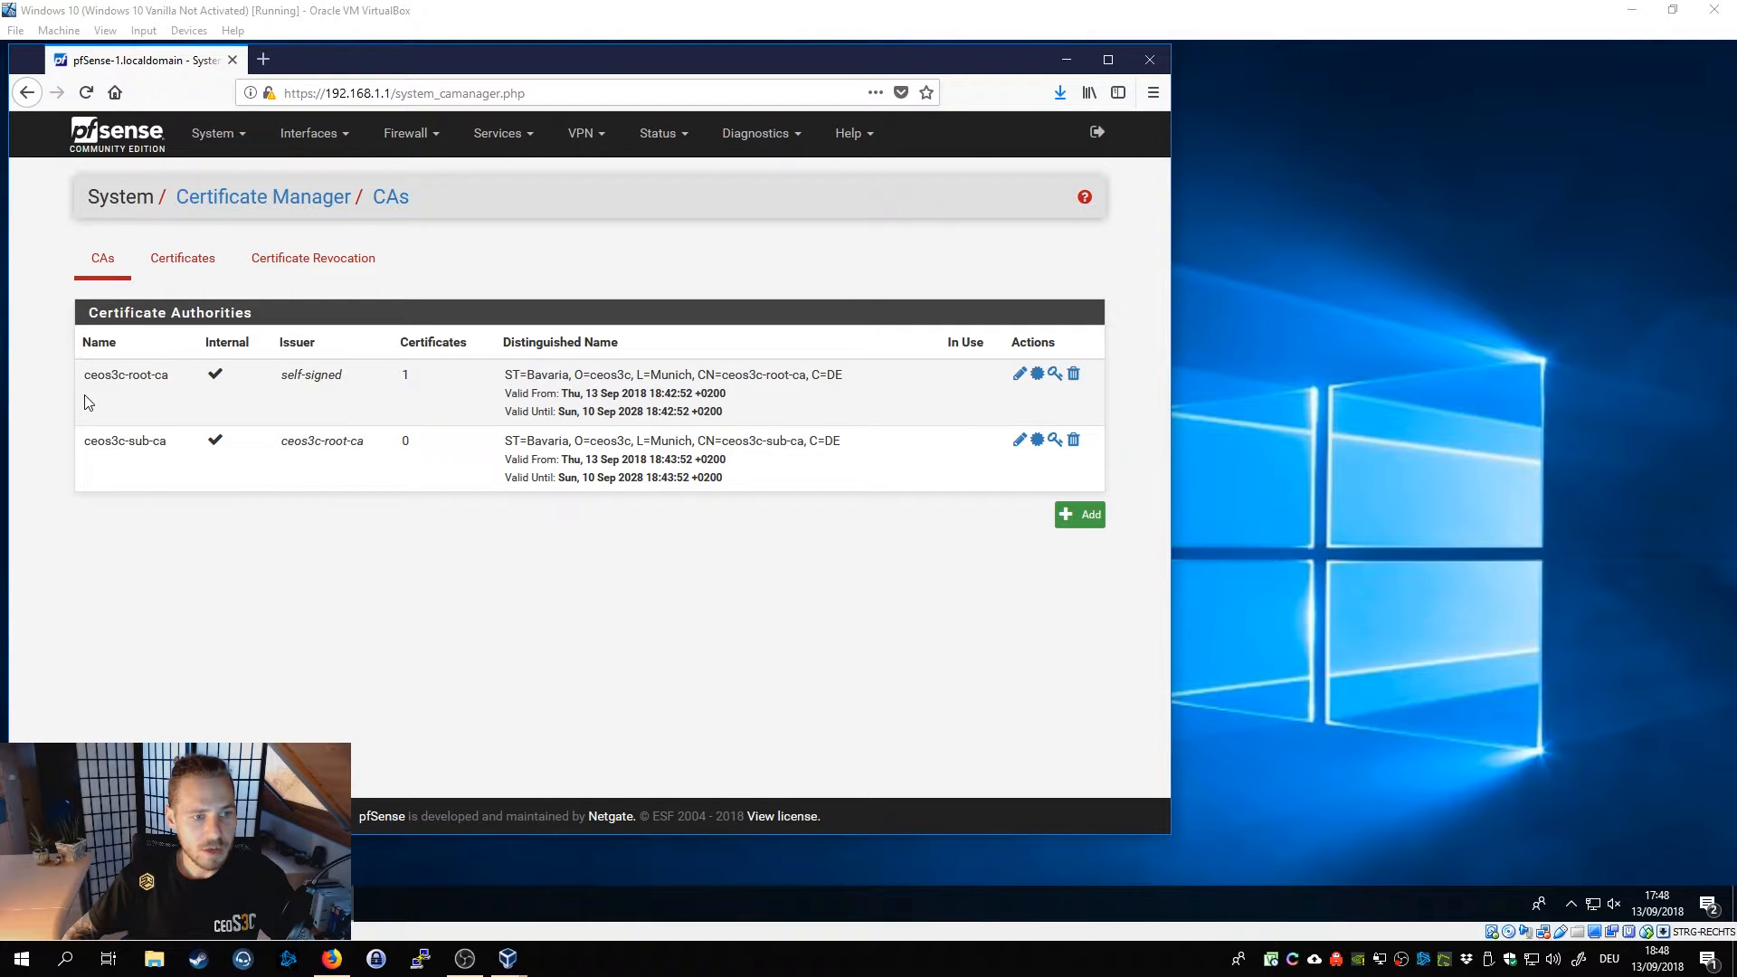
mouse_move(125, 496)
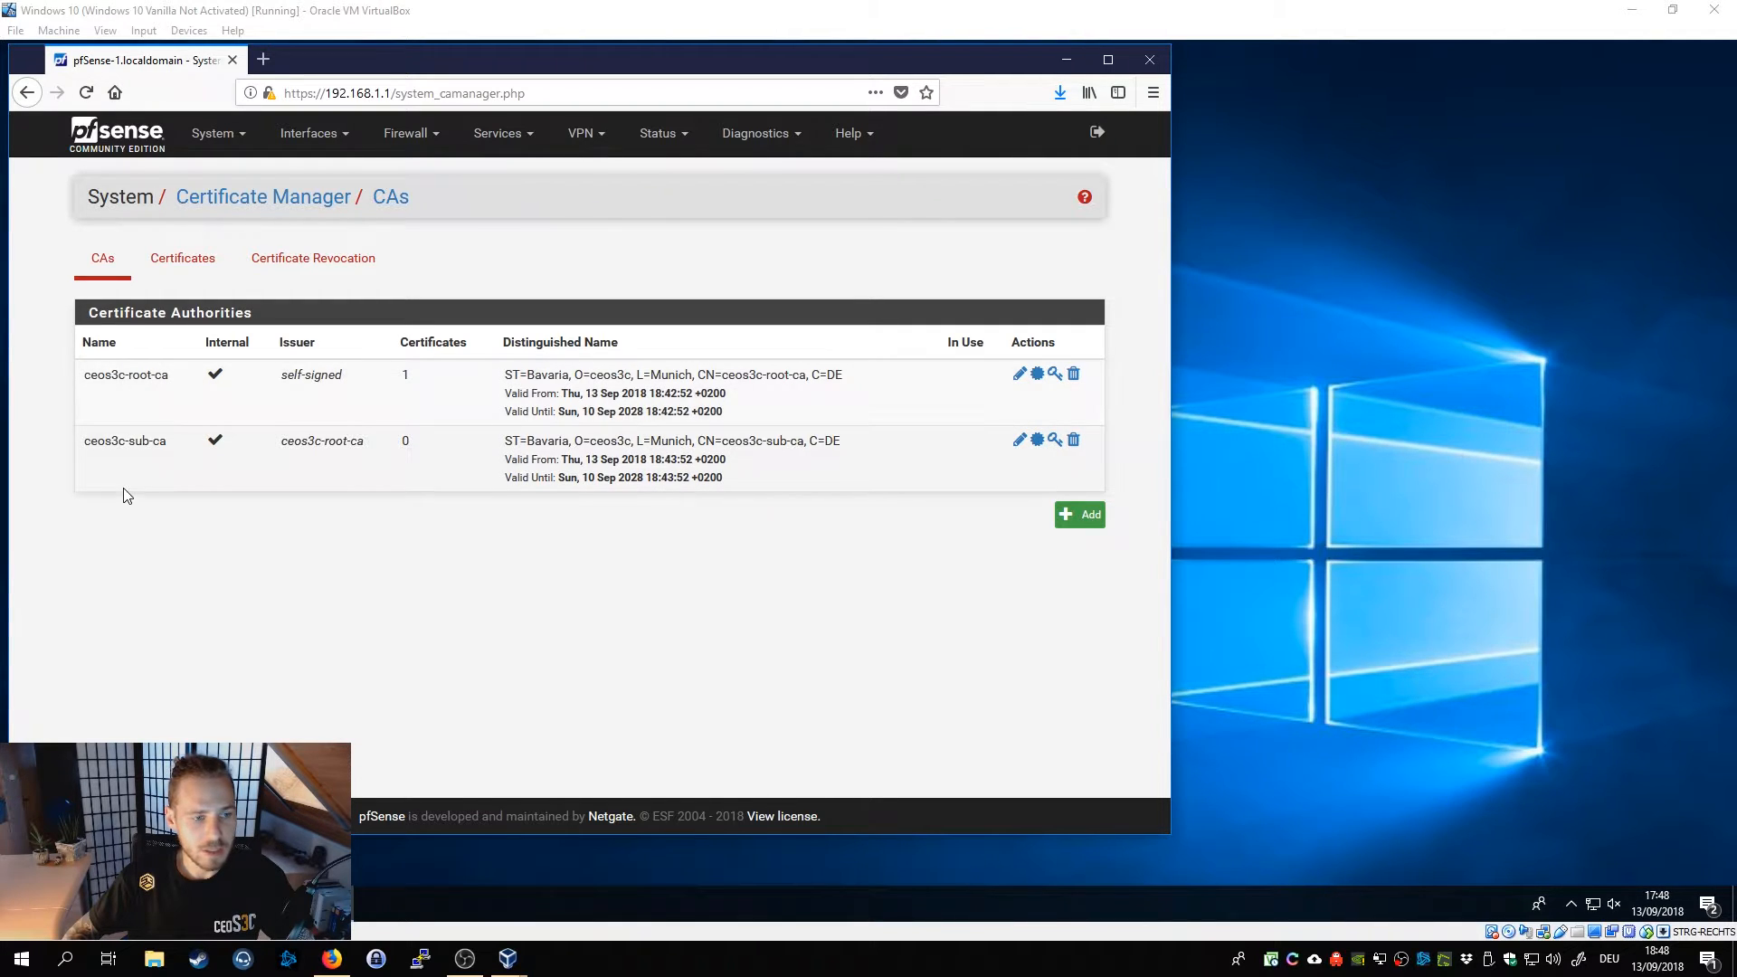
mouse_move(626, 584)
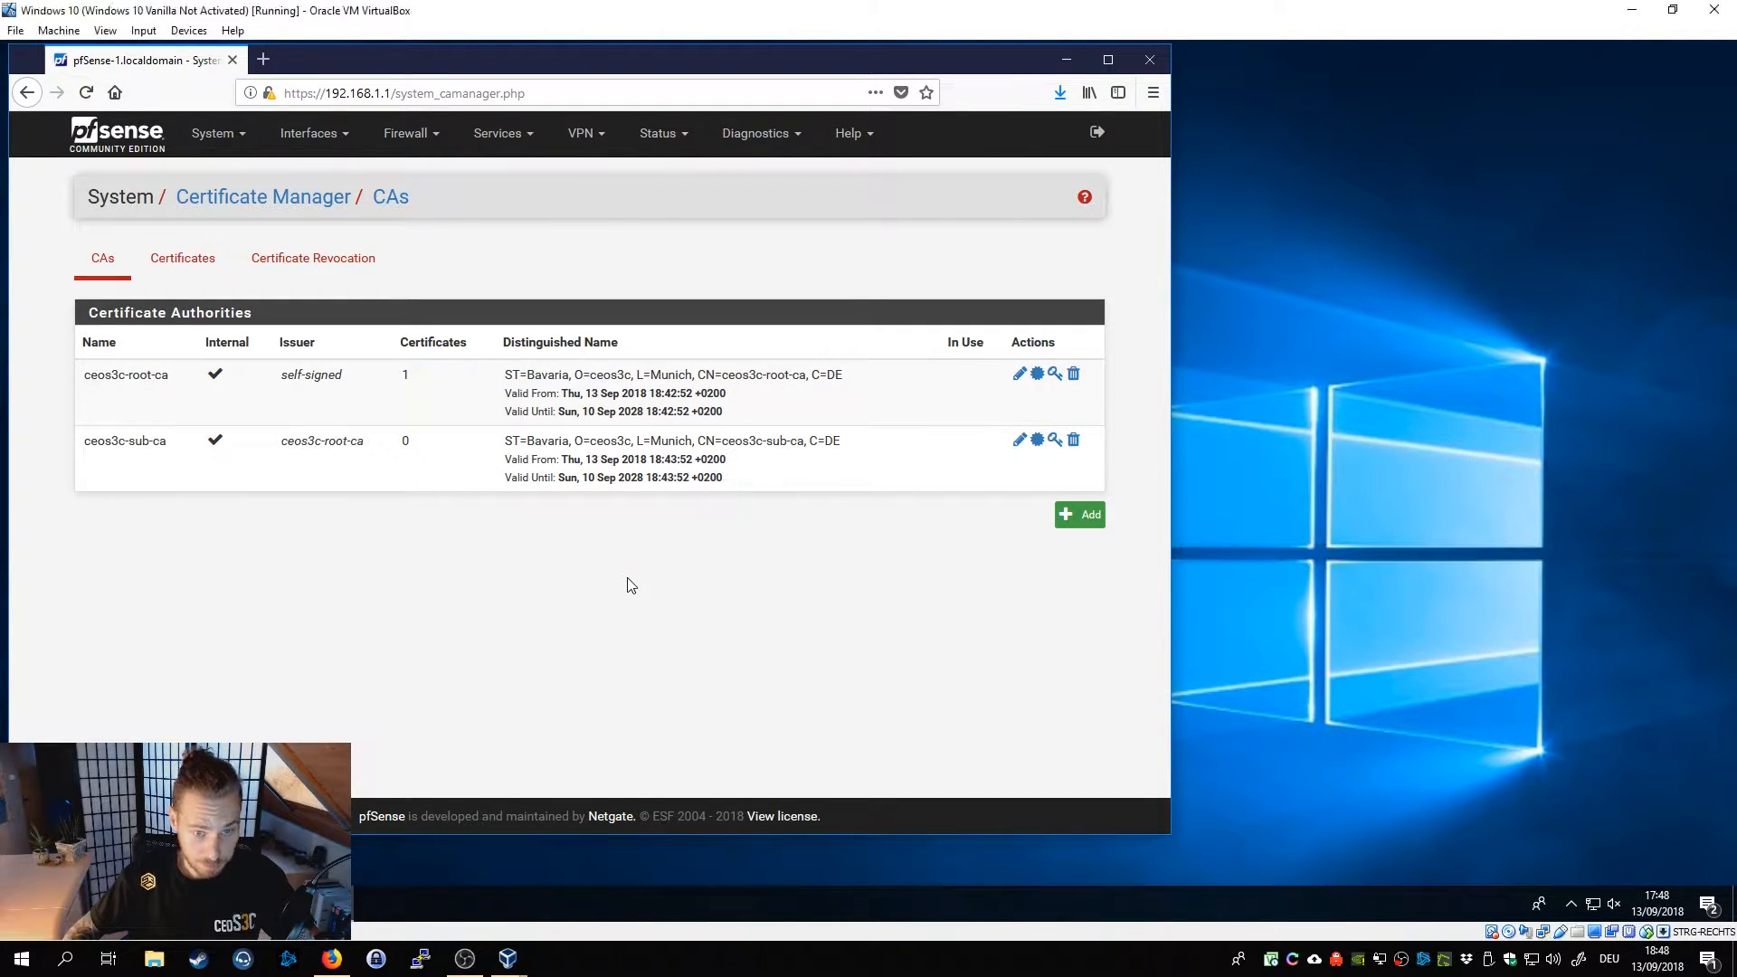
mouse_move(1035, 374)
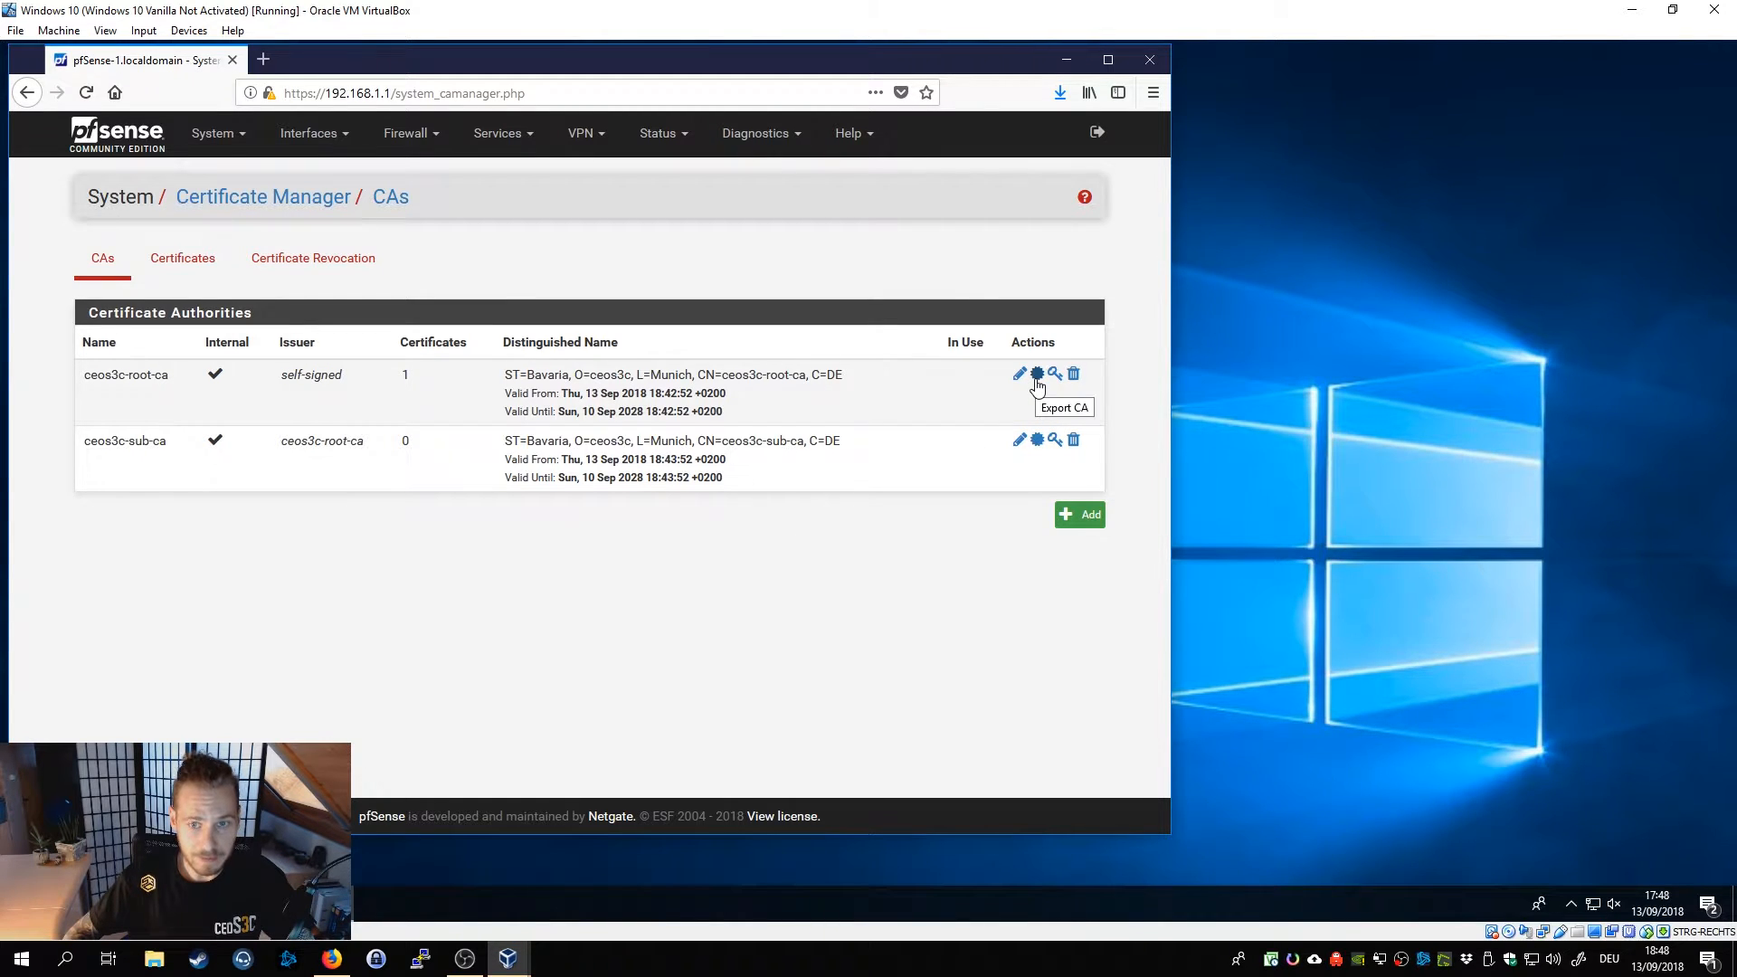
click(1035, 372)
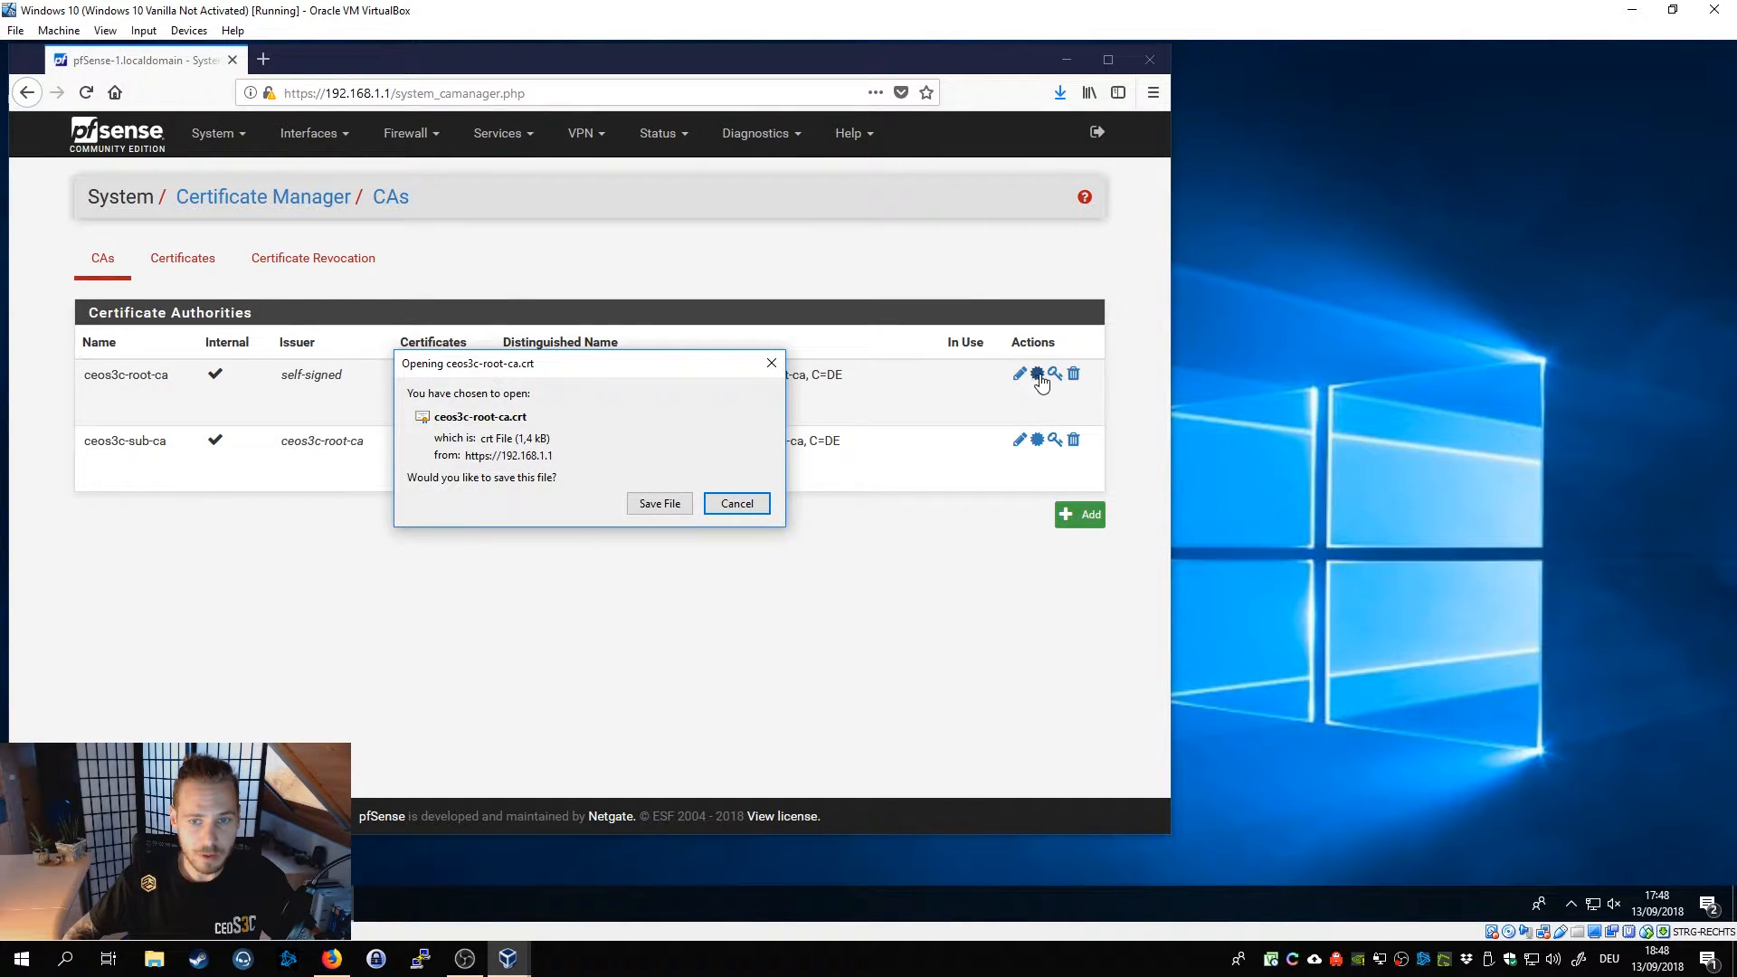
click(736, 503)
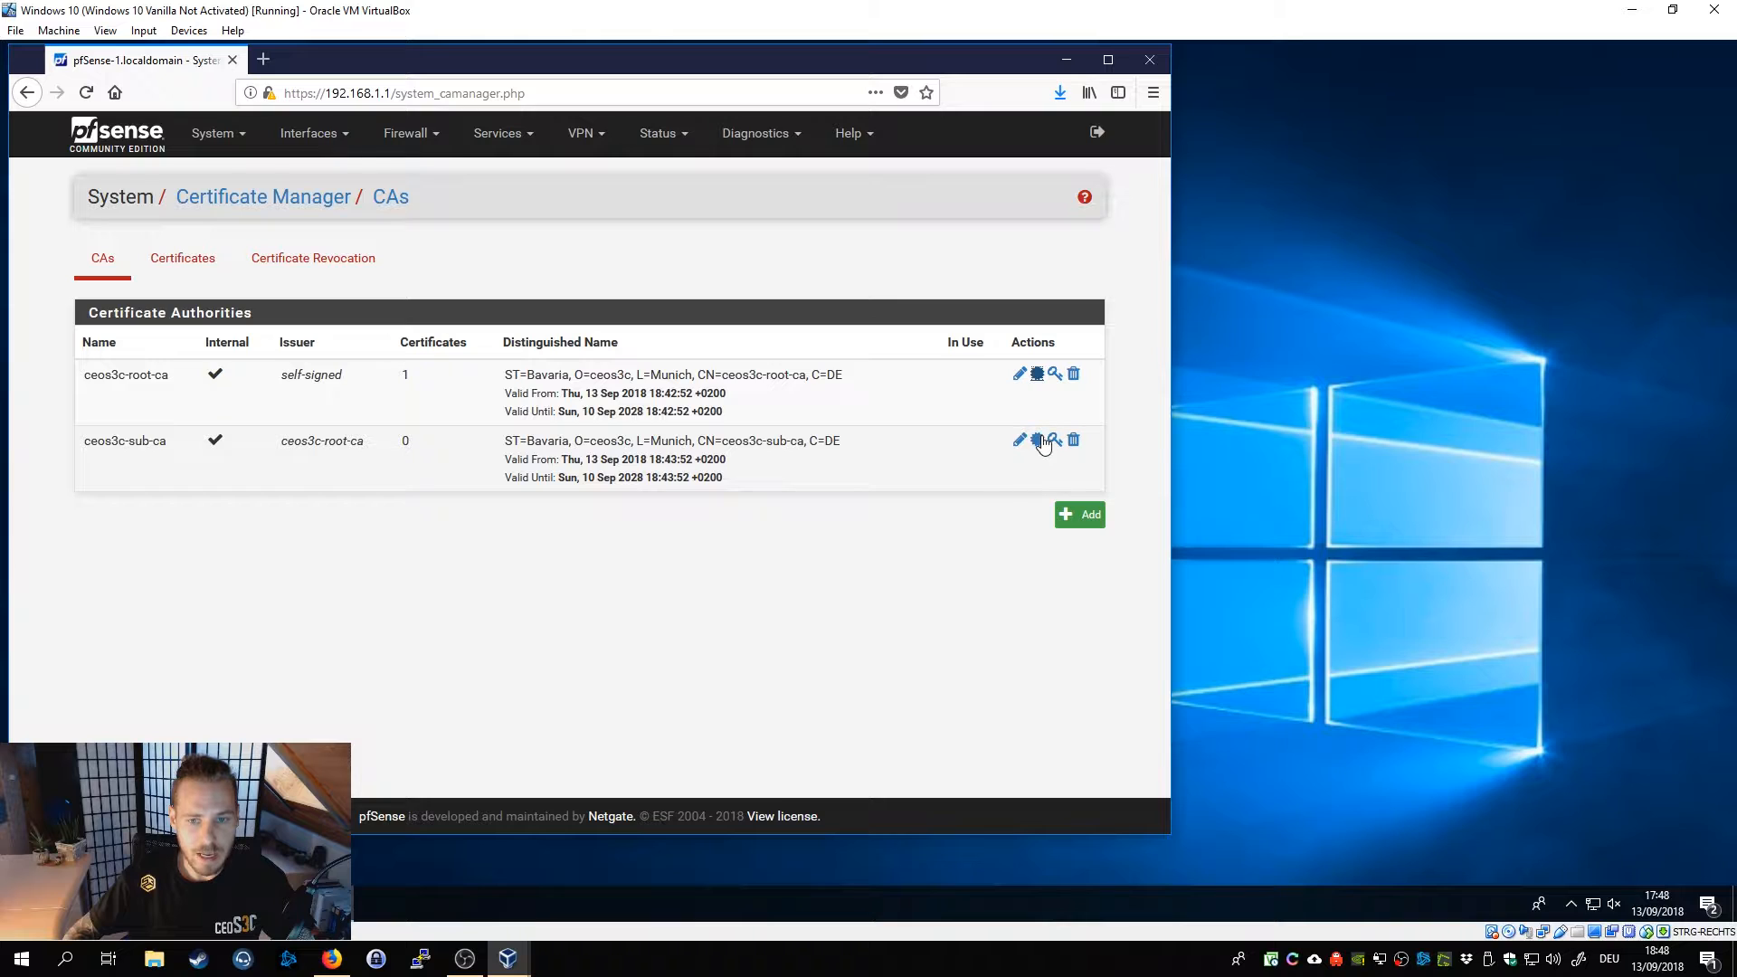
click(1035, 439)
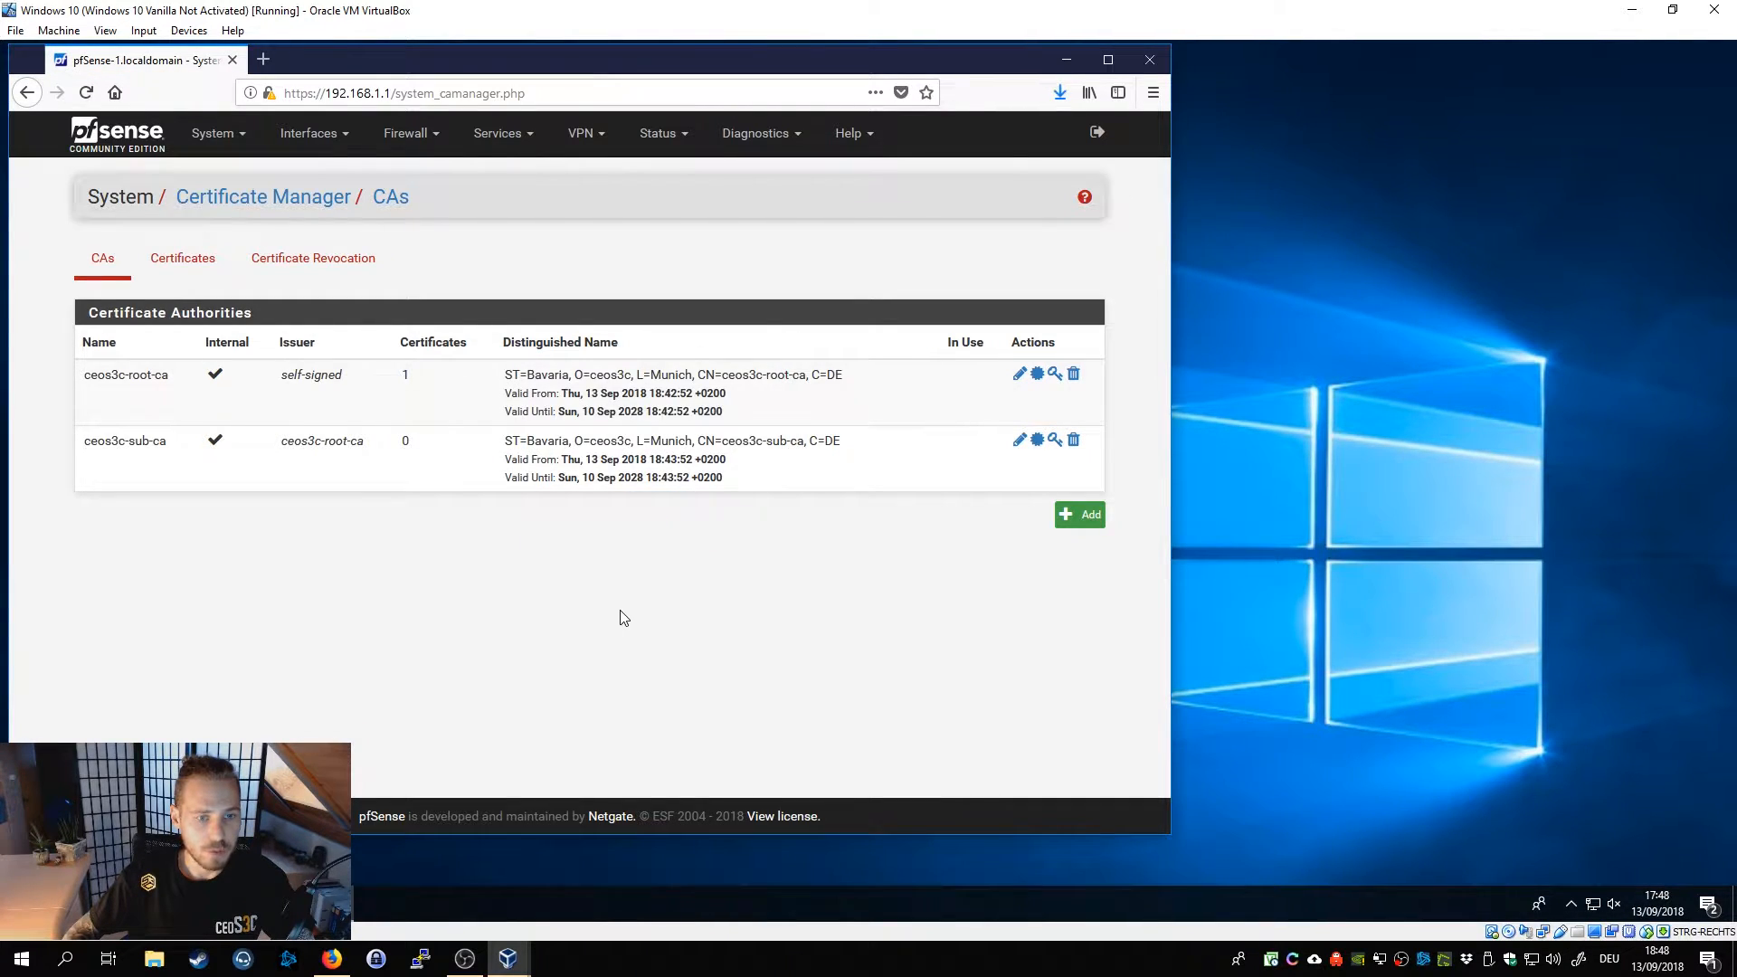
mouse_move(181, 266)
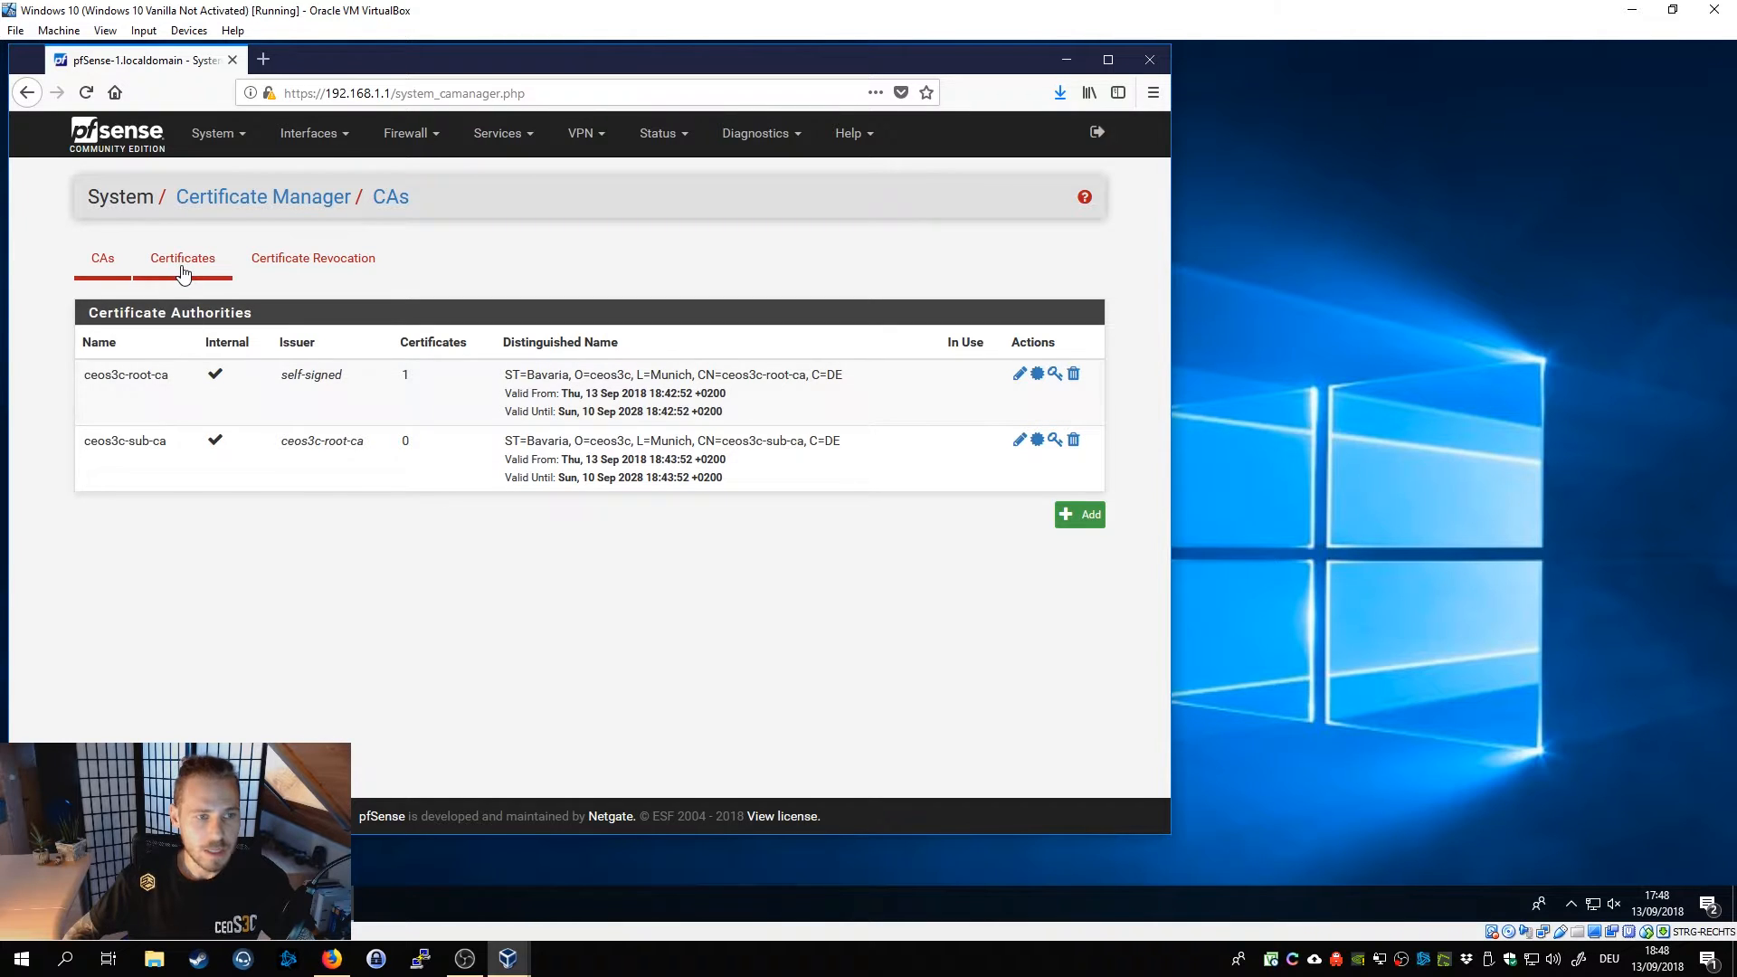
Add a new certificate on the Certificates list with method 'Create an internal Certificate'.
click(181, 258)
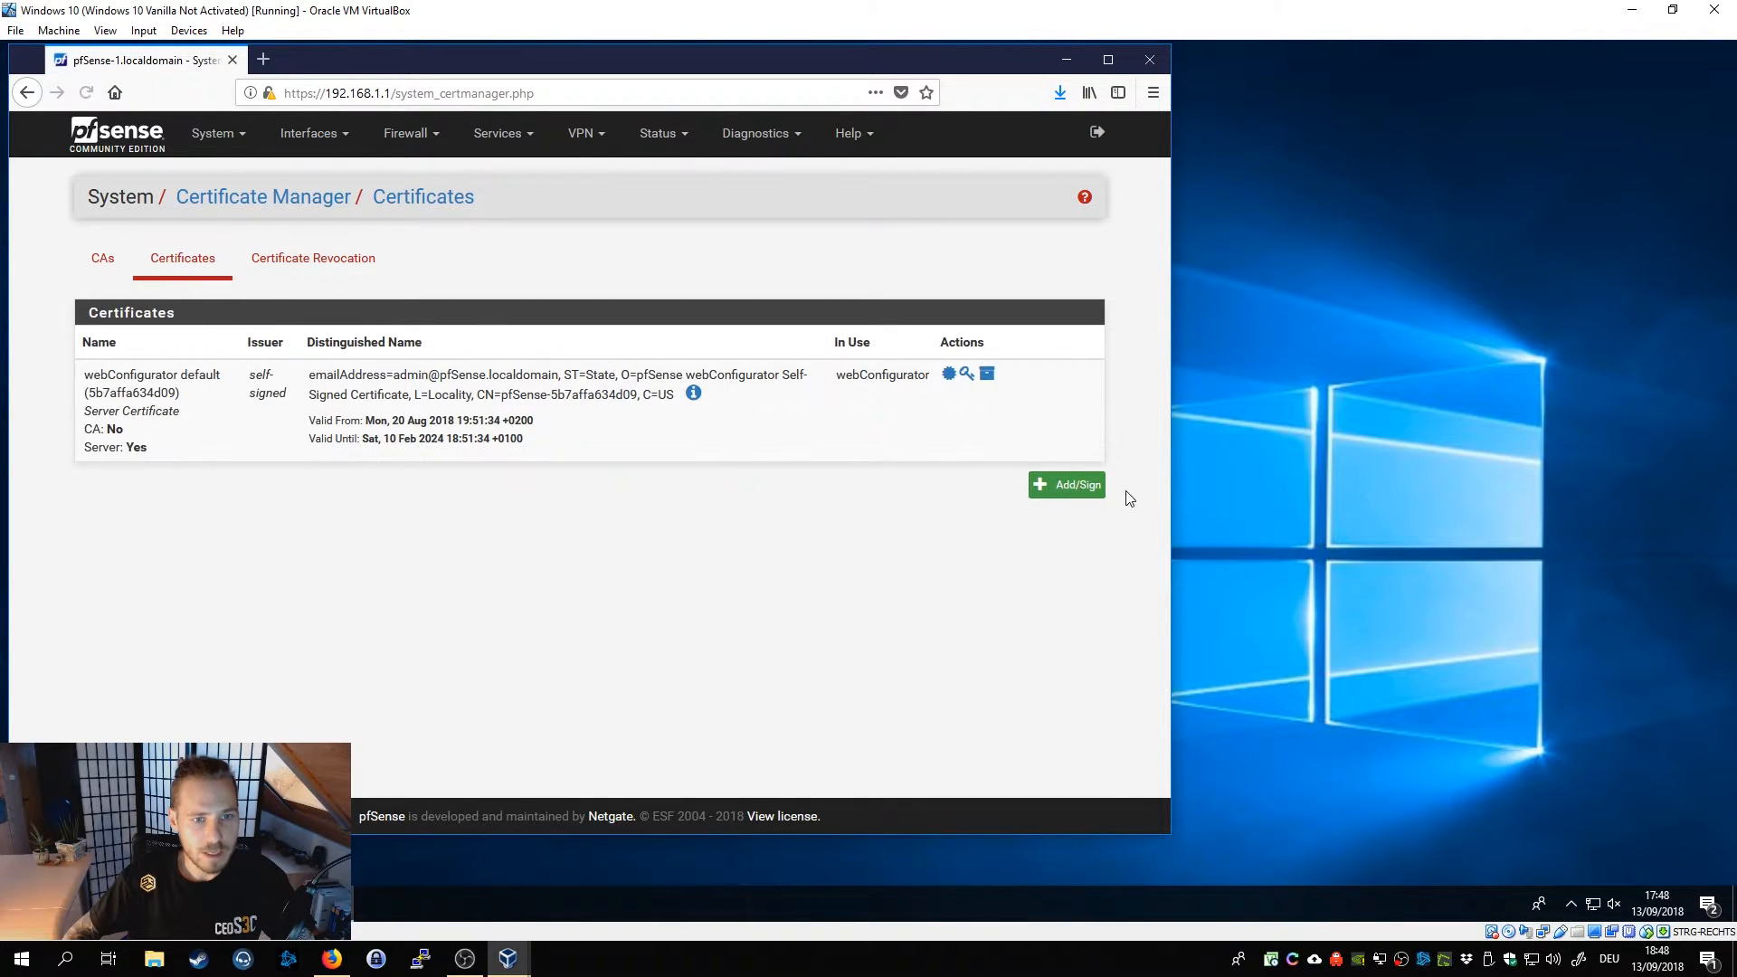
mouse_move(1067, 485)
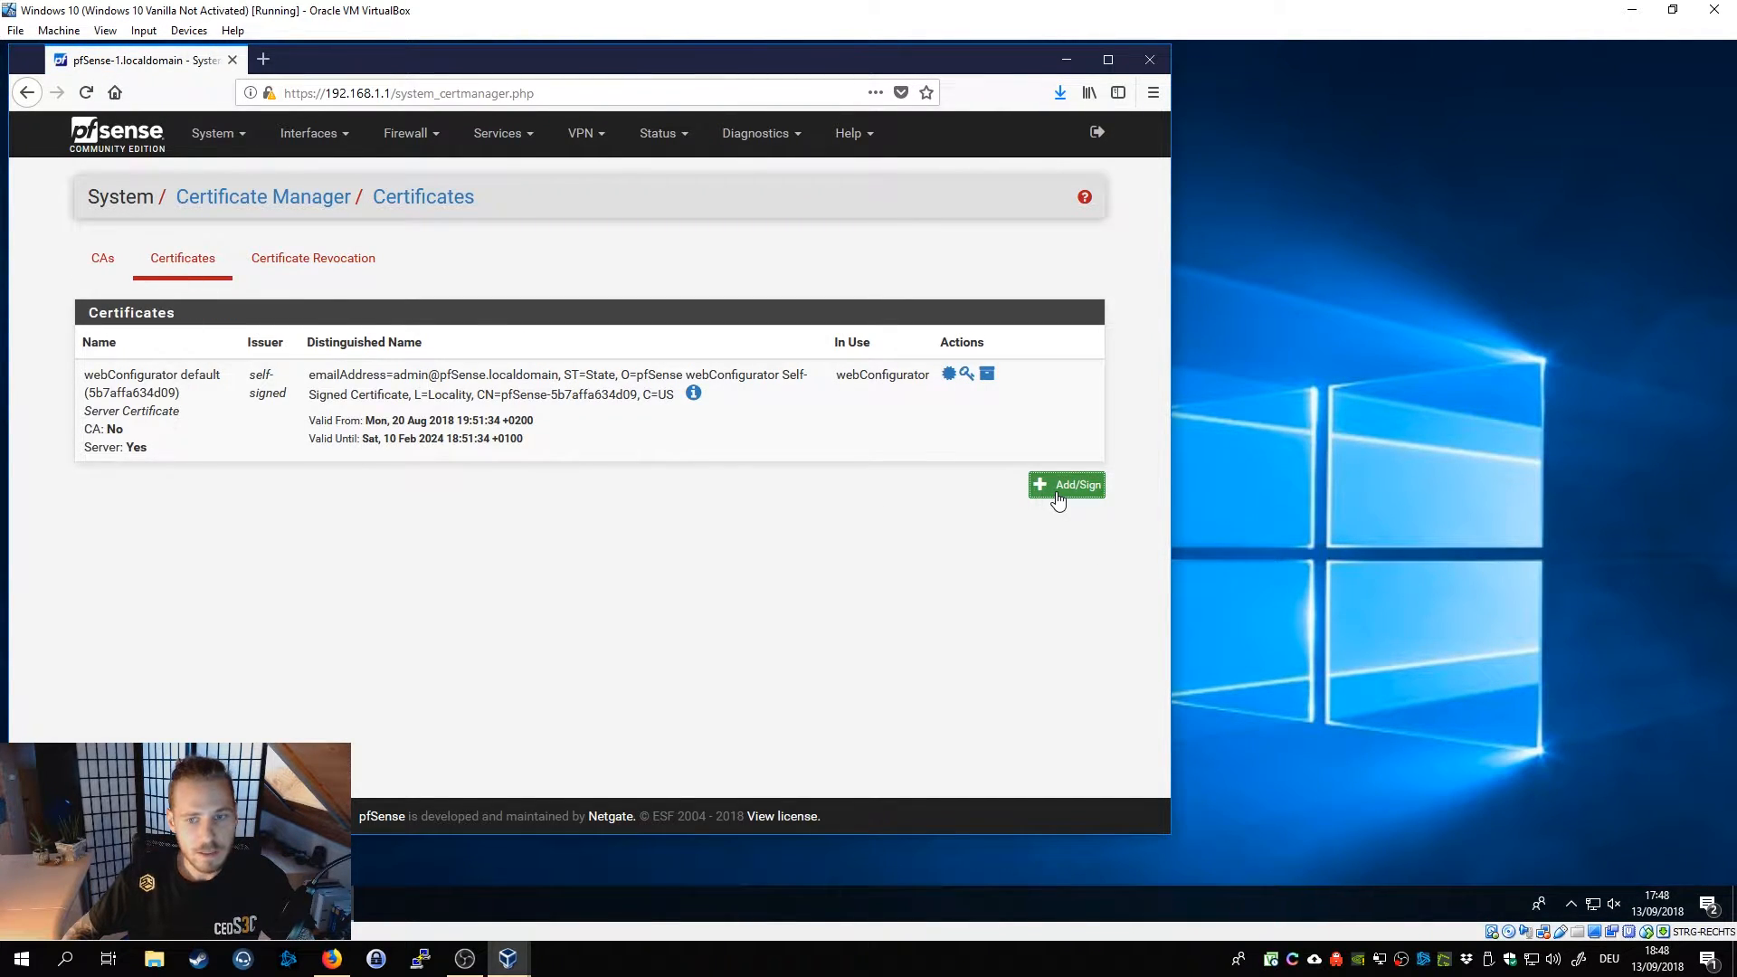
click(1067, 484)
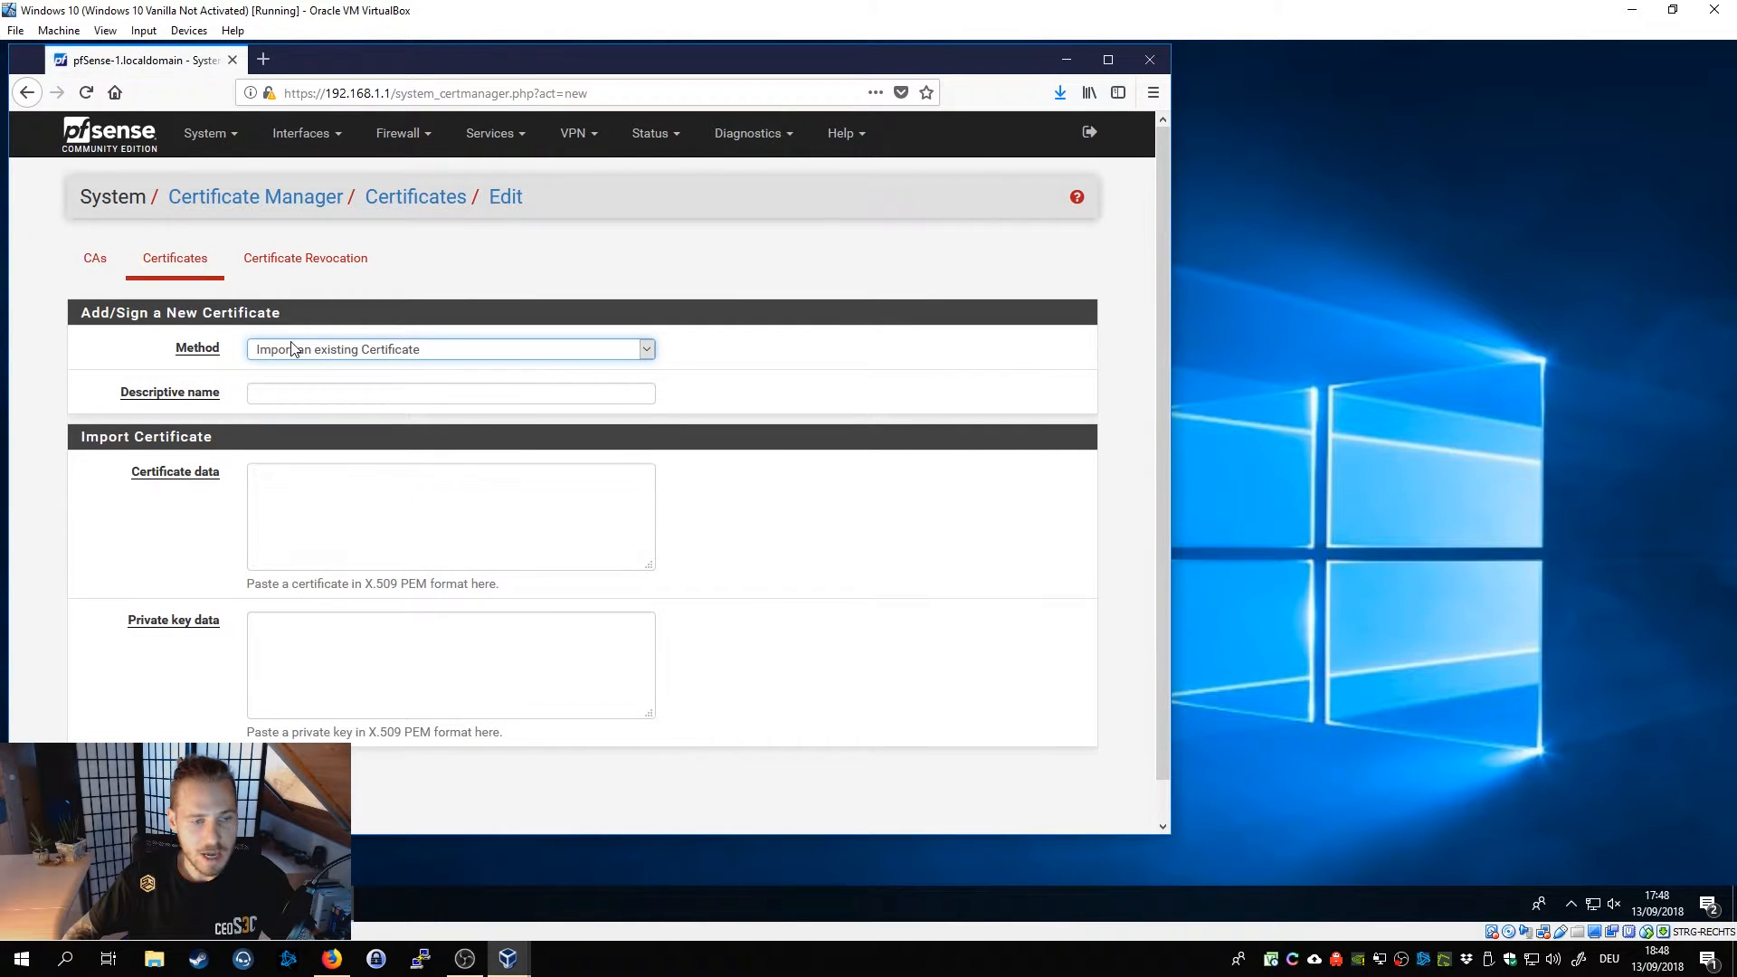
click(450, 349)
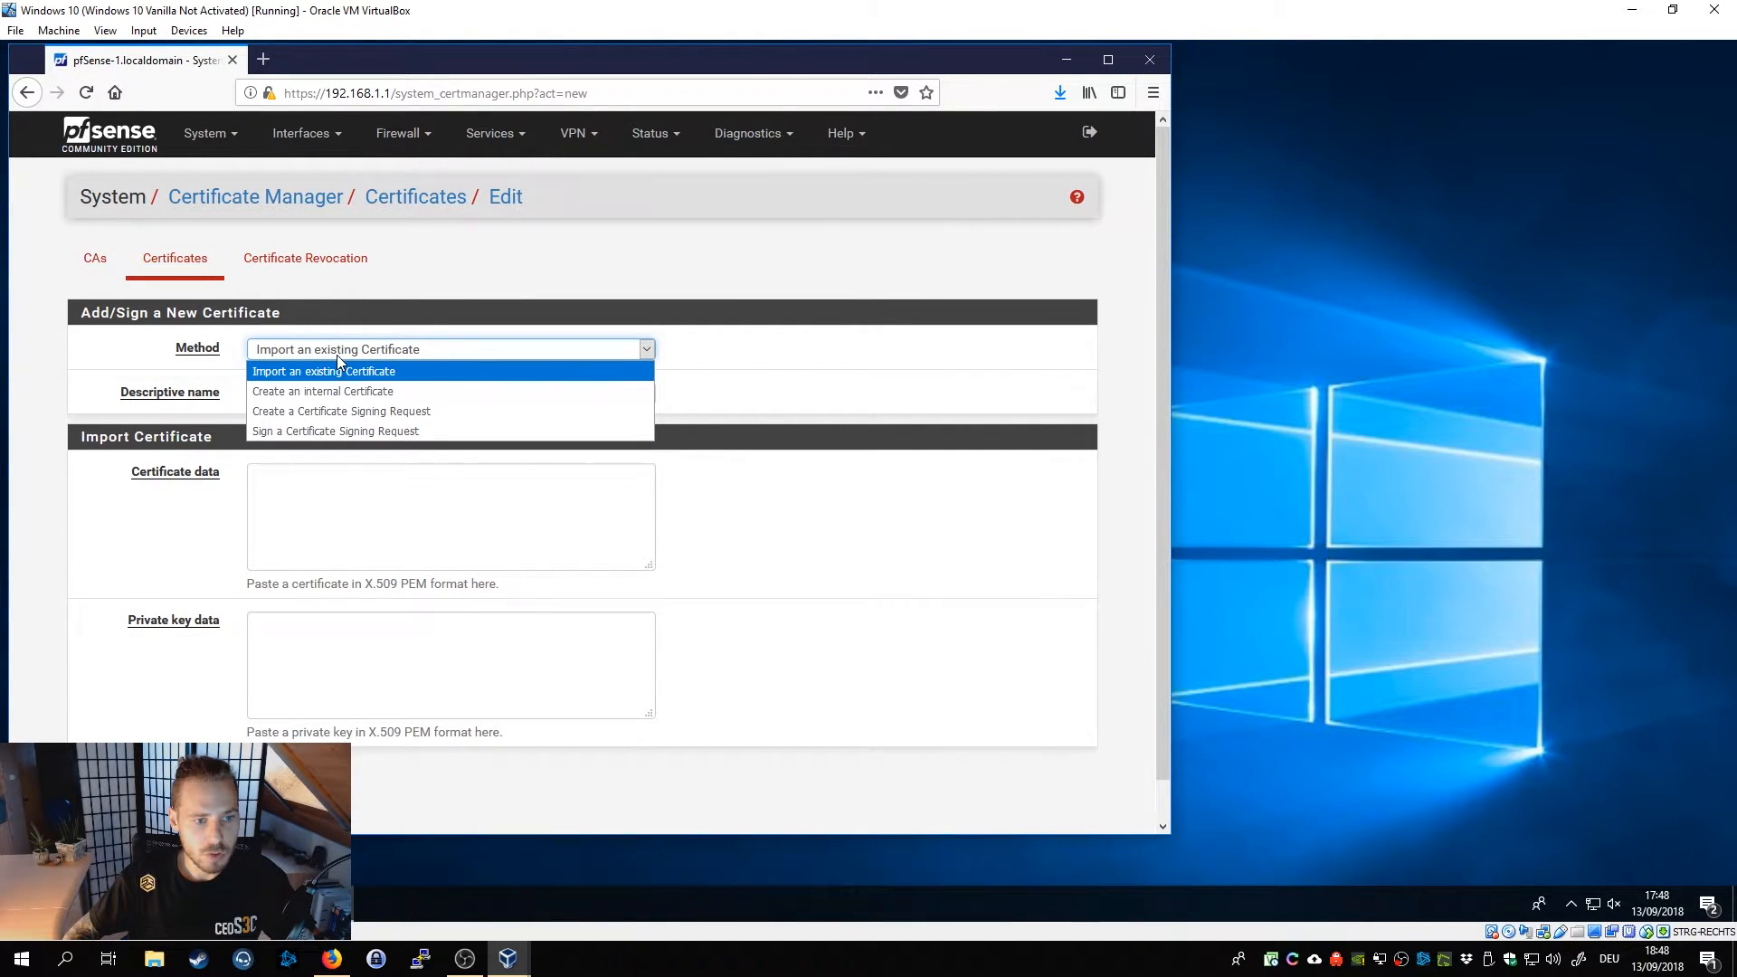
click(322, 391)
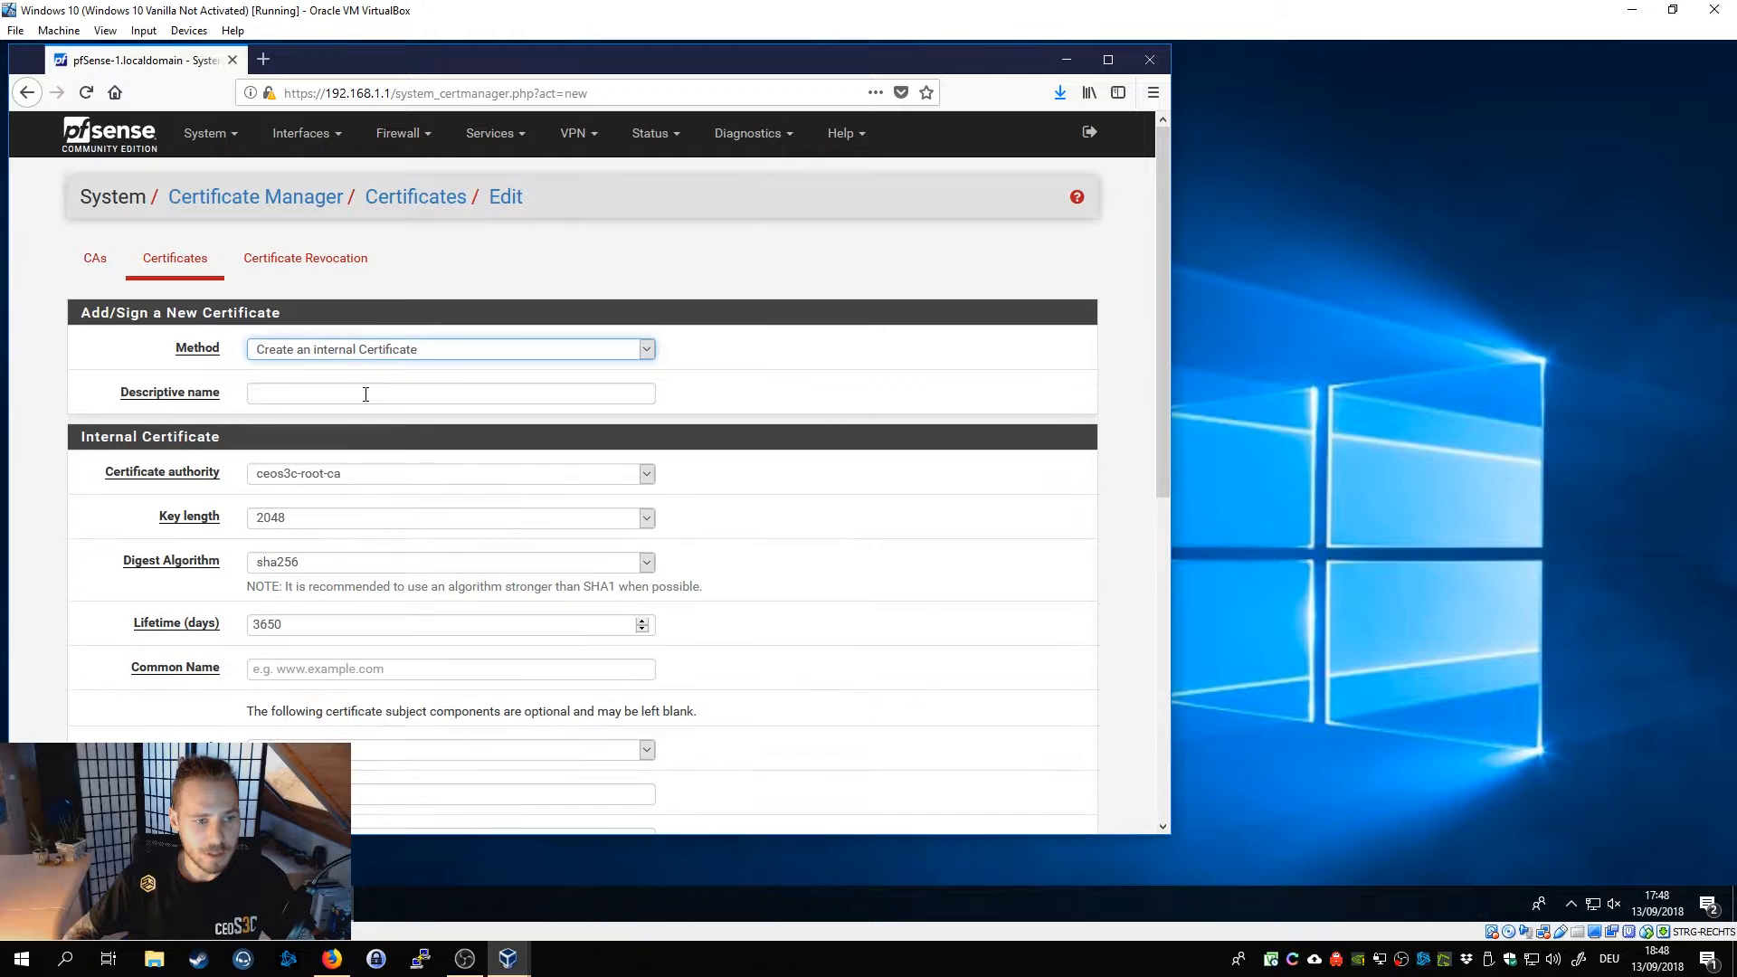
Reach the Common Name field, then head to the System menu to check the hostname.
scroll(down, 3)
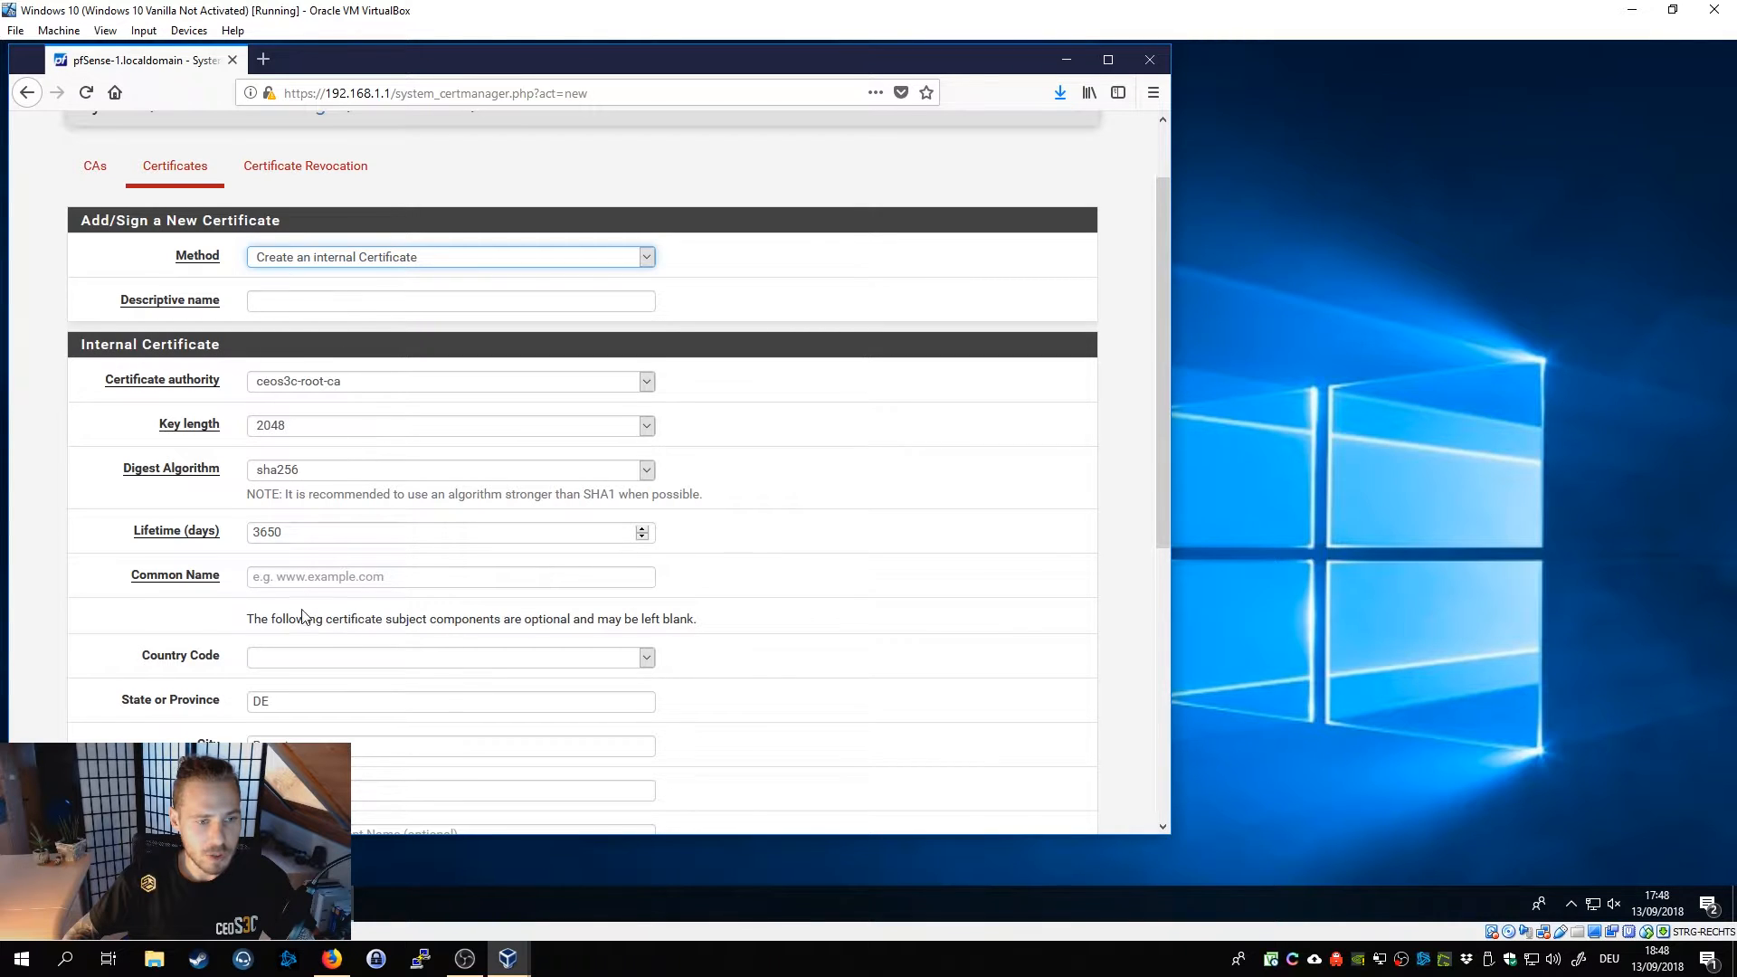
click(450, 575)
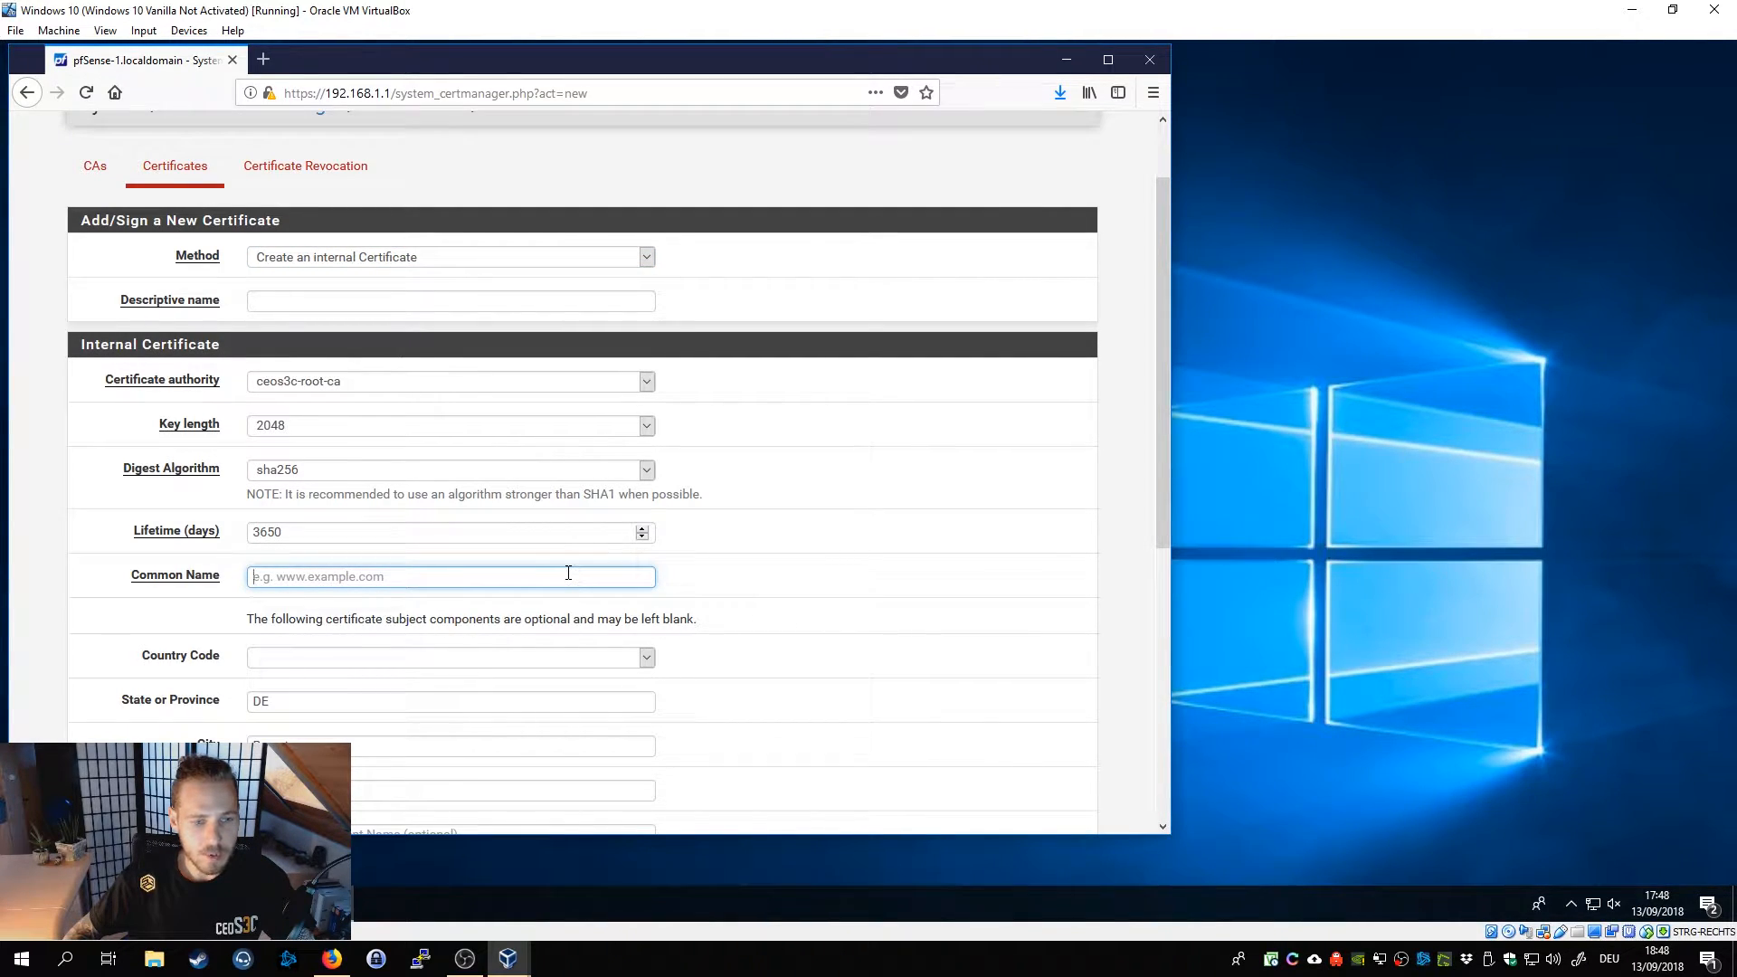
mouse_move(762, 601)
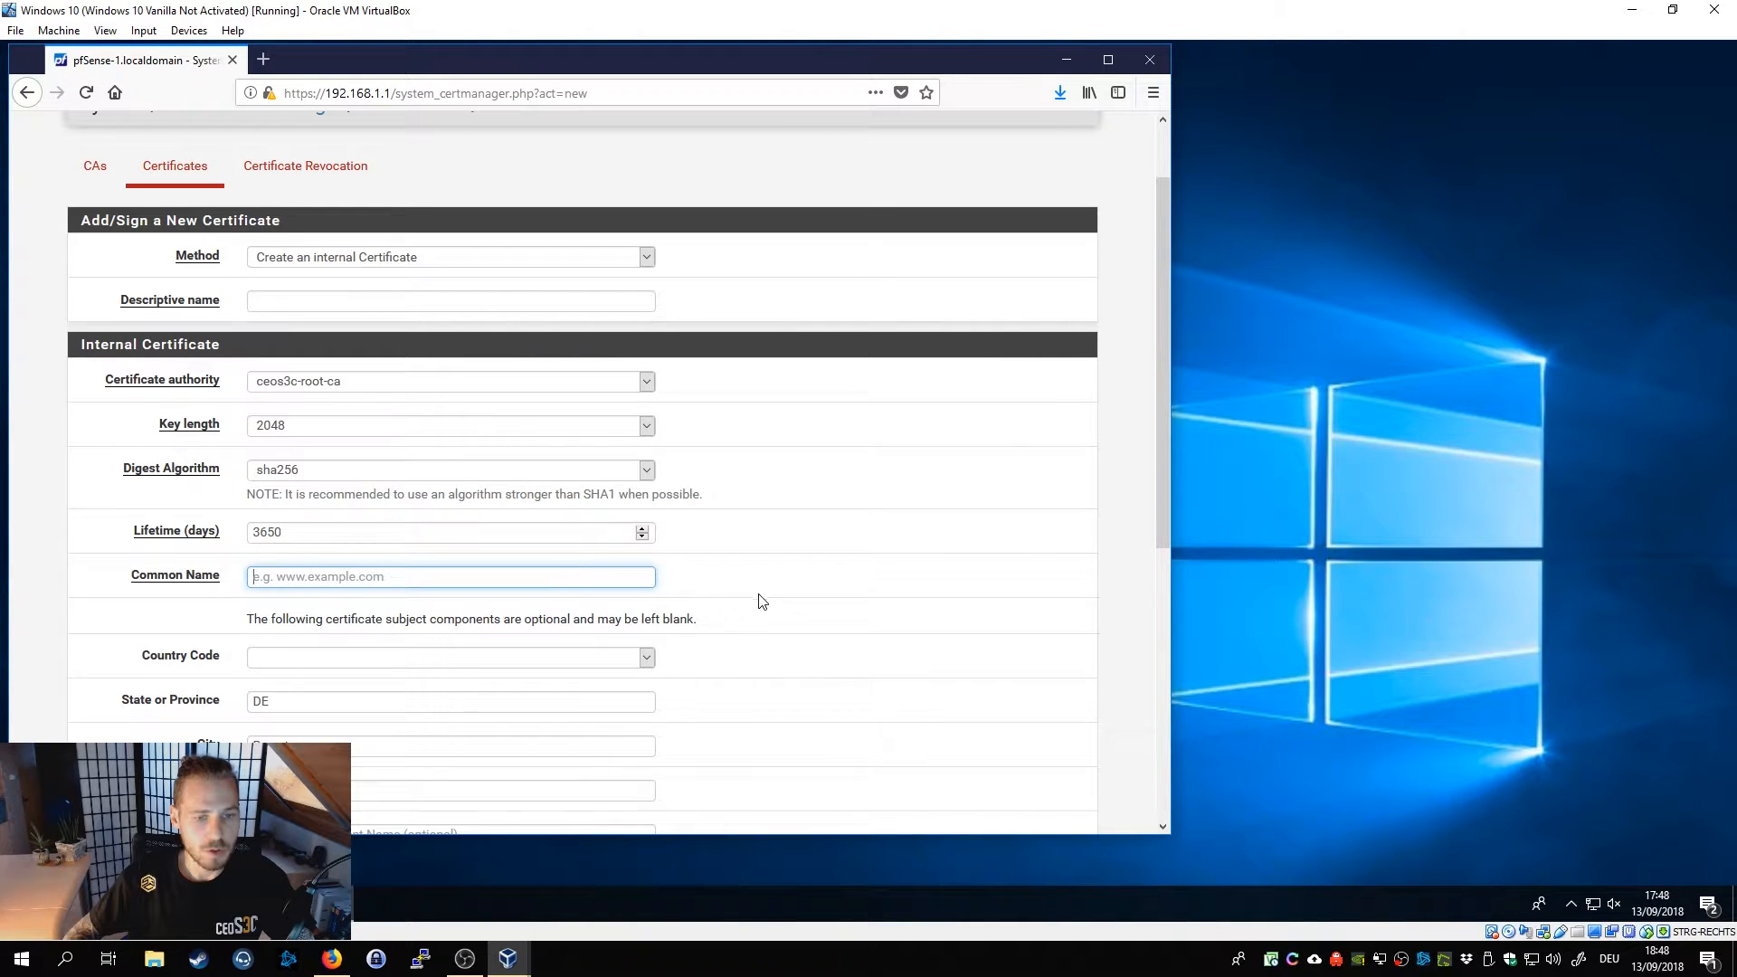
scroll(up, 3)
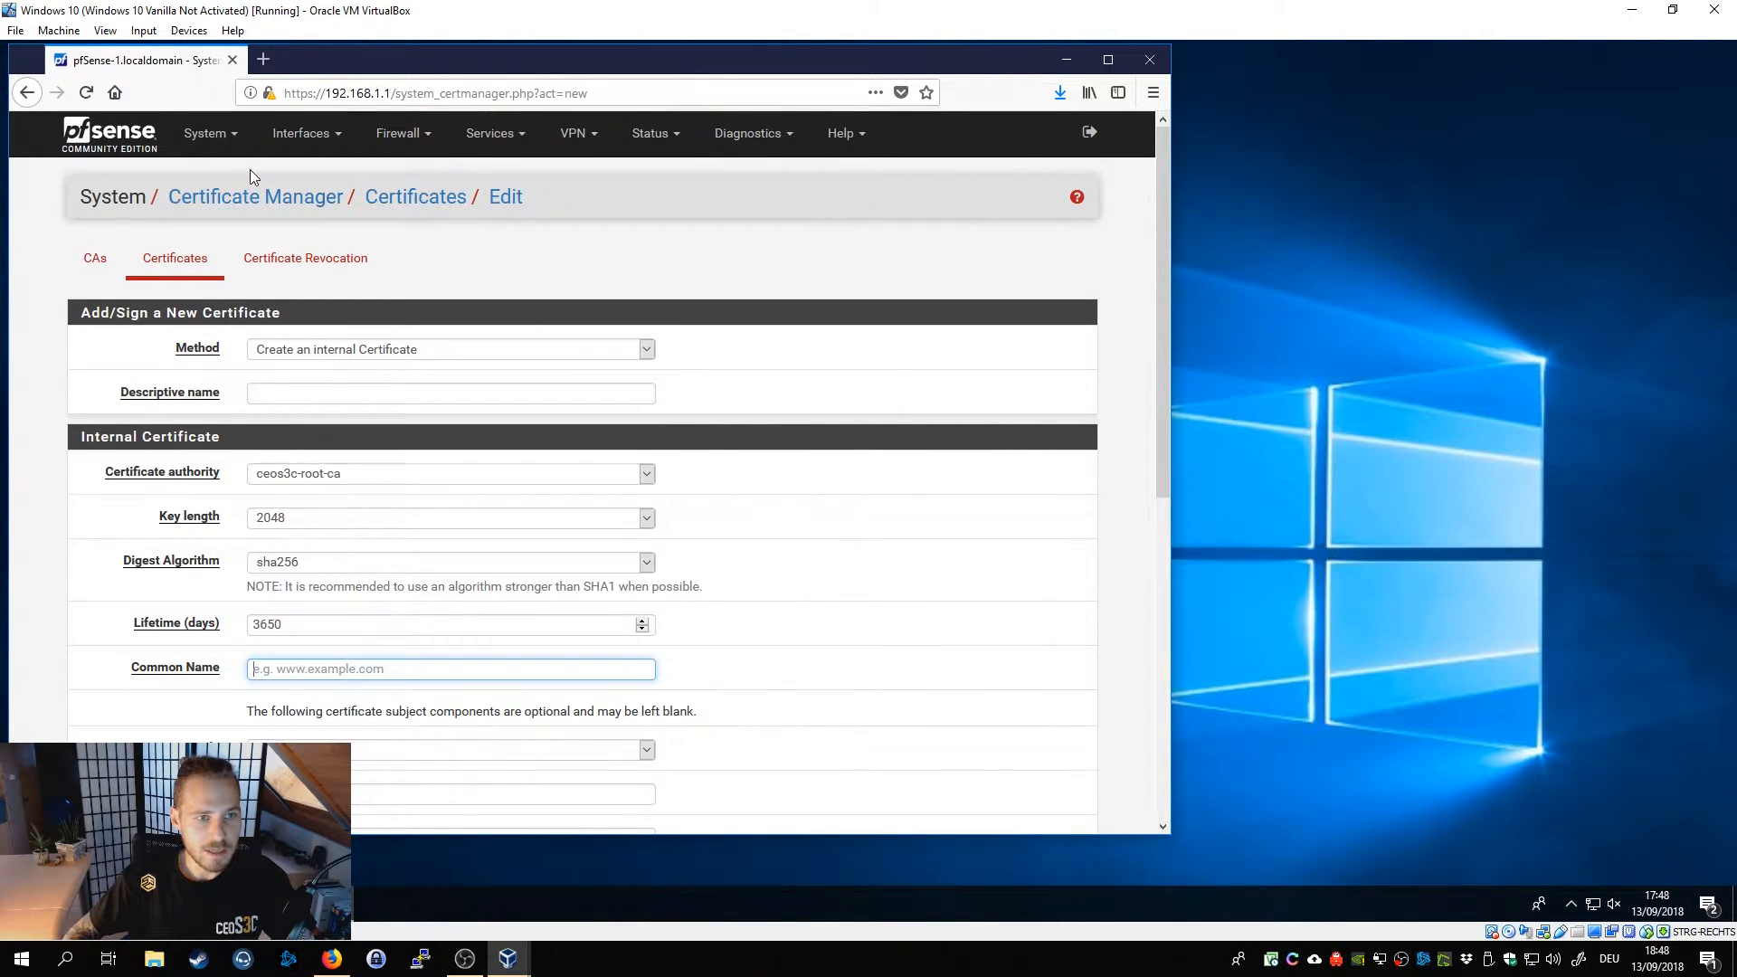
click(205, 132)
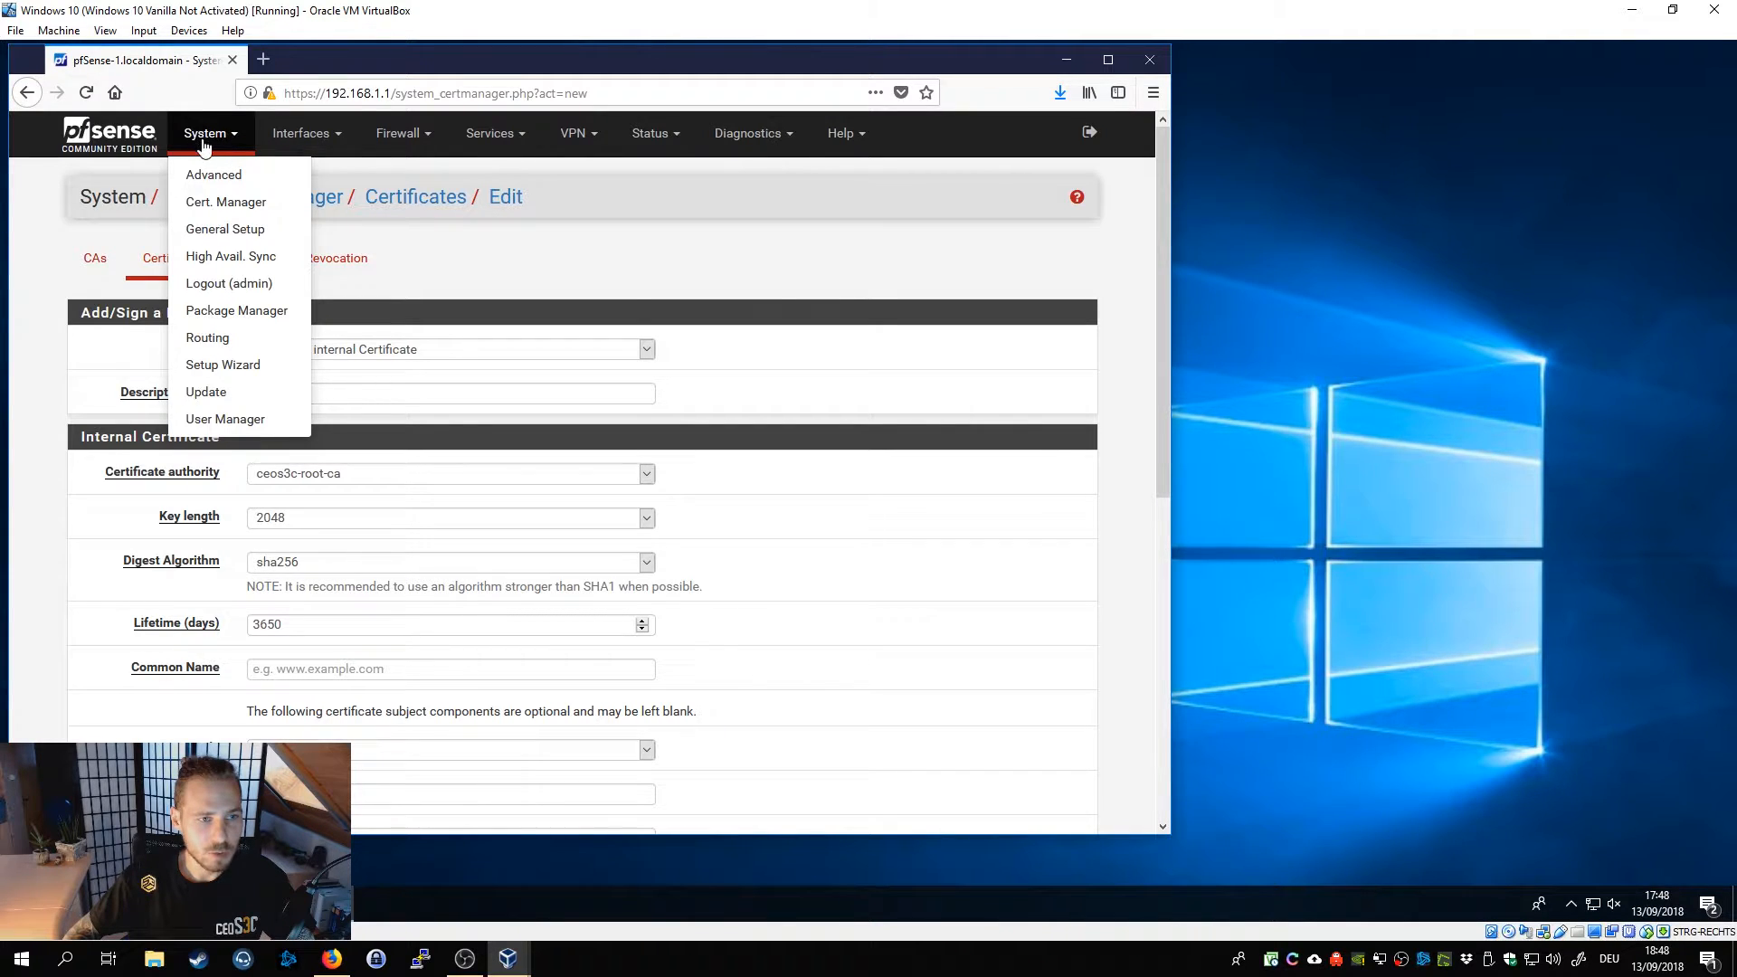
mouse_move(224, 230)
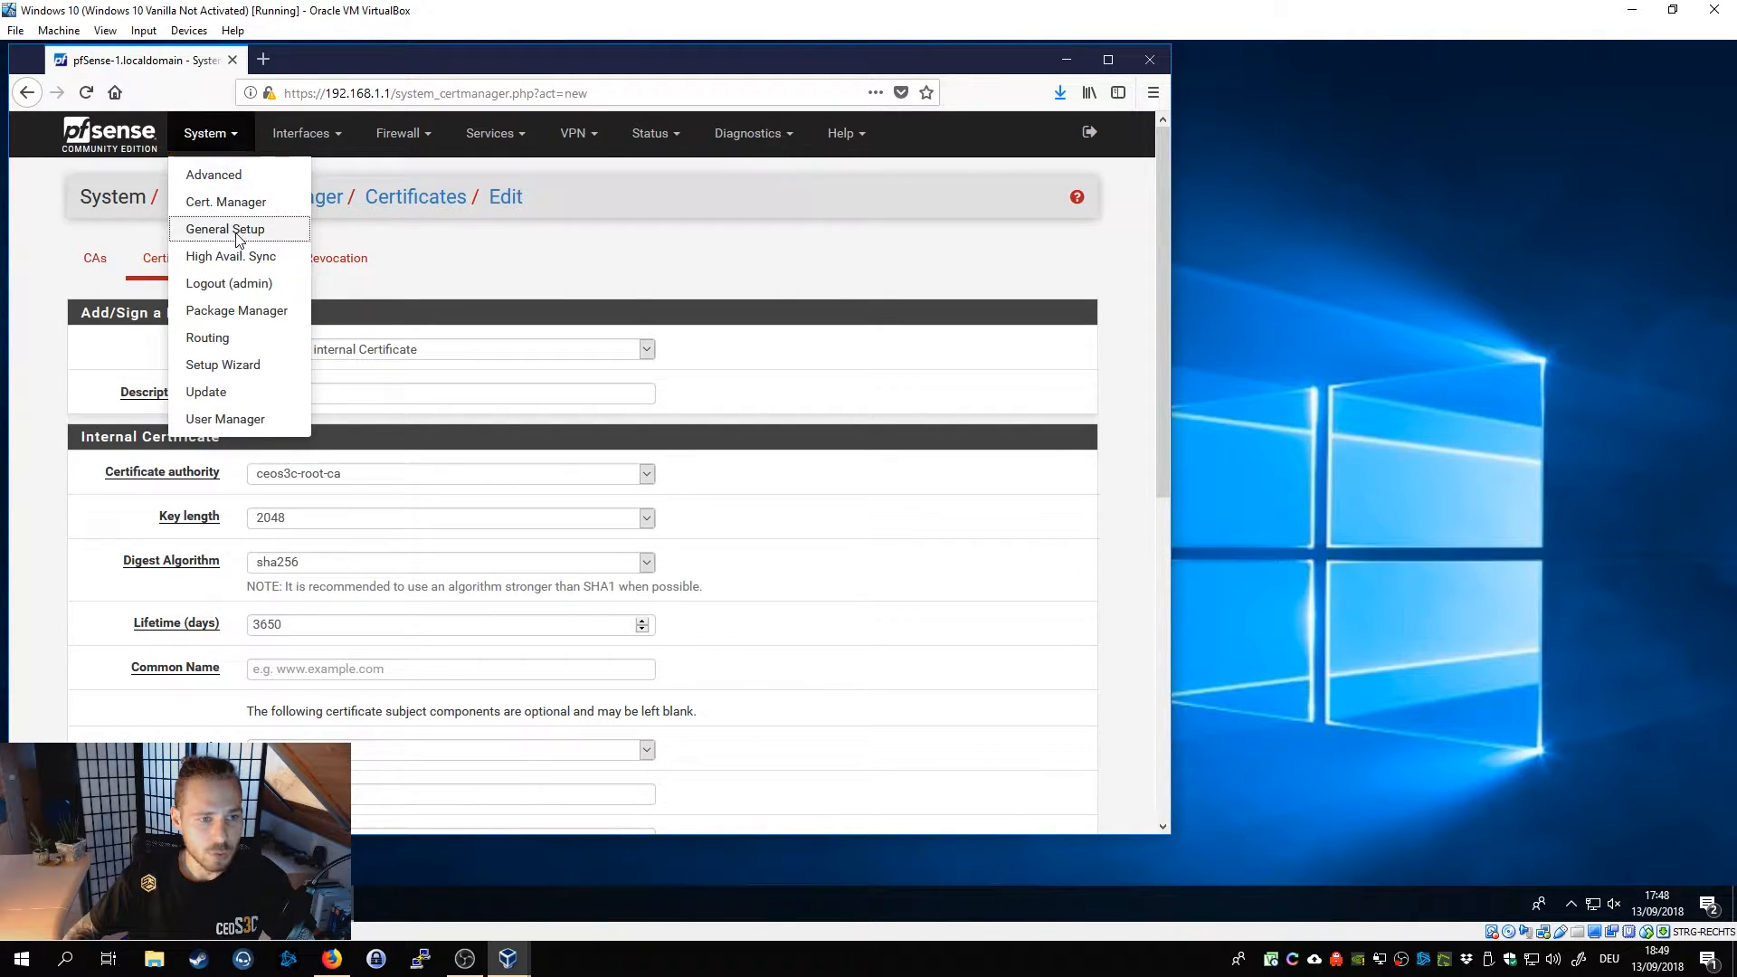
Go to System > General Setup and try the address pfsense-1.localdomain in a new tab.
click(224, 228)
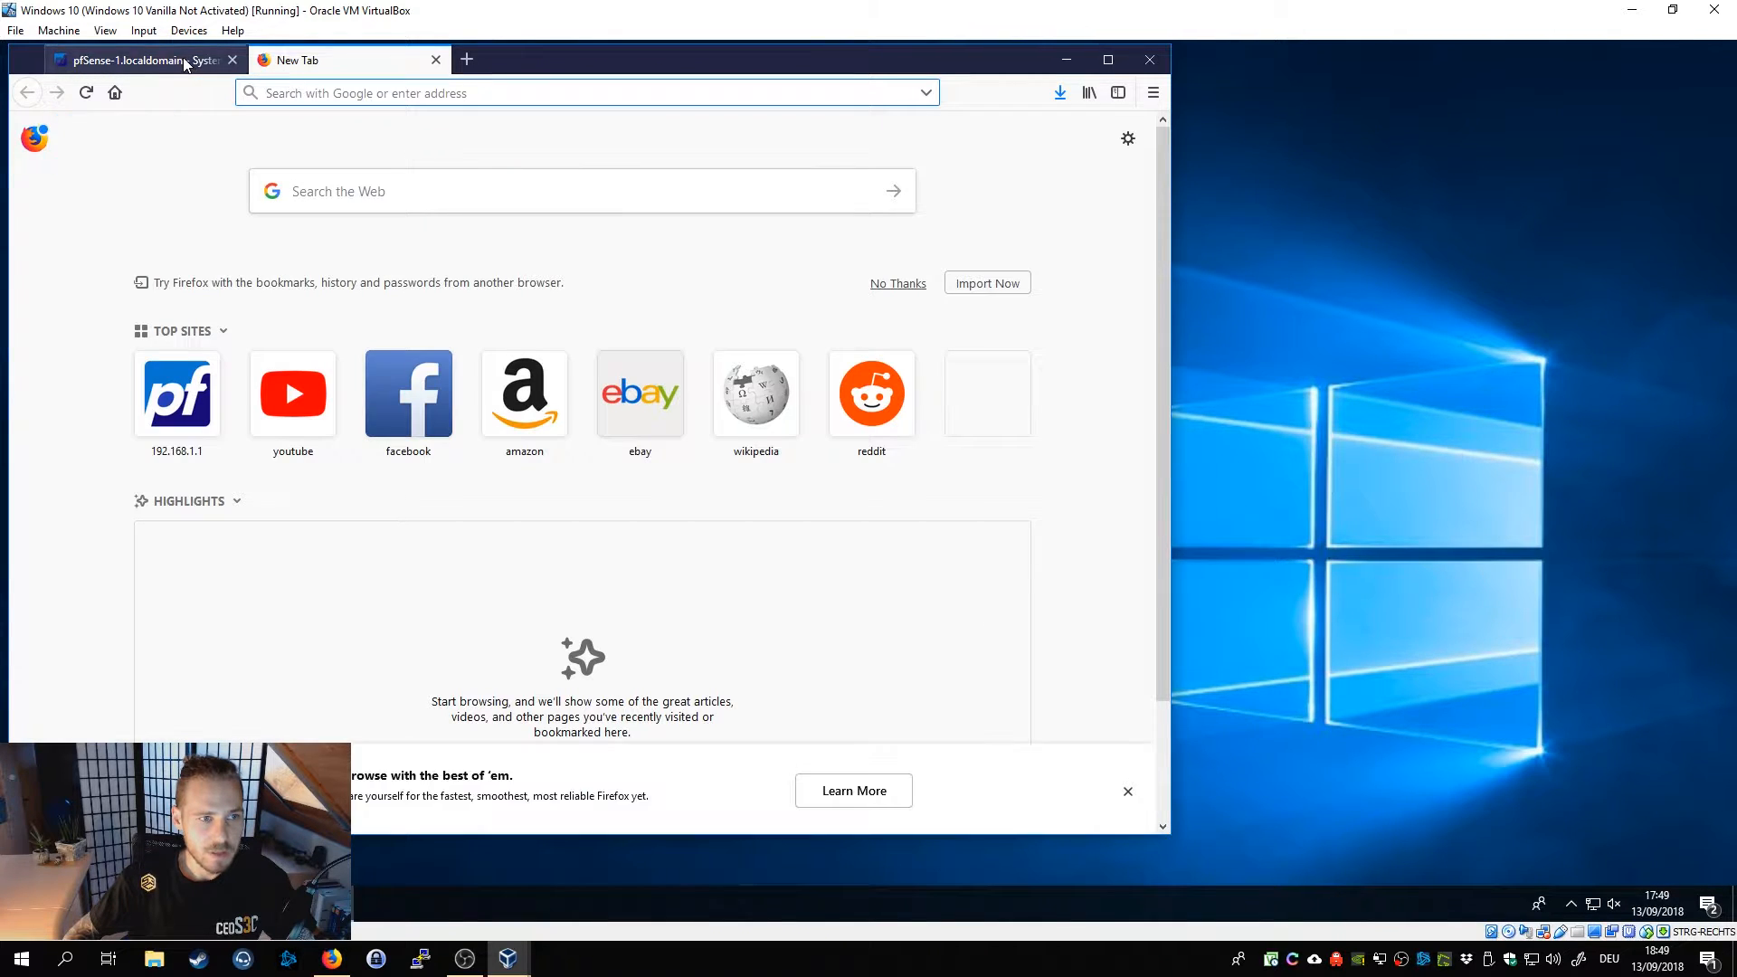
click(554, 92)
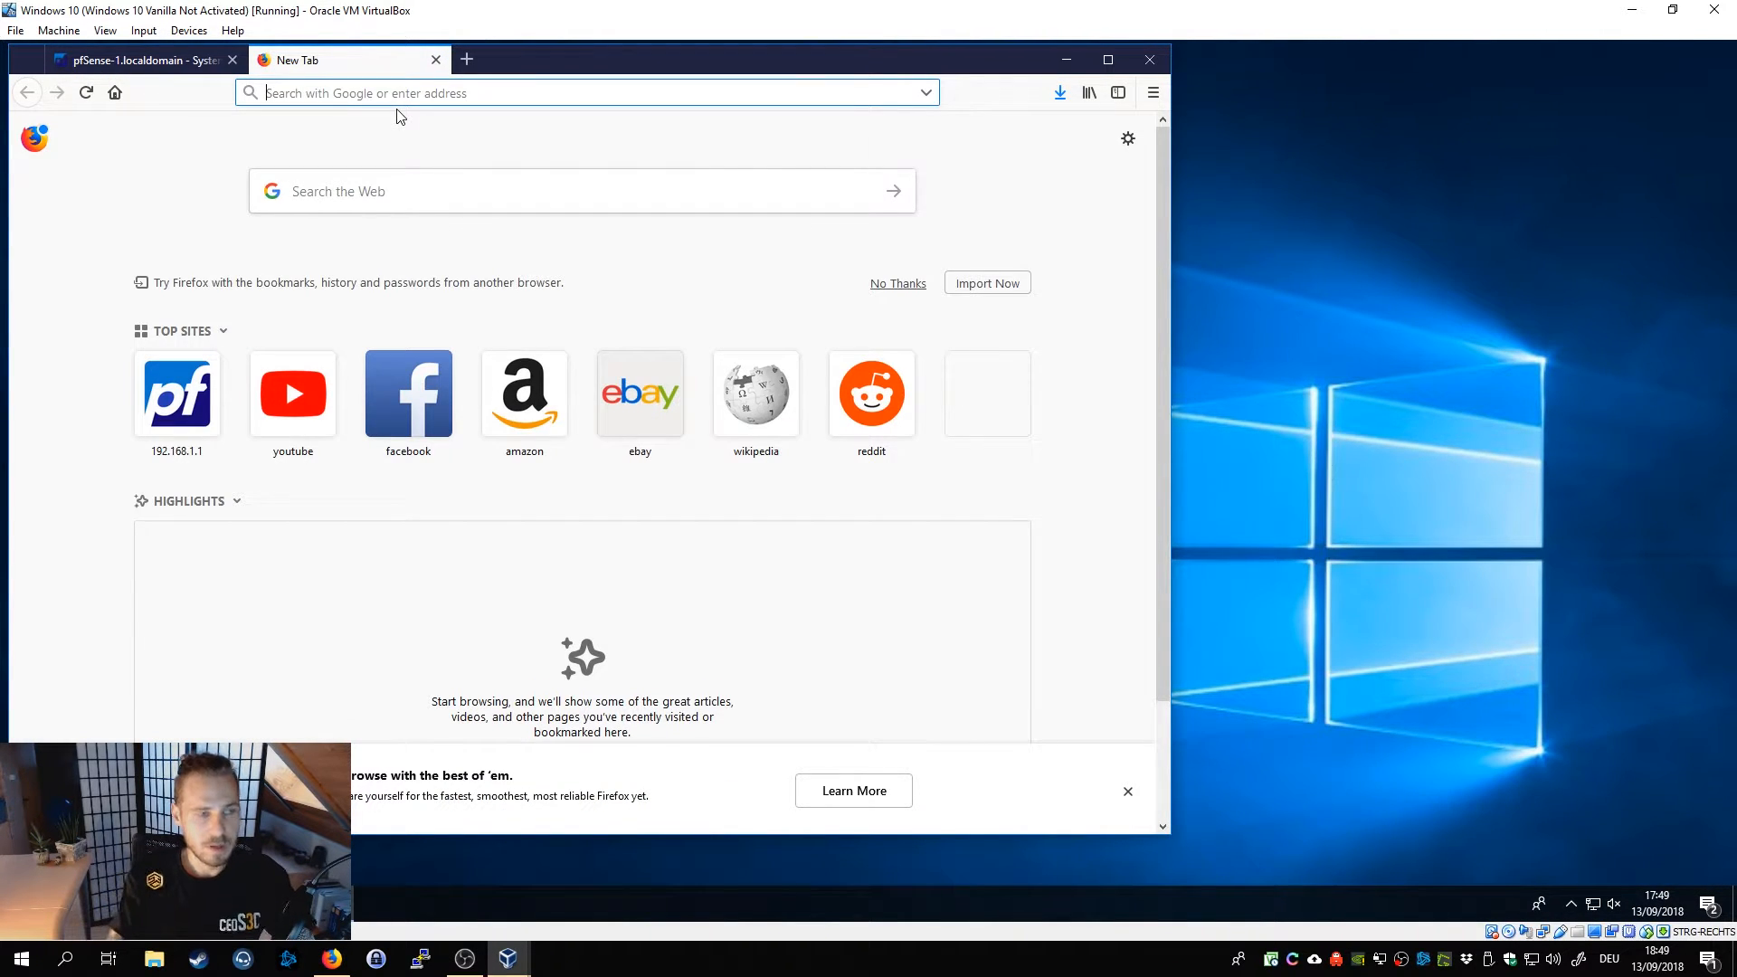
text(pfsense)
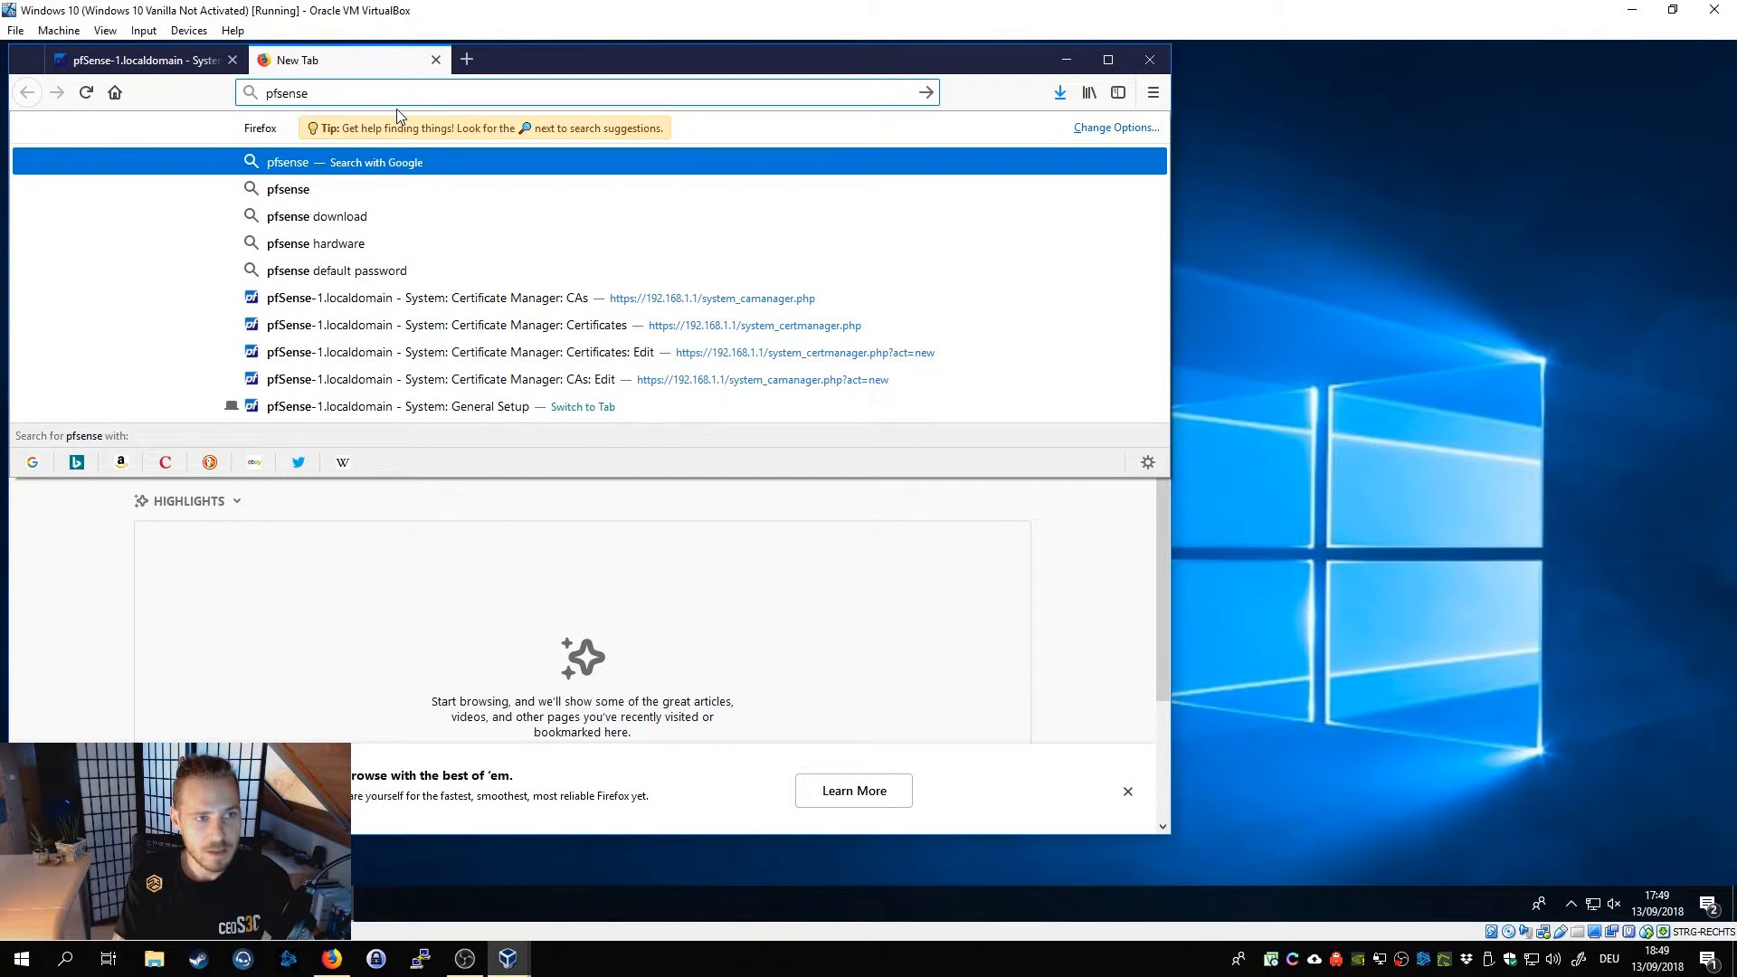
text(-1.lo)
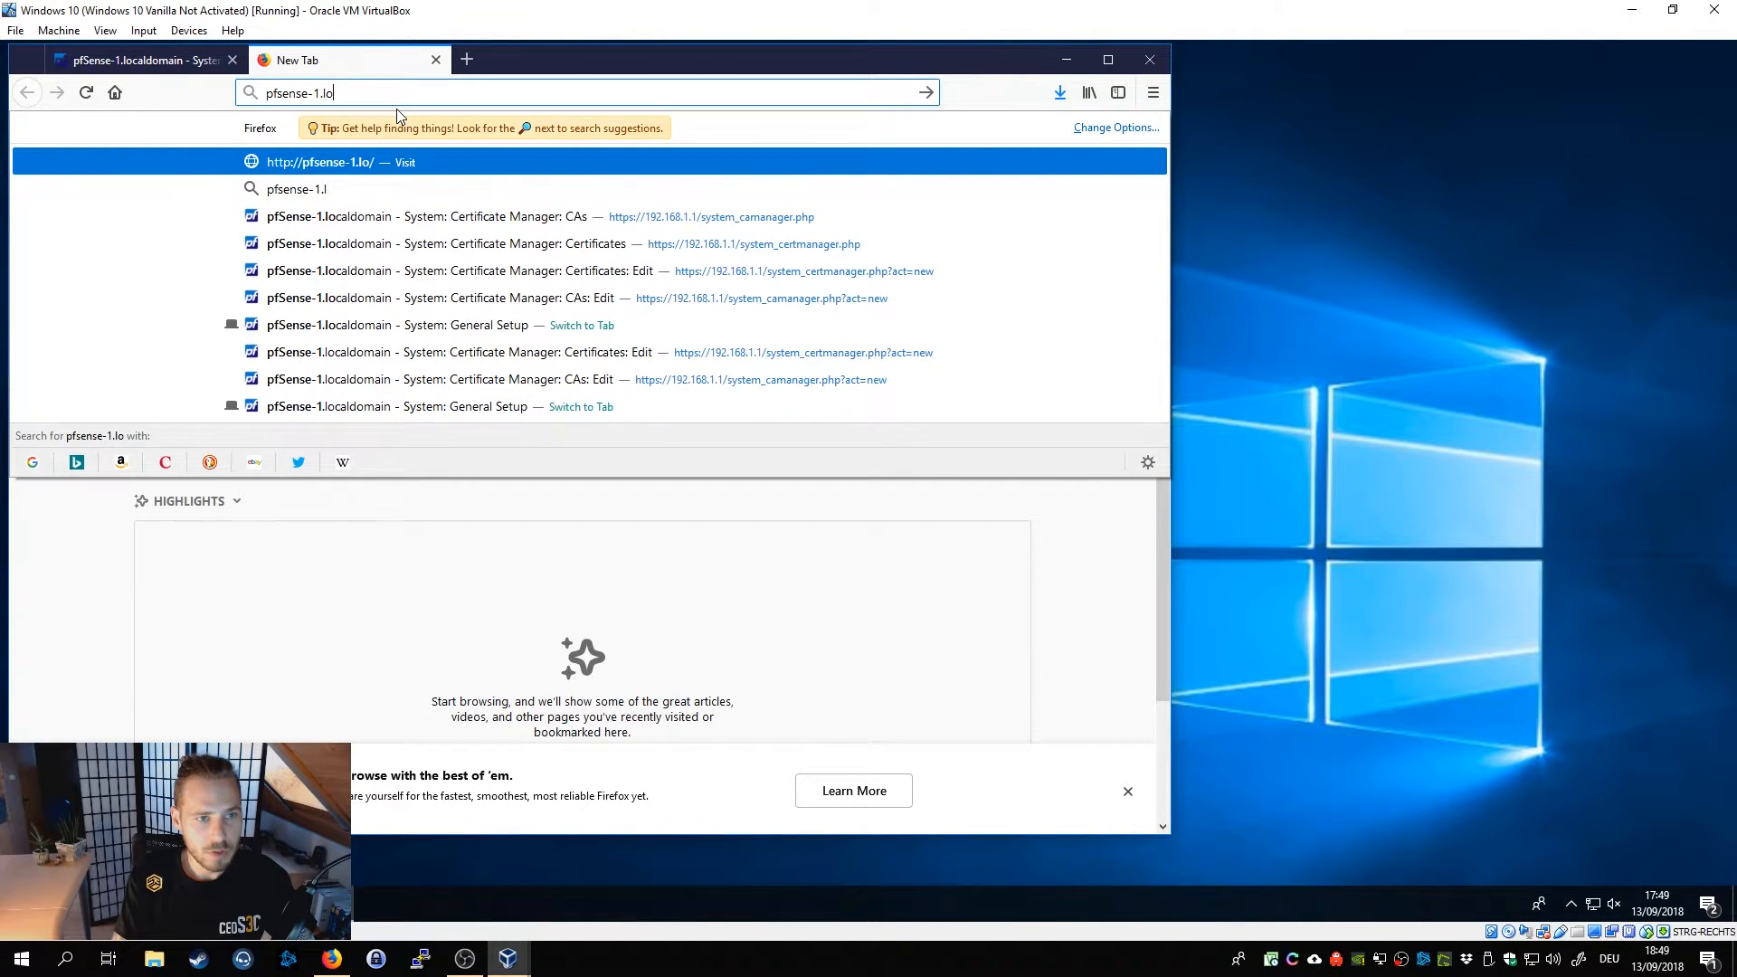
text(caldomain)
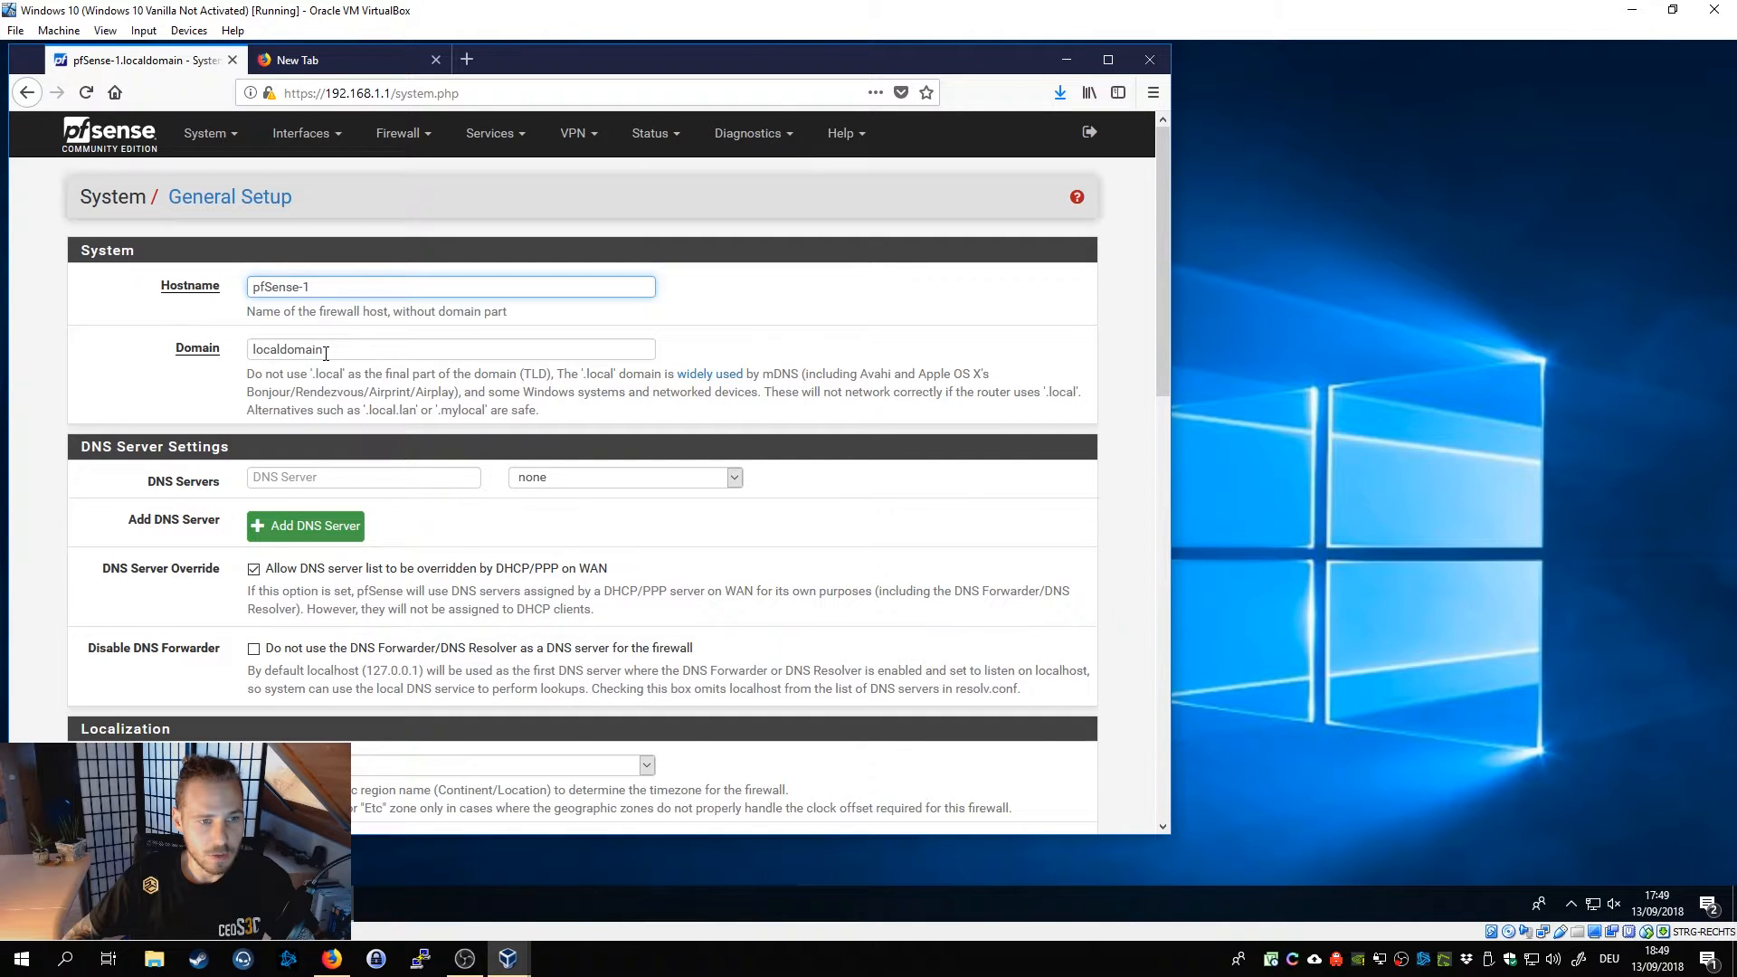
Replace the hostname pfSense-1 with pfsense1.
double_click(282, 288)
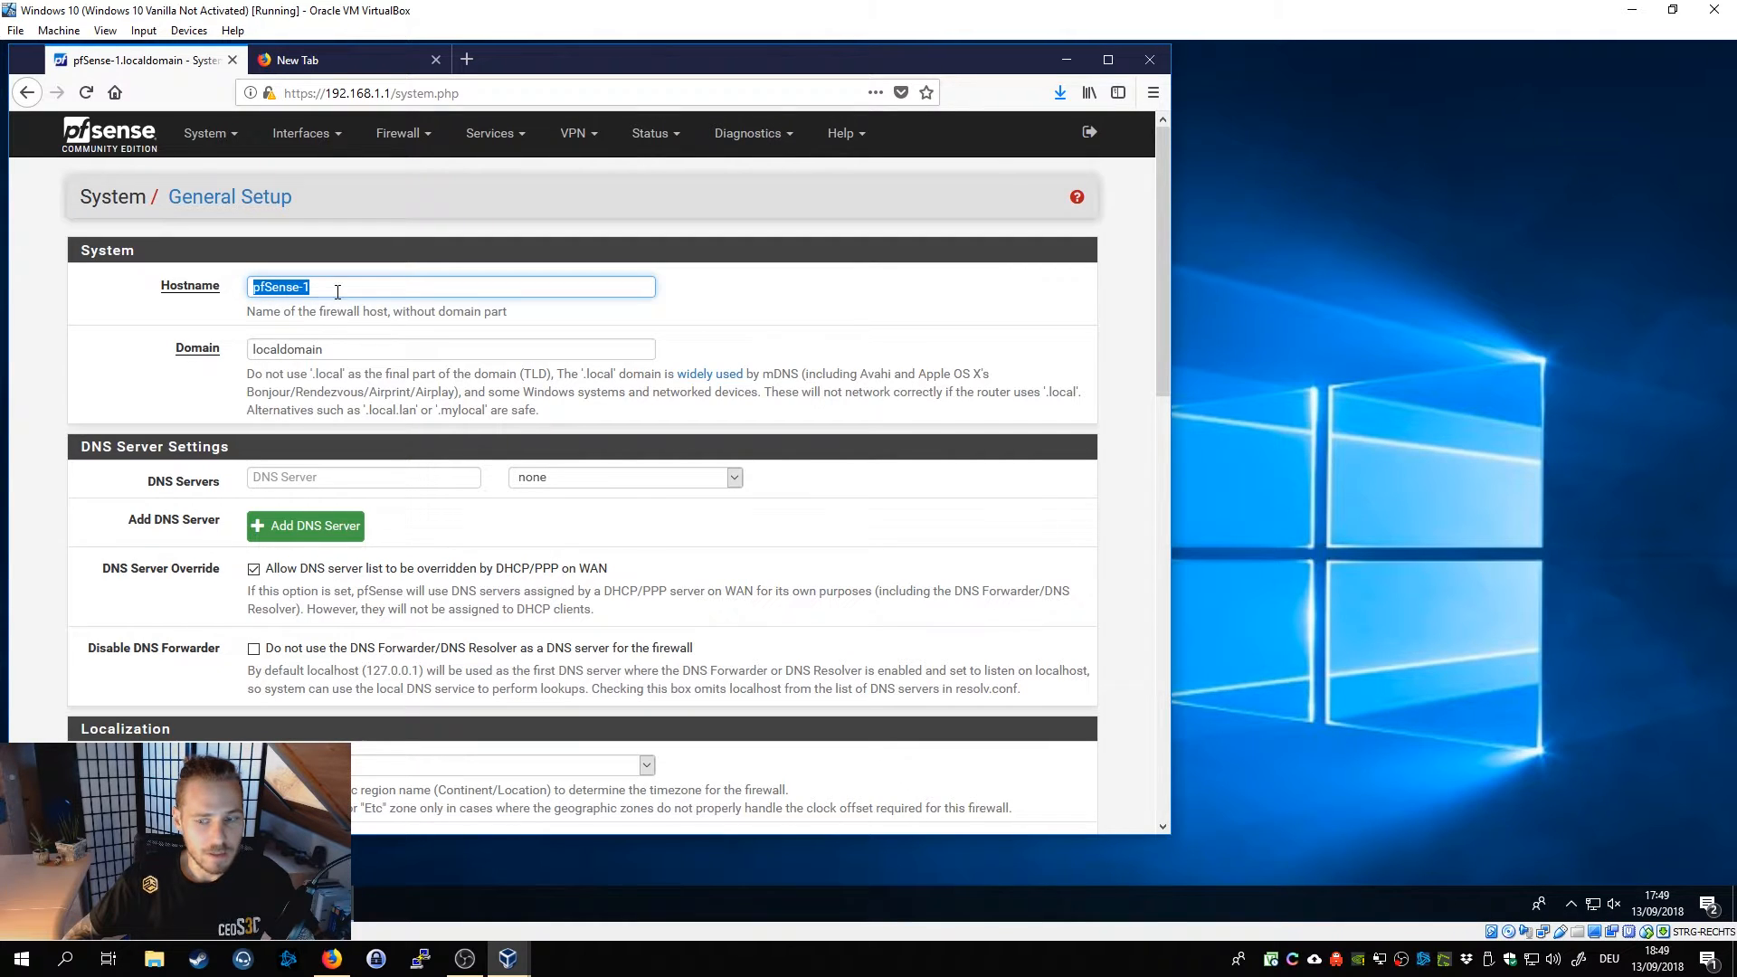
click(266, 287)
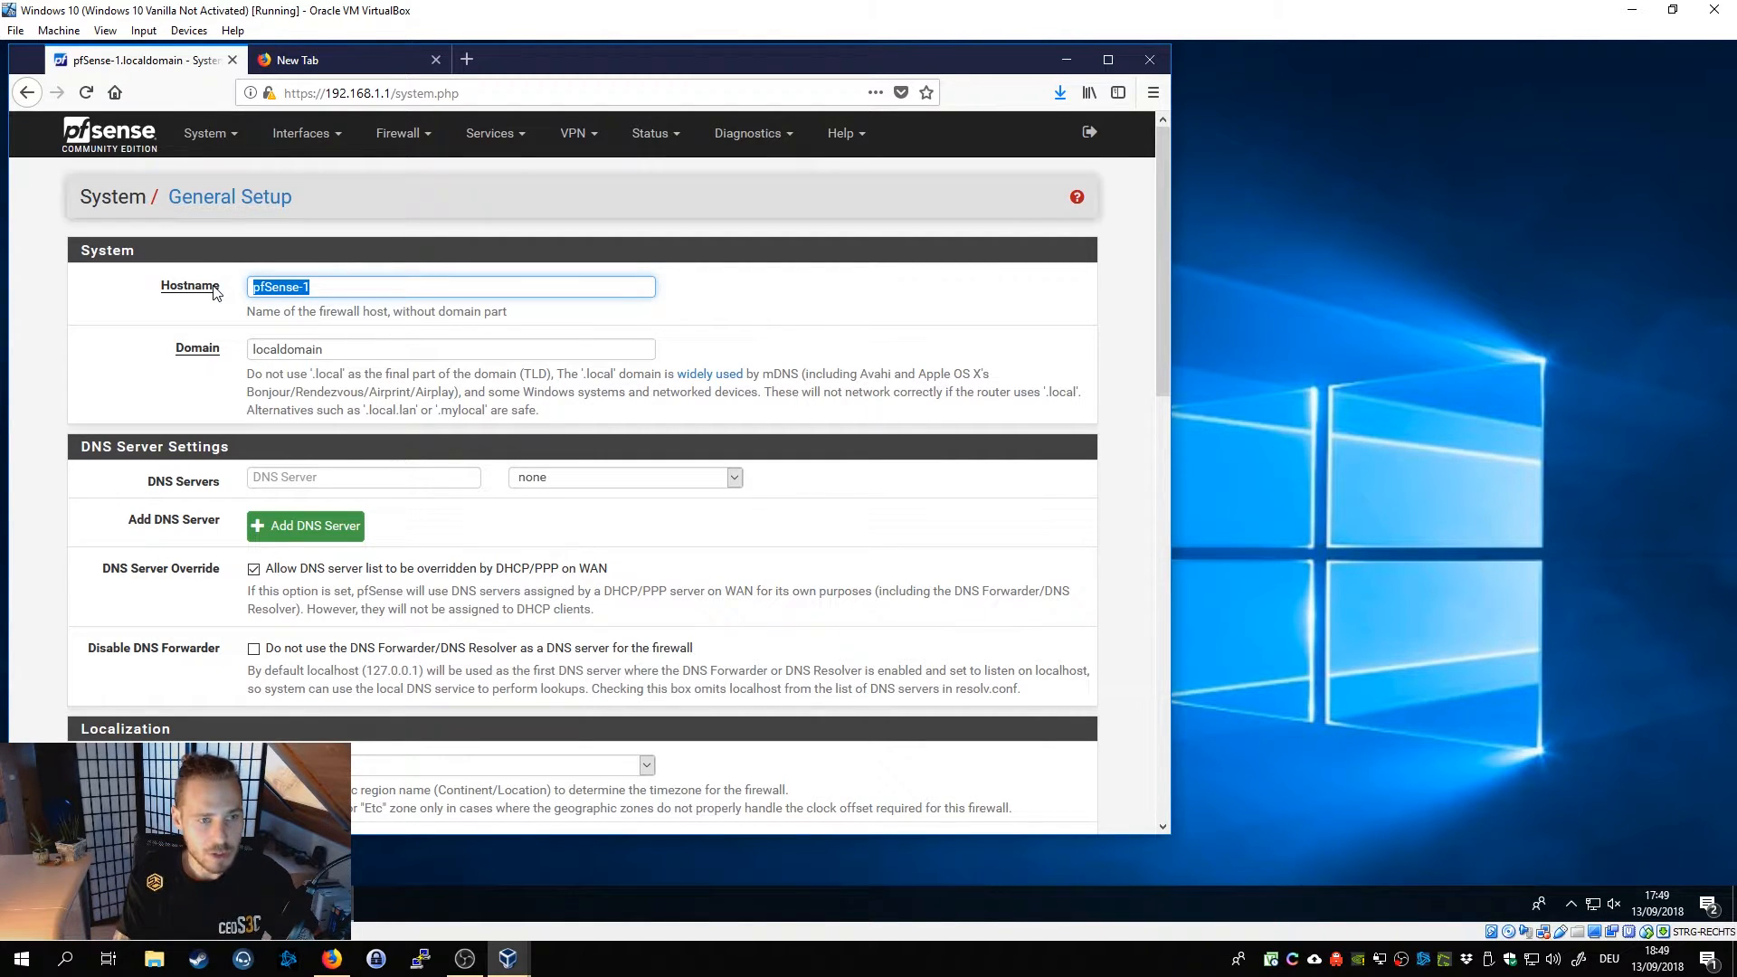
text(pfsen)
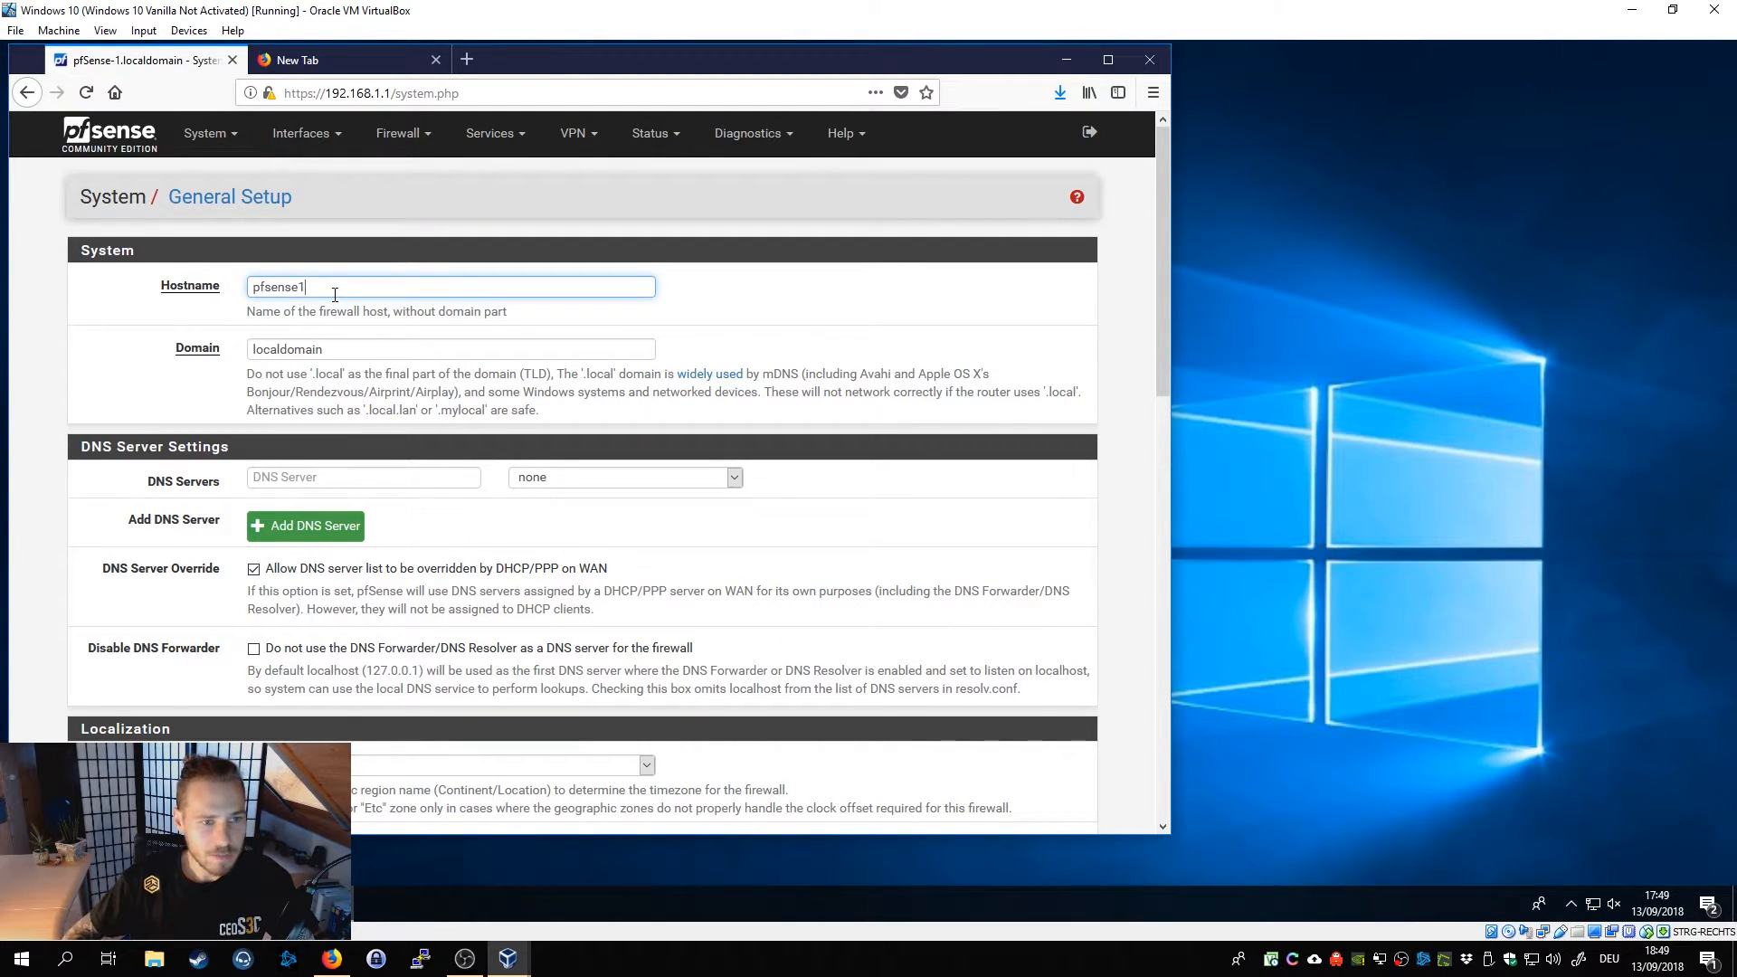
mouse_move(380, 299)
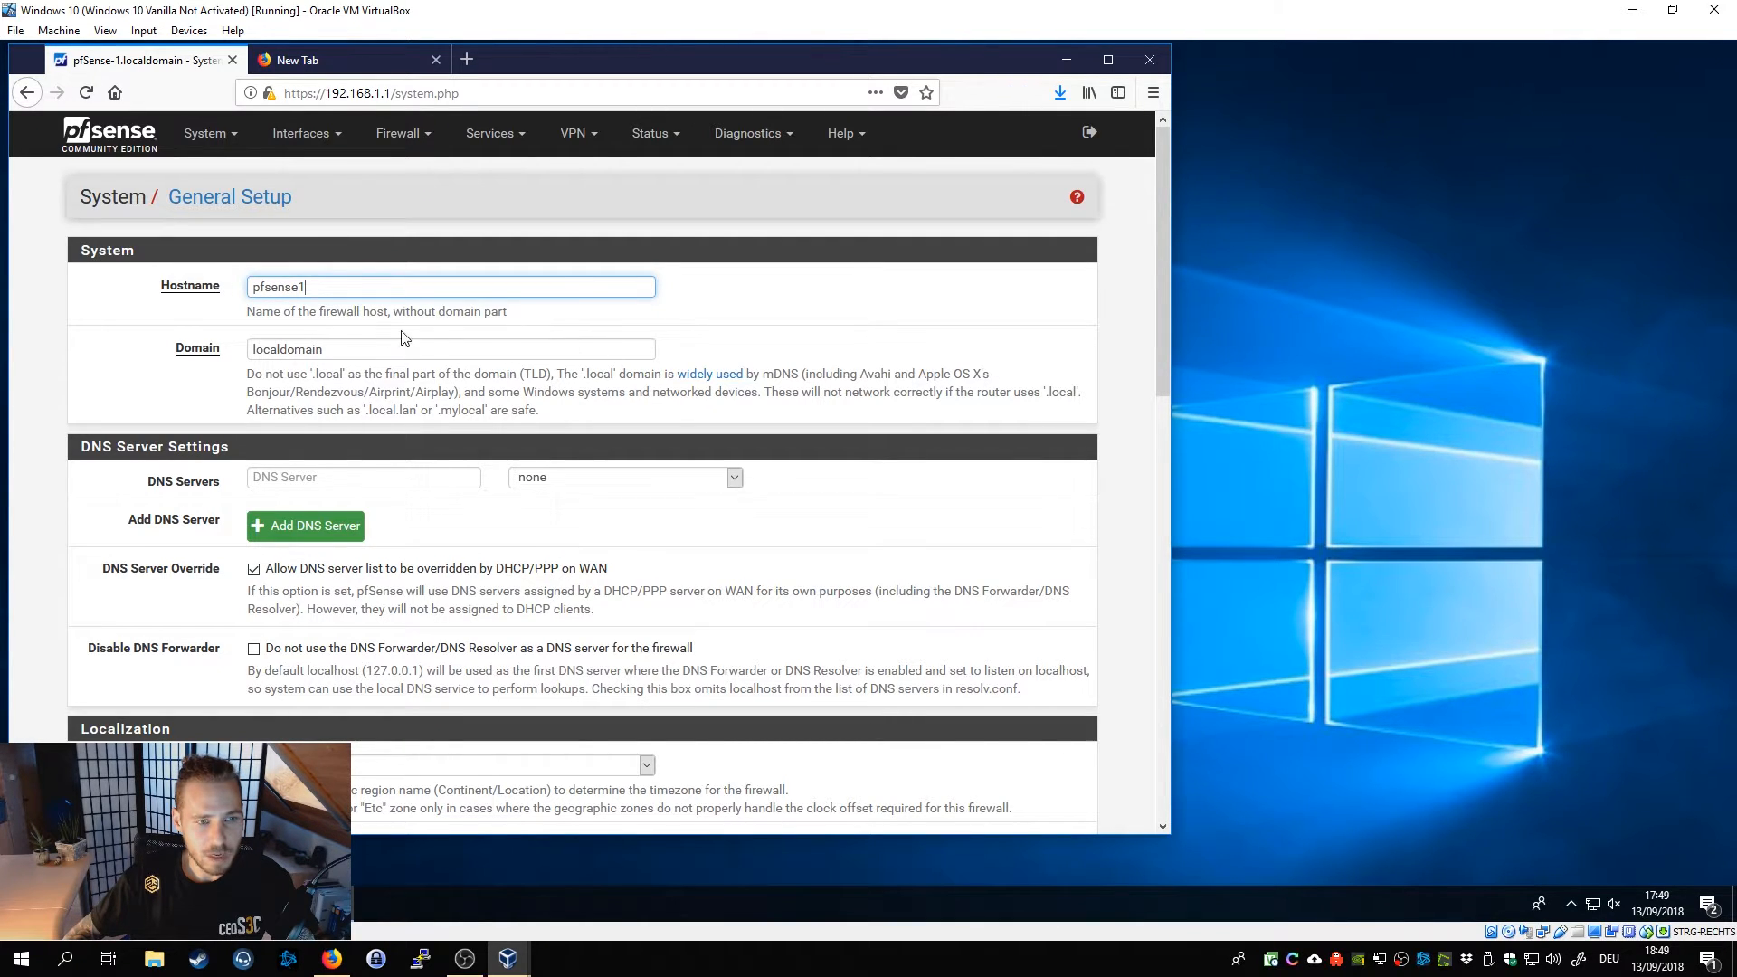
Save the General Setup page to apply the new hostname.
scroll(down, 3)
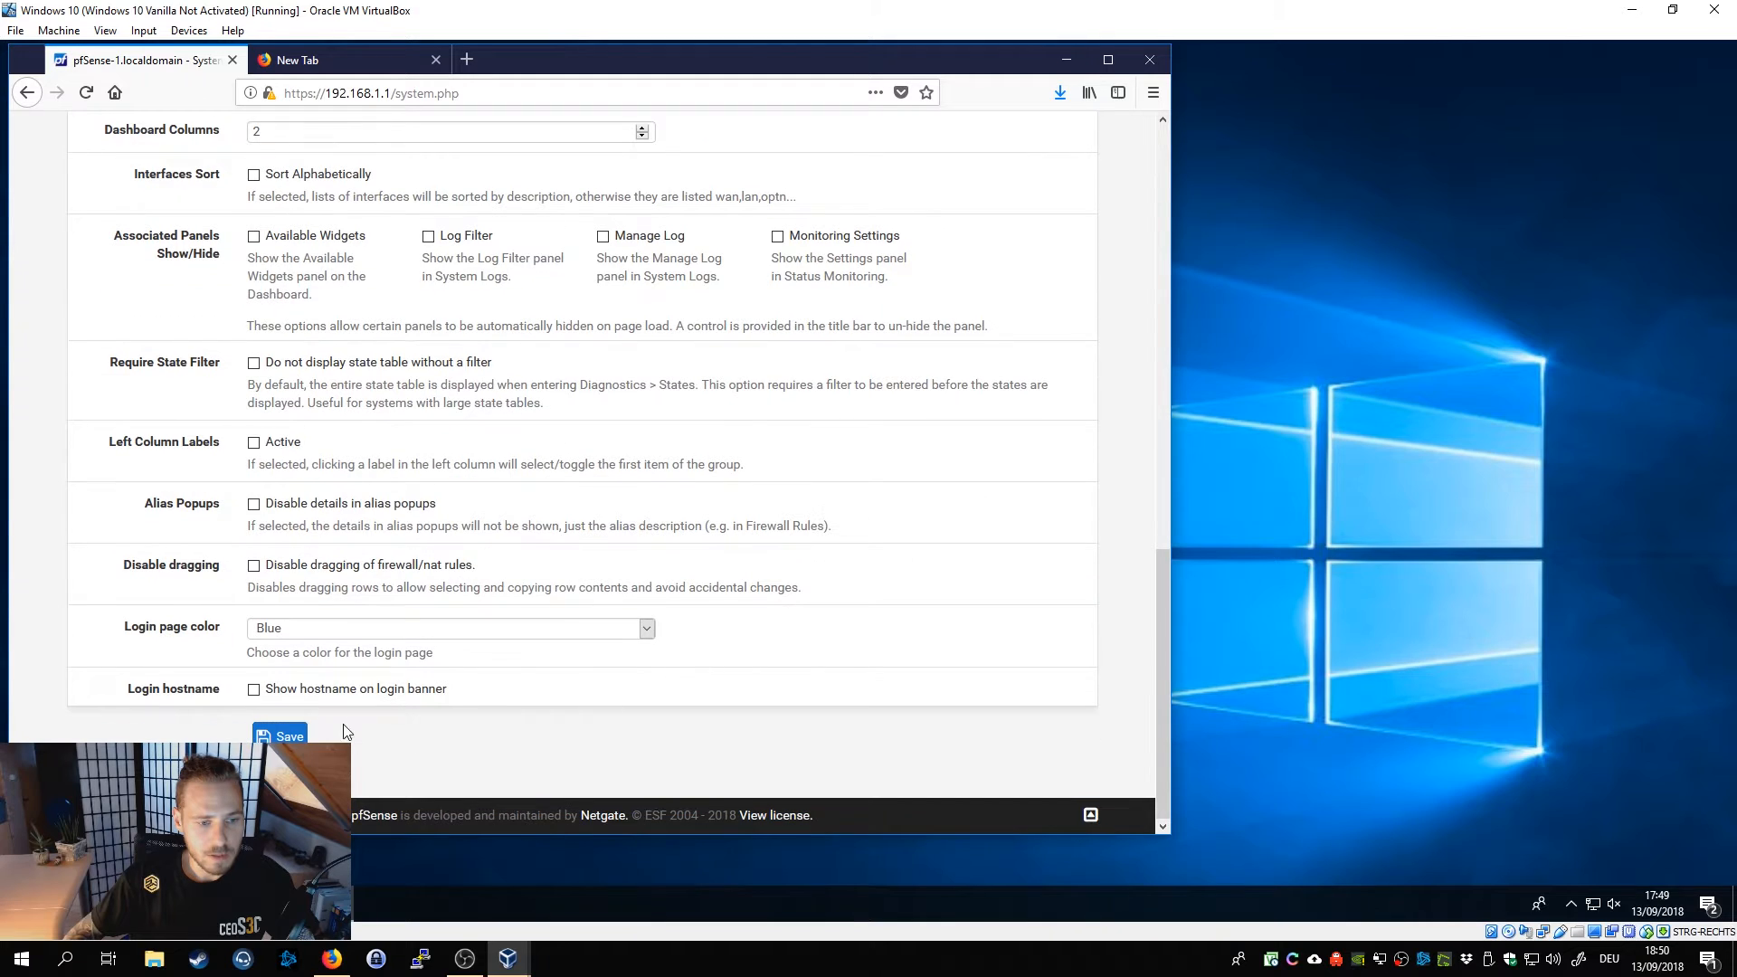
click(280, 736)
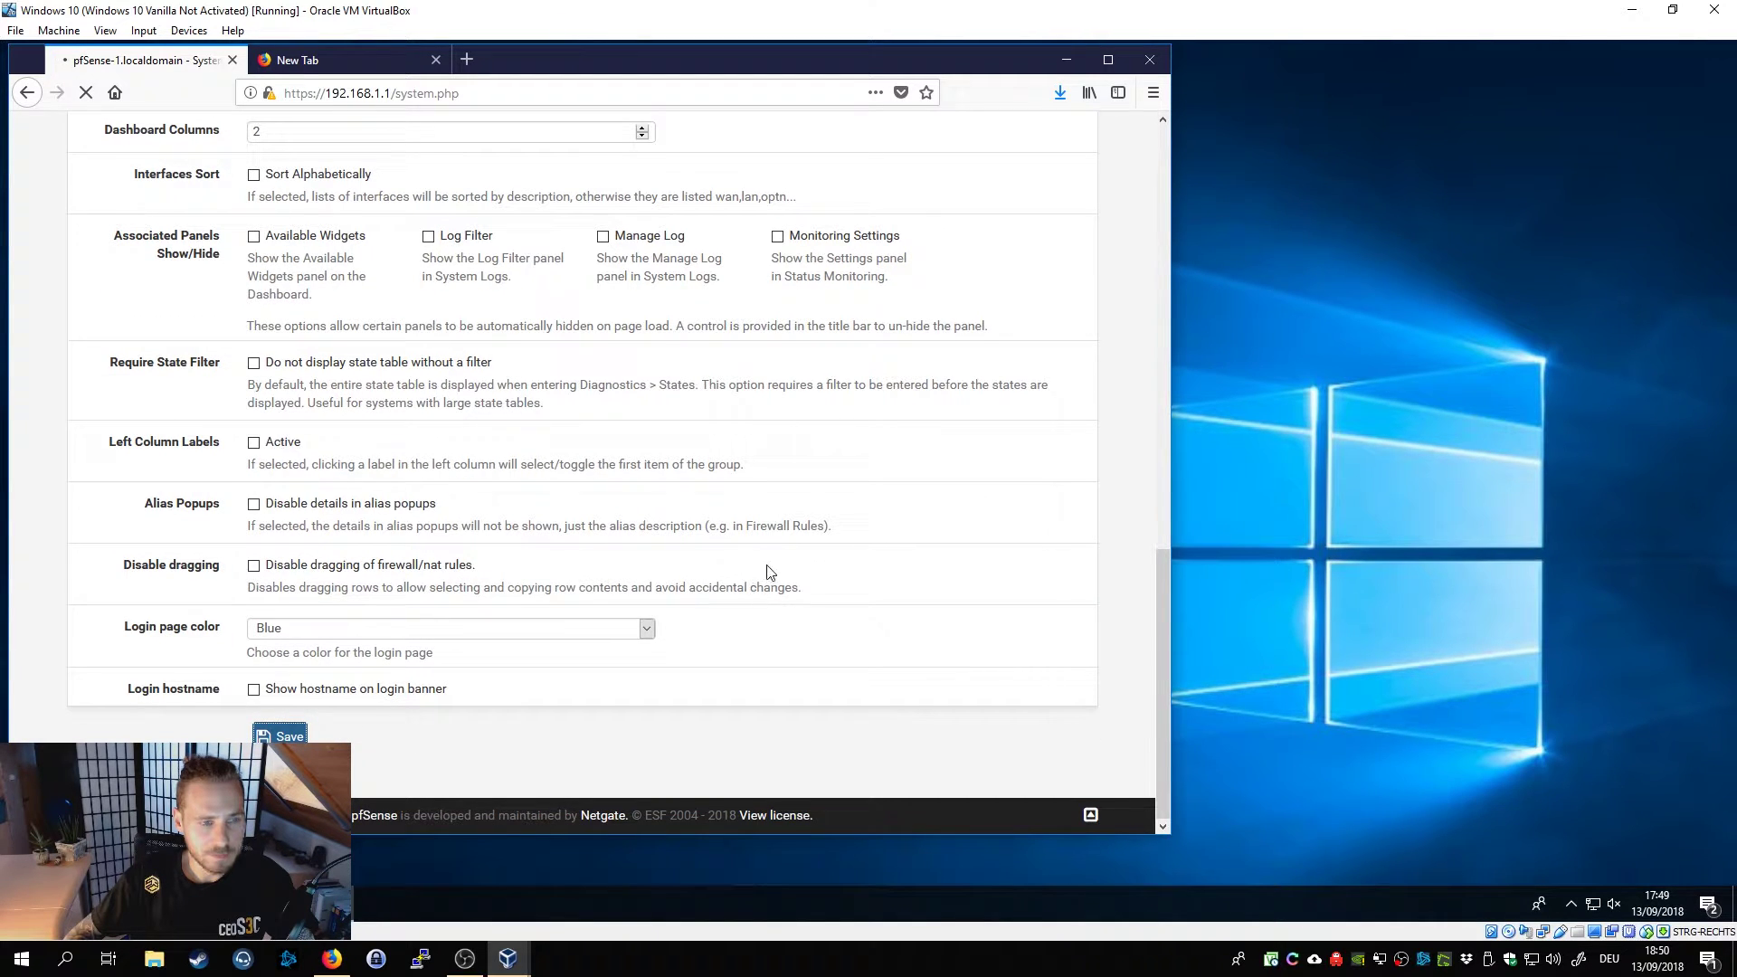
mouse_move(861, 492)
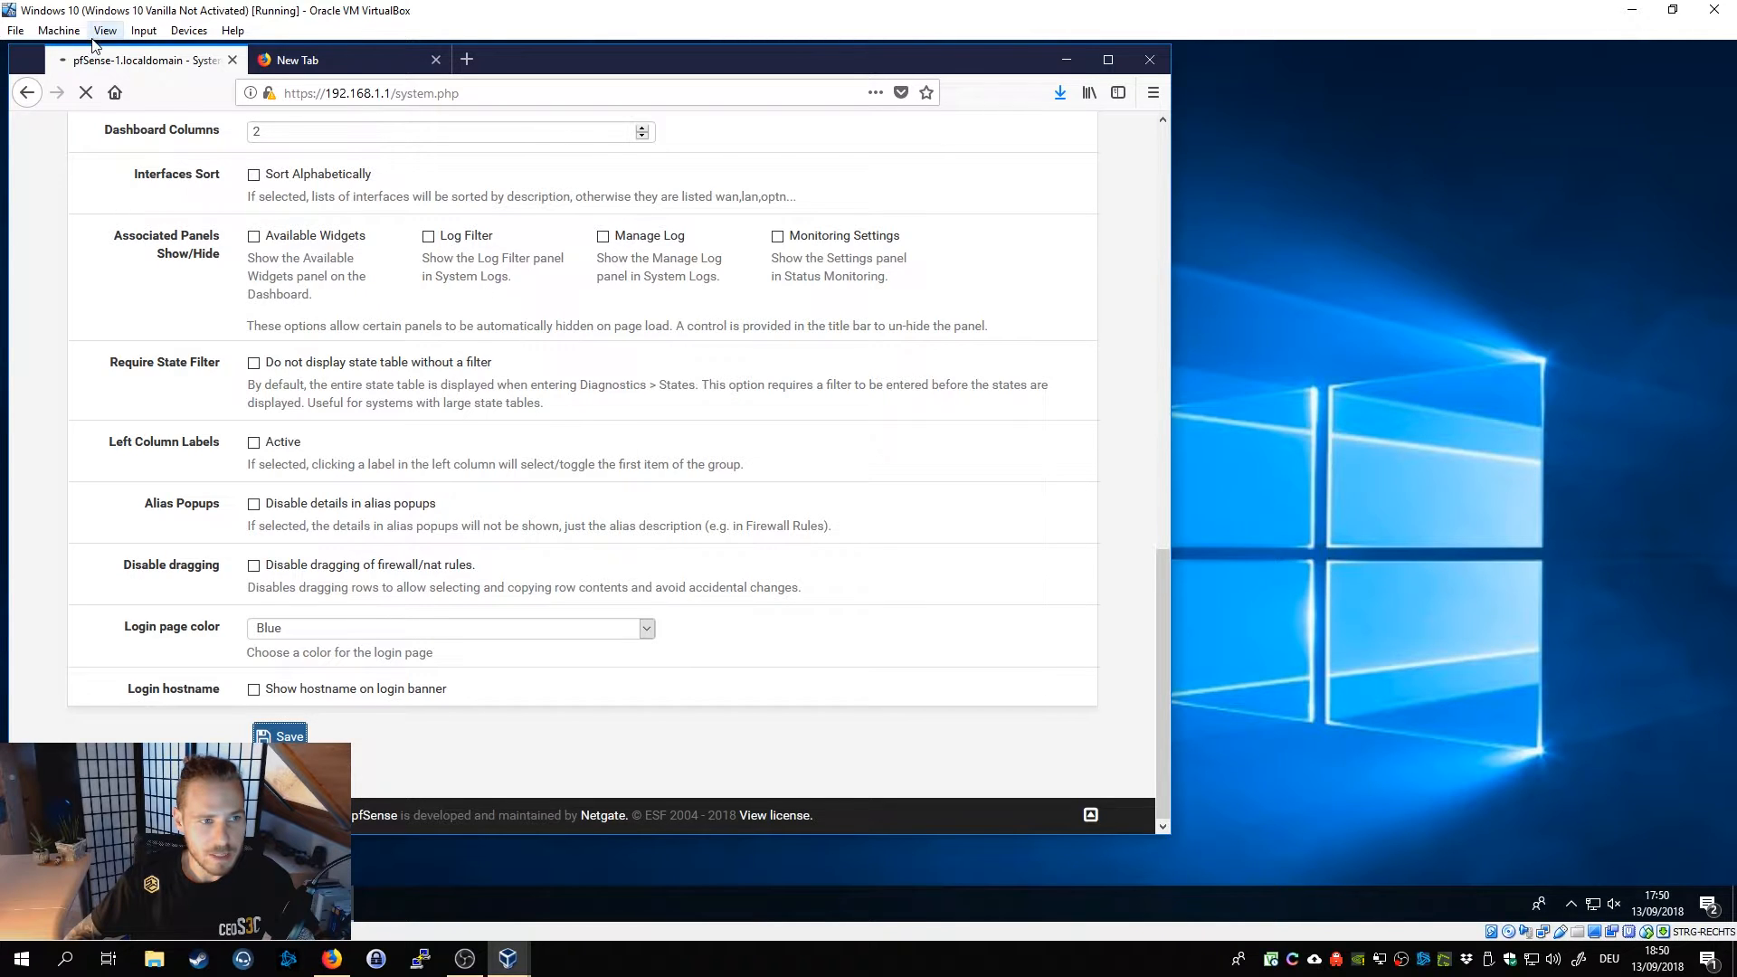
click(280, 736)
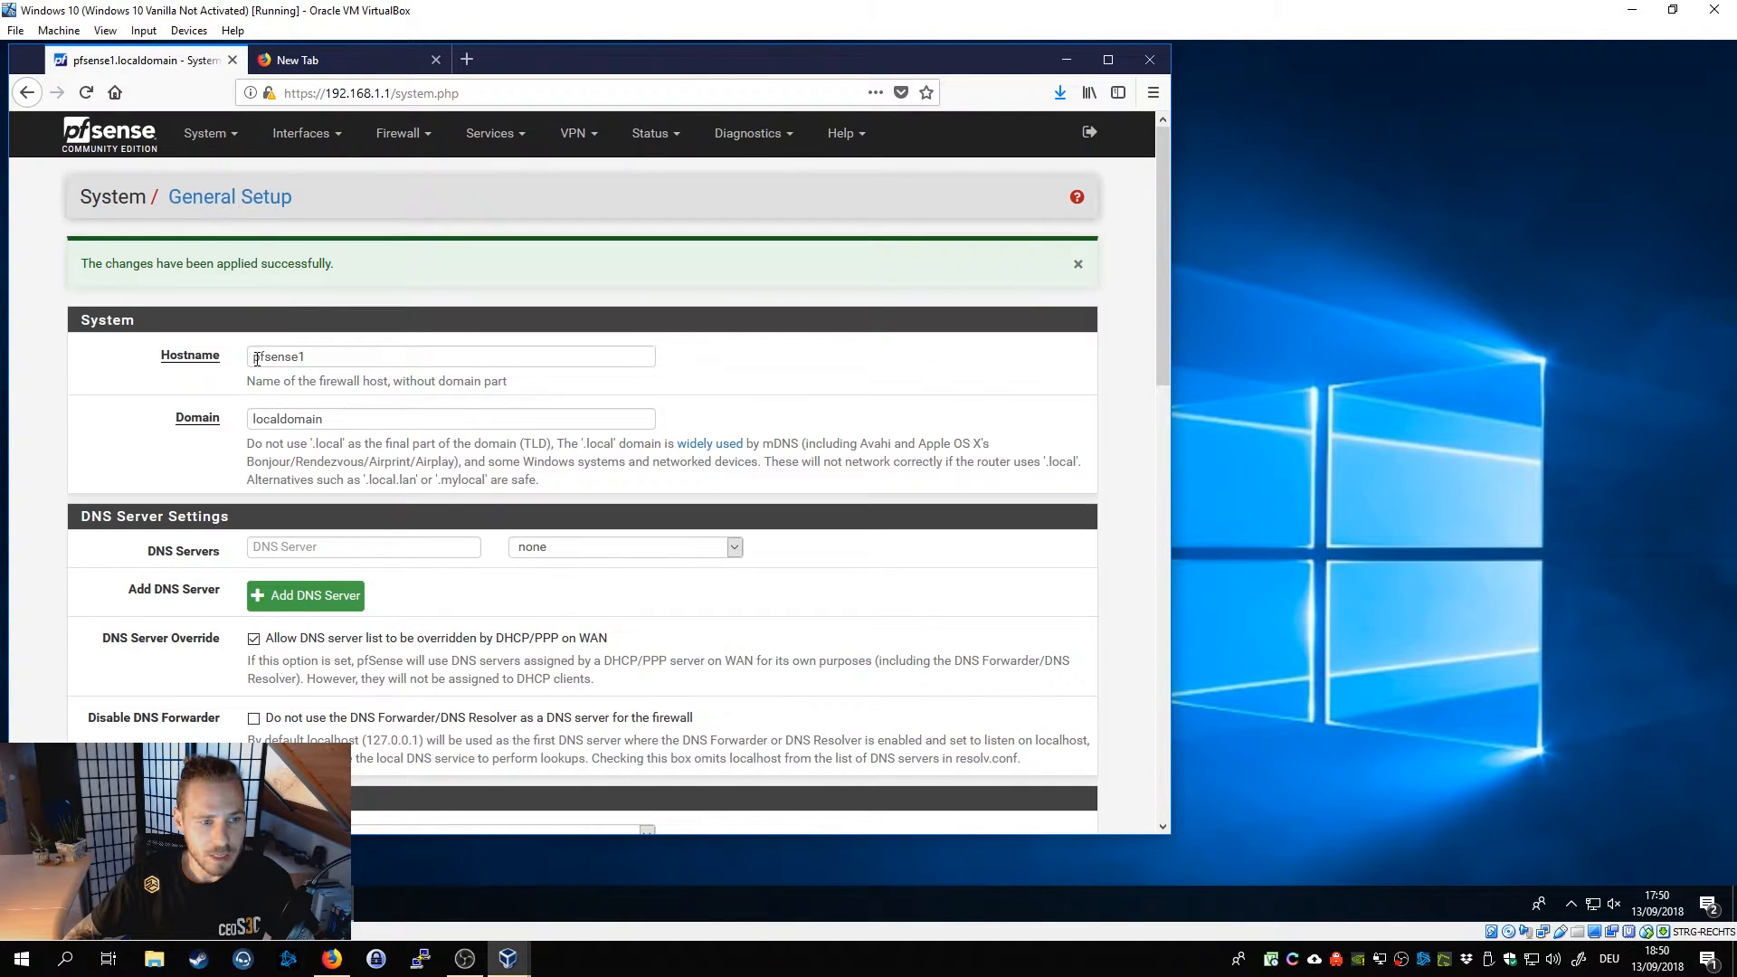
mouse_move(233, 352)
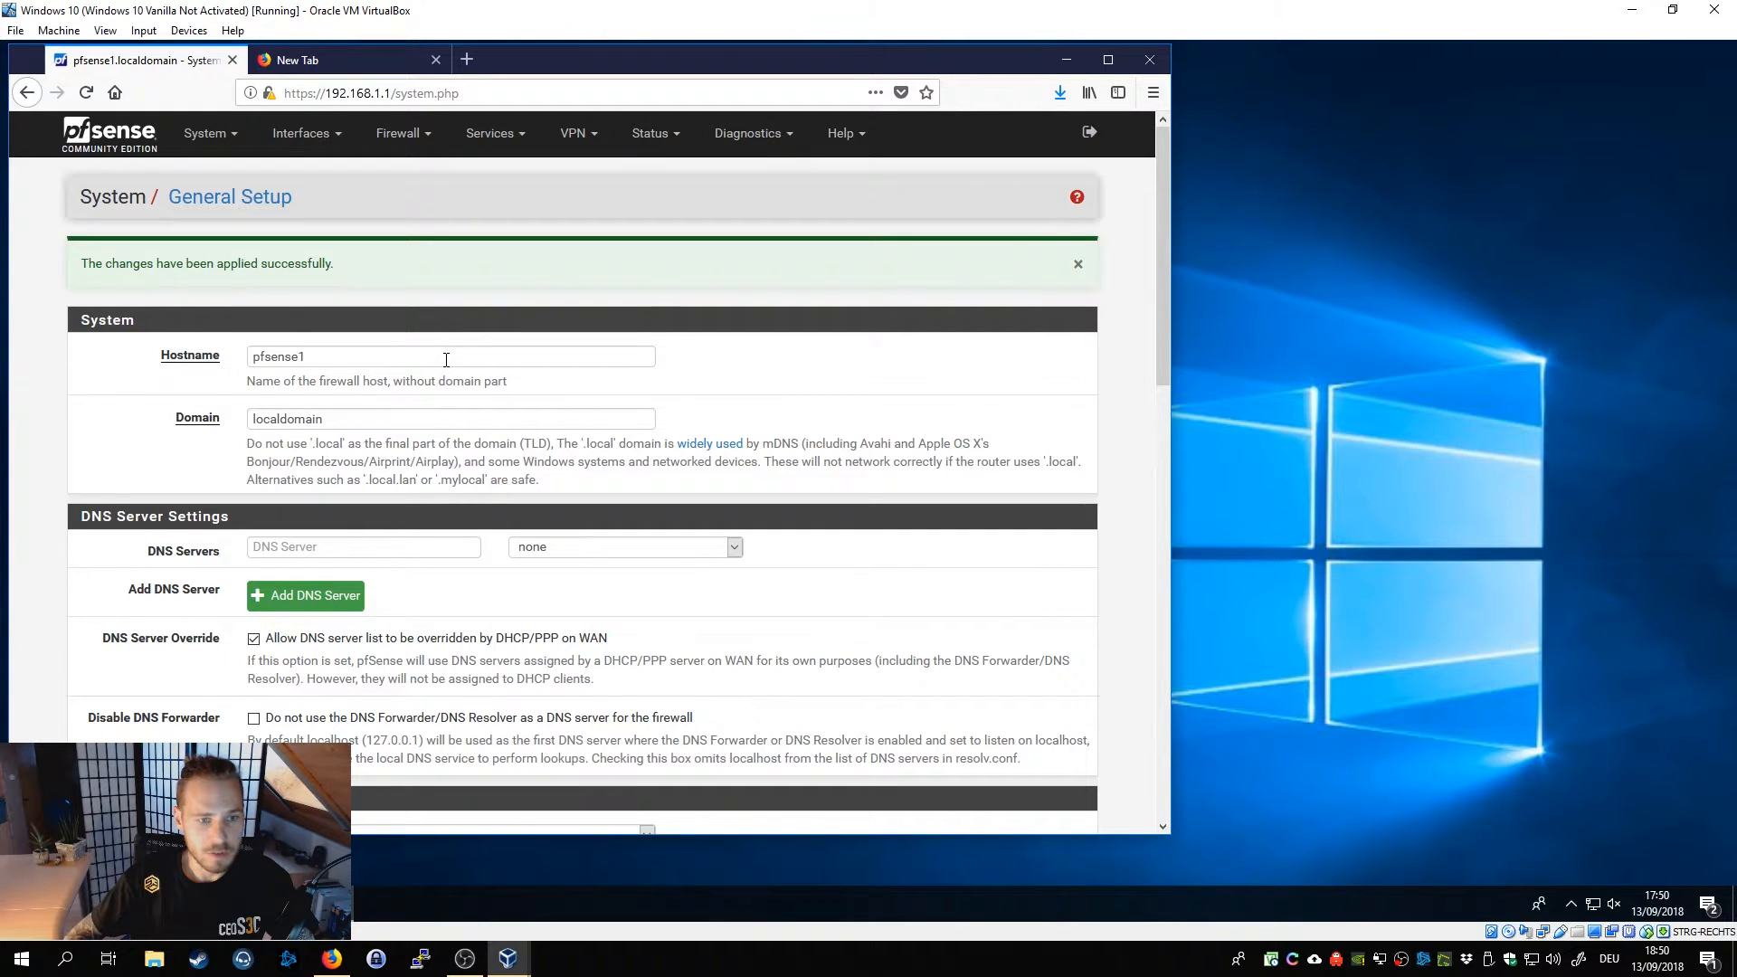
mouse_move(280, 412)
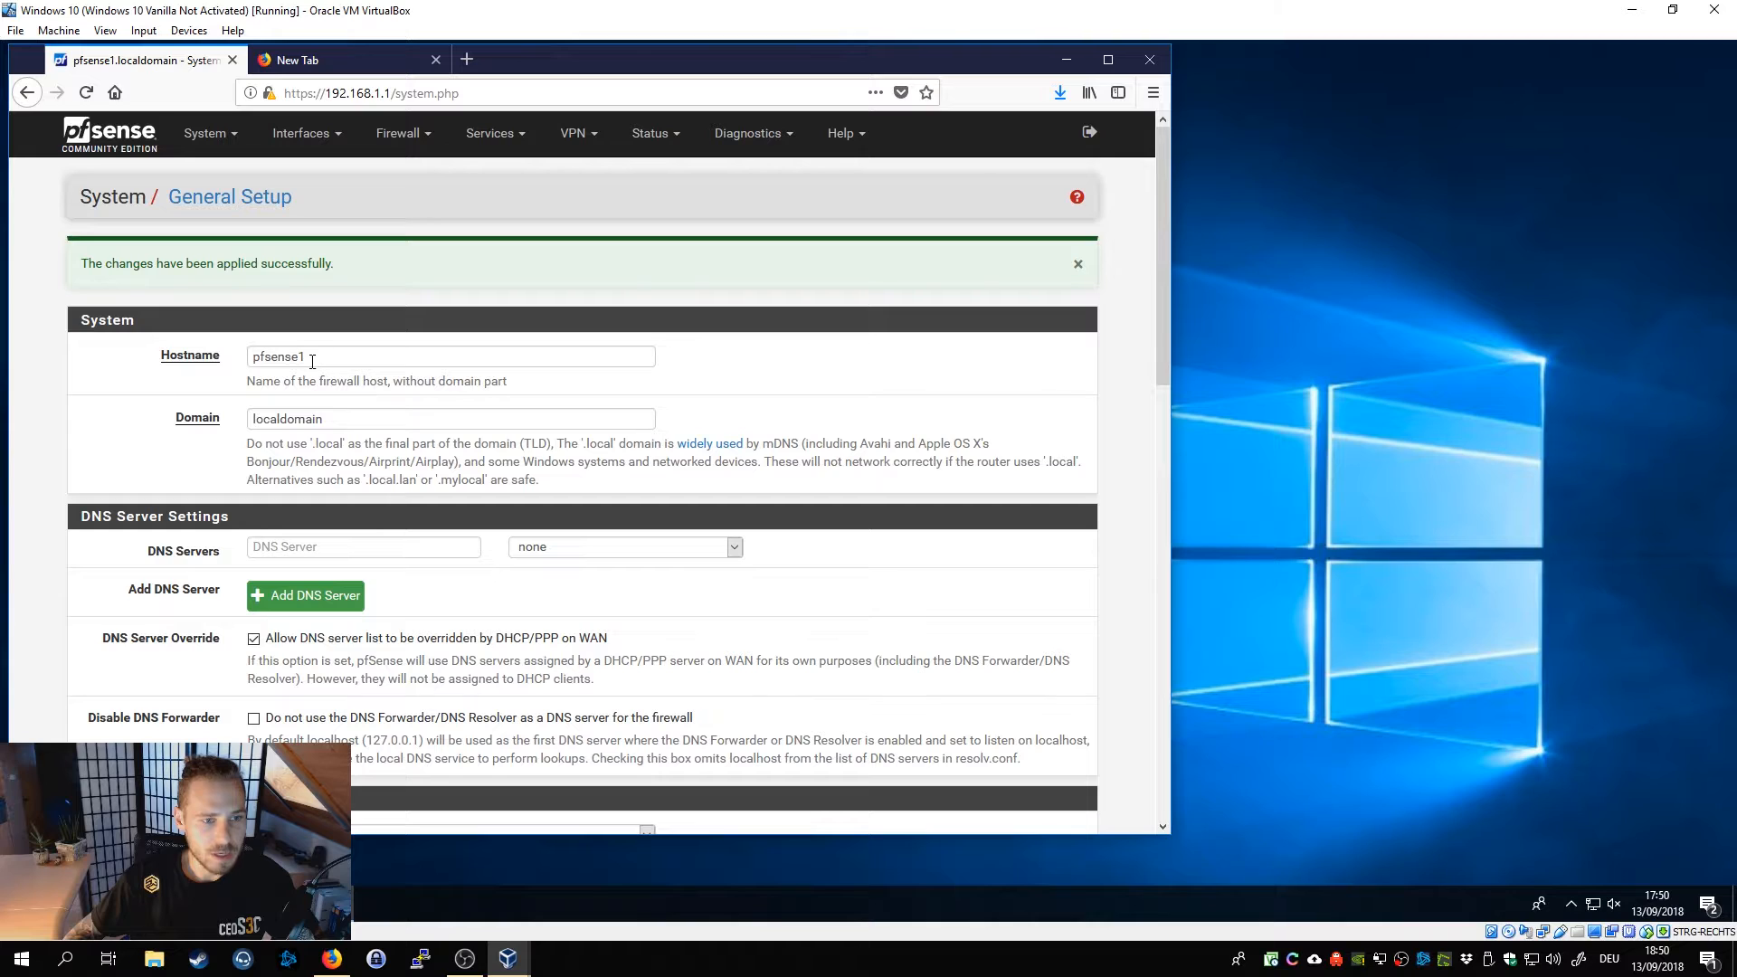
mouse_move(245, 151)
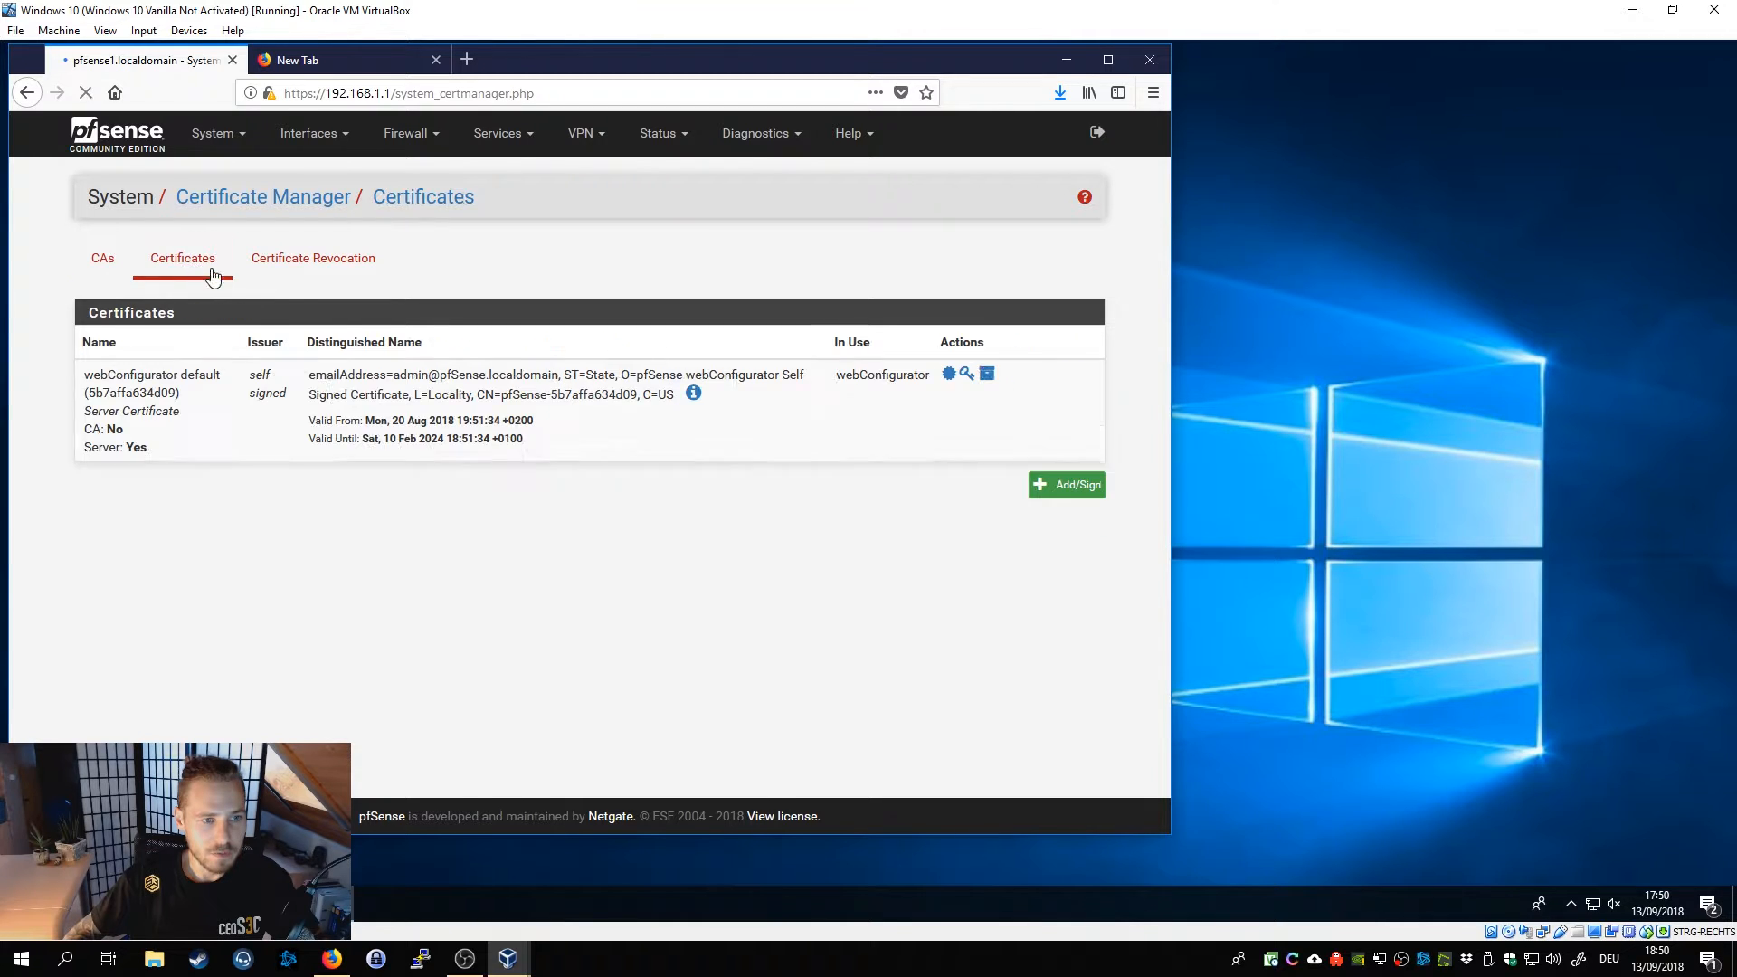
Start a new internal certificate with Descriptive name and Common Name pfsense1.localdomain, signed by ceos3c-sub-ca.
click(1064, 484)
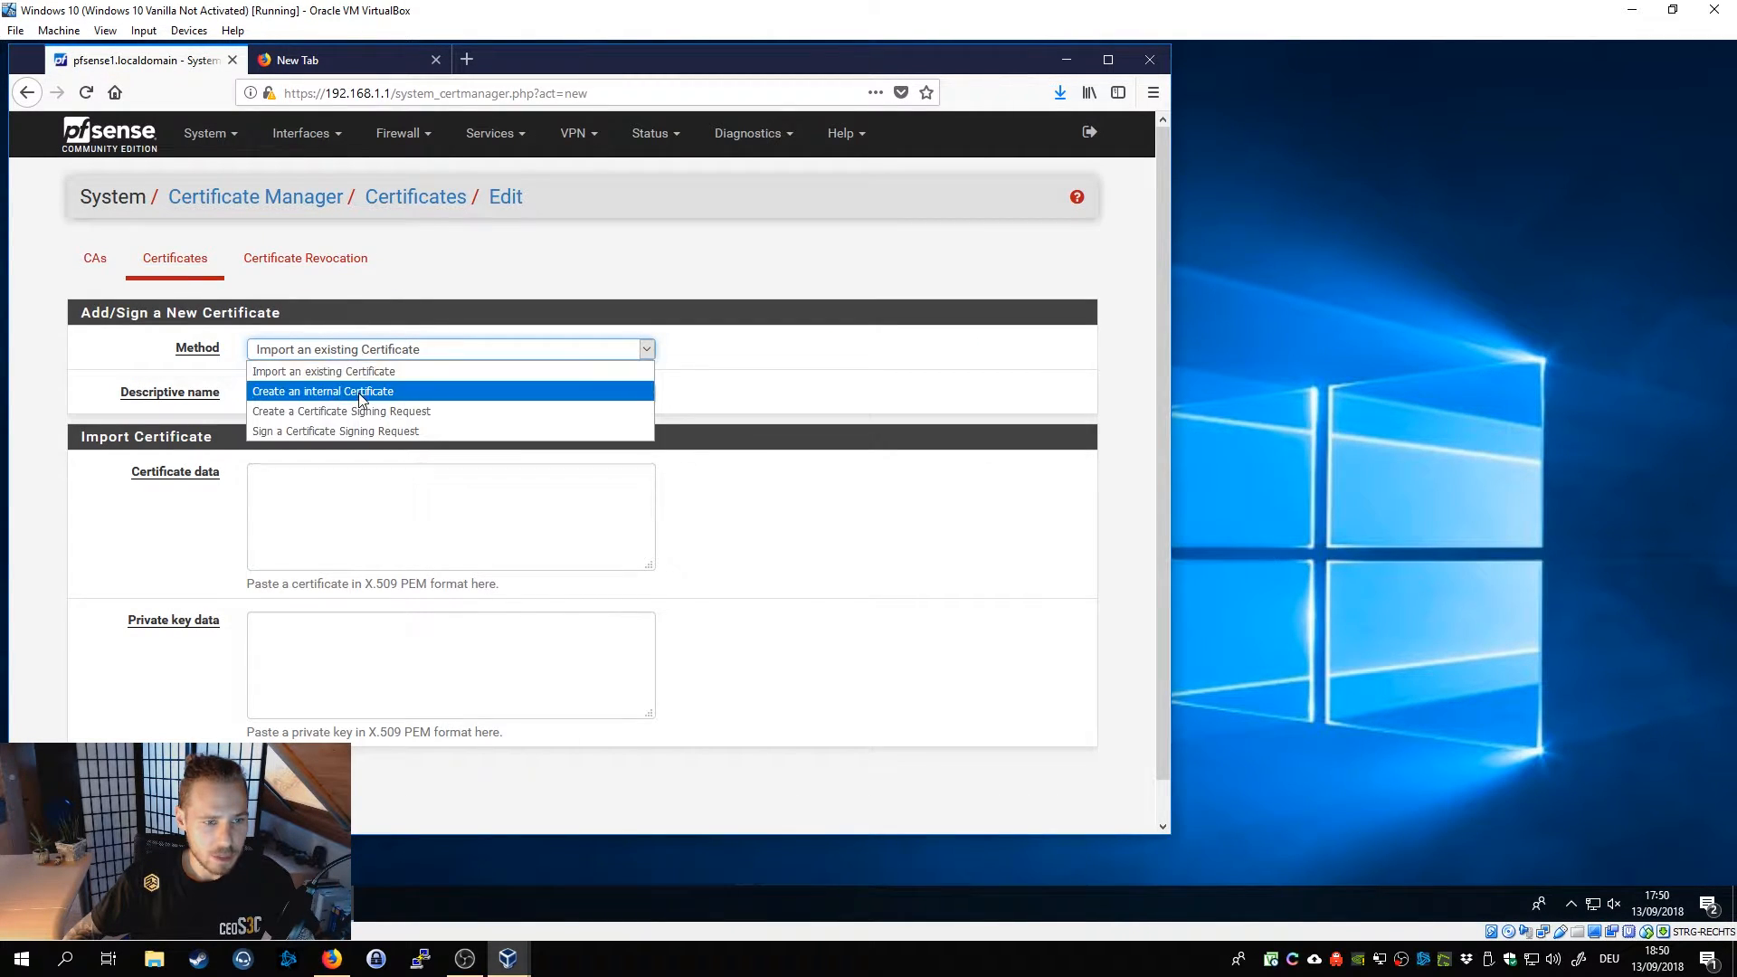
click(323, 390)
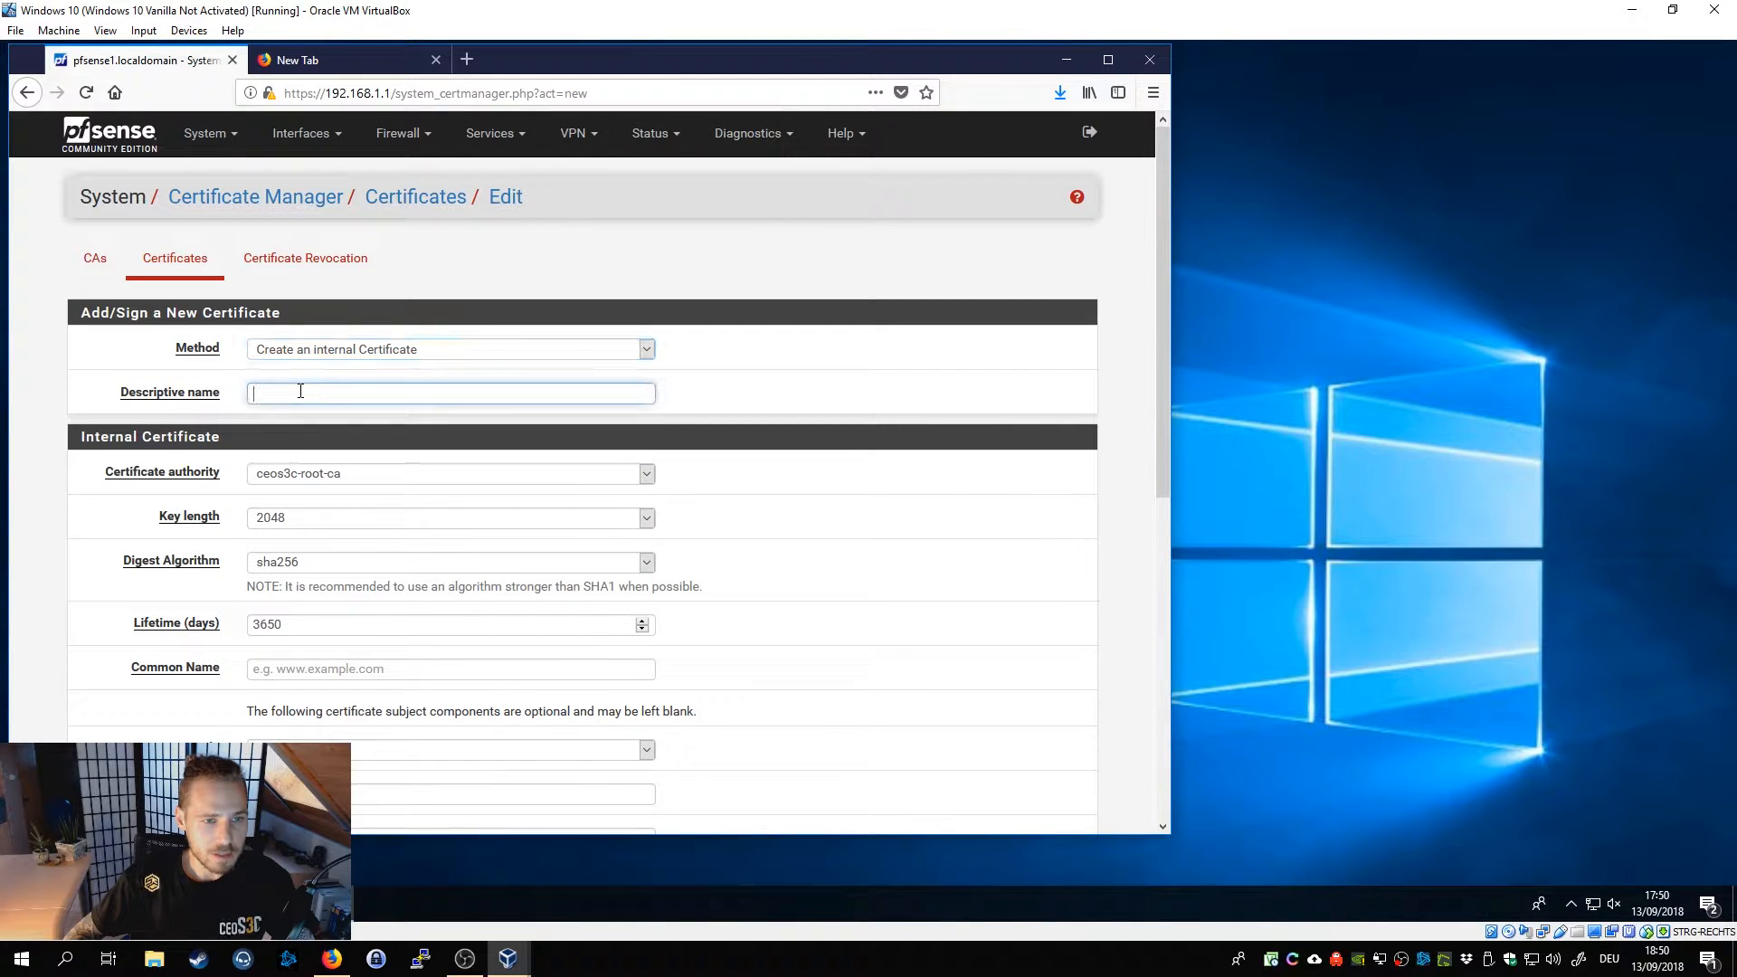
text(p)
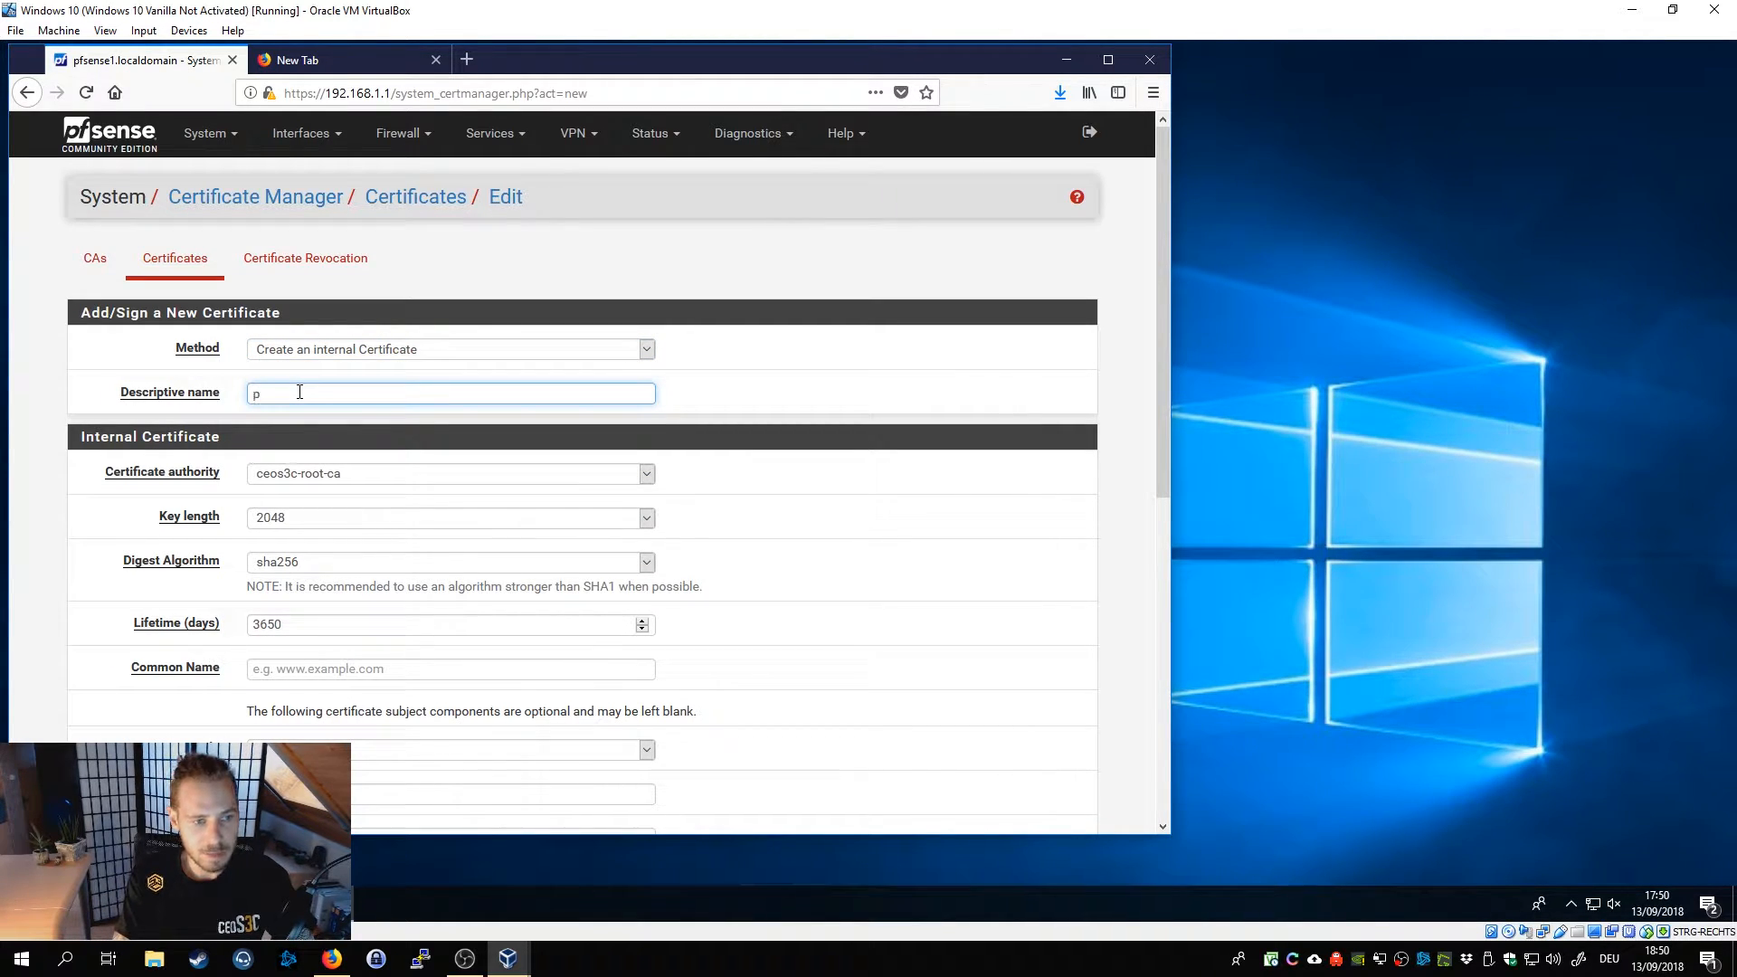
text(fsense1)
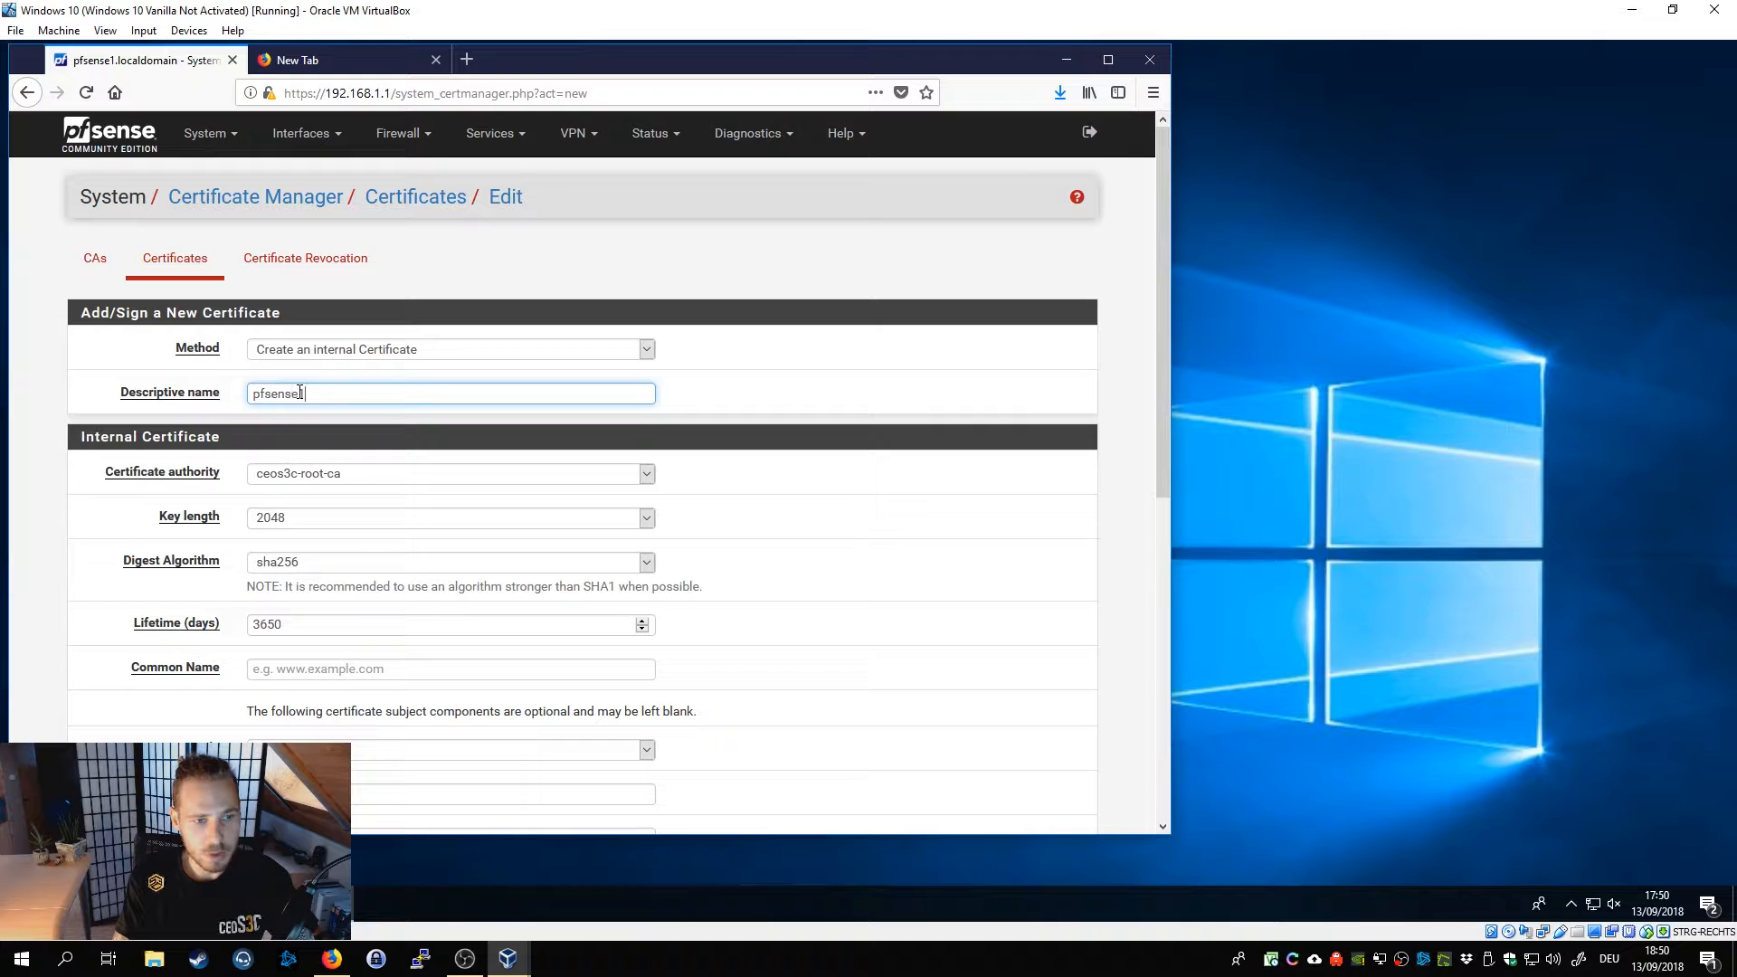
text(.localdomain)
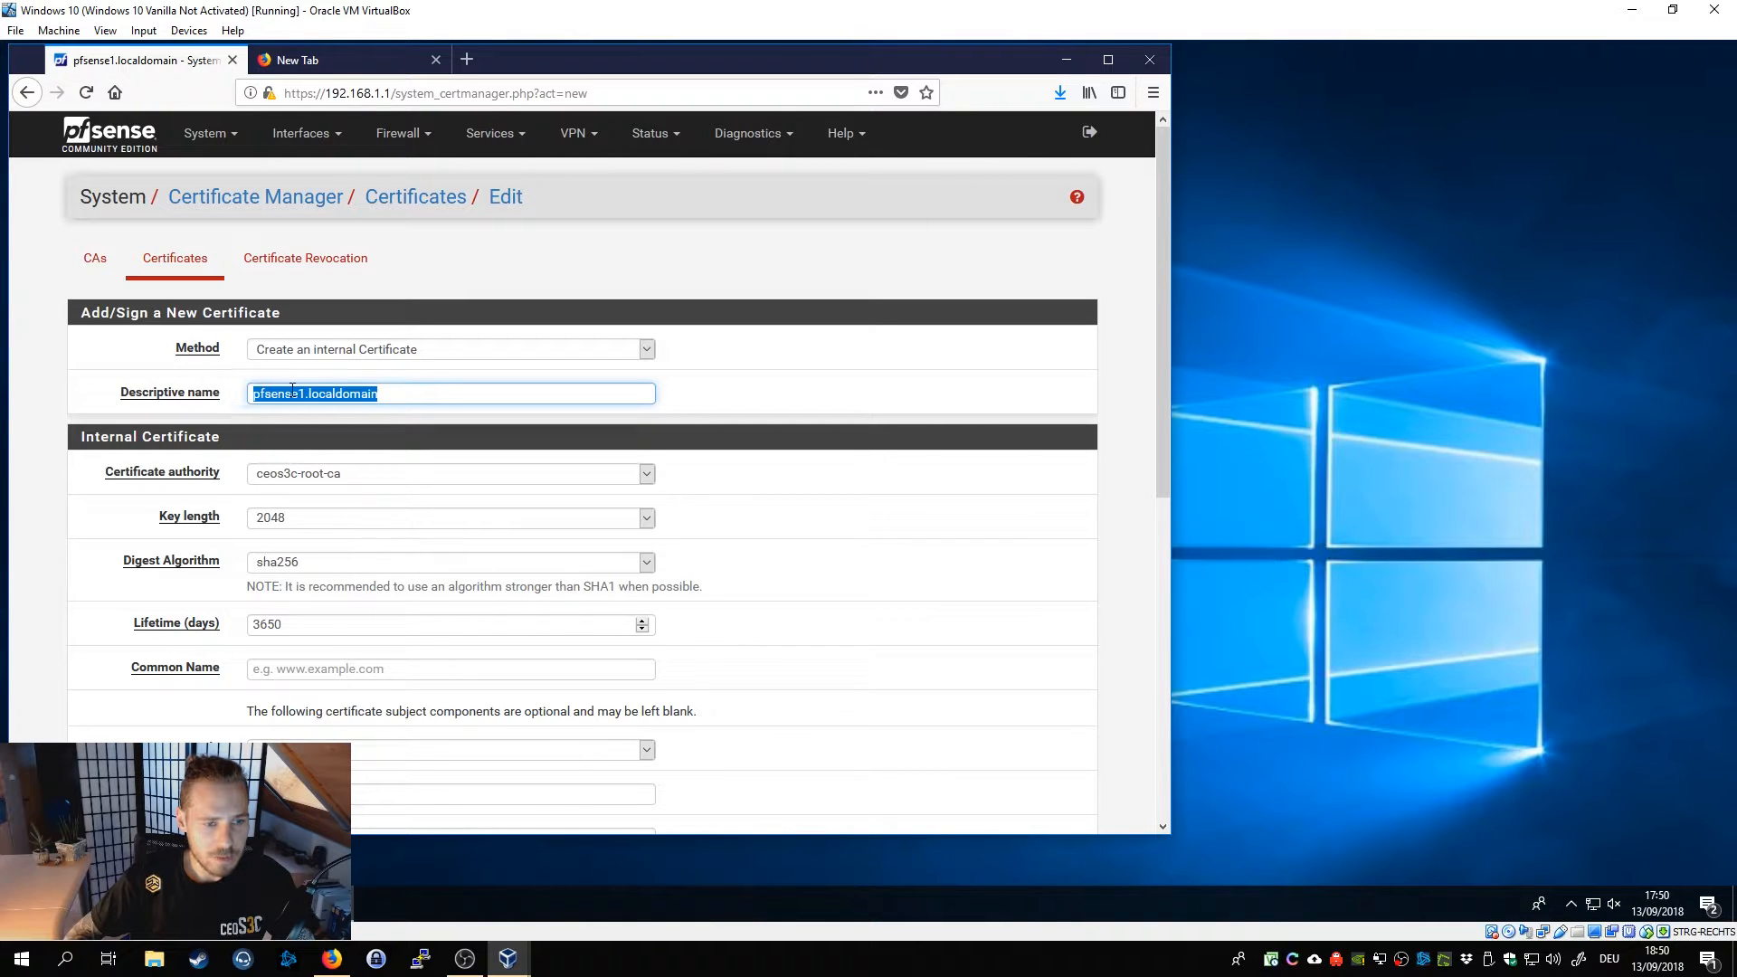
scroll(down, 3)
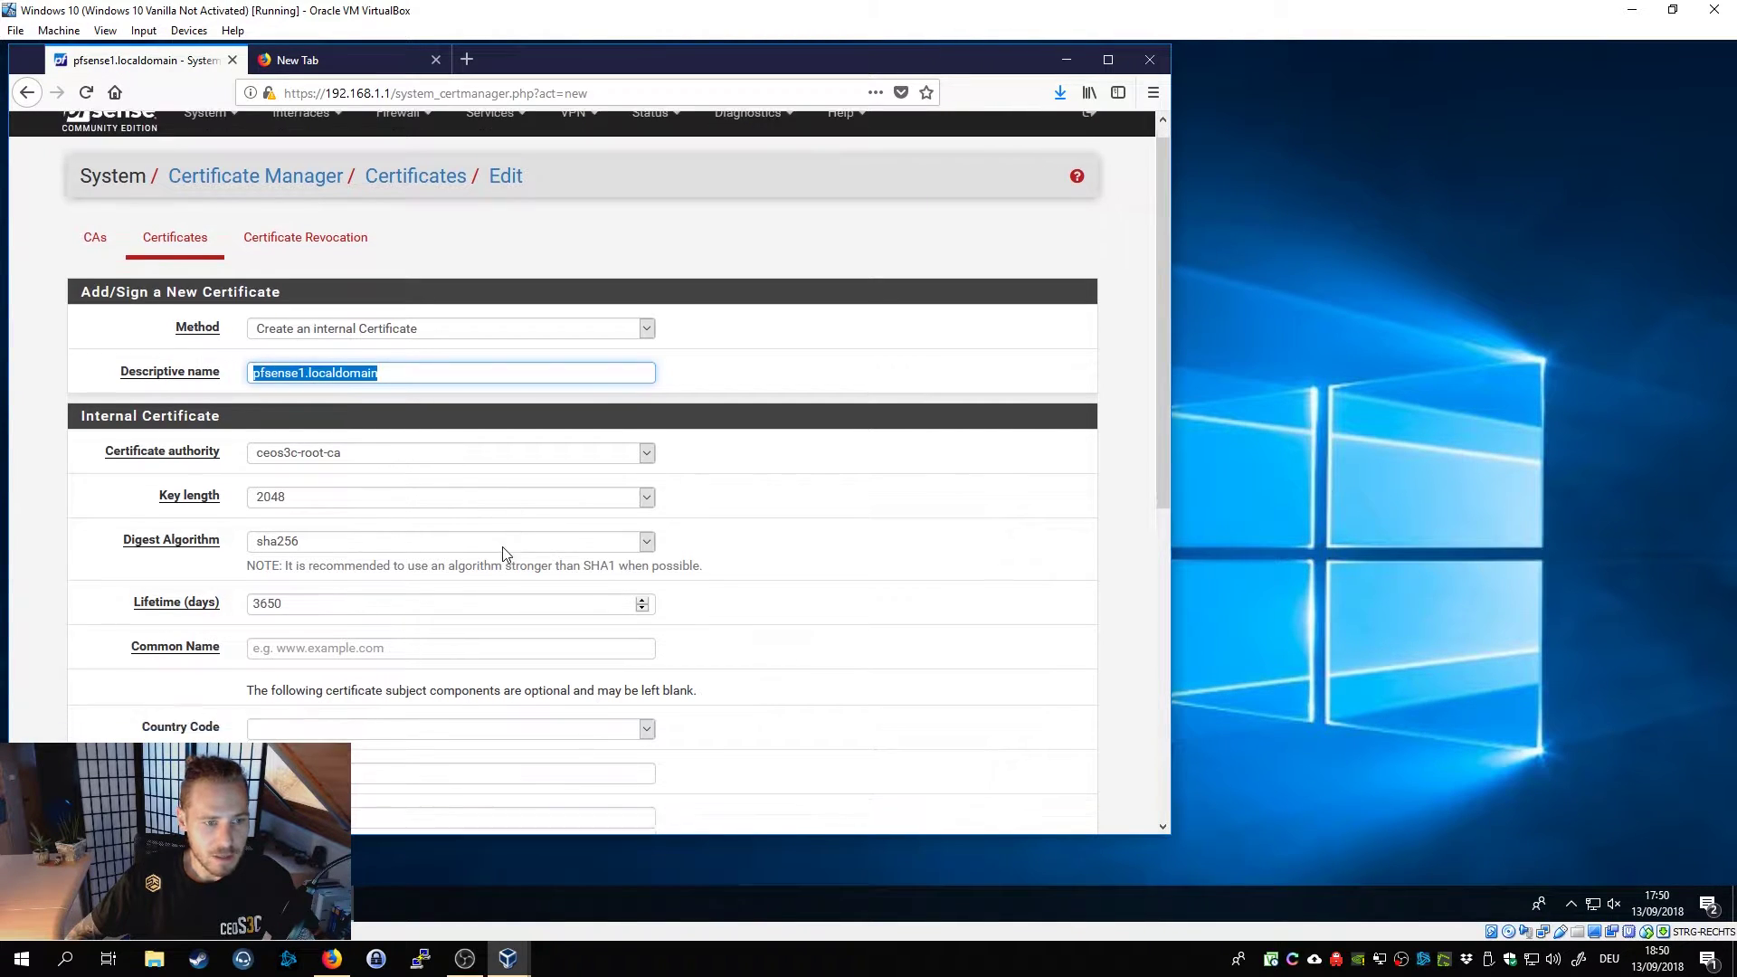
scroll(down, 3)
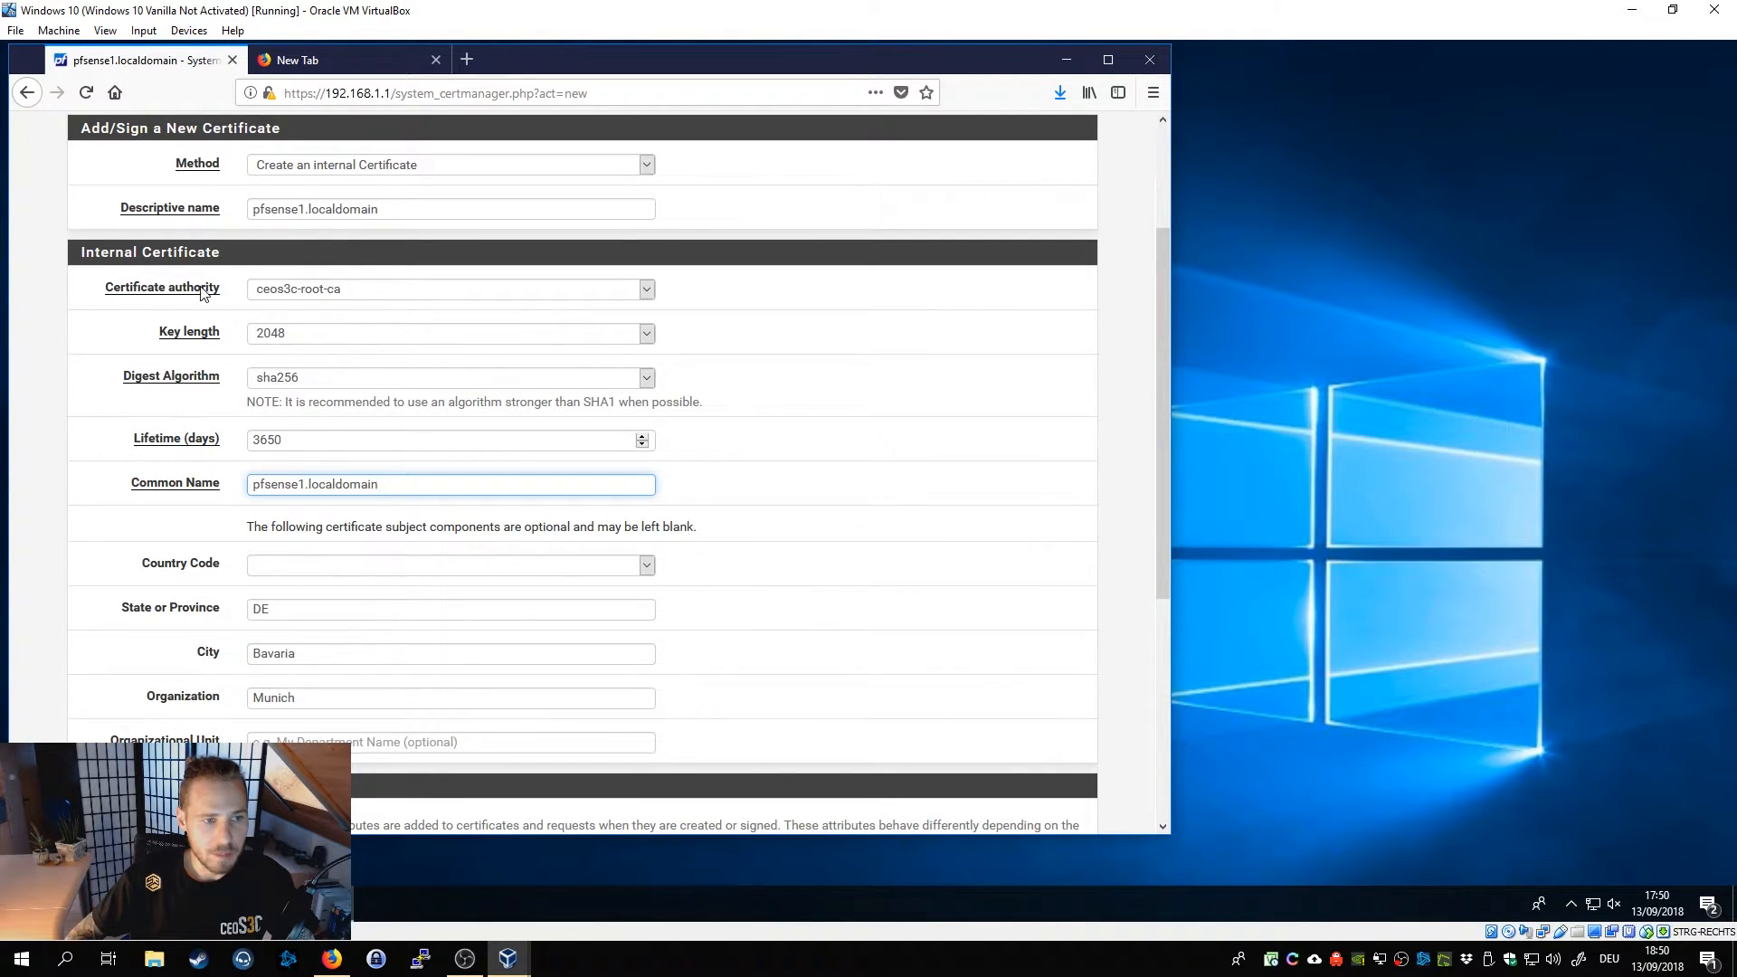
mouse_move(499, 385)
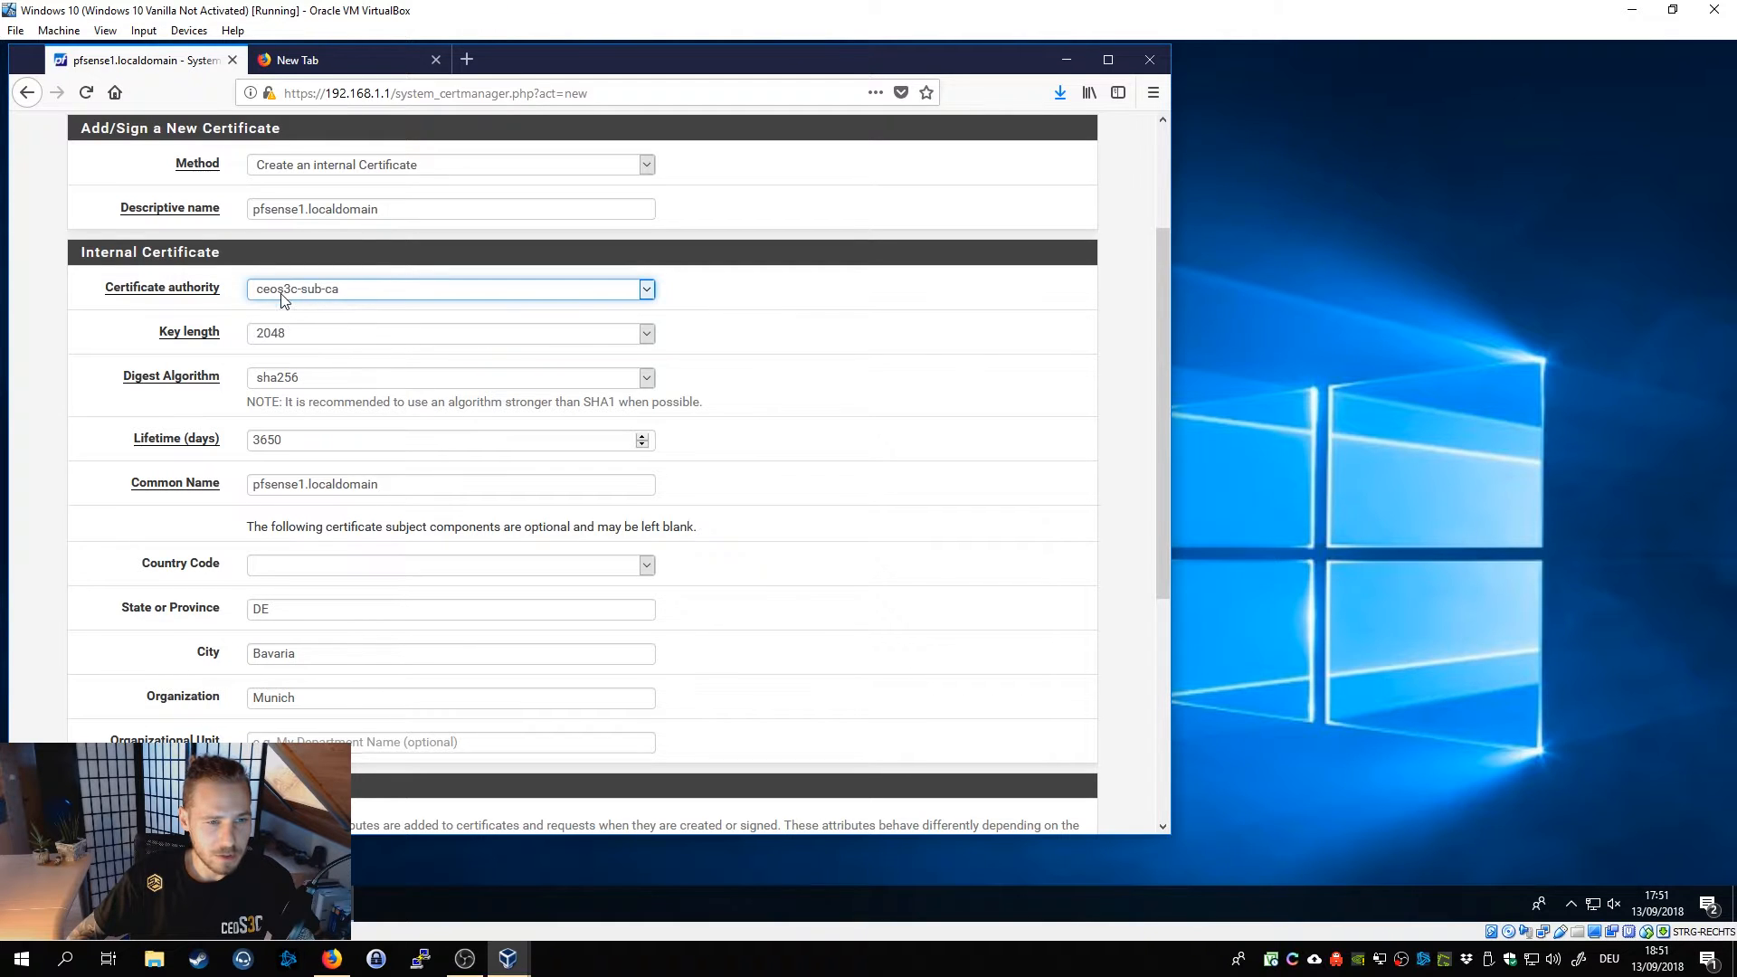
scroll(up, 3)
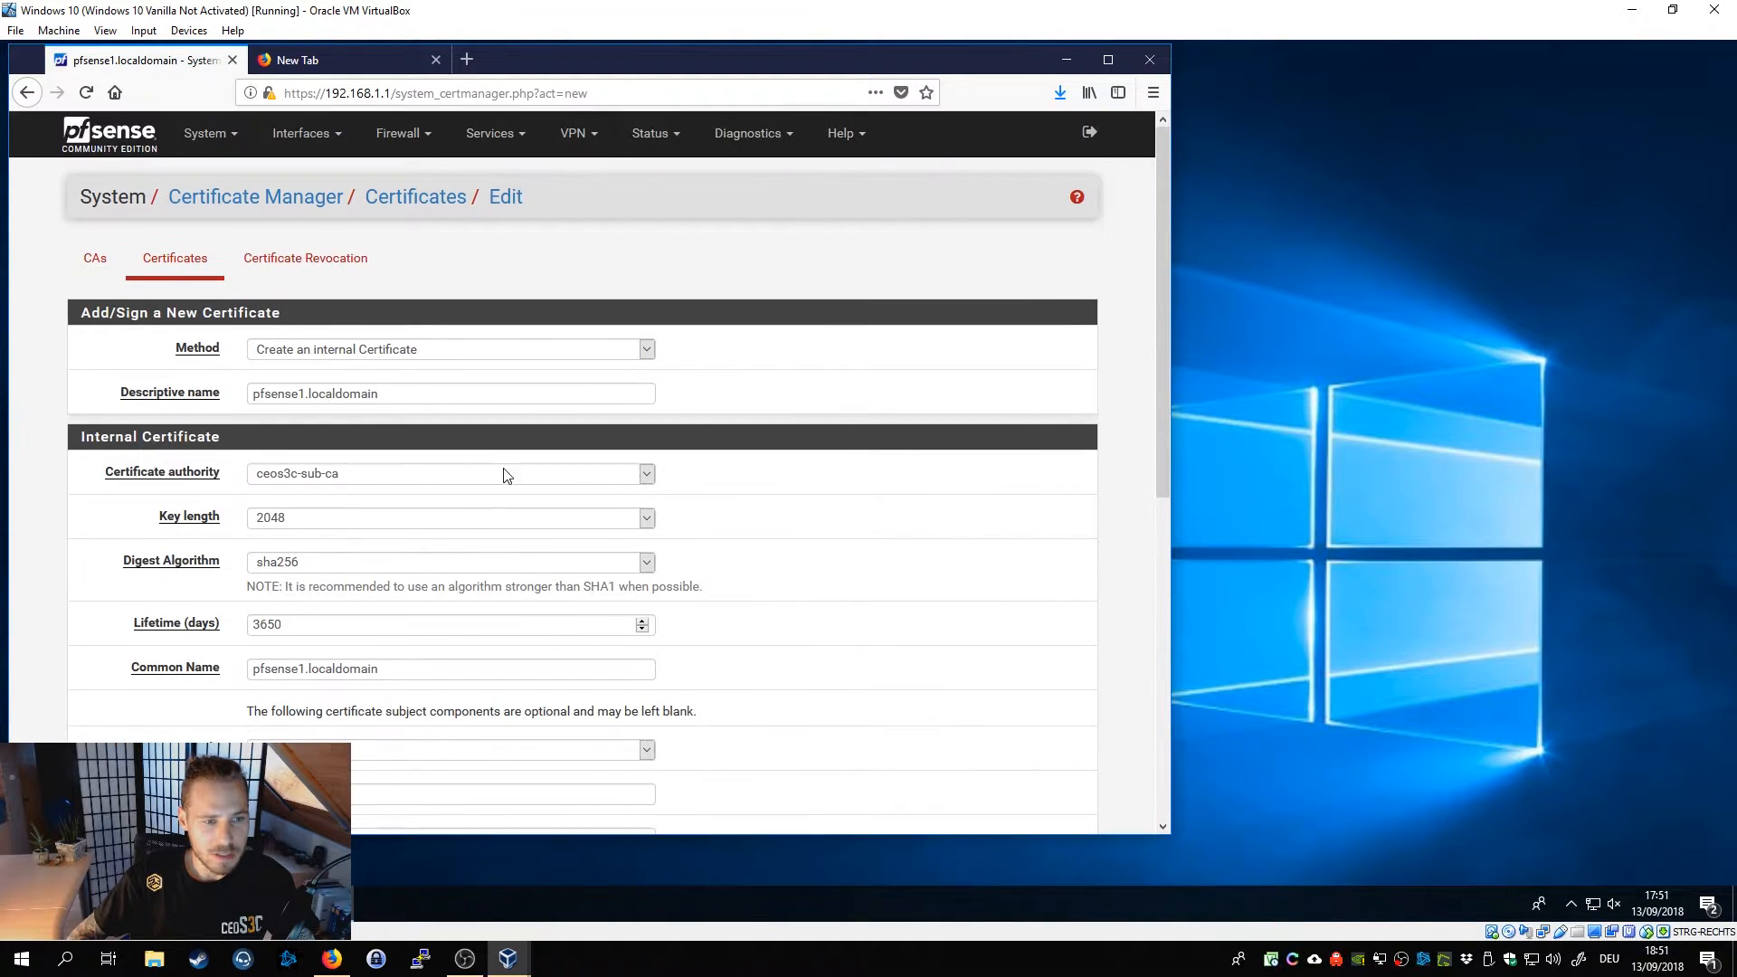
mouse_move(389, 559)
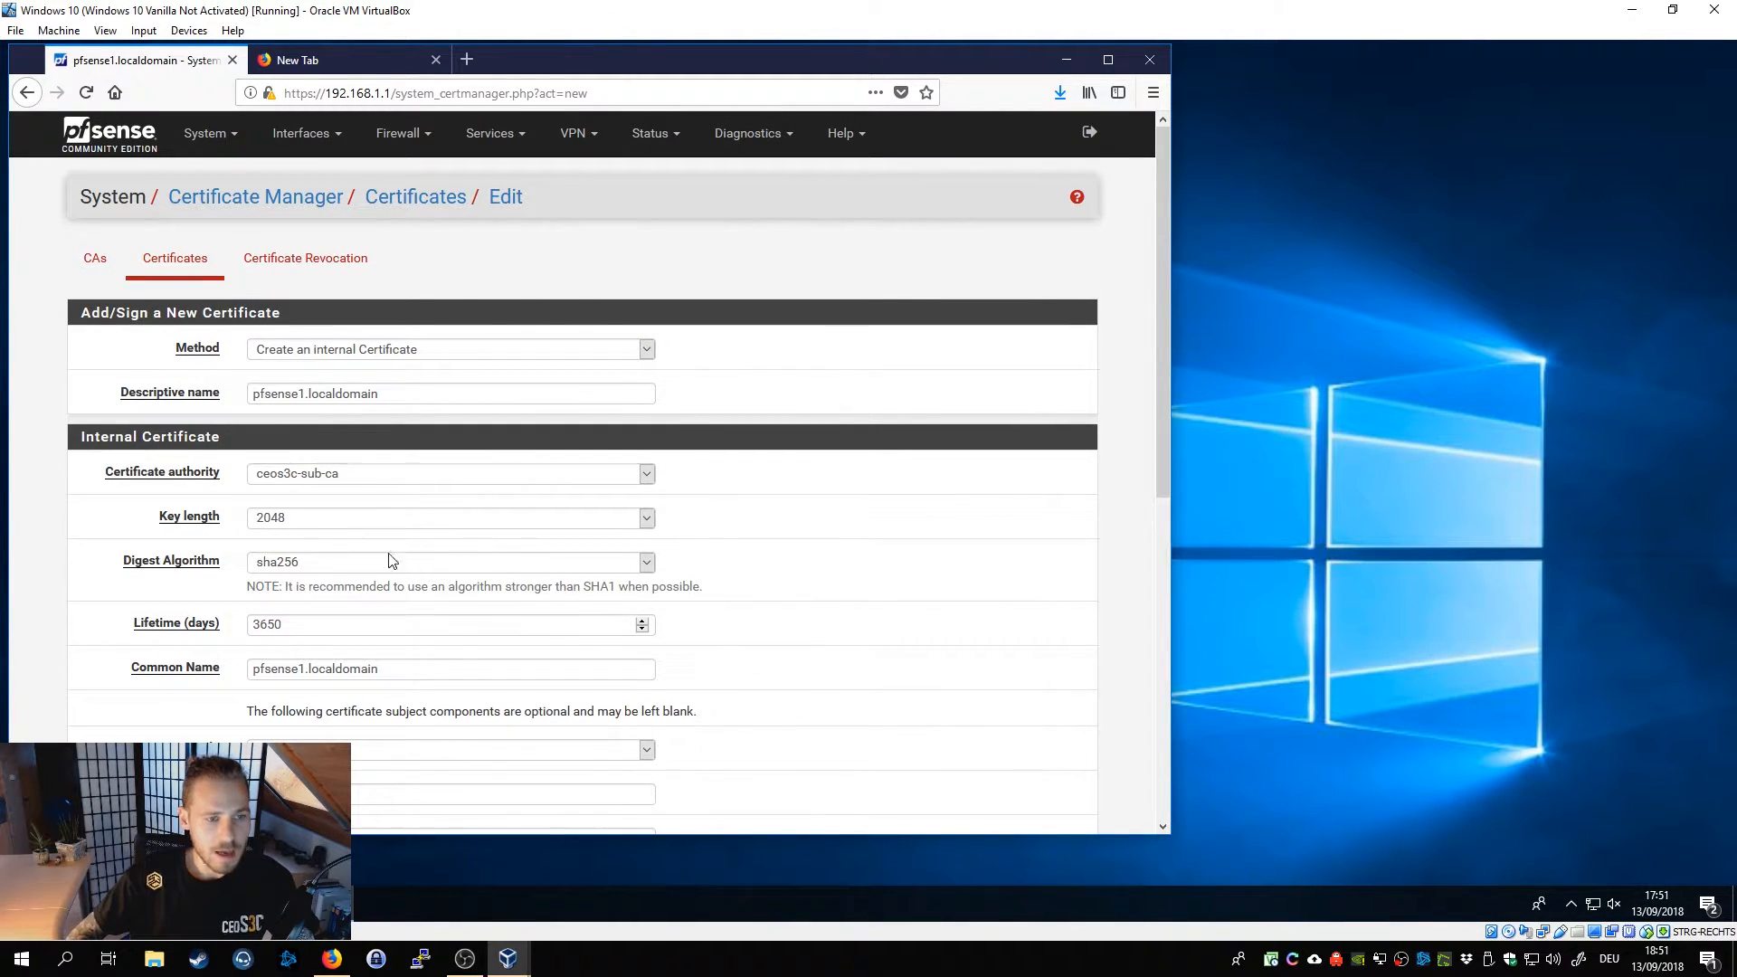
scroll(down, 3)
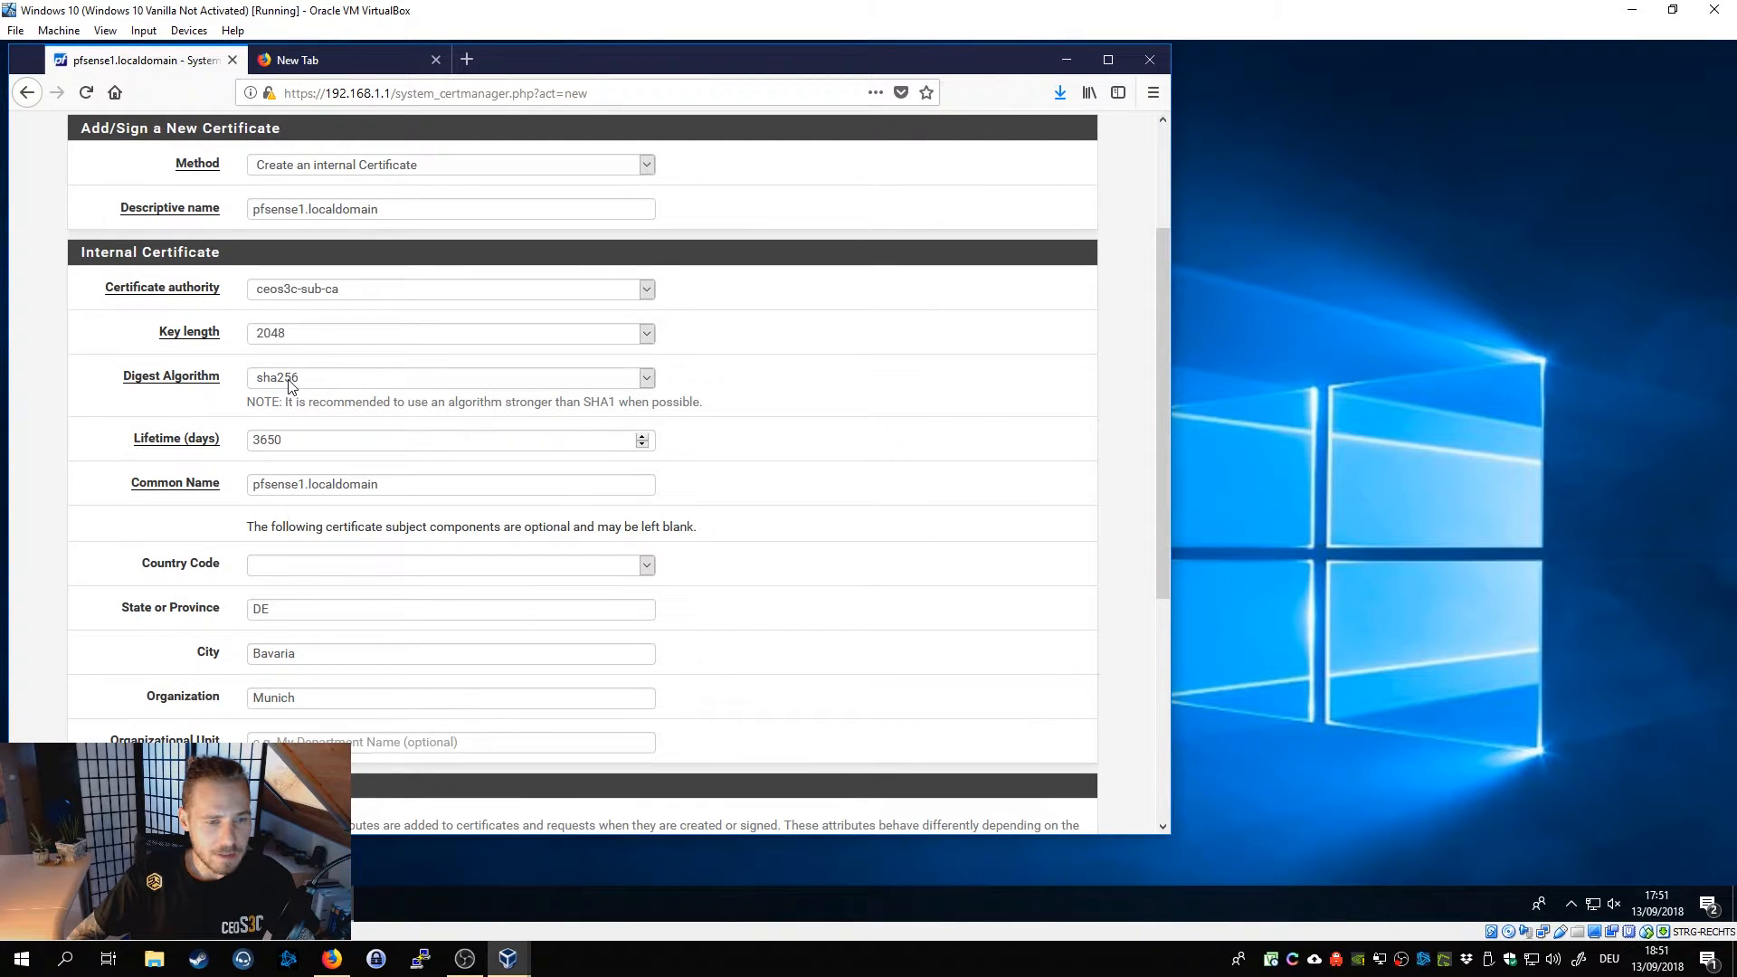
mouse_move(782, 487)
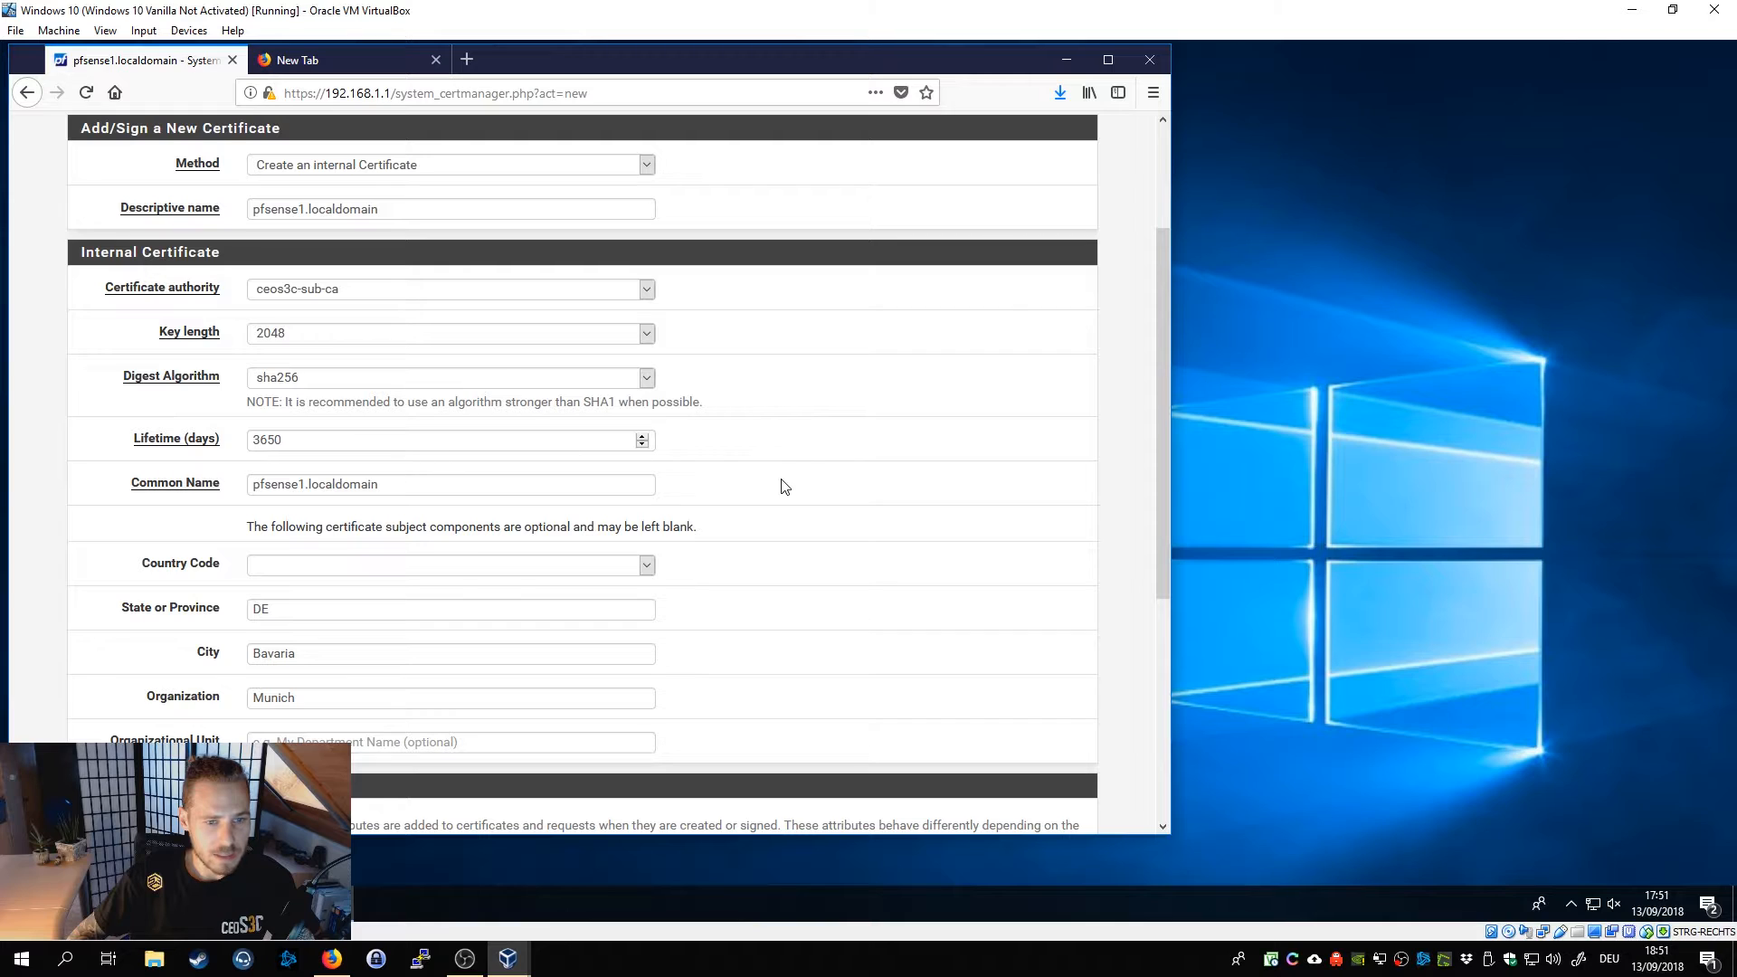
mouse_move(308, 383)
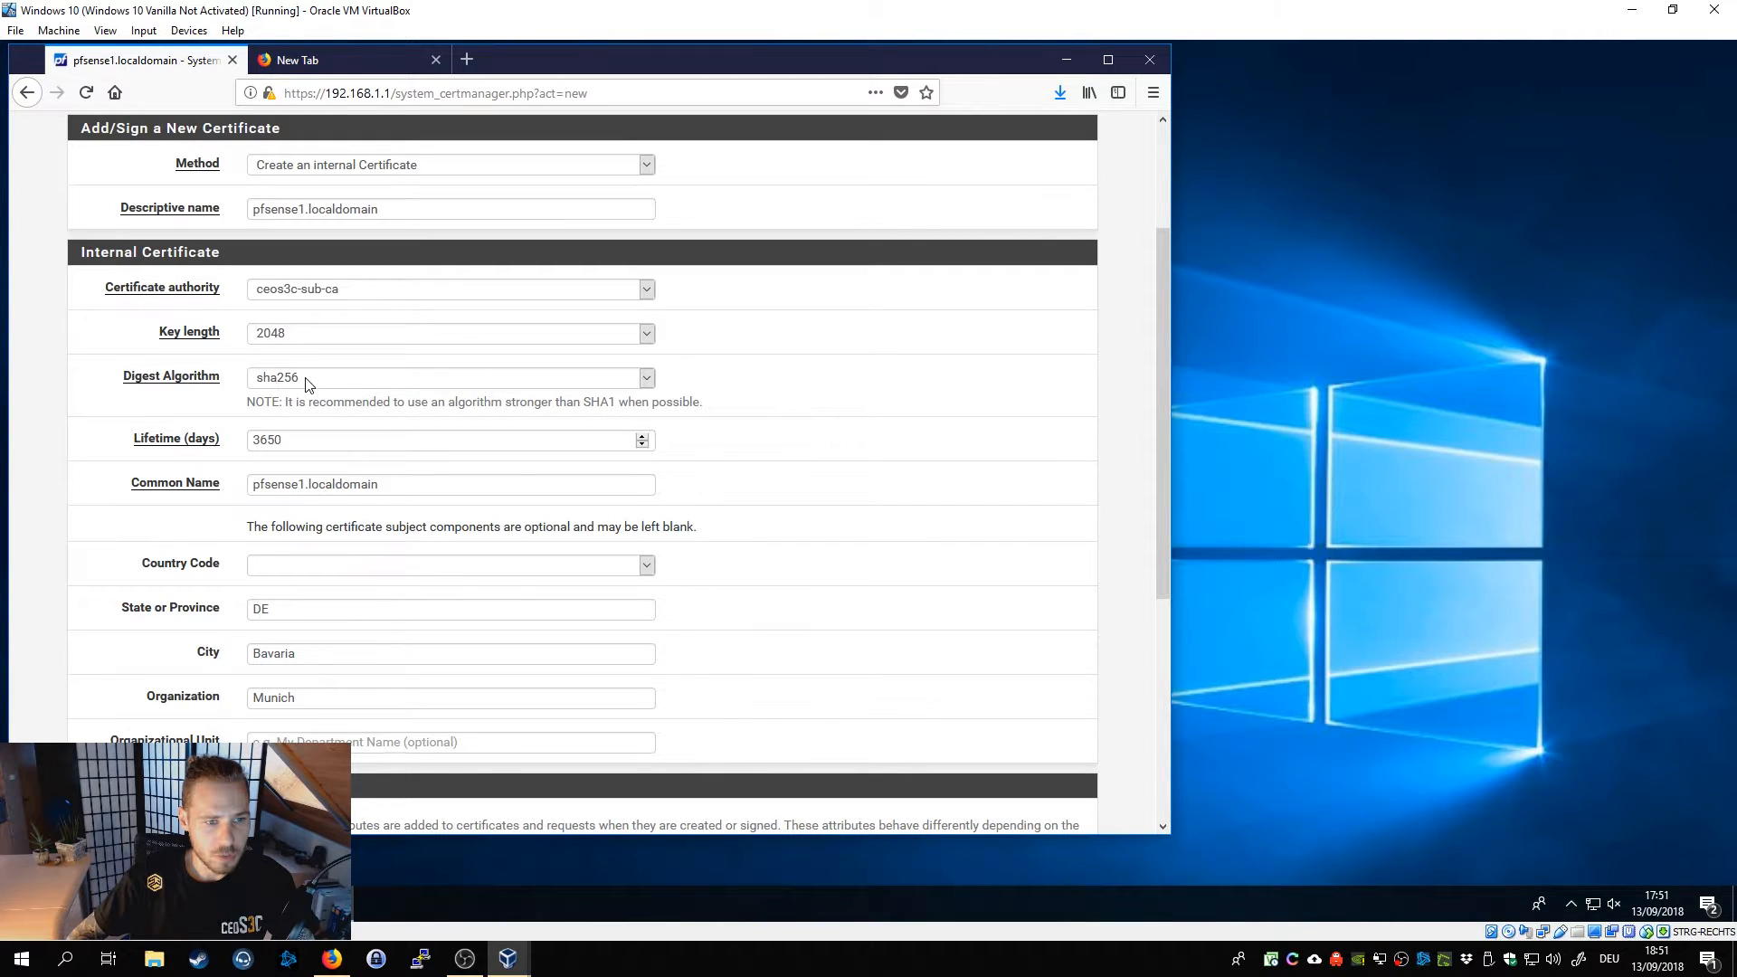
Add alternative names hostname pfsense1.localdomain and IP address 192.168.1.1 on the server certificate.
scroll(down, 3)
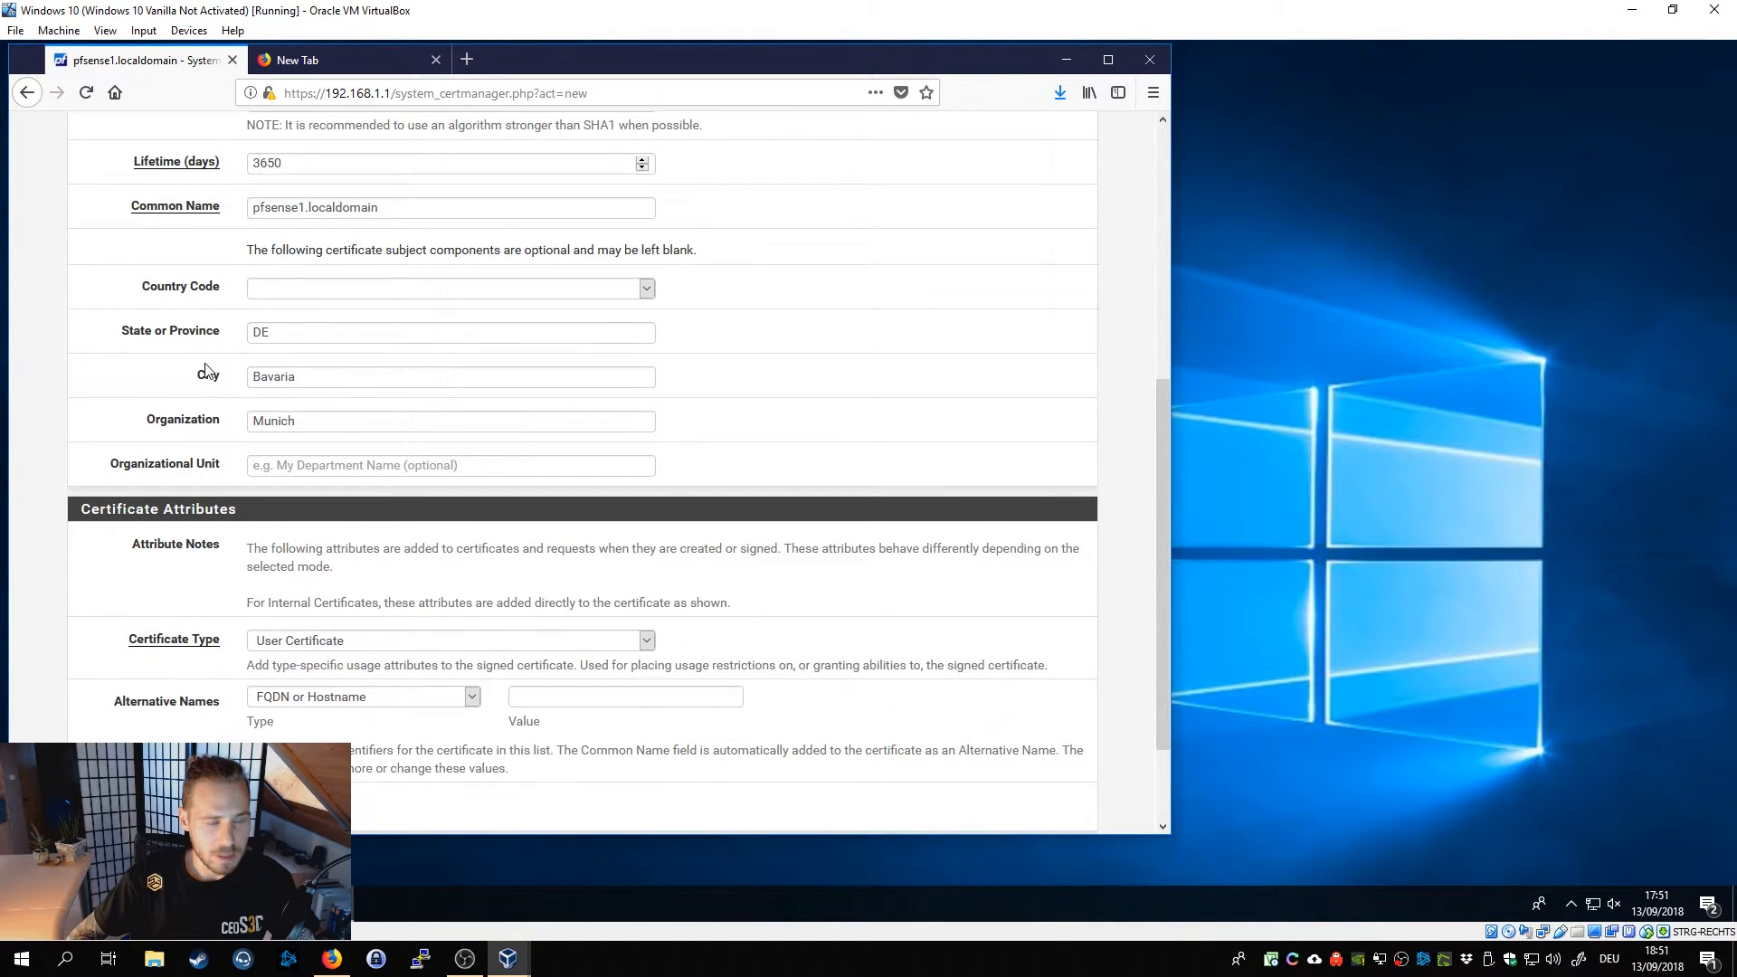
mouse_move(478, 411)
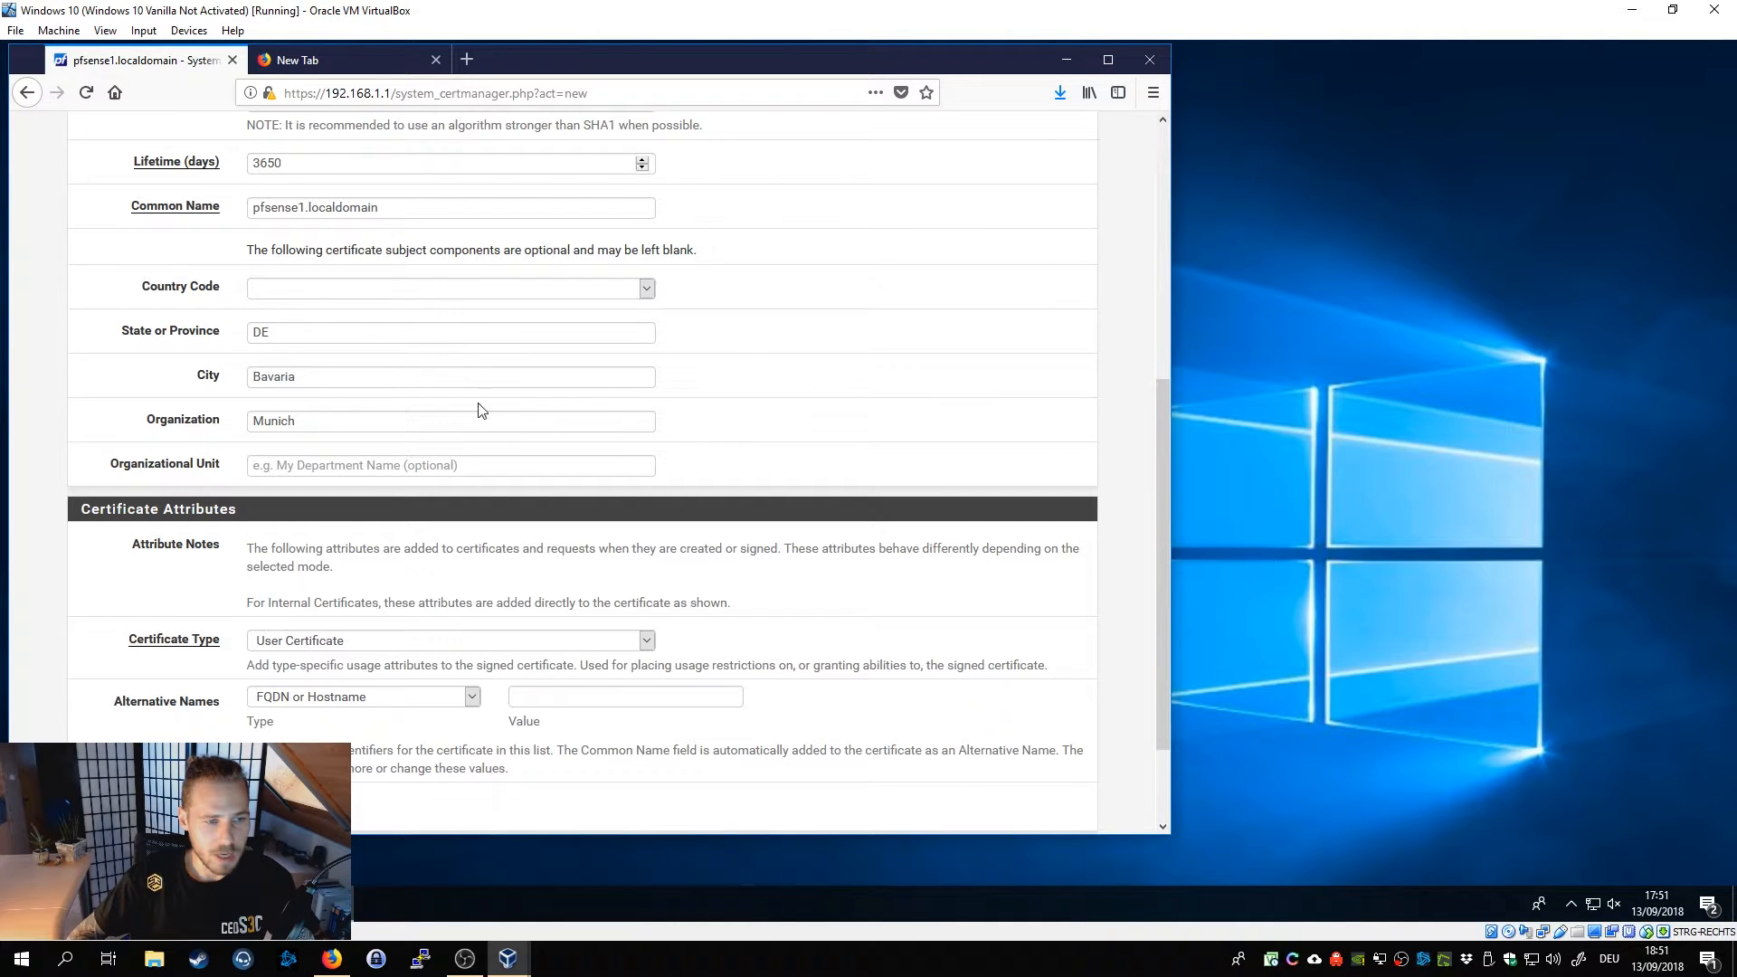
scroll(down, 3)
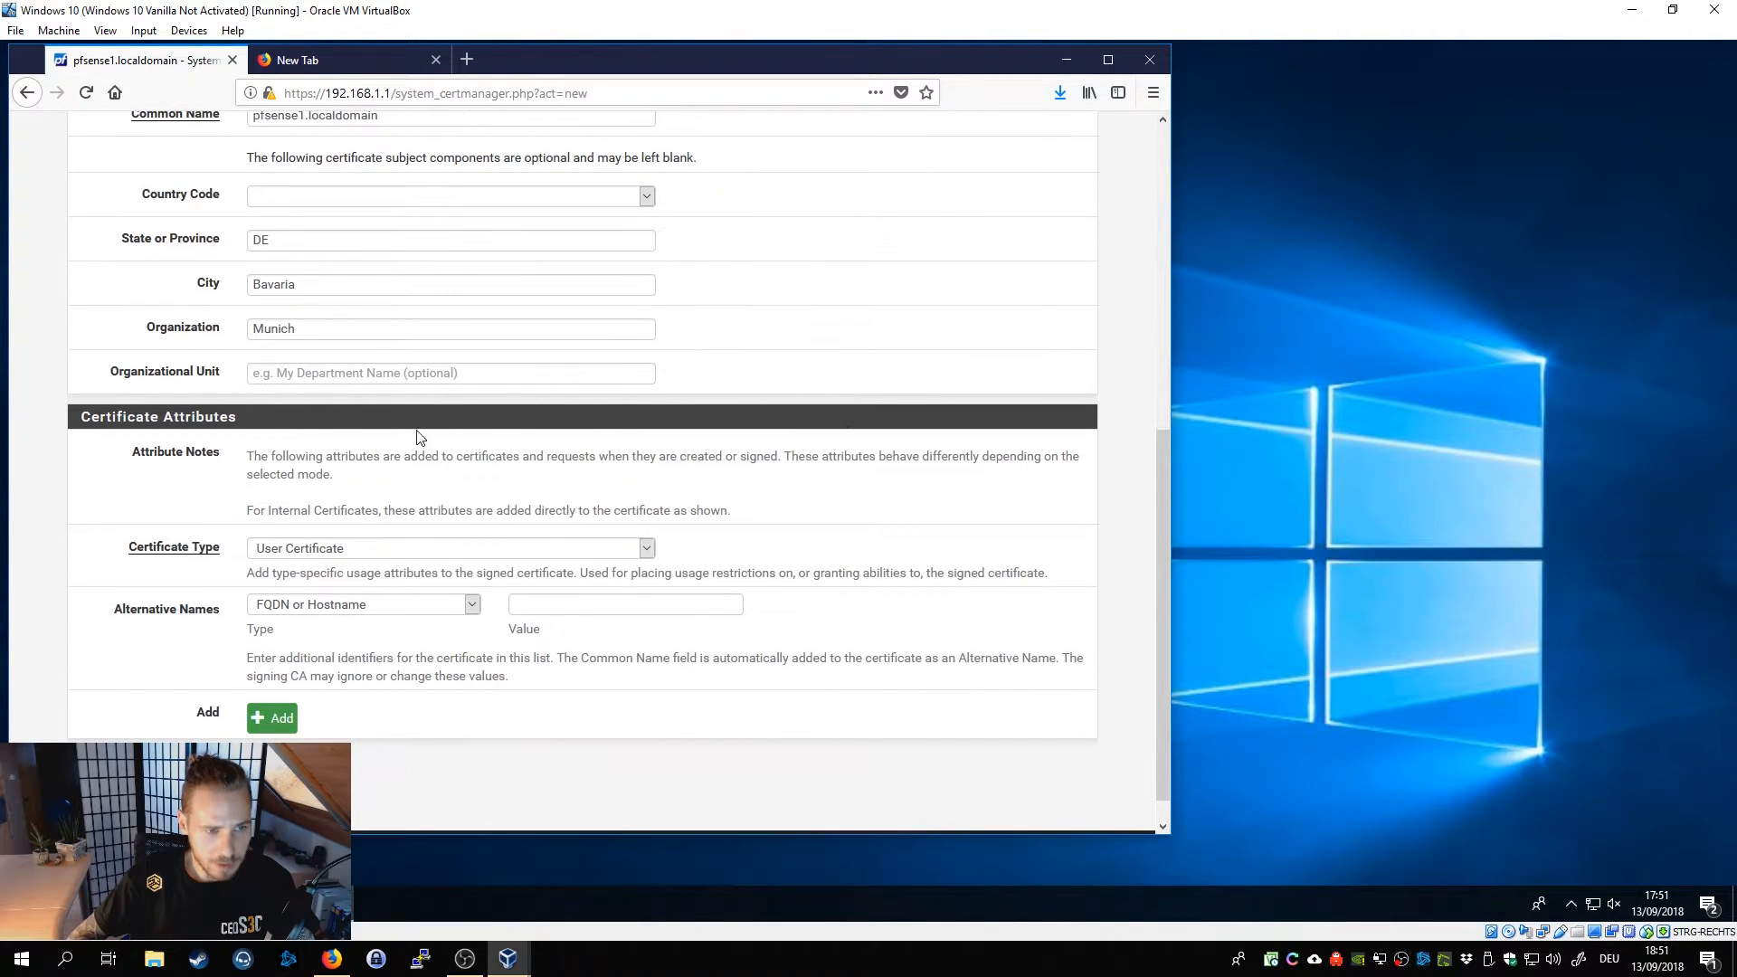
mouse_move(236, 474)
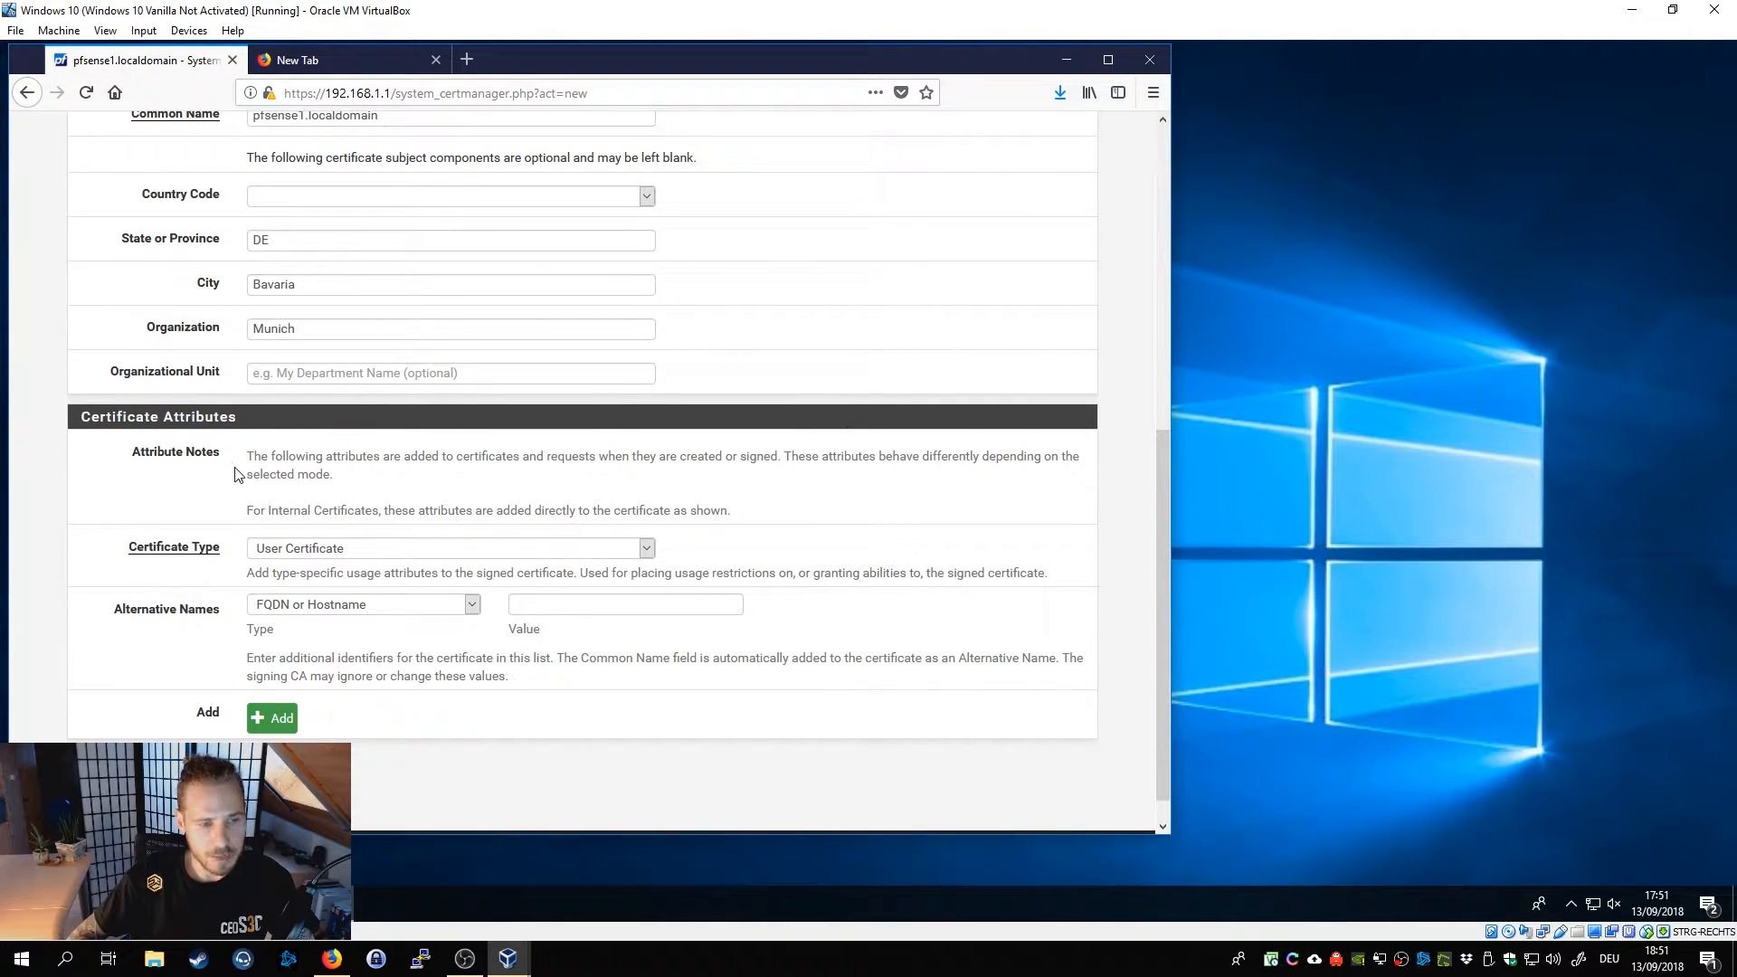
mouse_move(266, 601)
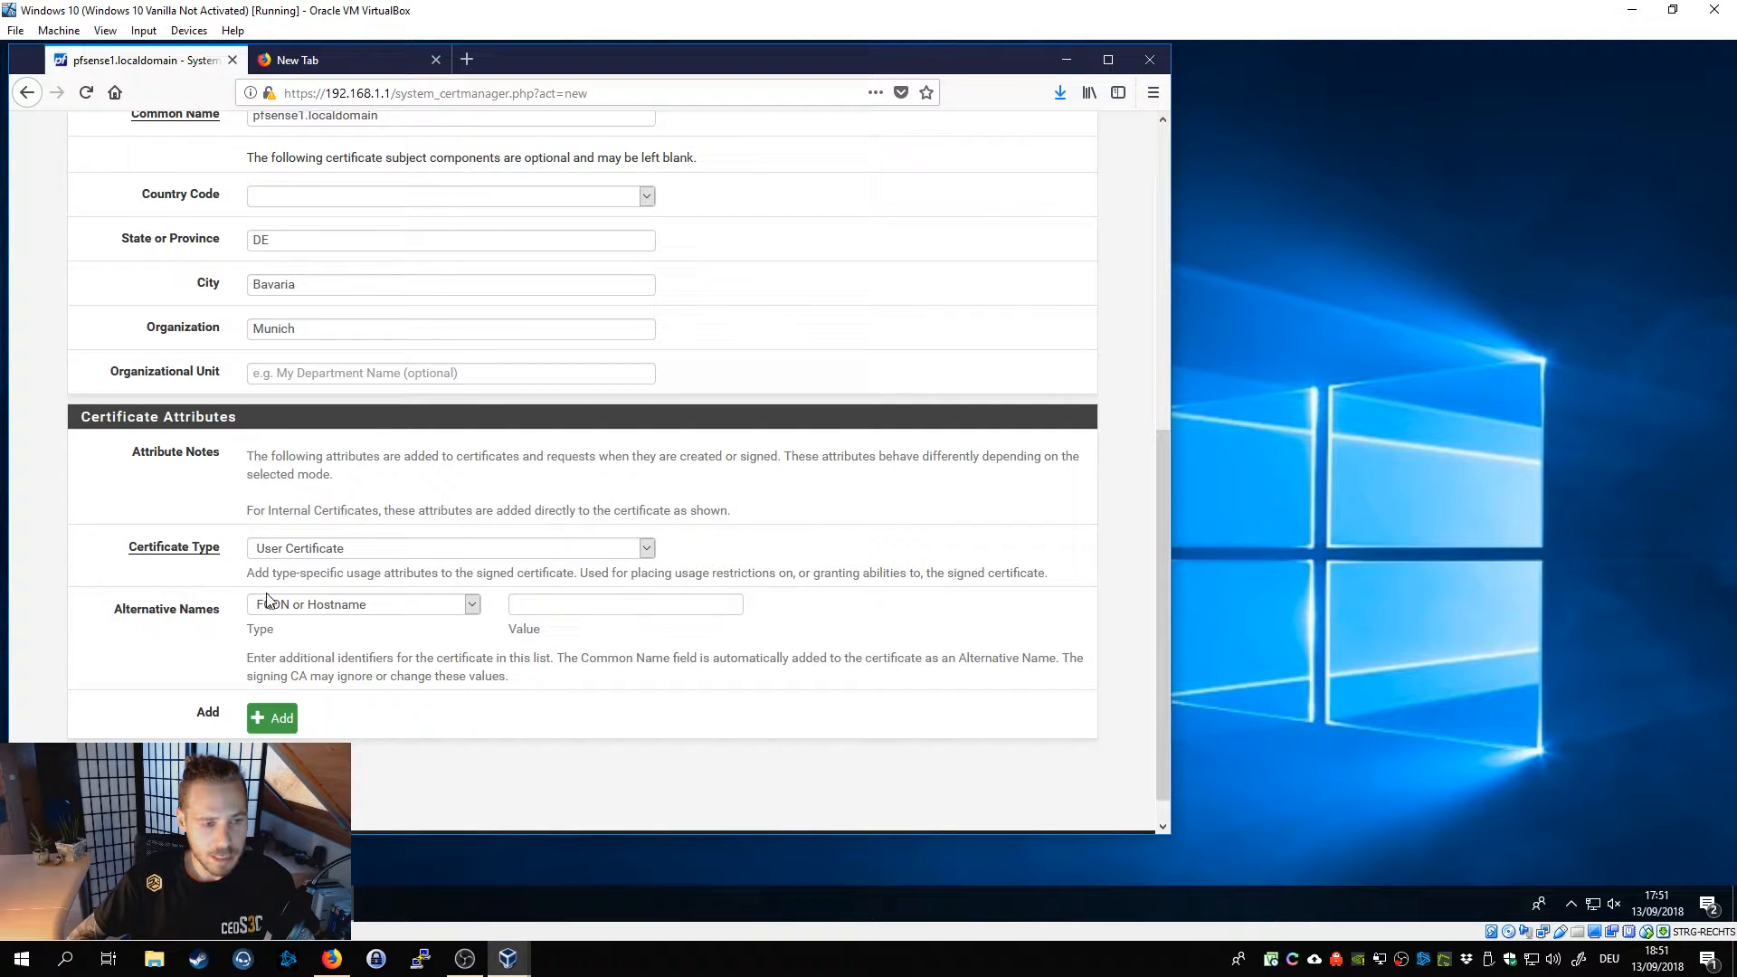
mouse_move(172, 615)
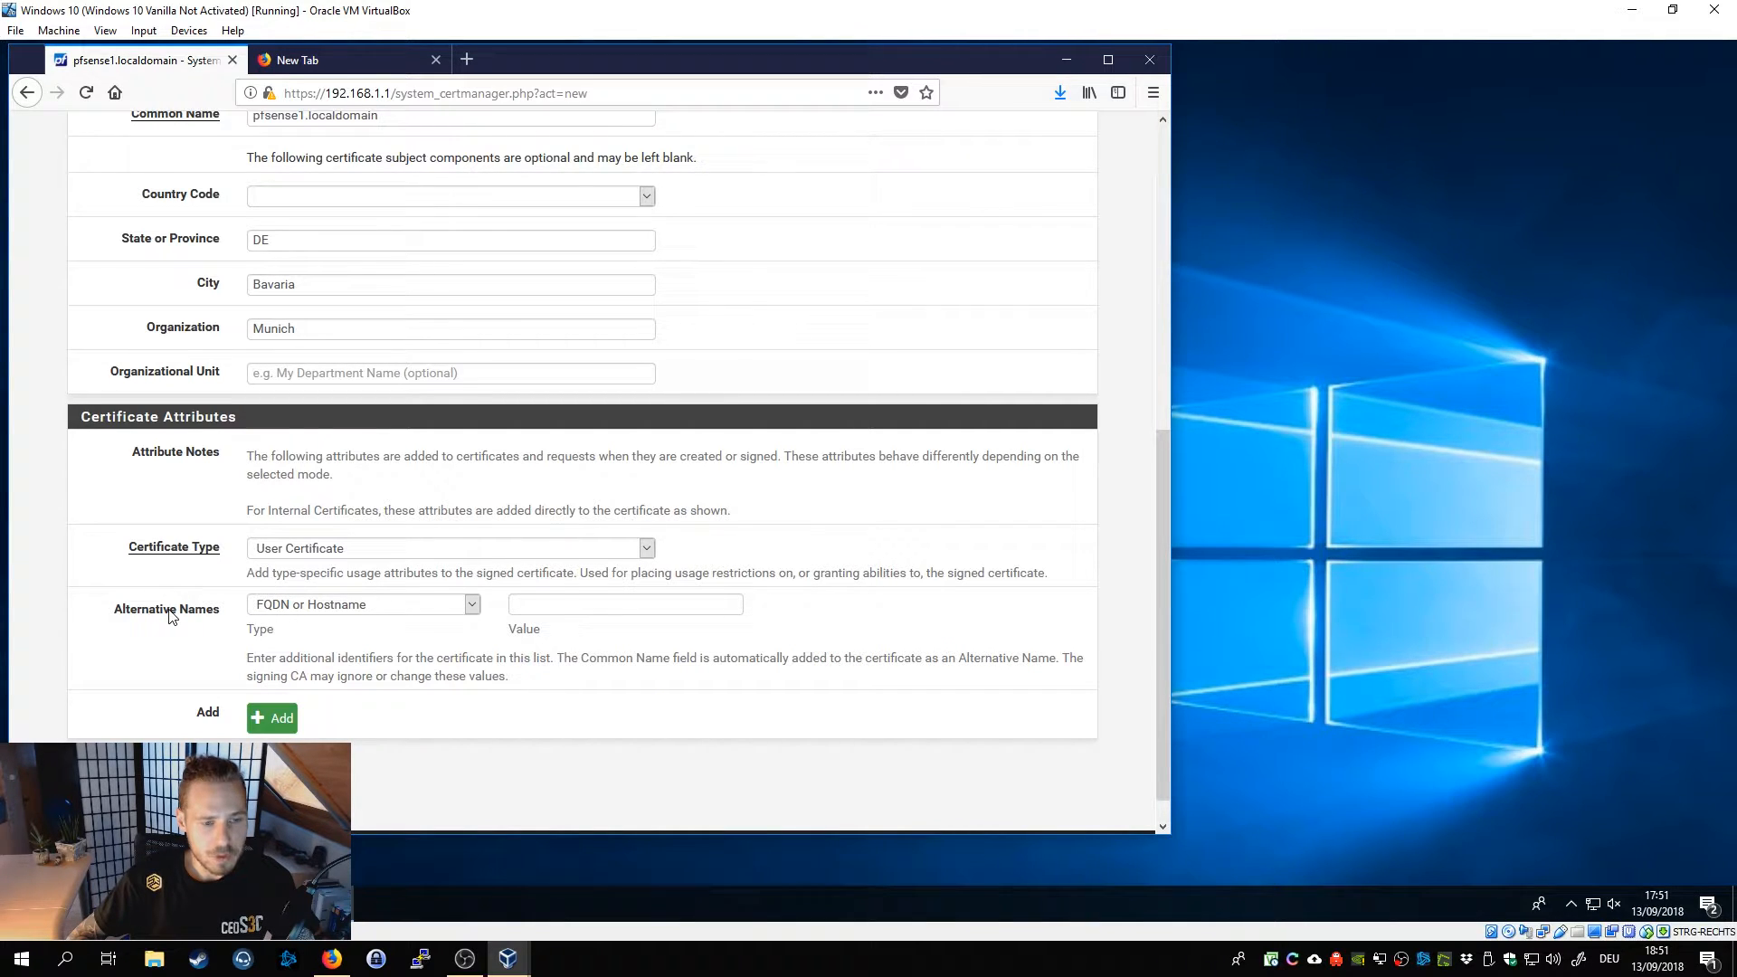
click(624, 604)
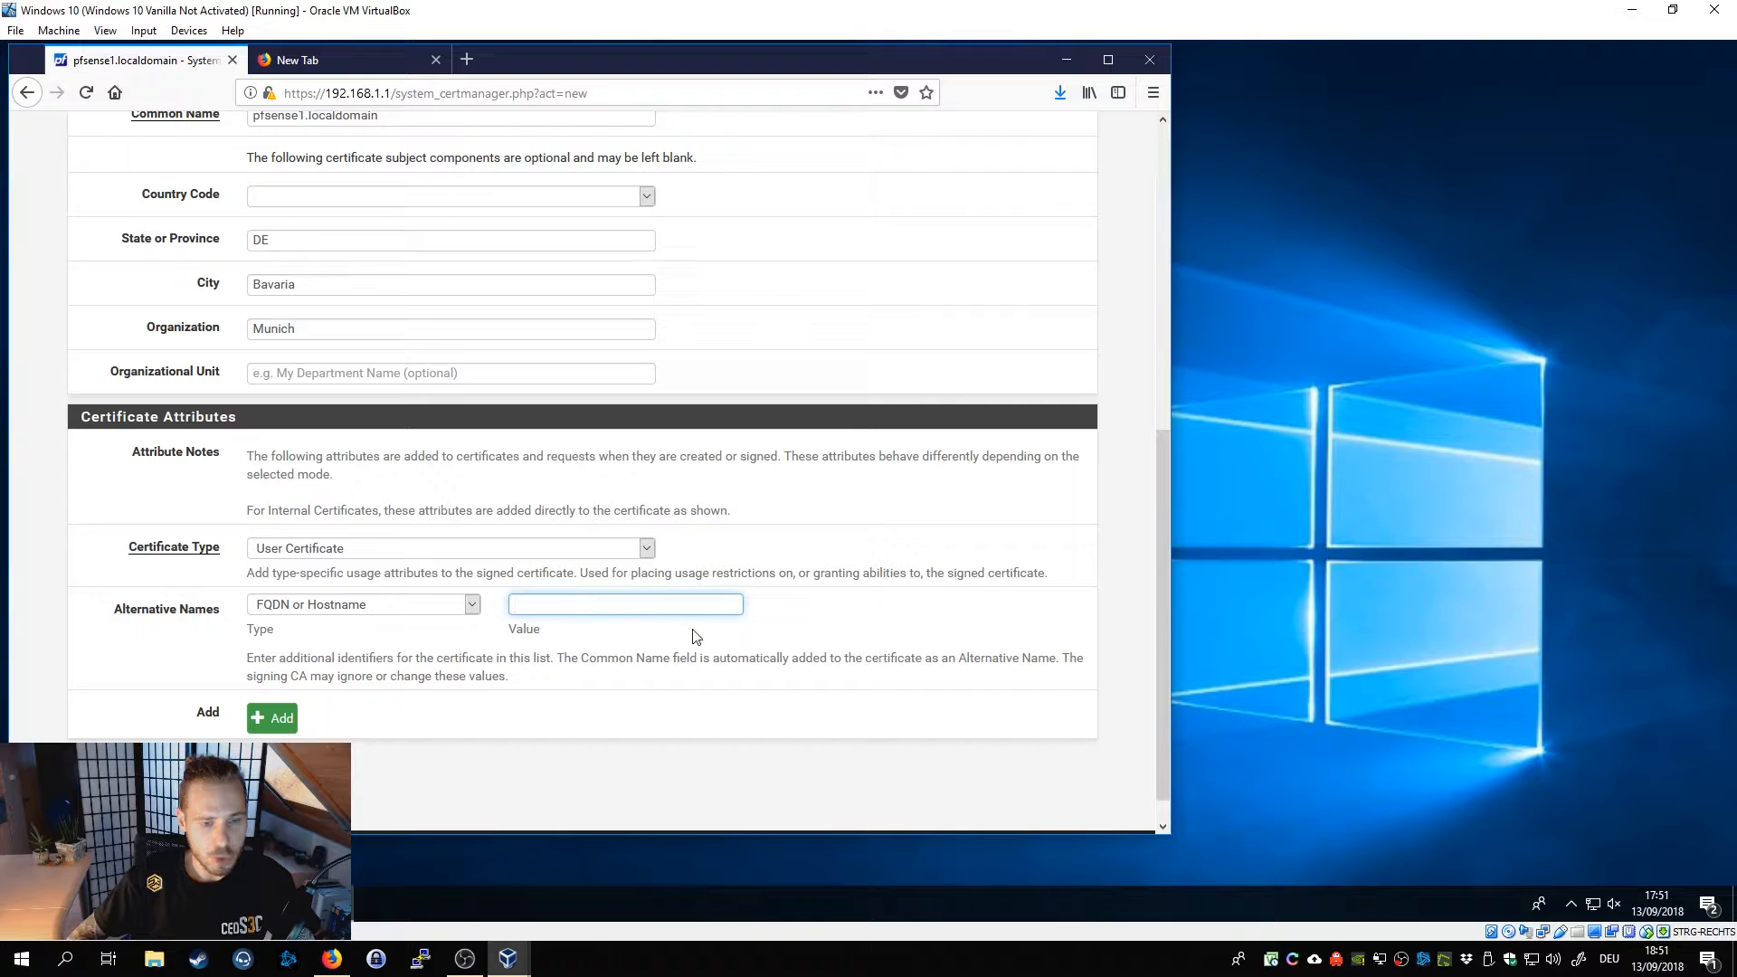
text(pfsense1.localdomain)
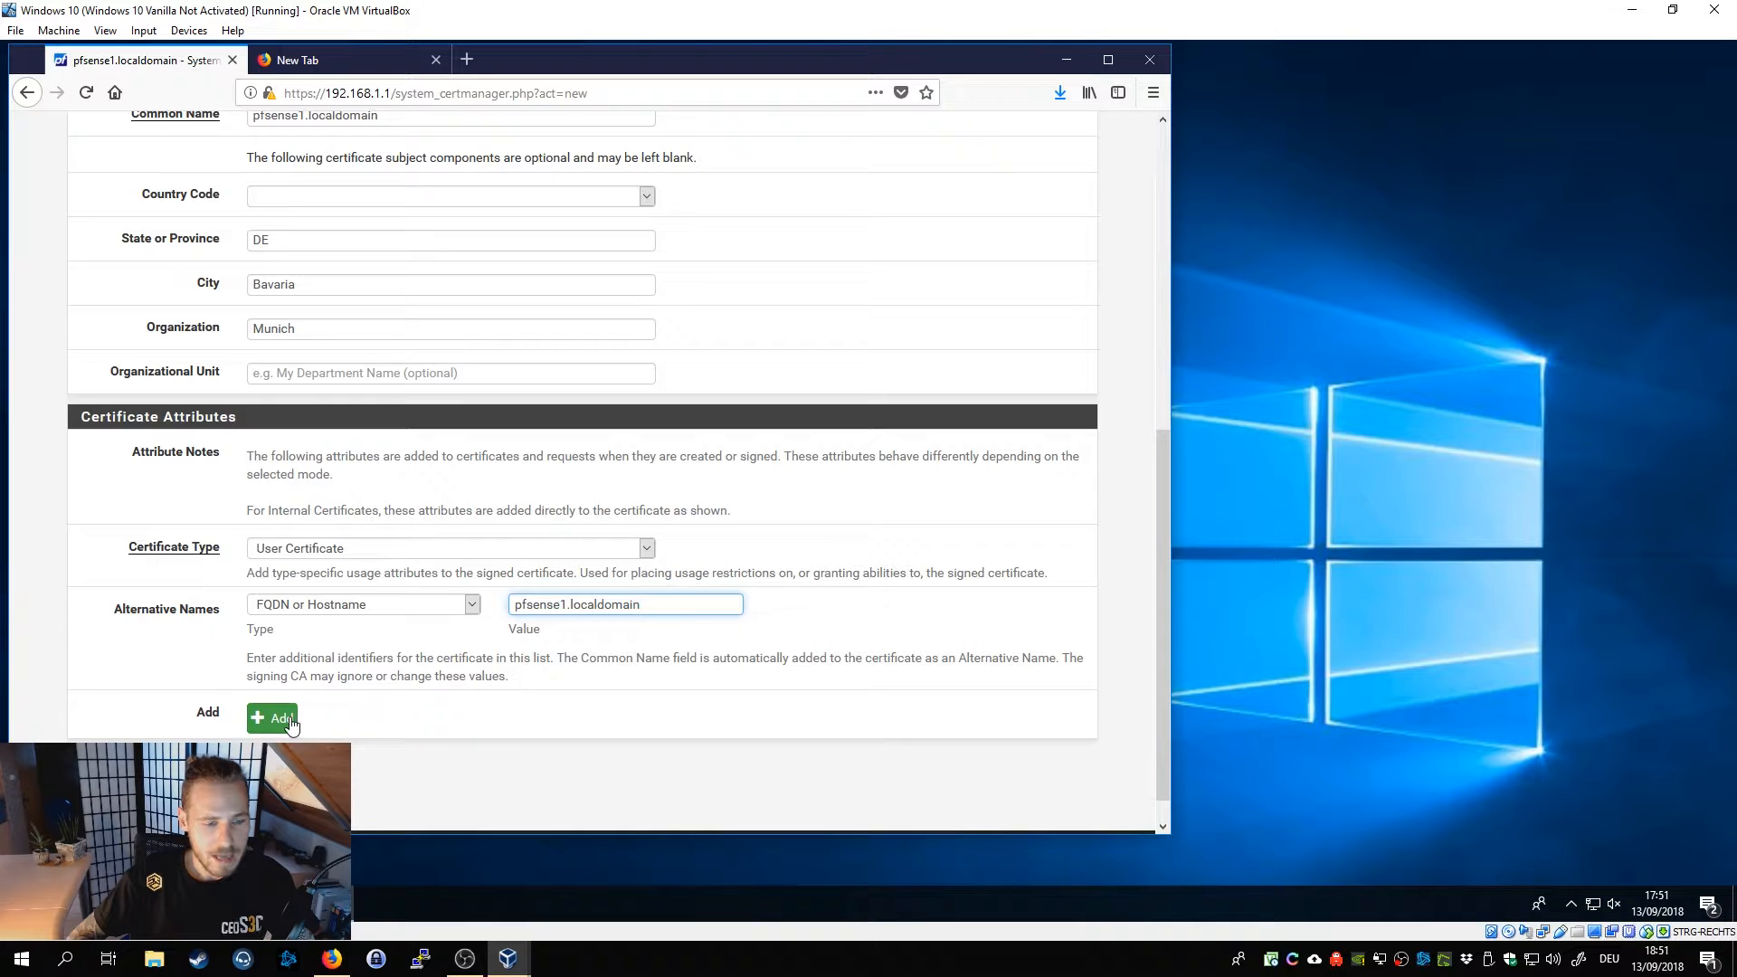
click(274, 718)
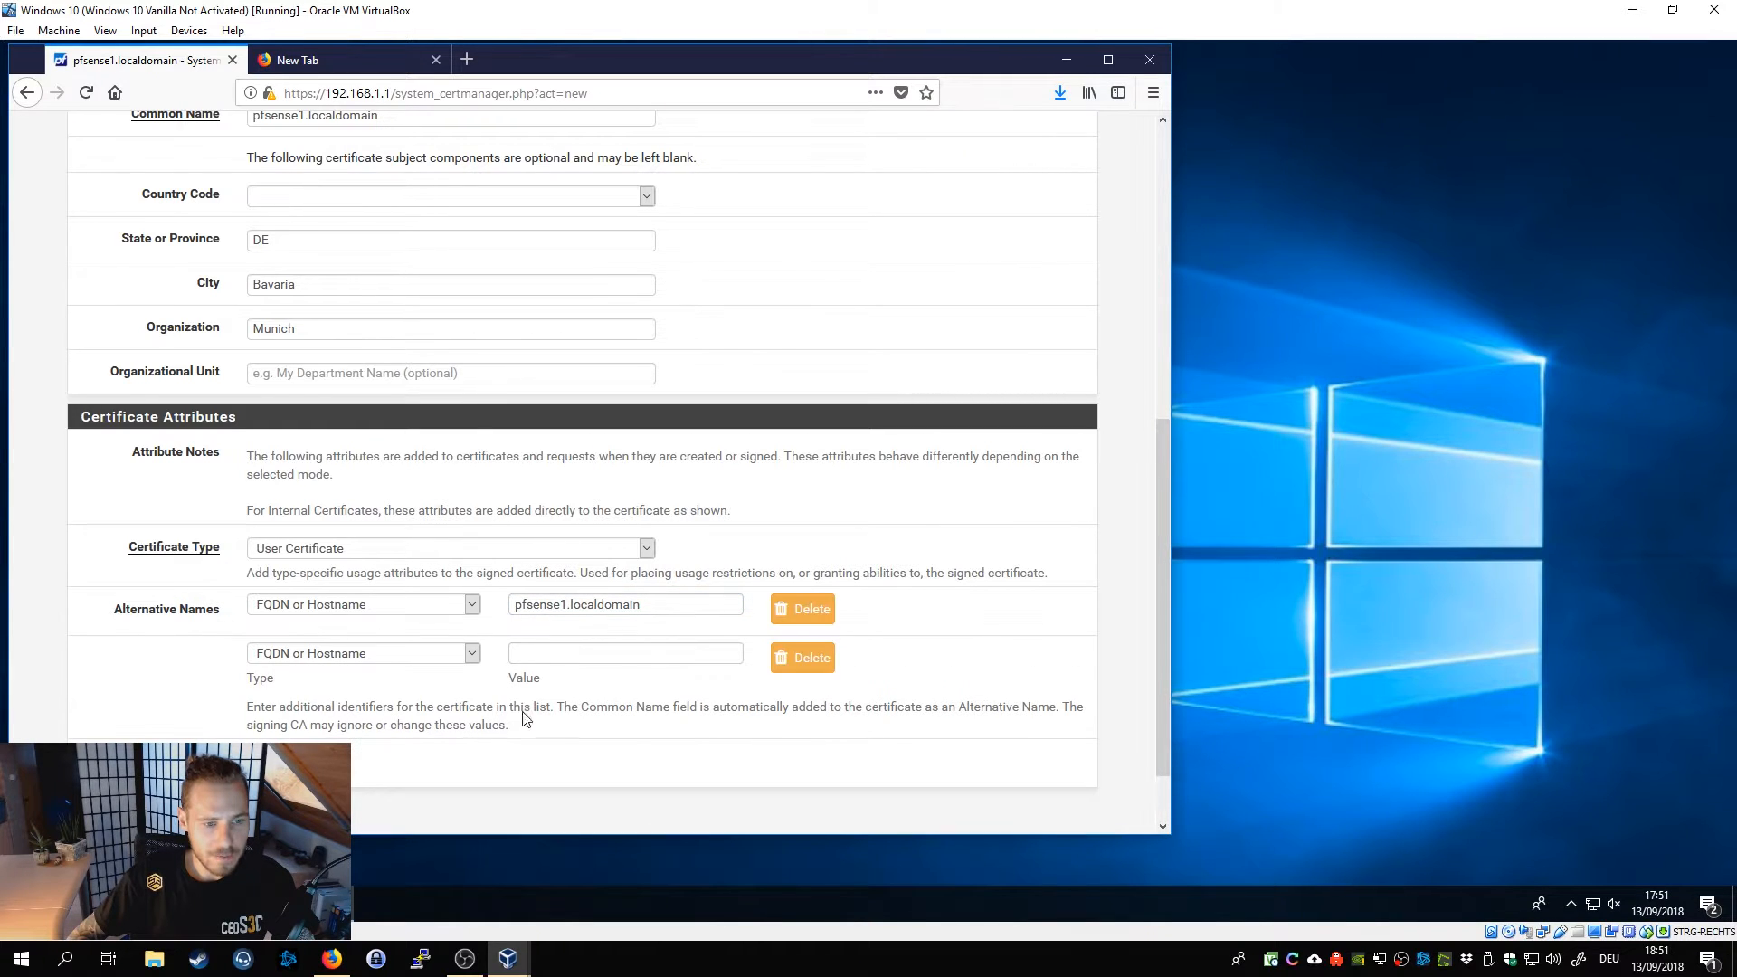
click(362, 653)
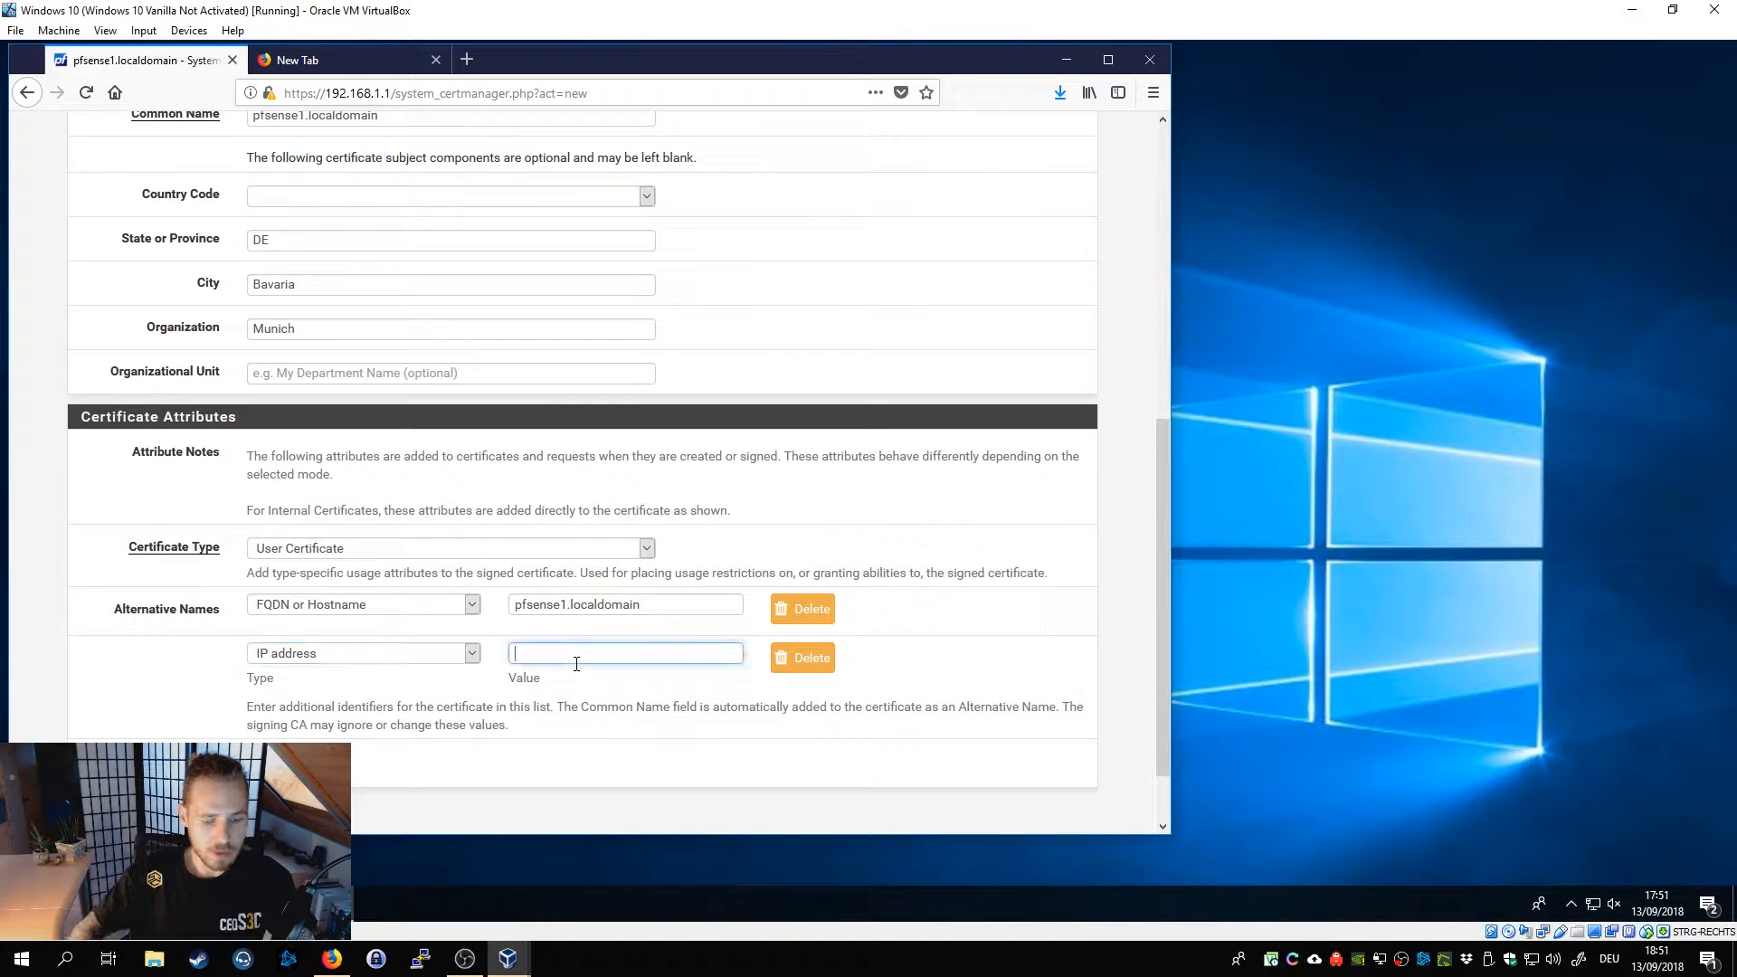
text(192.168.1.1)
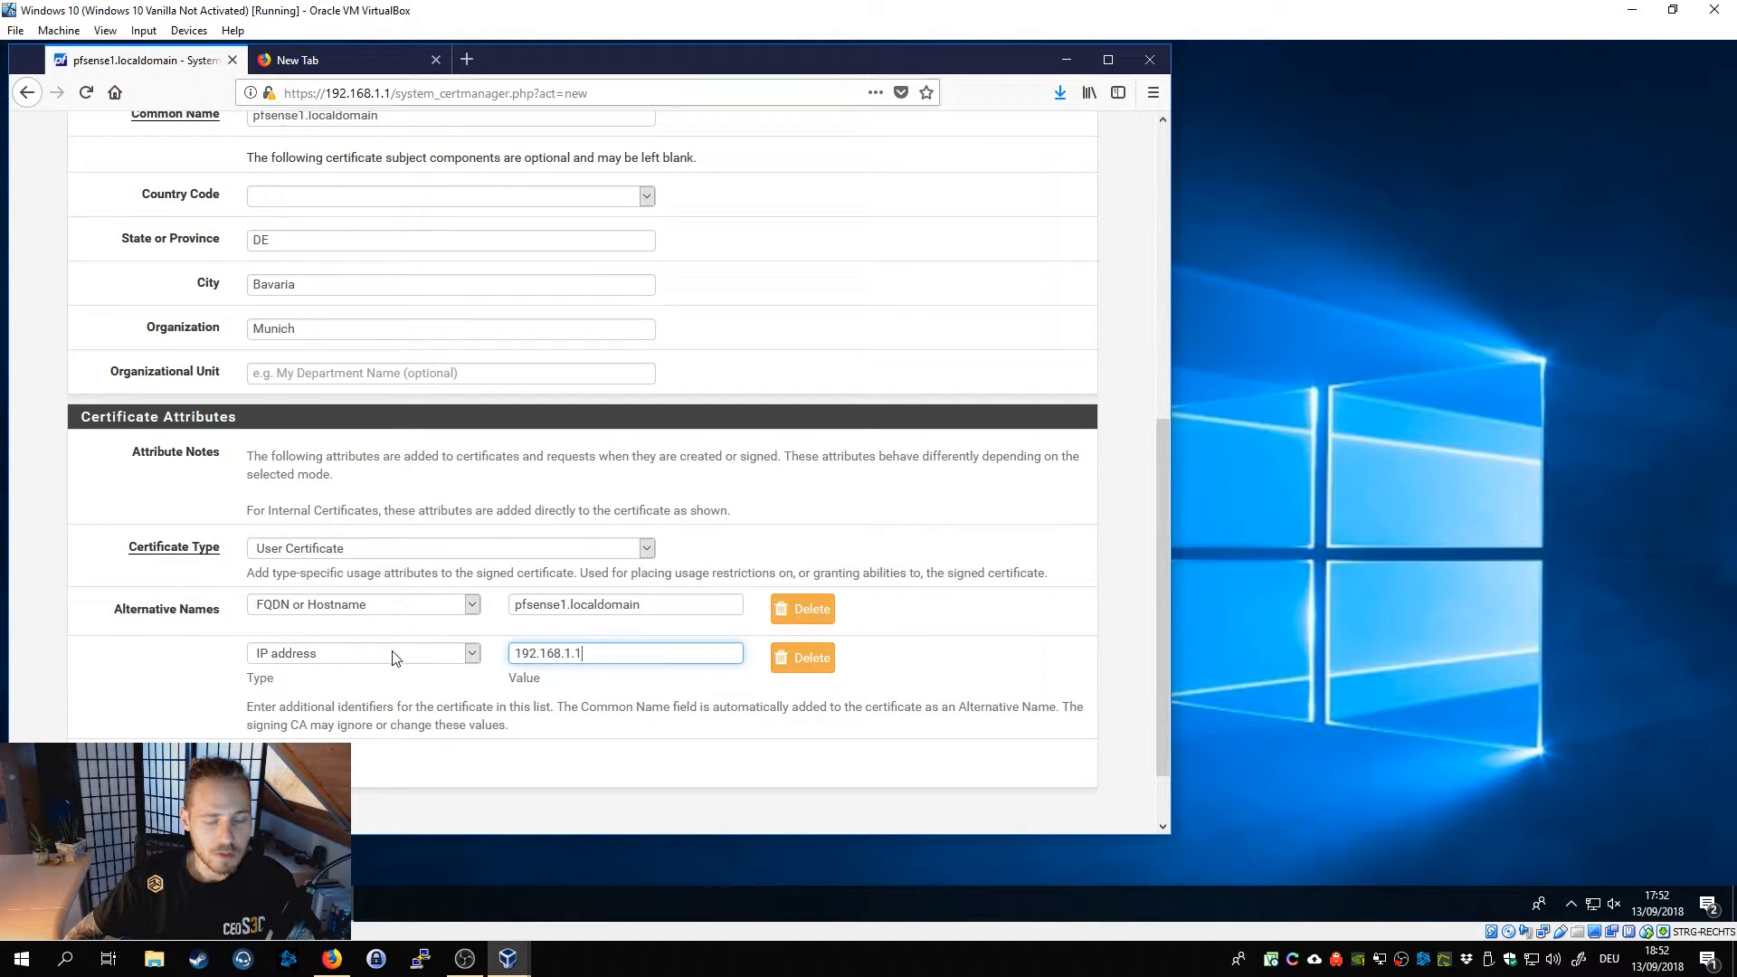
mouse_move(572, 688)
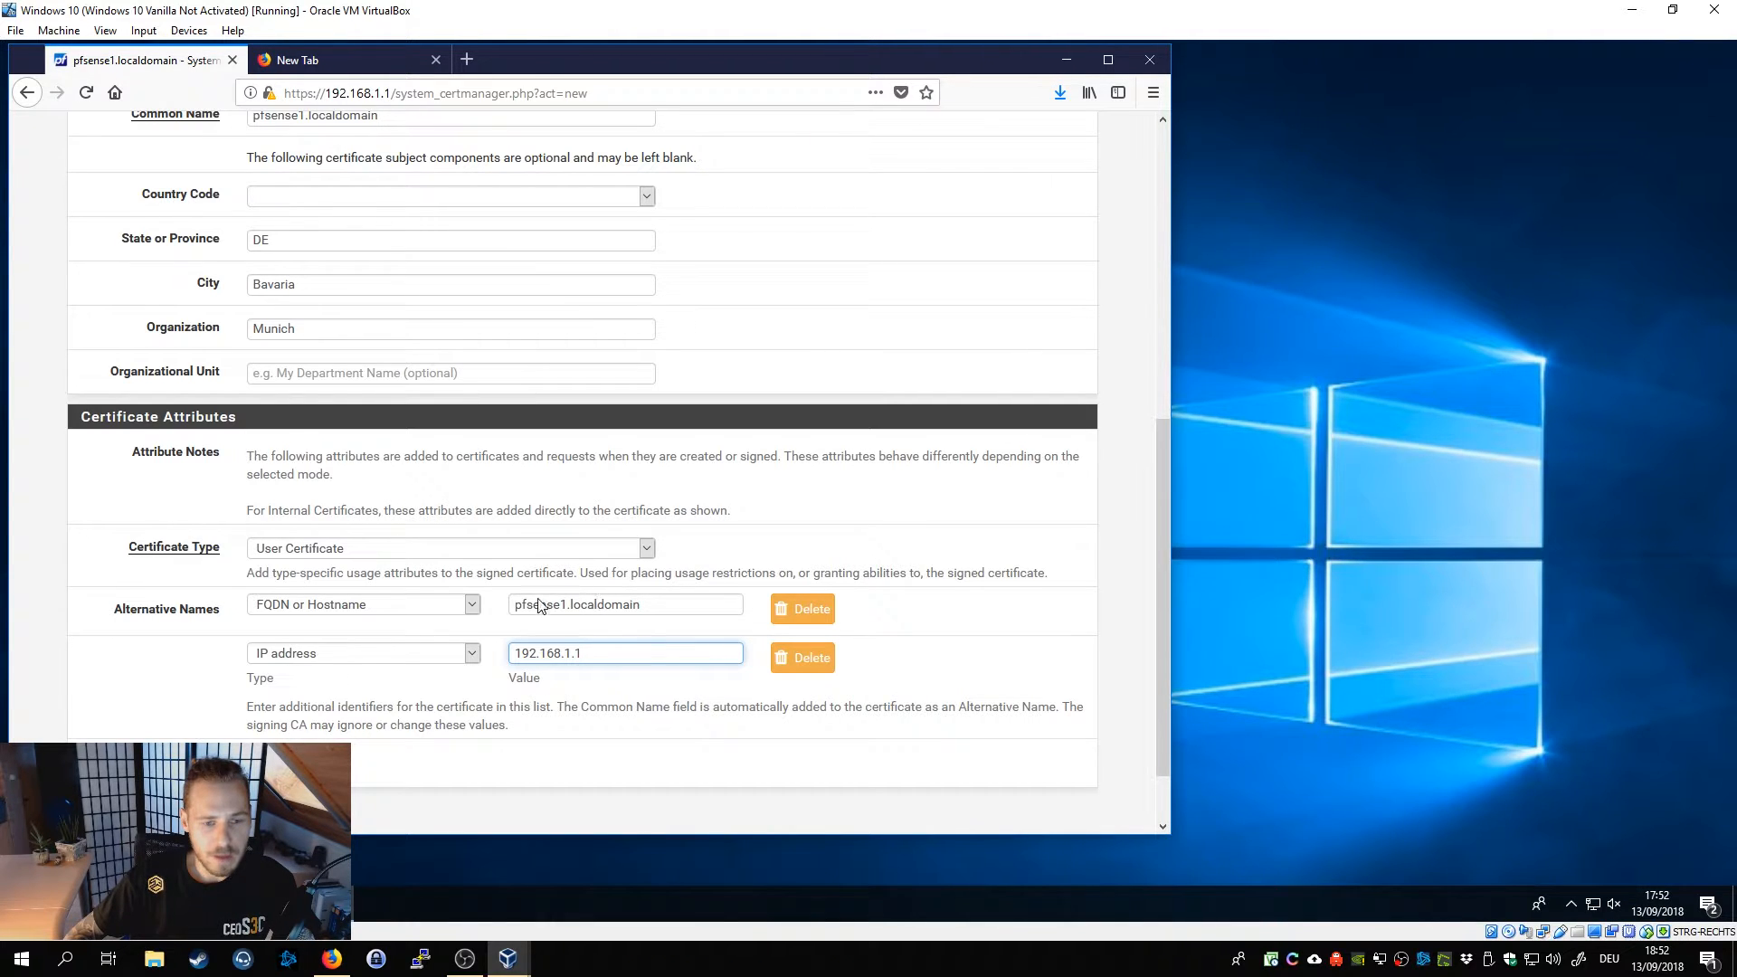
mouse_move(619, 692)
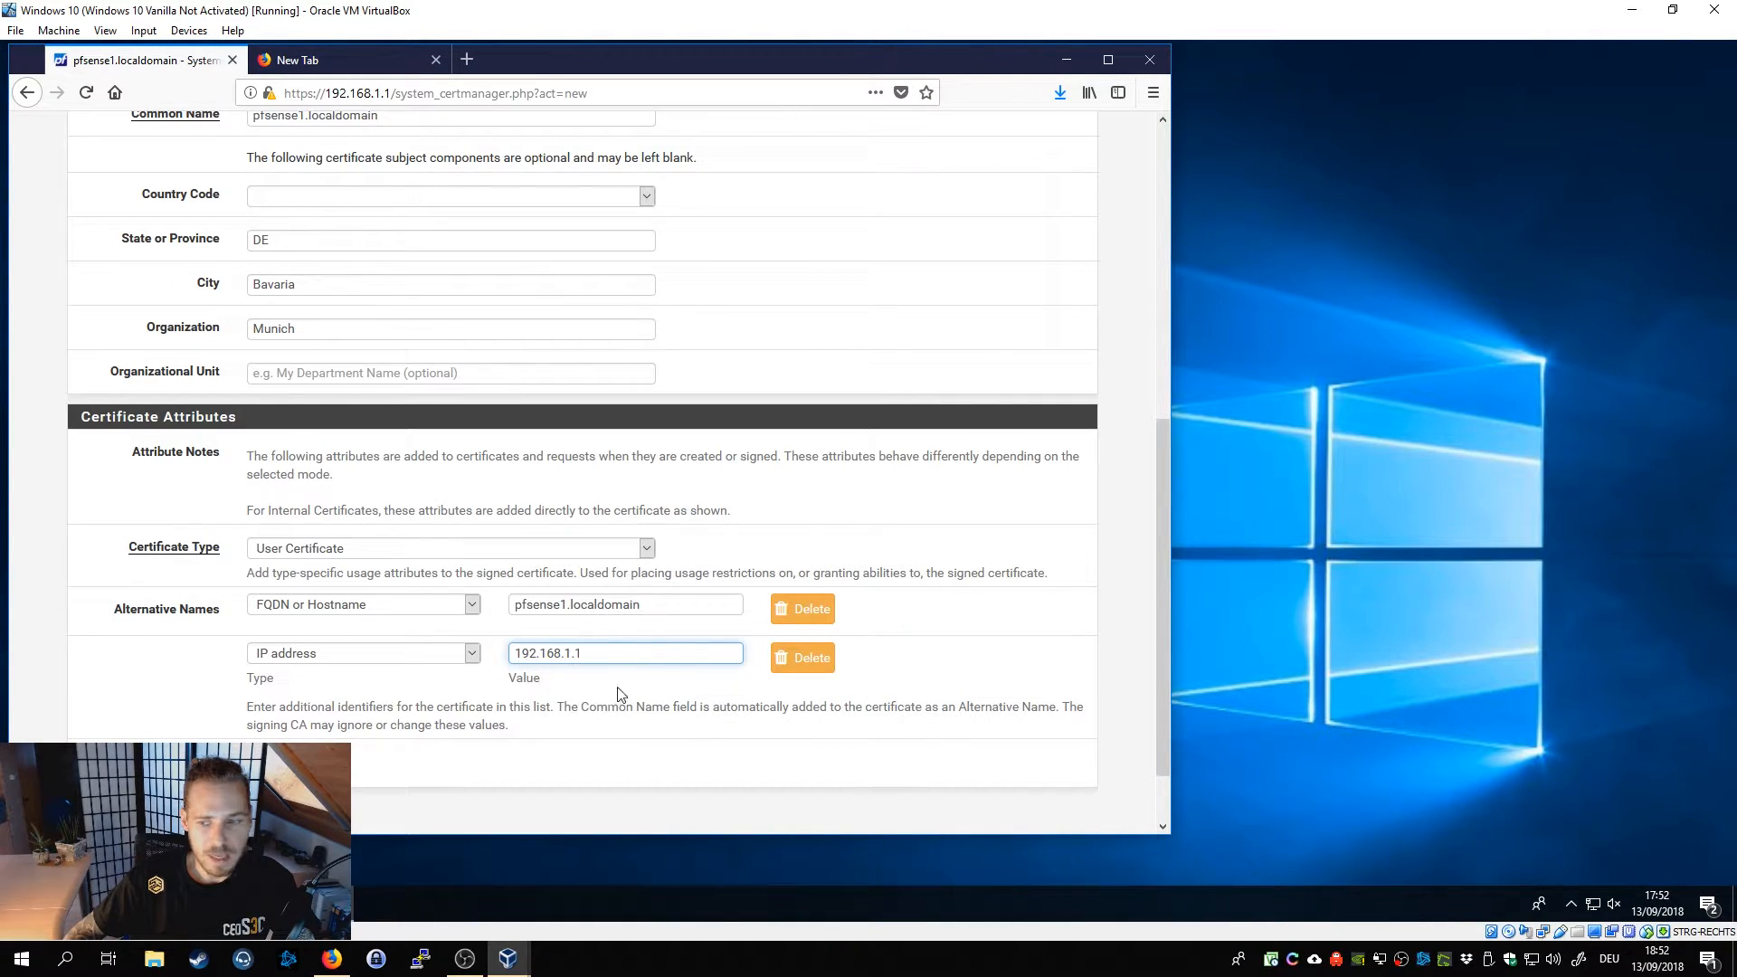
mouse_move(404, 586)
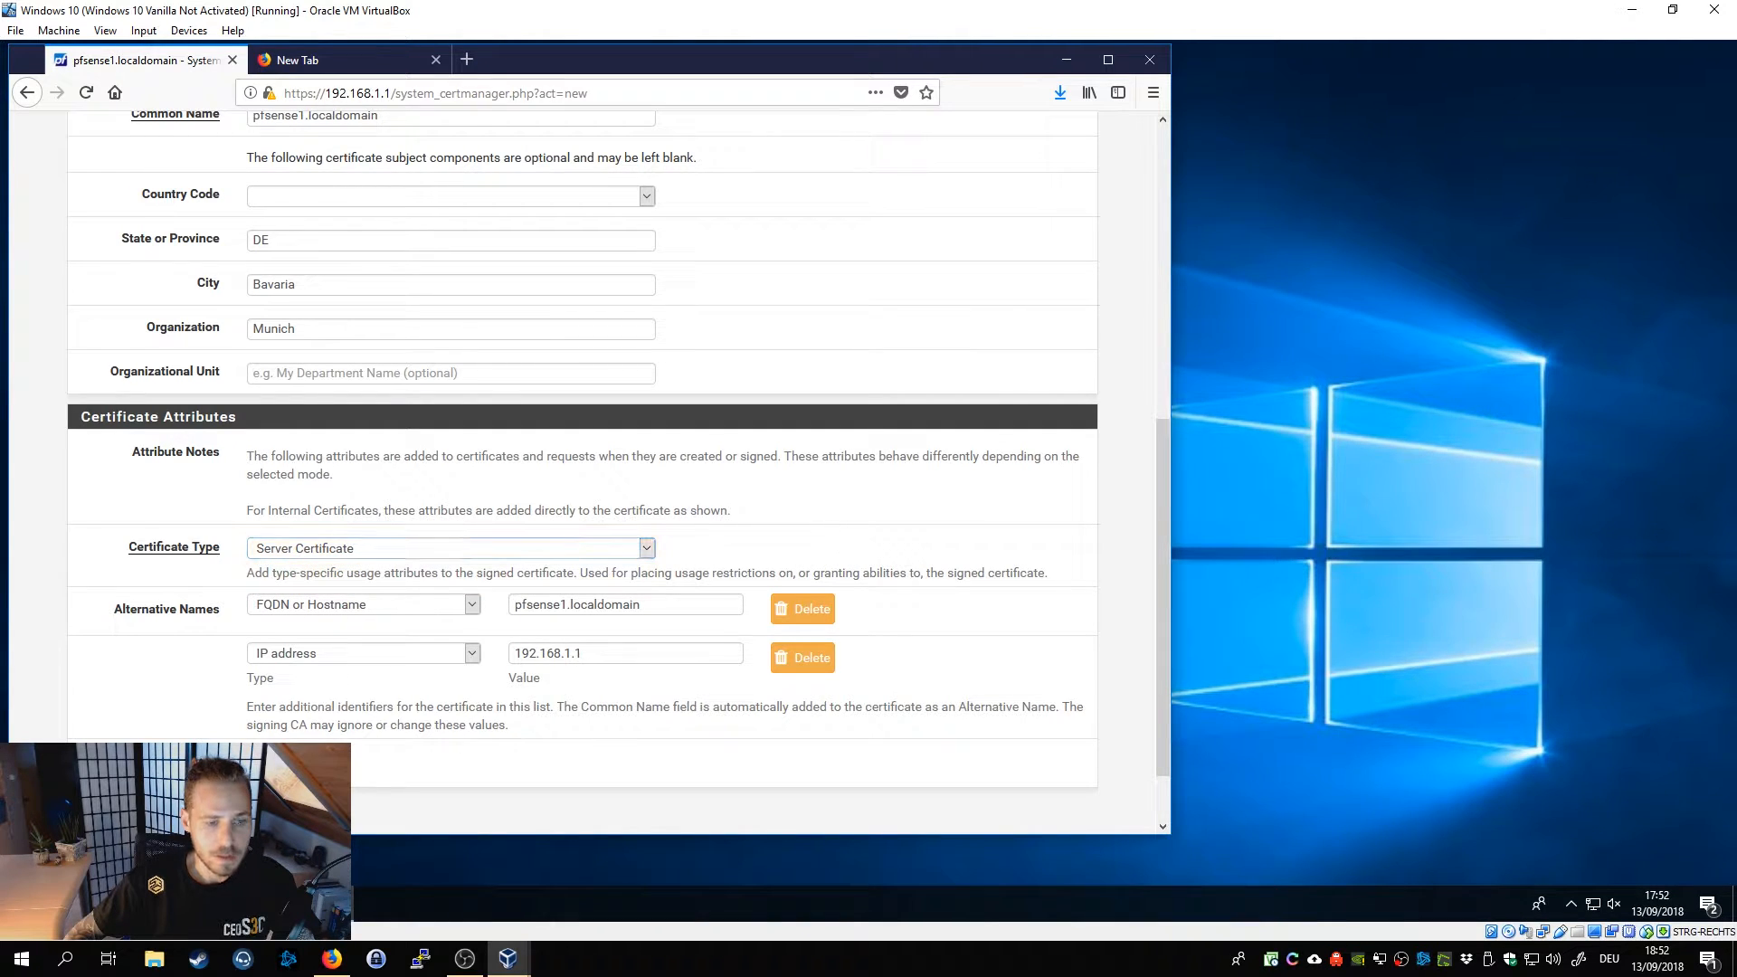
Save the pfsense1.localdomain certificate into the certificate list and close Firefox.
scroll(up, 3)
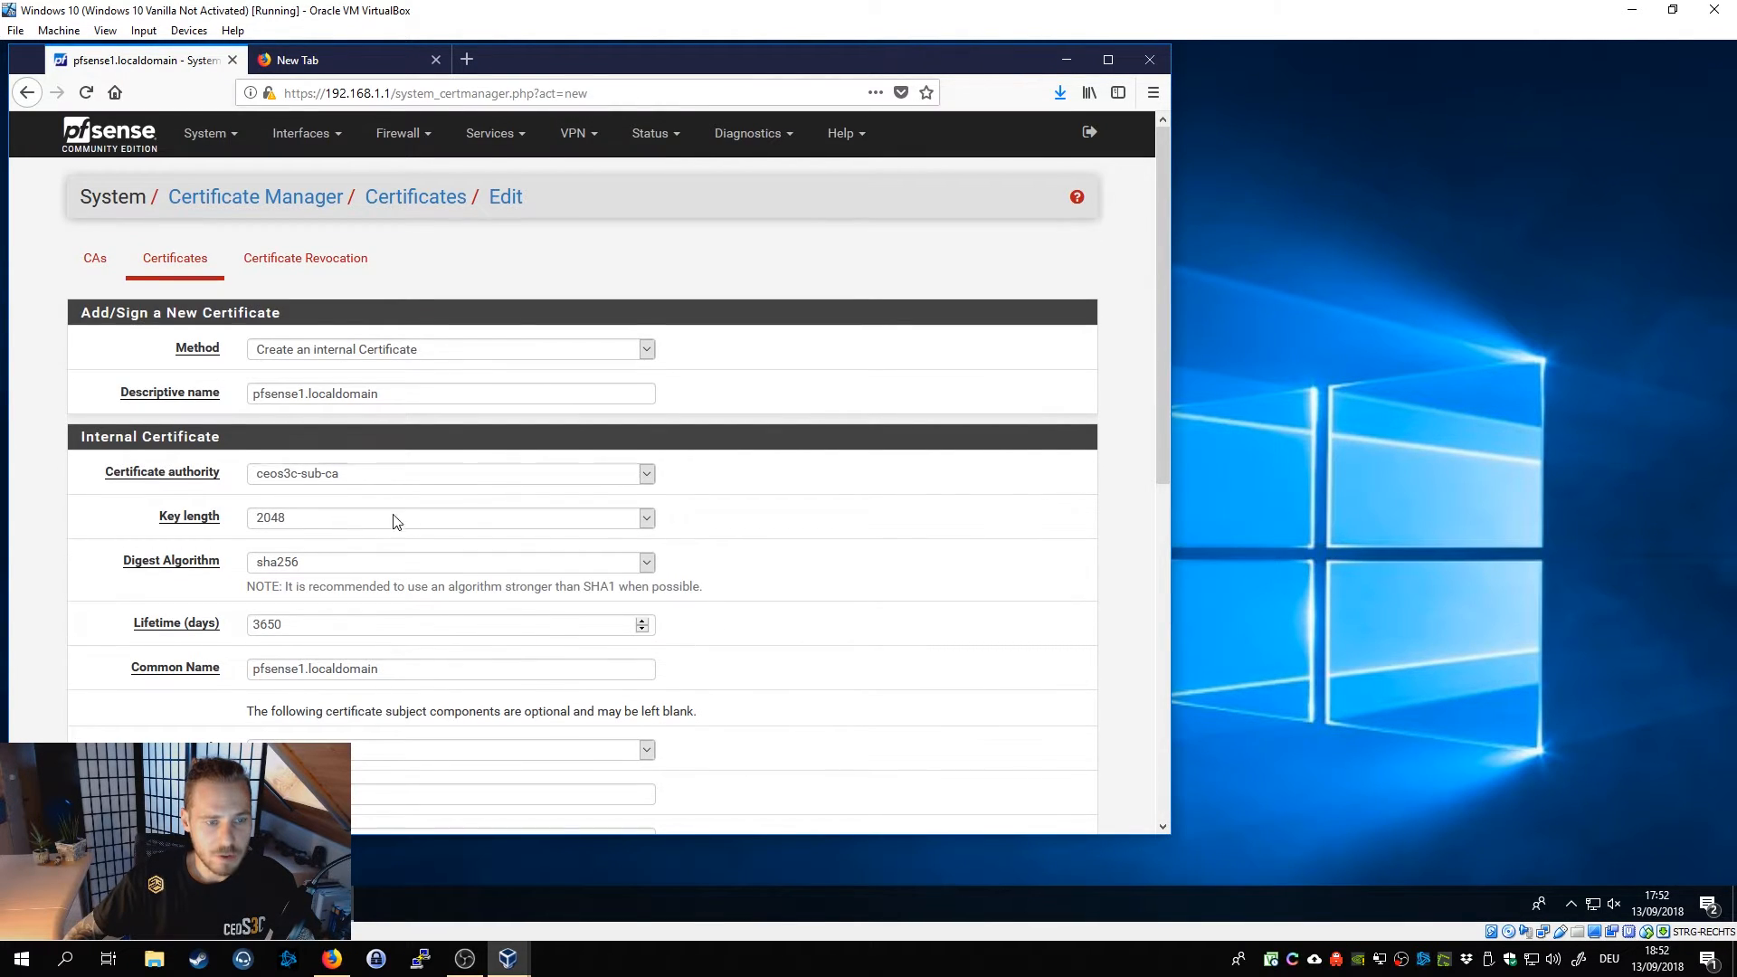
mouse_move(729, 640)
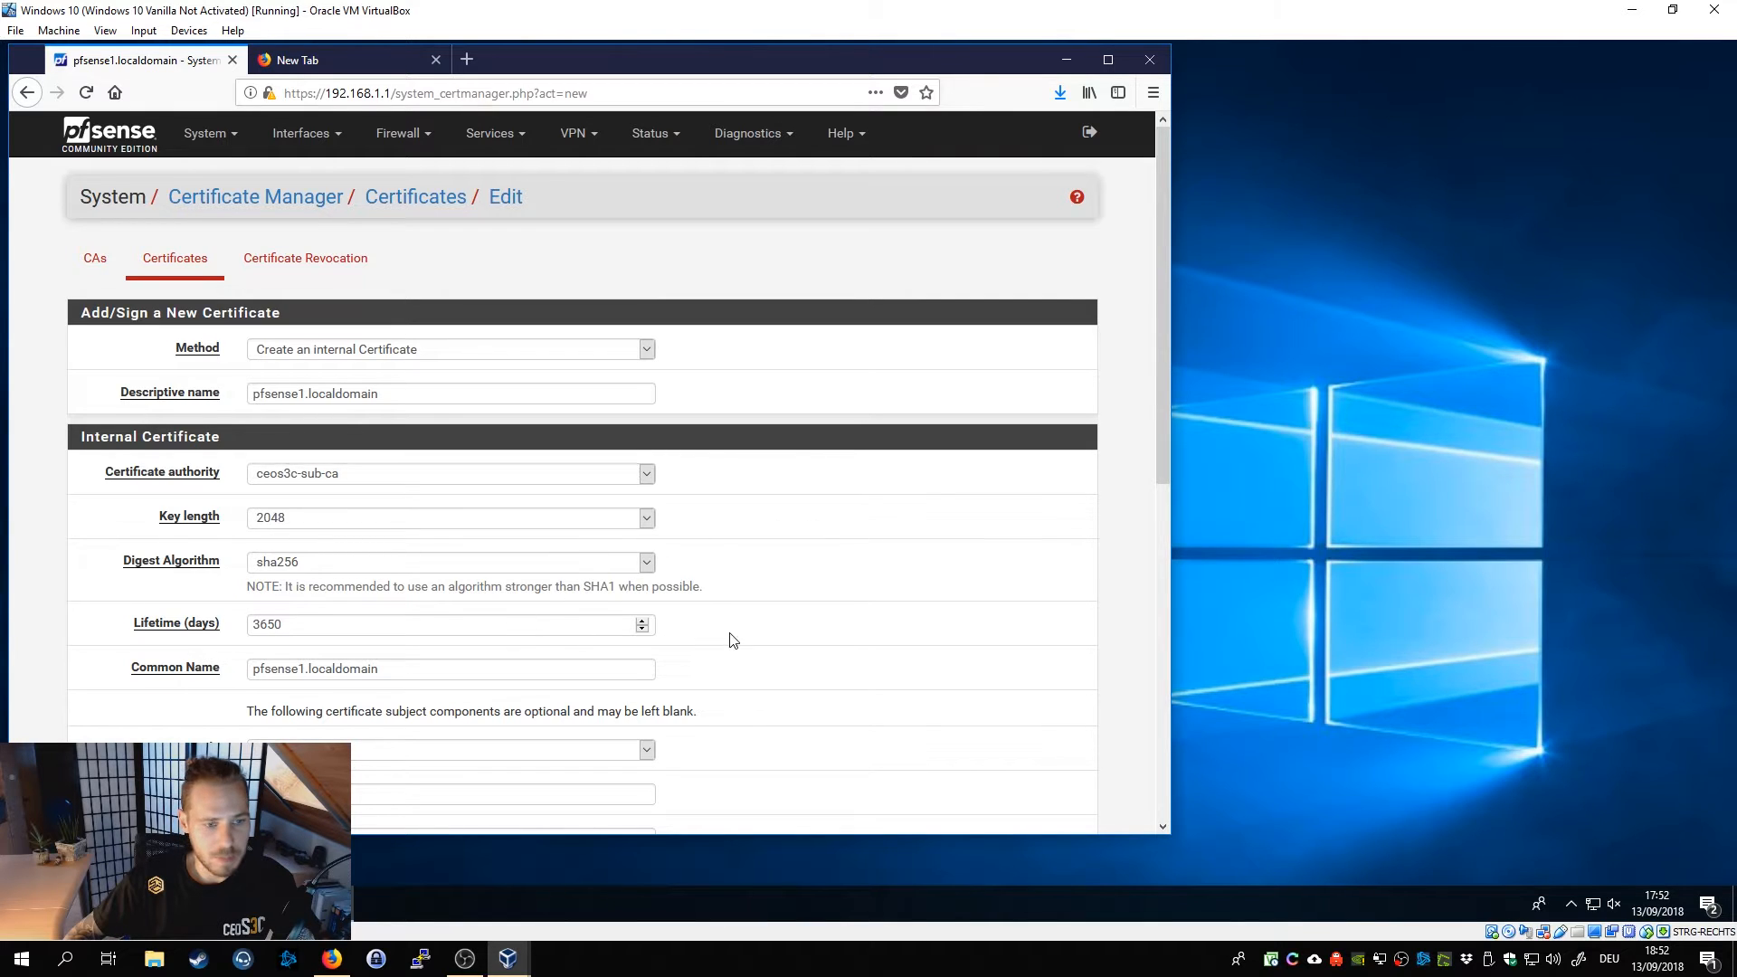
scroll(down, 3)
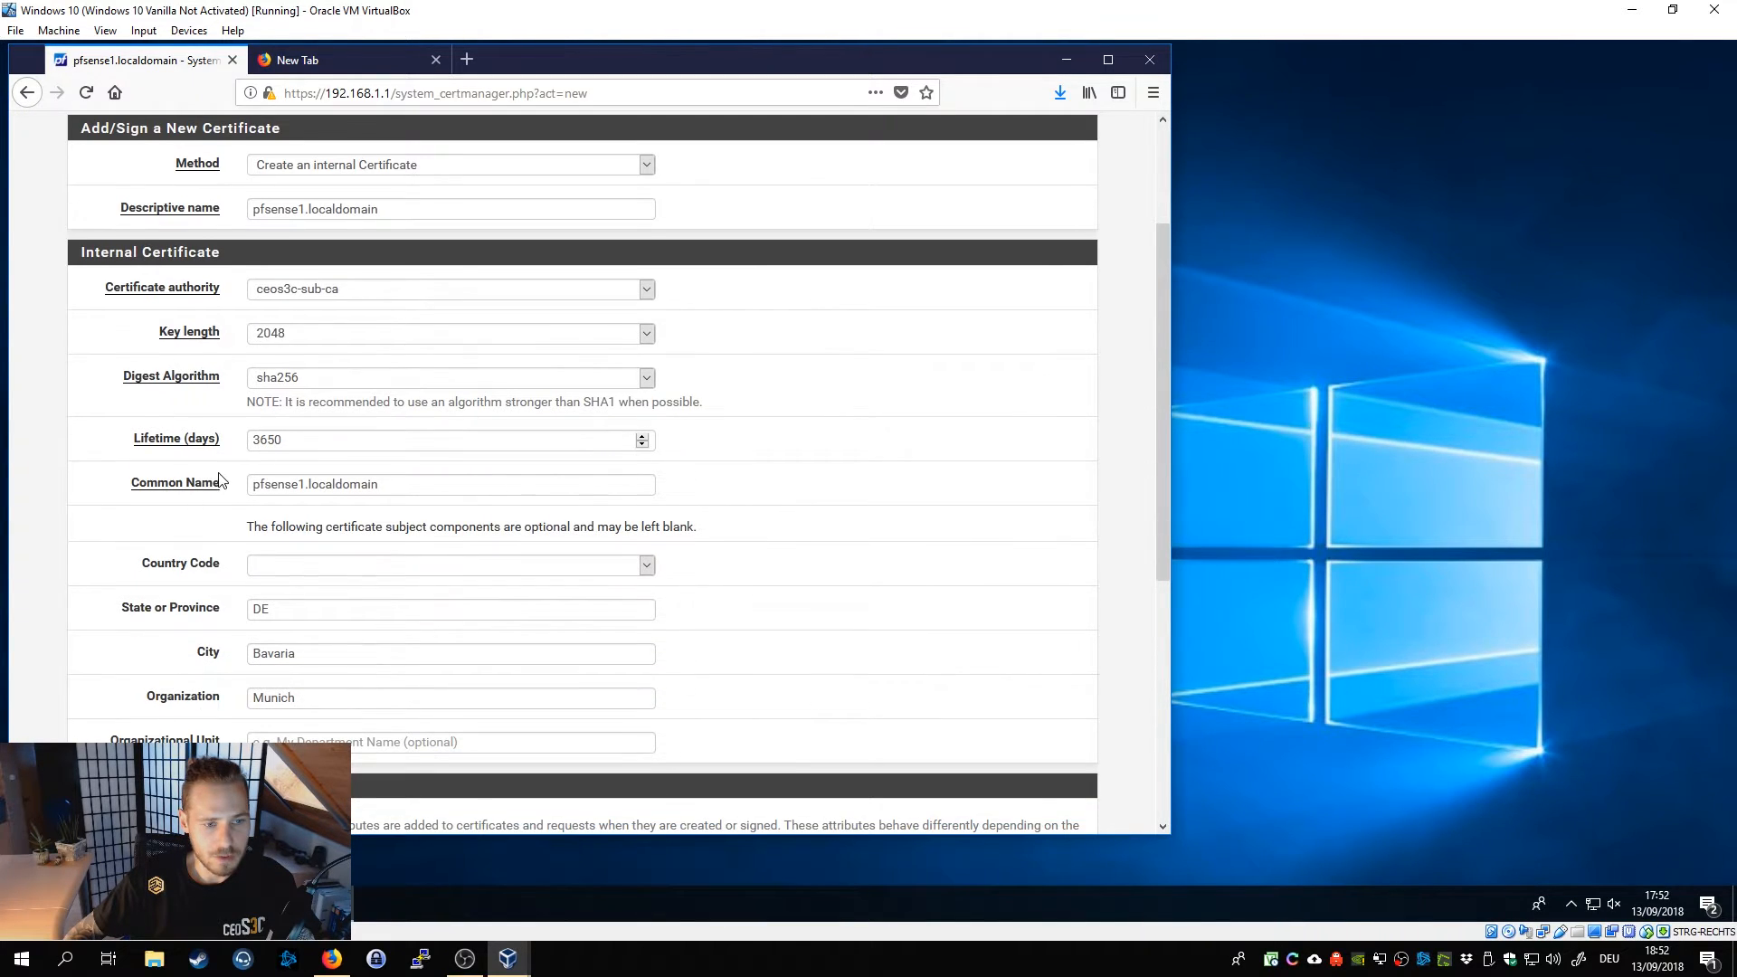
mouse_move(885, 667)
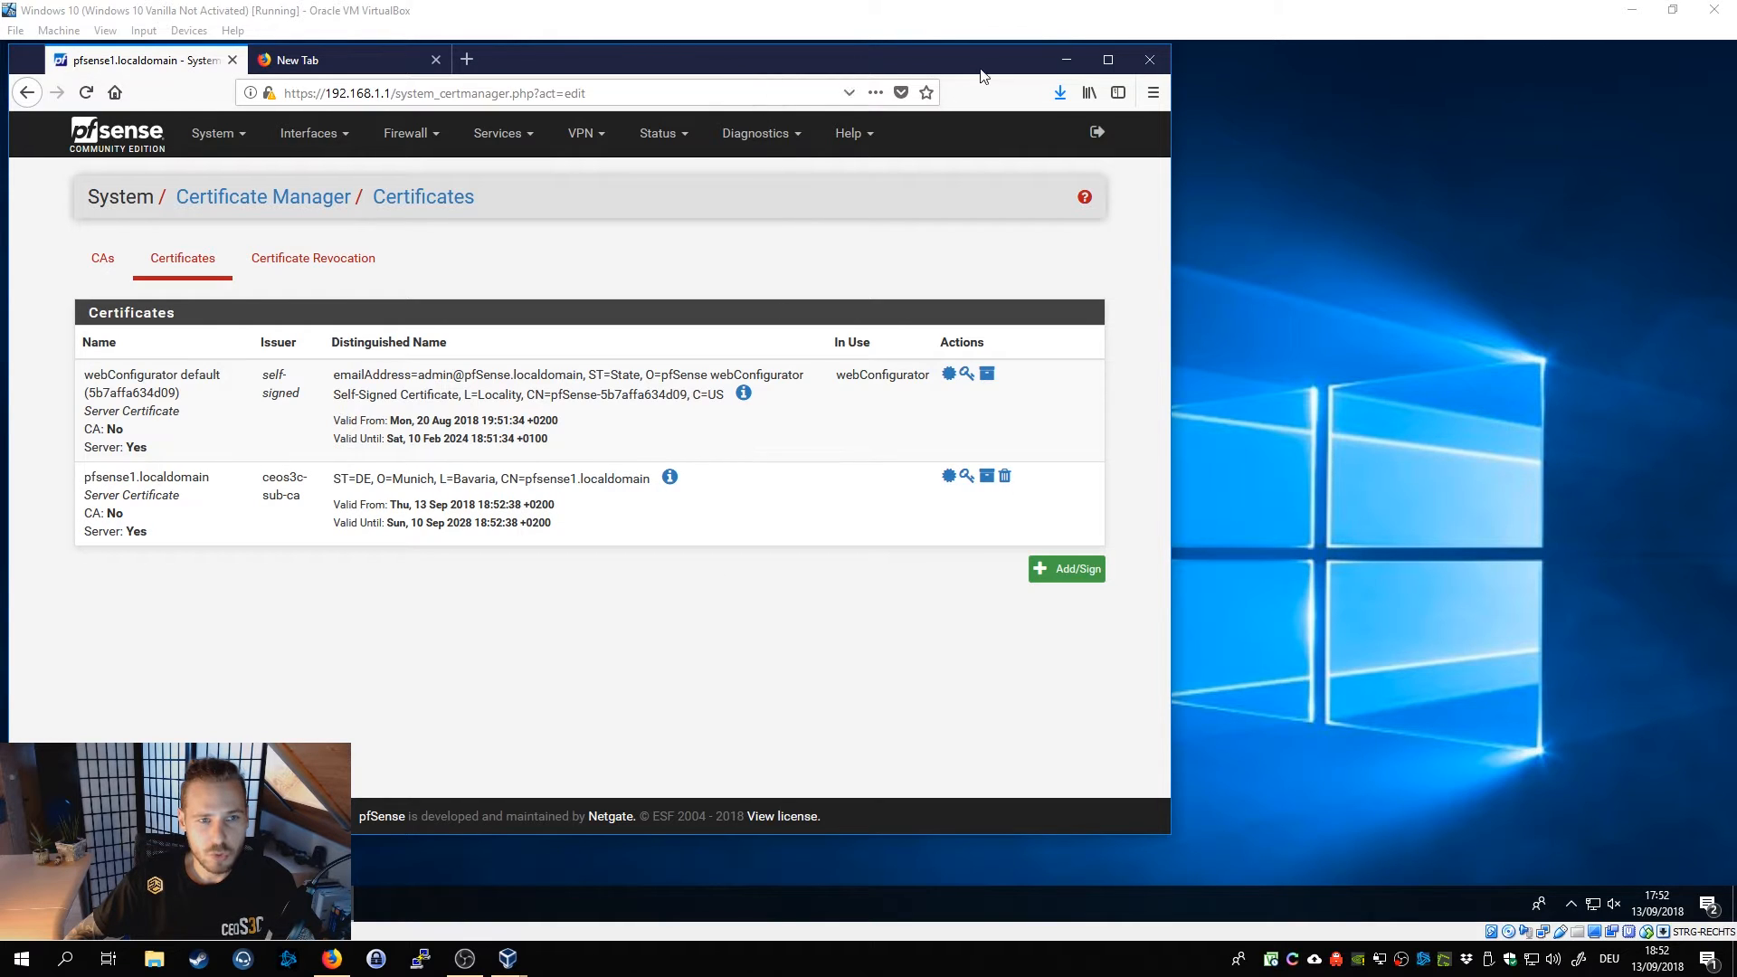
mouse_move(1067, 60)
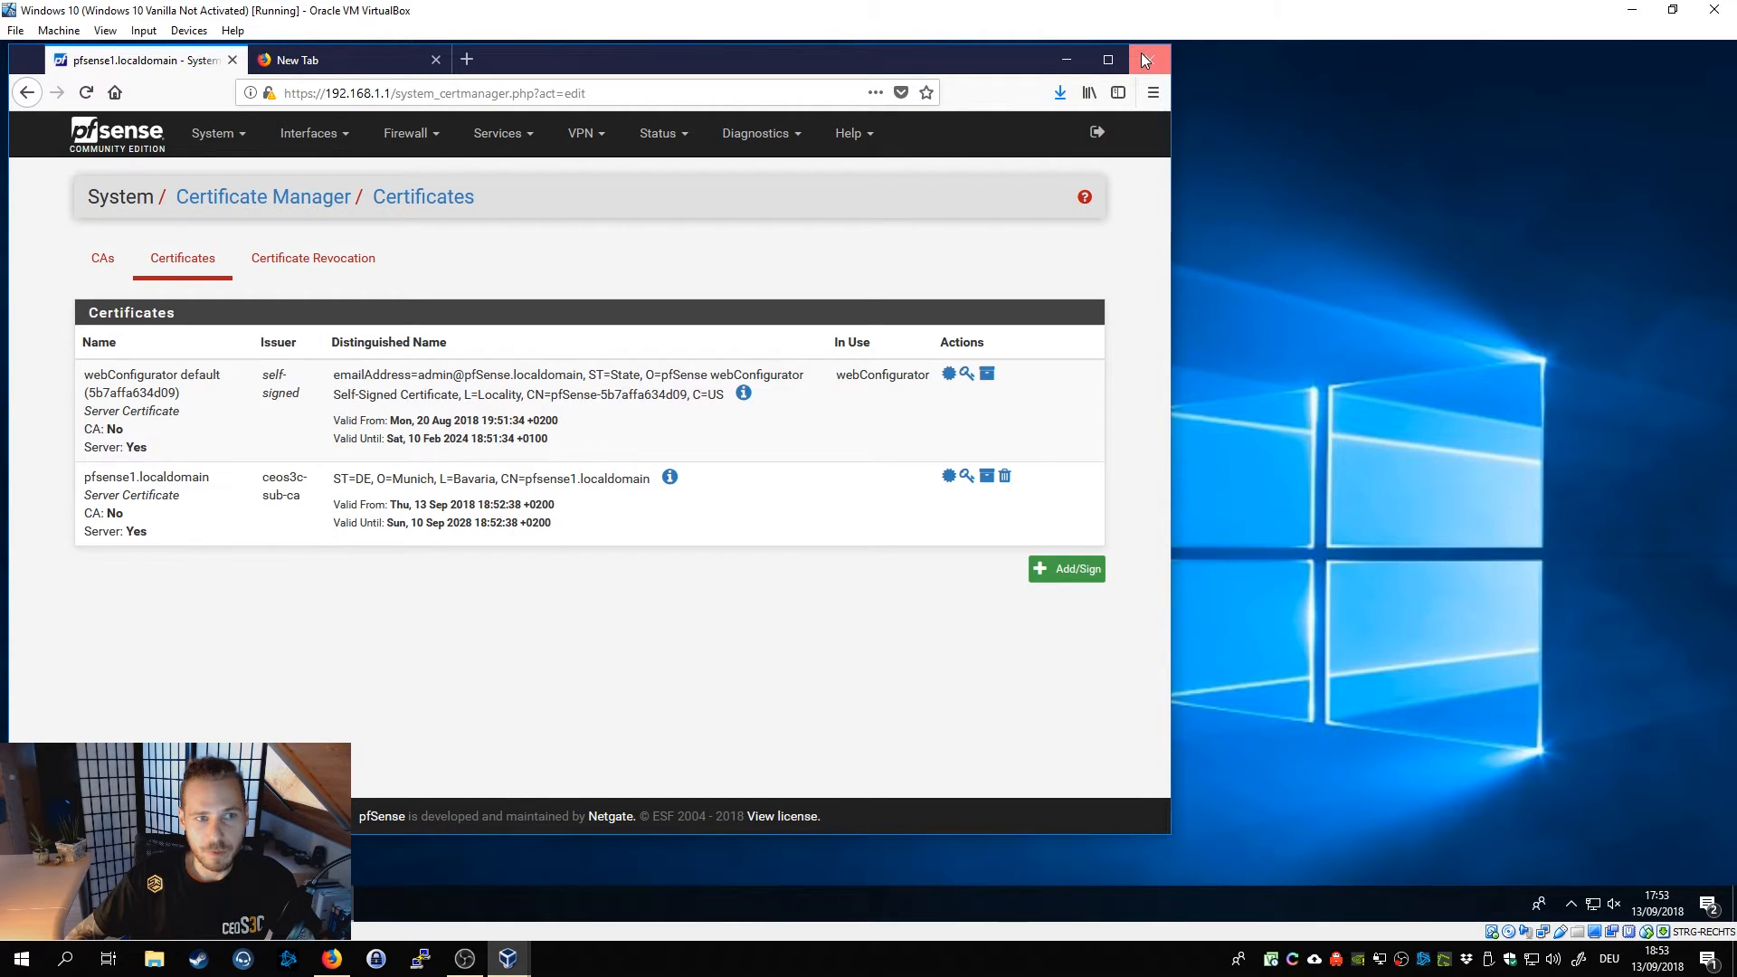
click(1143, 60)
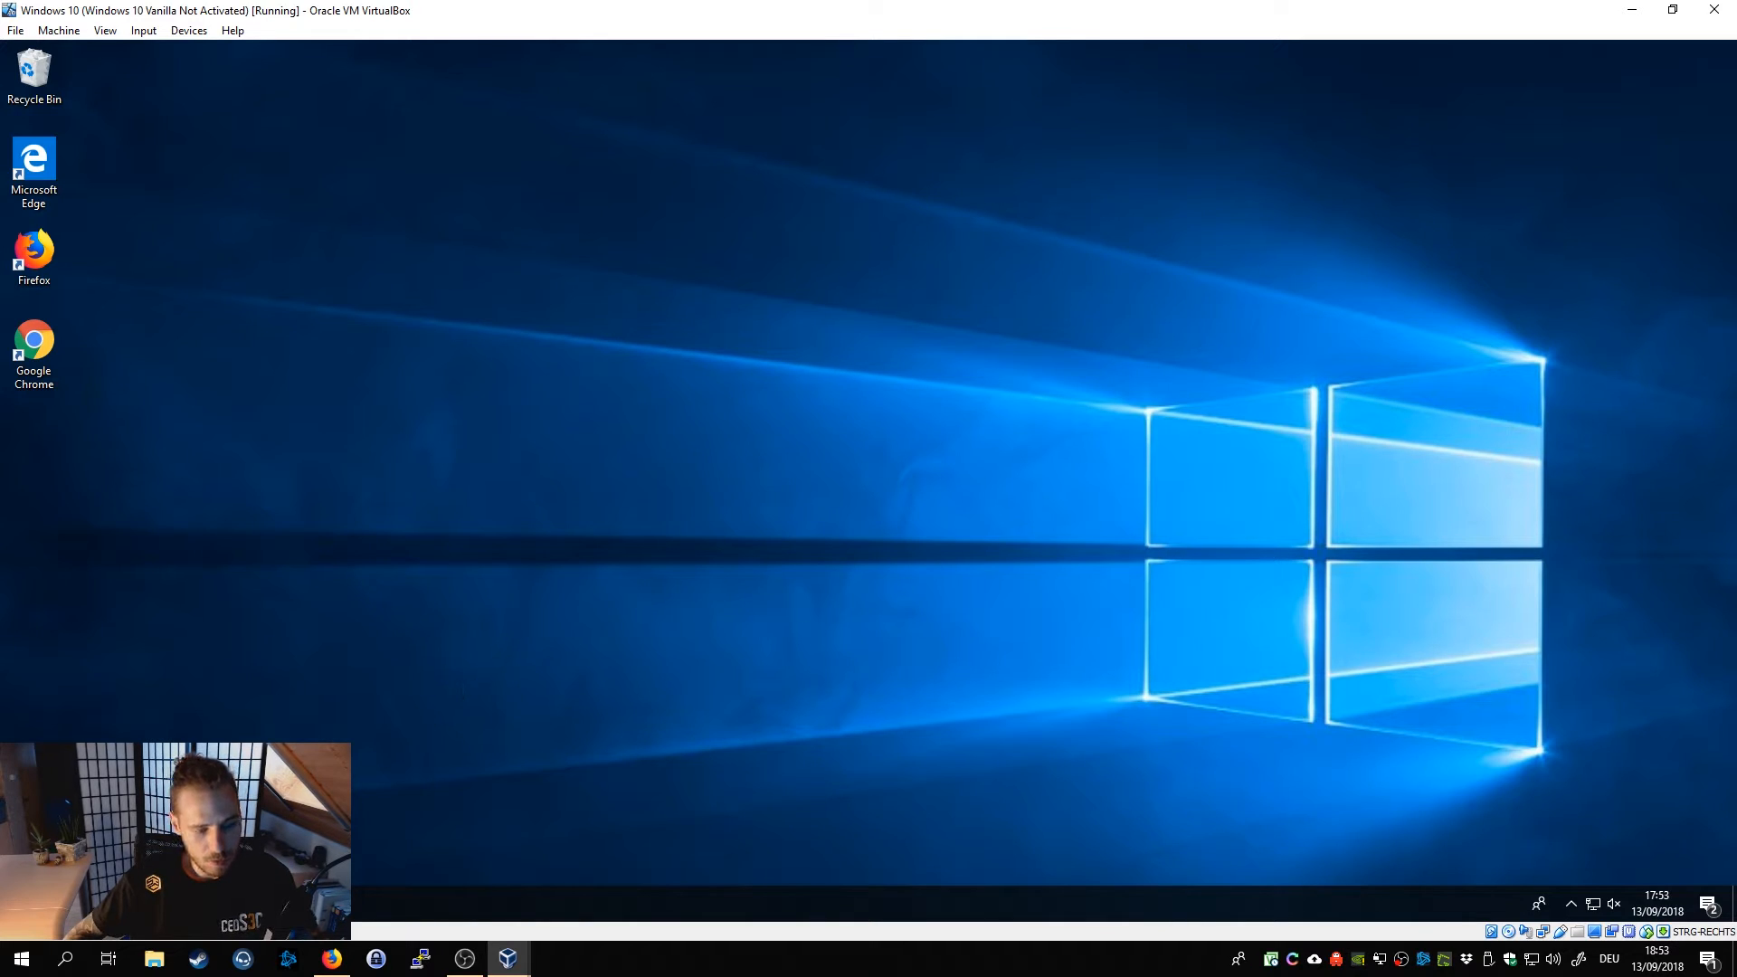
Search Settings for 'certi', launch Manage computer certificates with UAC approval, and maximize certlm.
click(20, 959)
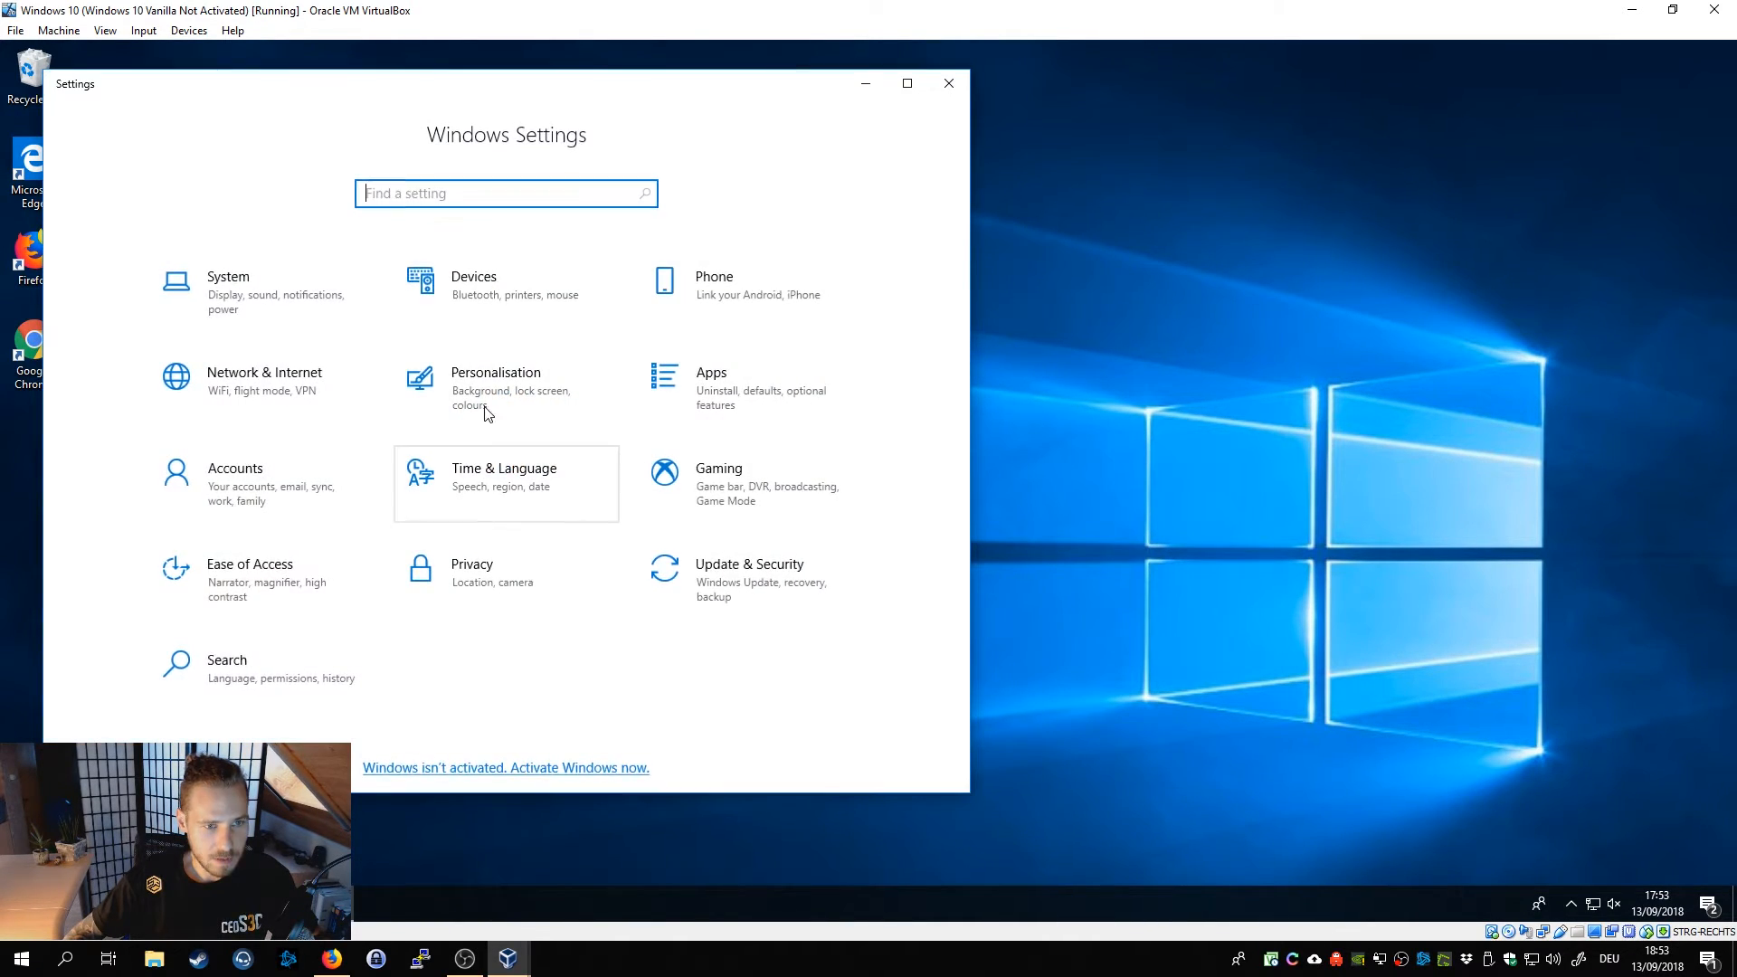
click(20, 959)
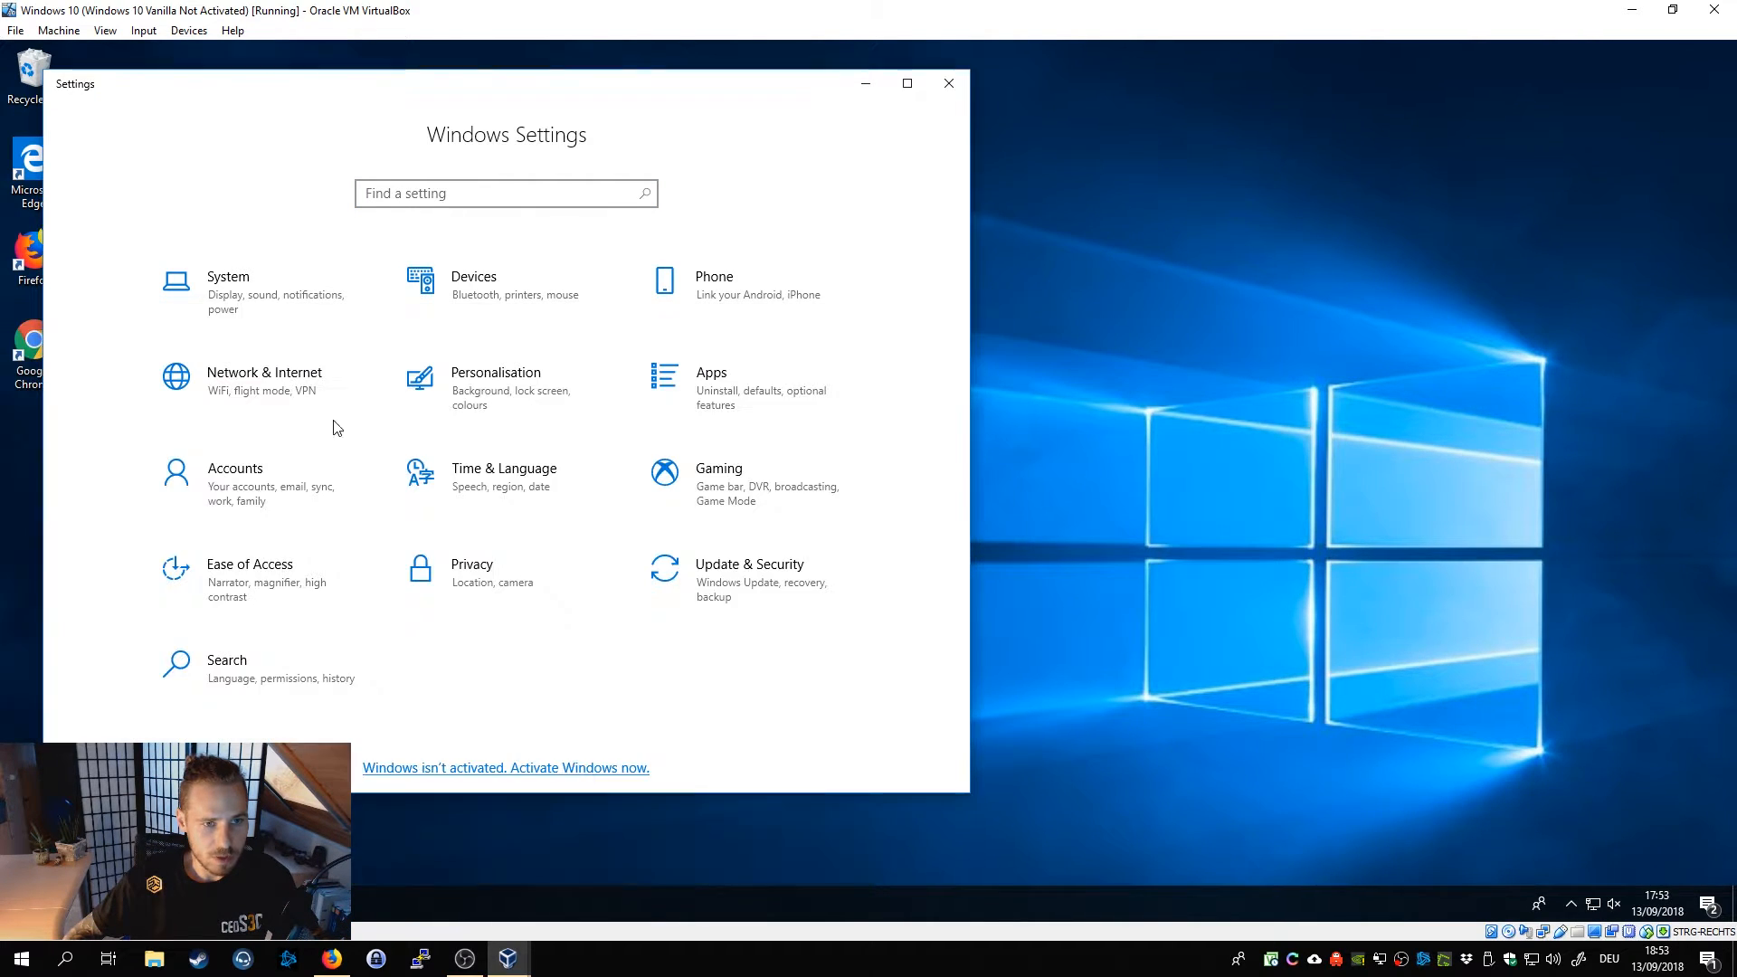
click(504, 194)
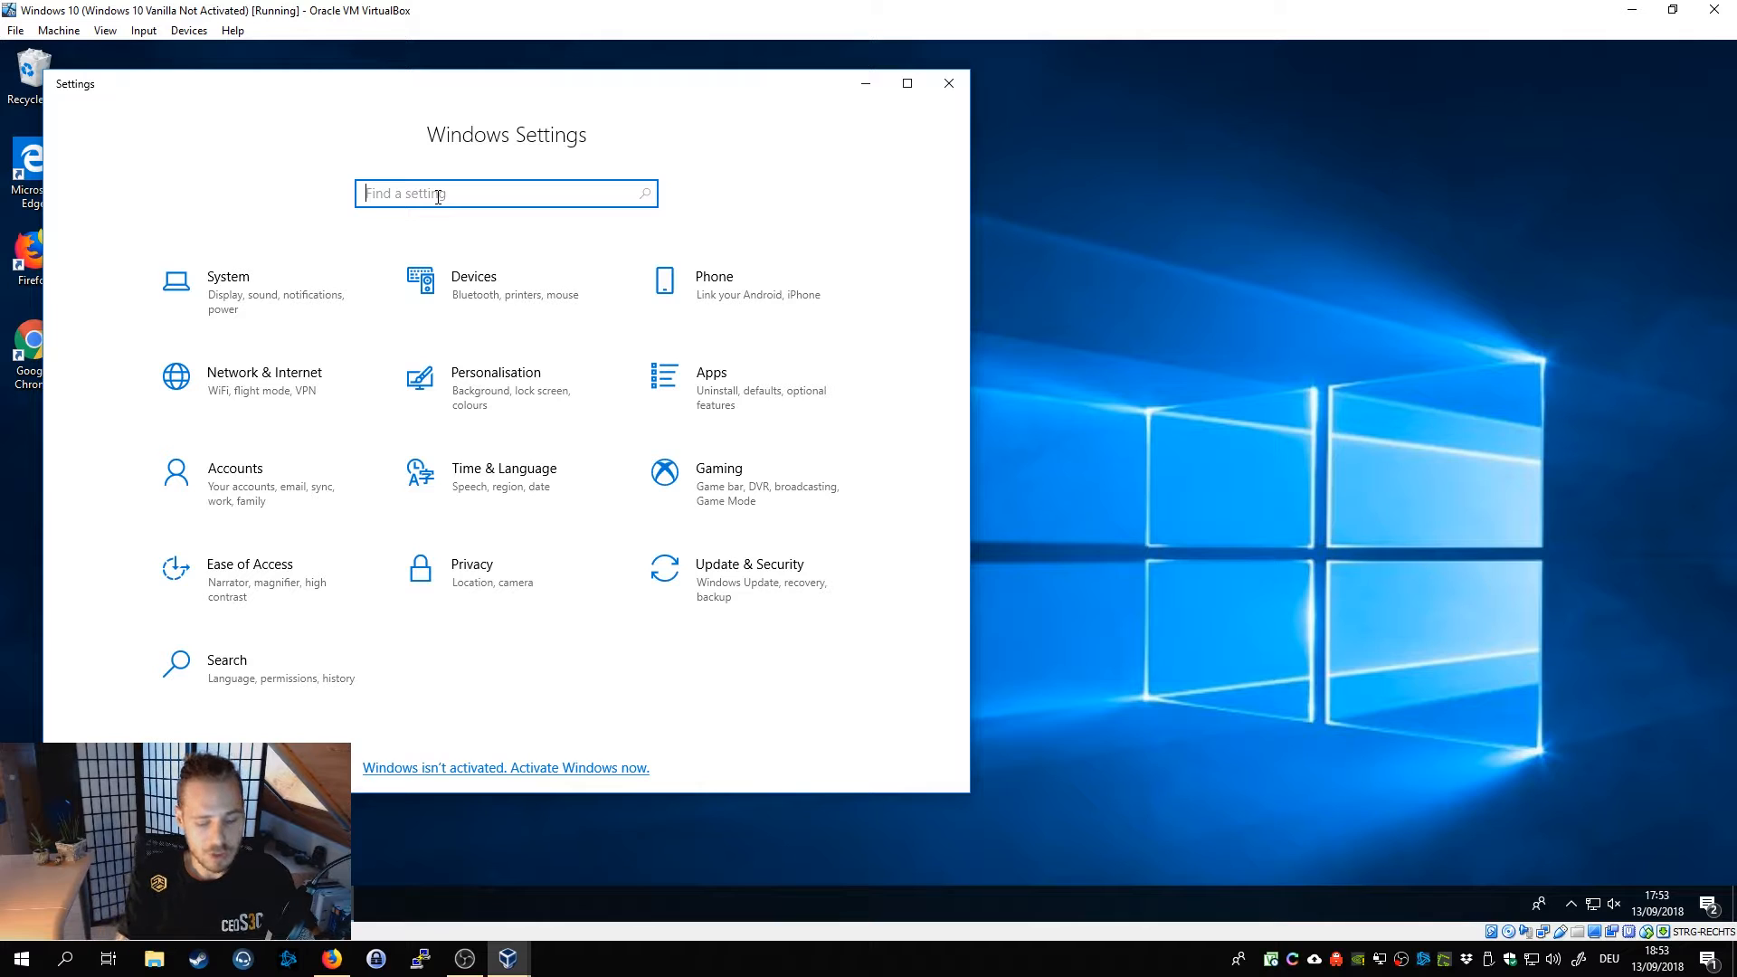
text(certi)
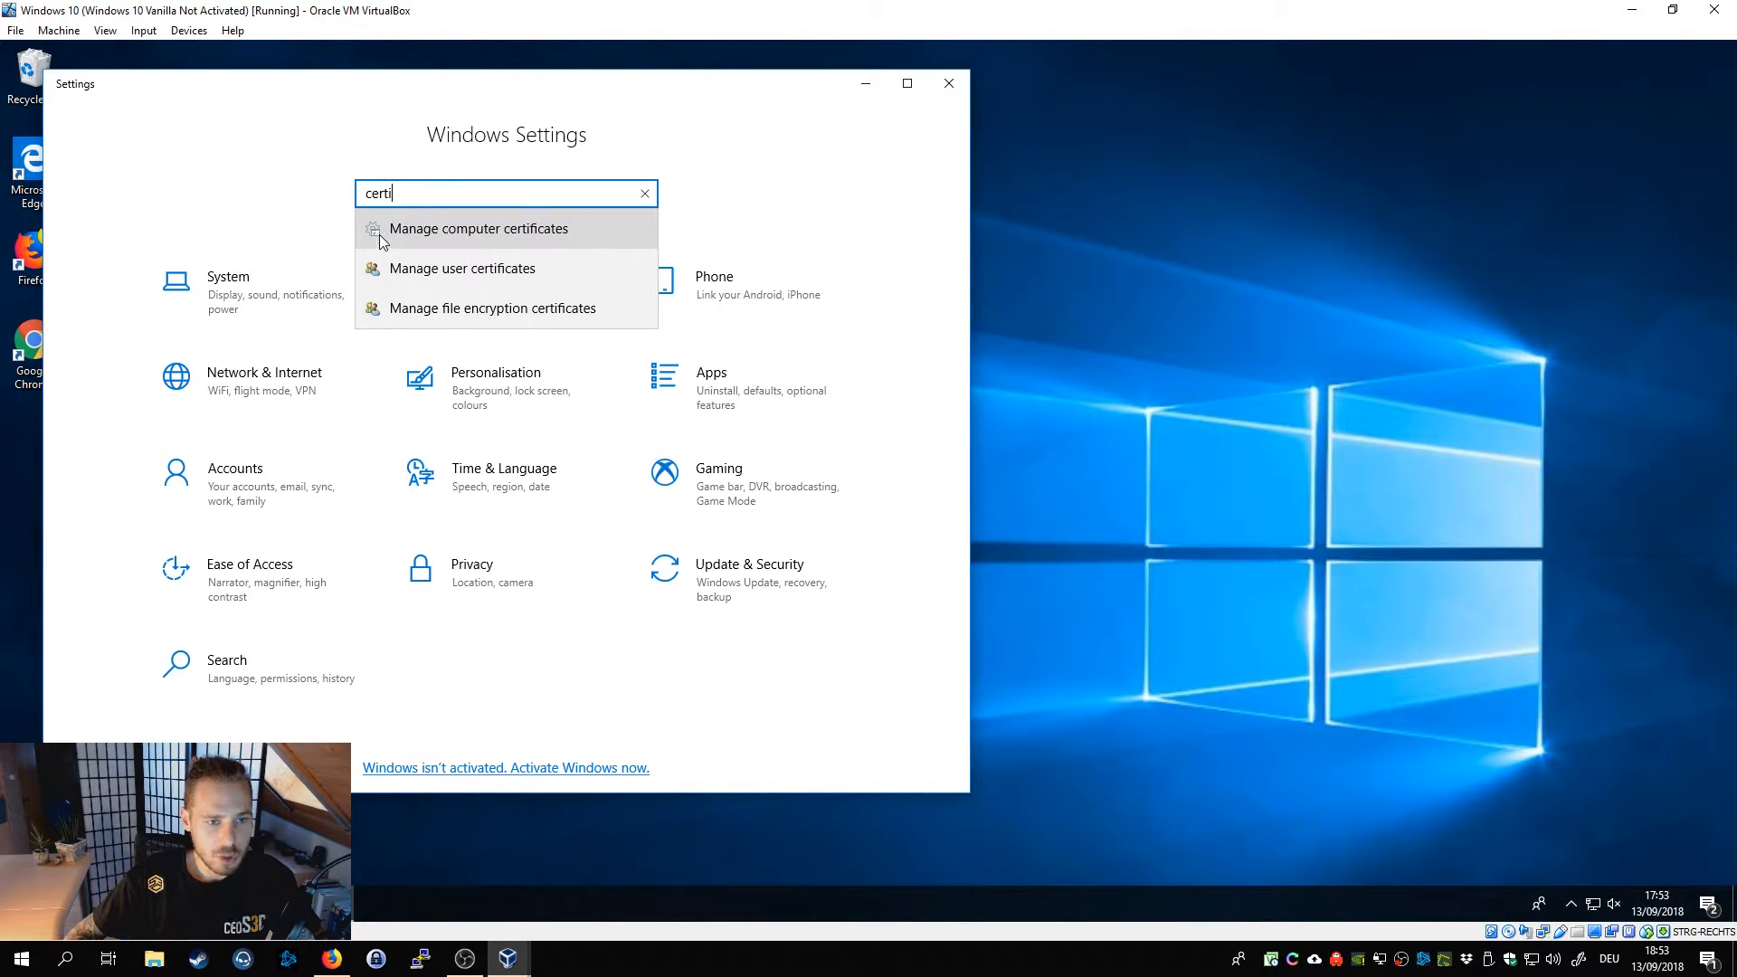
click(477, 228)
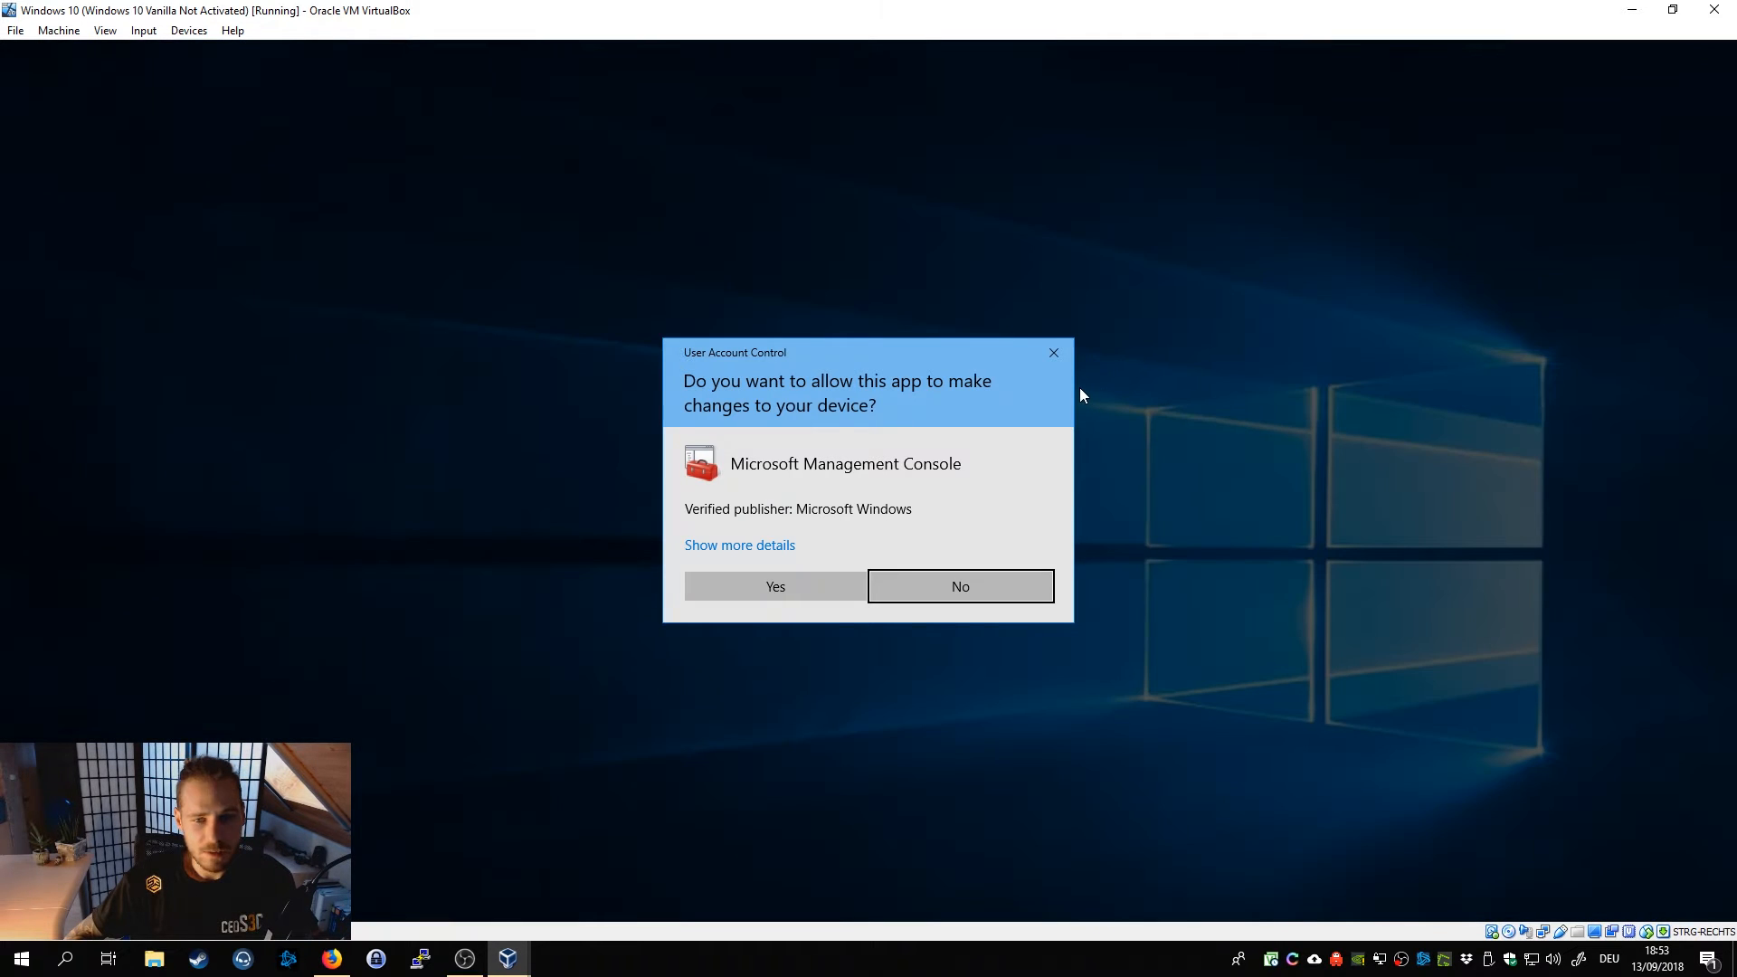
click(774, 586)
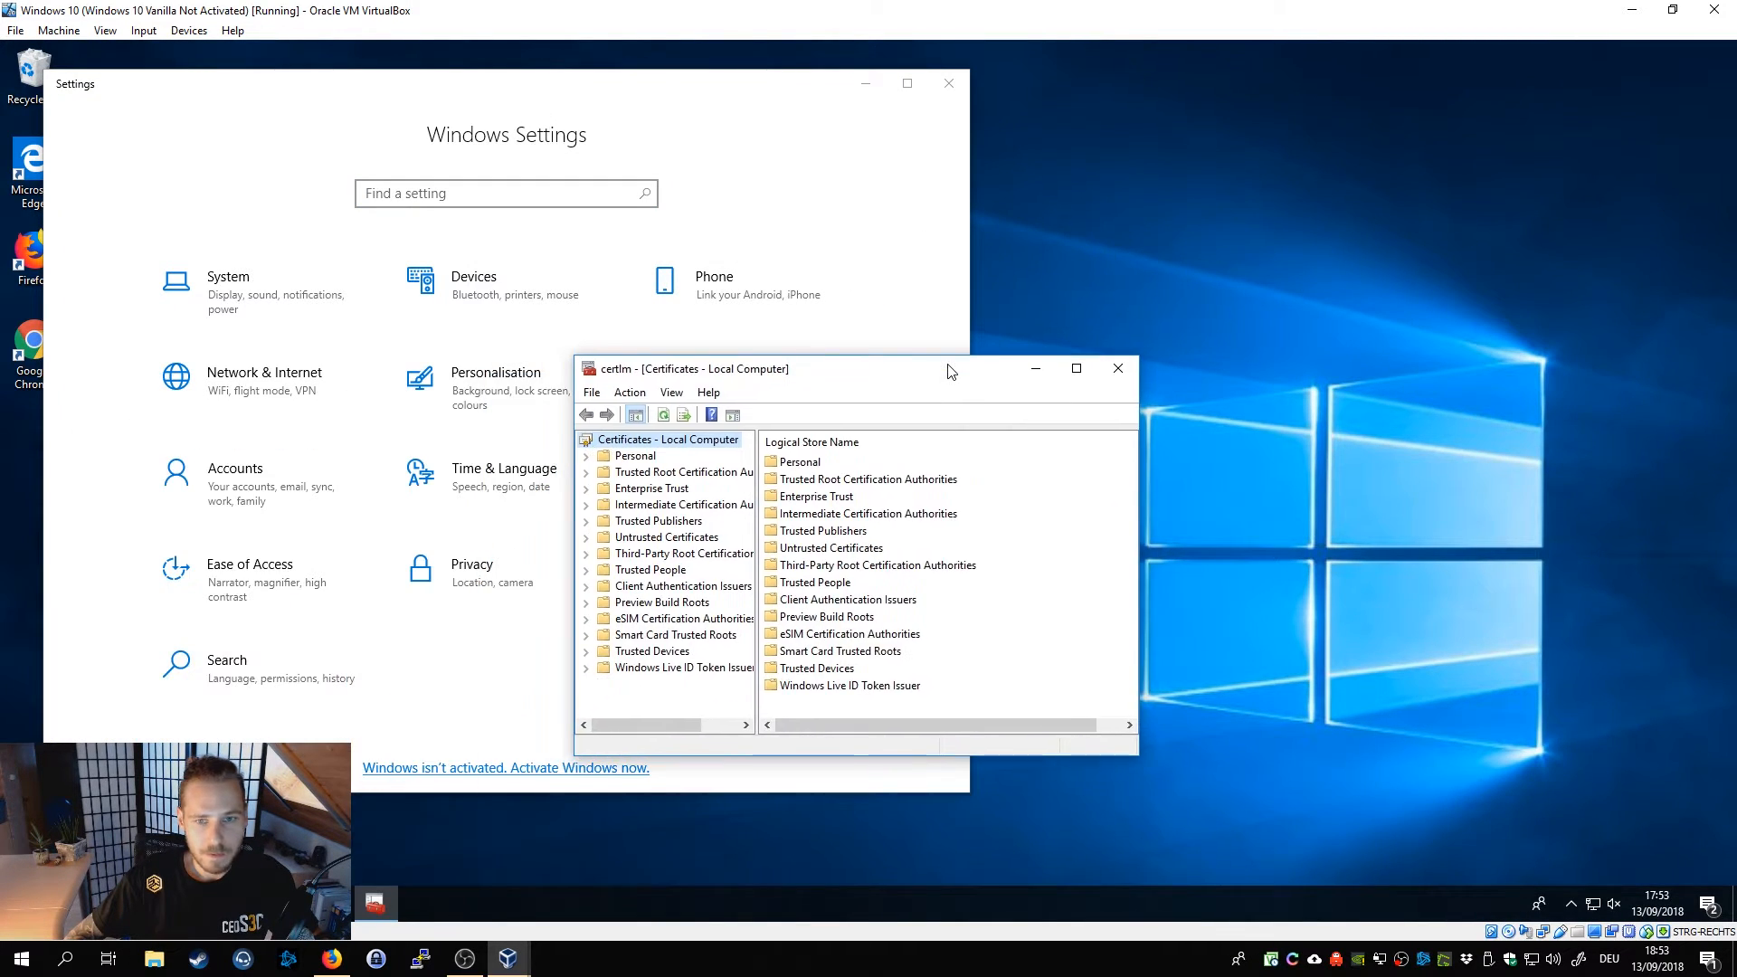
click(1074, 369)
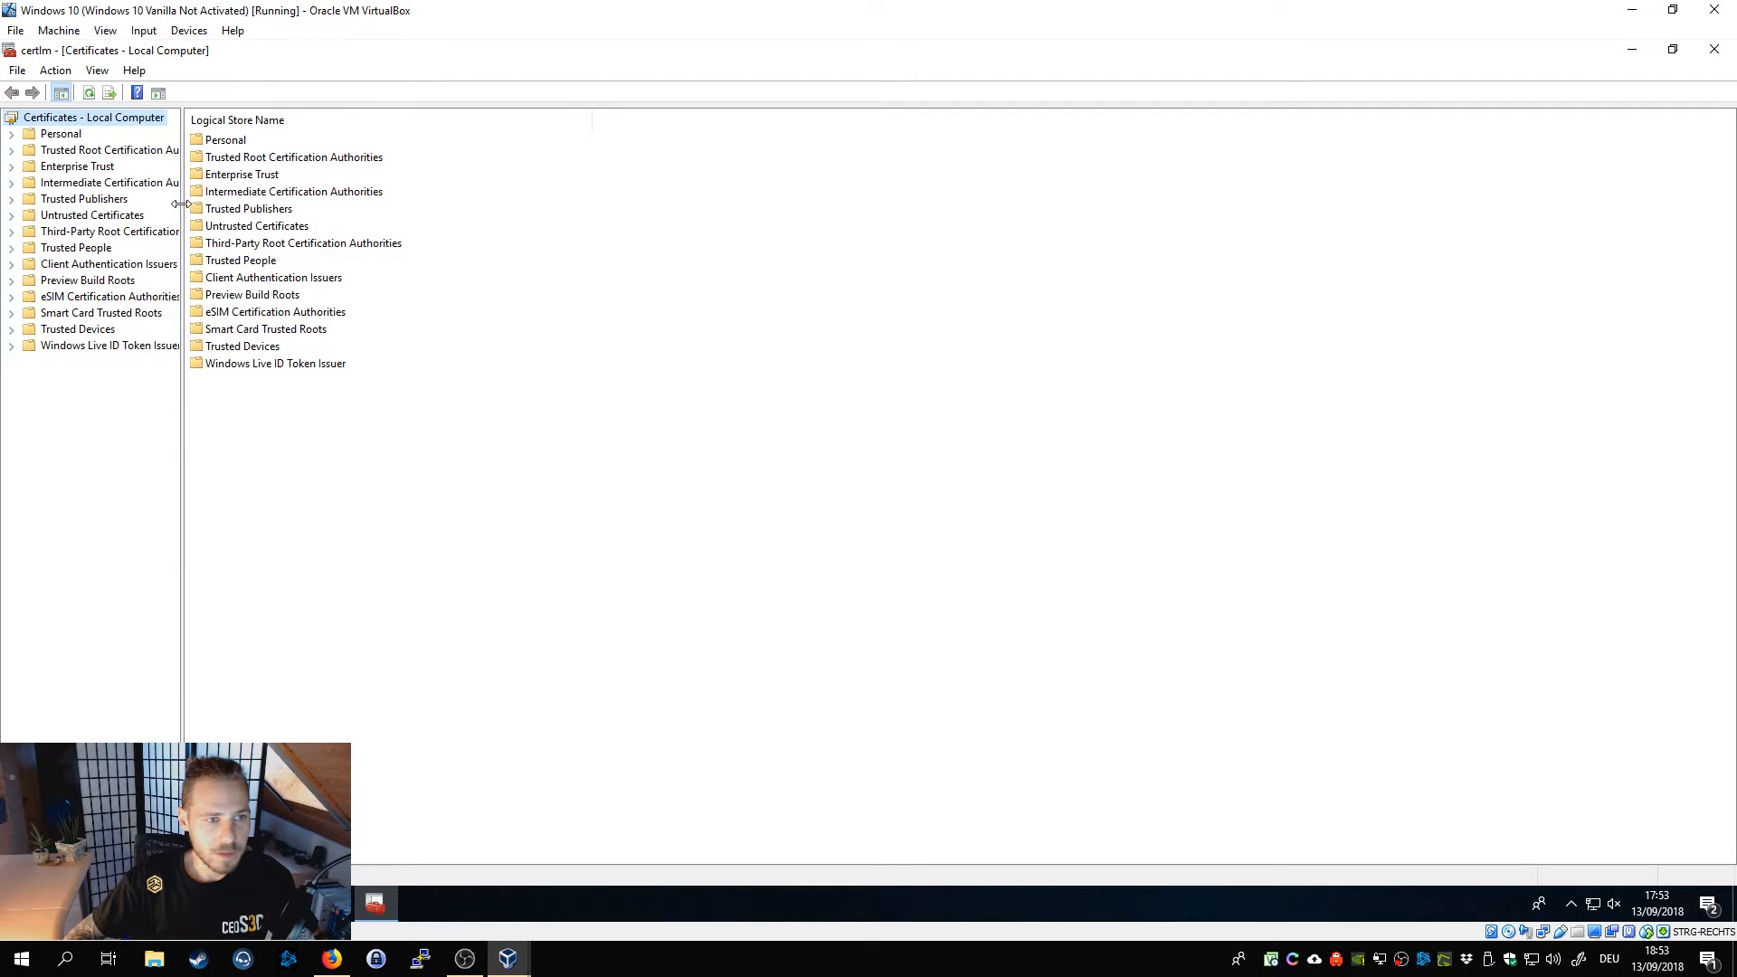
Expand Trusted Root Certification Authorities and start the certificate Import wizard on its store.
drag(182, 205, 282, 204)
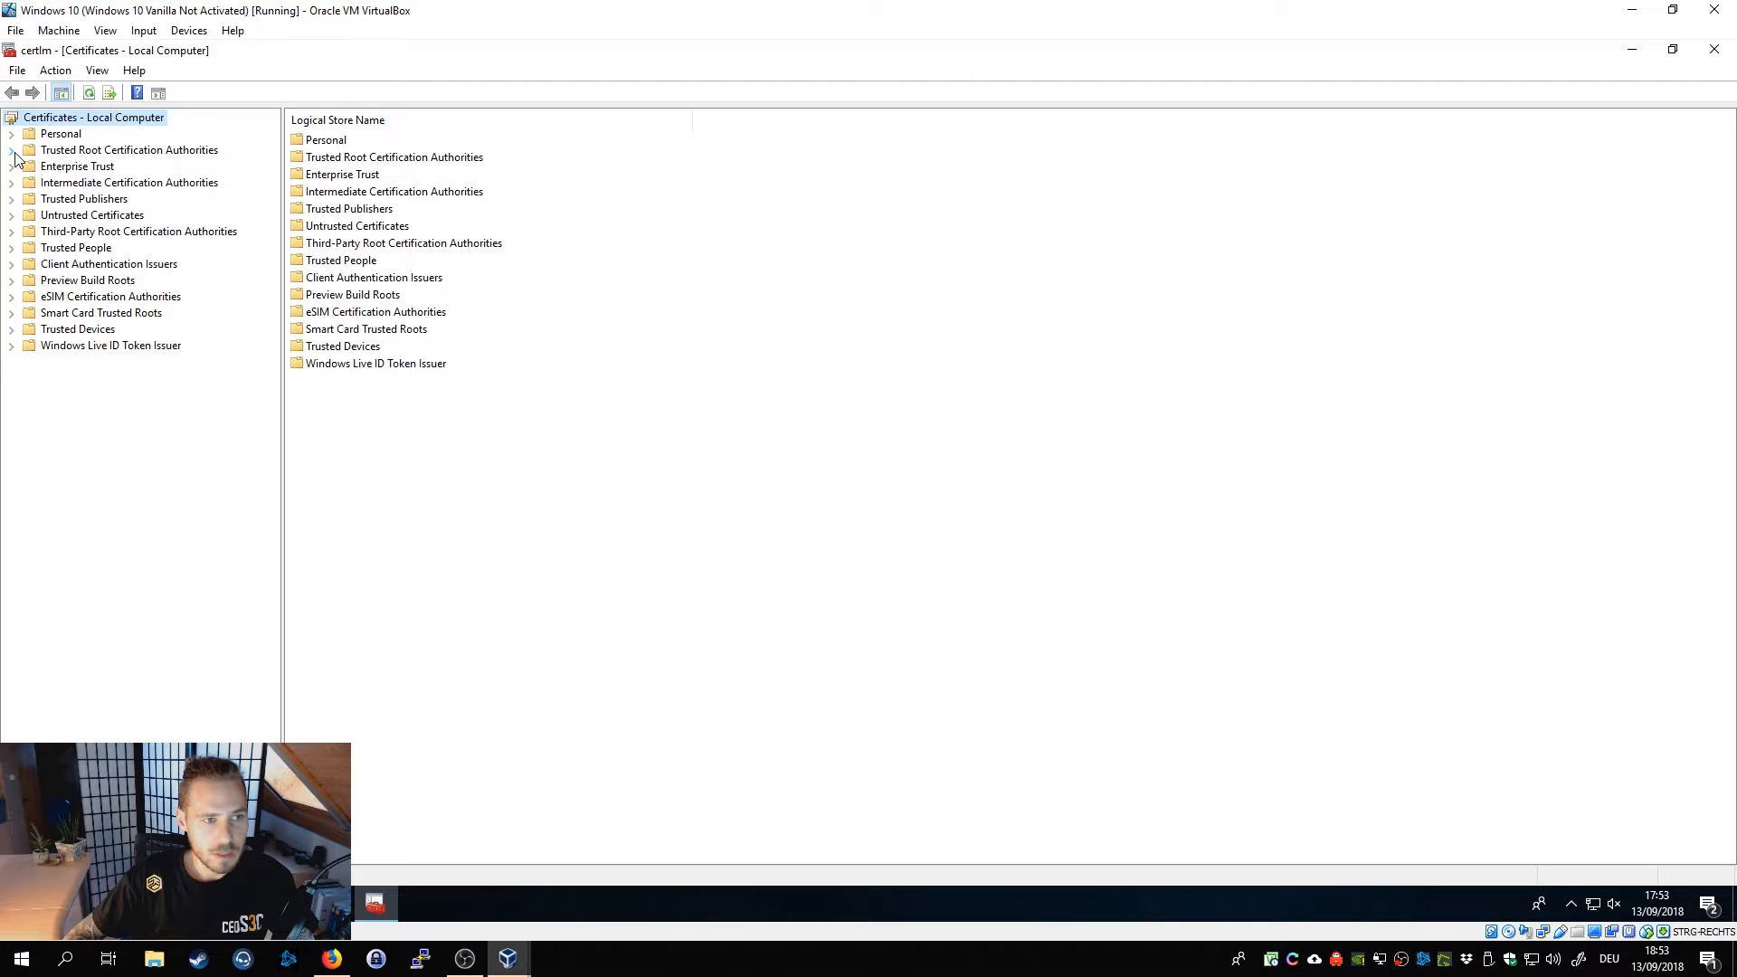
mouse_move(42, 165)
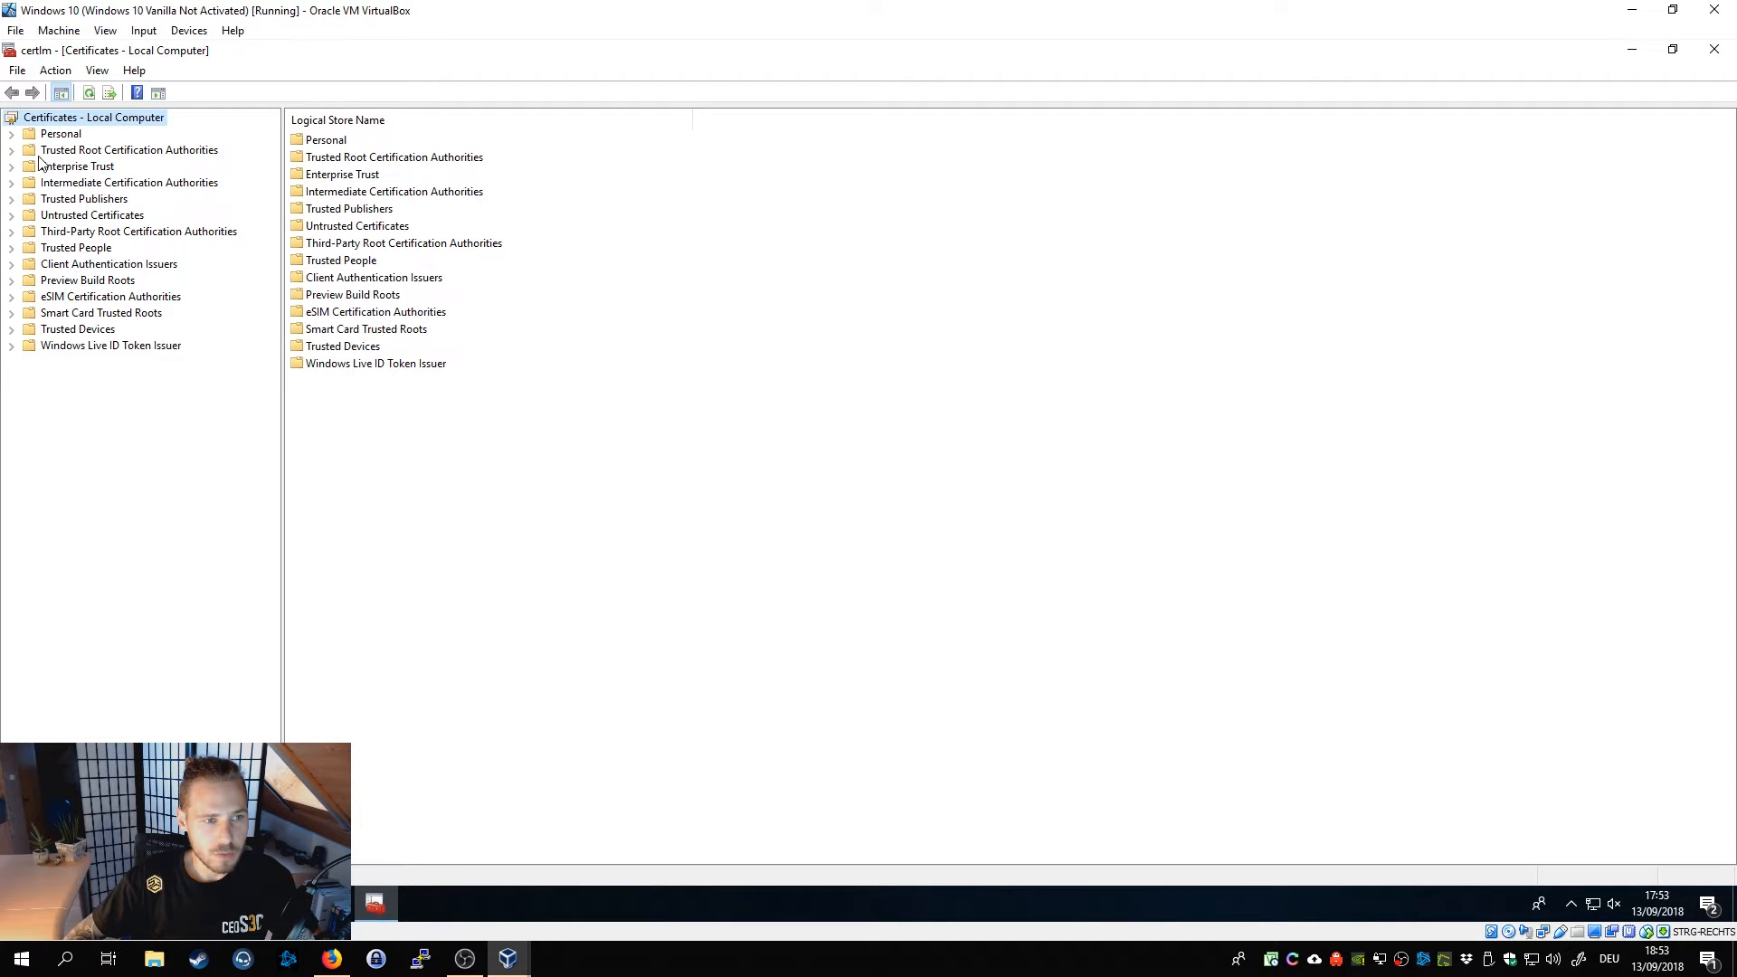
click(11, 151)
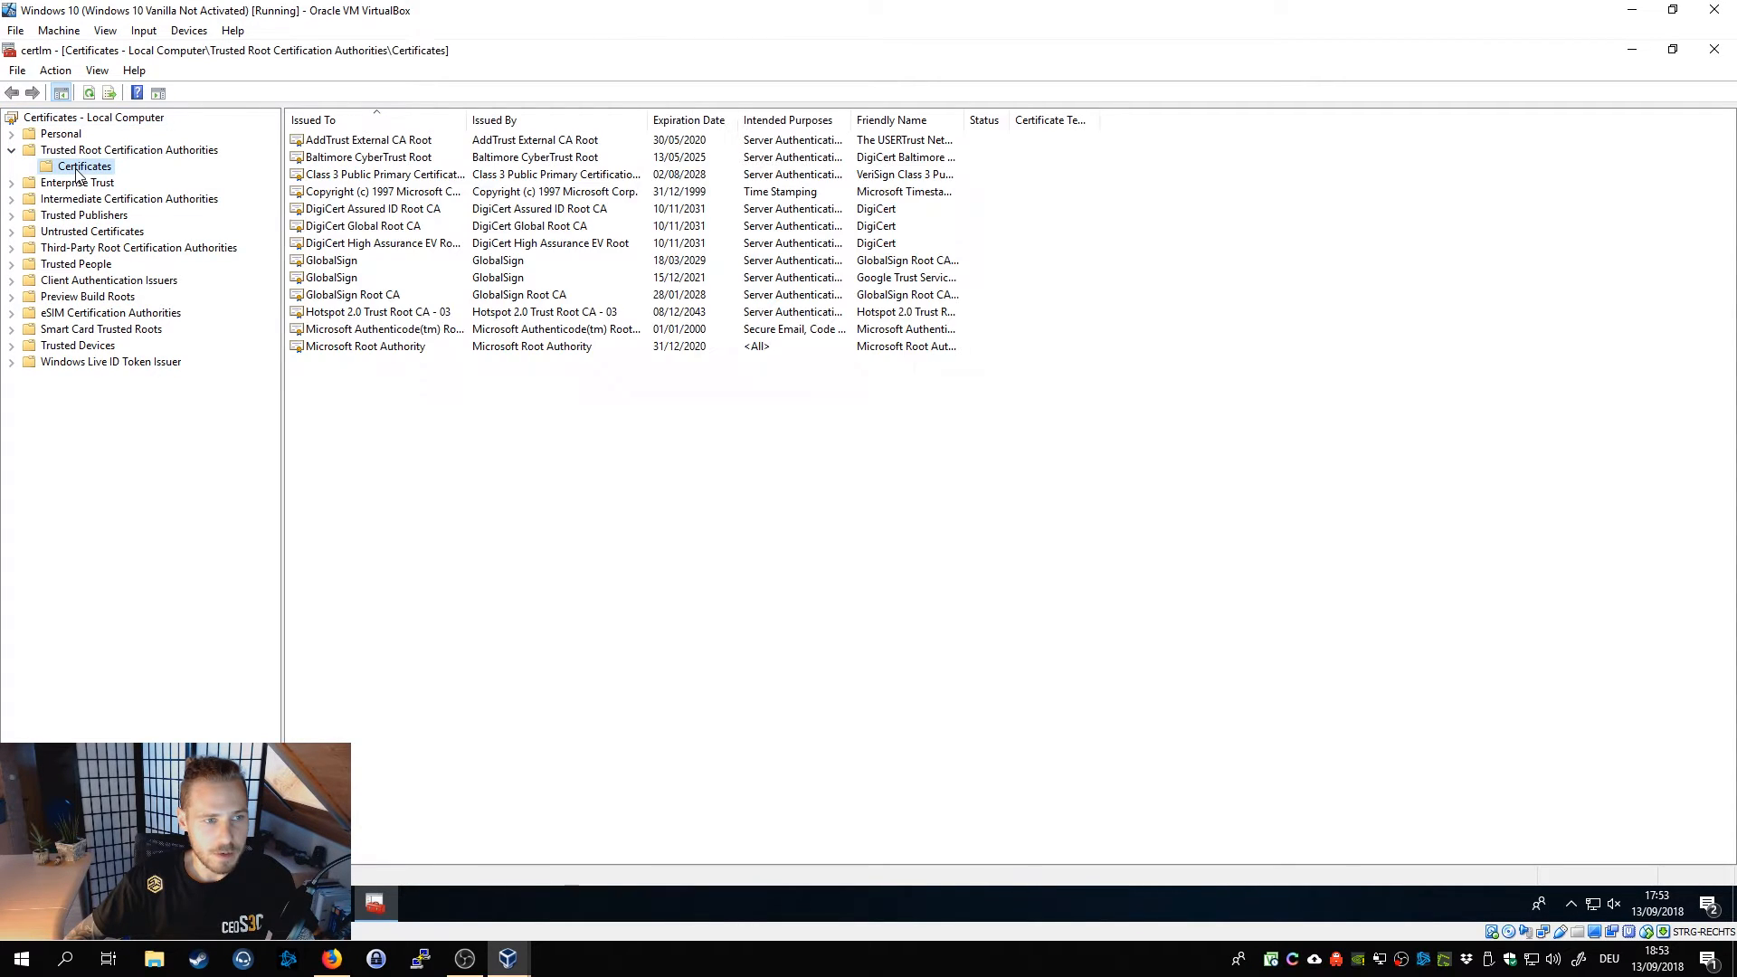
right_click(436, 595)
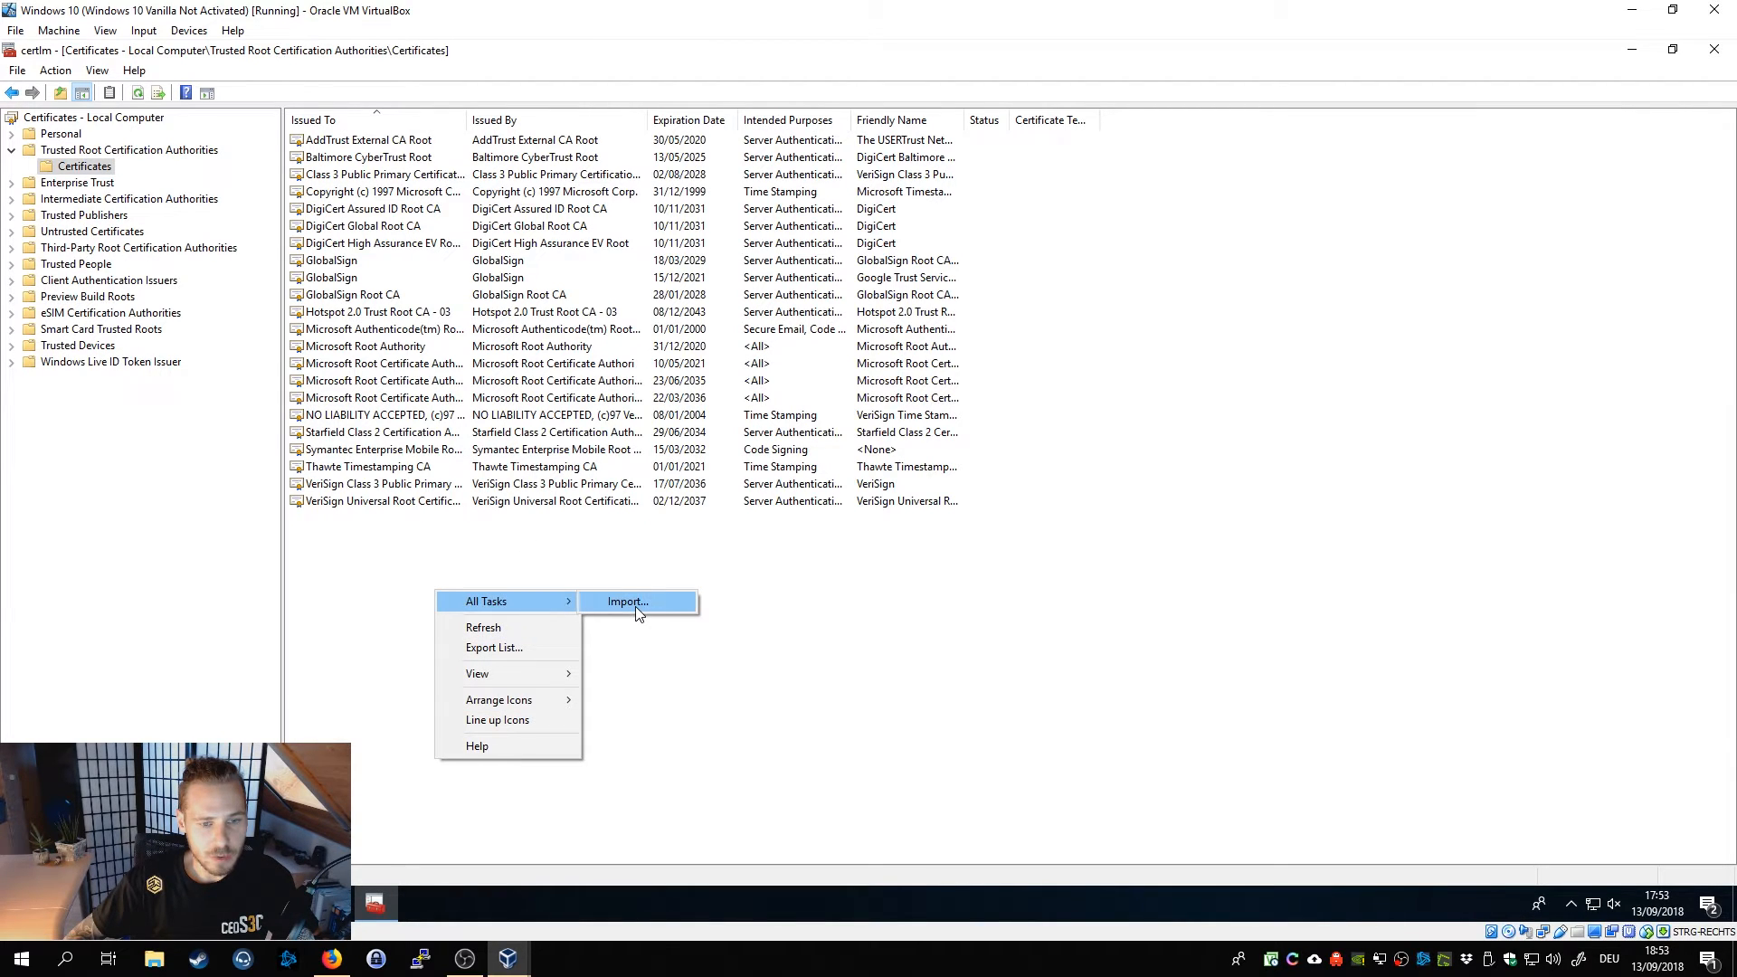
click(628, 601)
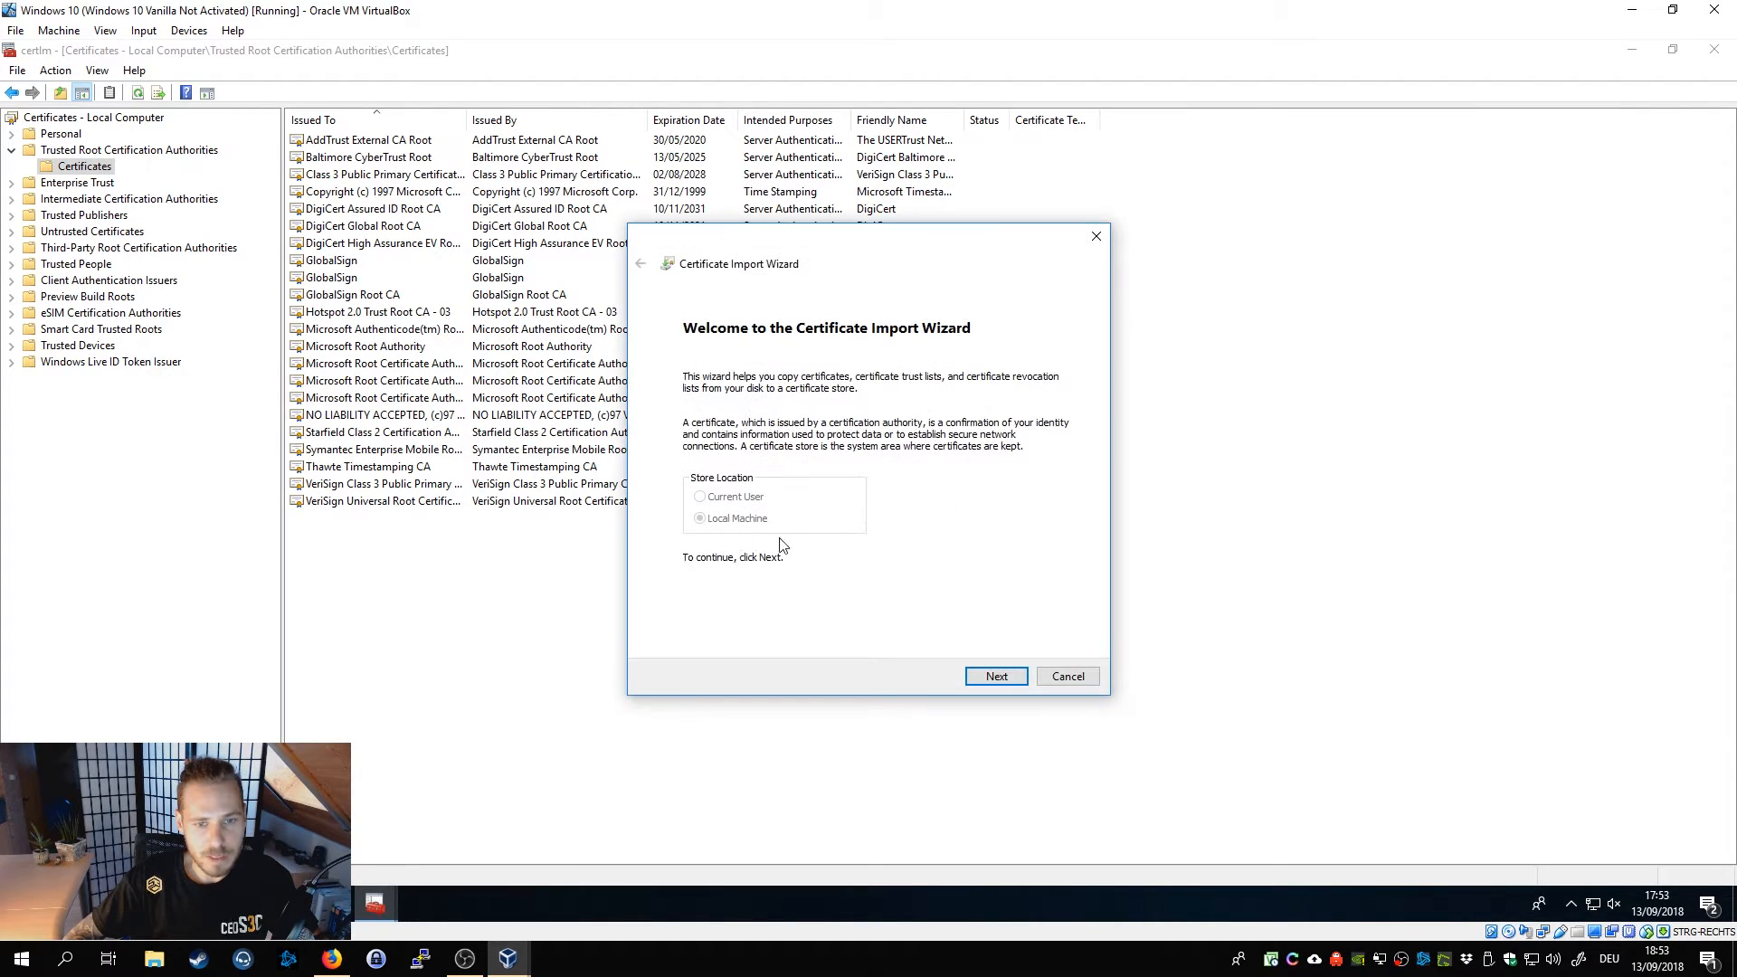
Import ceos3c-root-ca from Downloads into Trusted Root Certification Authorities and confirm success.
click(995, 675)
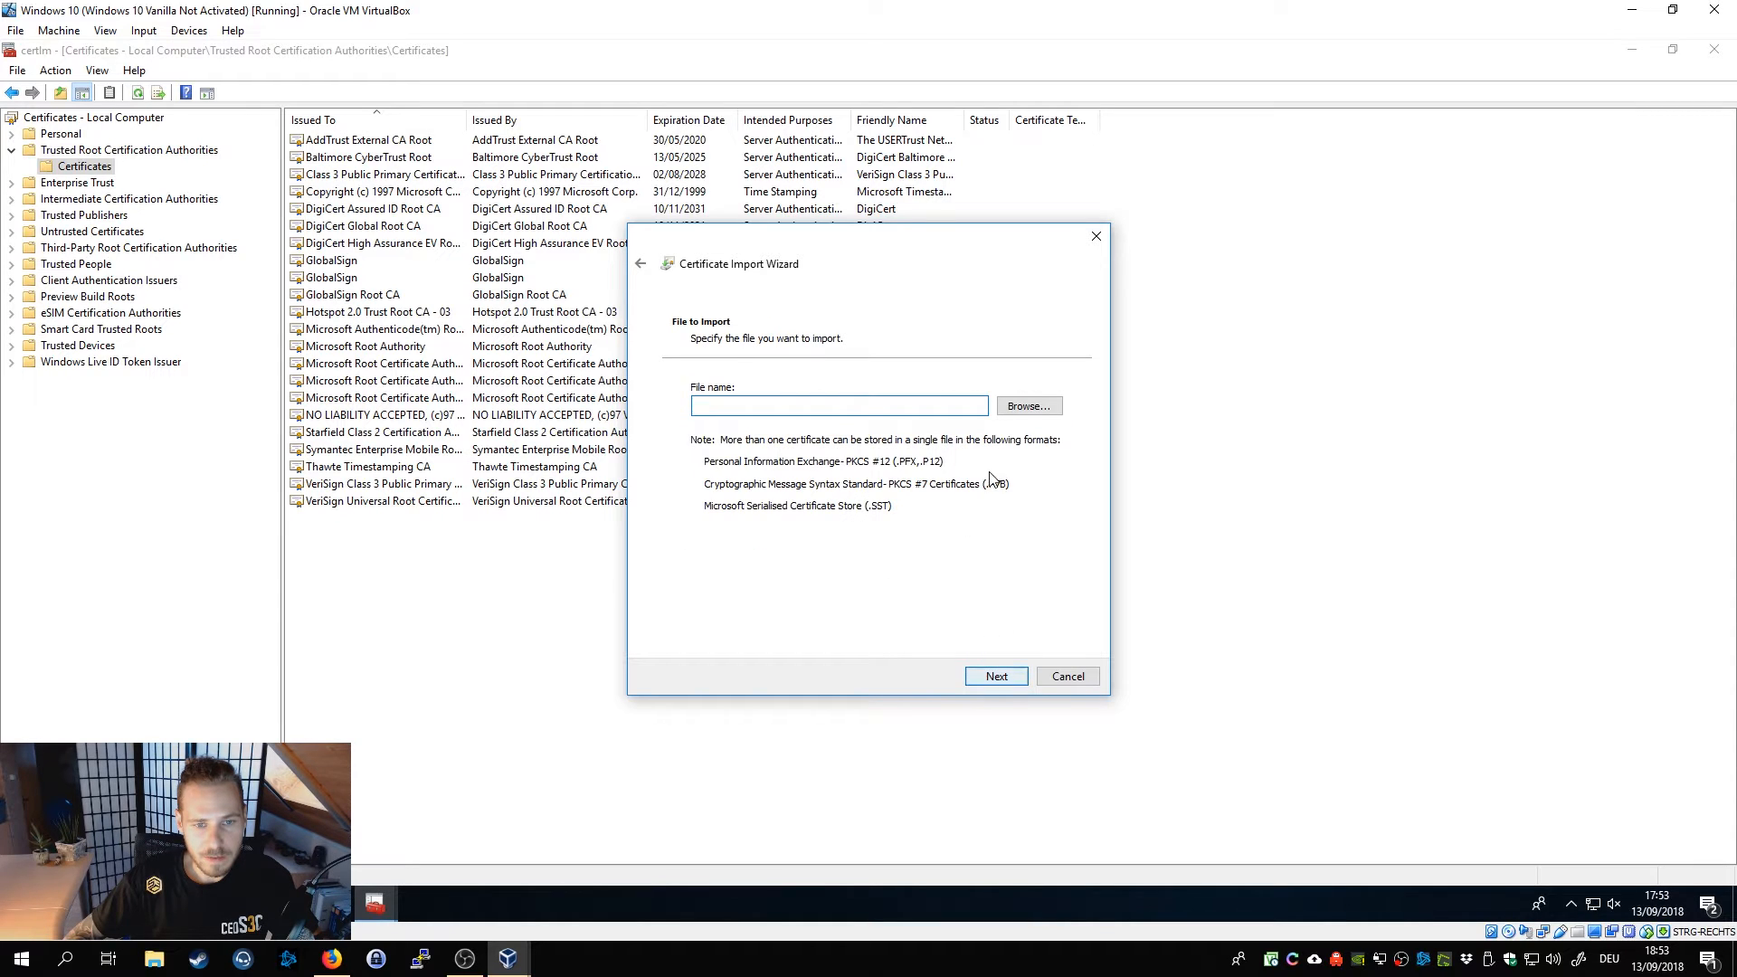
click(1026, 405)
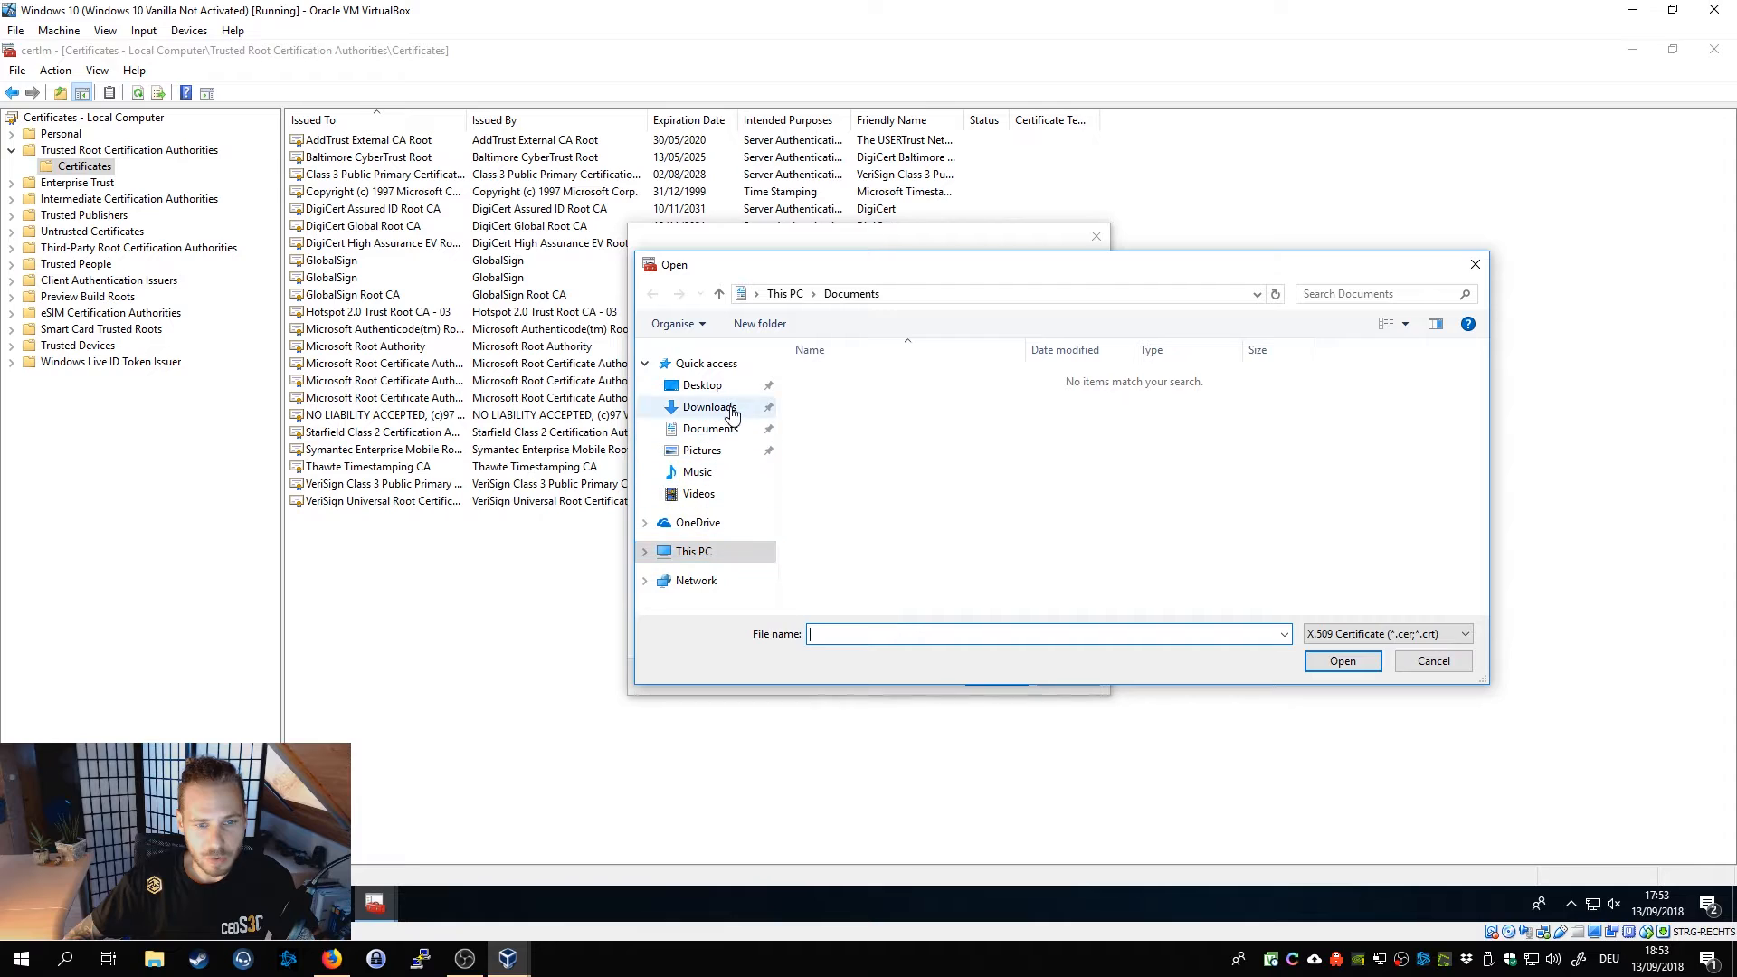
click(709, 407)
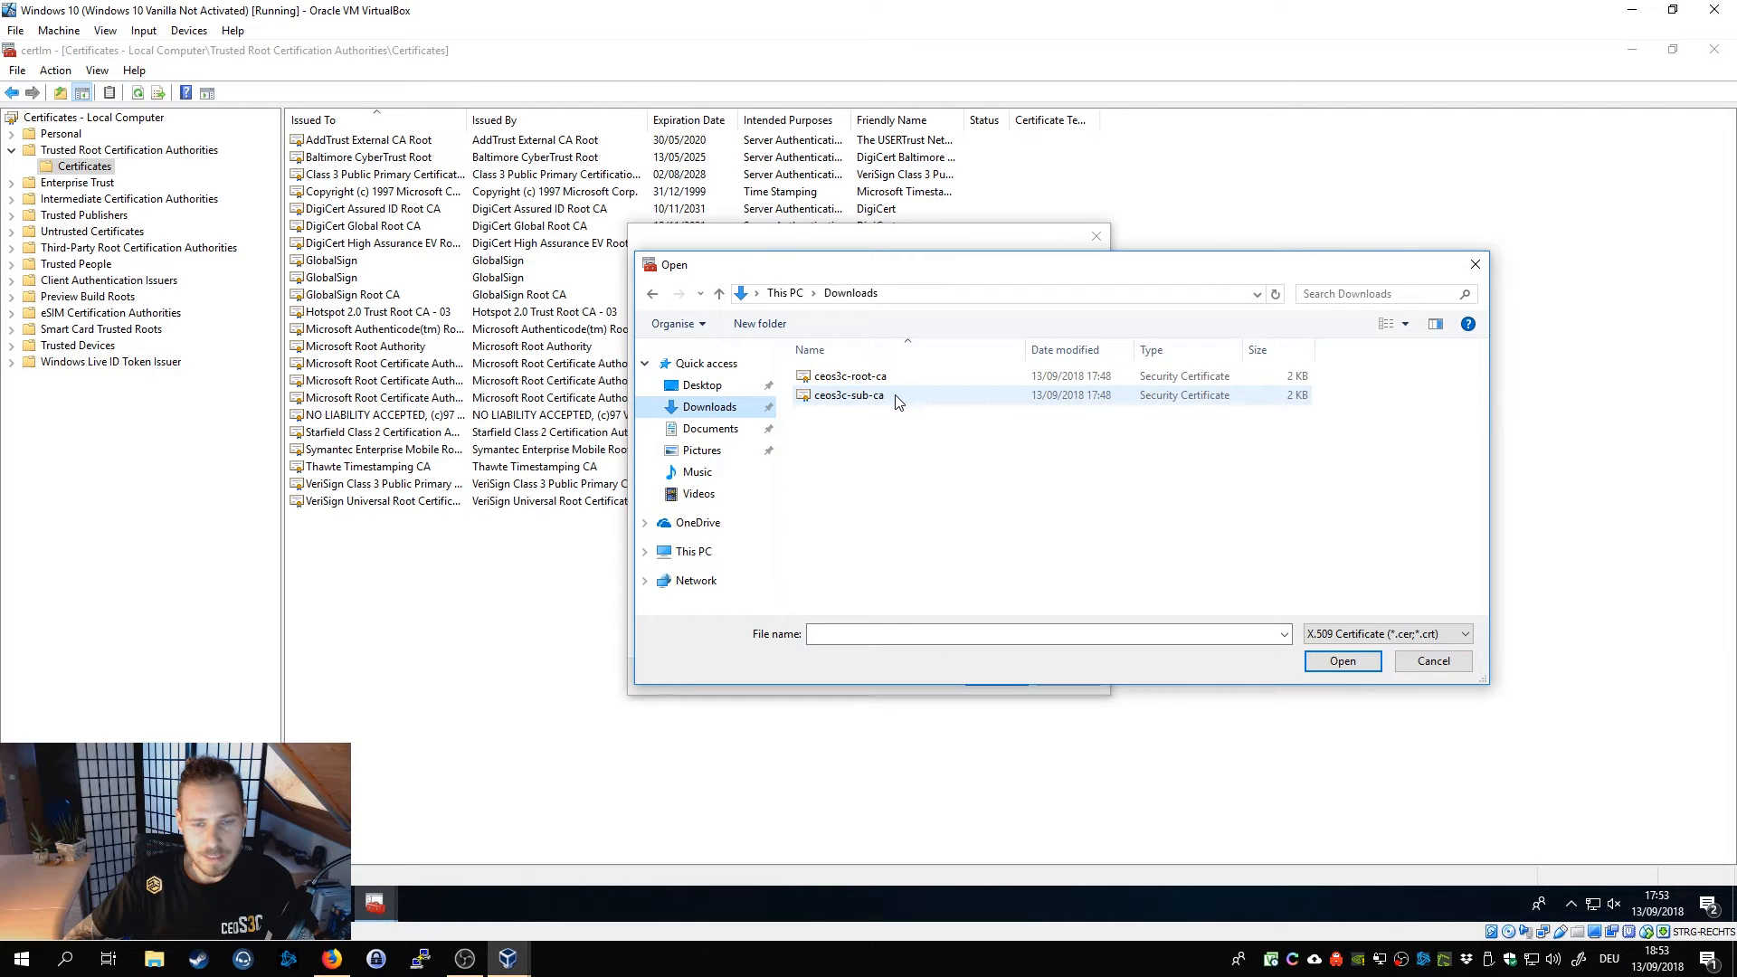
click(850, 377)
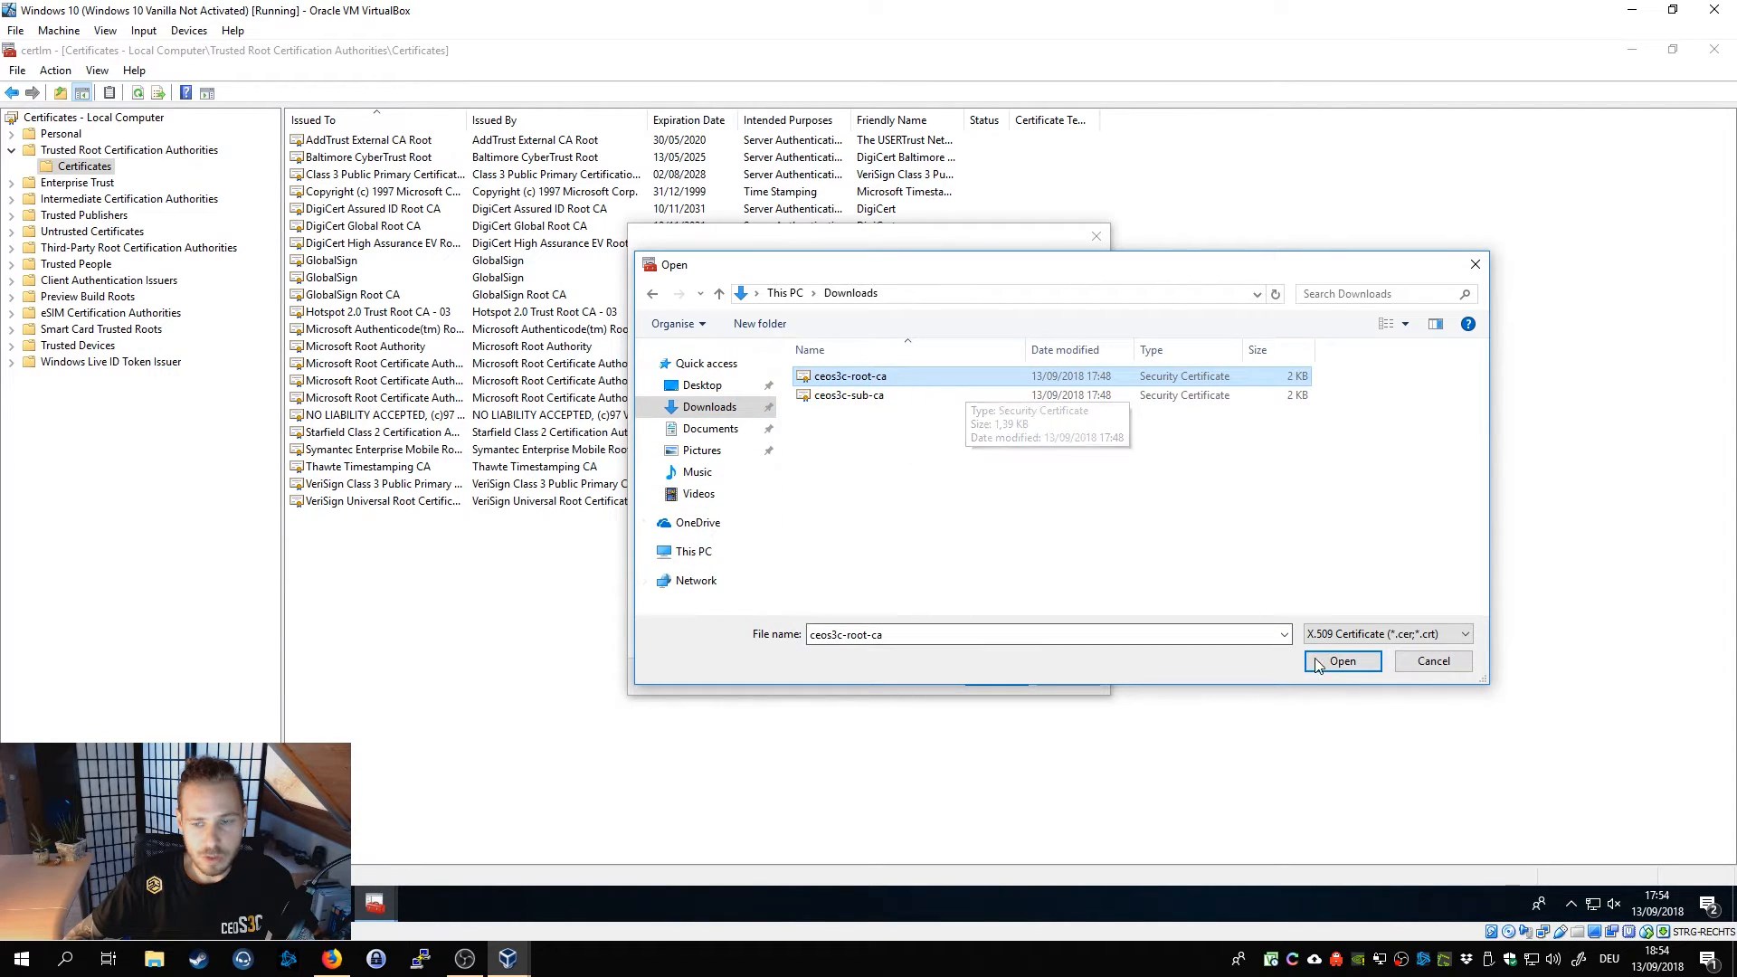
click(1341, 663)
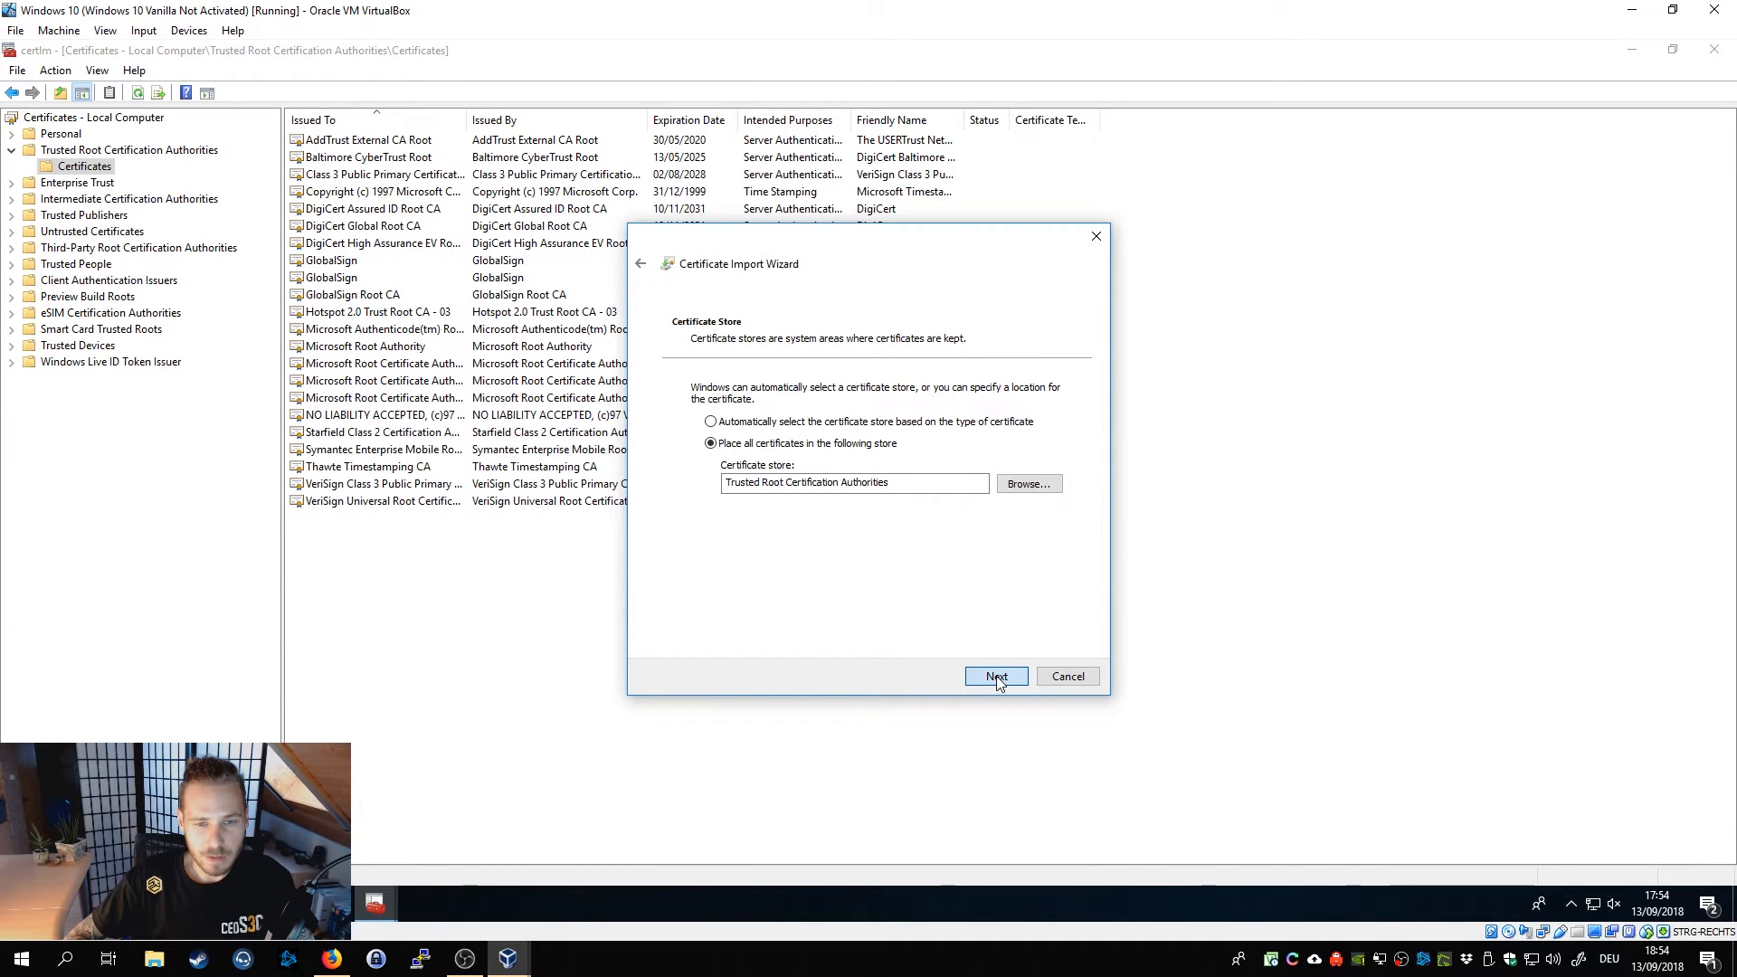
click(993, 676)
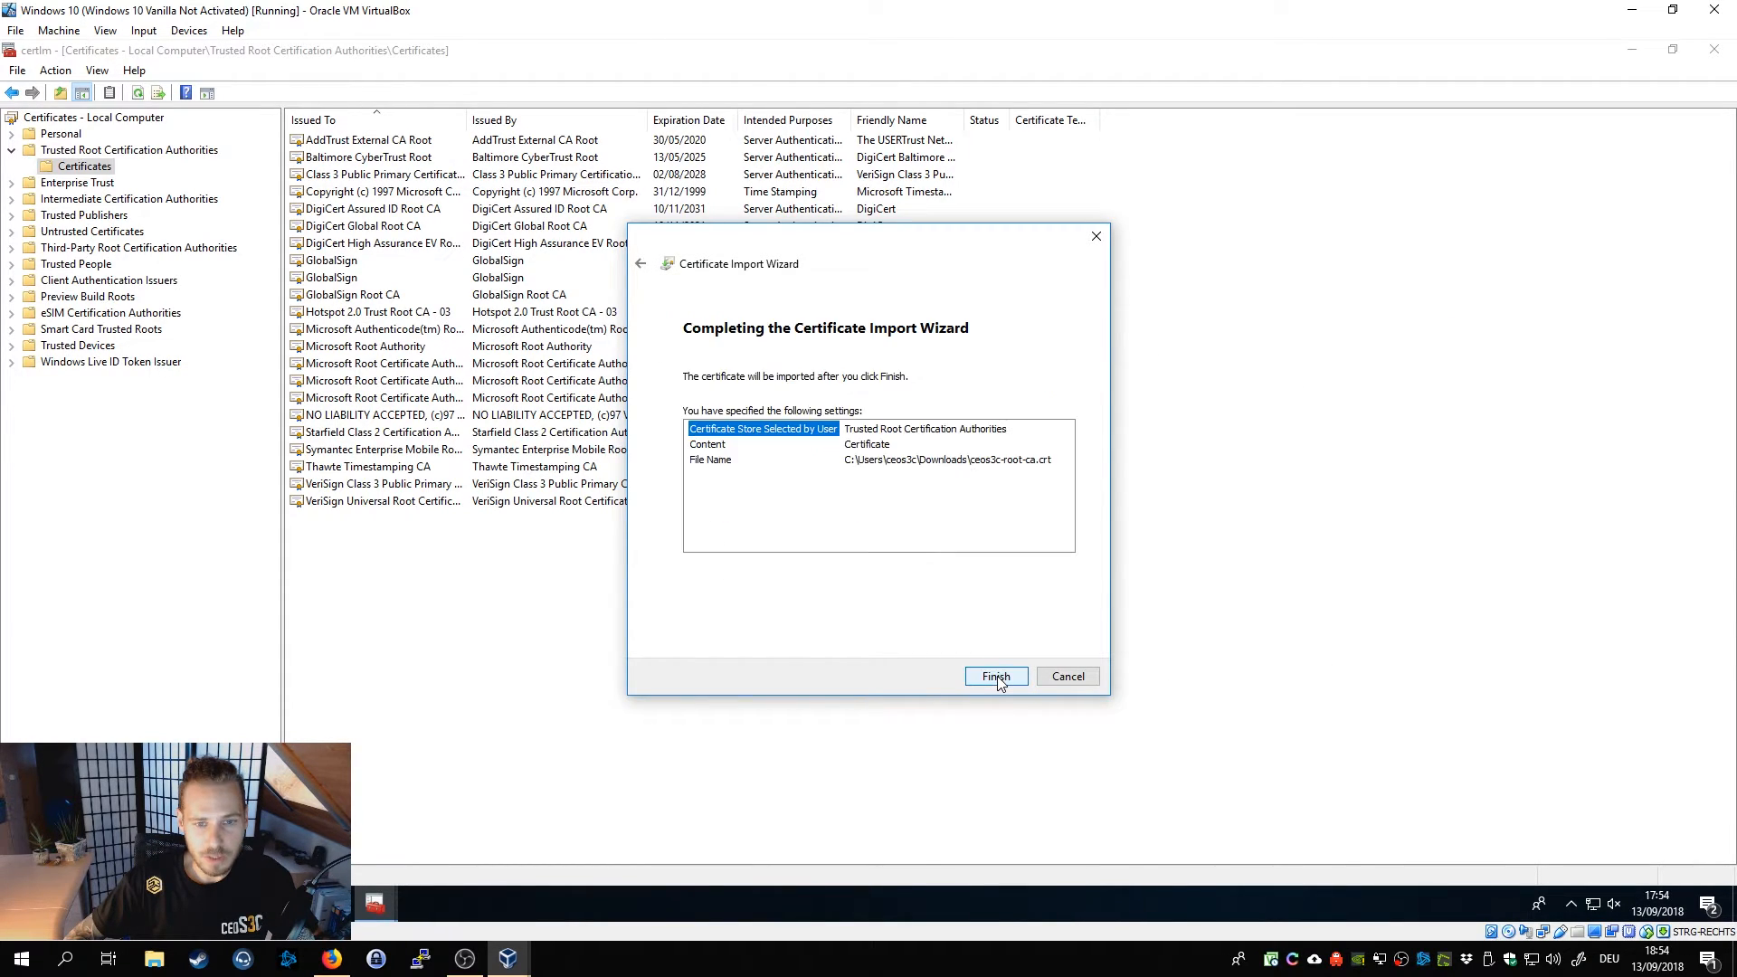
click(993, 677)
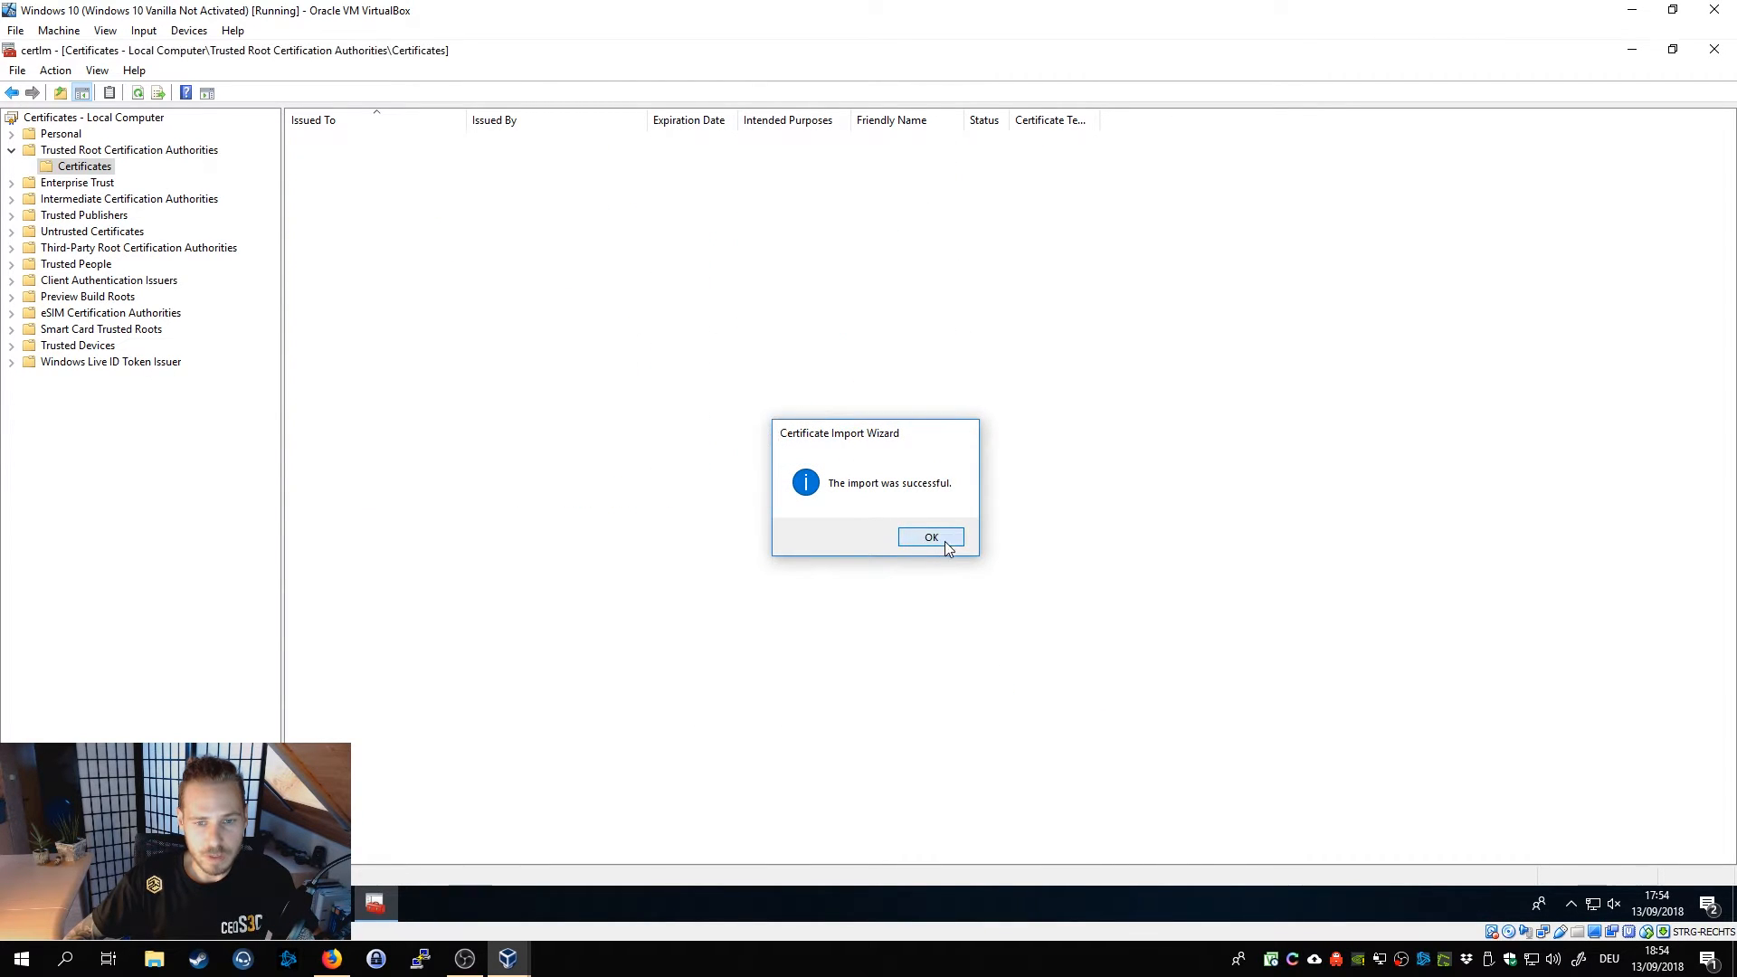
click(930, 535)
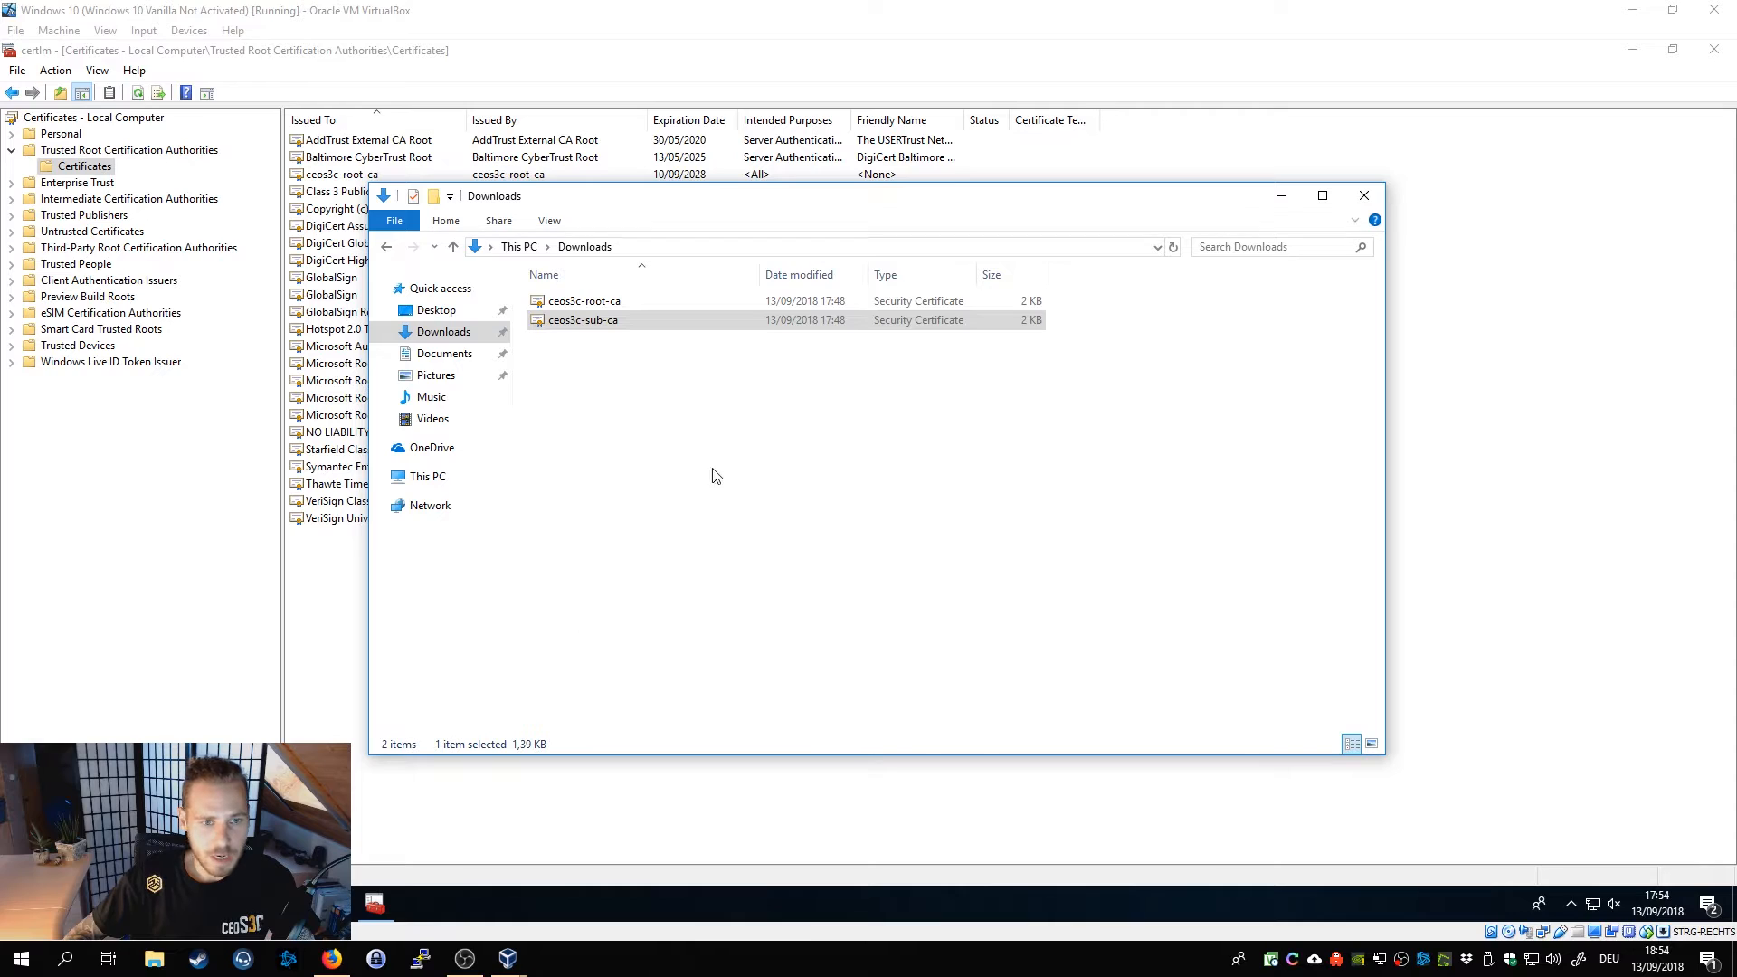
Import ceos3c-sub-ca from Downloads into Intermediate Certification Authorities and confirm success.
click(582, 318)
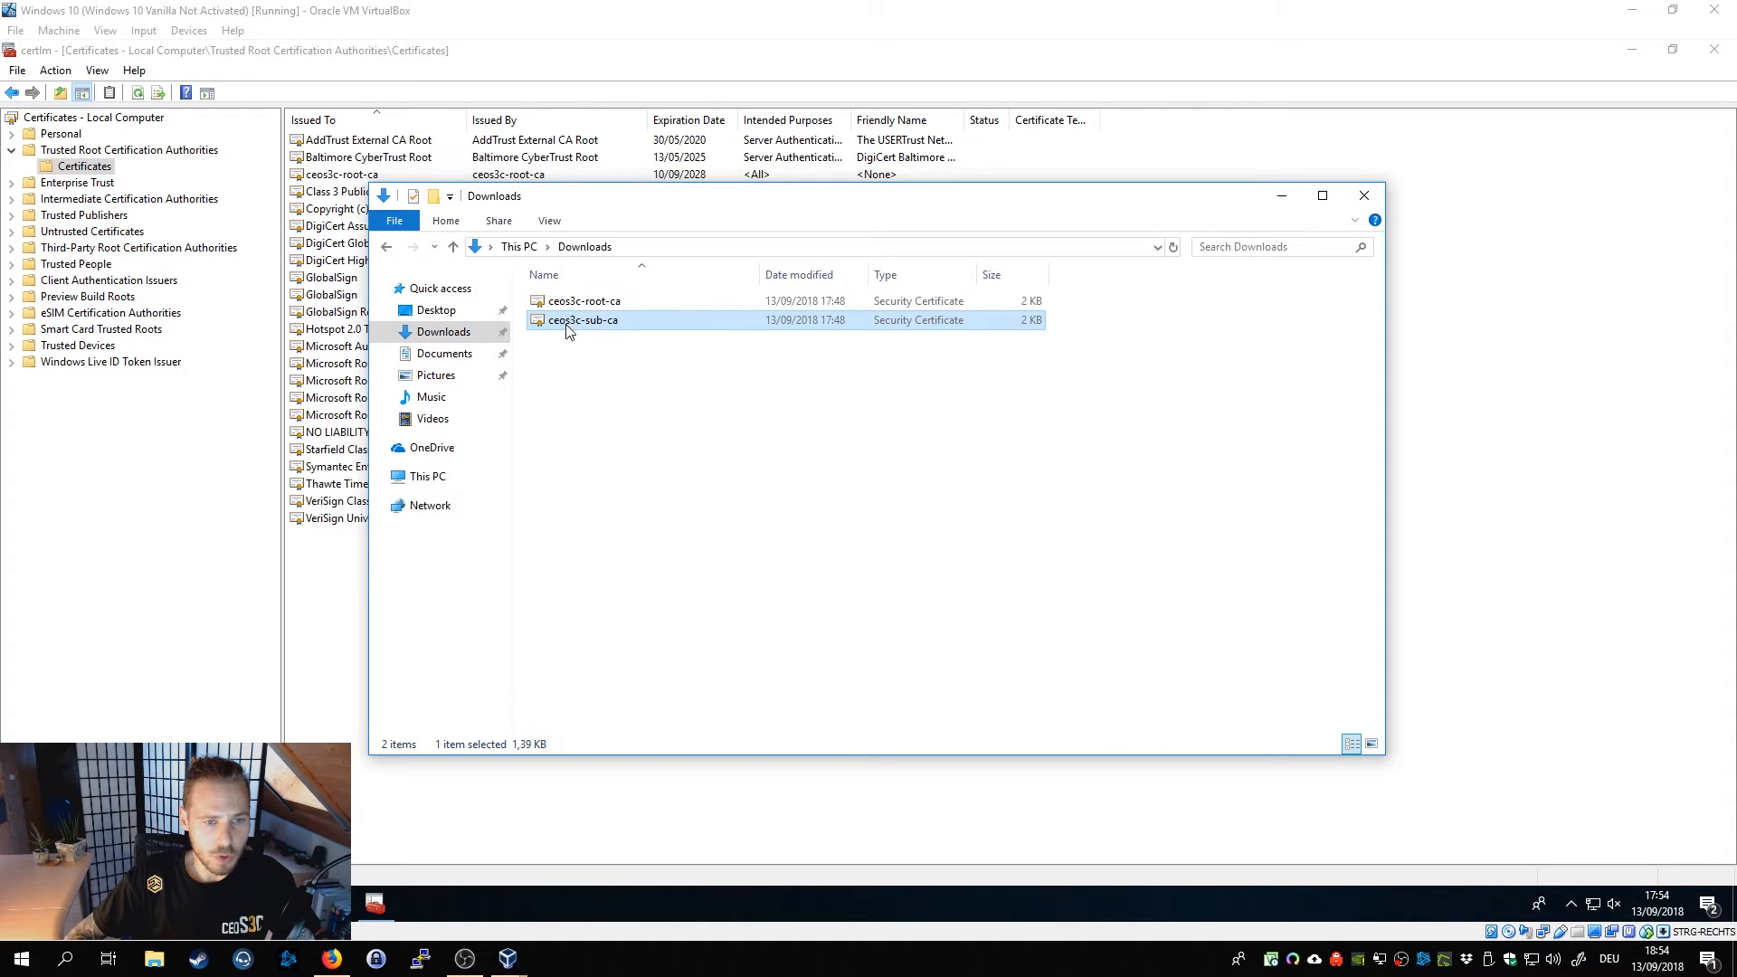
mouse_move(569, 328)
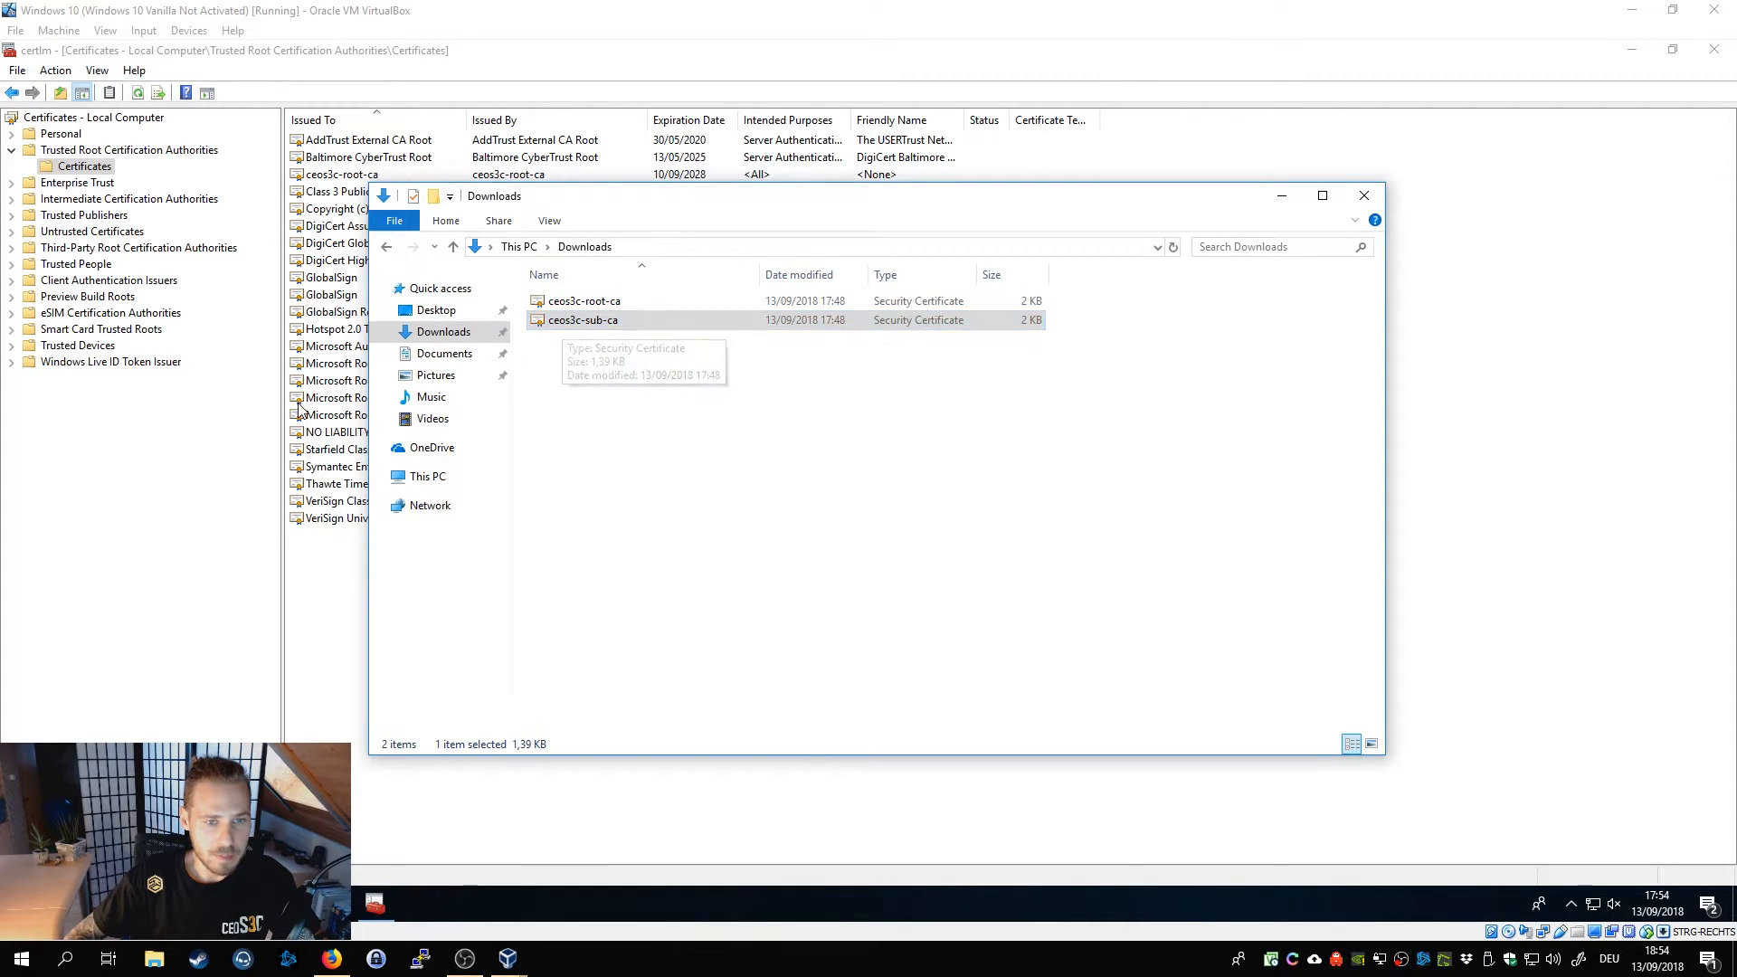
click(1364, 195)
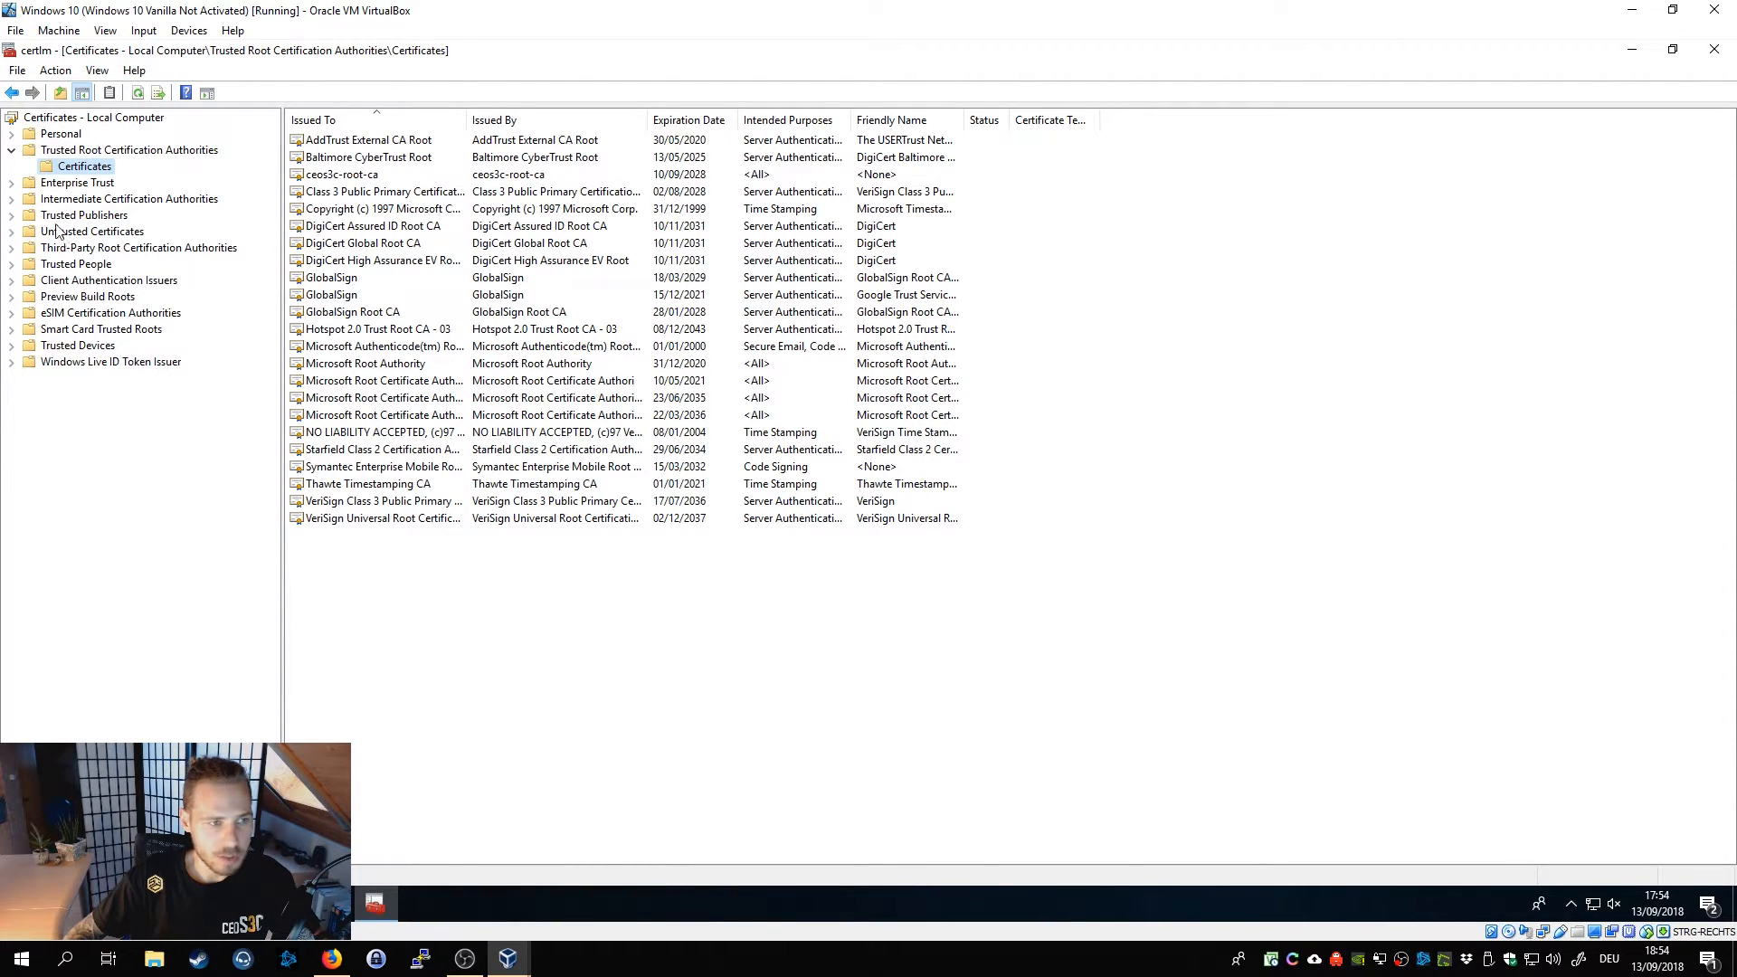
click(83, 230)
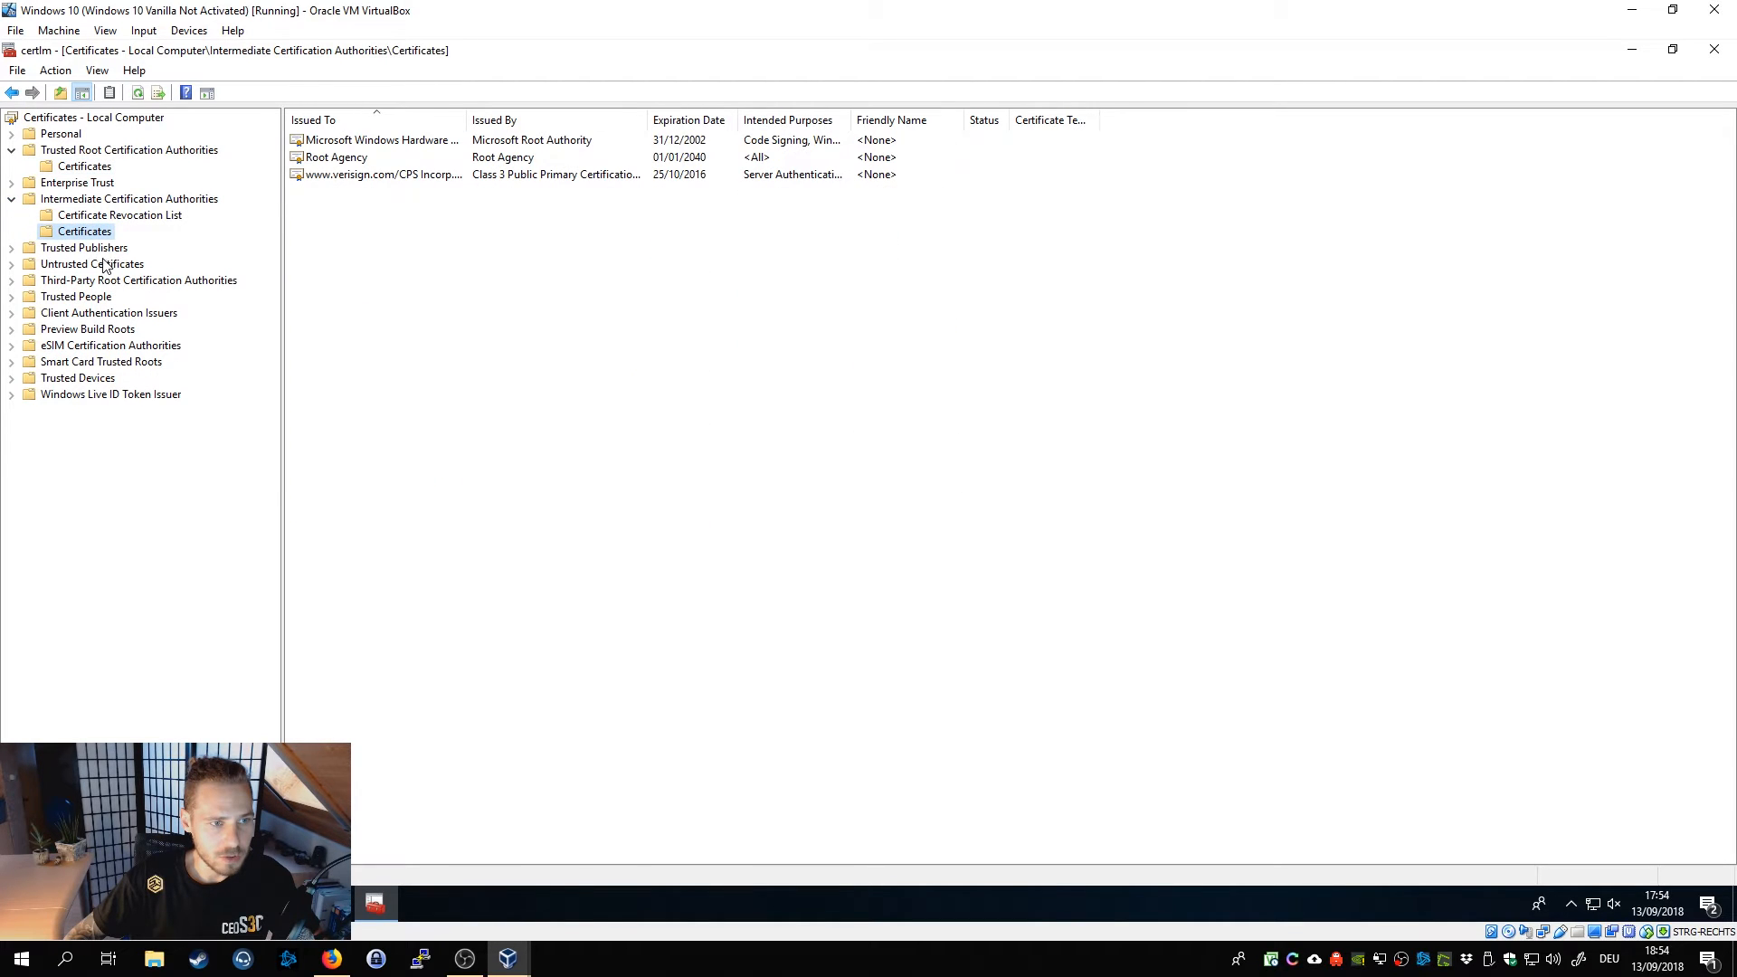
mouse_move(358, 293)
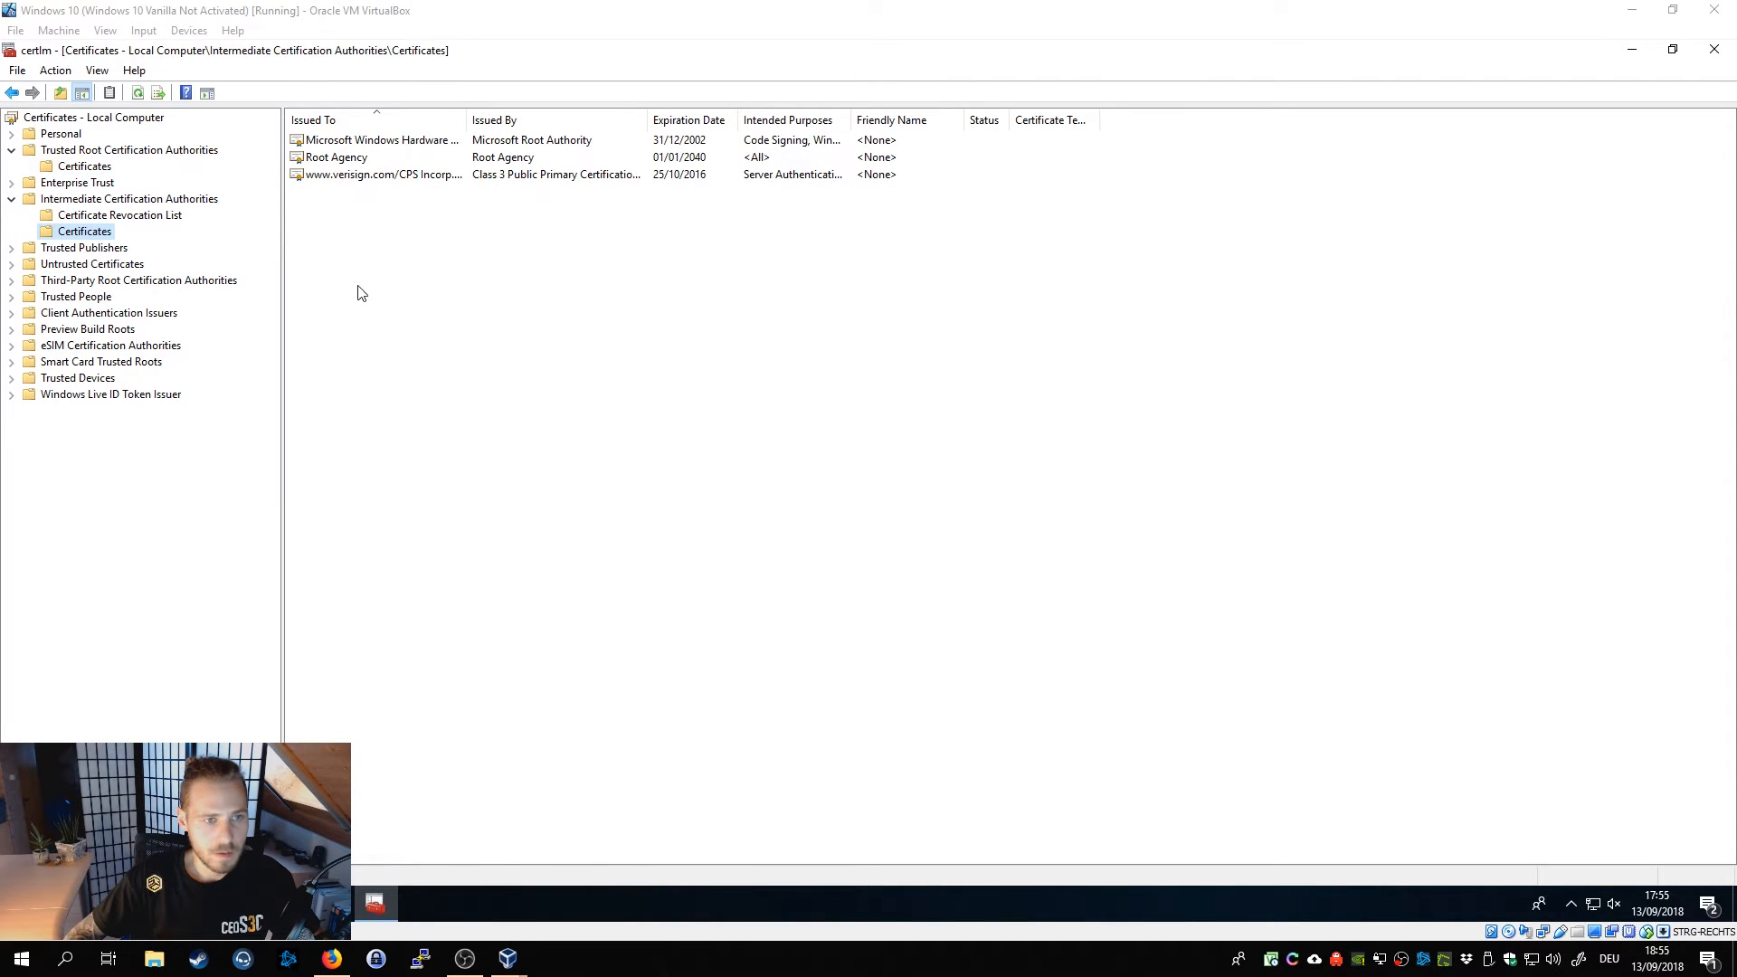
right_click(357, 293)
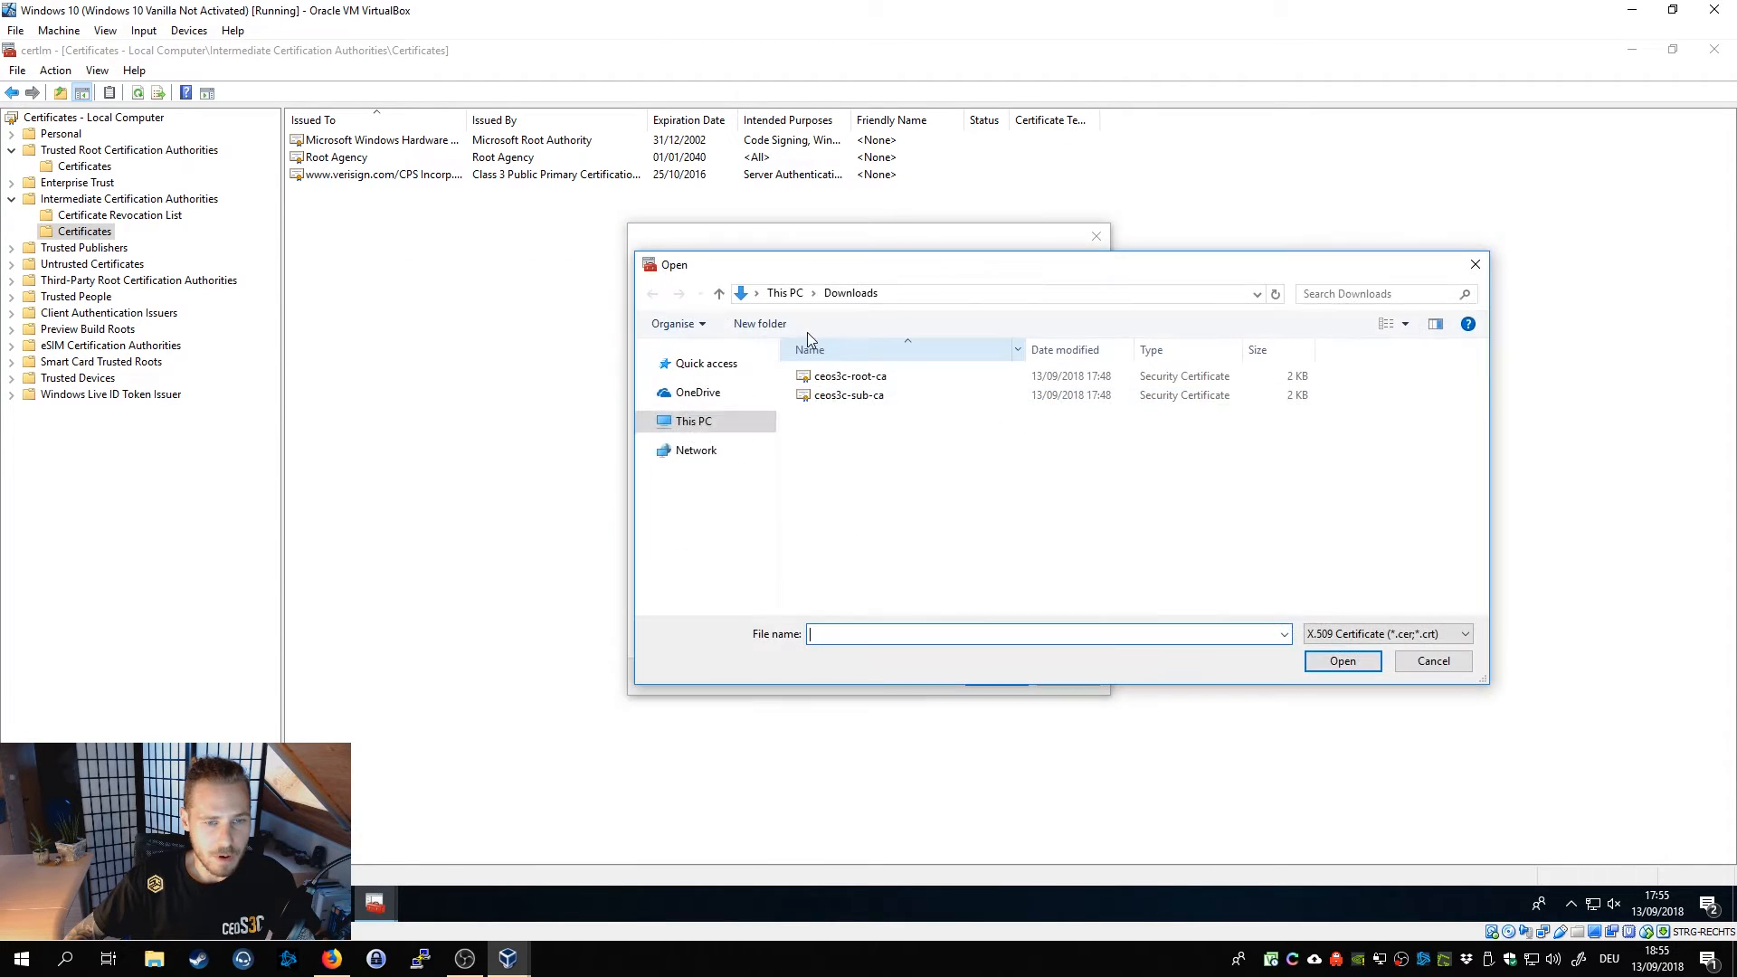
click(1341, 662)
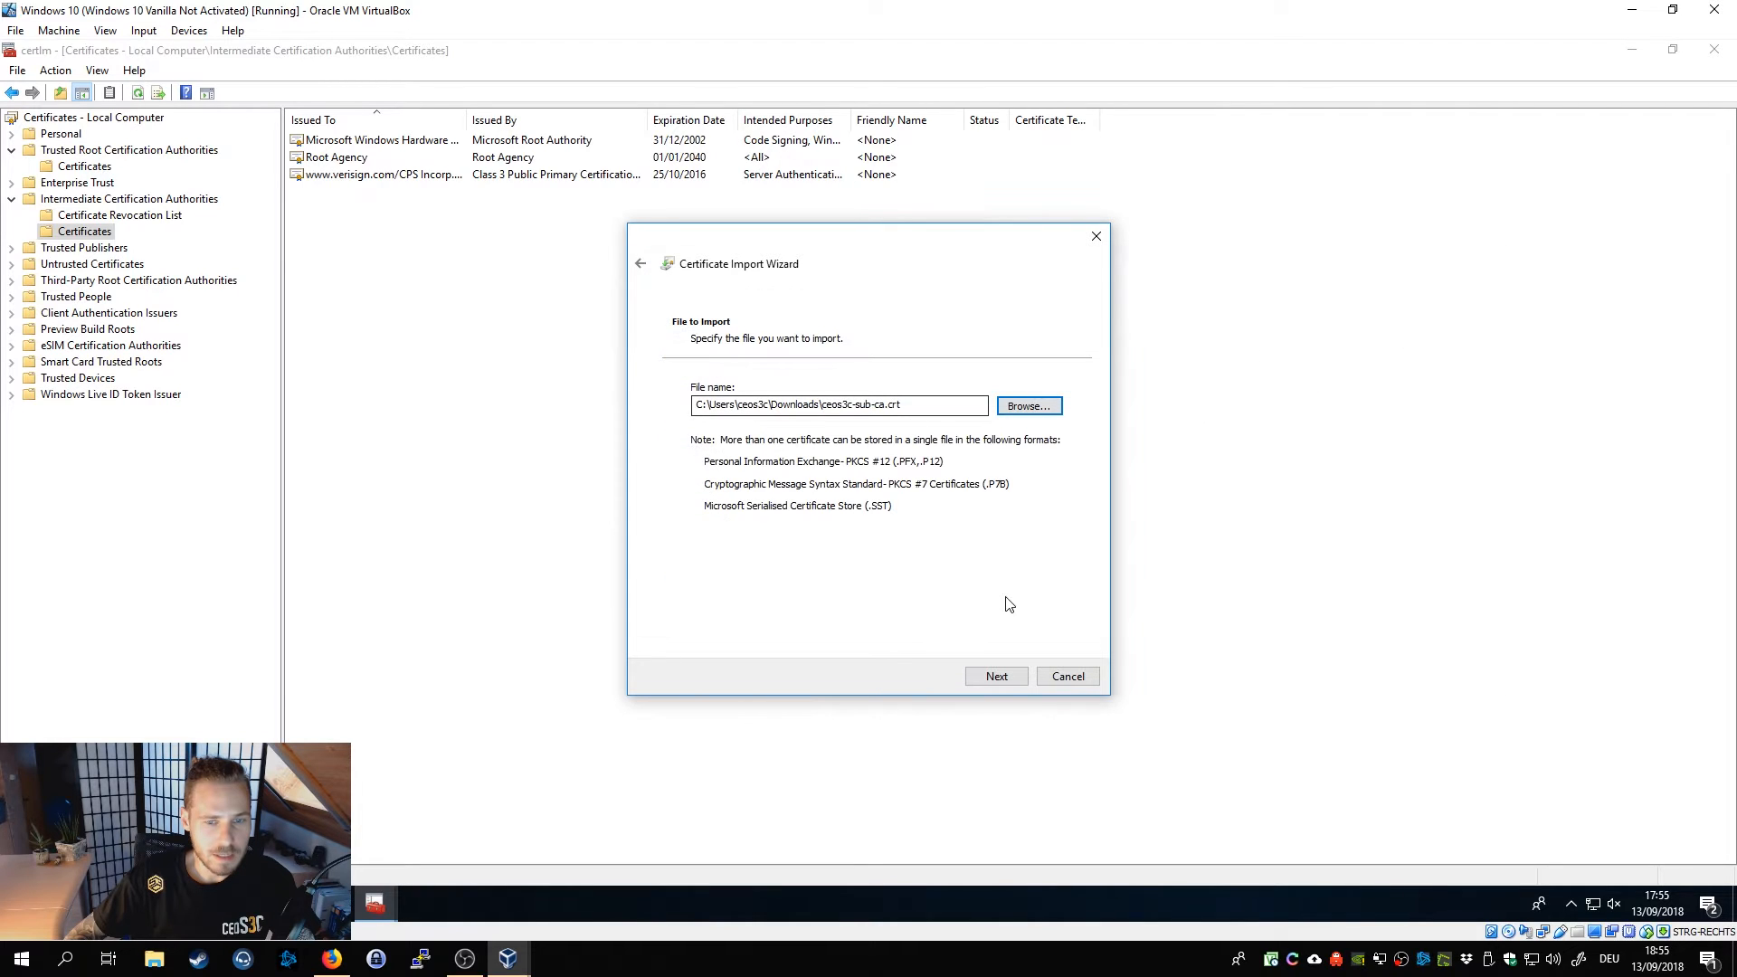
click(995, 675)
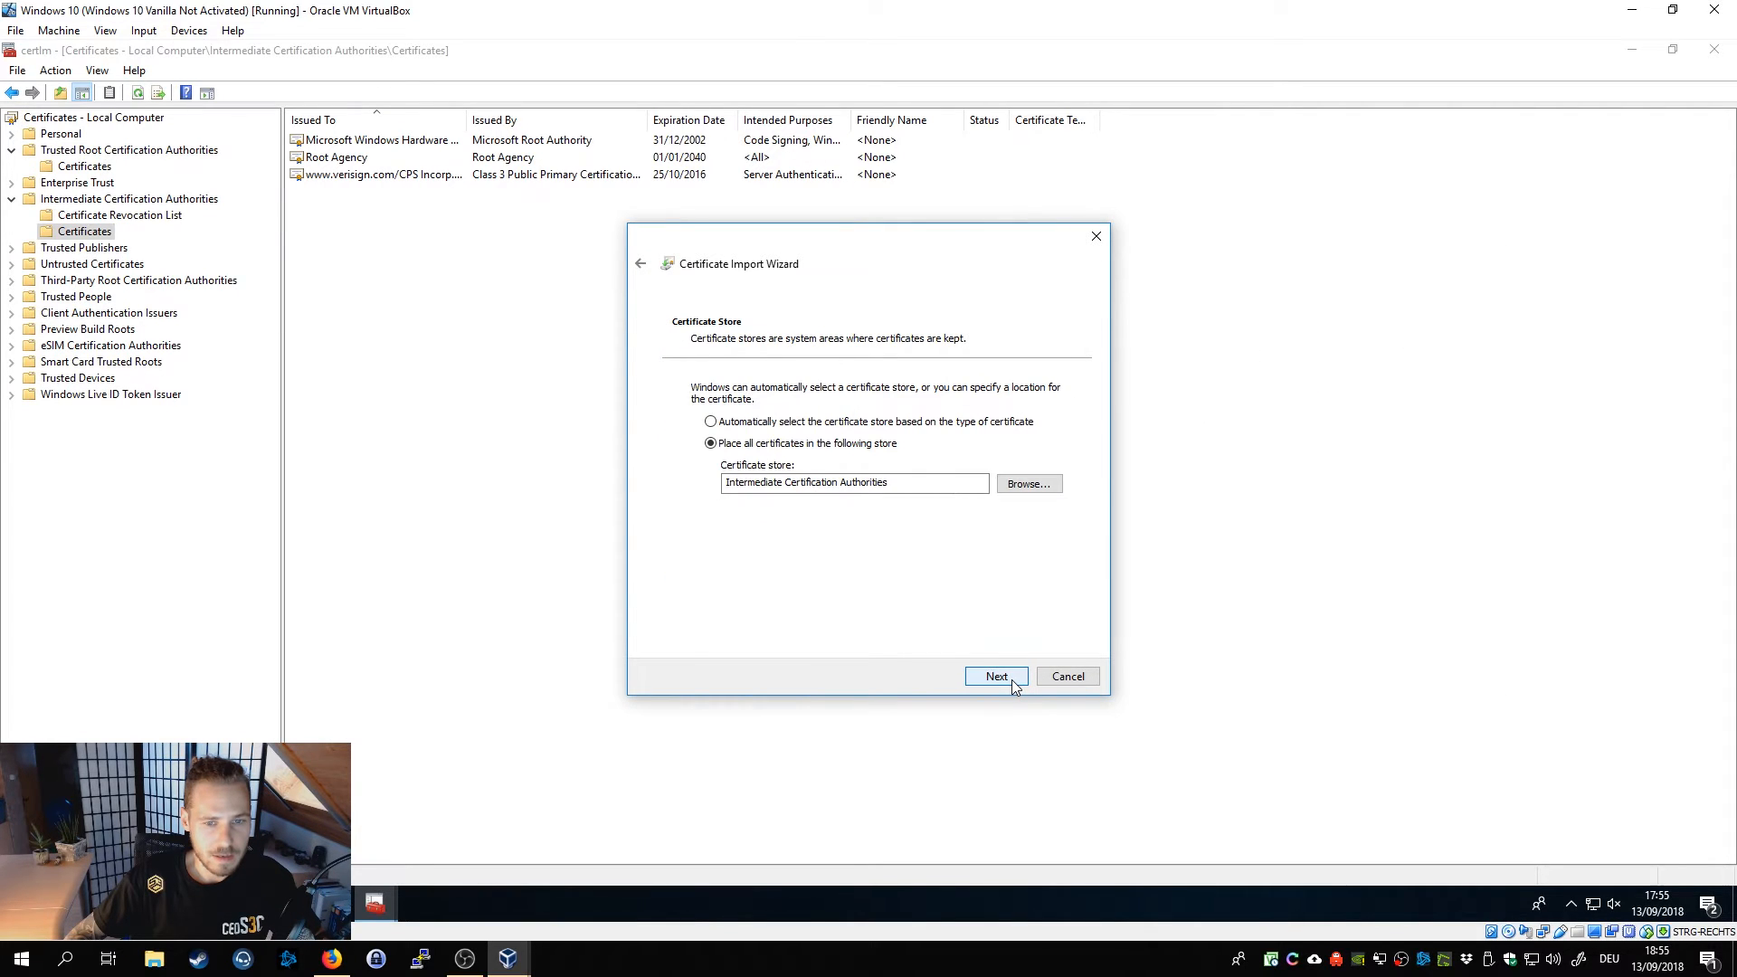
click(995, 675)
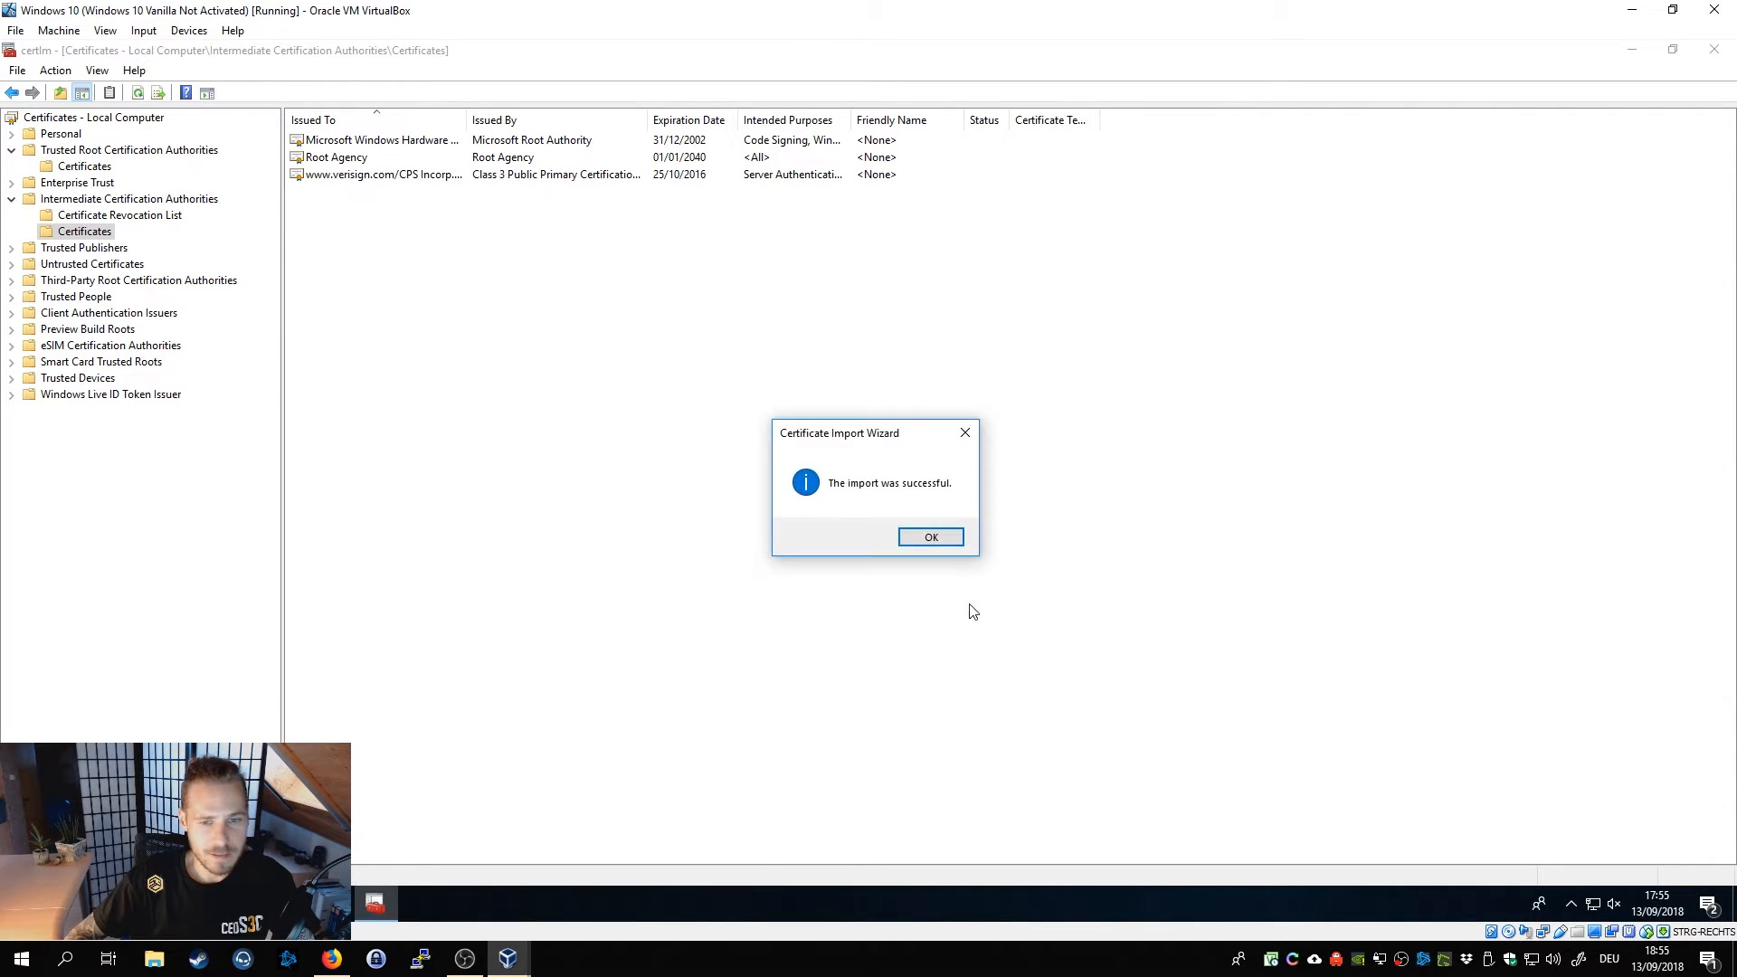
click(930, 538)
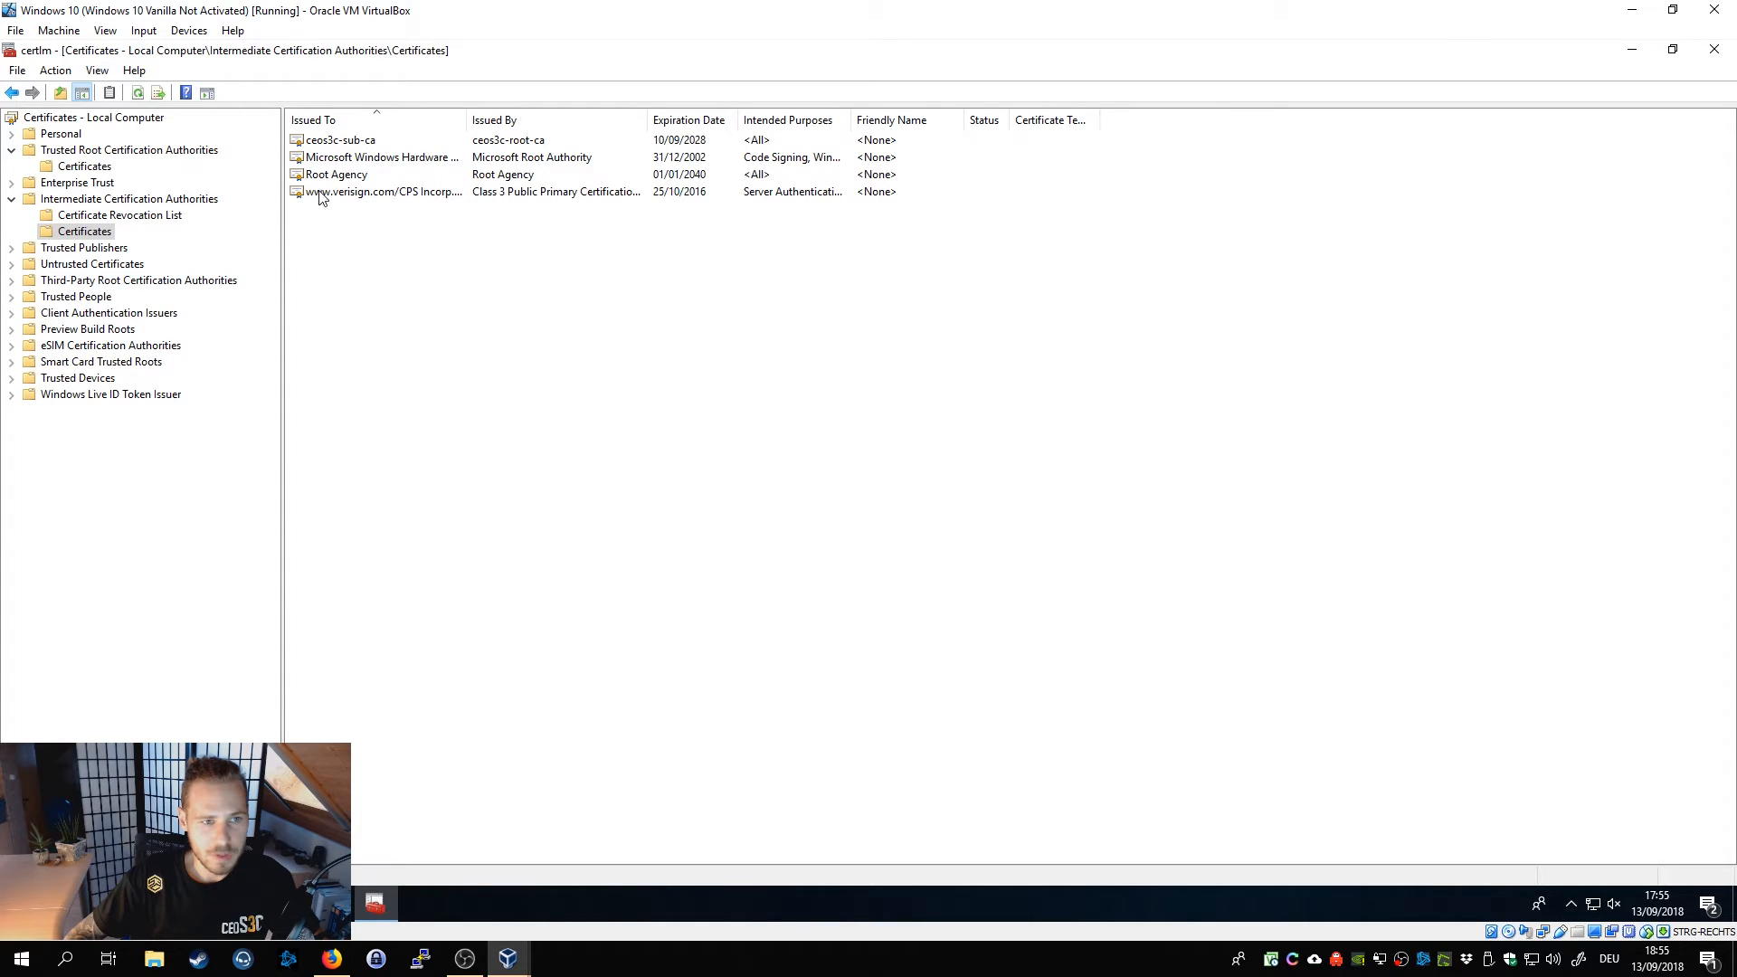
mouse_move(333, 181)
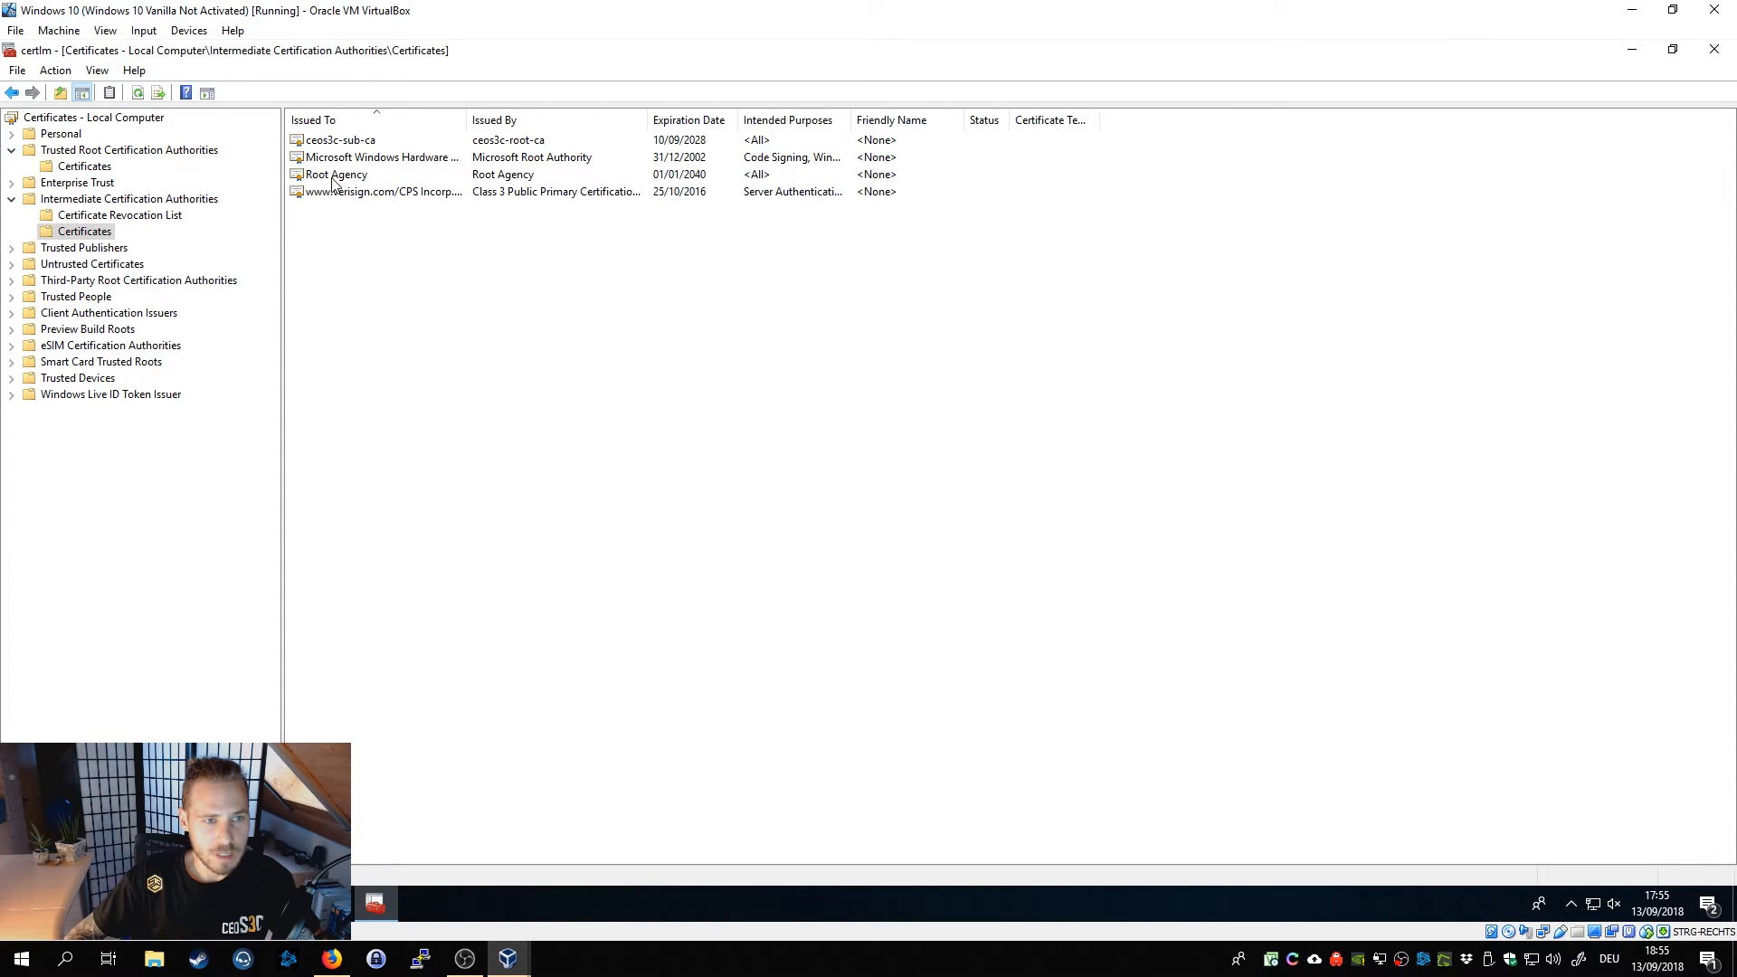
Check ceos3c-sub-ca's Certification Path chains to ceos3c-root-ca with status OK, then close it.
click(338, 139)
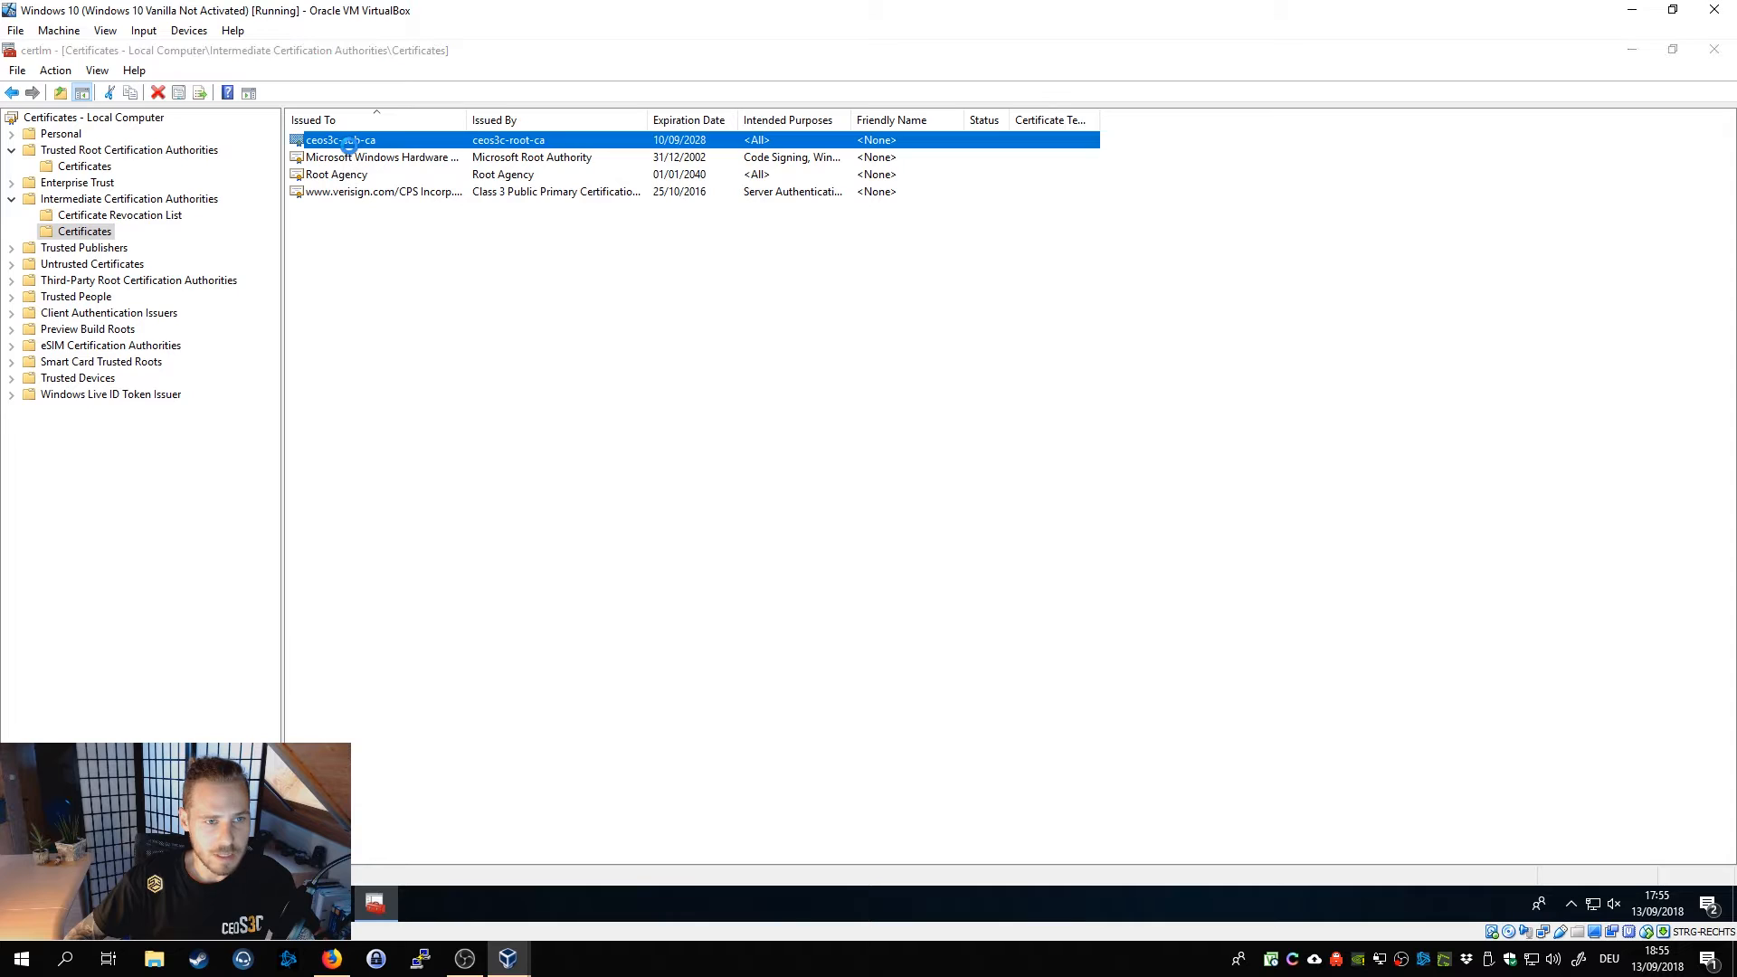
double_click(338, 139)
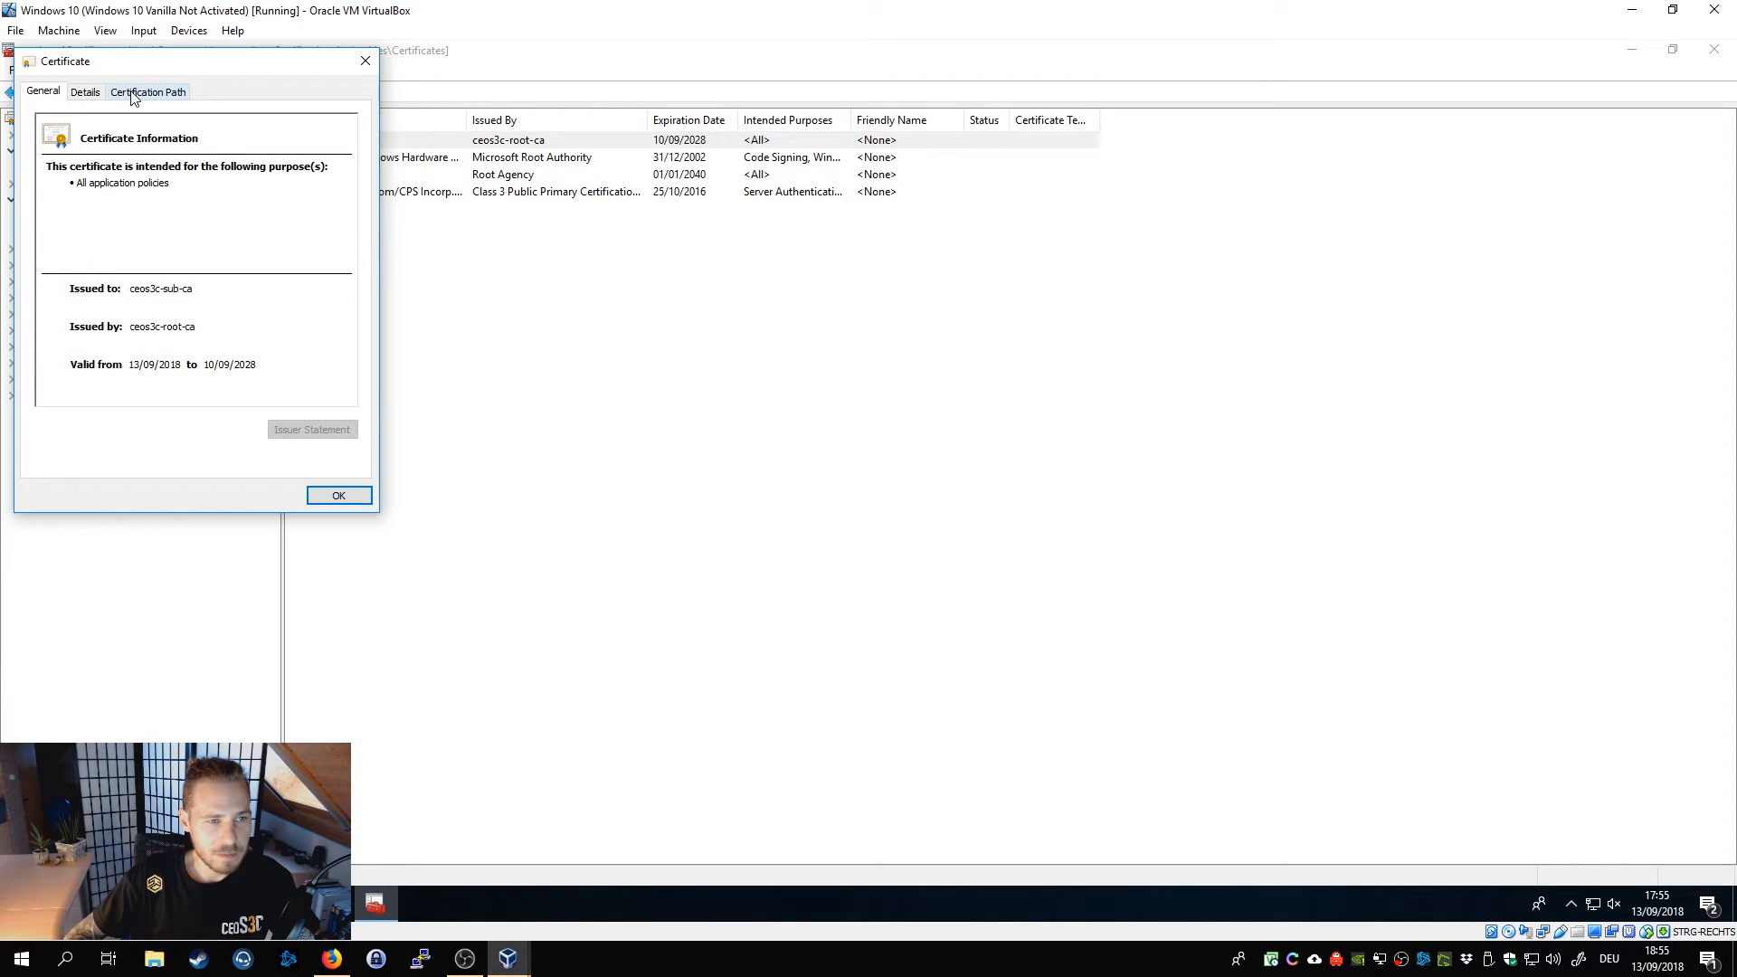
click(147, 91)
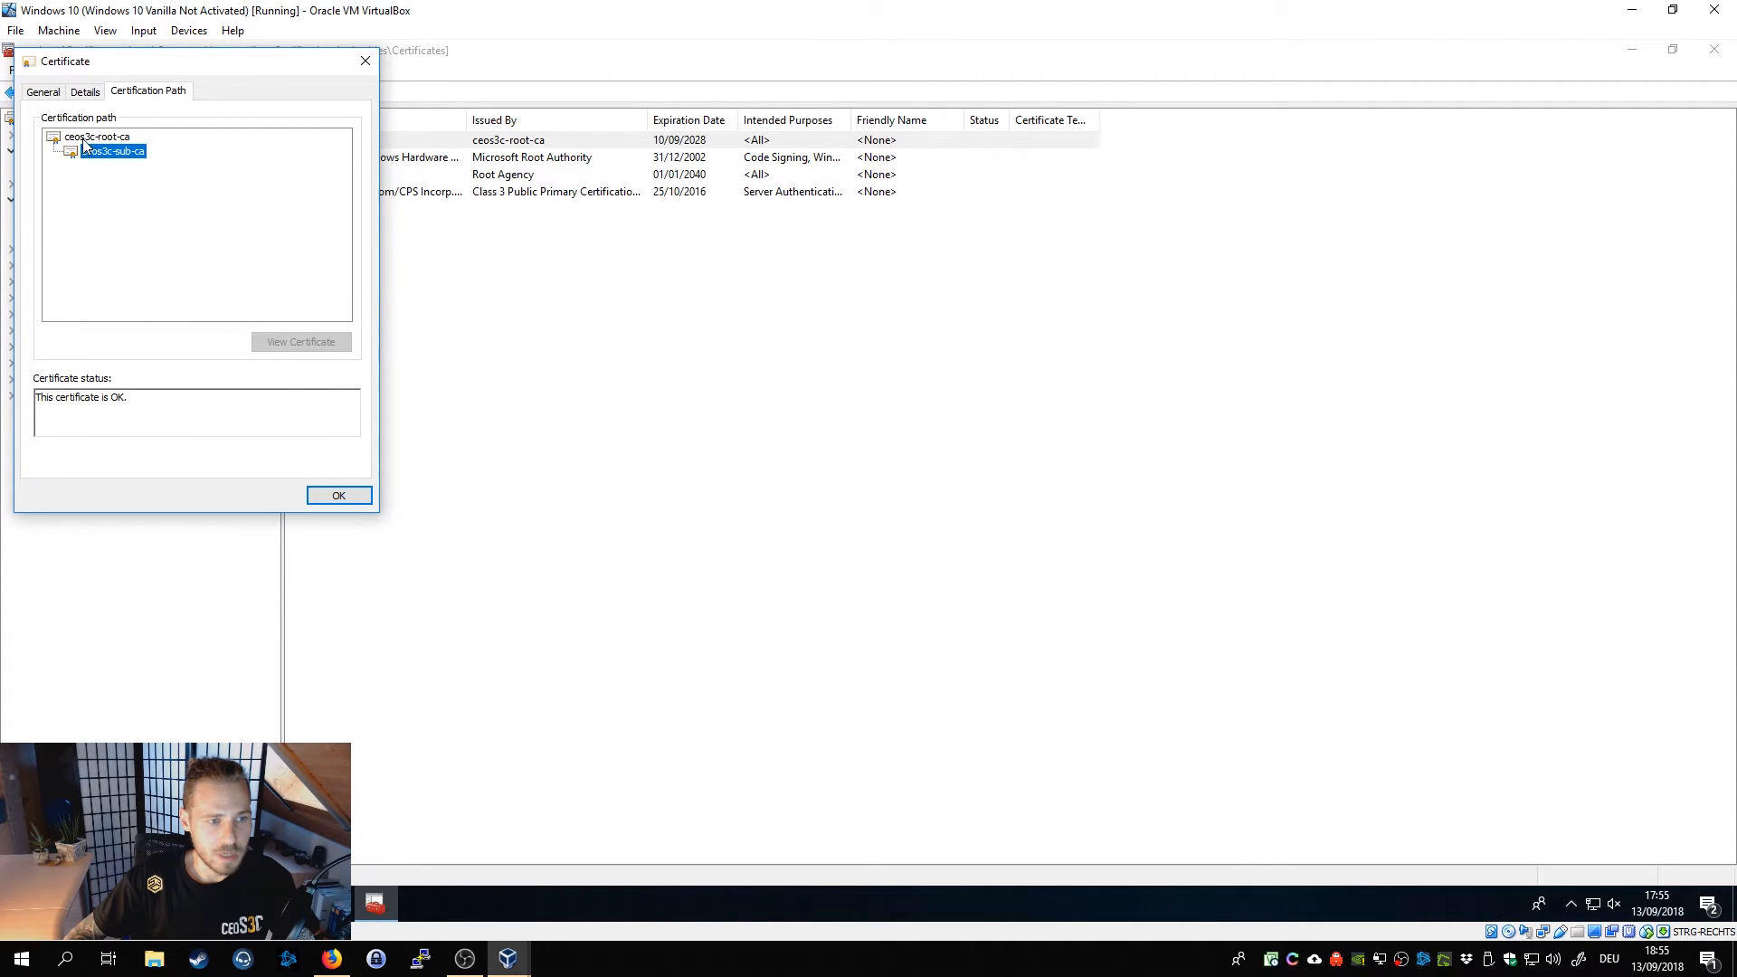
mouse_move(102, 186)
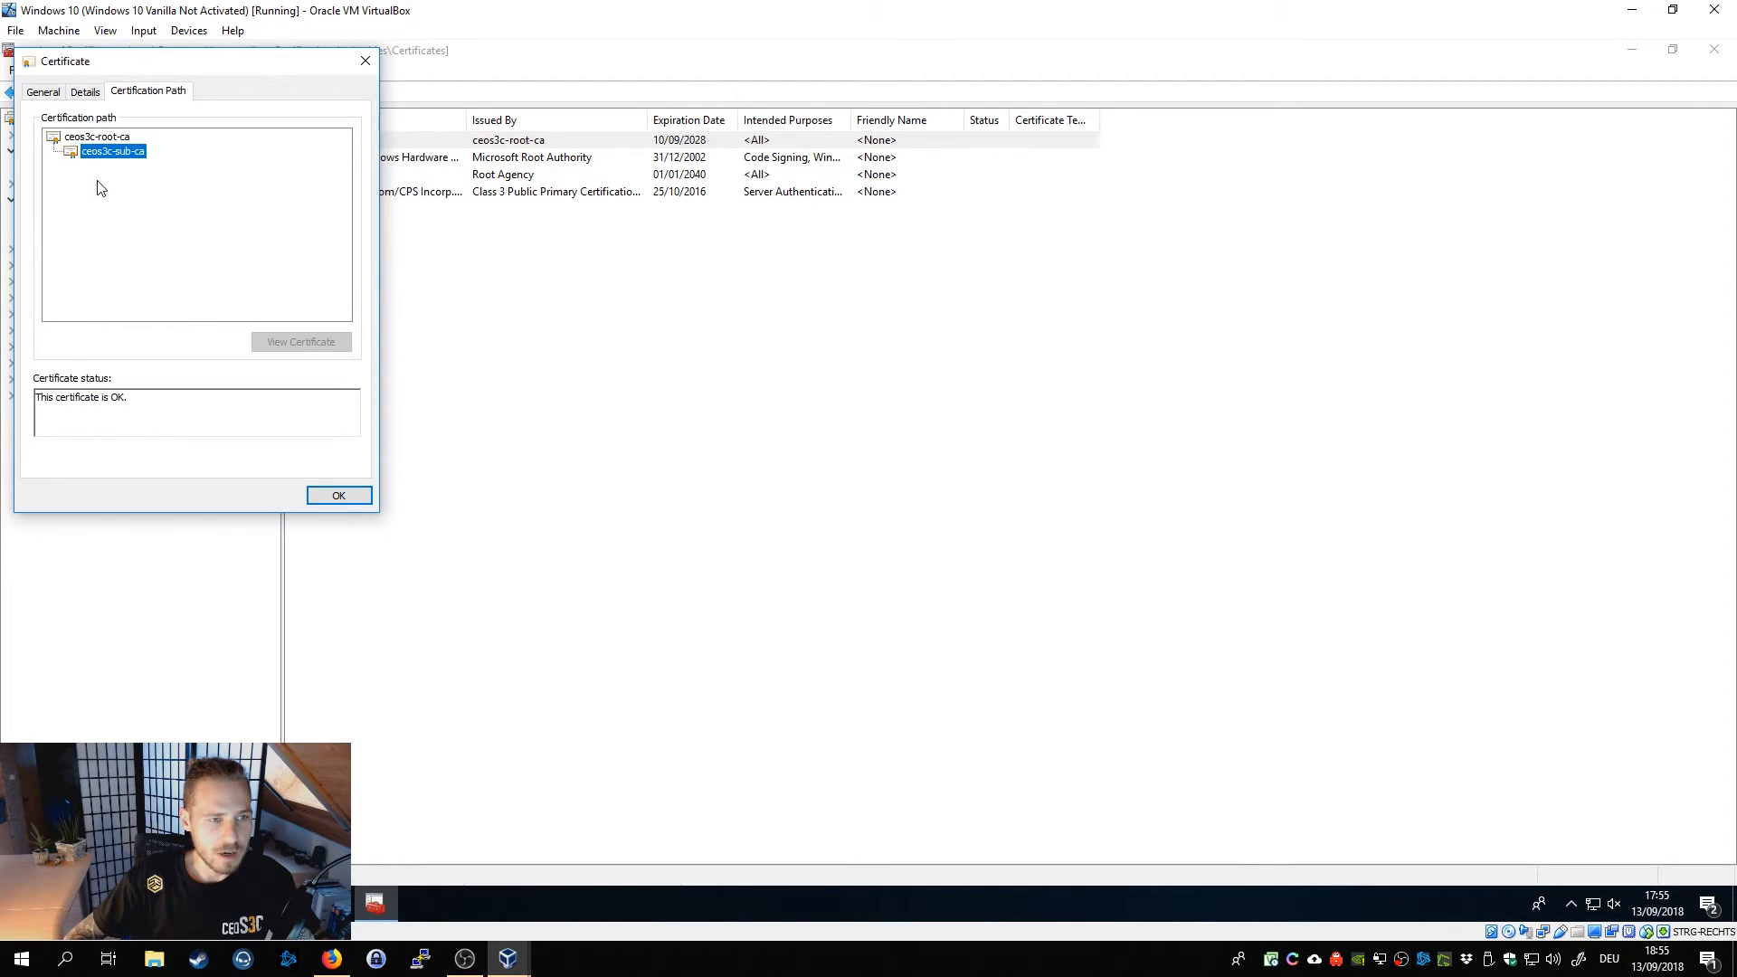
click(339, 496)
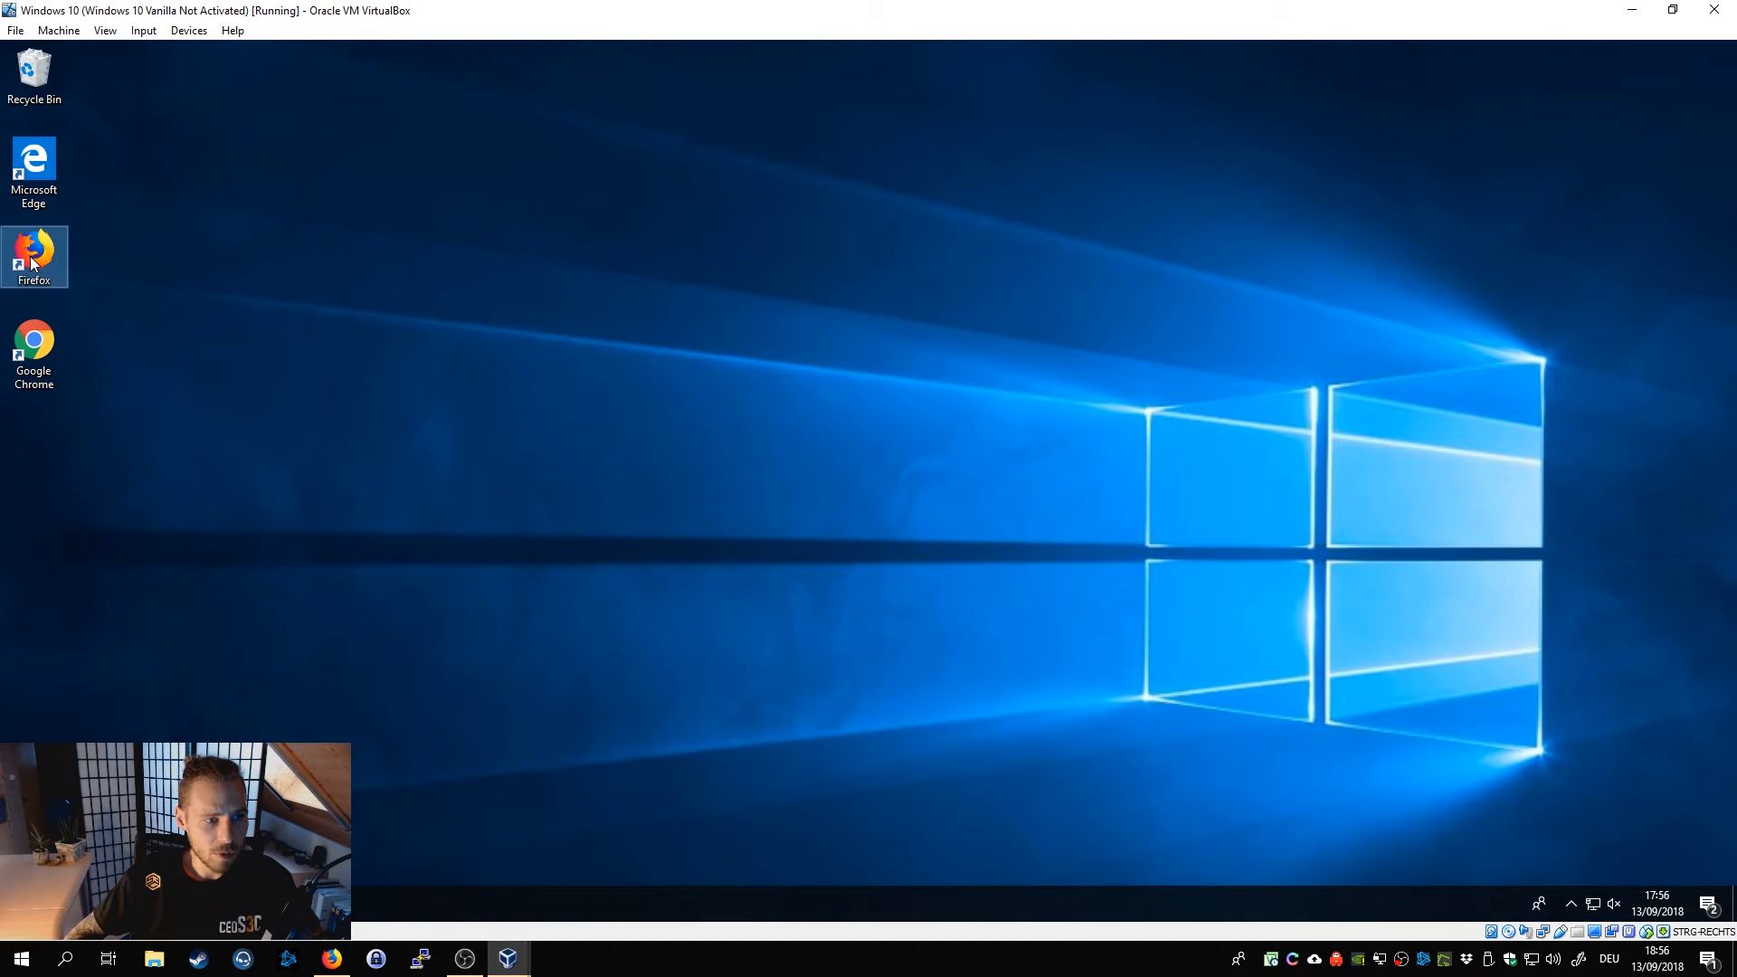
Launch Firefox, decline the default-browser prompt, and go to Options > Privacy & Security.
double_click(33, 250)
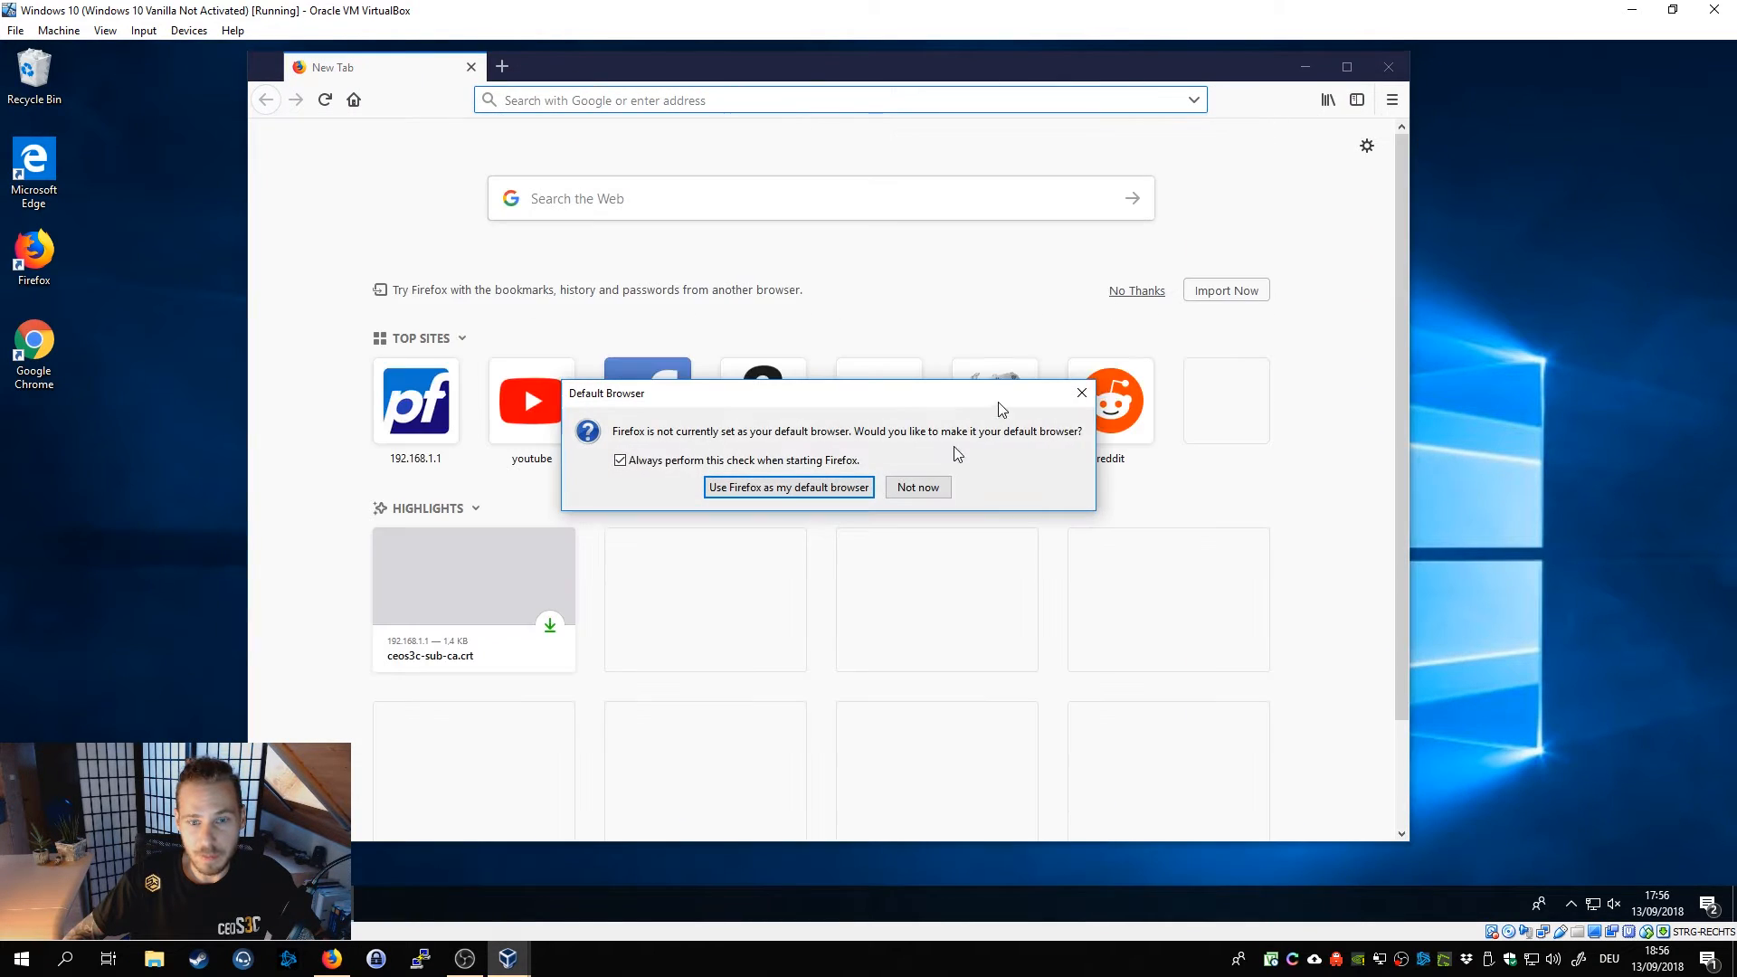
click(917, 486)
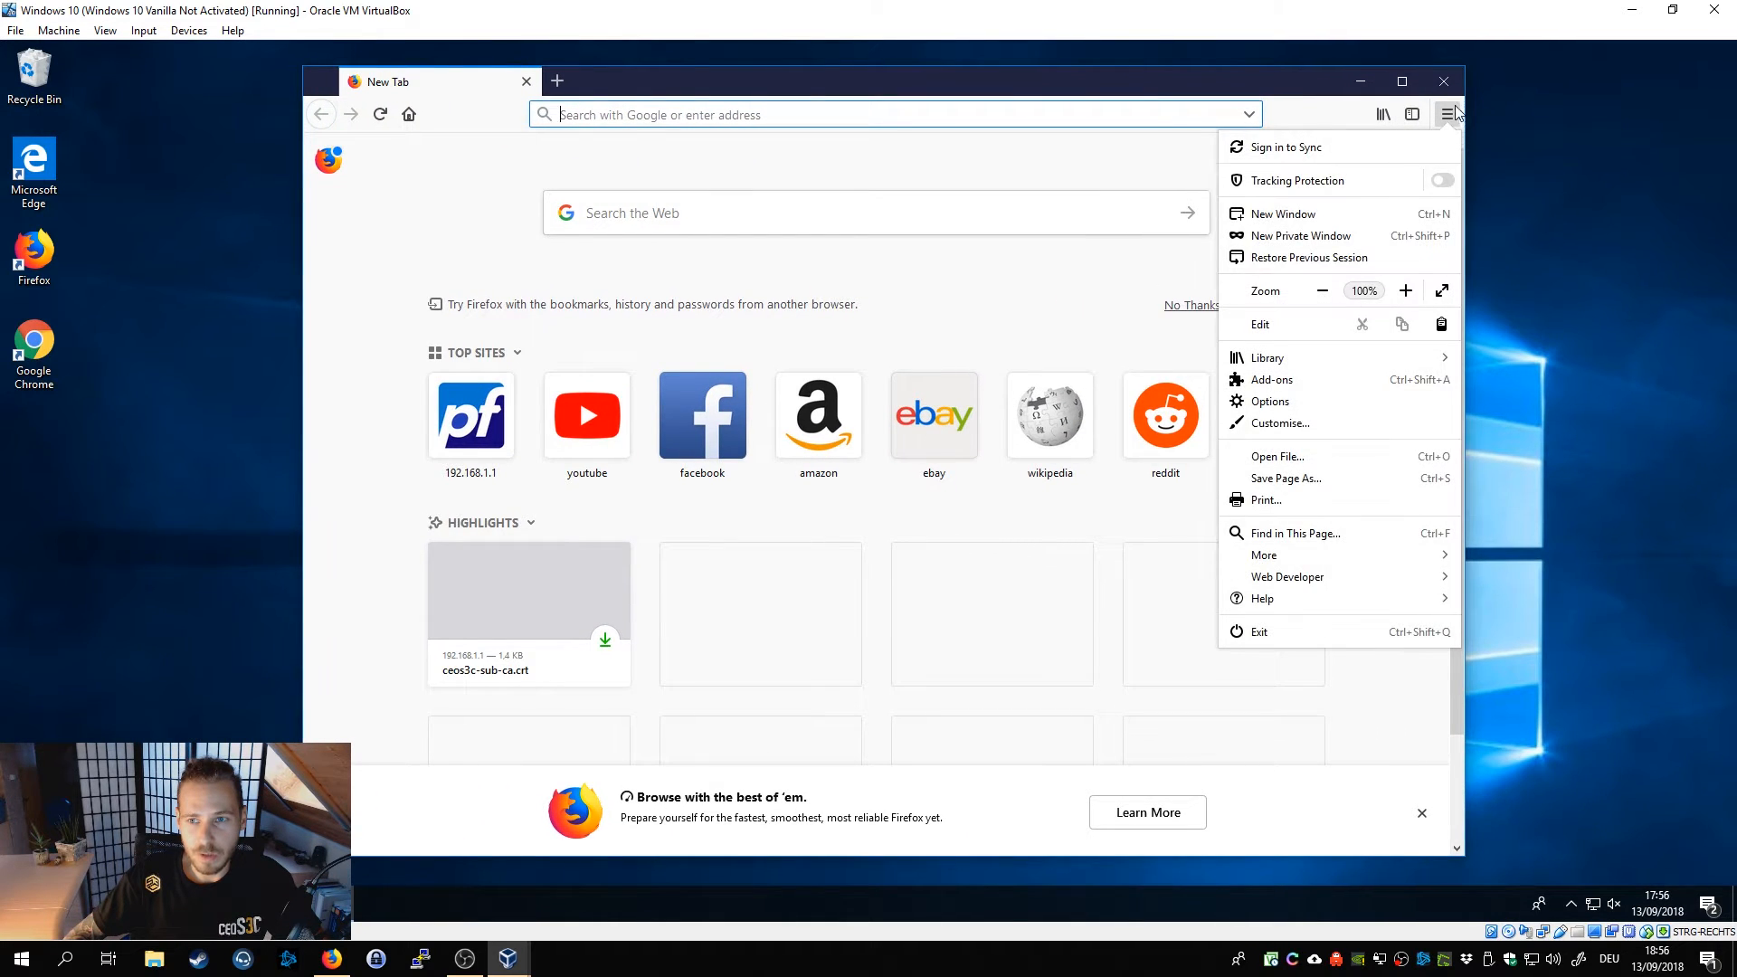
mouse_move(1390, 208)
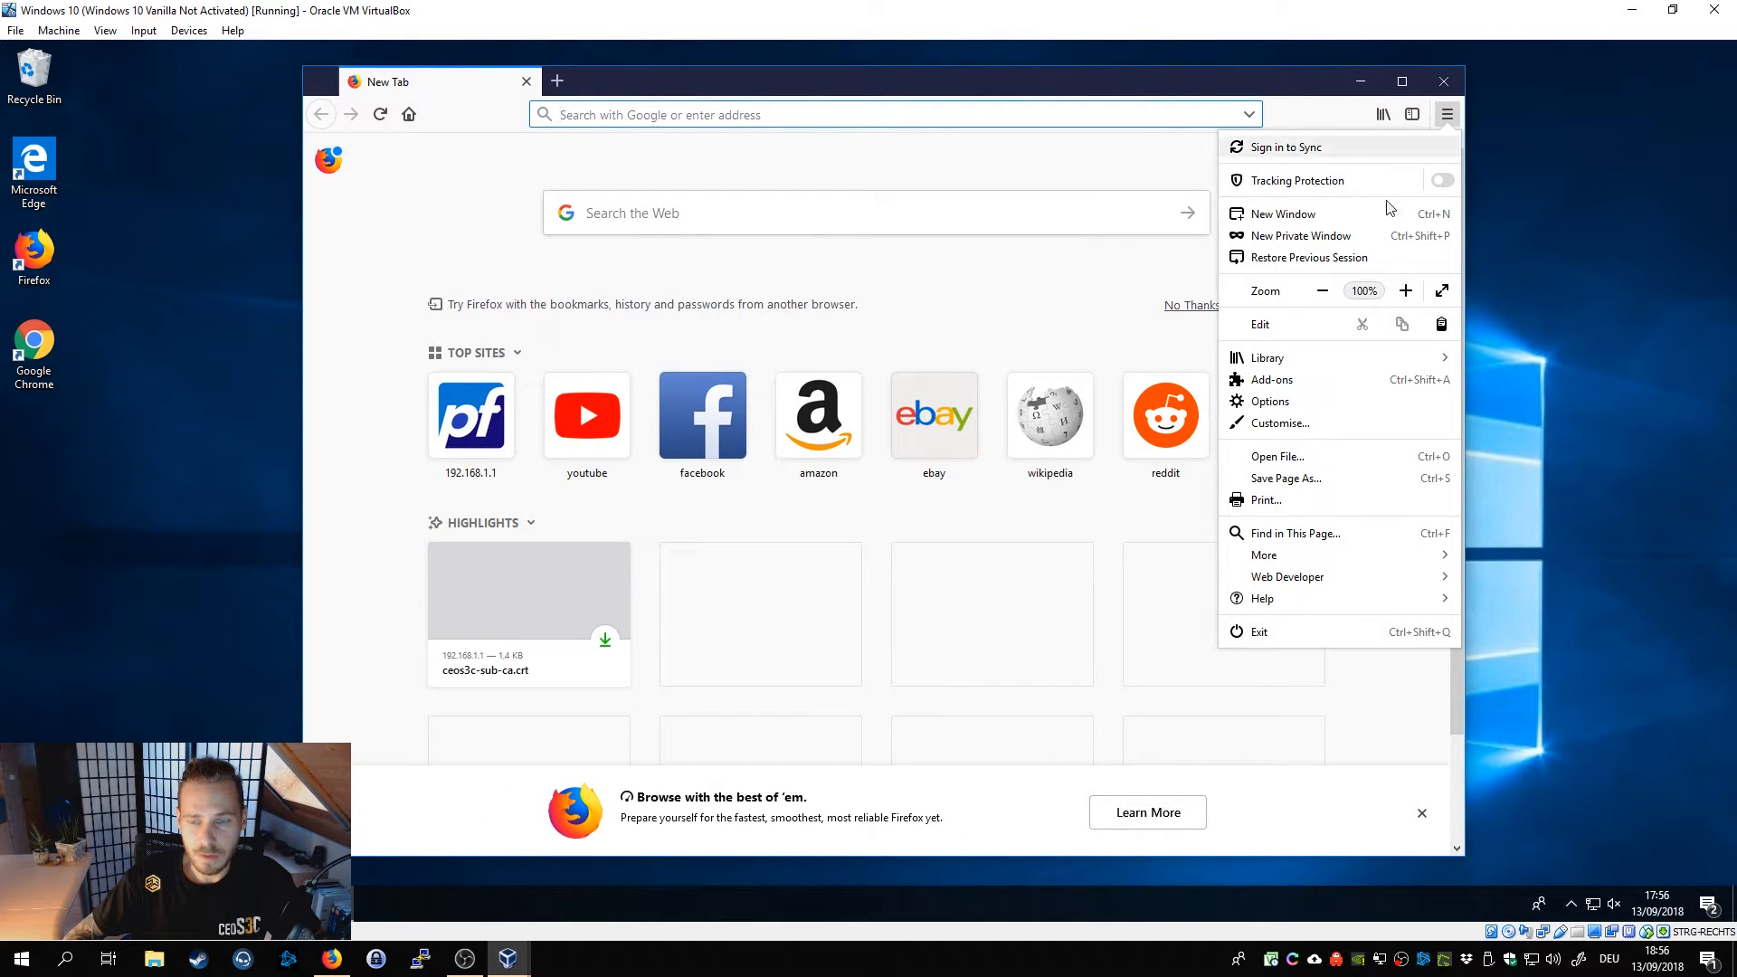
click(1268, 402)
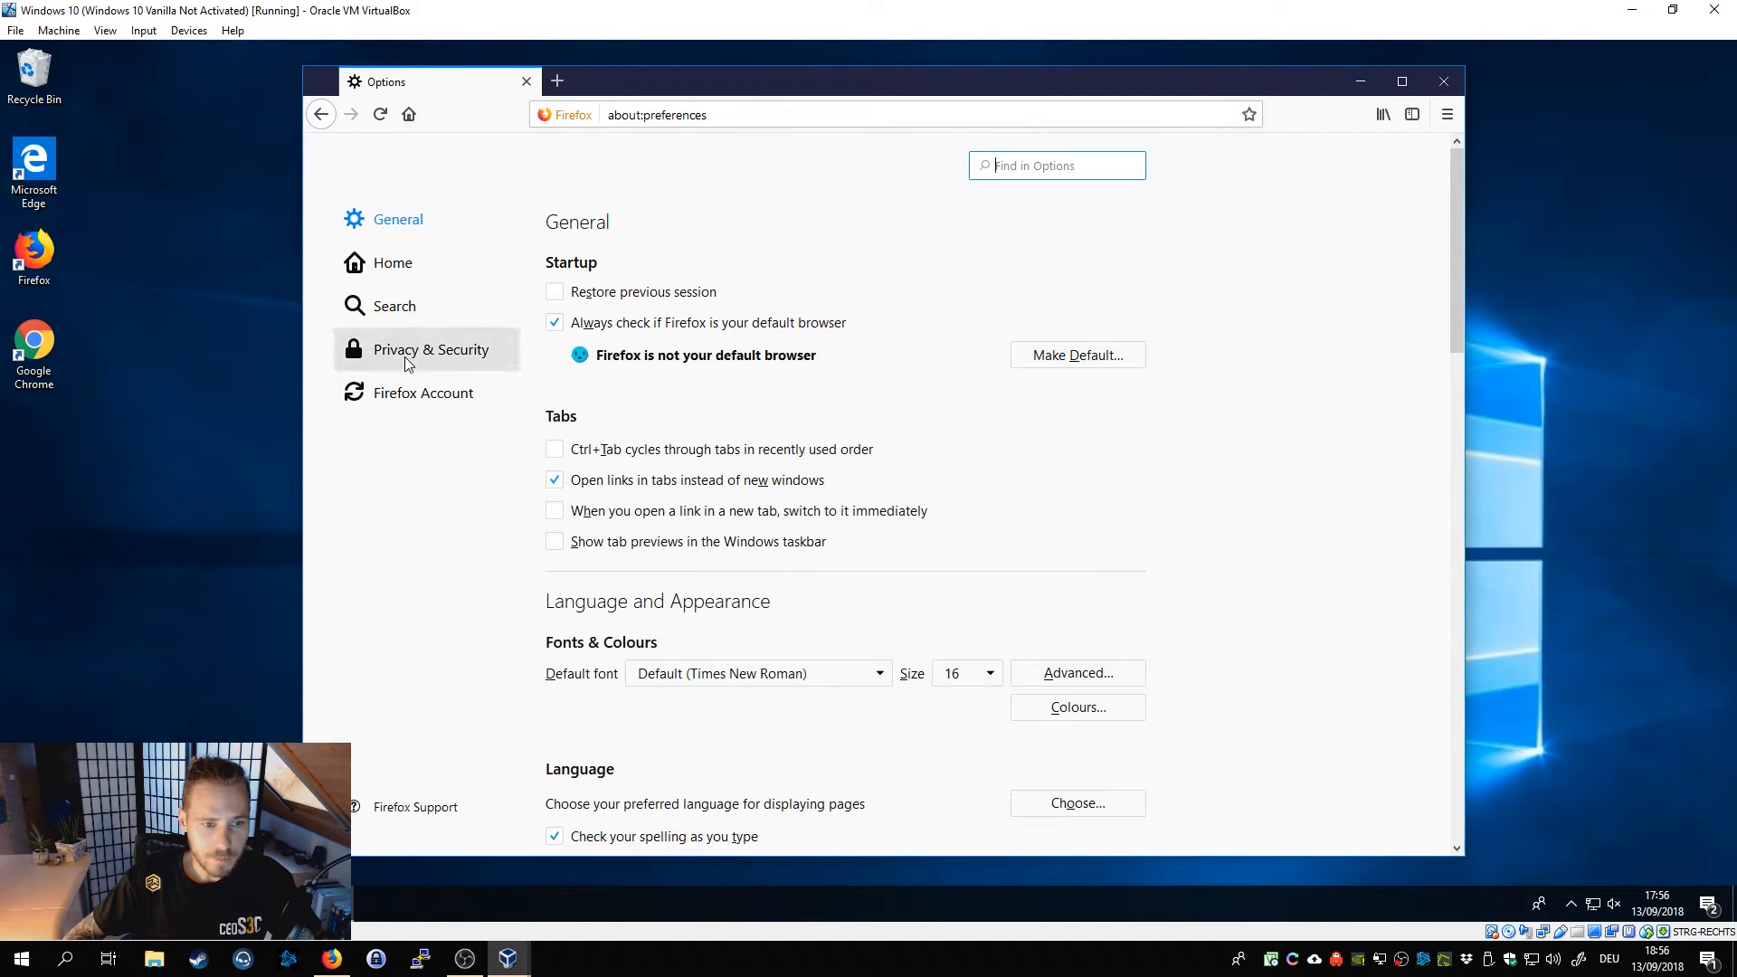
click(431, 350)
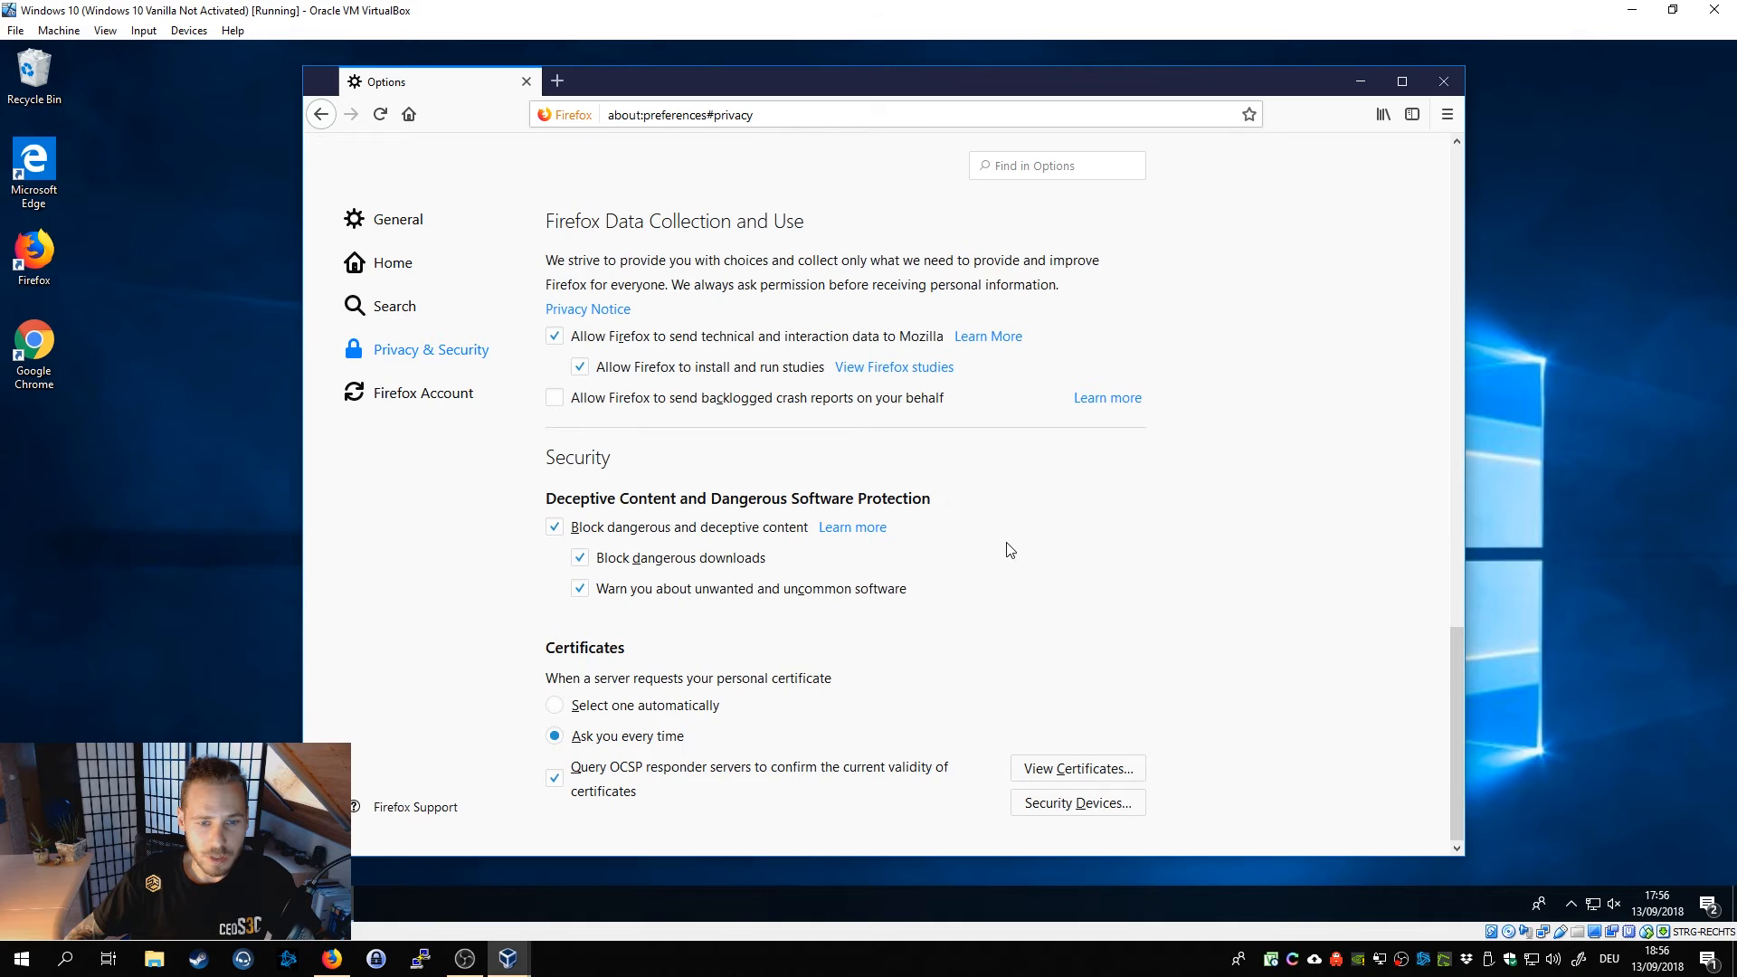
Import ceos3c-root-ca as an authority trusted for websites and email, then close Firefox.
click(1074, 767)
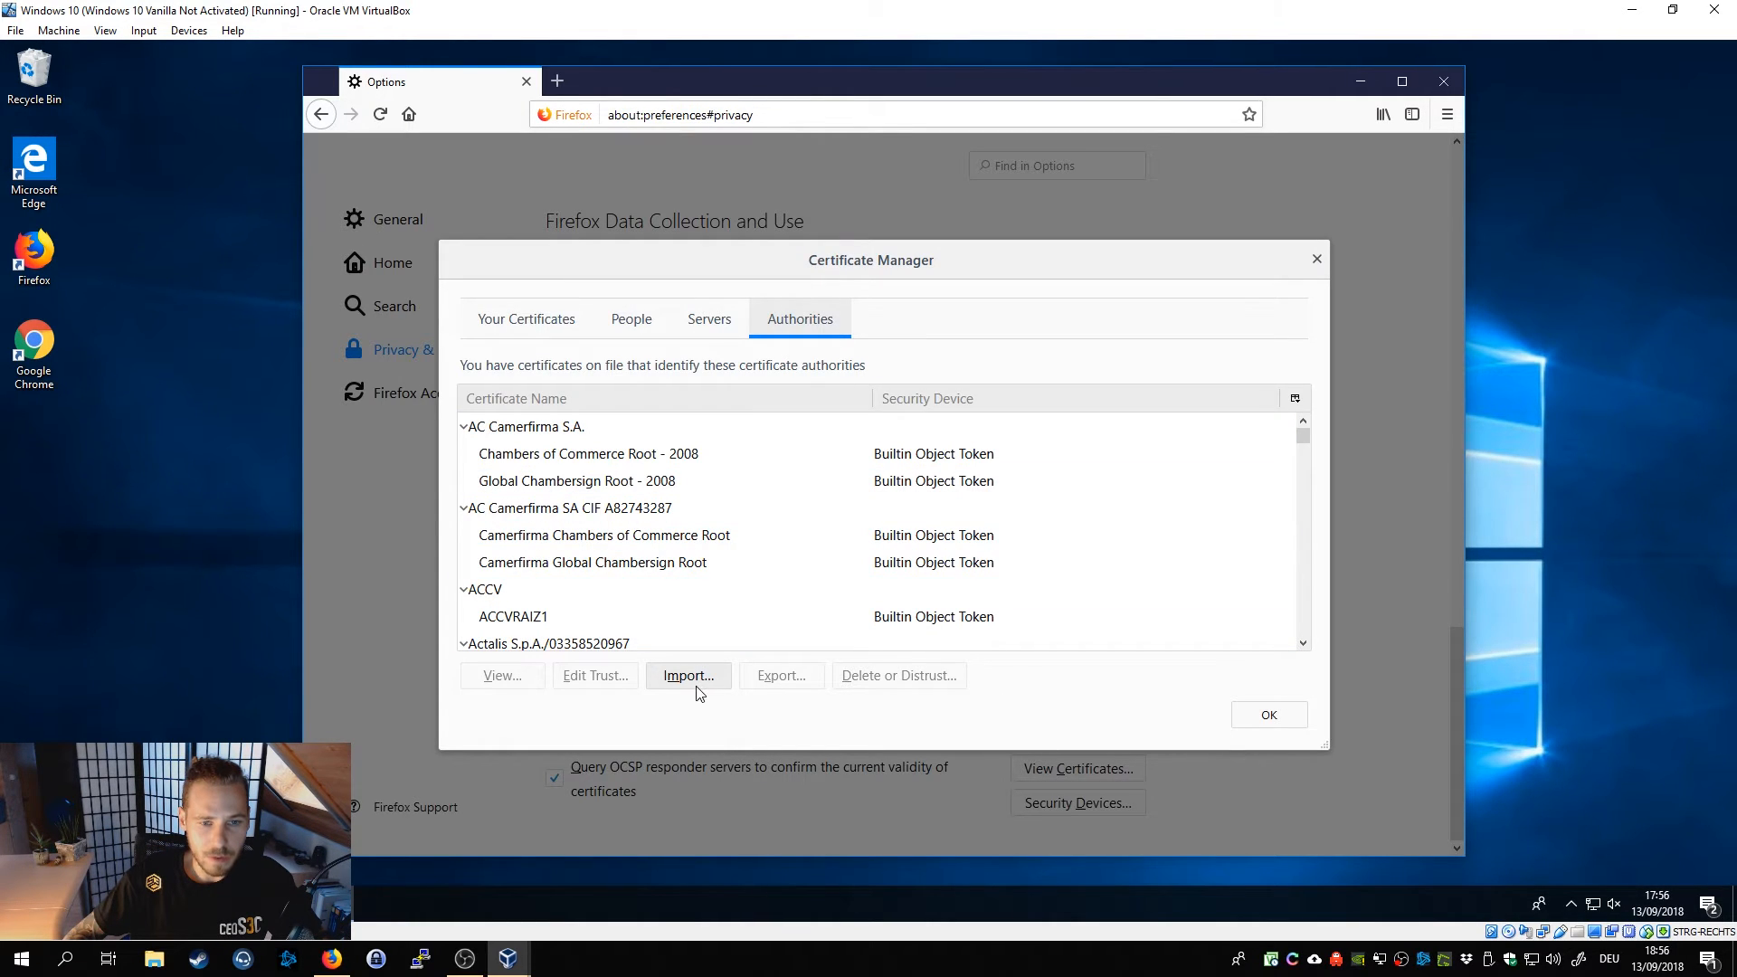
click(688, 675)
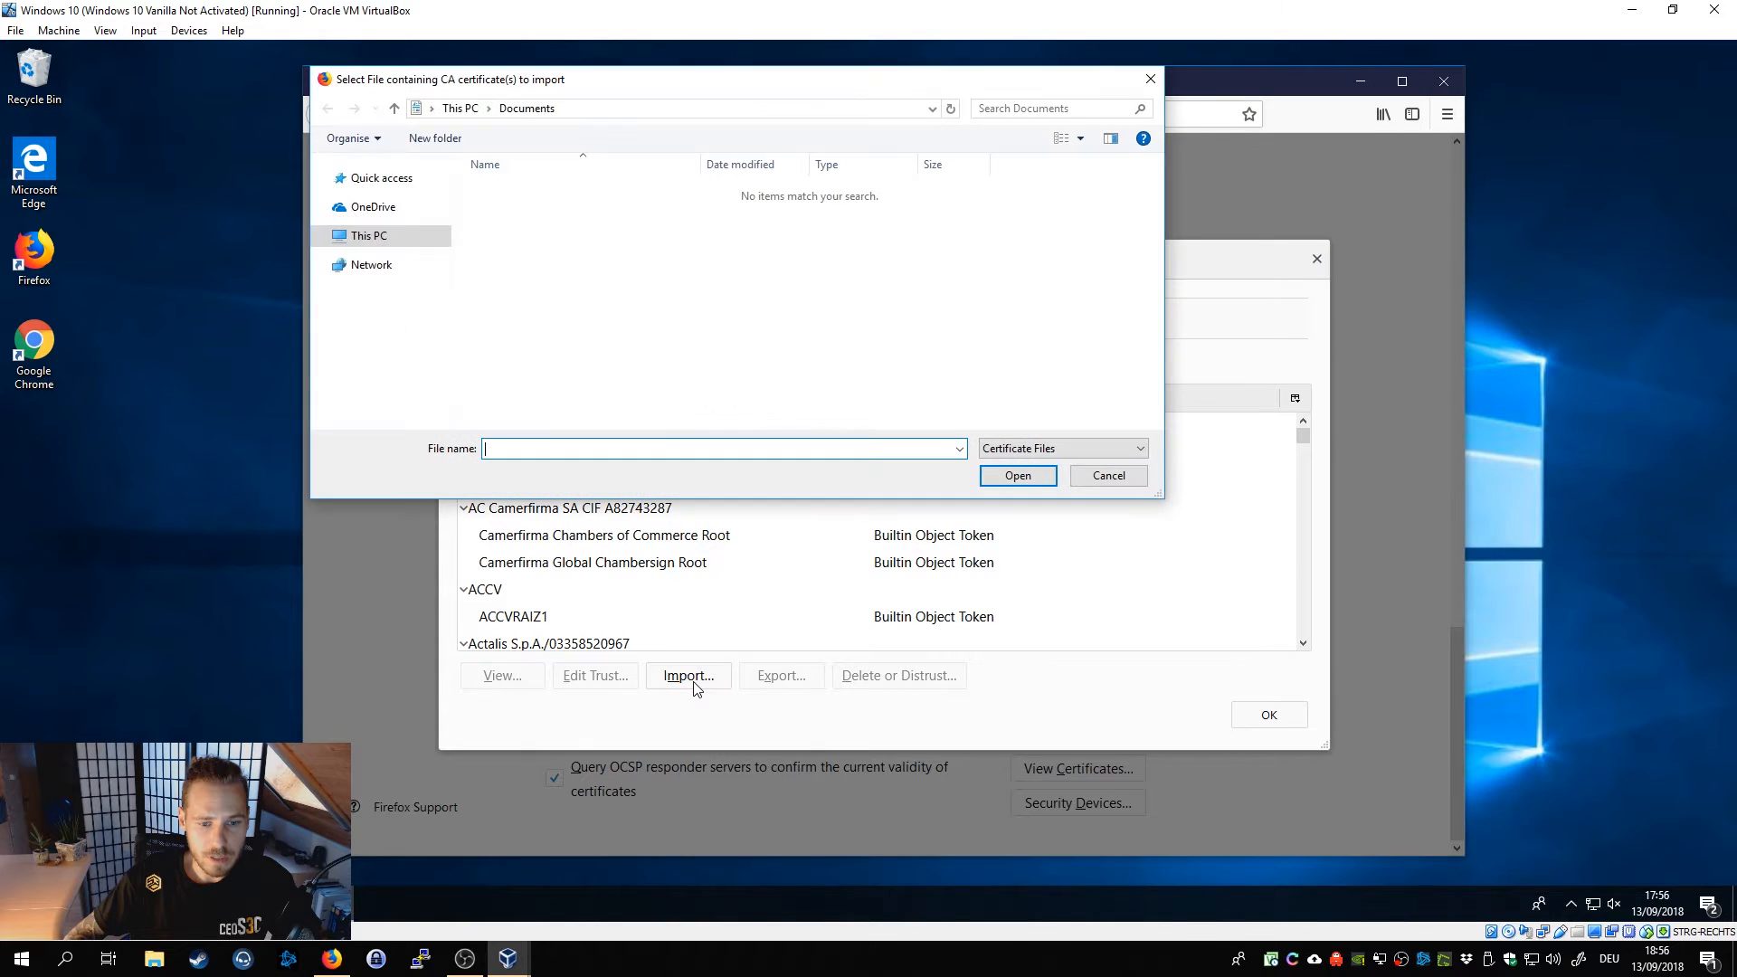
click(384, 220)
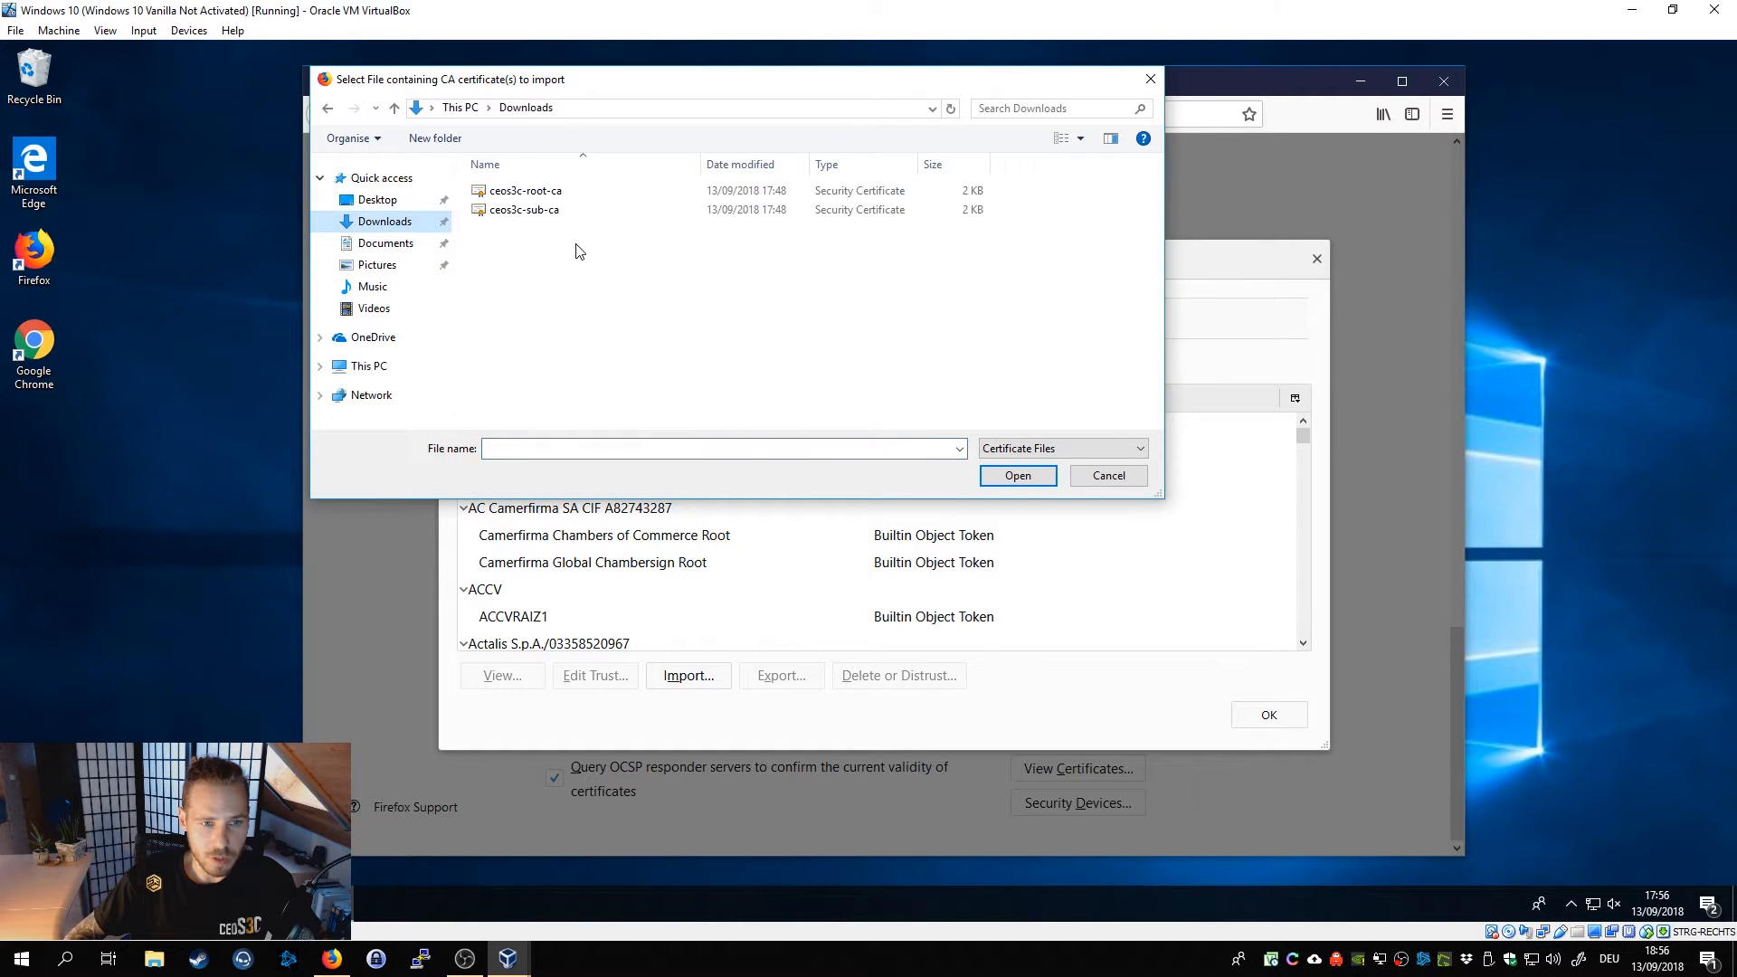
click(523, 190)
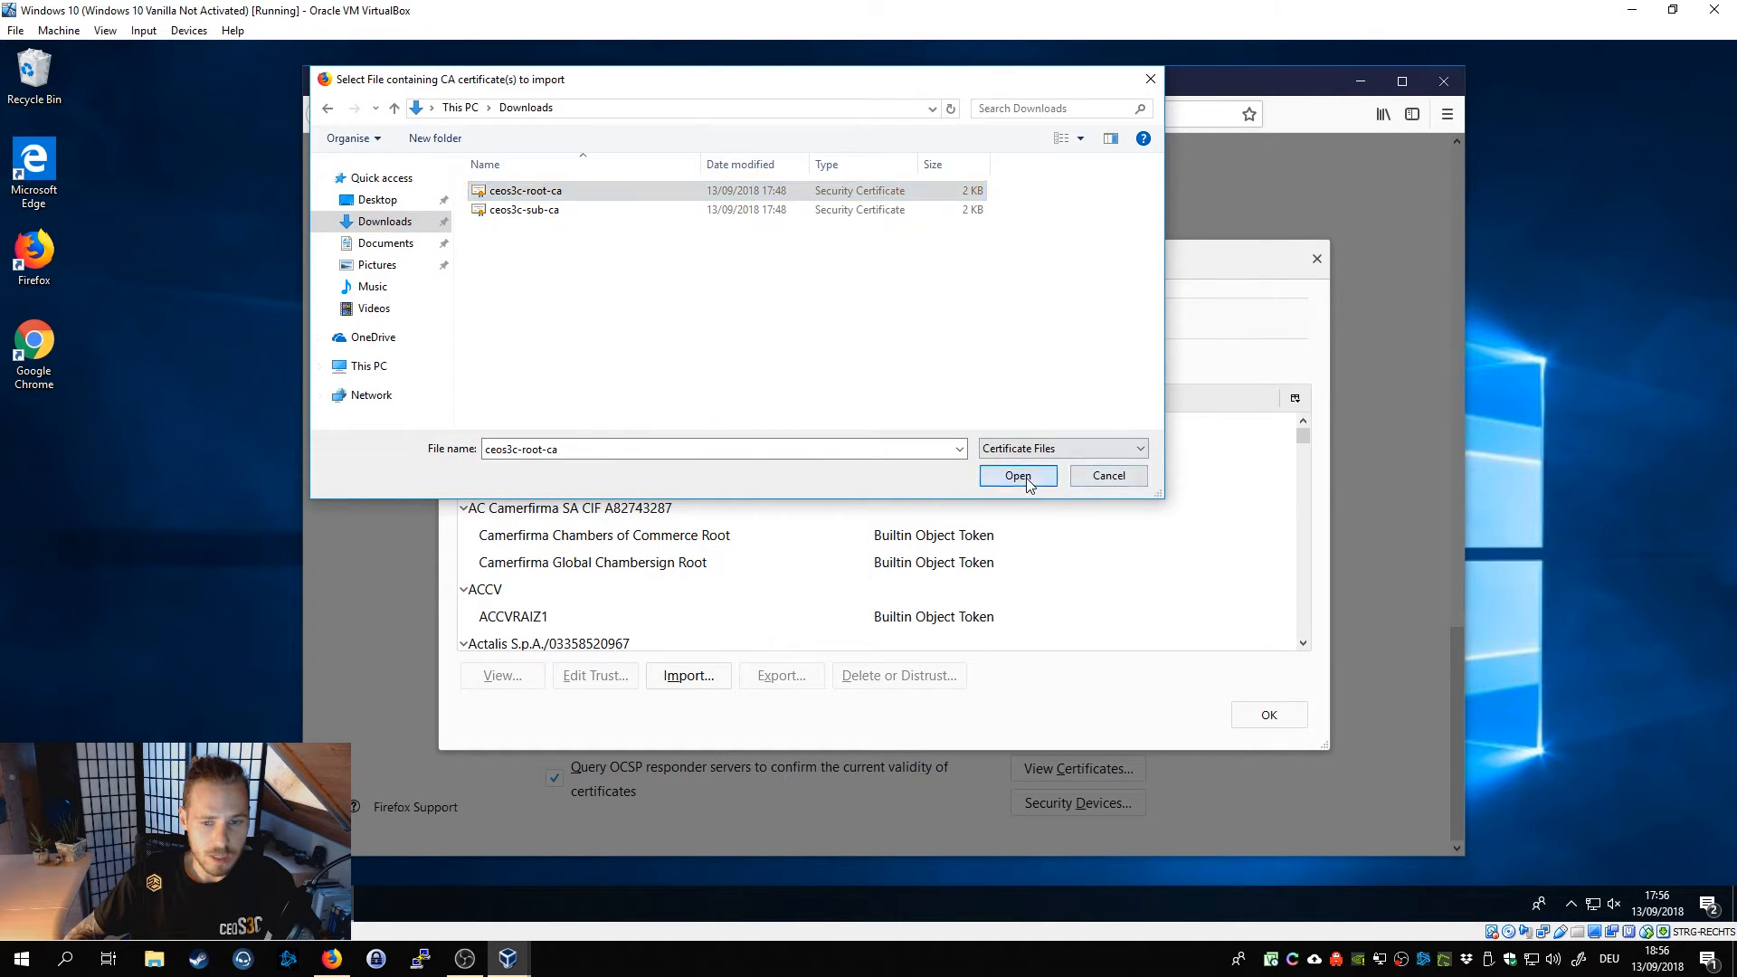
click(1017, 475)
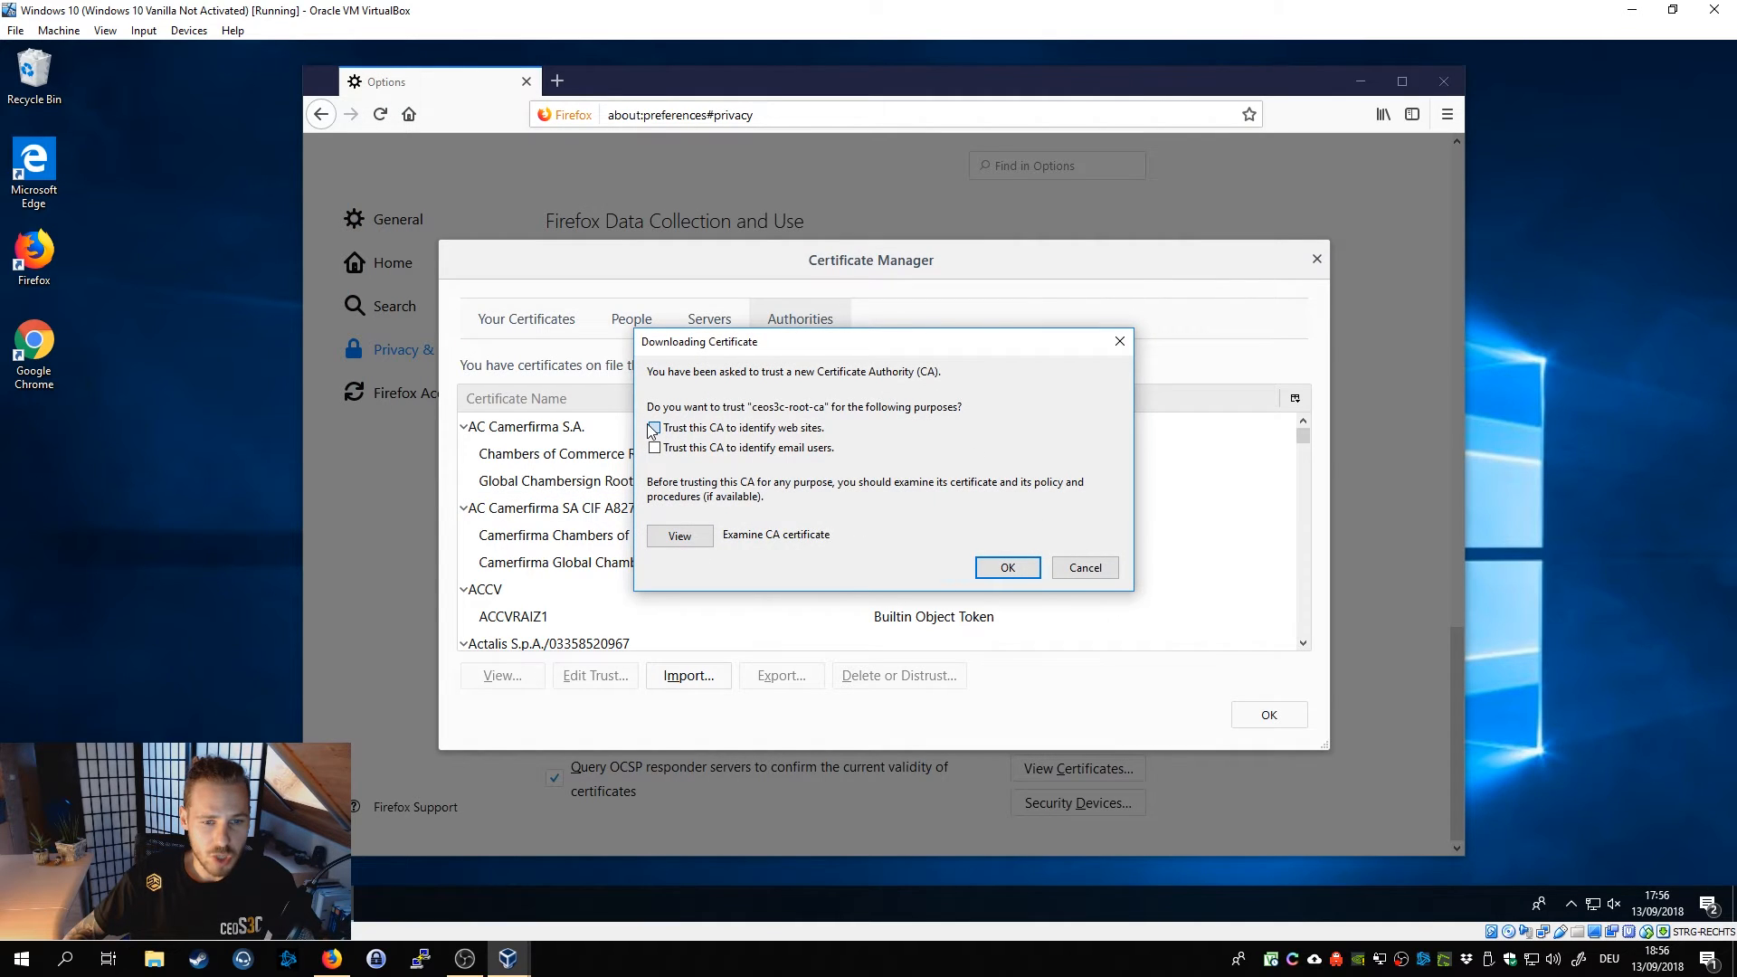
click(653, 427)
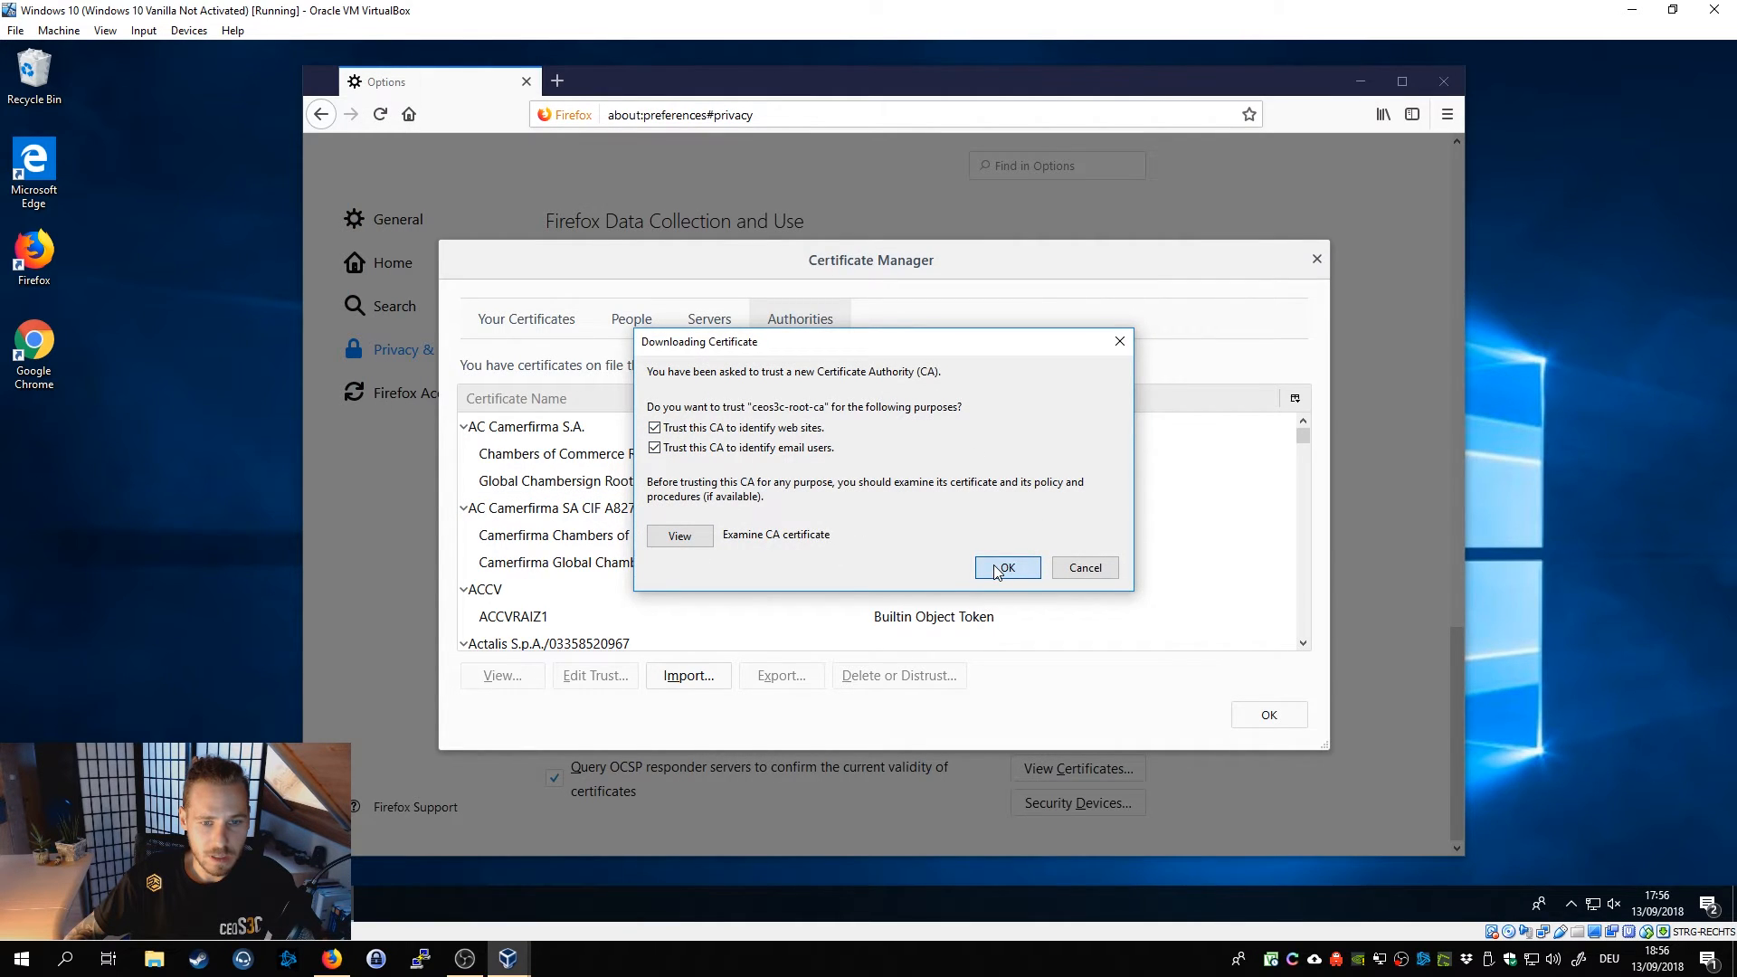
click(1004, 566)
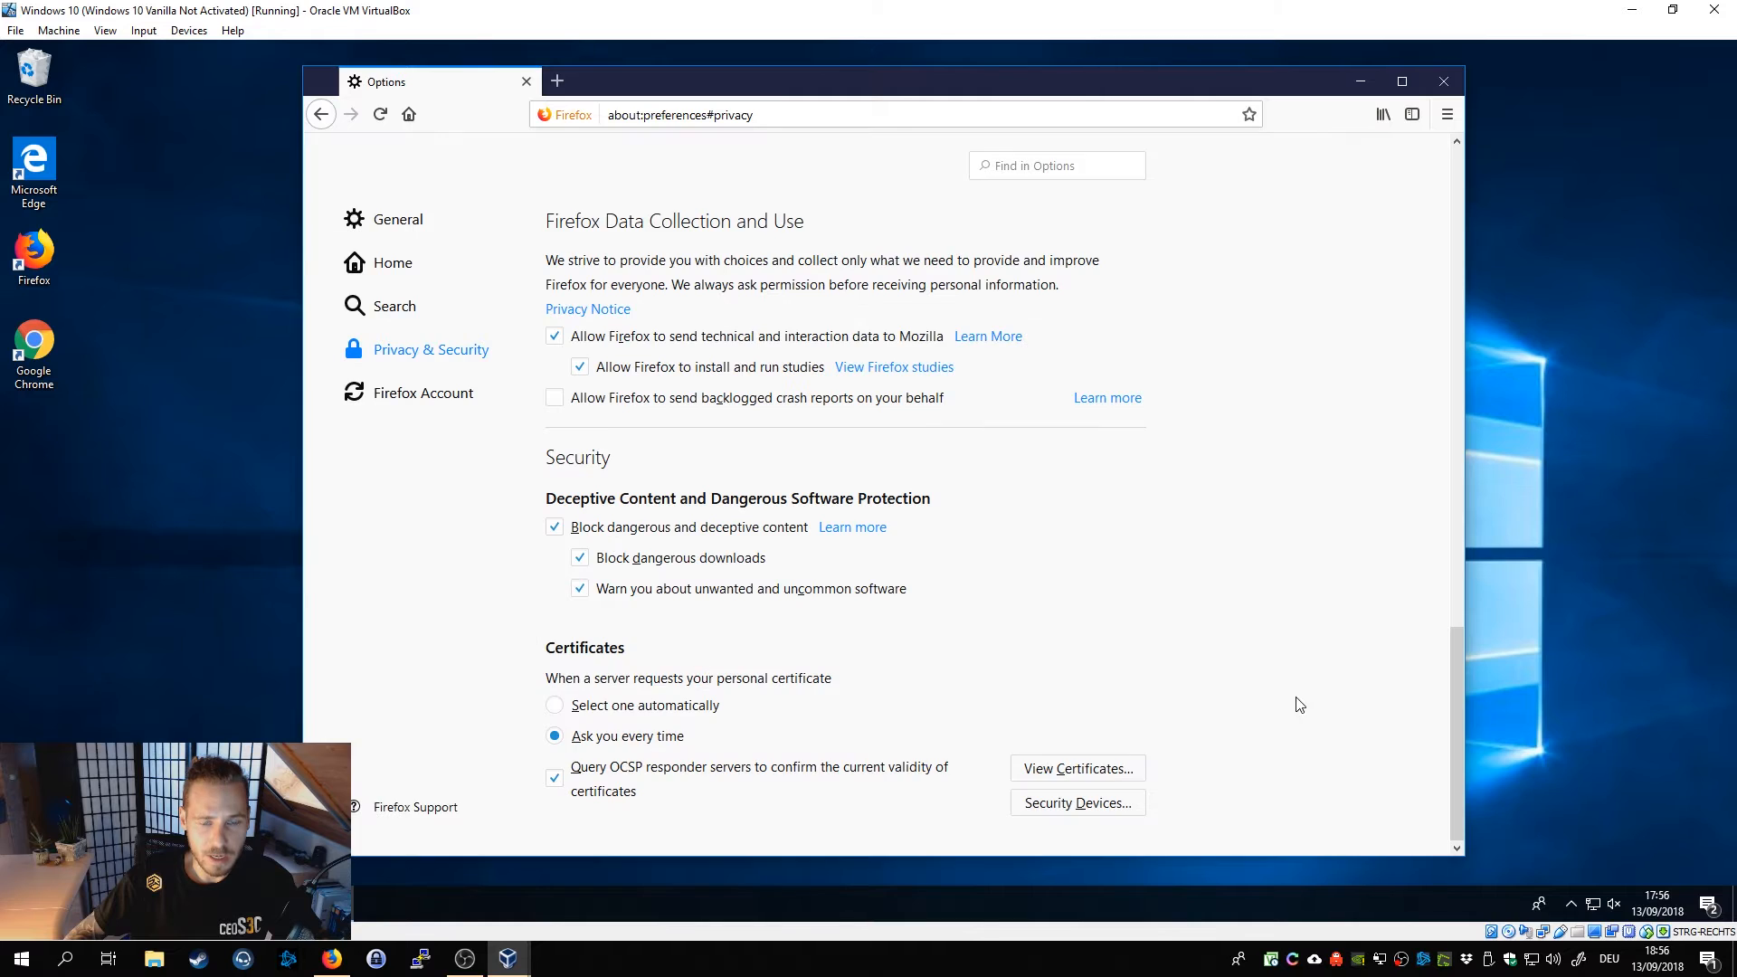
click(1444, 81)
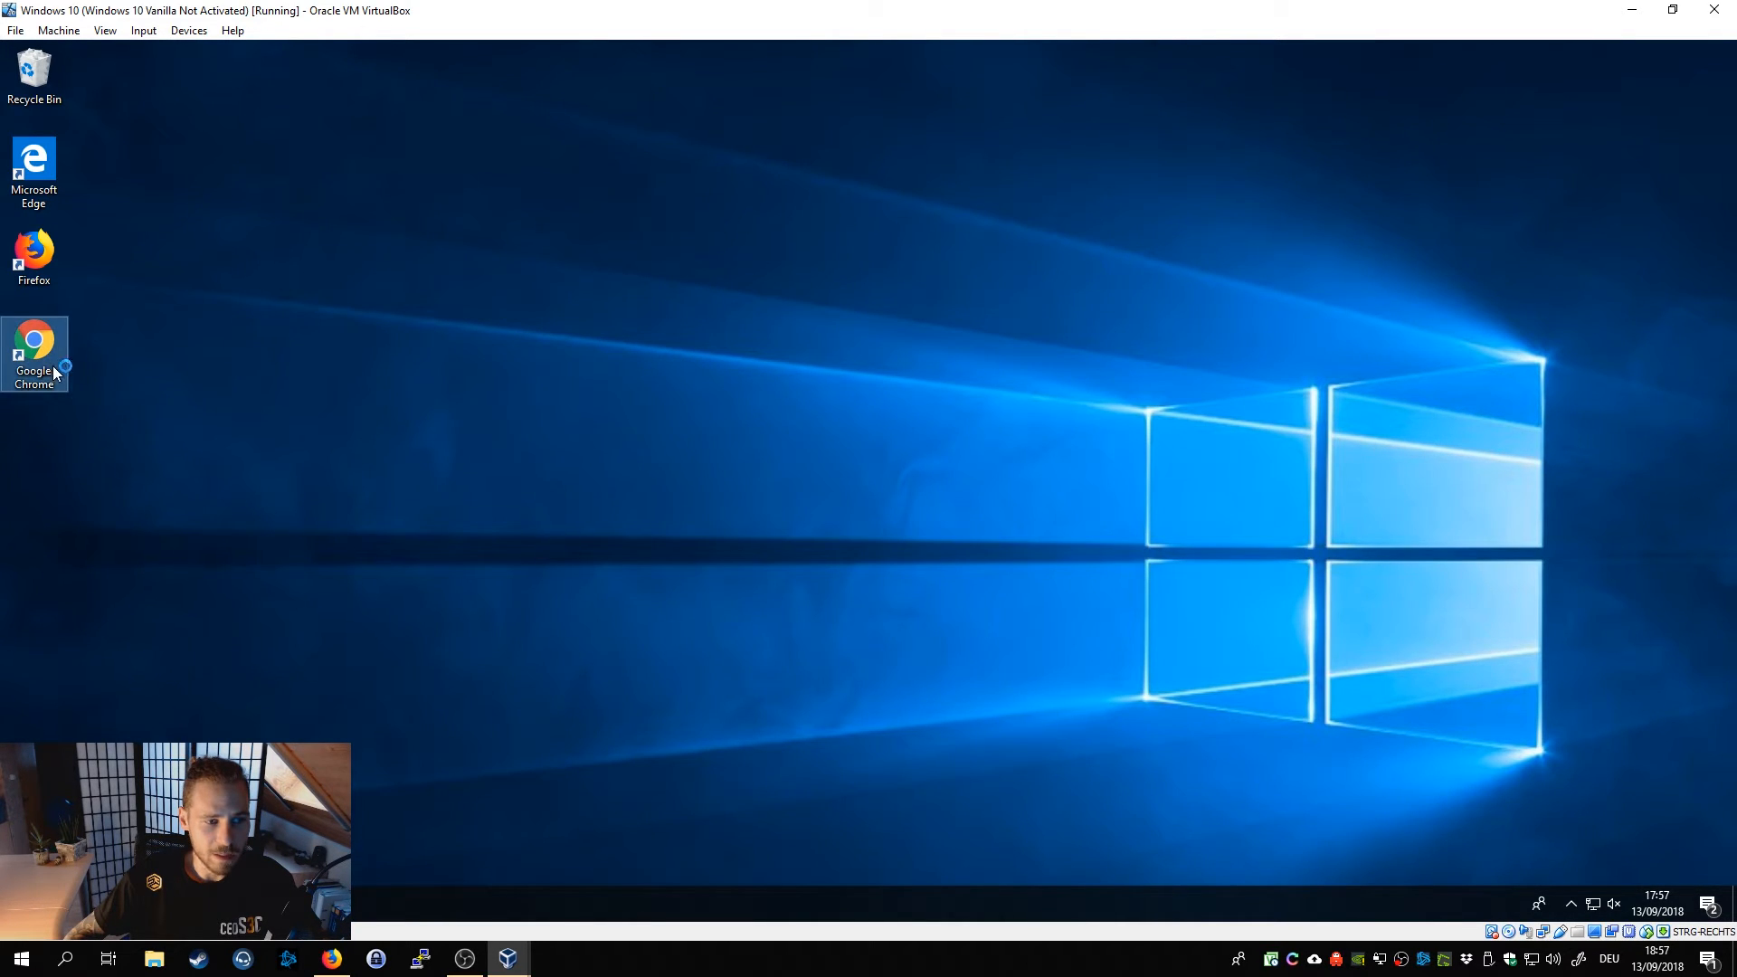
double_click(33, 354)
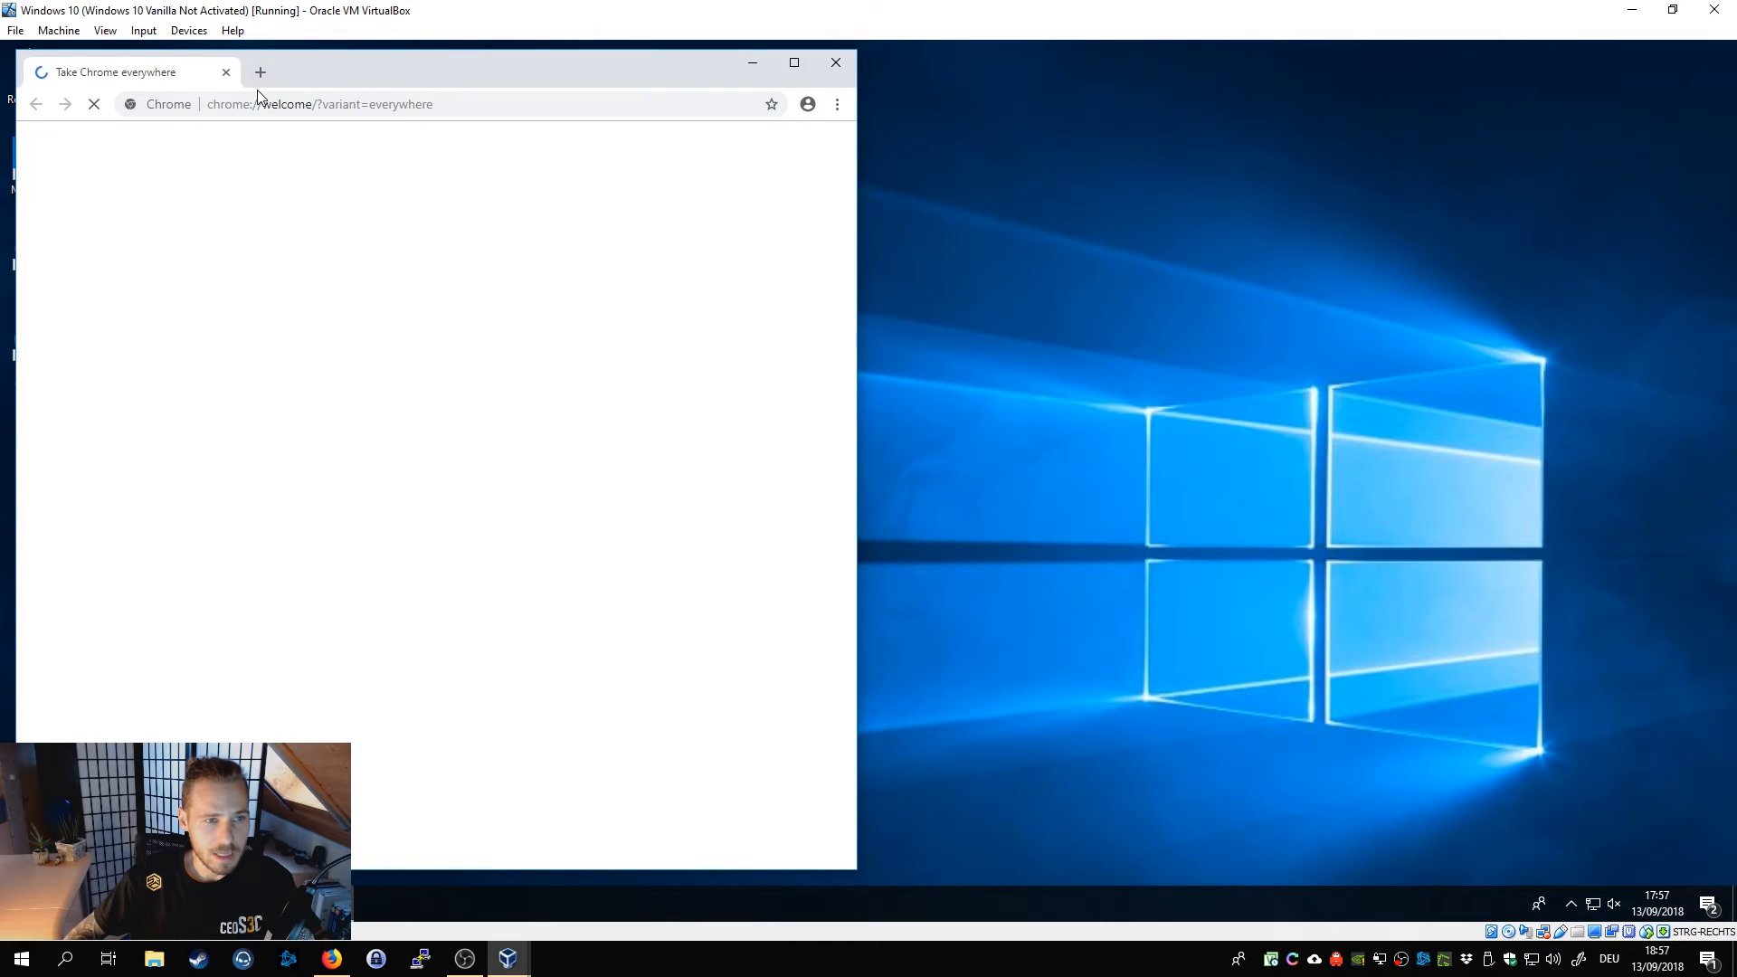
text(192.168.1.1)
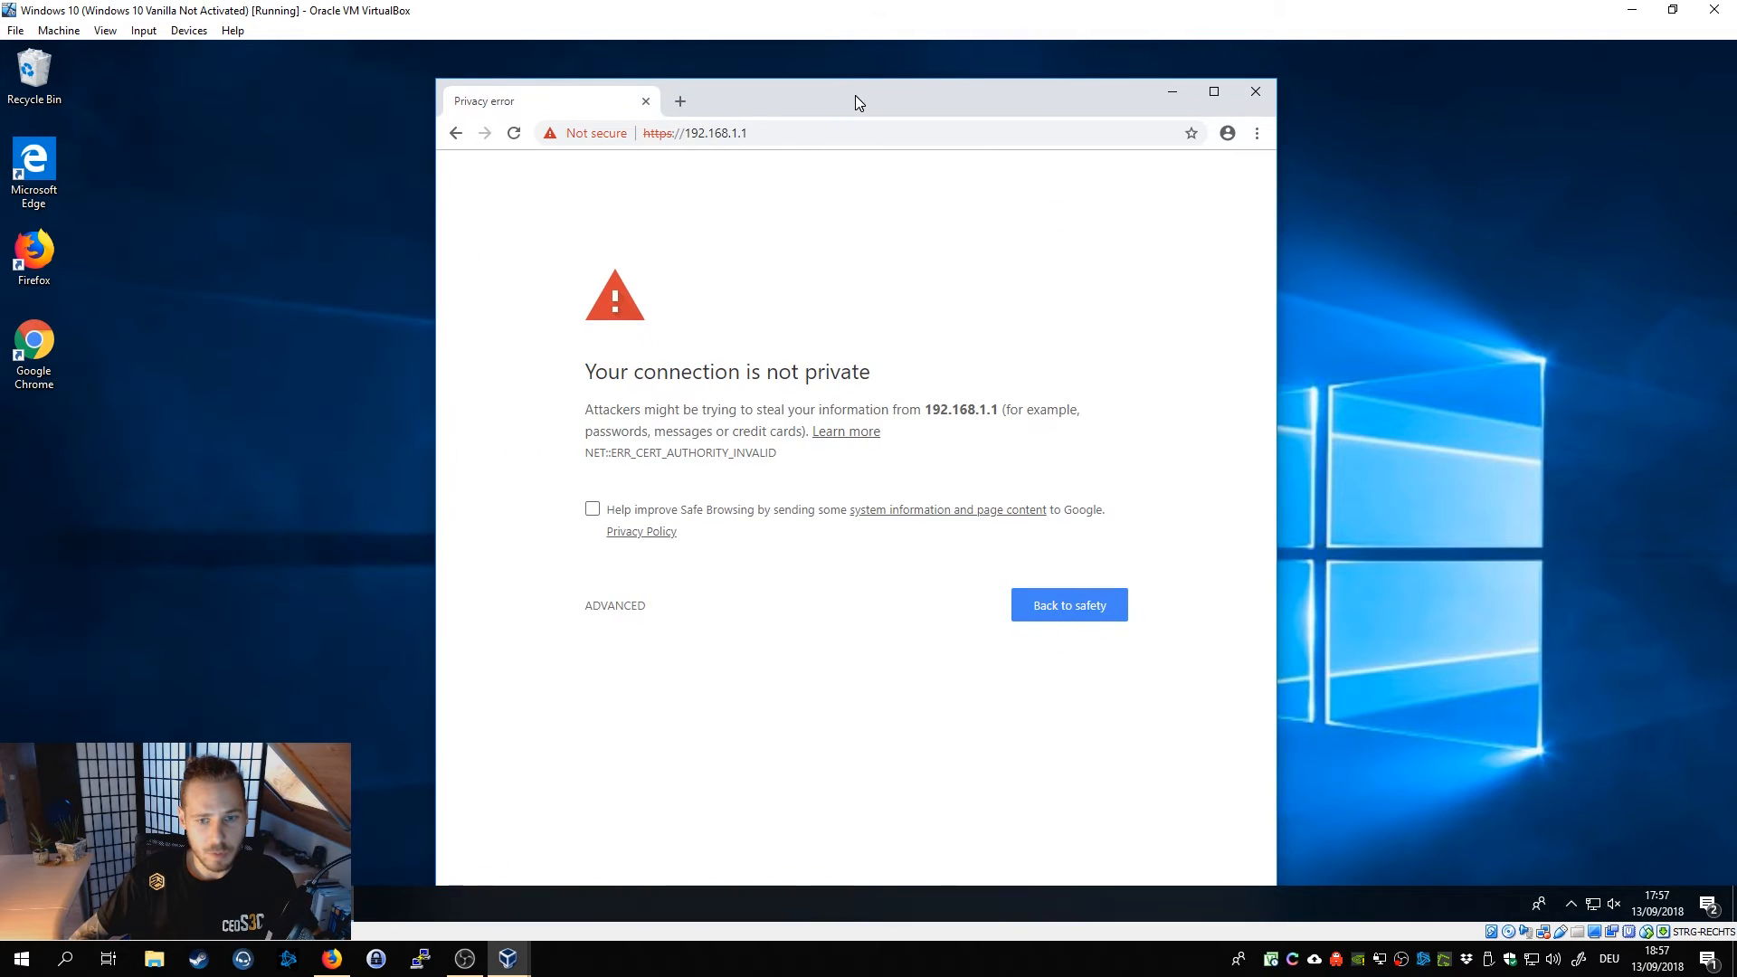
click(613, 604)
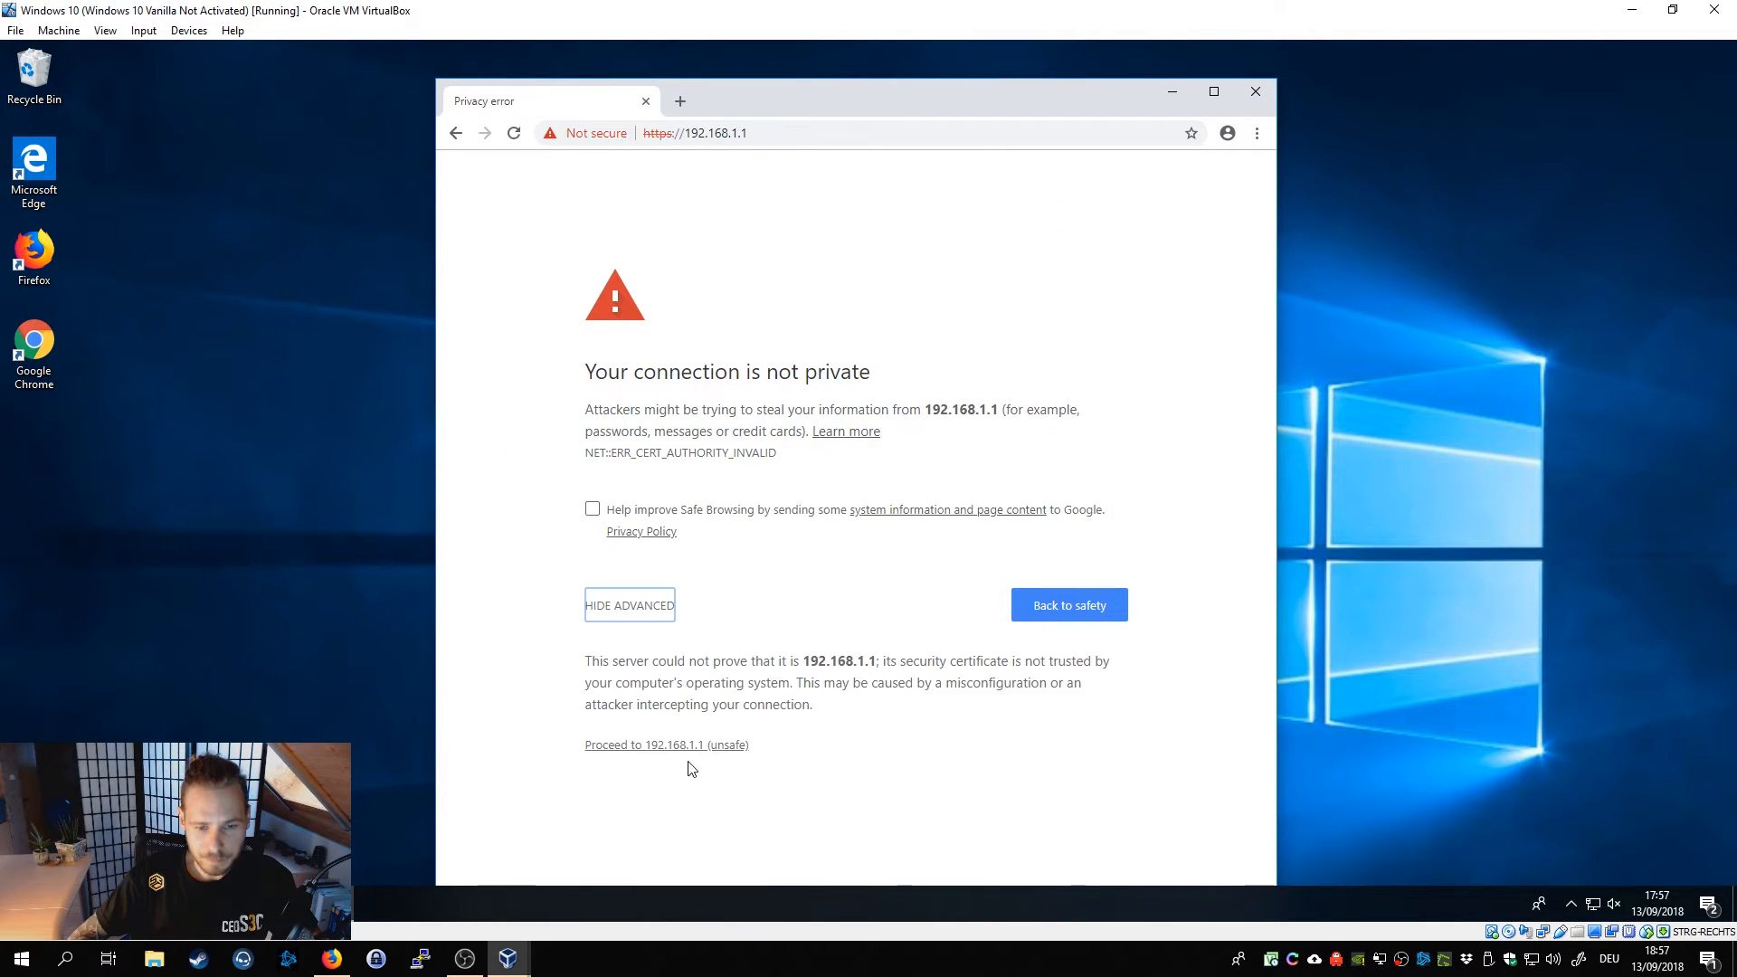
click(665, 743)
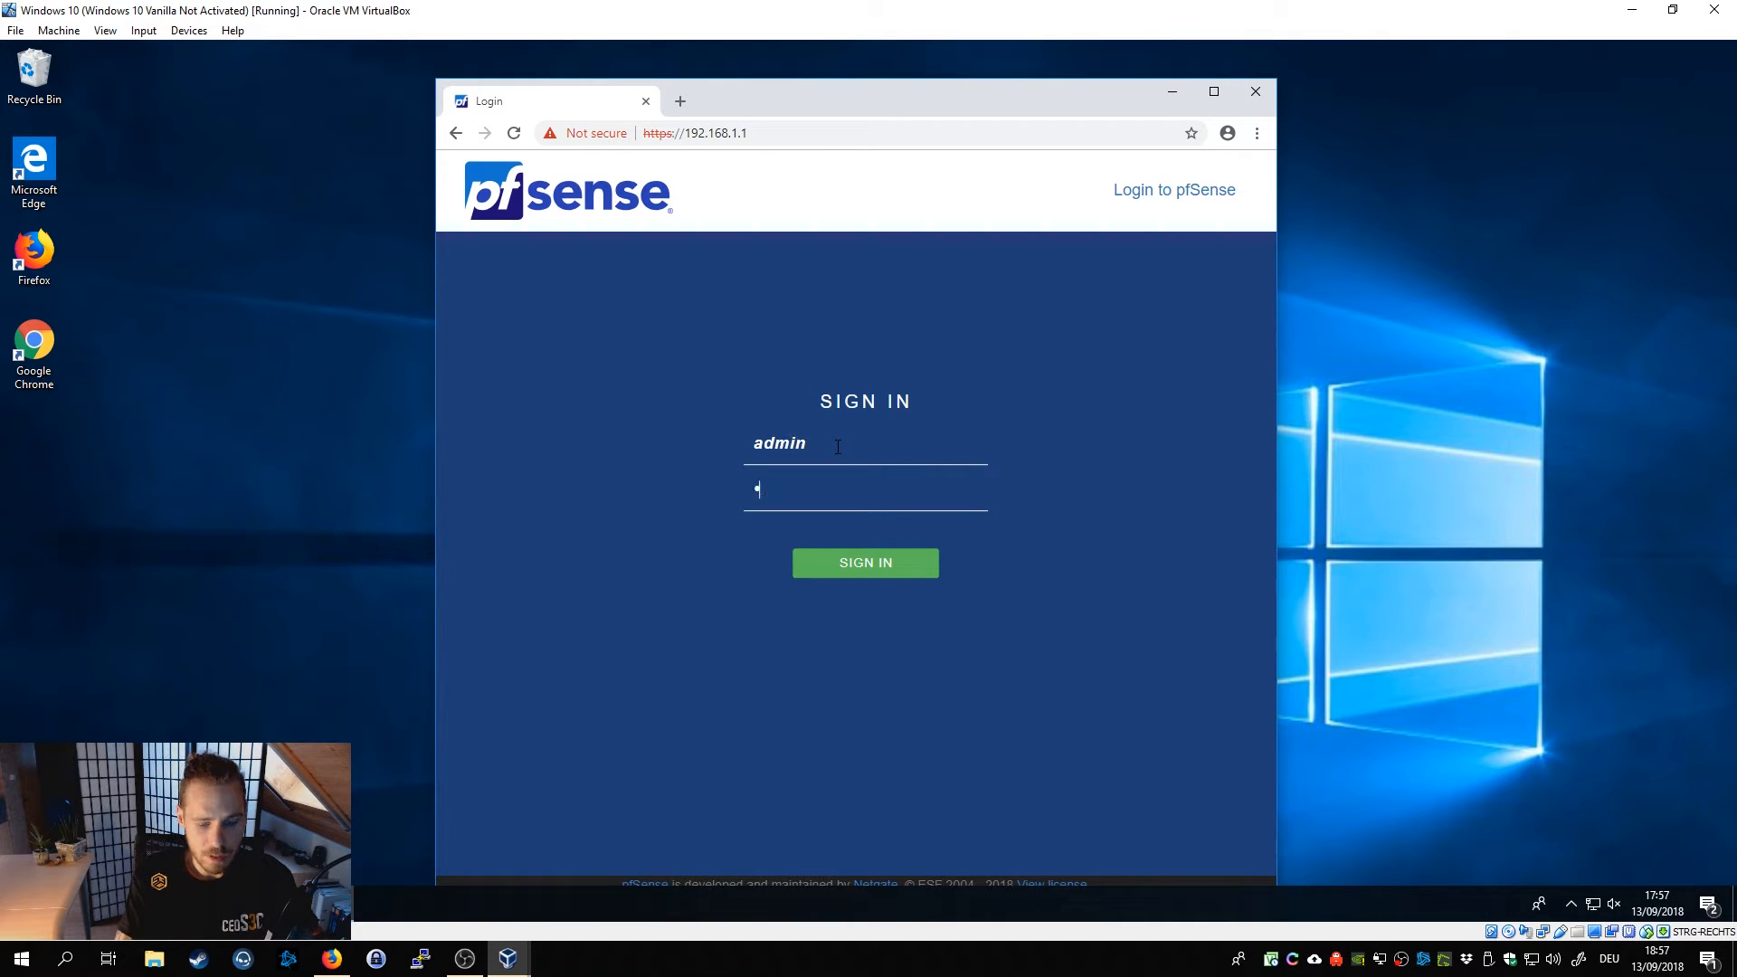
click(865, 562)
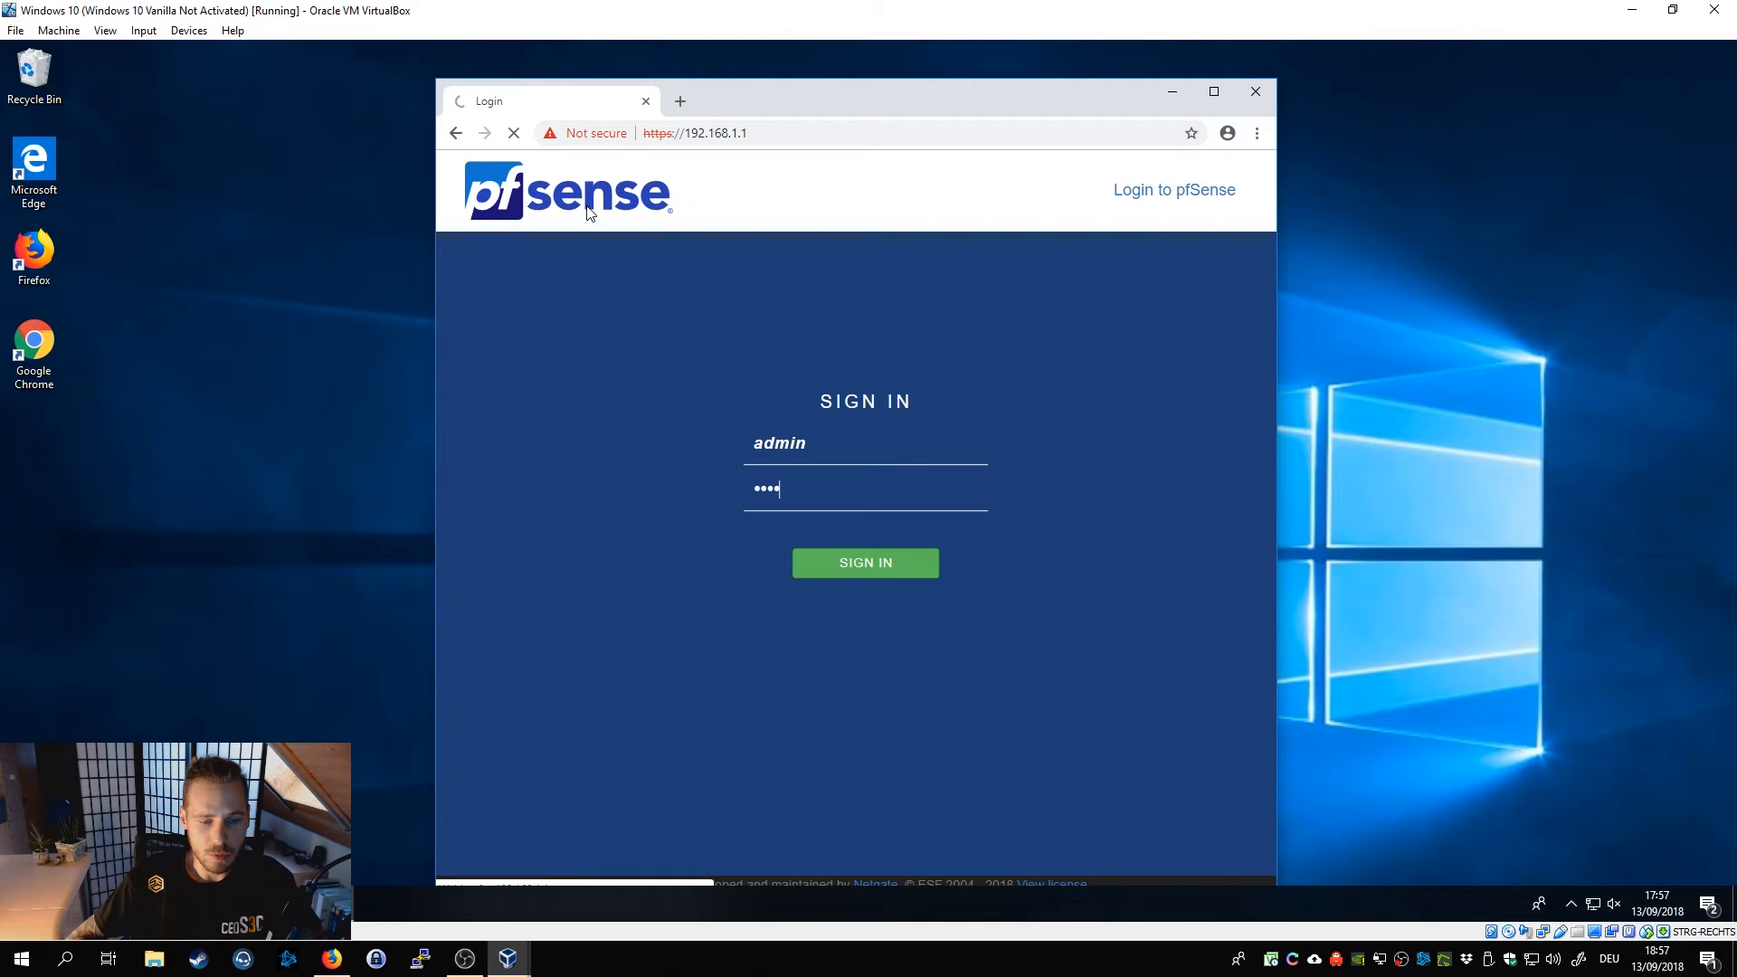
click(865, 561)
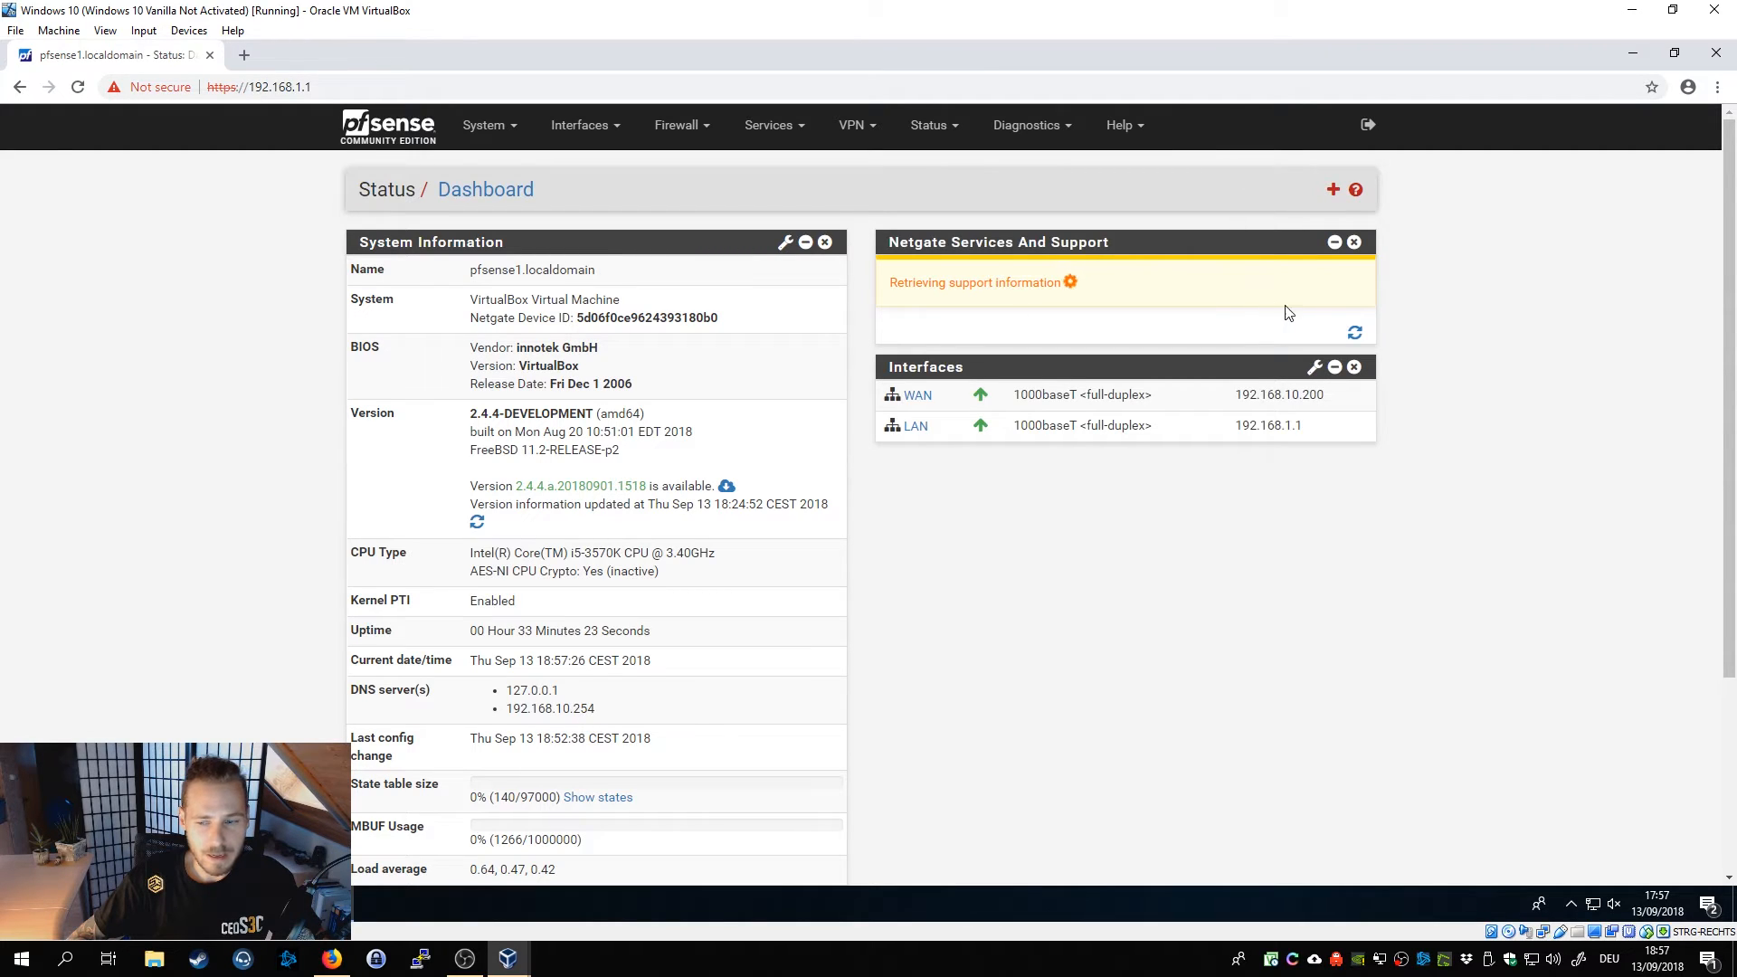
mouse_move(1398, 297)
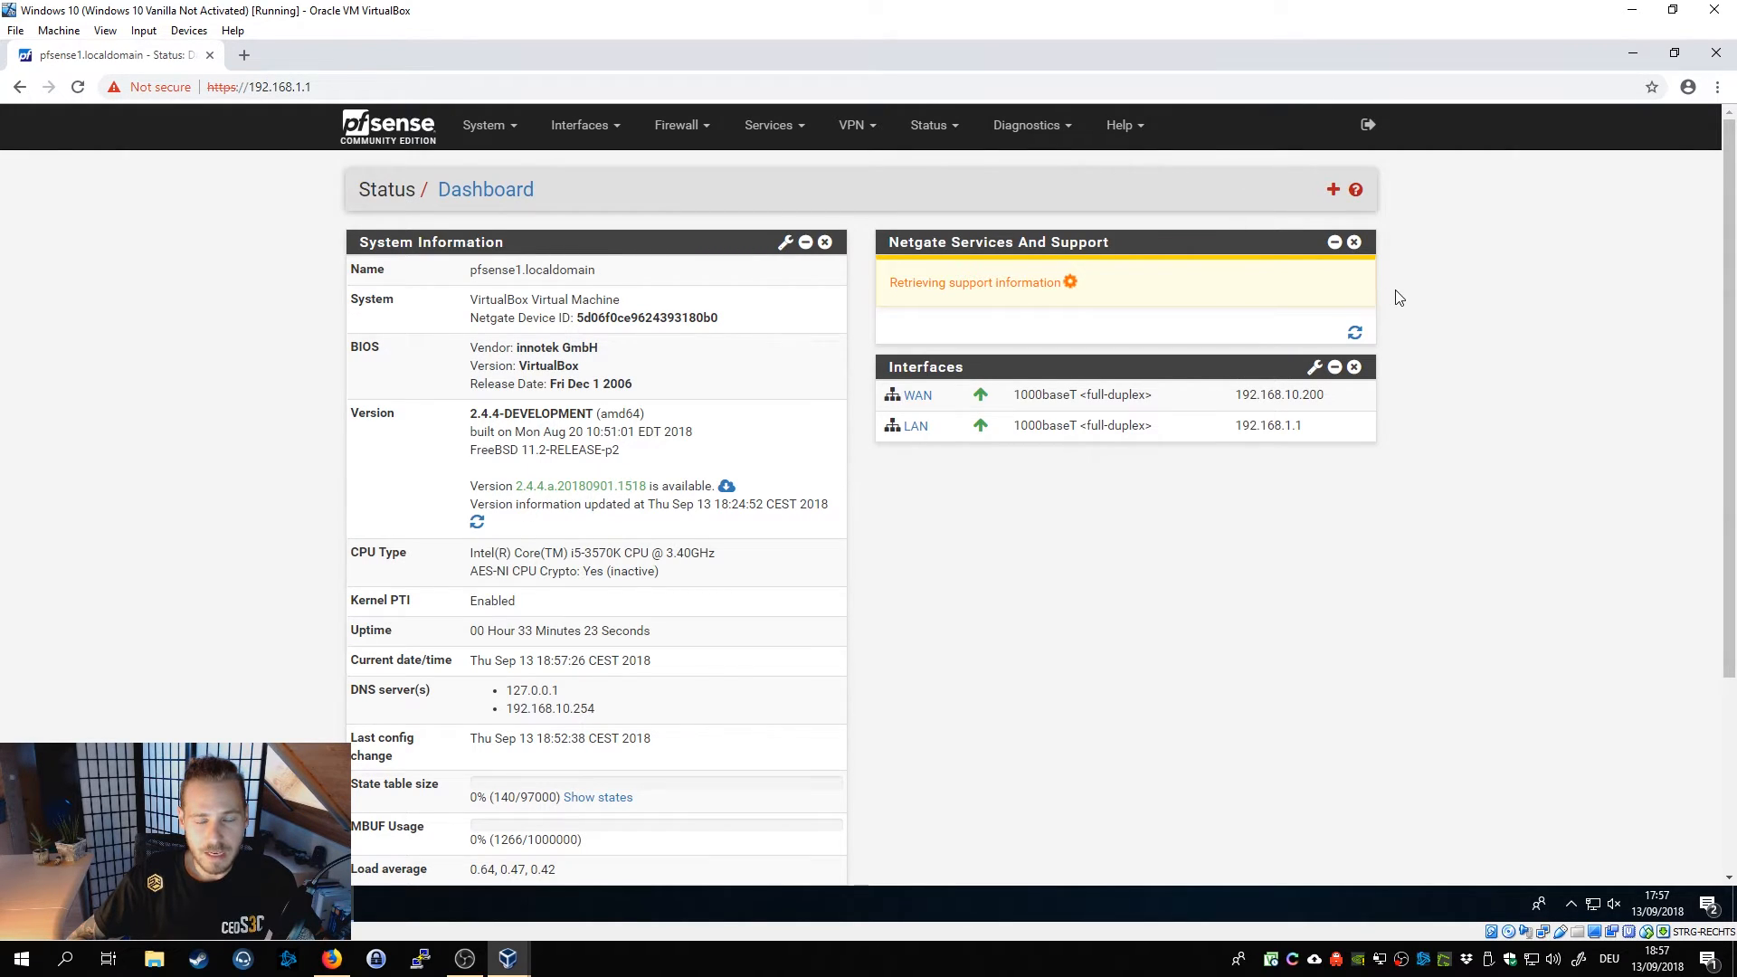
mouse_move(1473, 296)
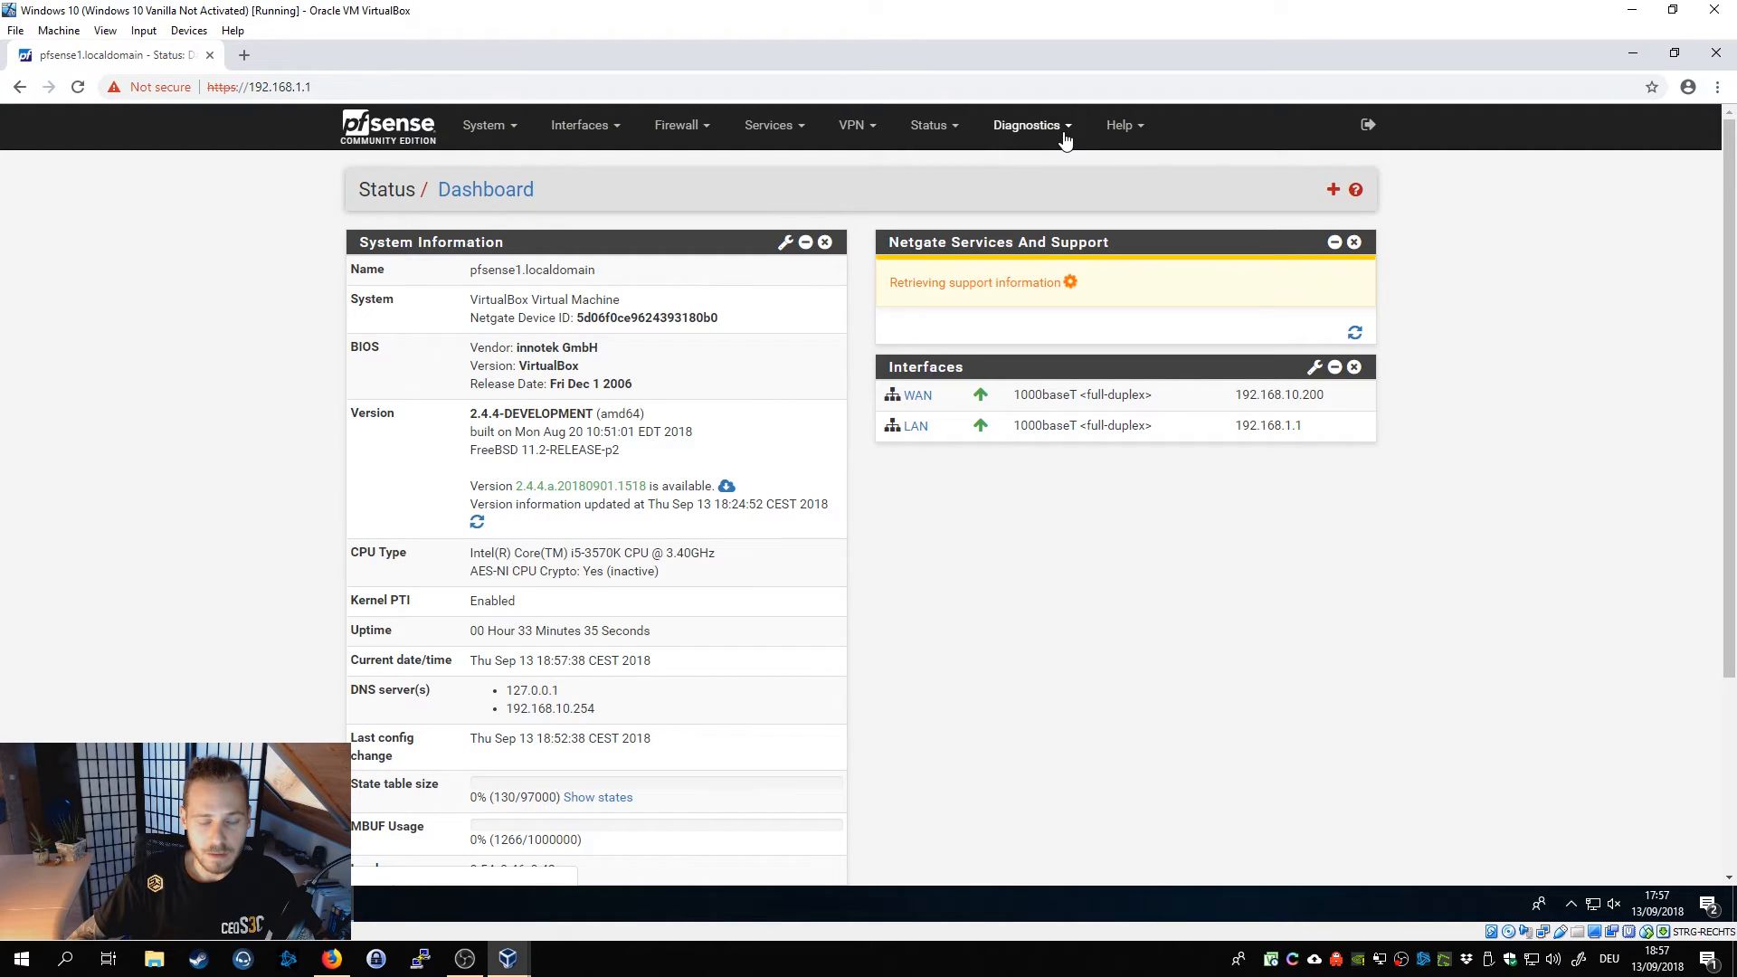
From Diagnostics > Backup & Restore, download an encrypted, password-protected configuration backup as XML.
click(1028, 125)
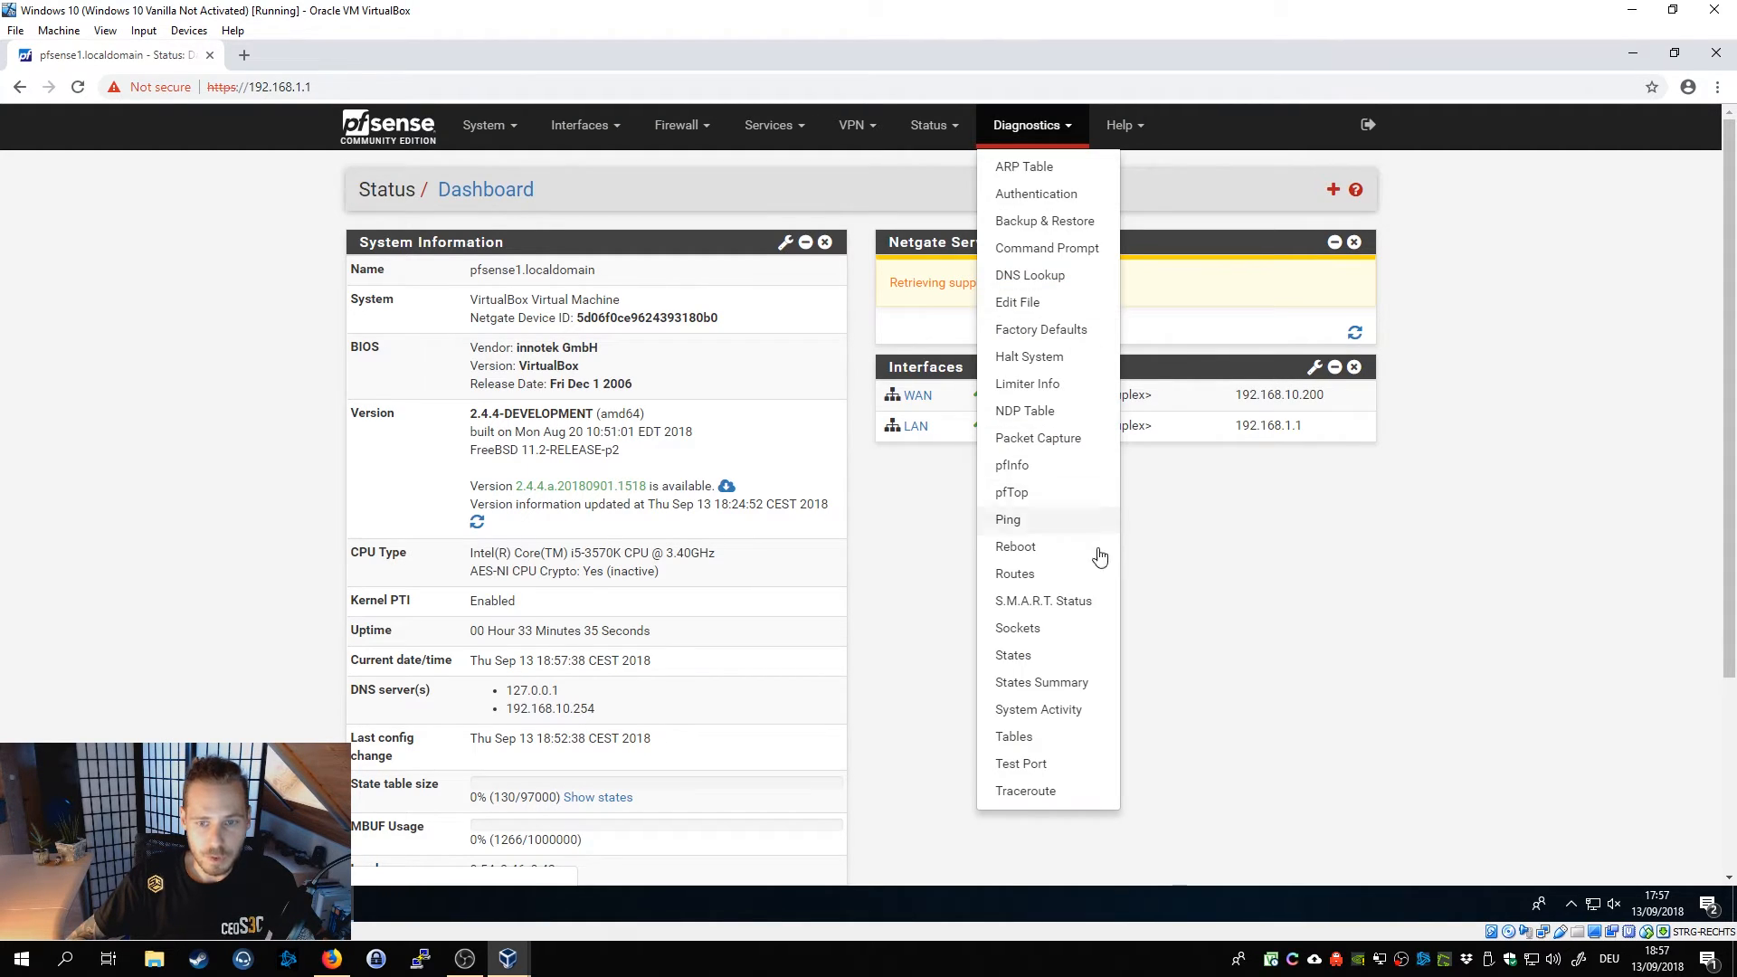
mouse_move(1082, 615)
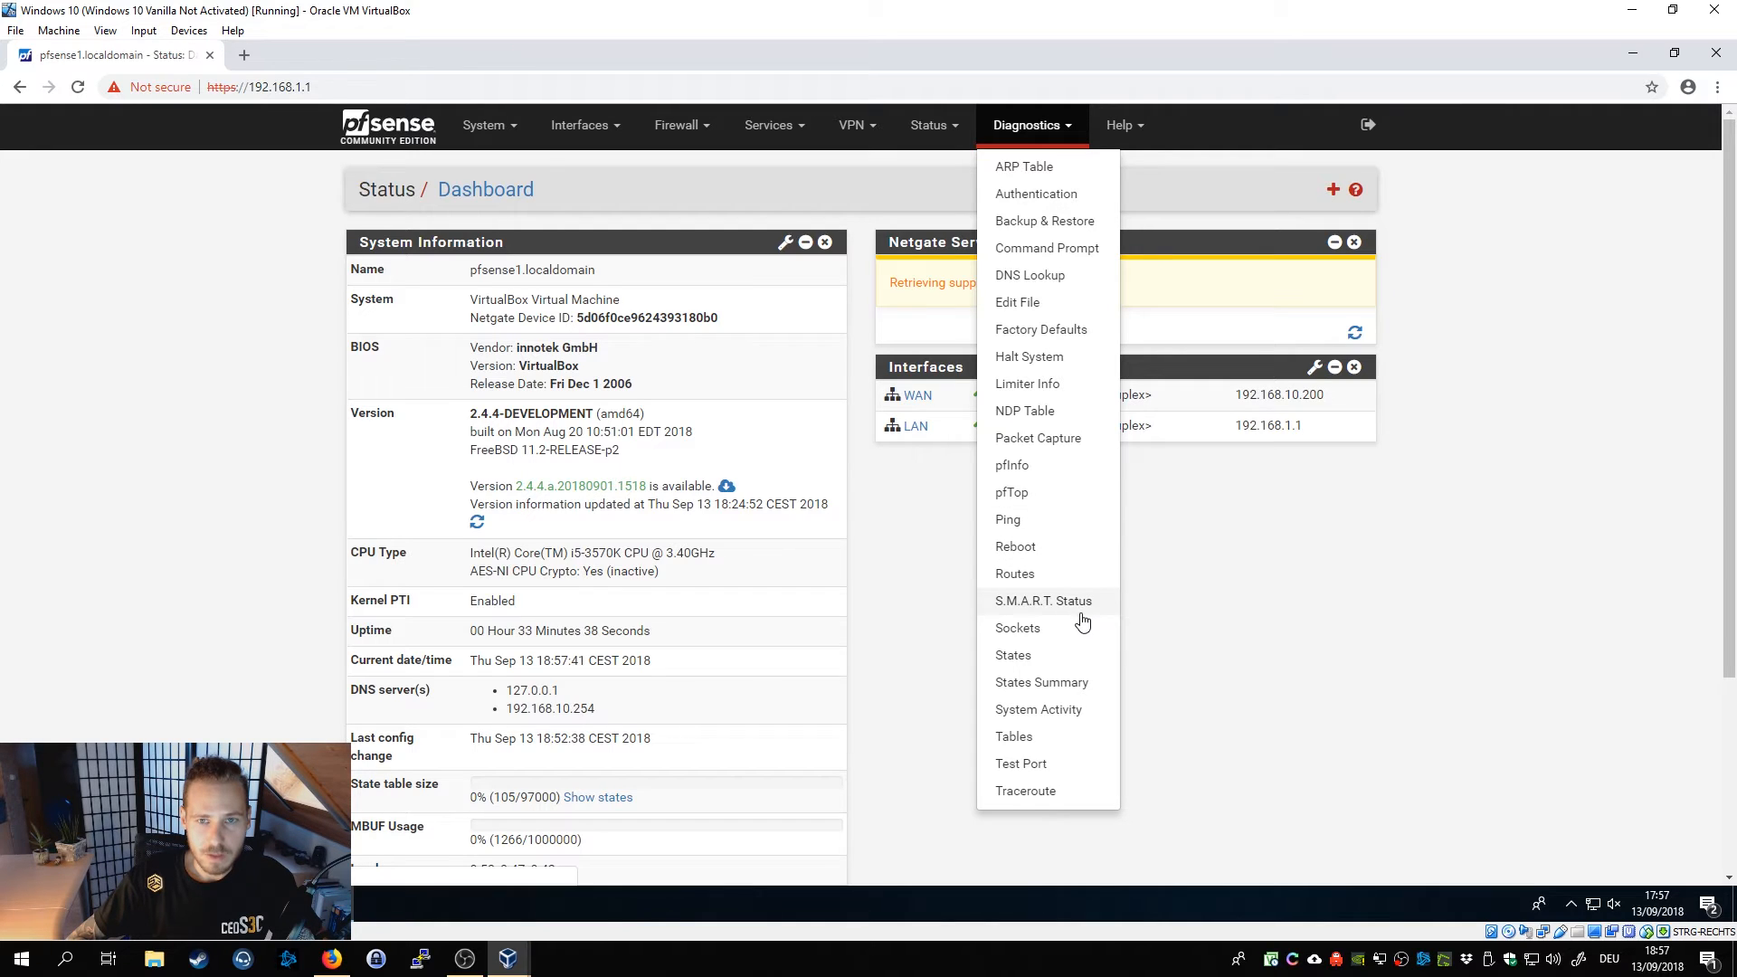
mouse_move(1062, 628)
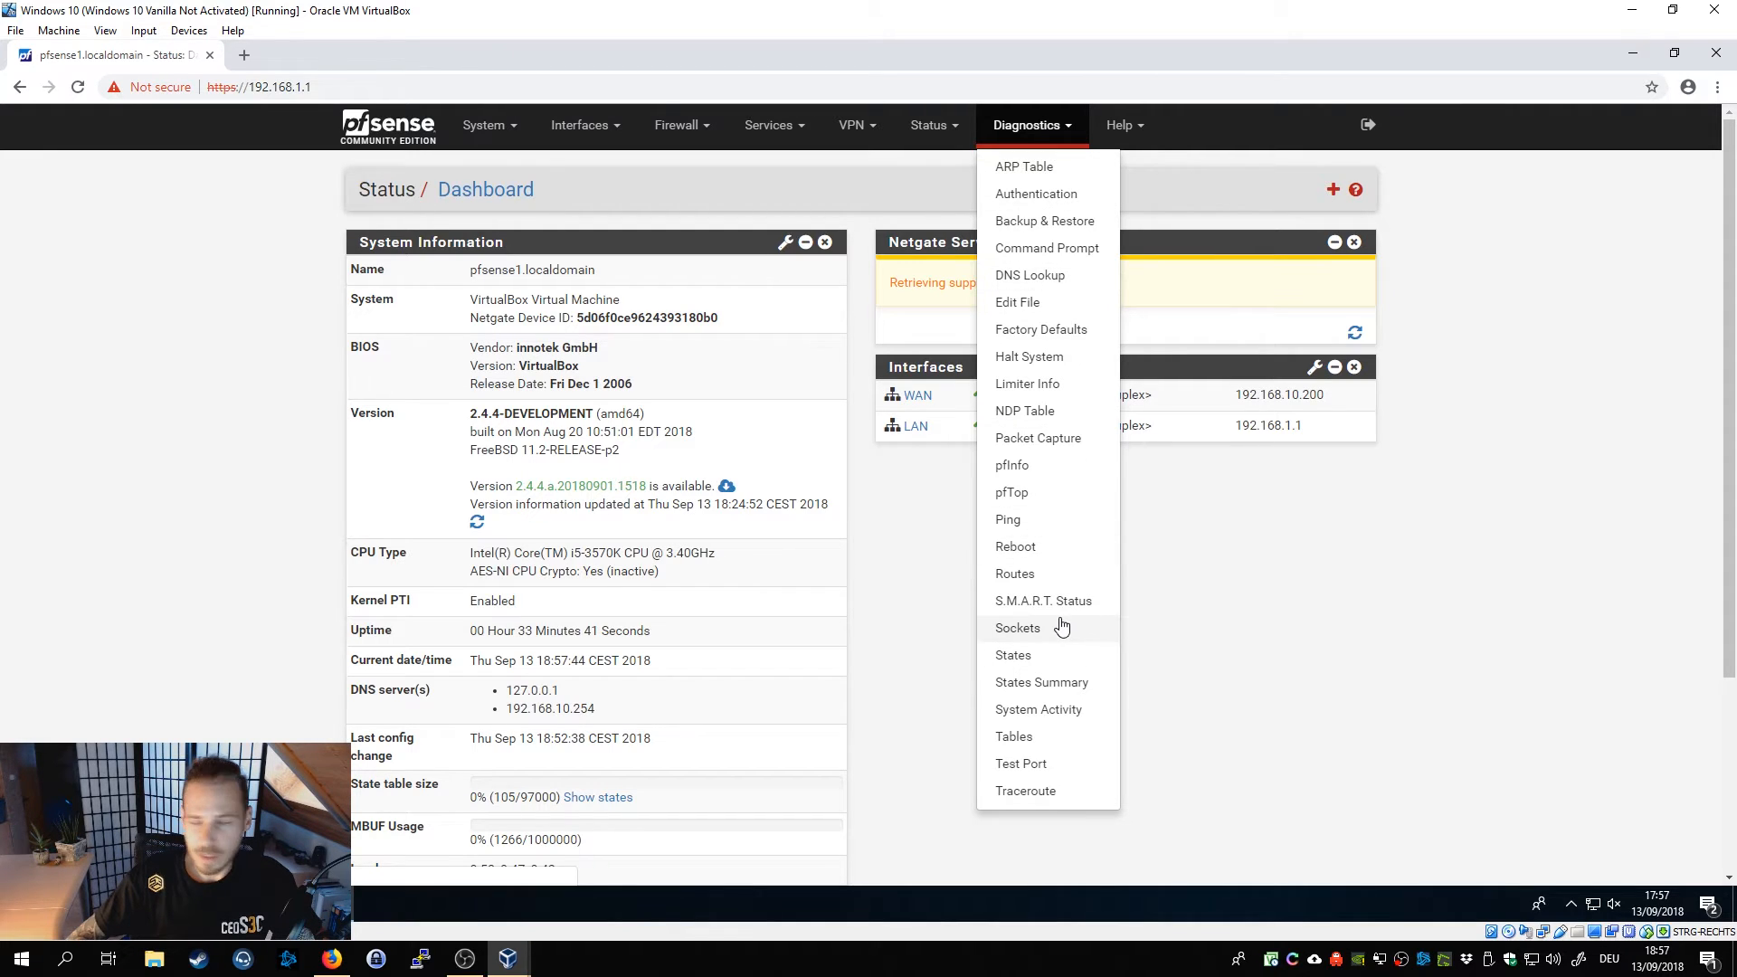
click(1016, 628)
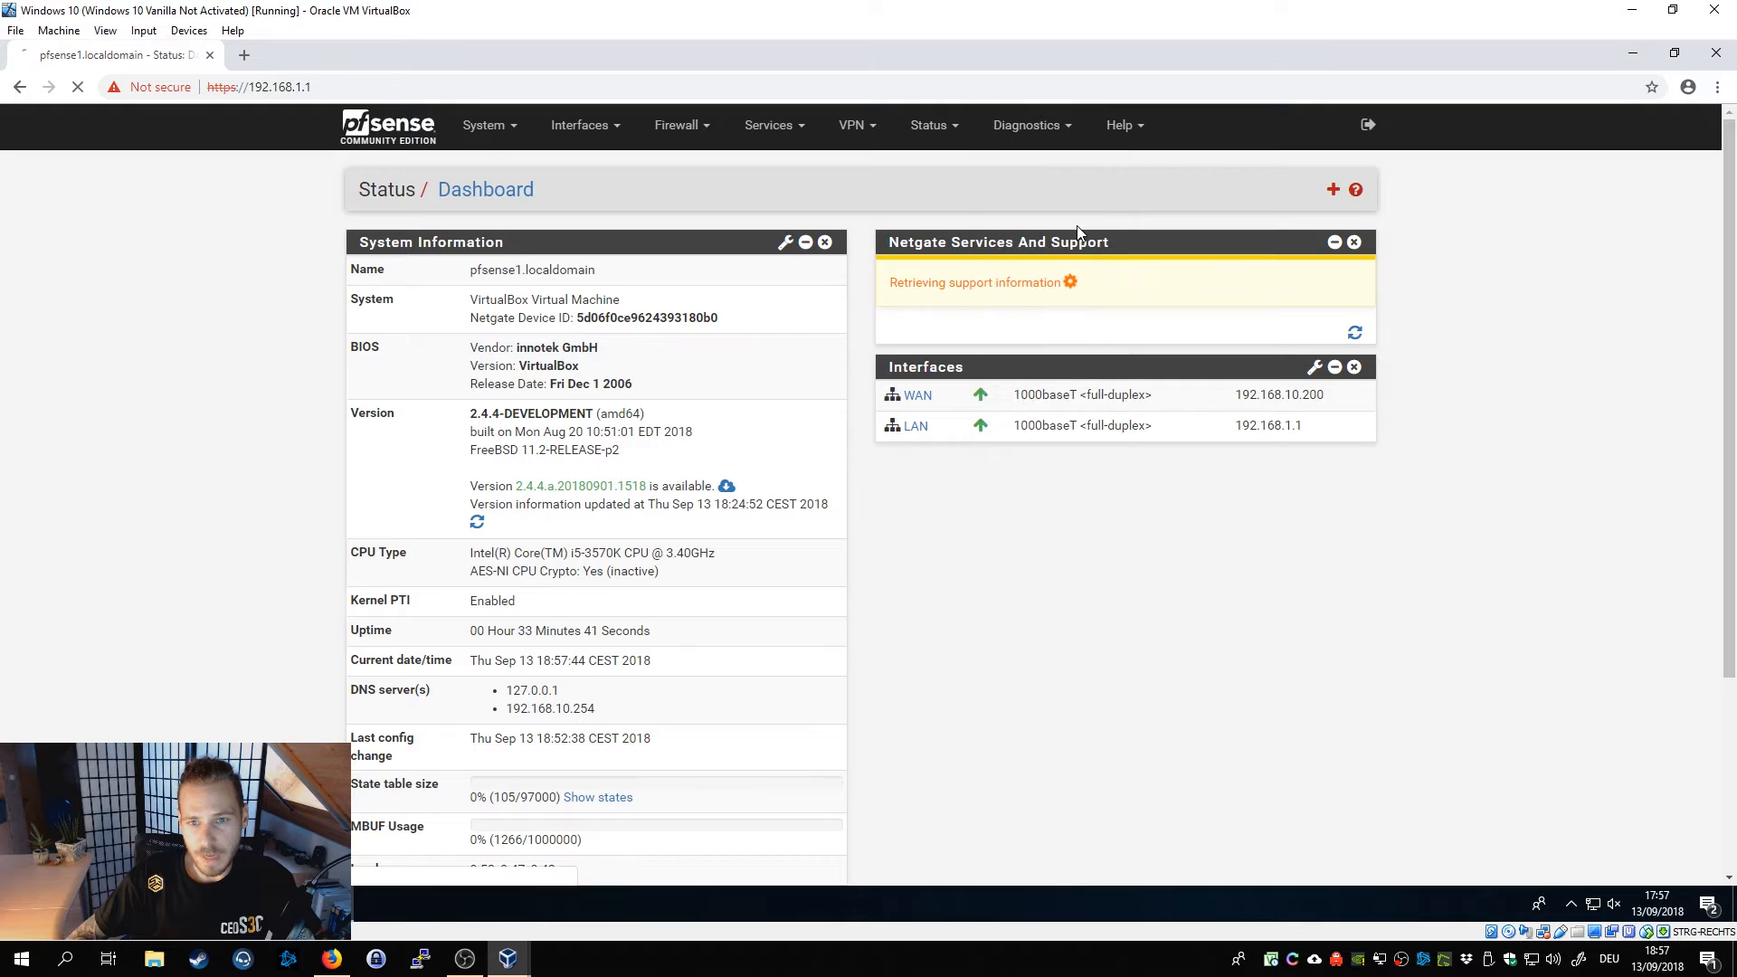
click(1033, 125)
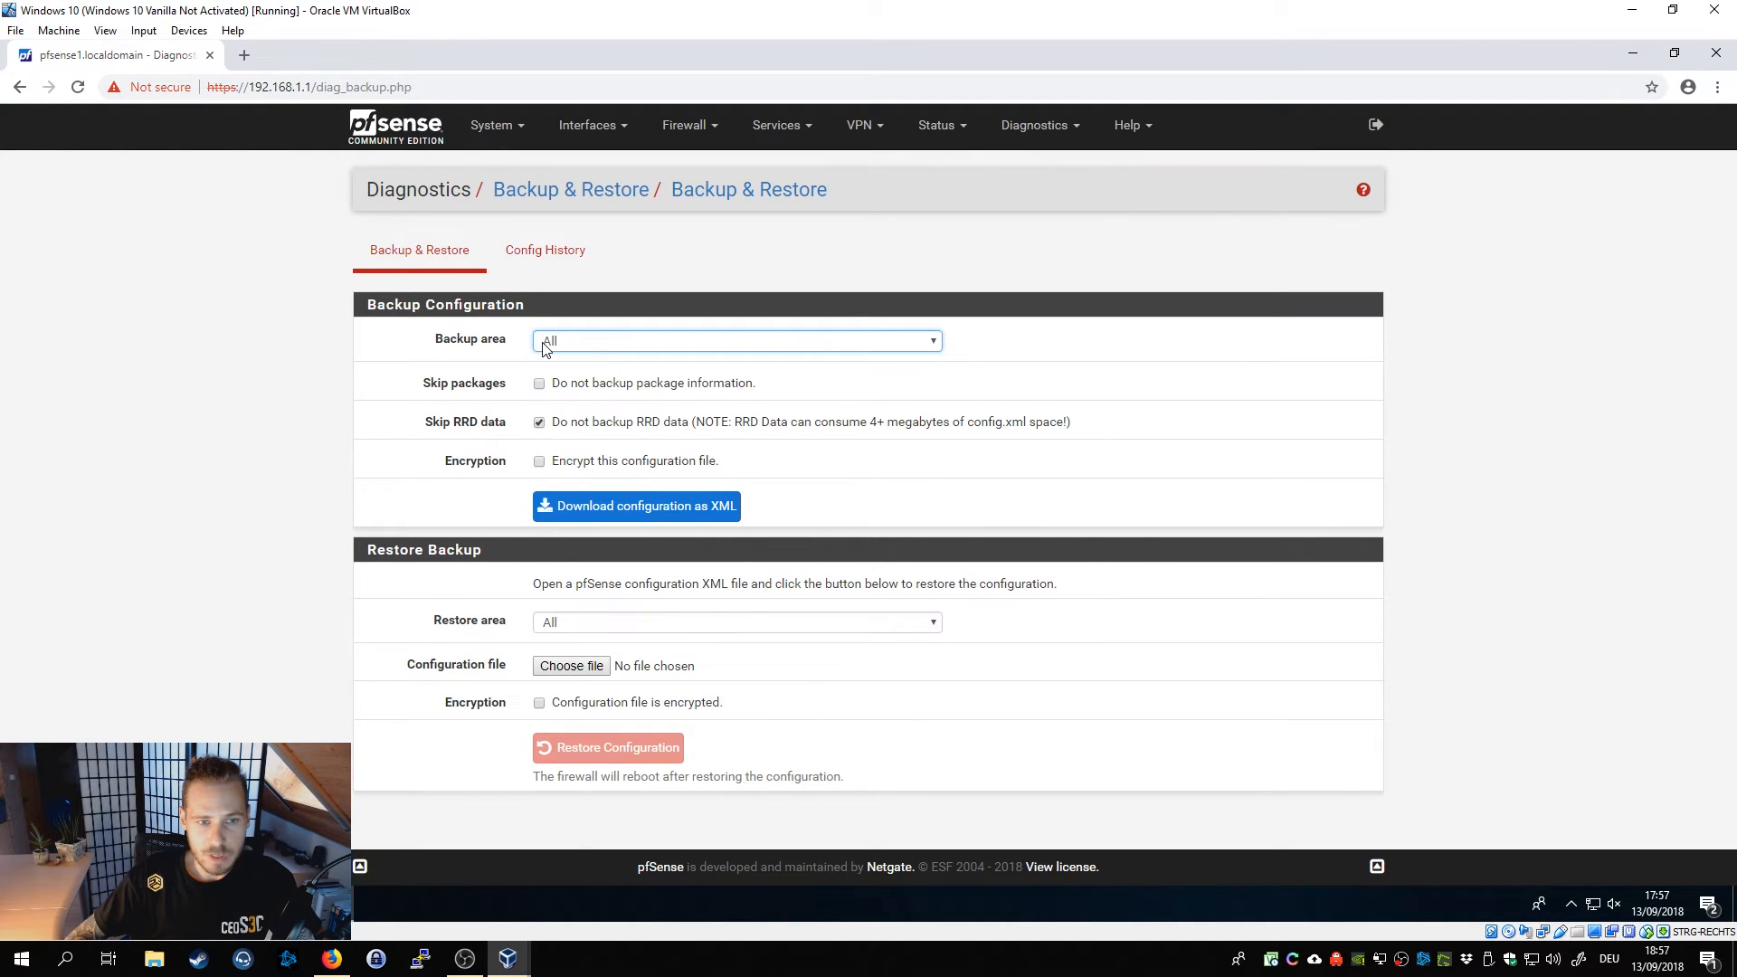
mouse_move(550, 465)
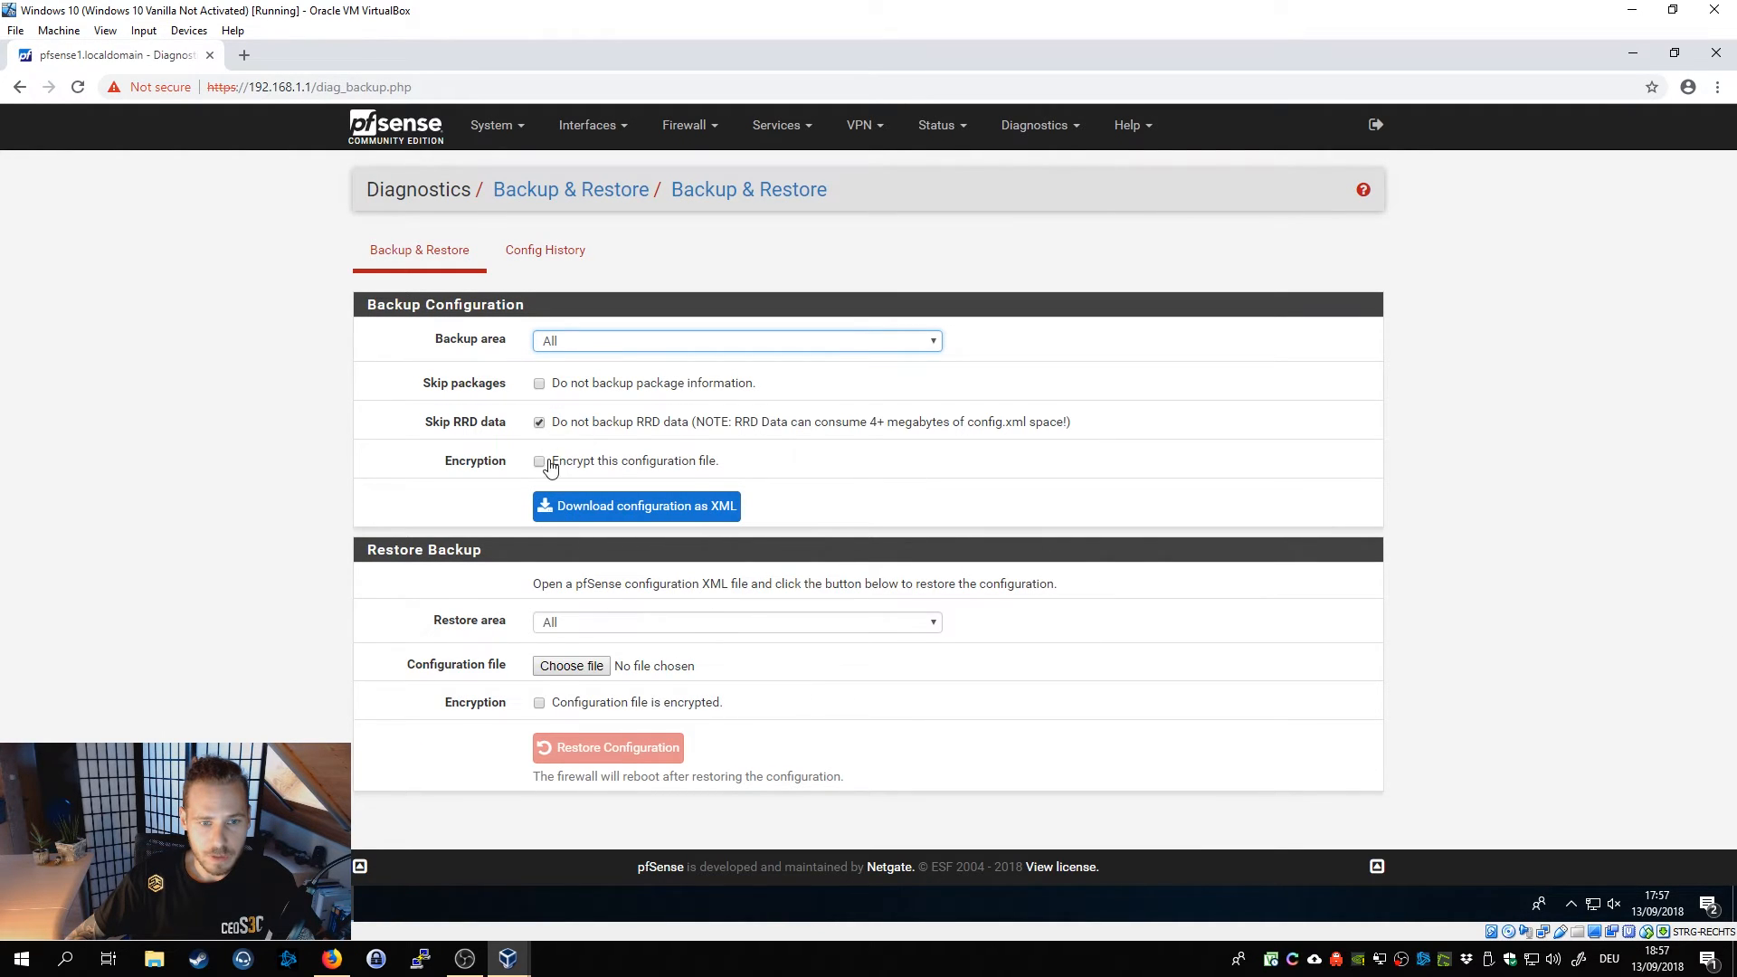
click(539, 462)
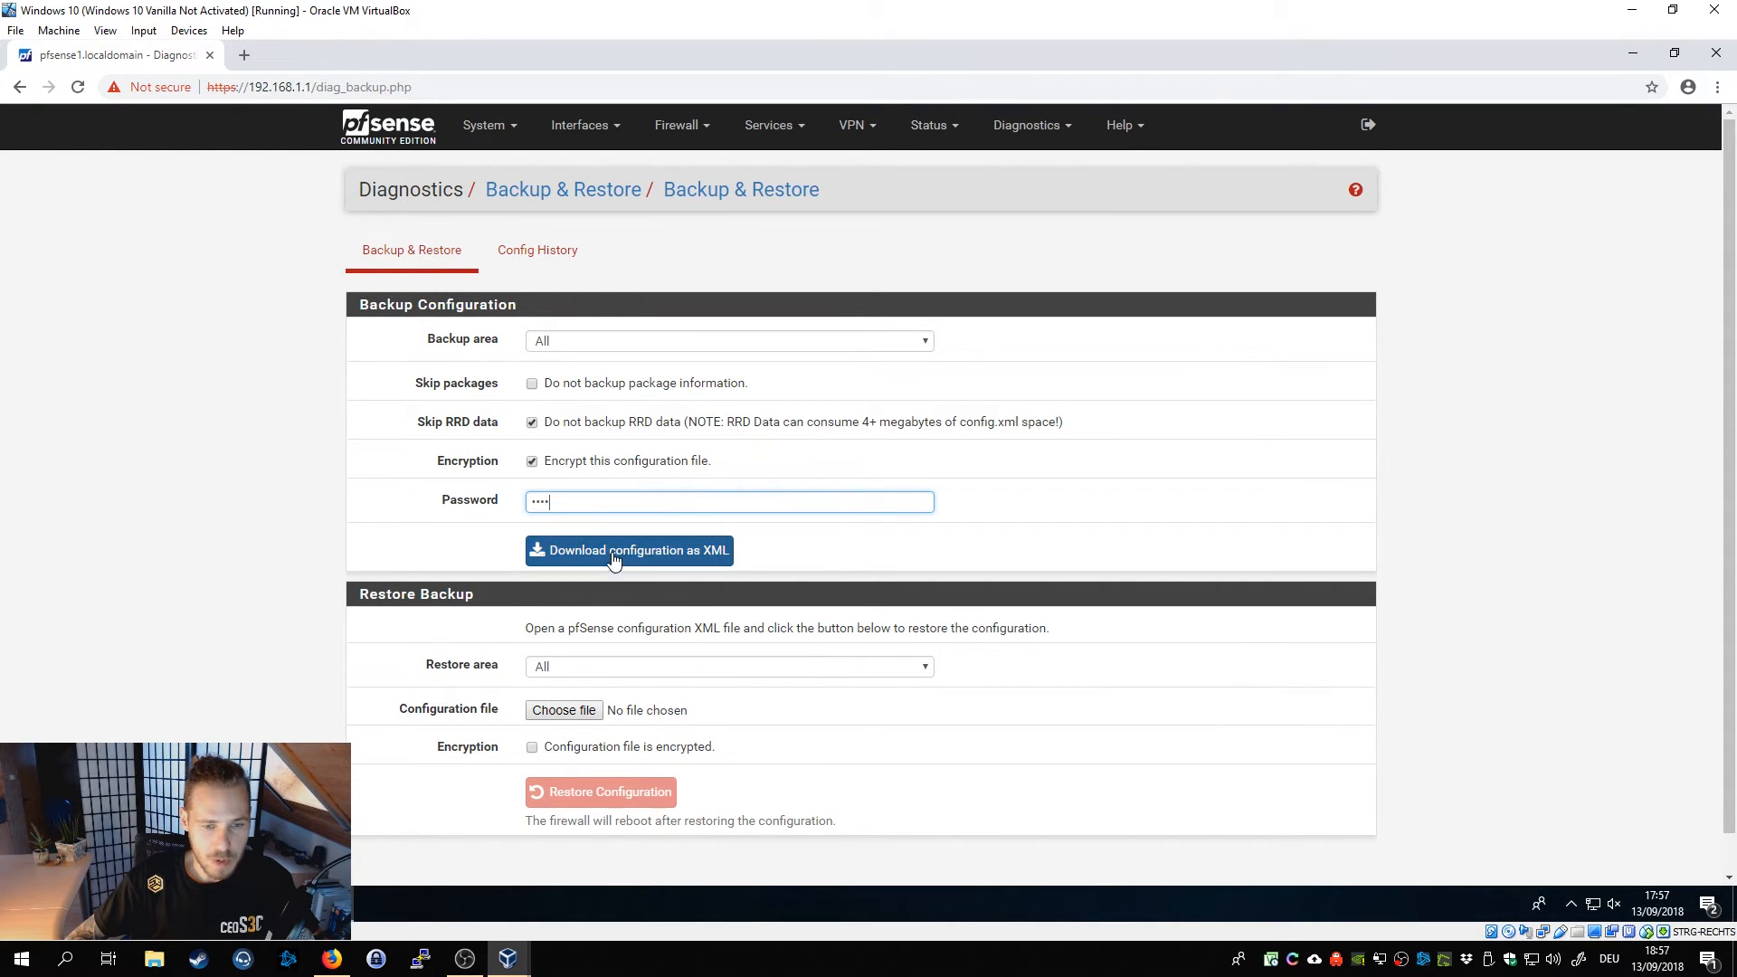
click(628, 550)
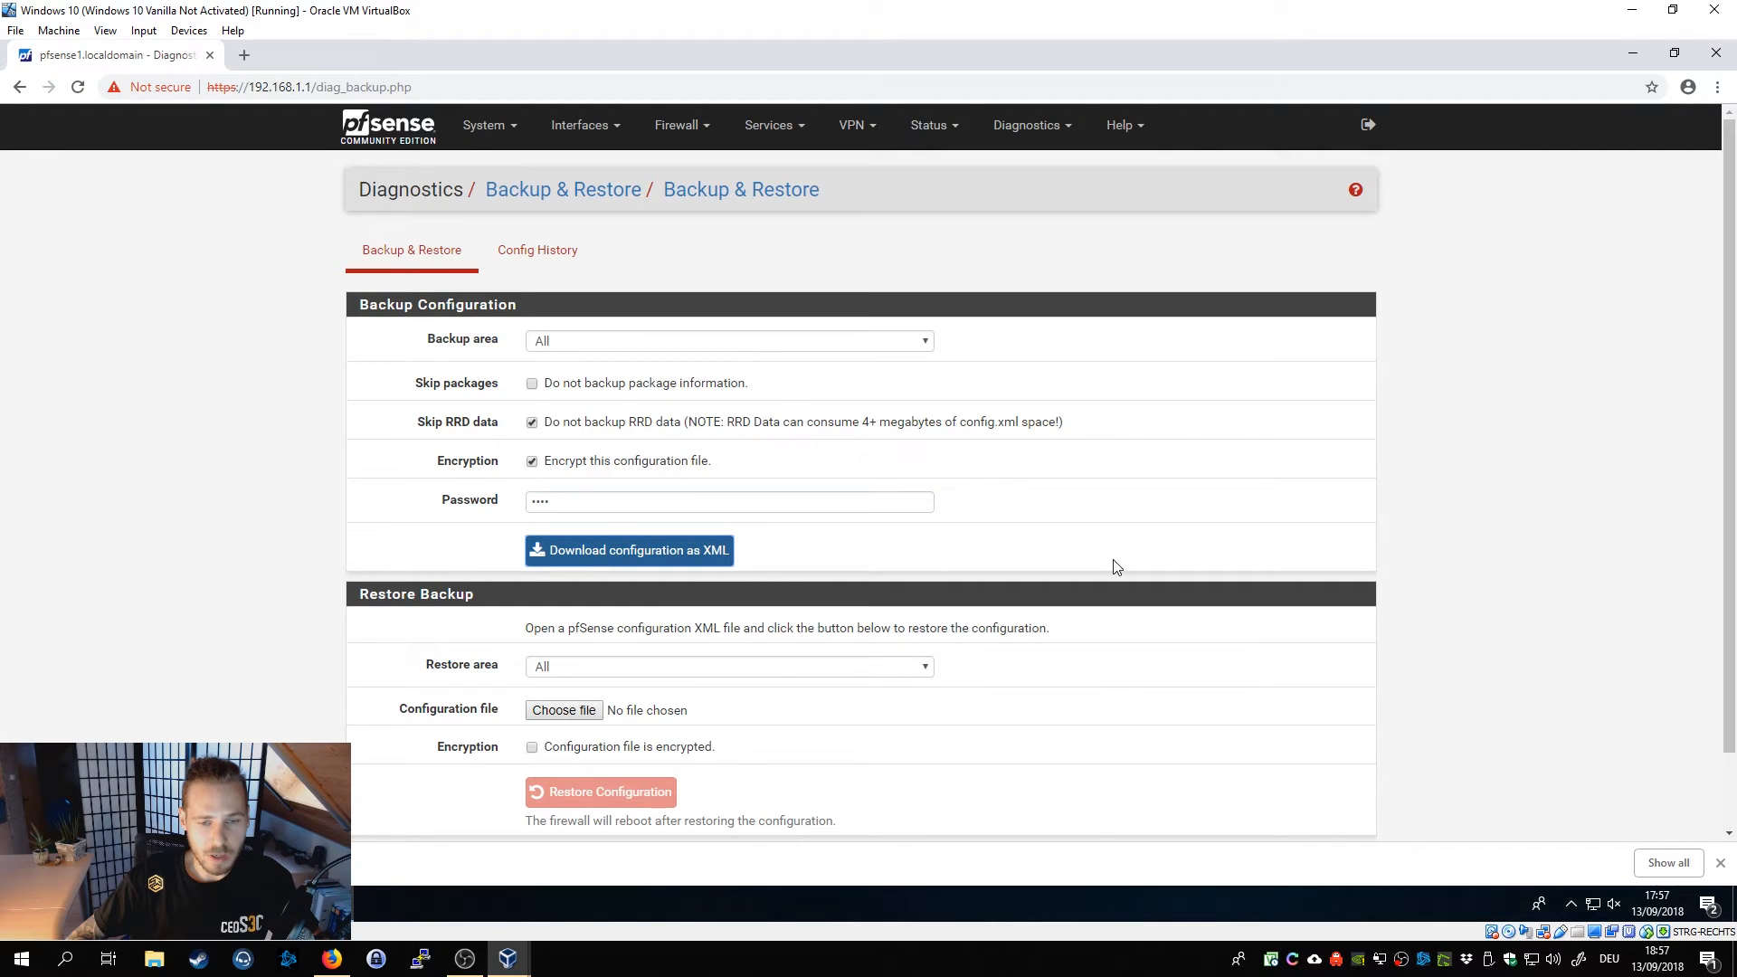
mouse_move(347, 673)
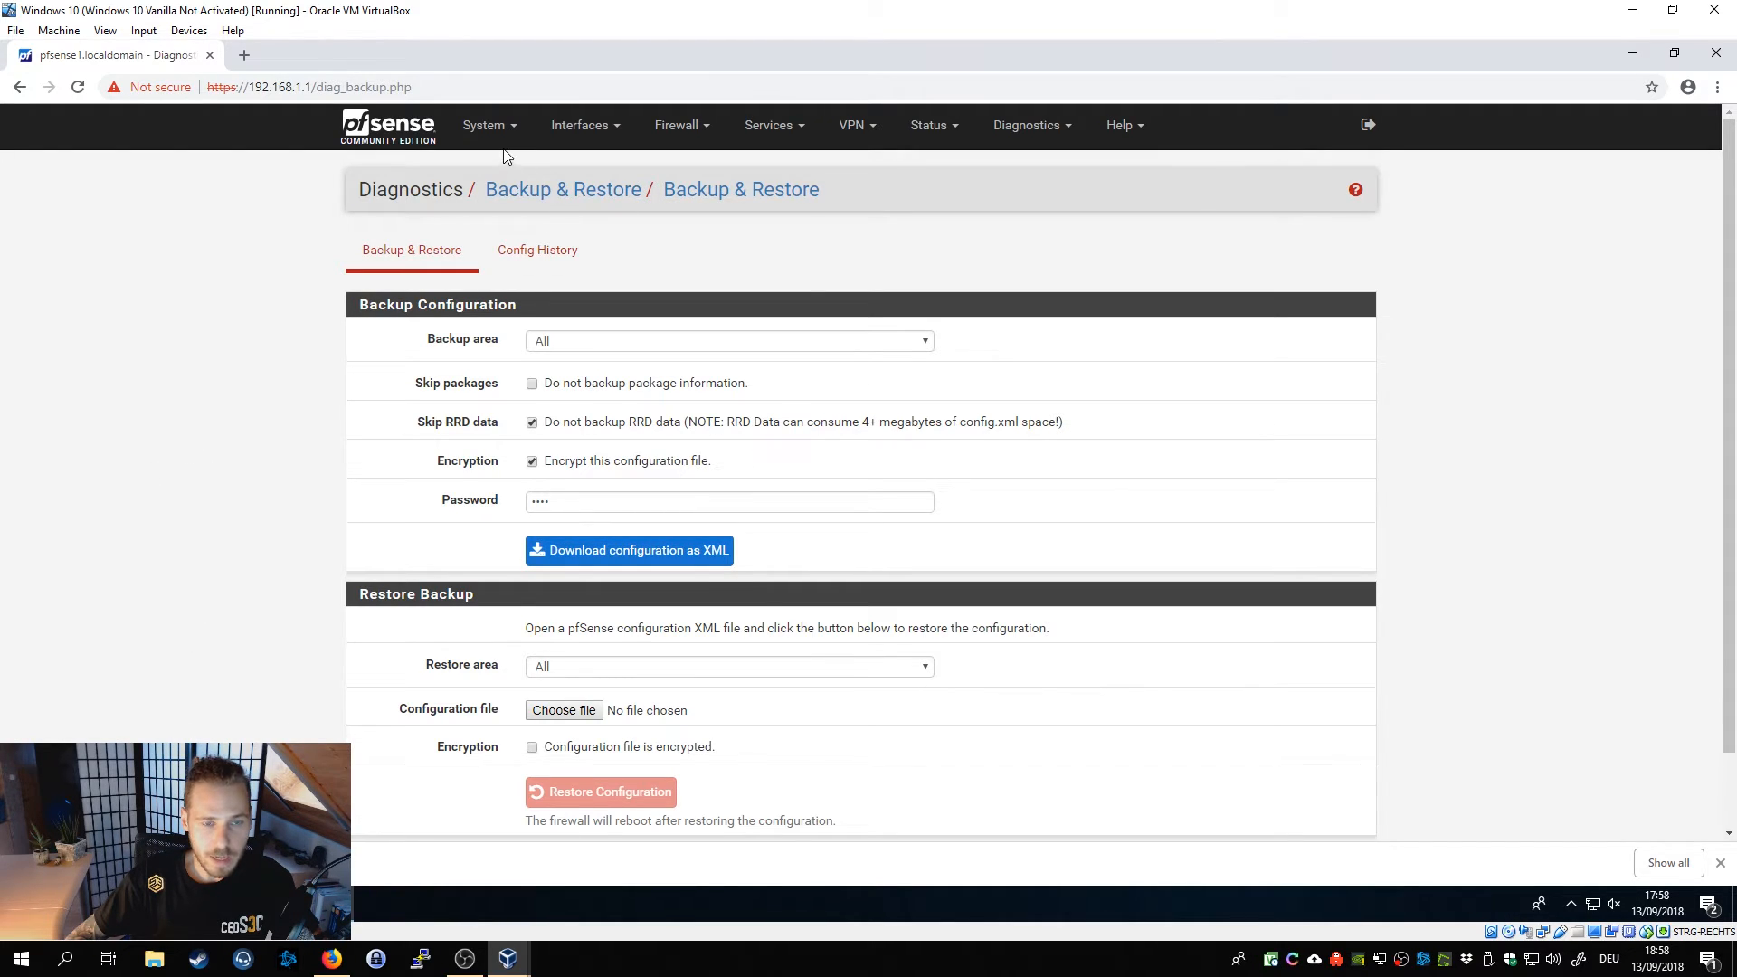
In System > Advanced > Admin Access, enable the Secure Shell server.
click(483, 125)
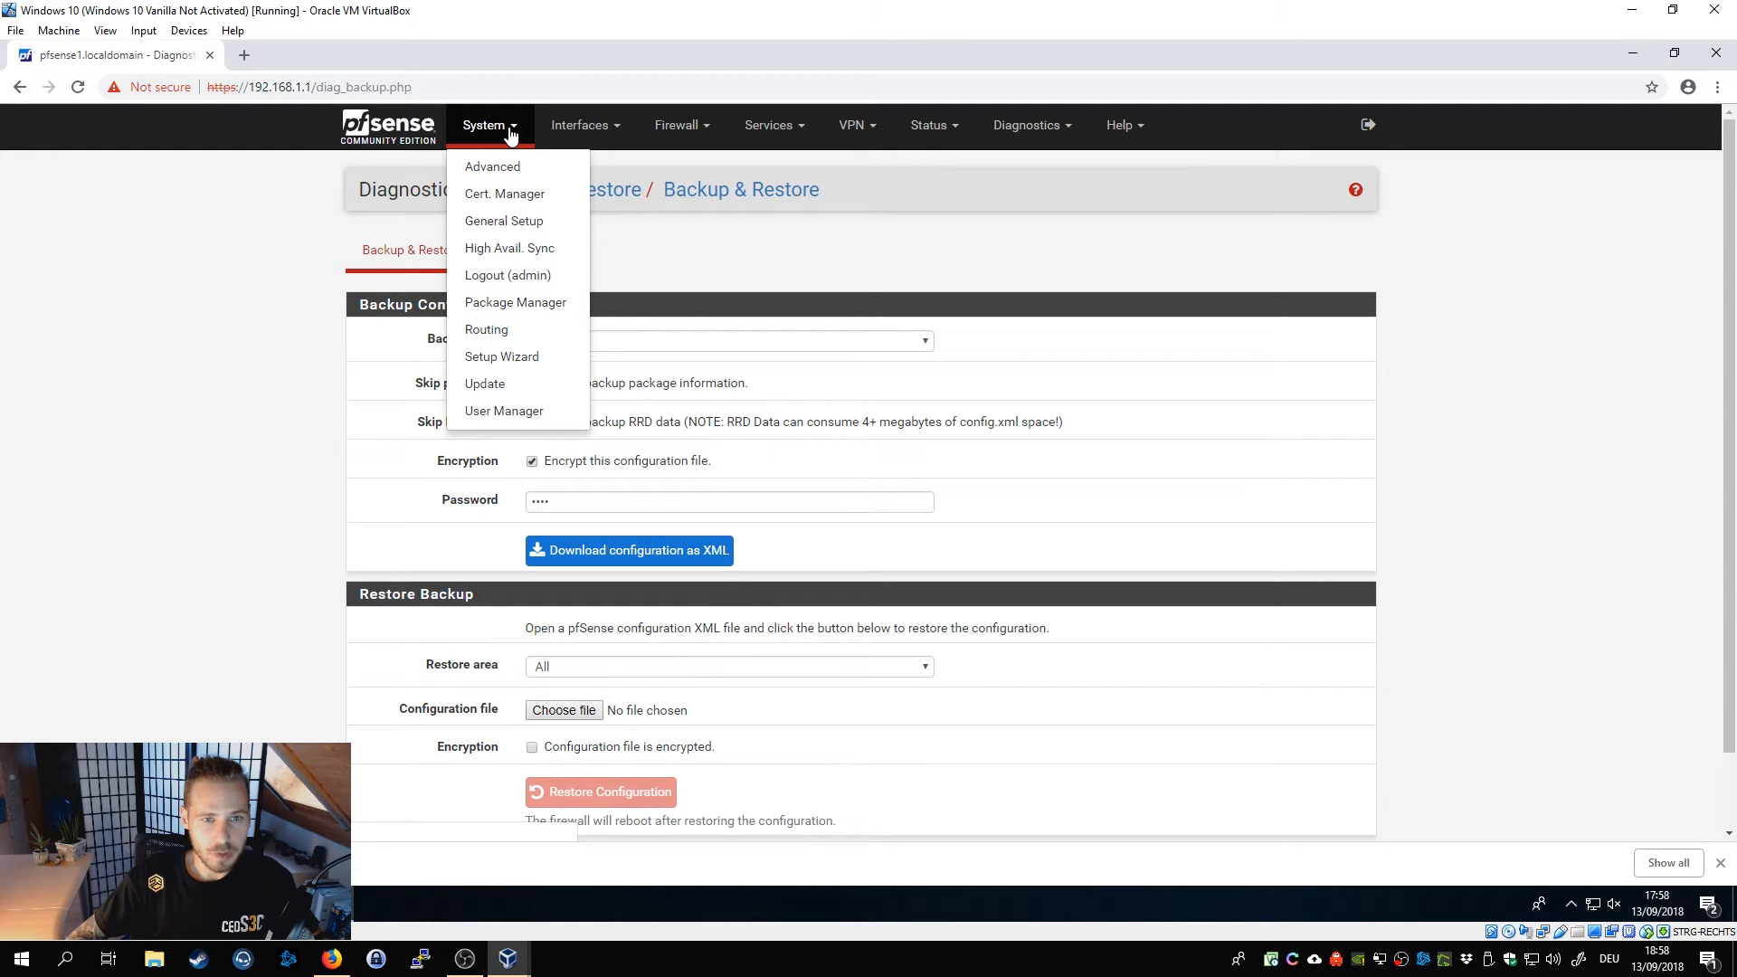
mouse_move(496, 132)
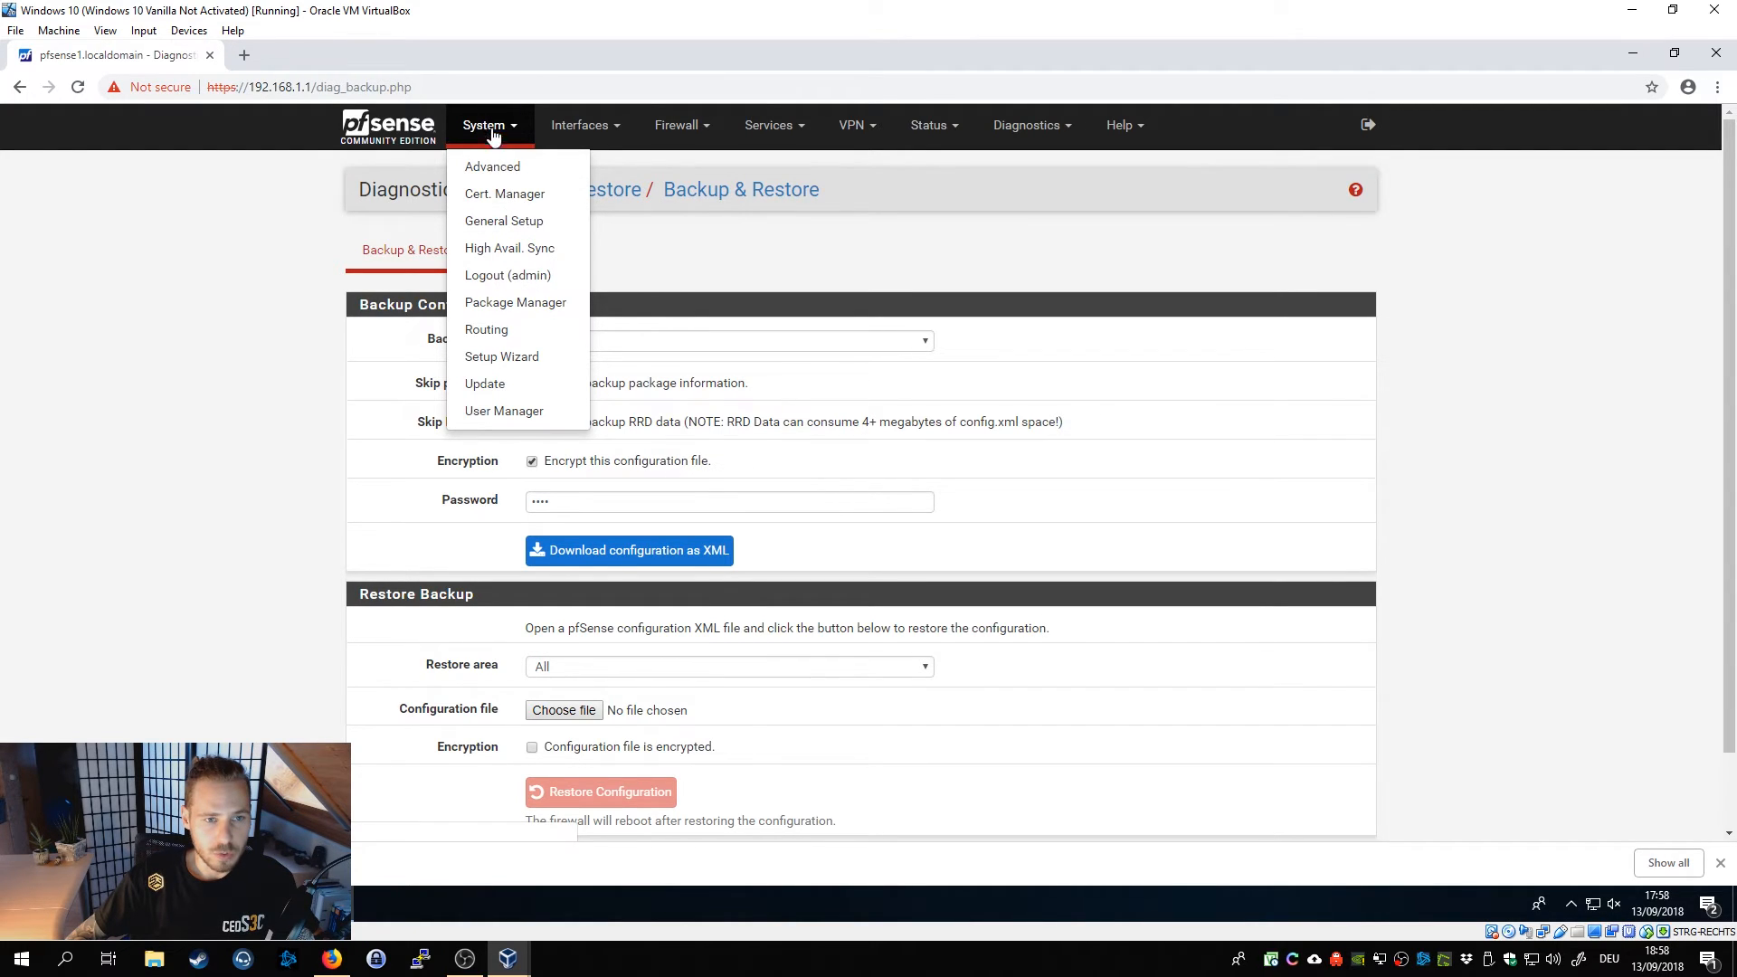
click(492, 166)
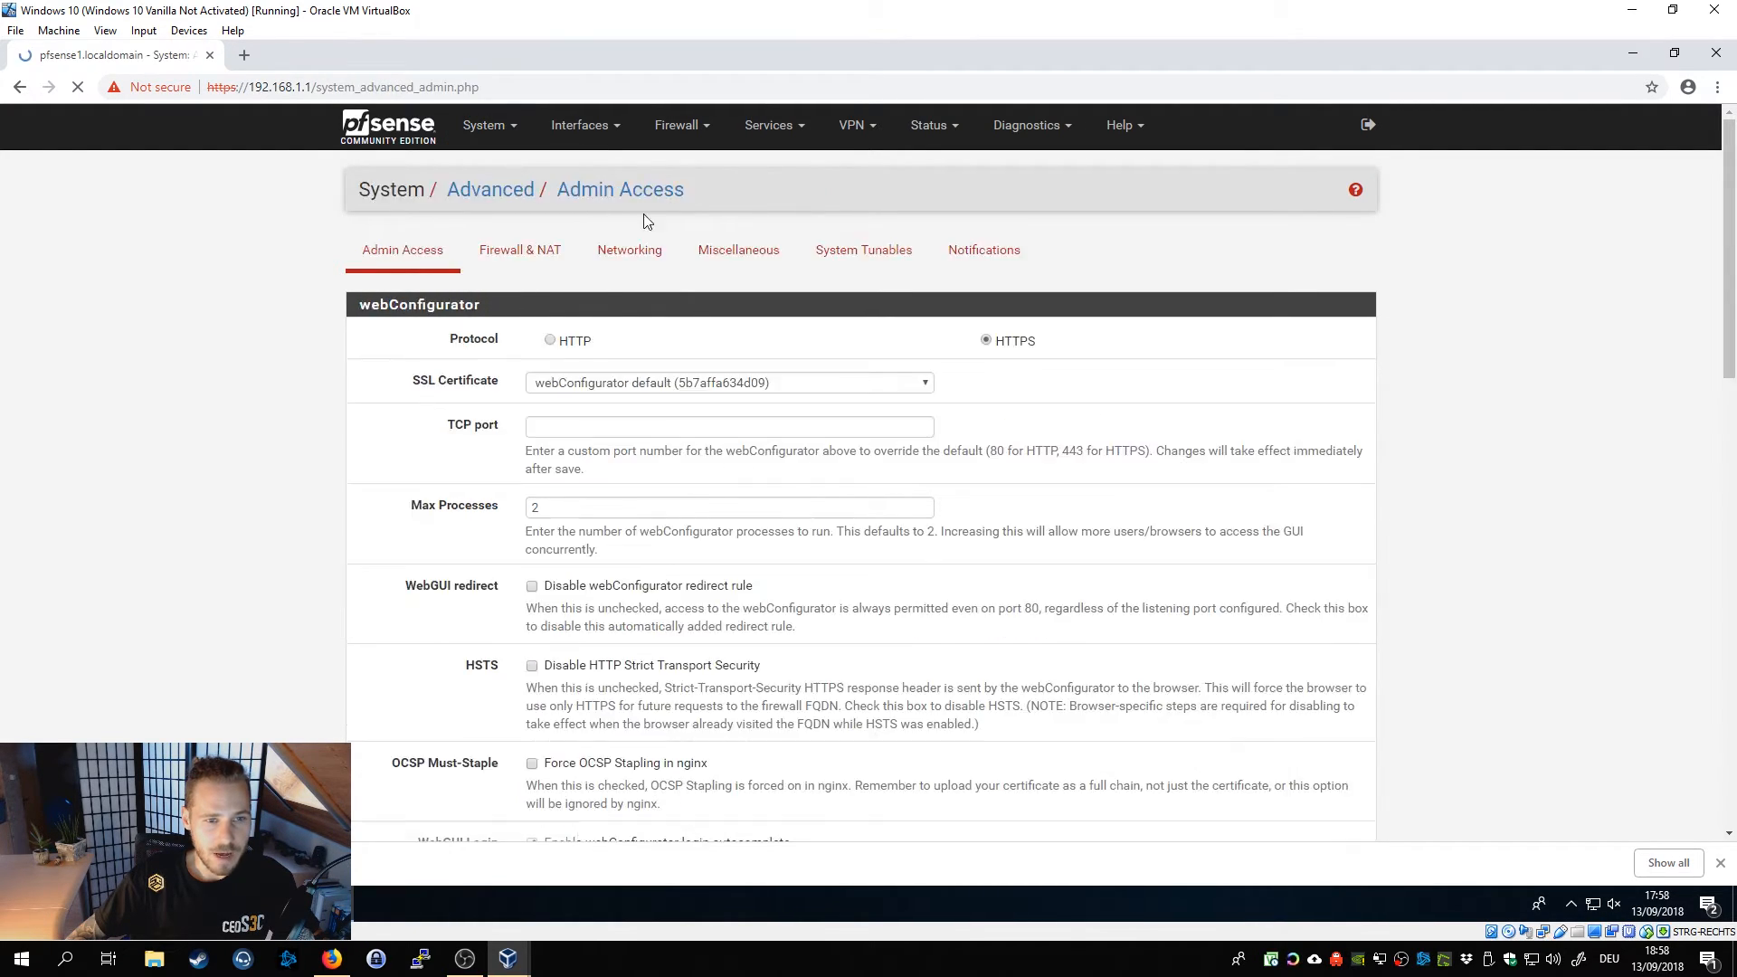
scroll(down, 3)
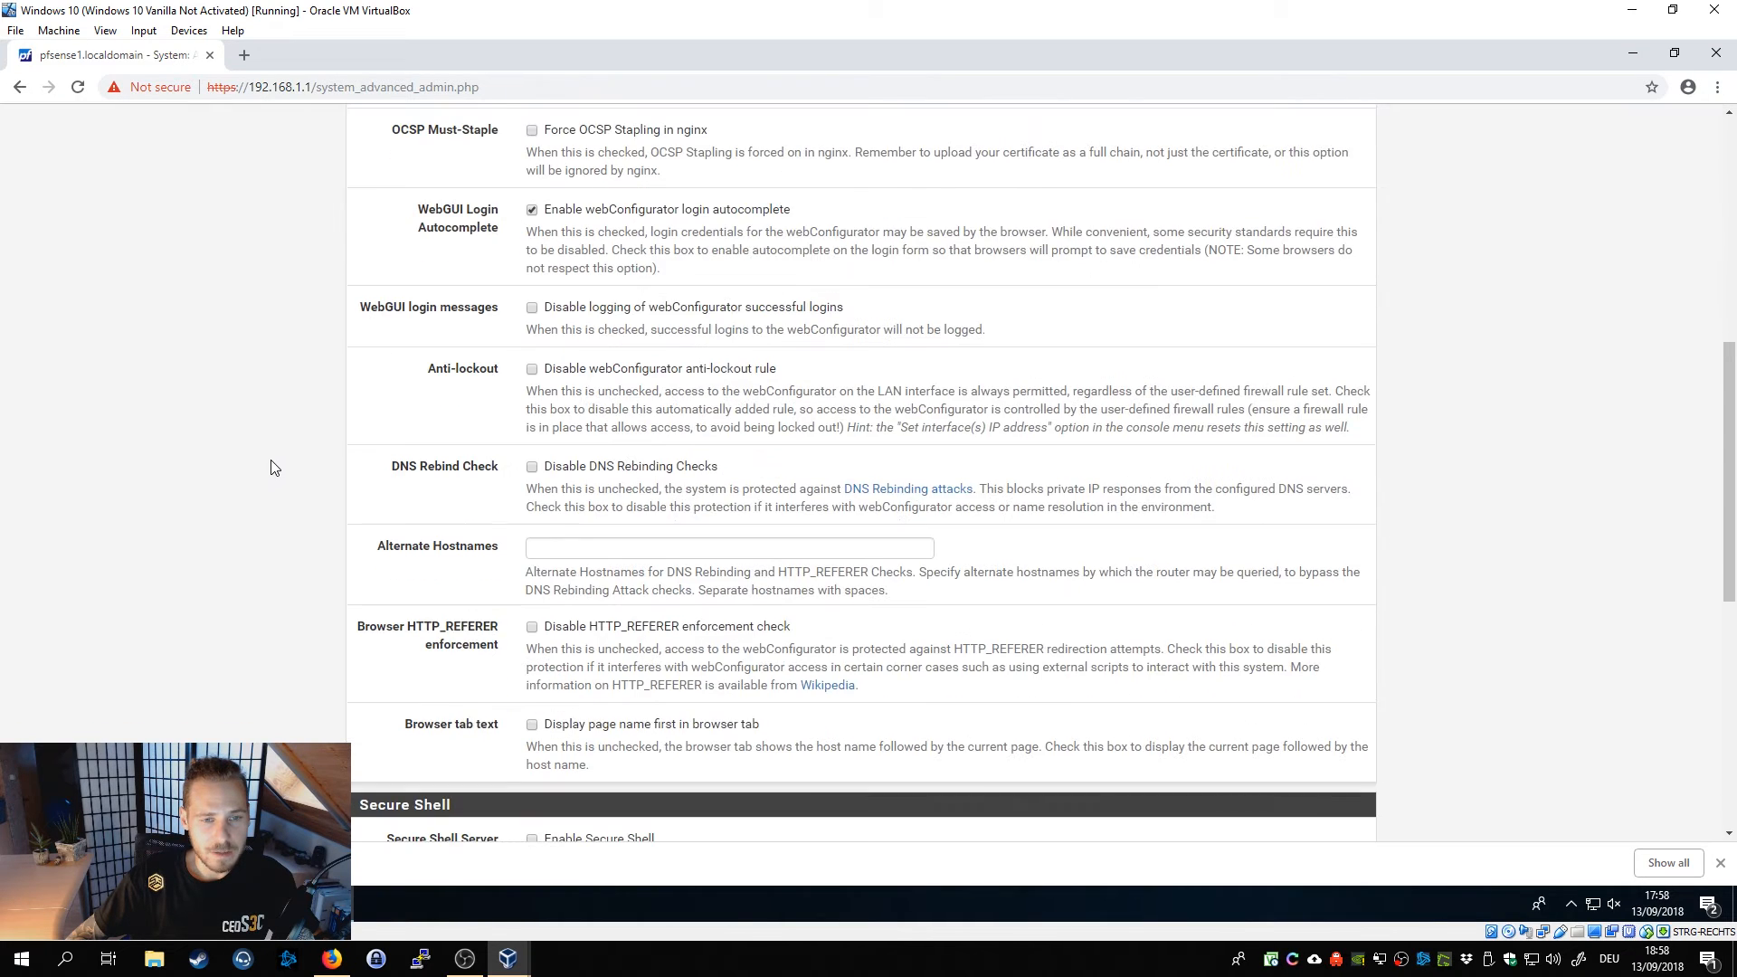
scroll(down, 3)
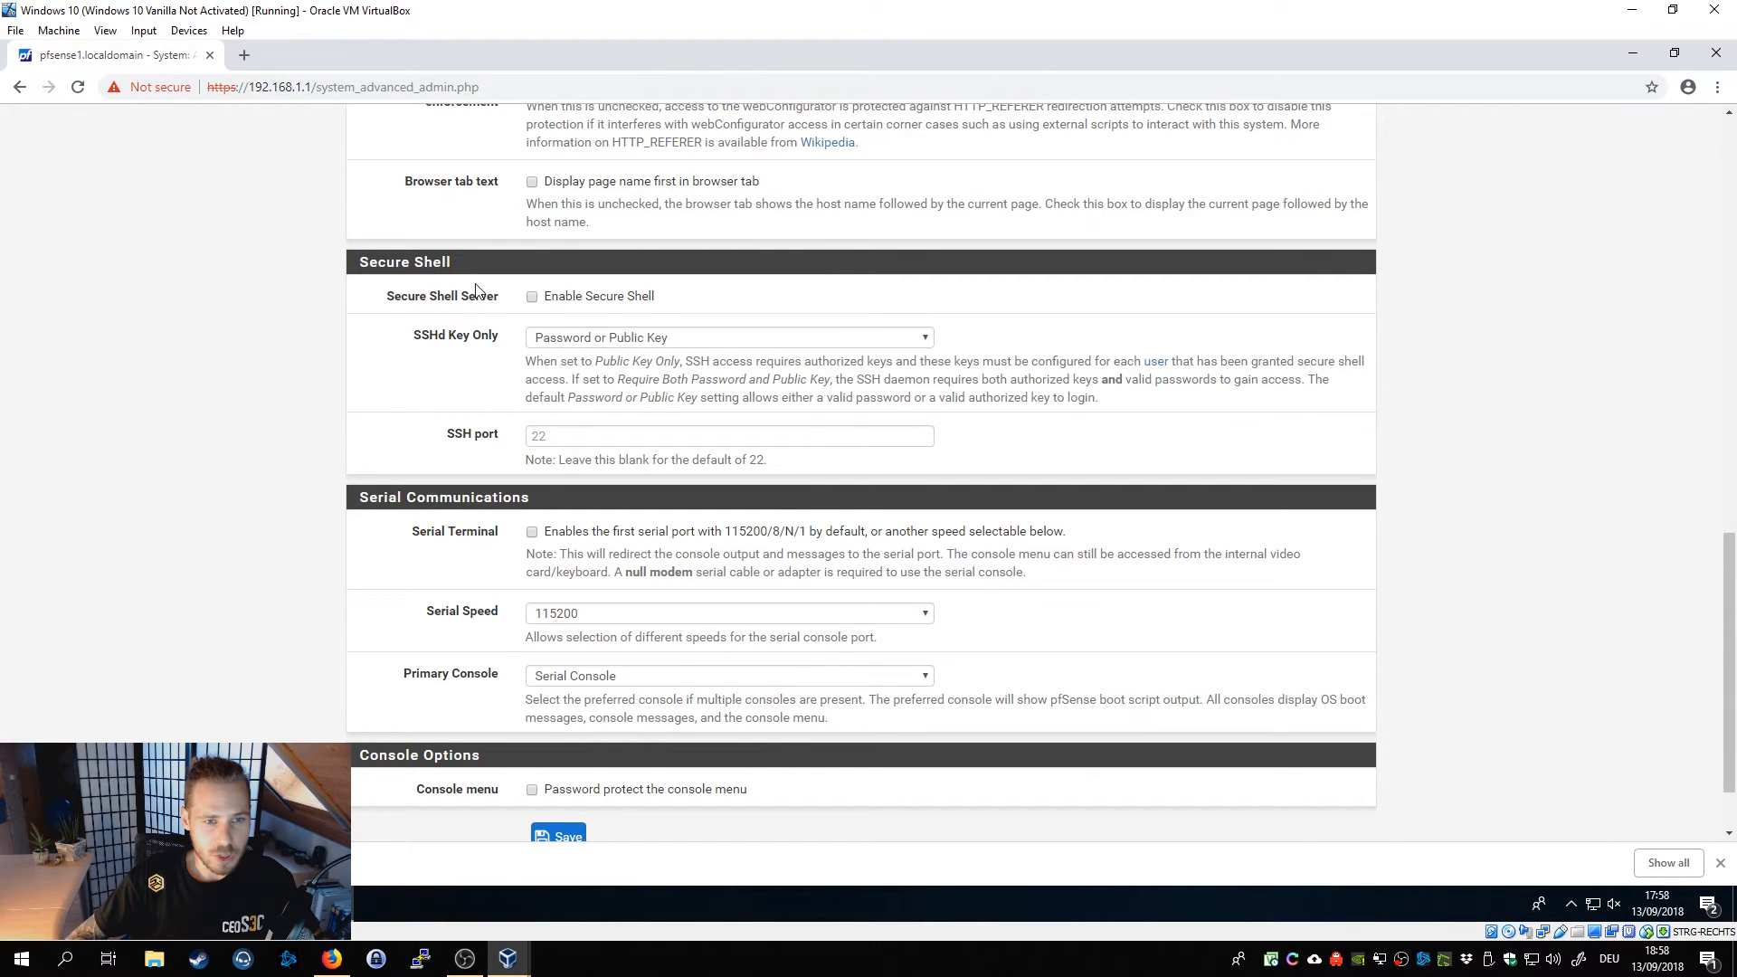
click(532, 295)
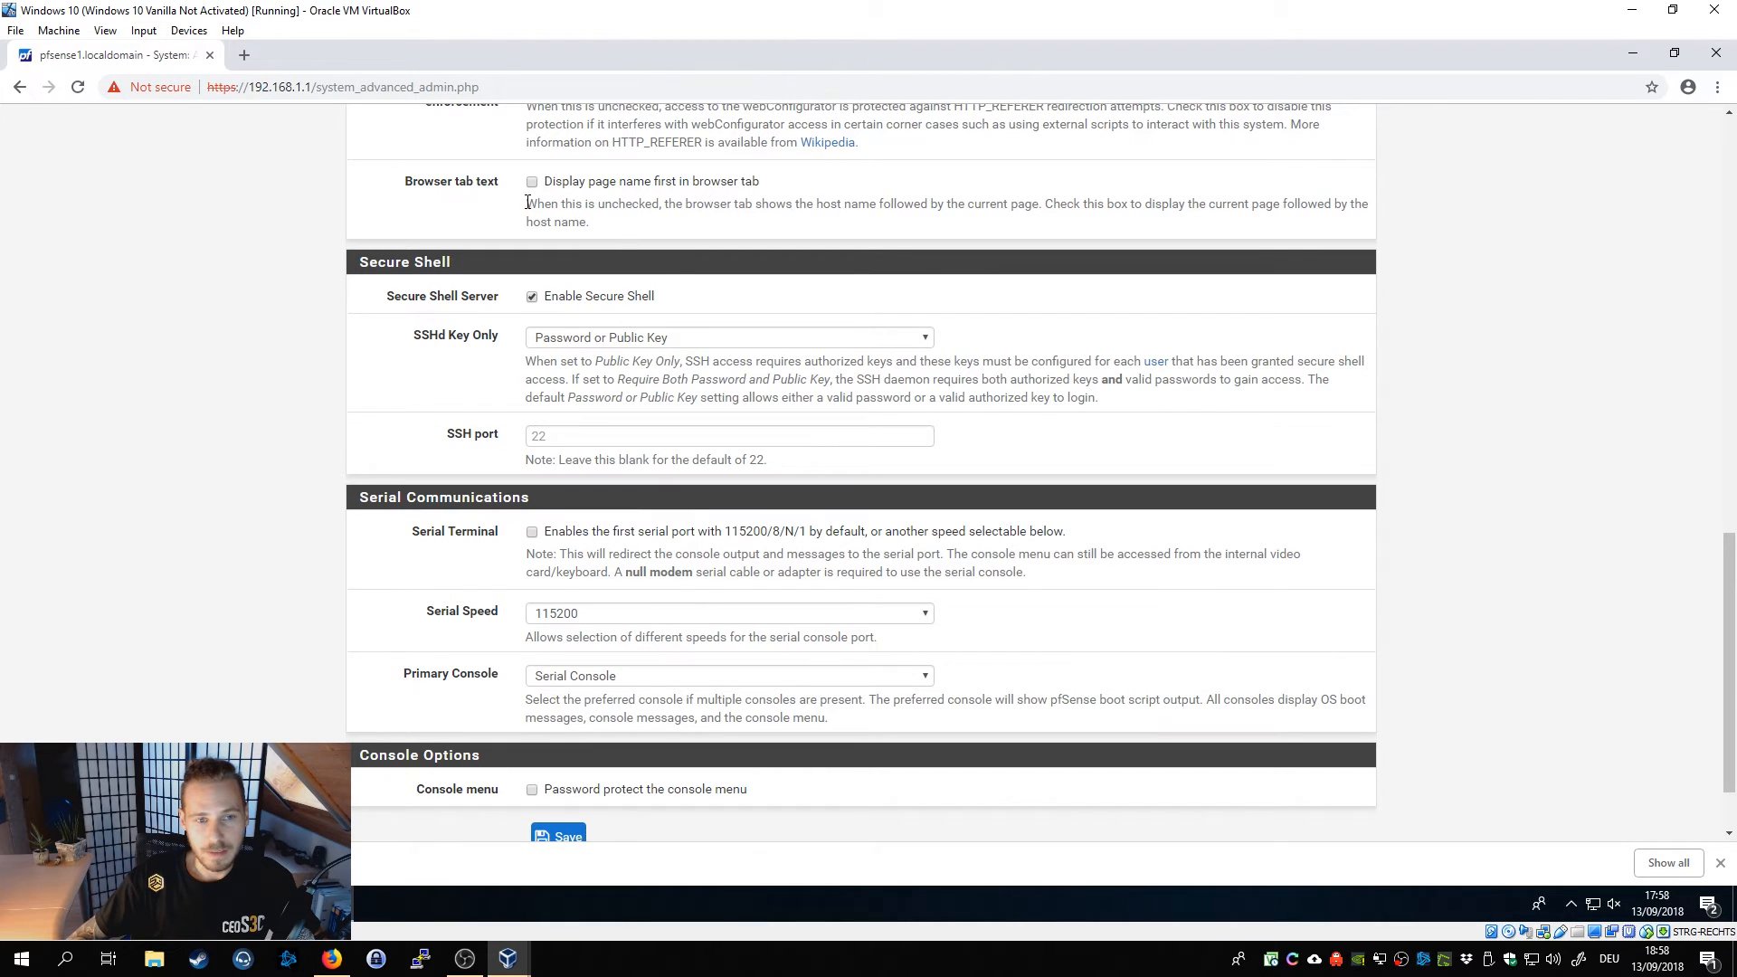
mouse_move(924, 298)
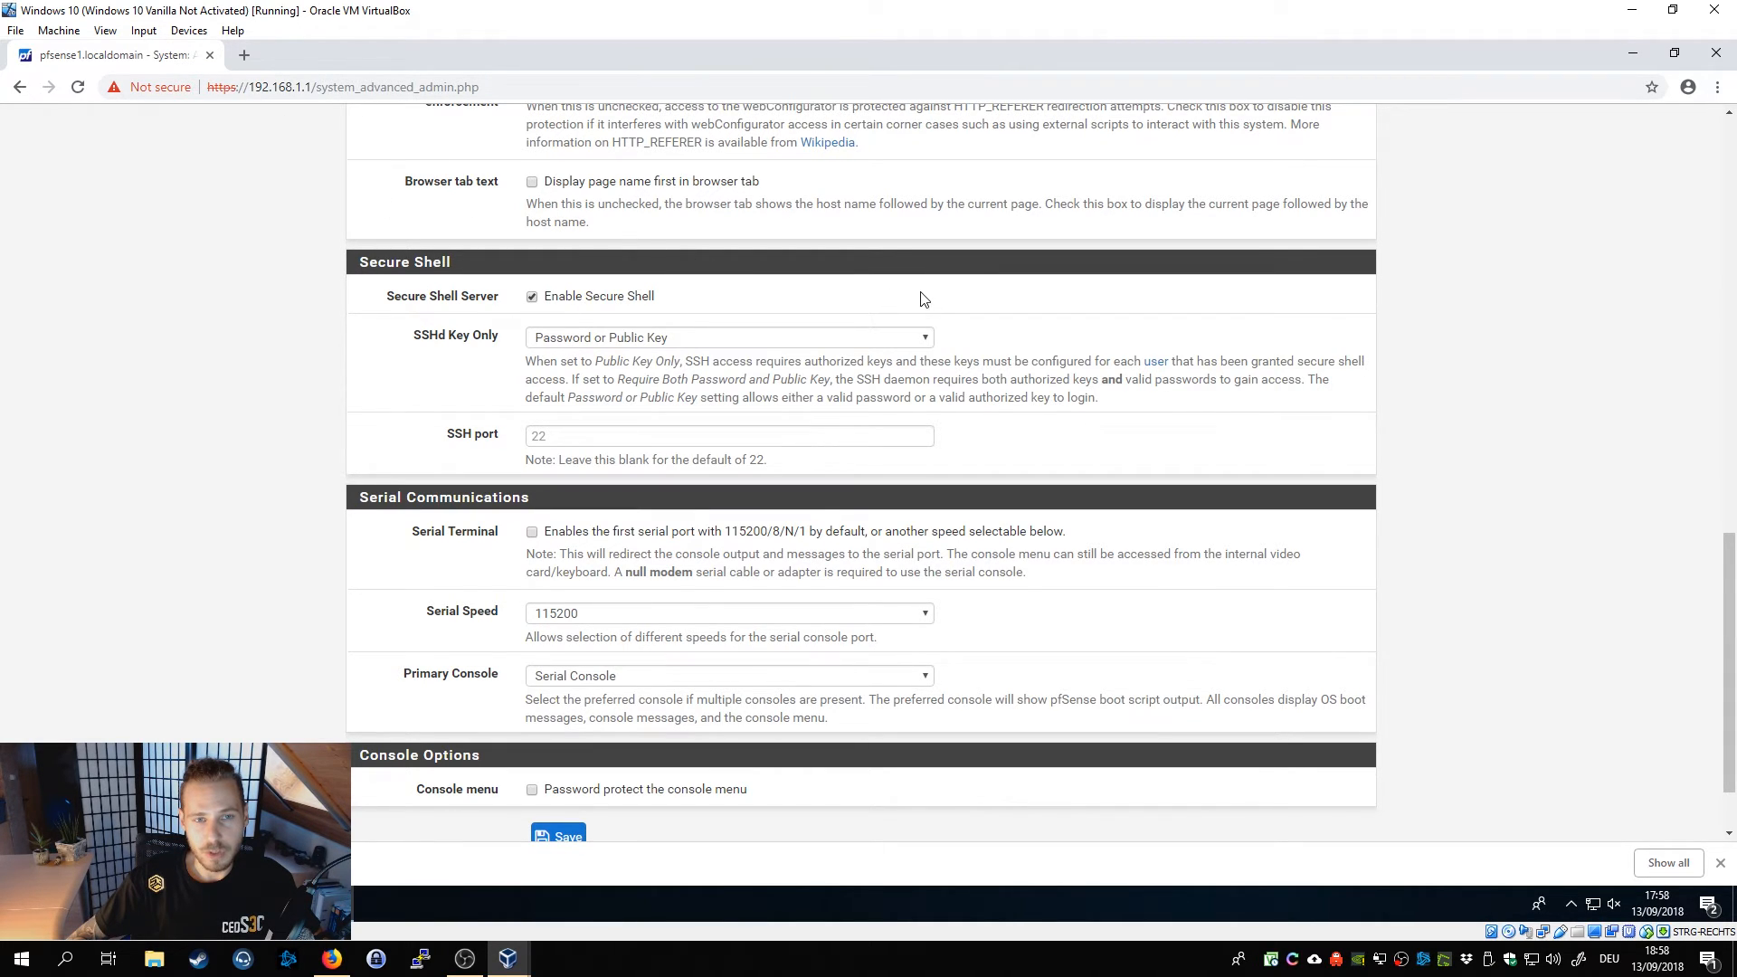
mouse_move(1124, 210)
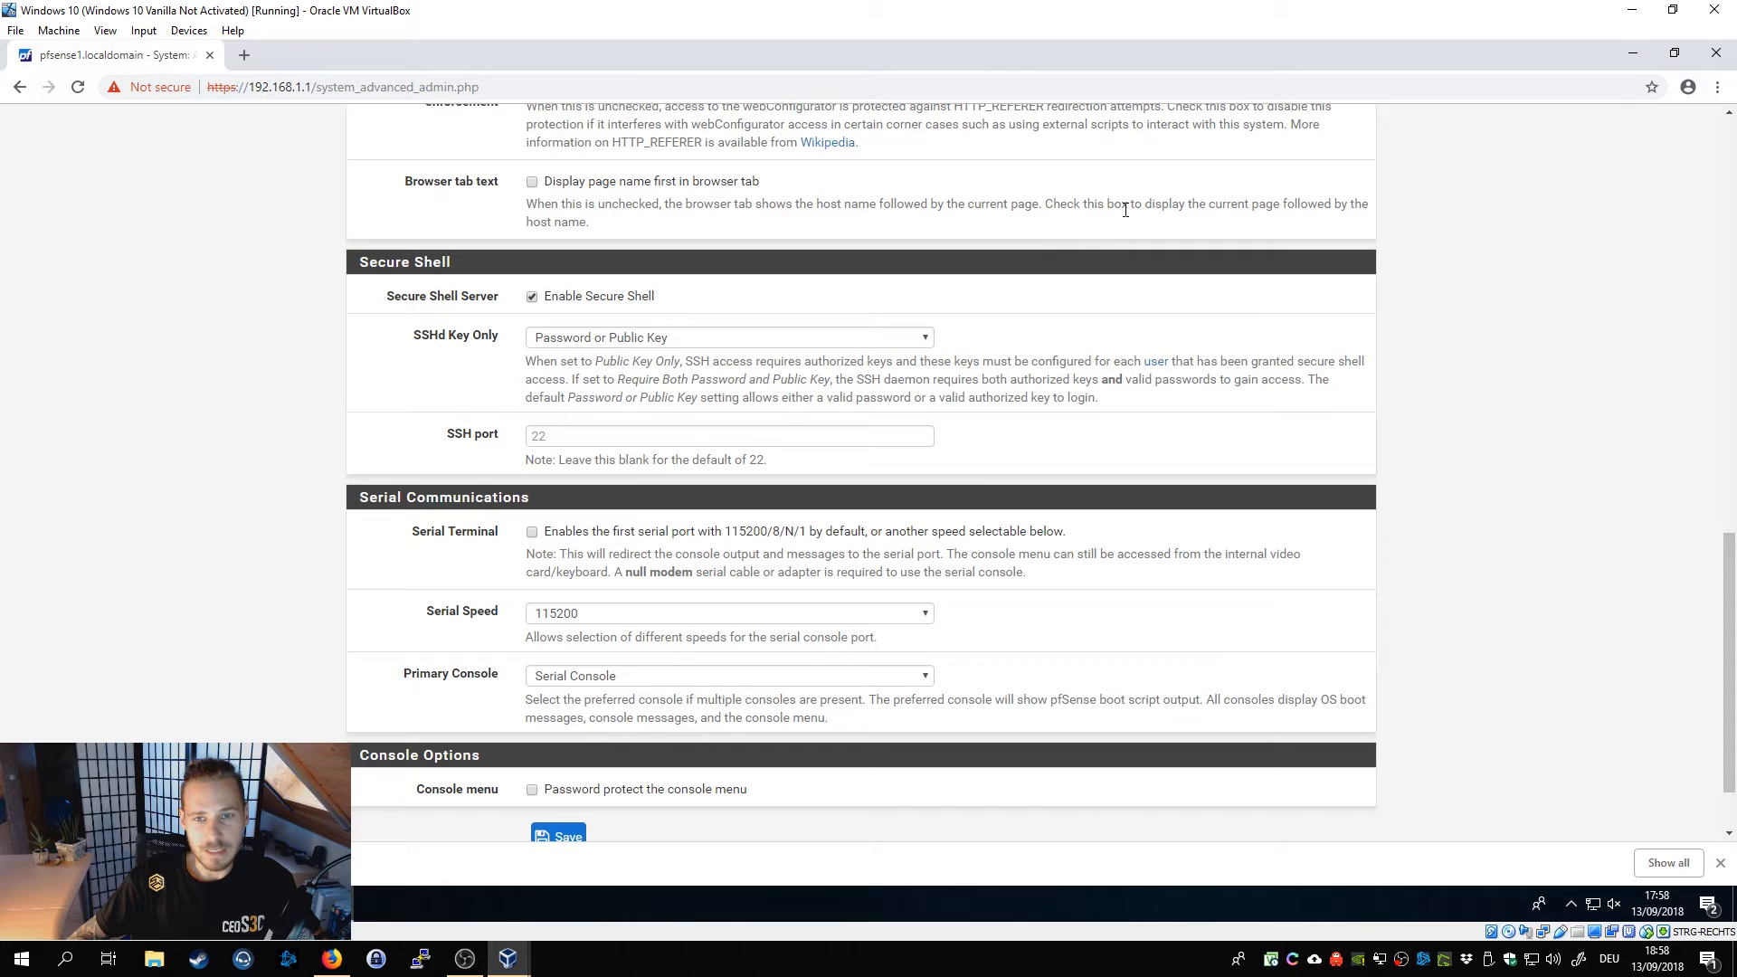
mouse_move(1284, 205)
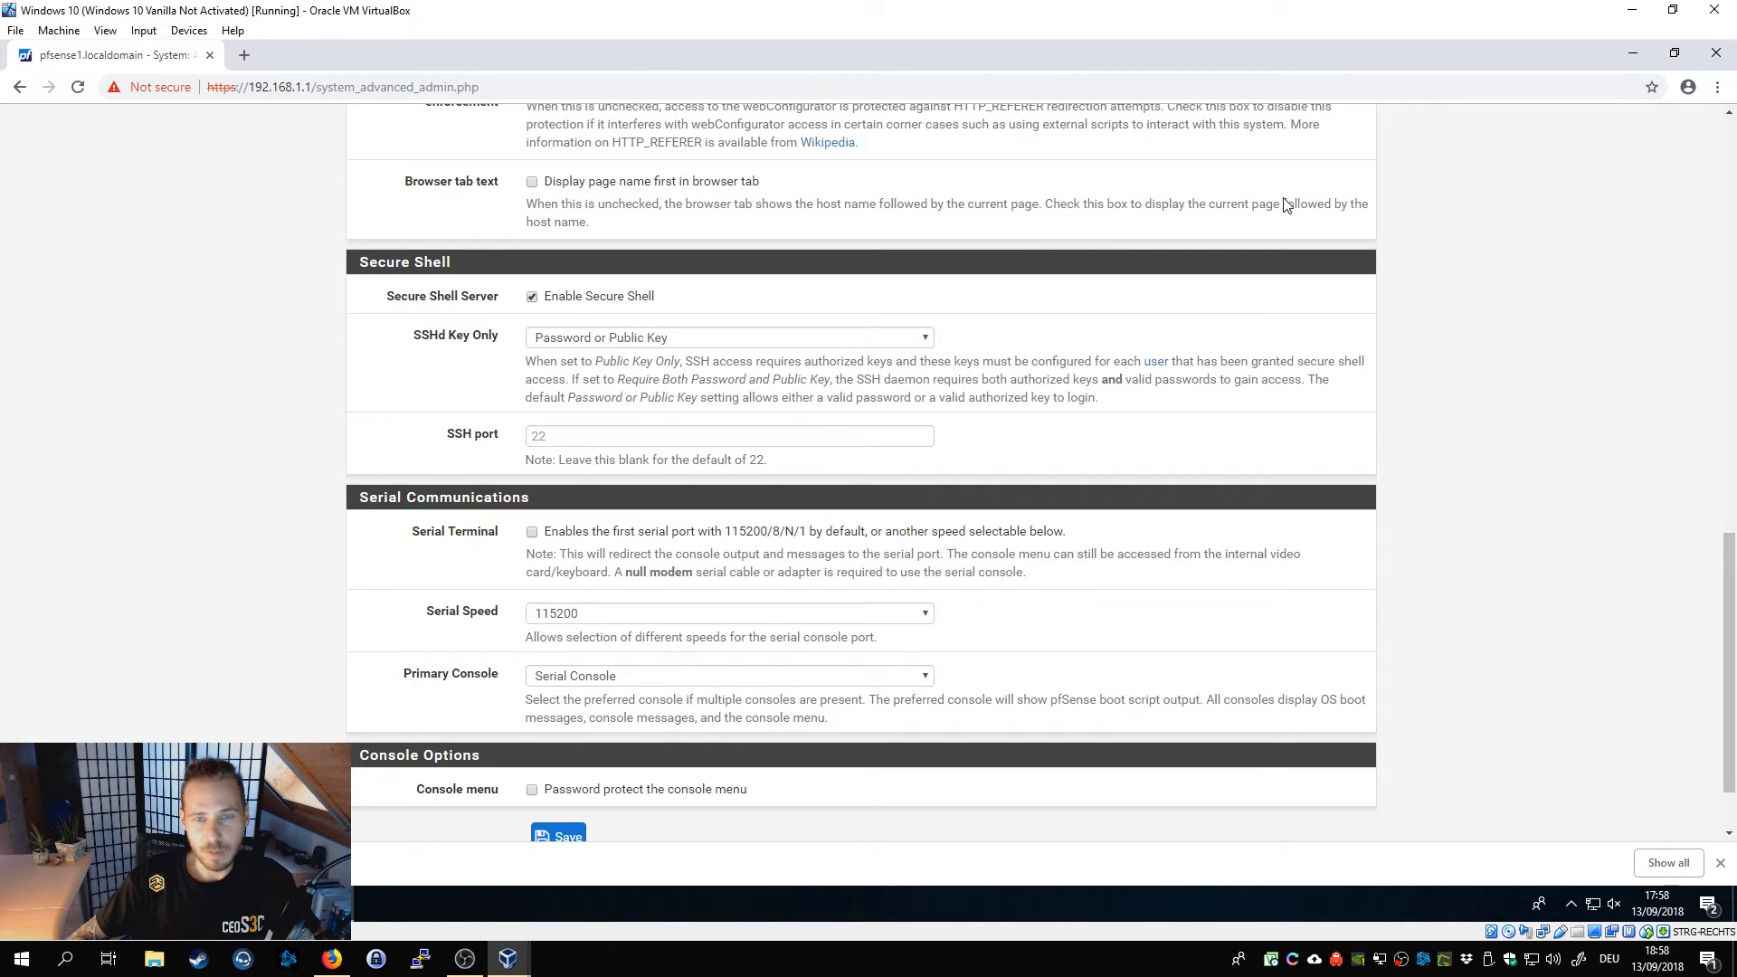
mouse_move(1223, 208)
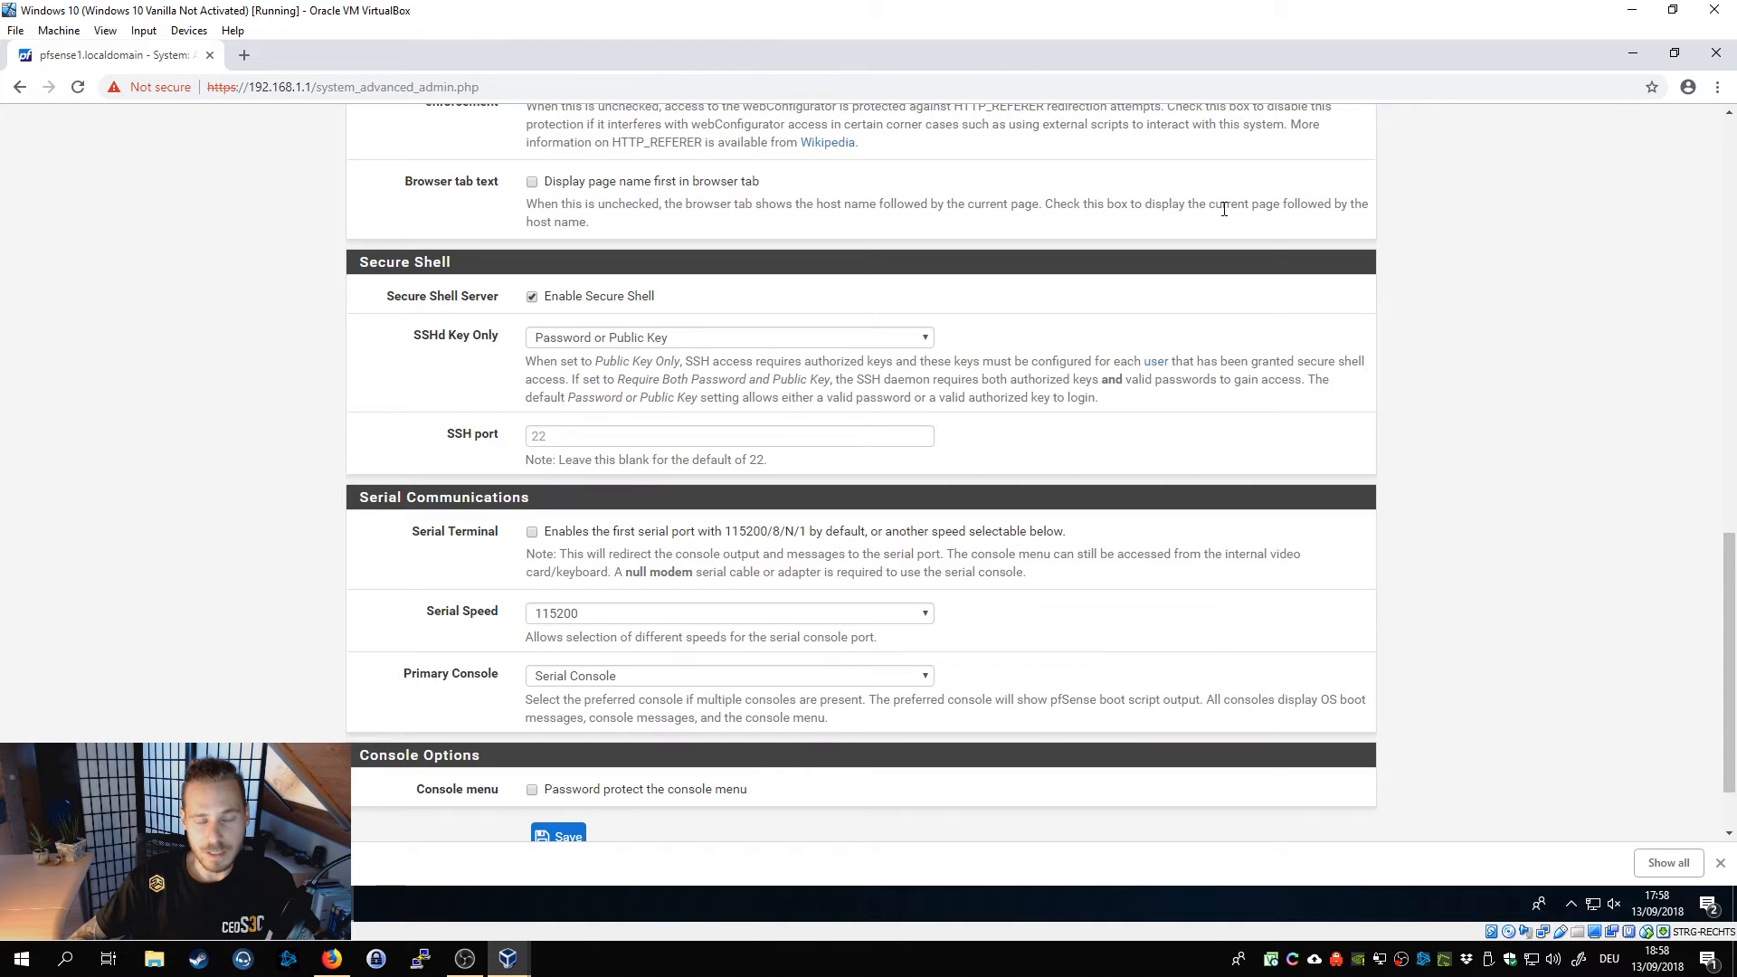
mouse_move(1138, 197)
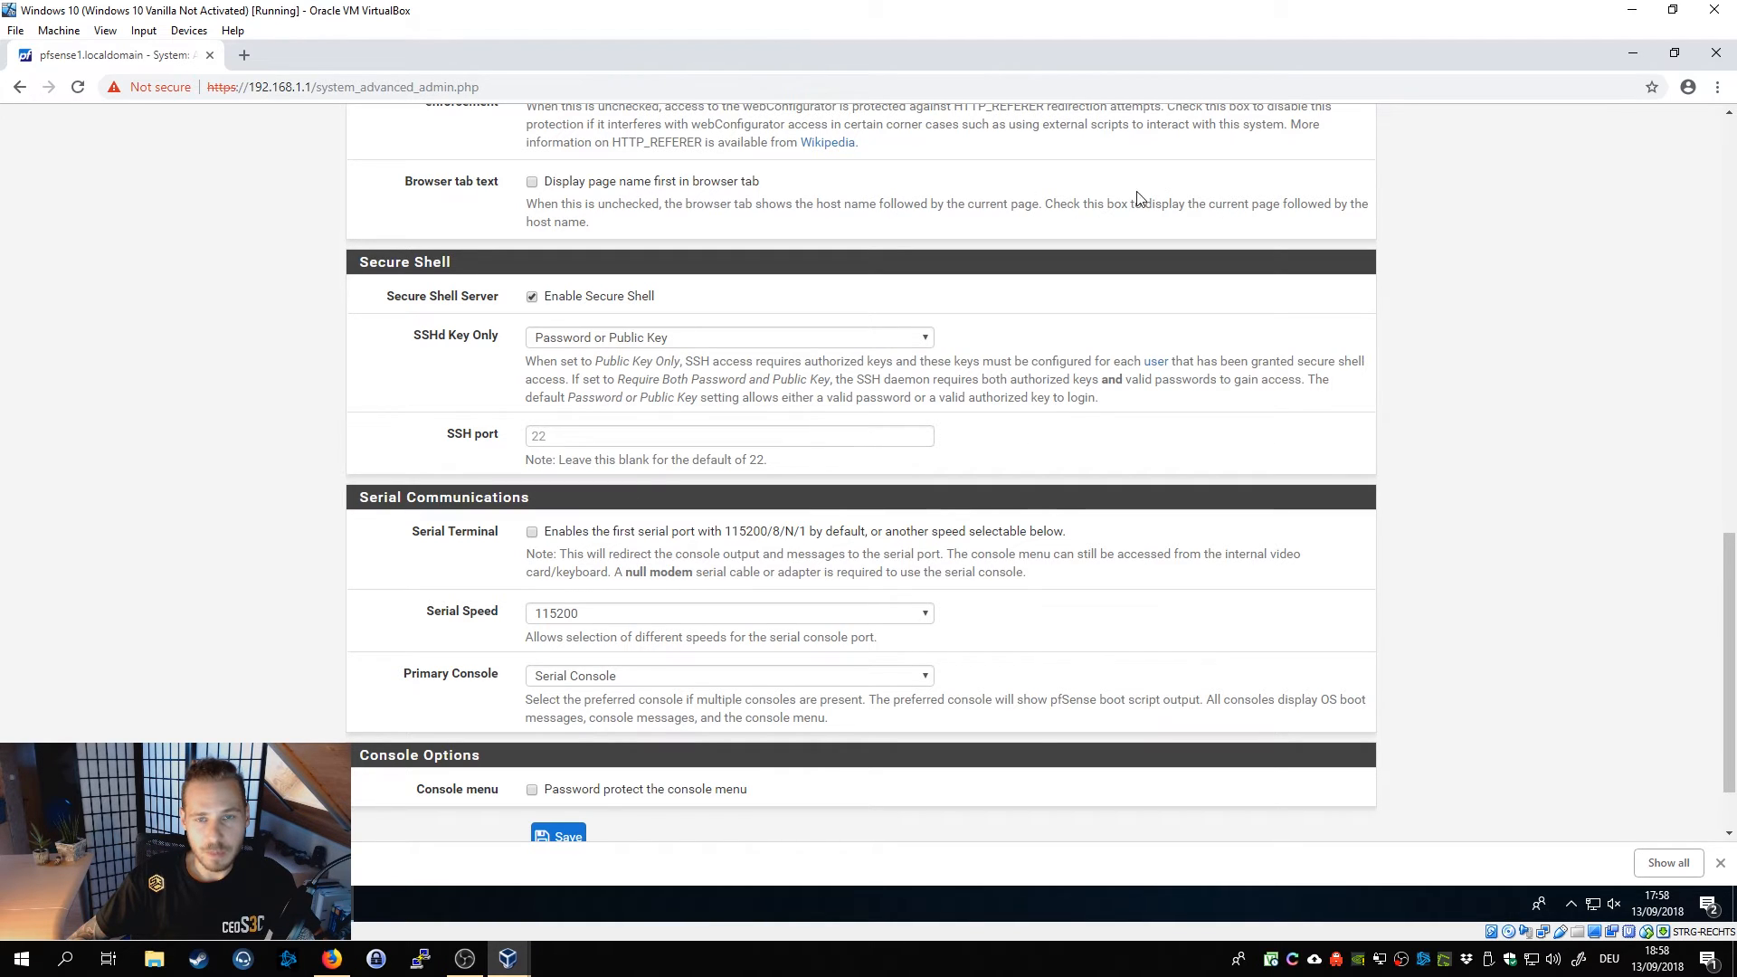
mouse_move(958, 195)
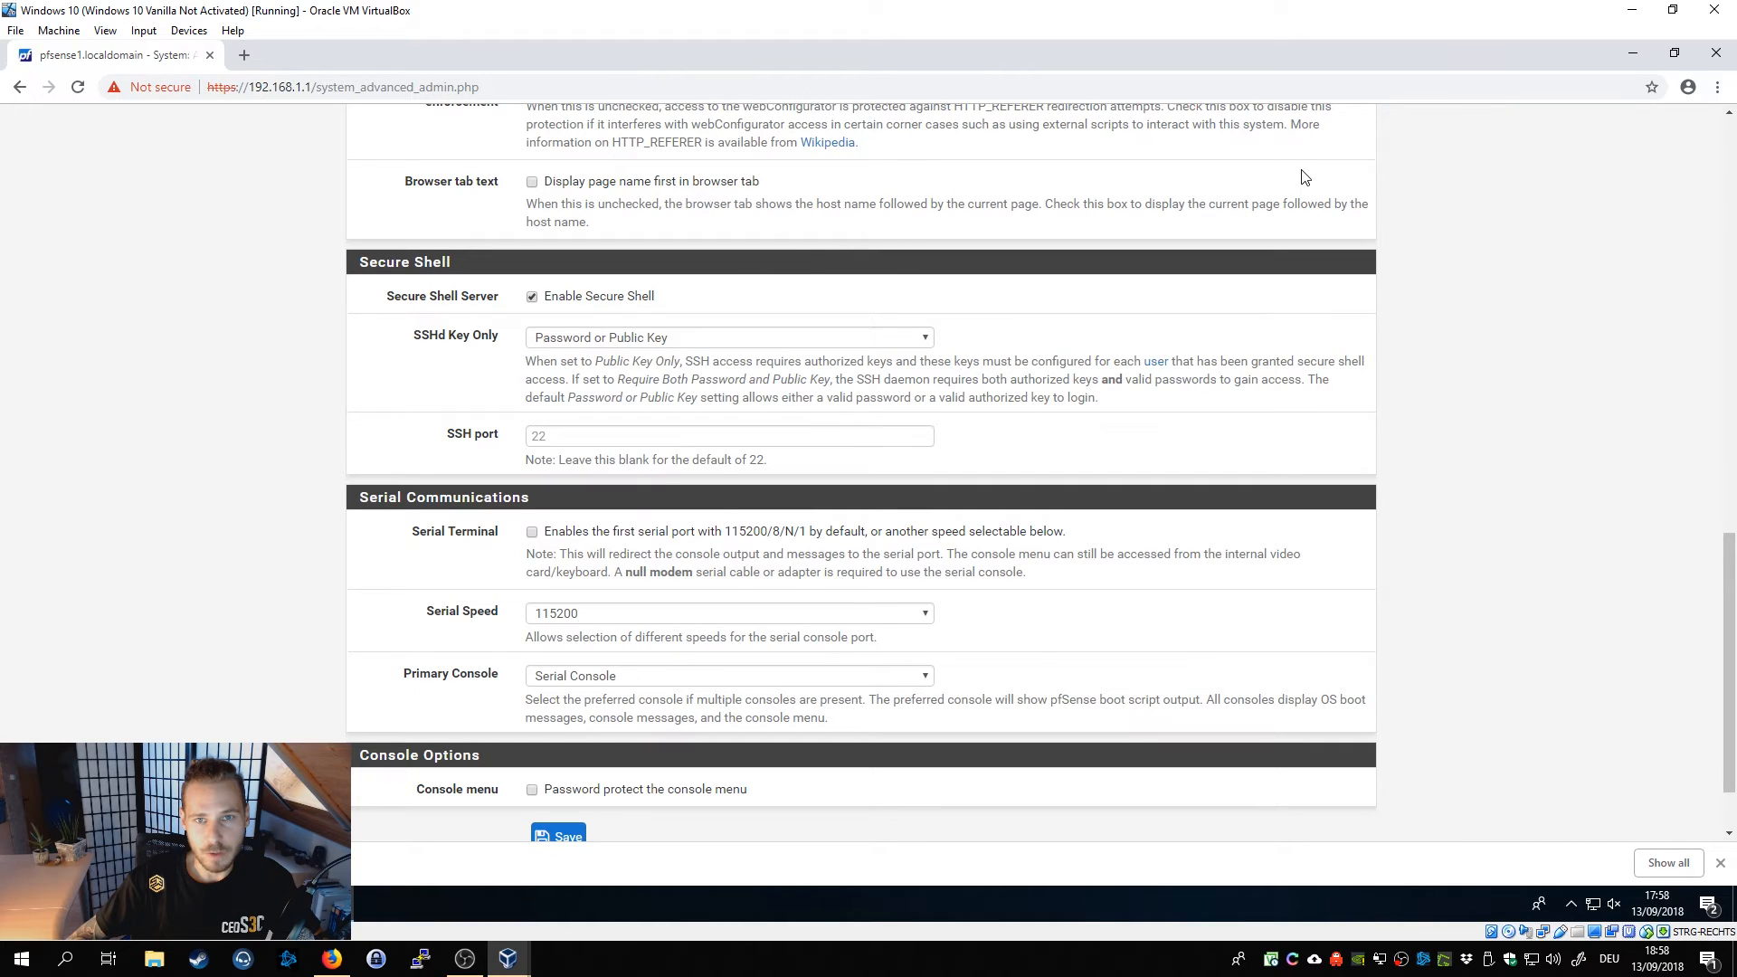
mouse_move(645, 356)
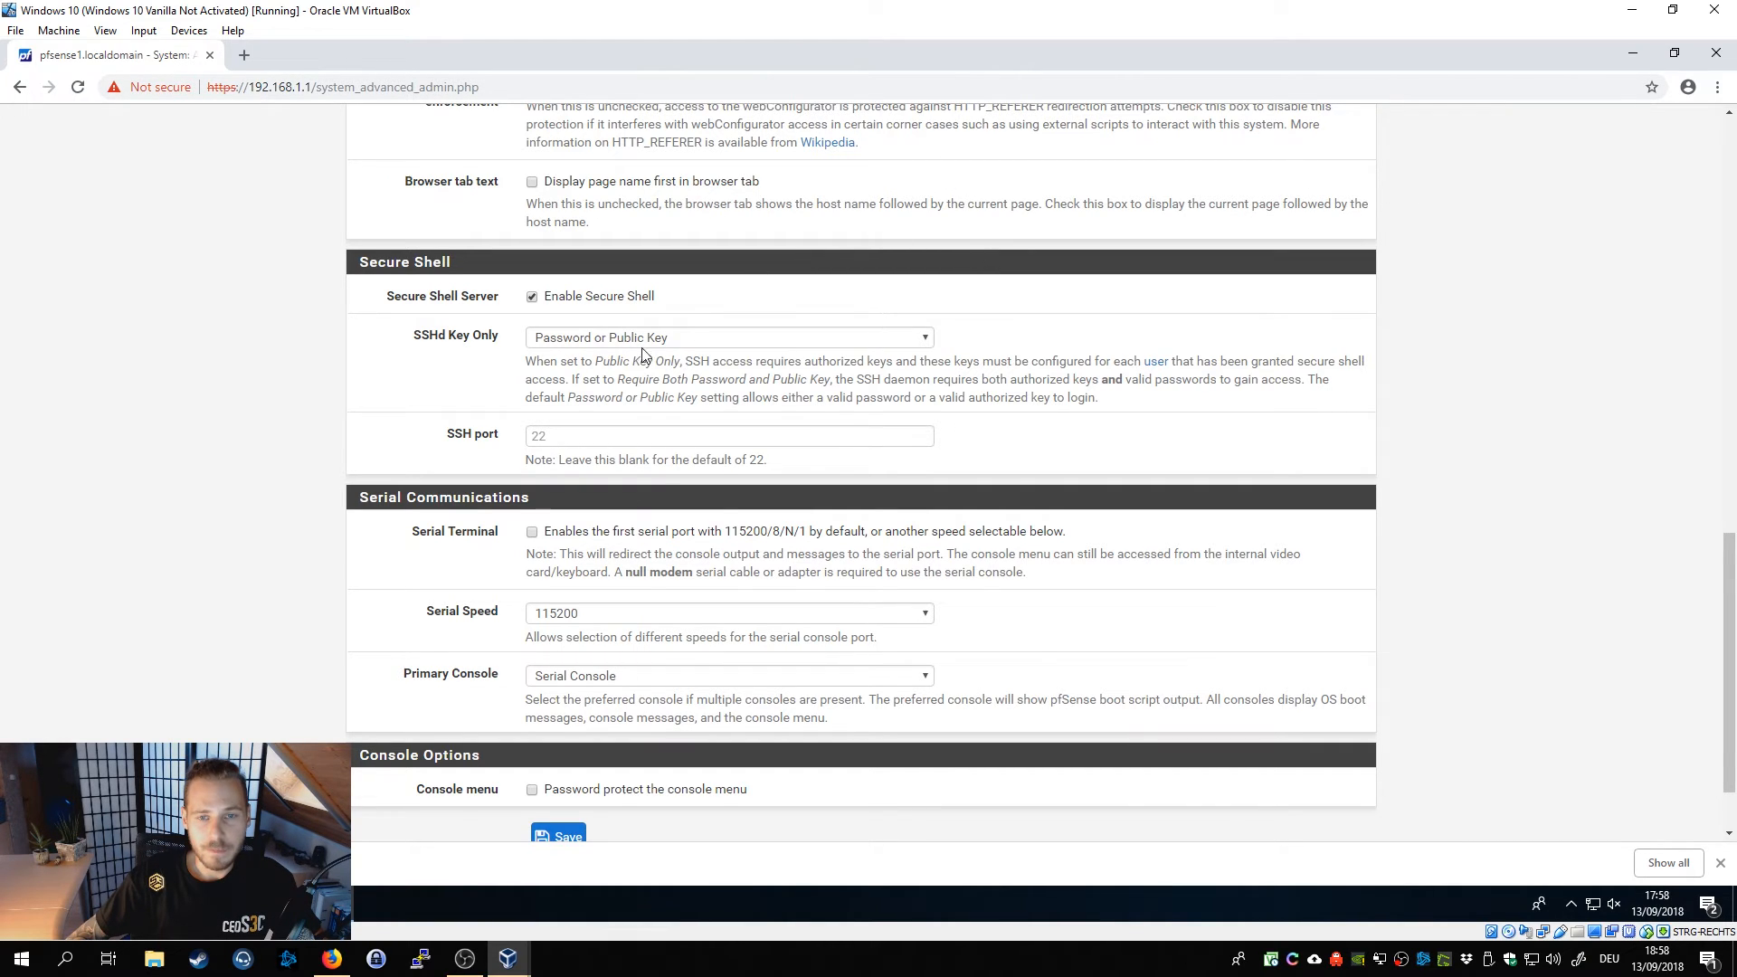
mouse_move(401, 310)
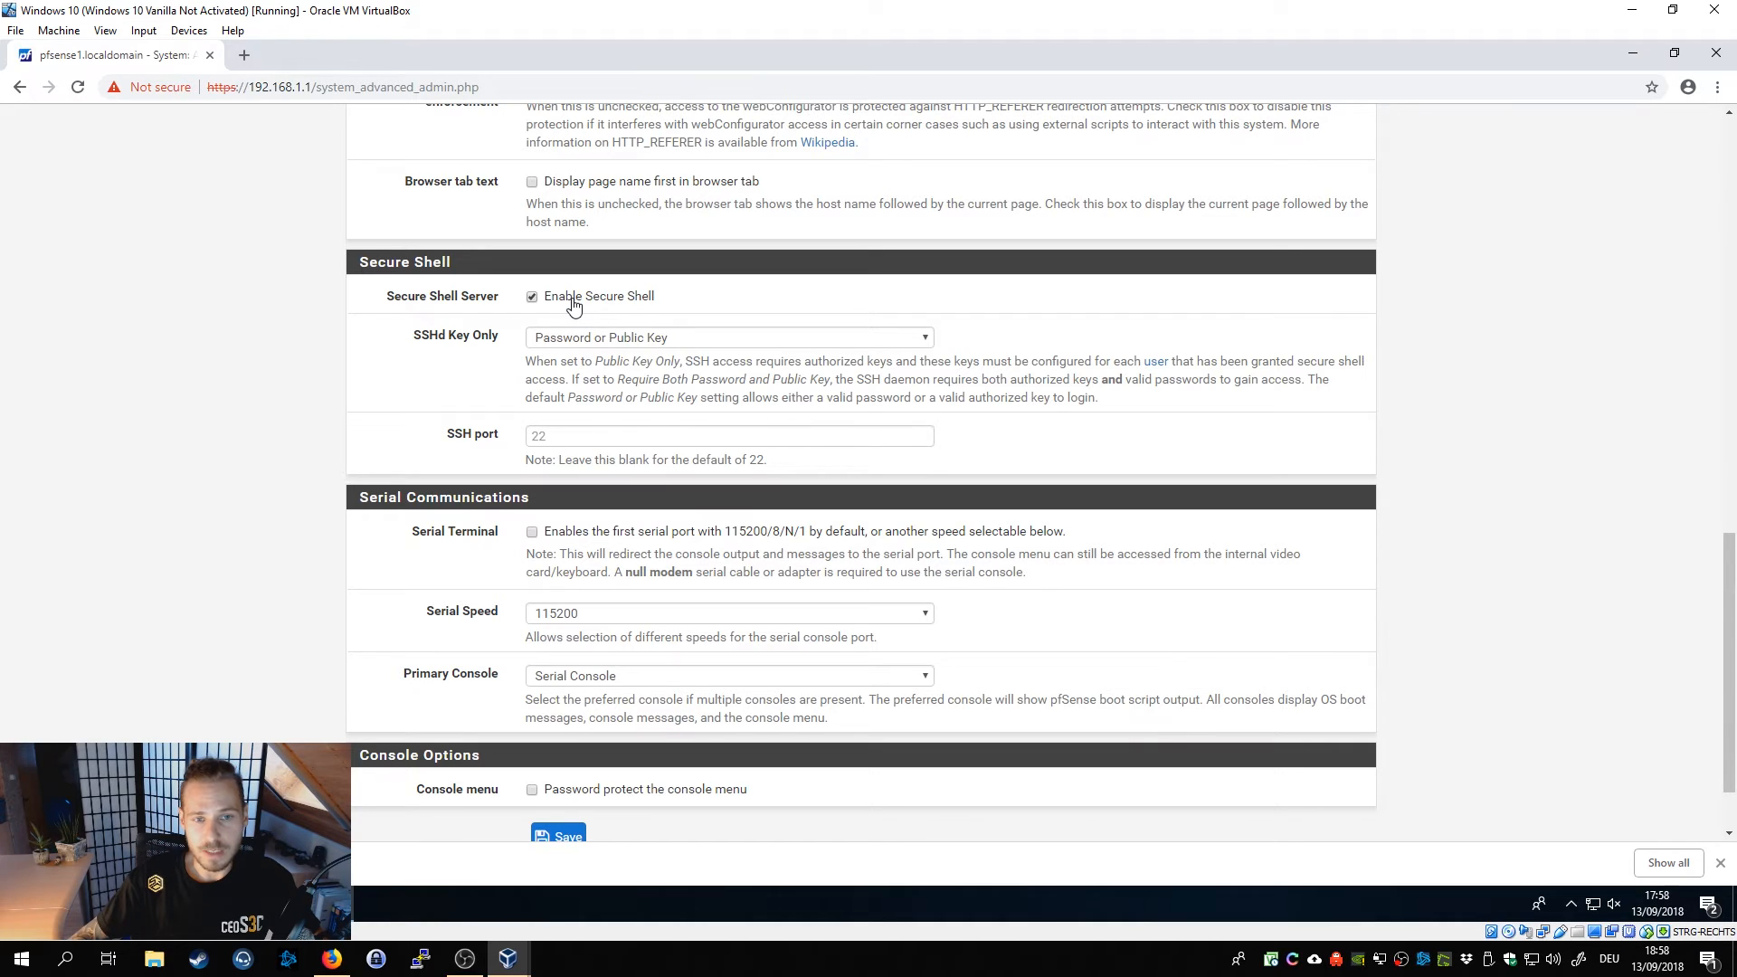
mouse_move(512, 295)
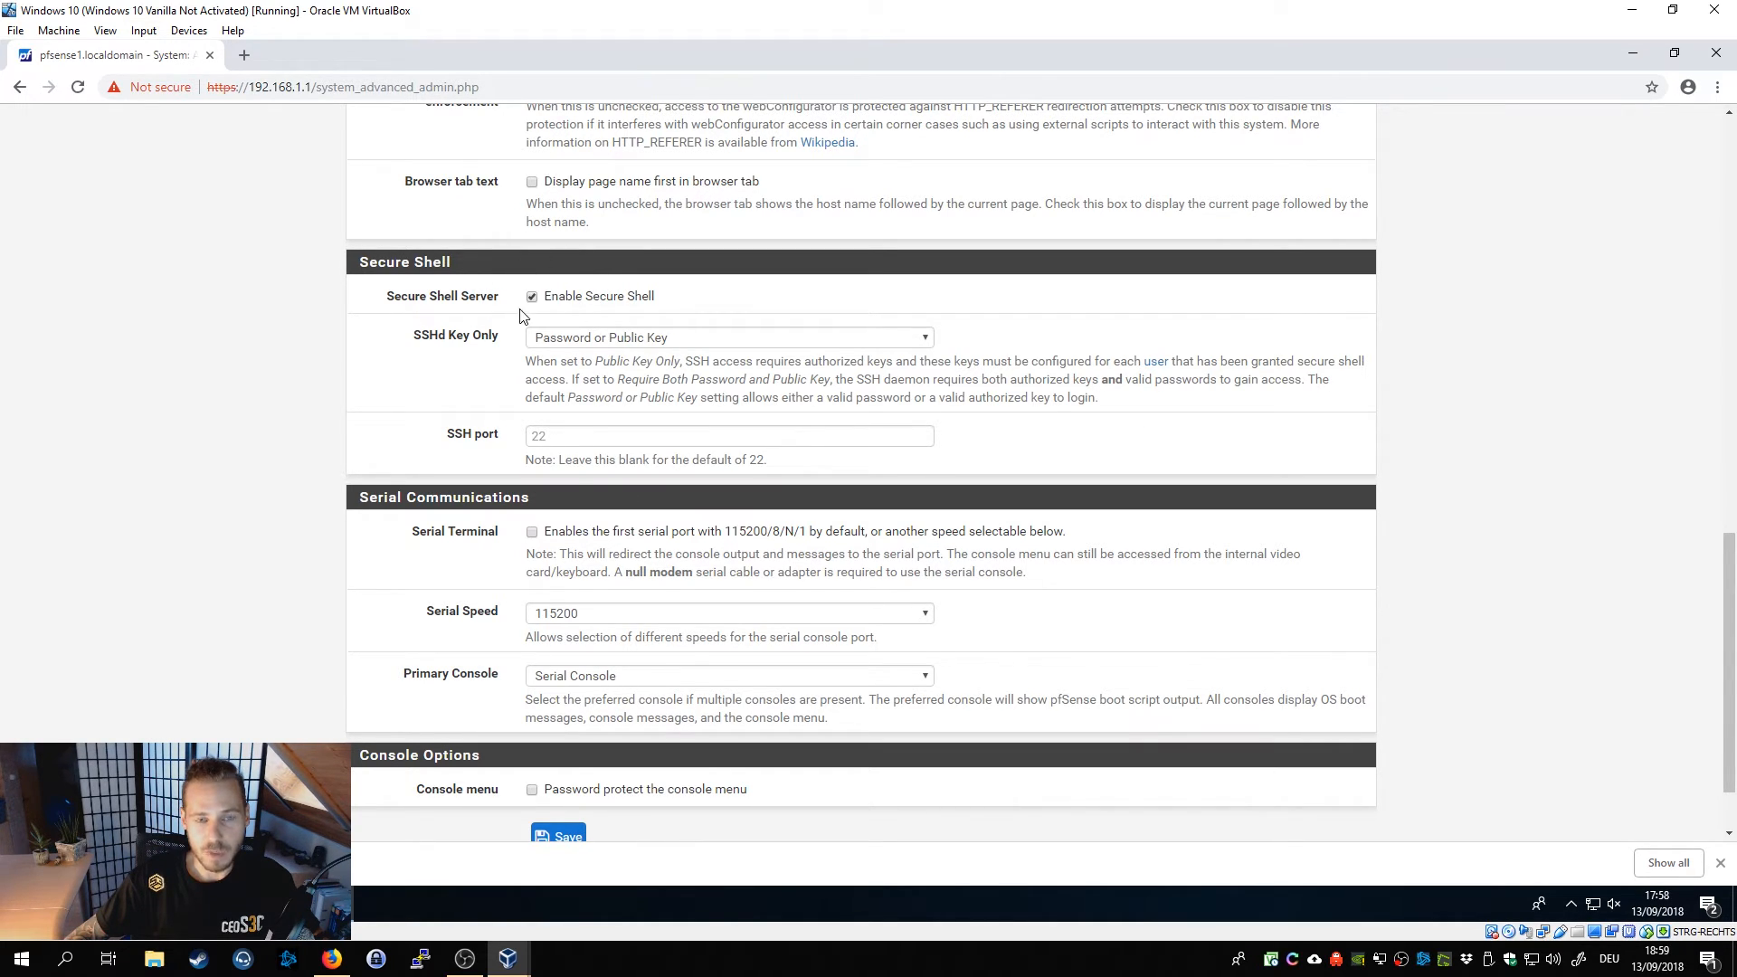
mouse_move(507, 478)
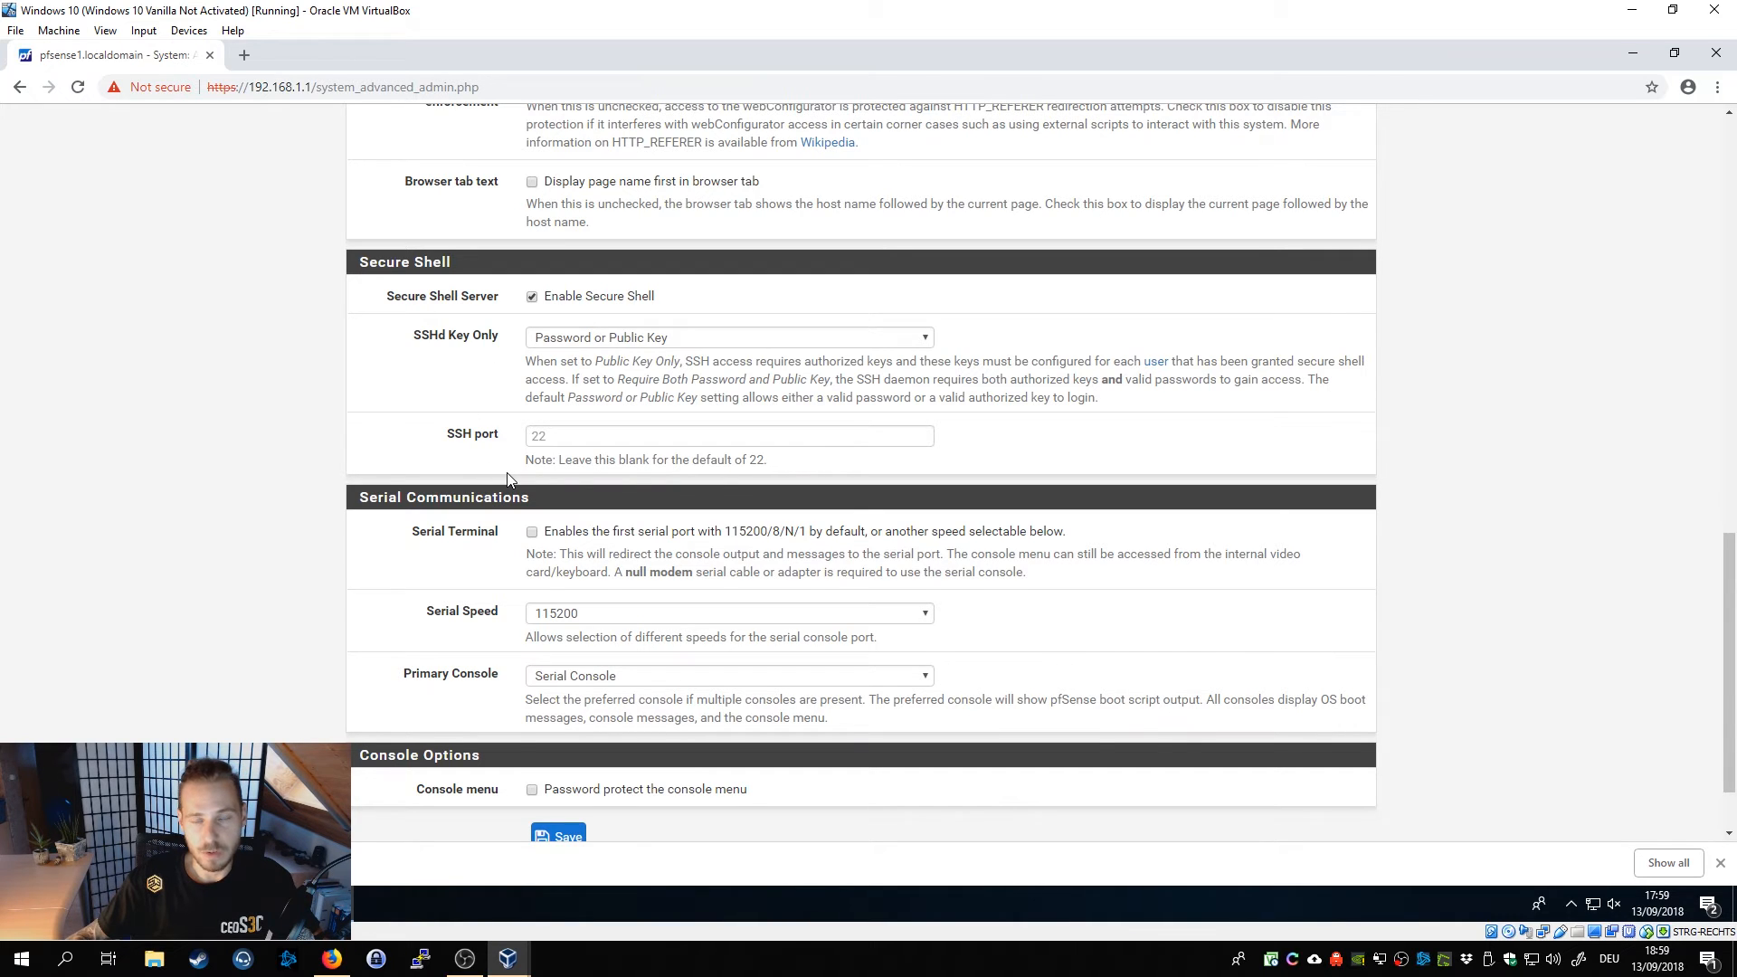
mouse_move(433, 443)
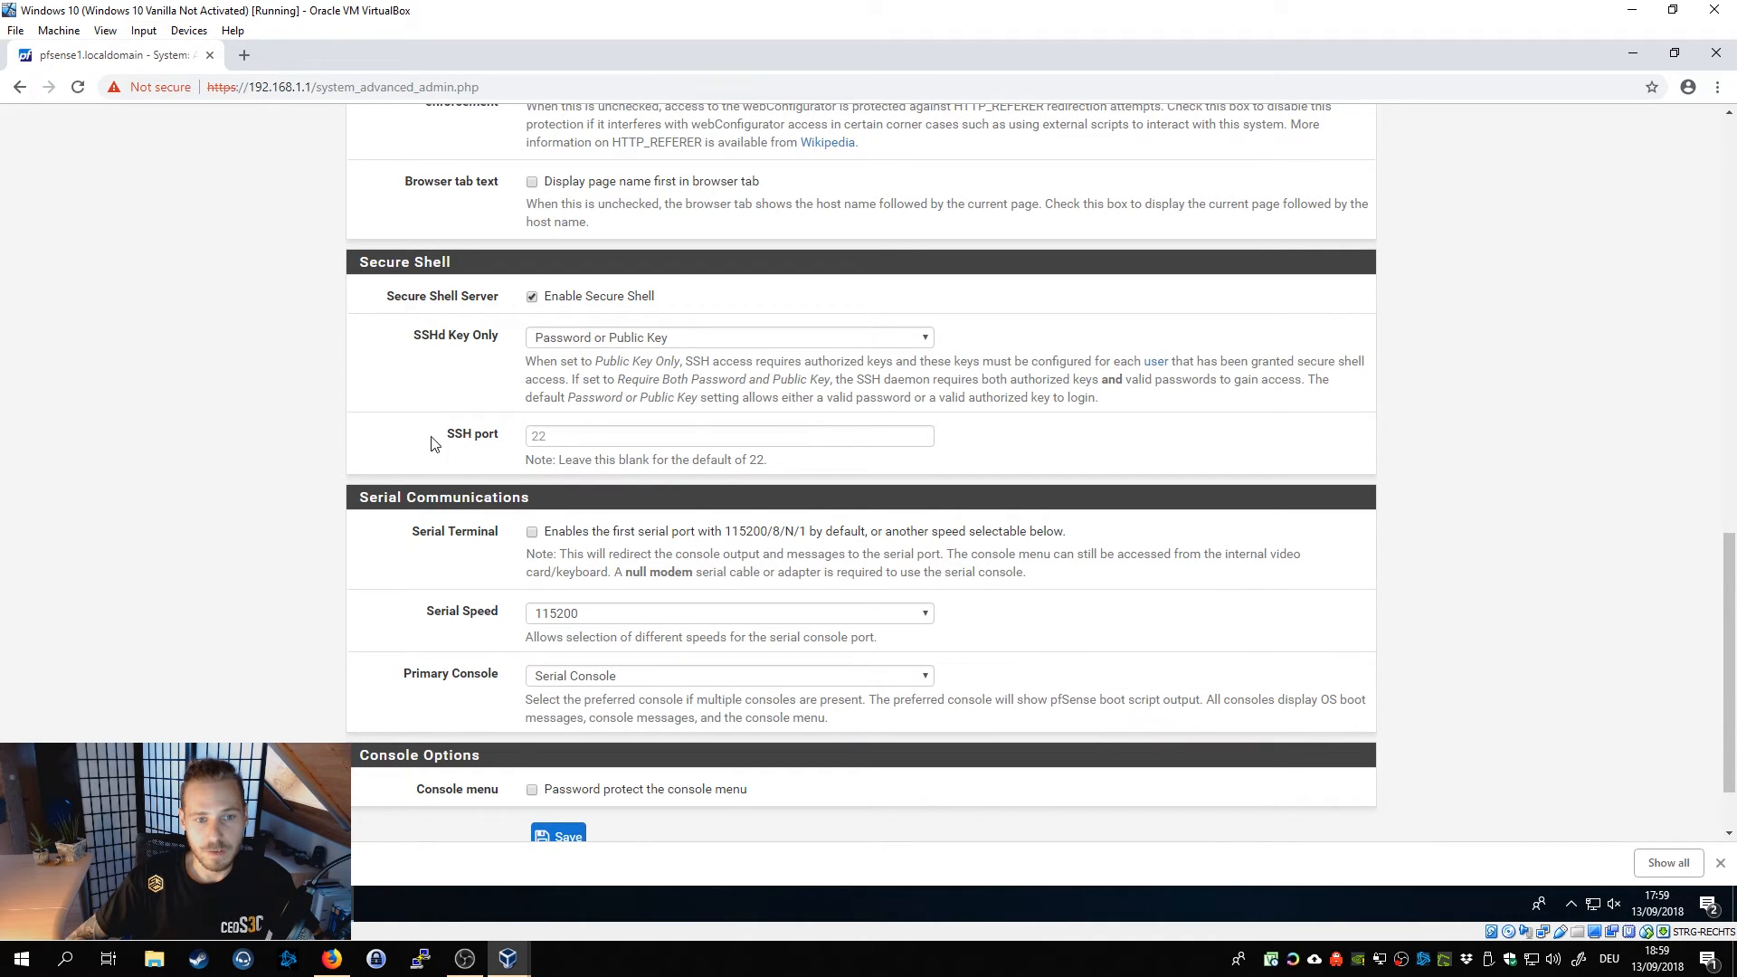
mouse_move(830, 476)
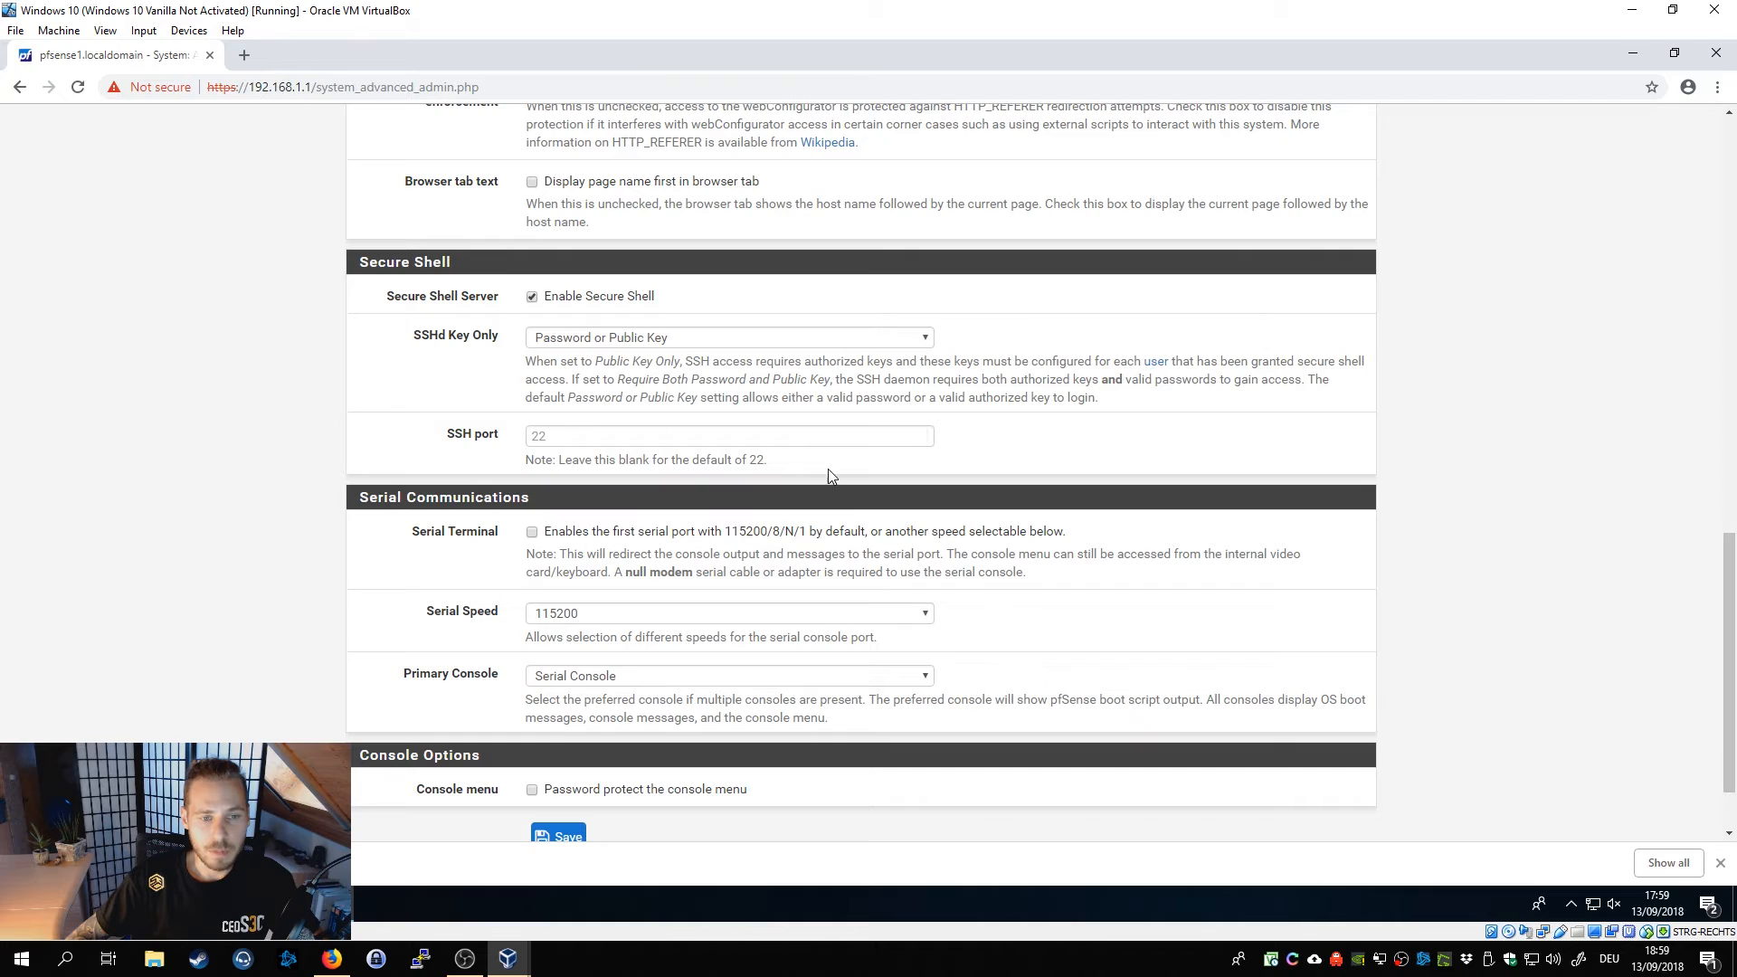
Enable the Serial Terminal and save the Admin Access changes, including SSH.
scroll(down, 3)
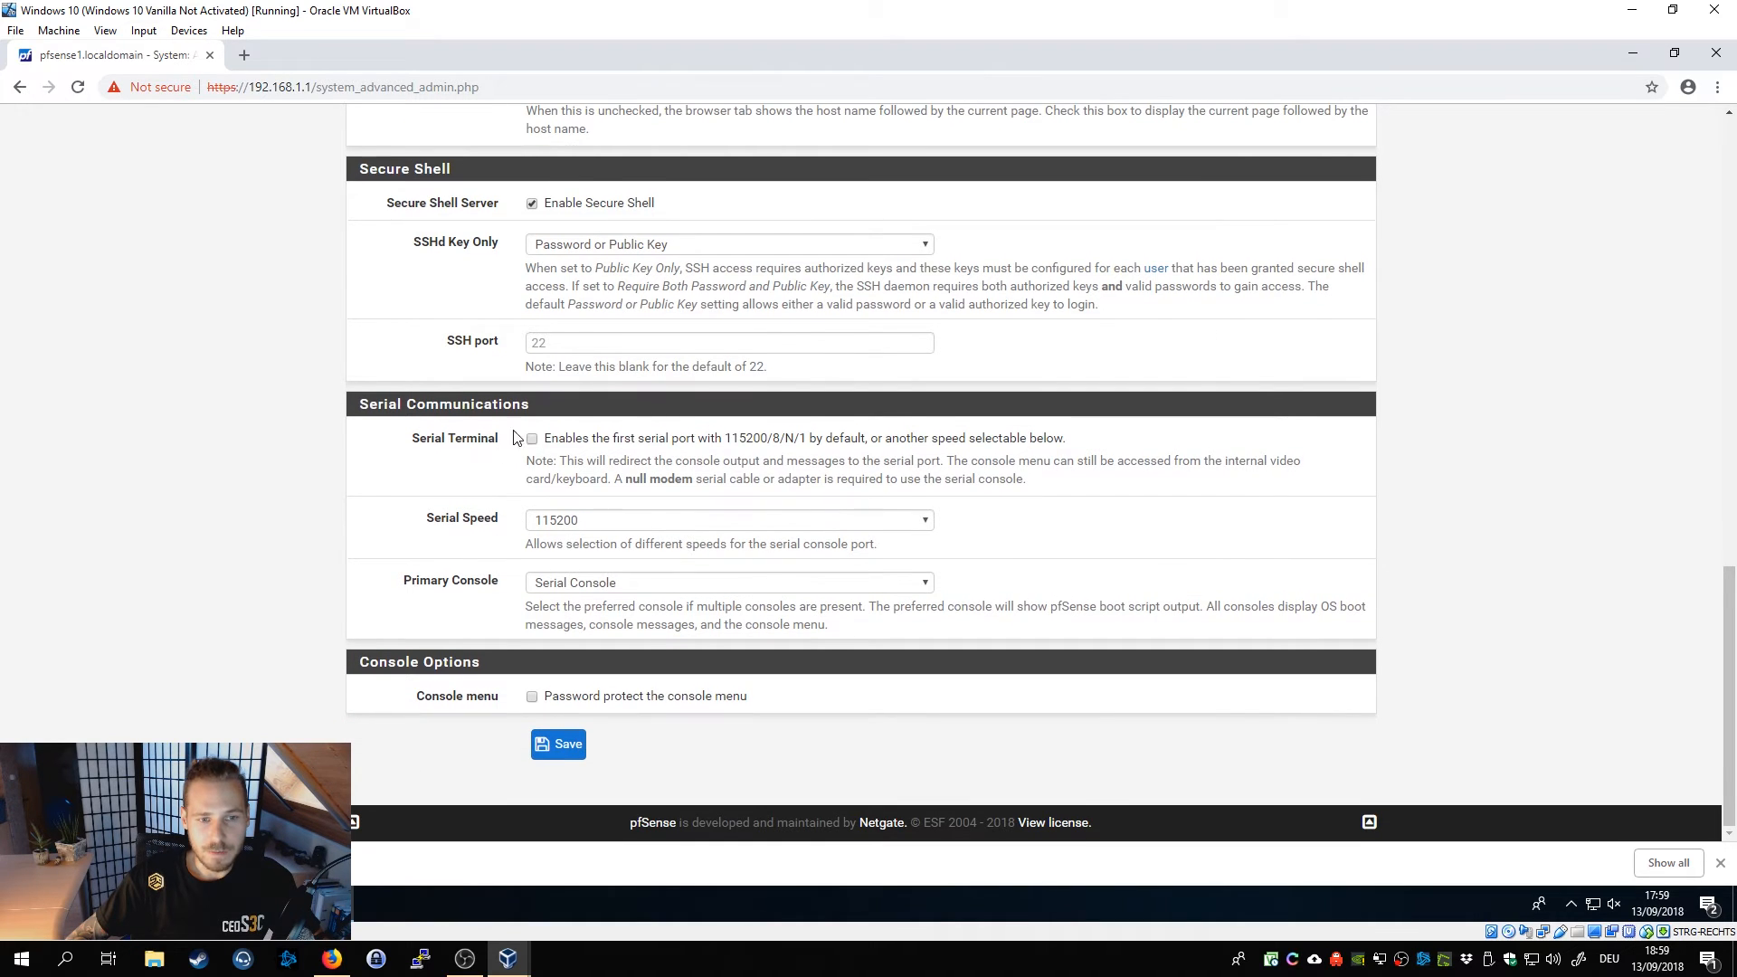
mouse_move(432, 450)
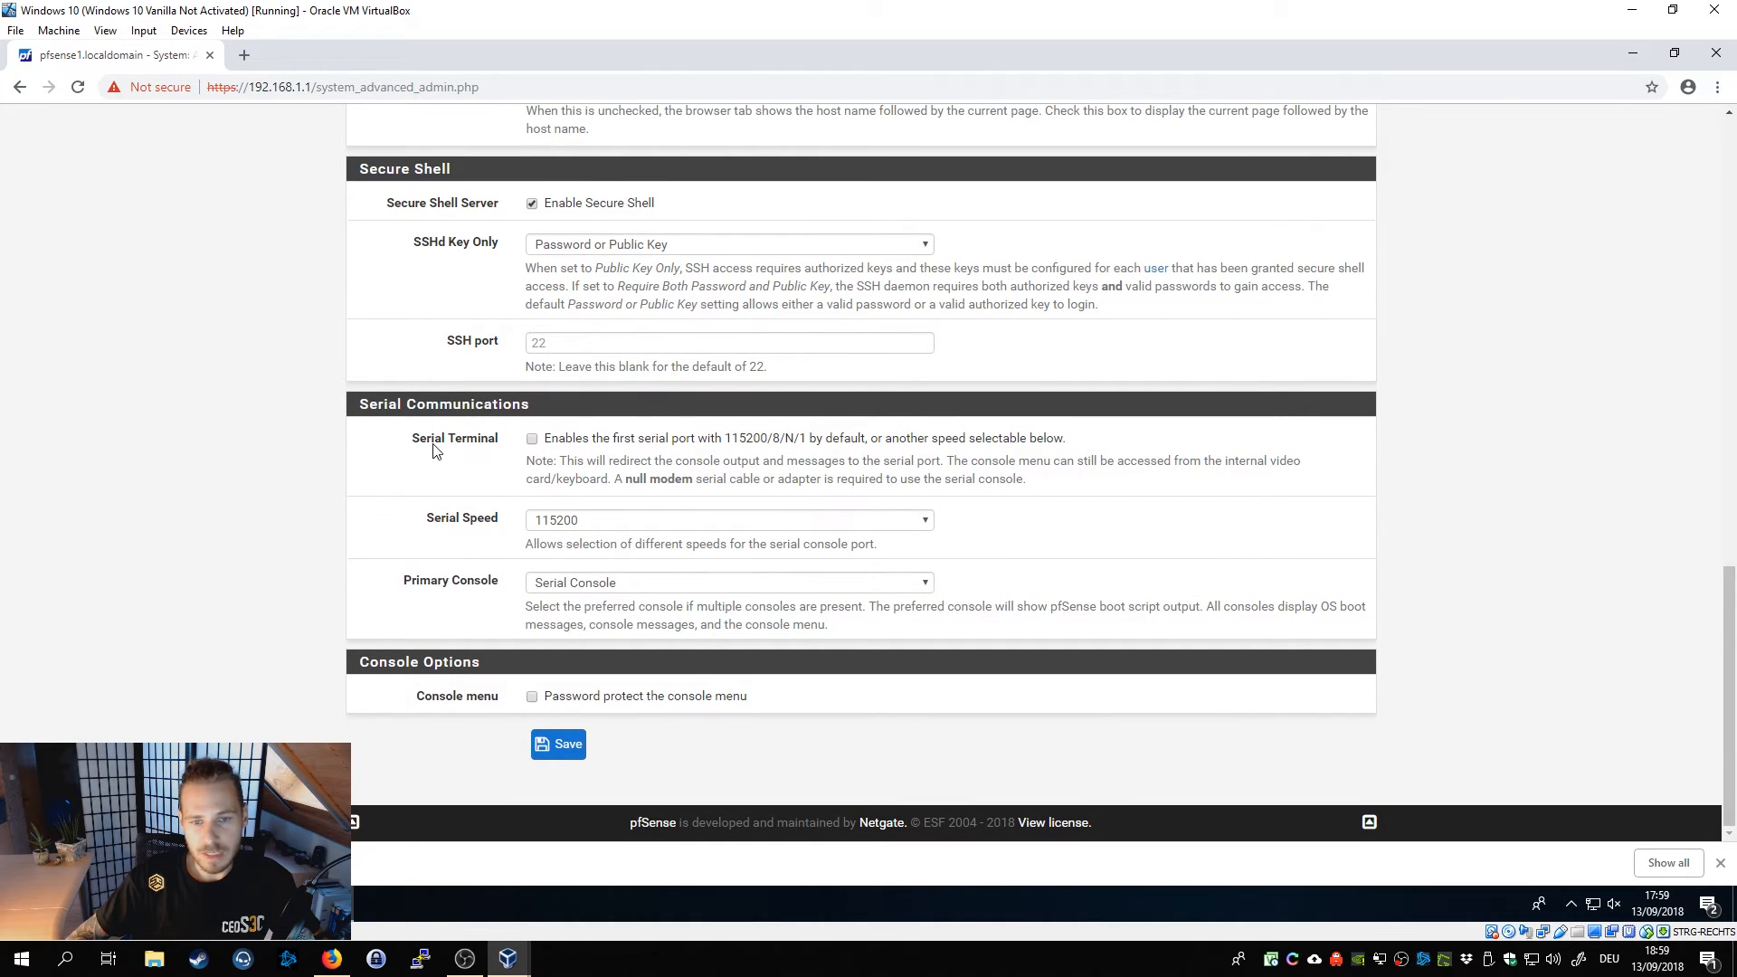
click(532, 438)
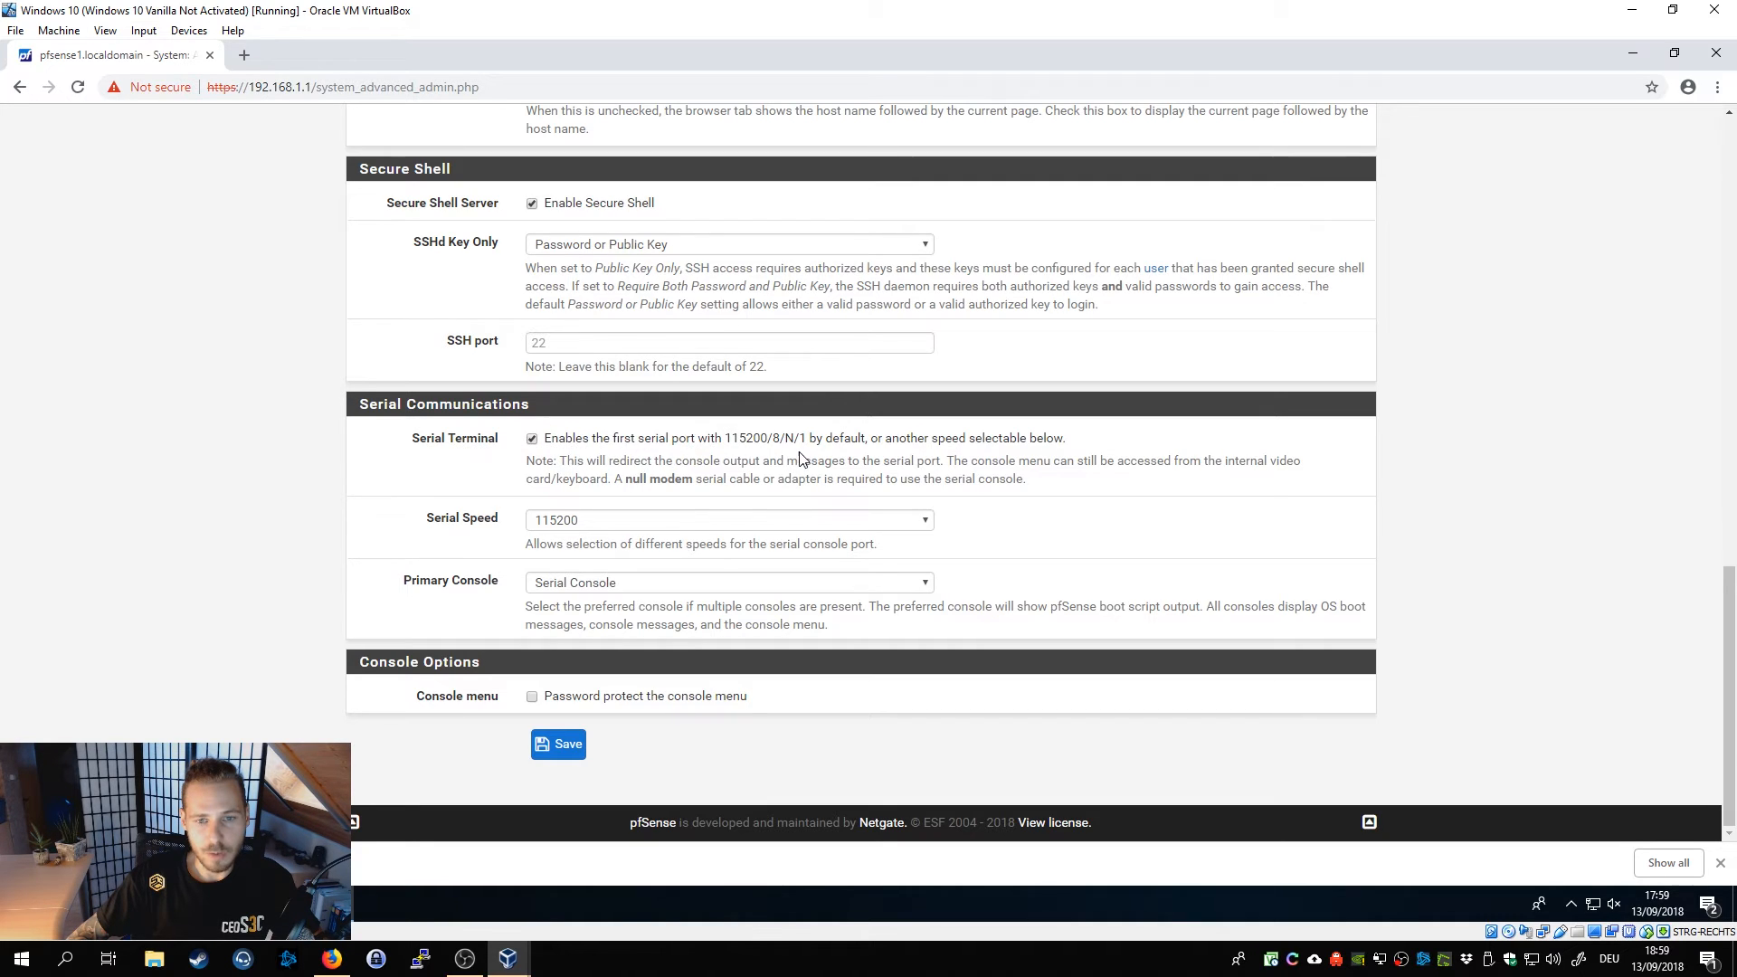
mouse_move(679, 425)
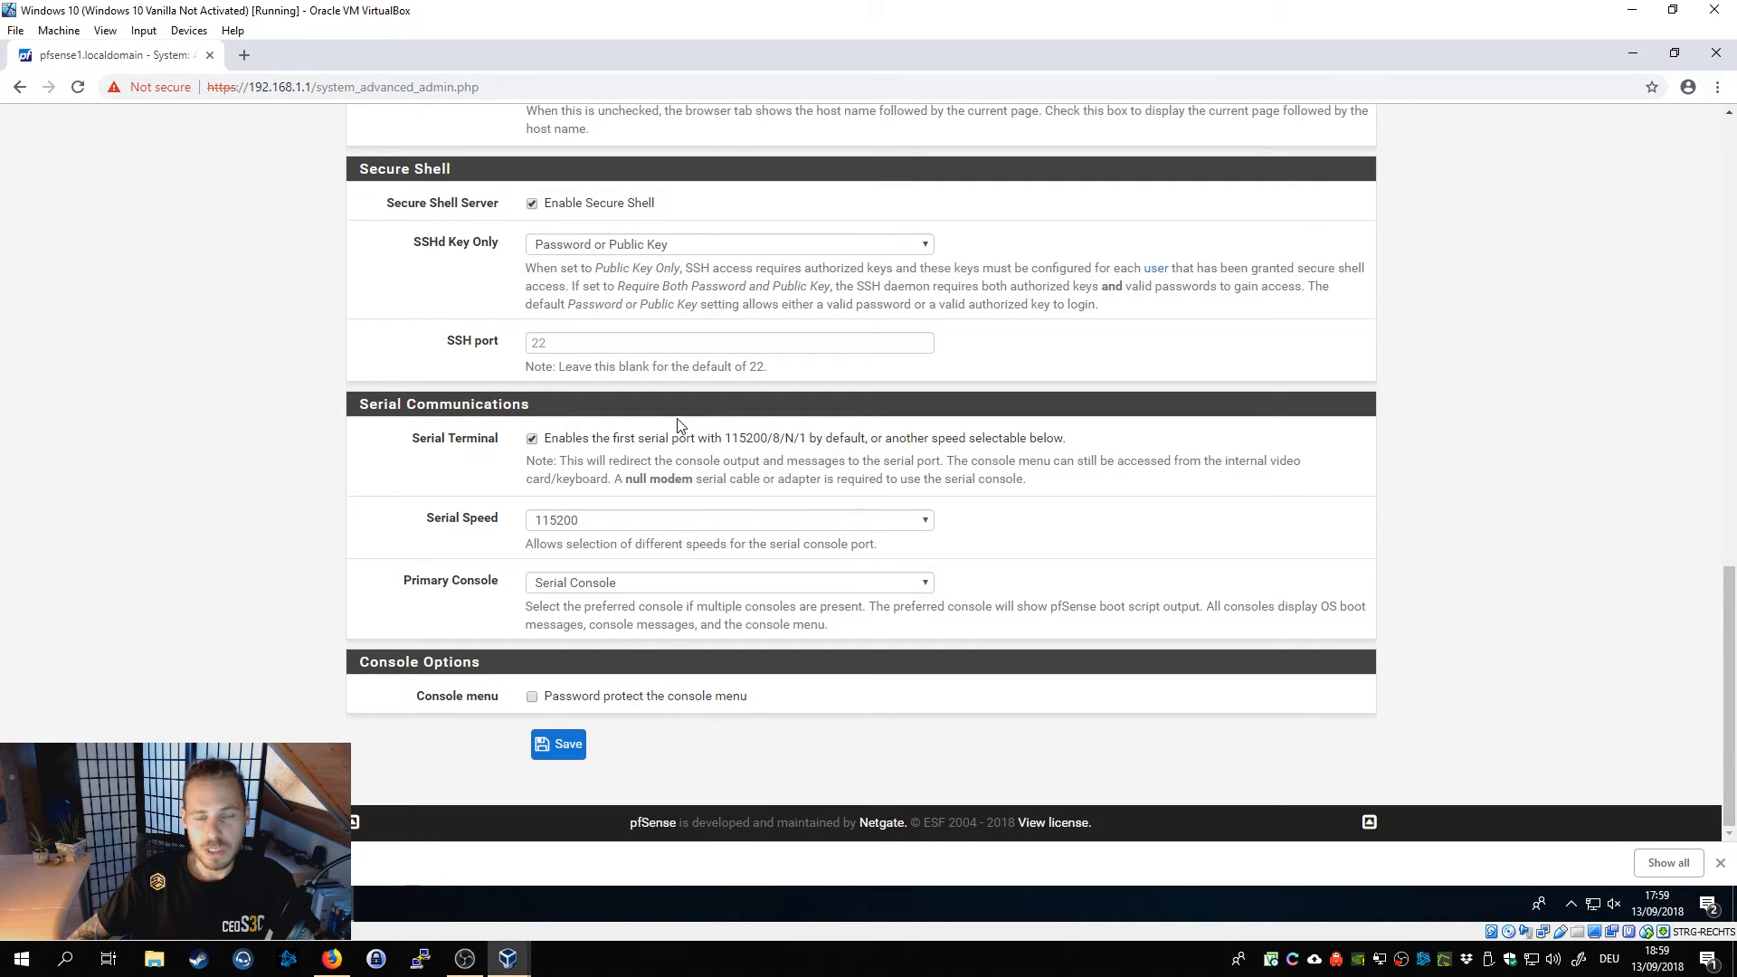
mouse_move(584, 453)
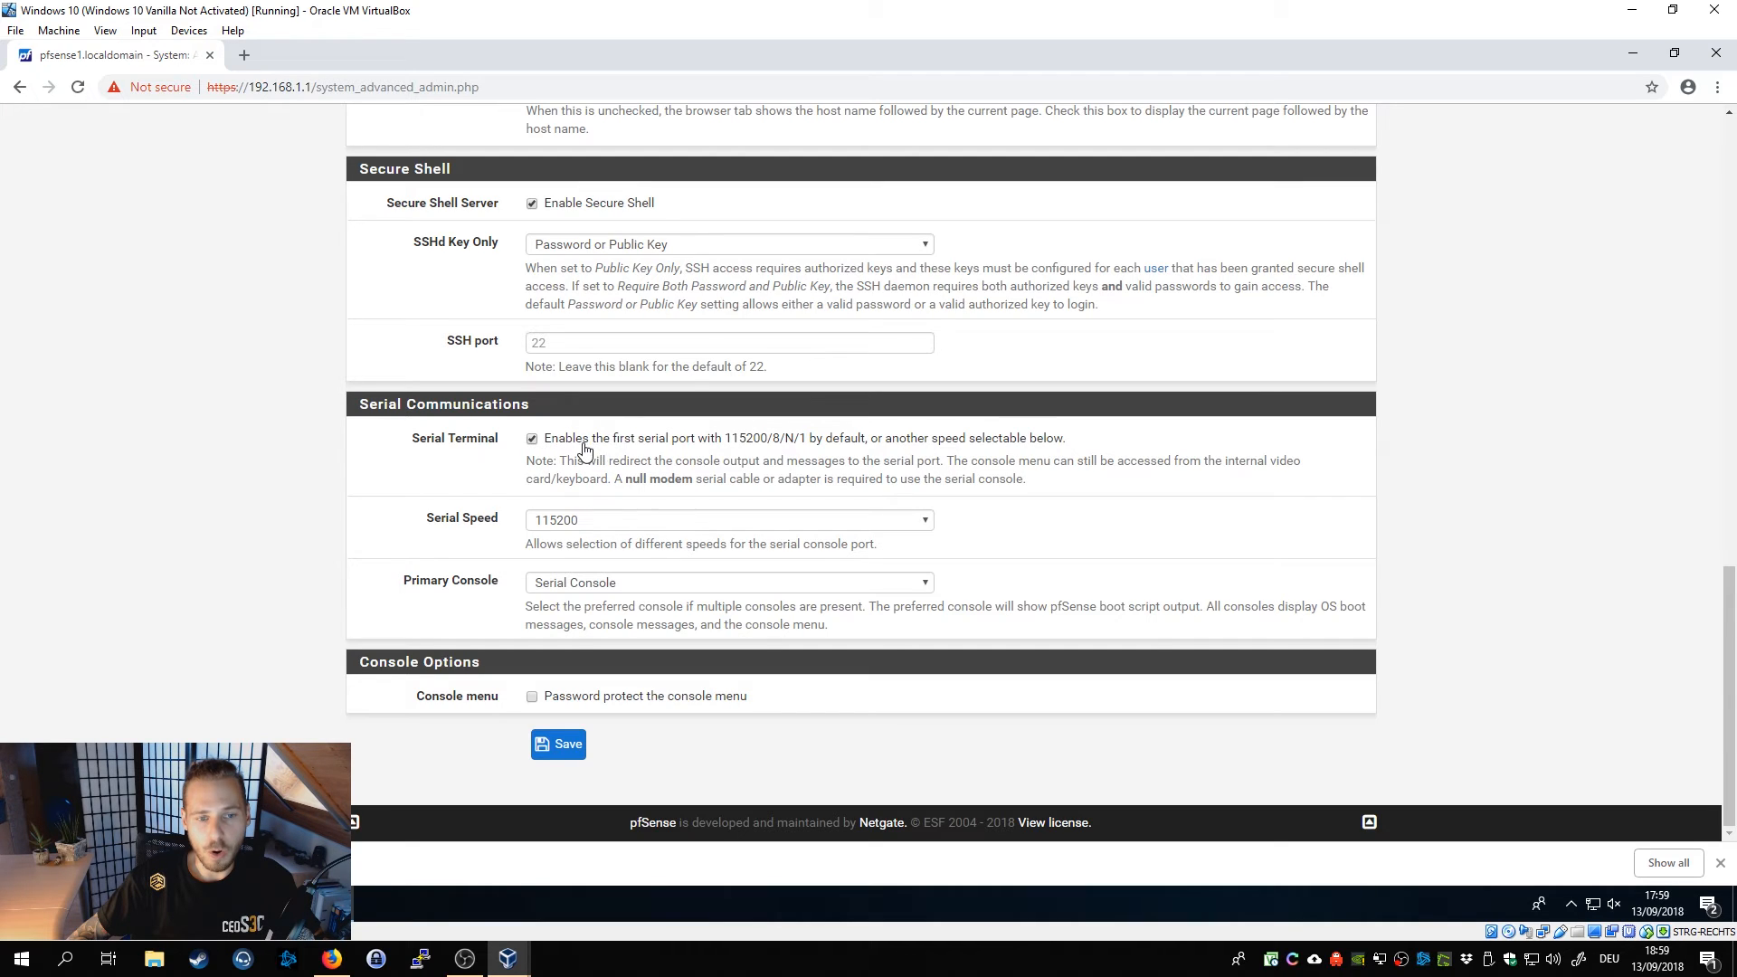
mouse_move(470, 447)
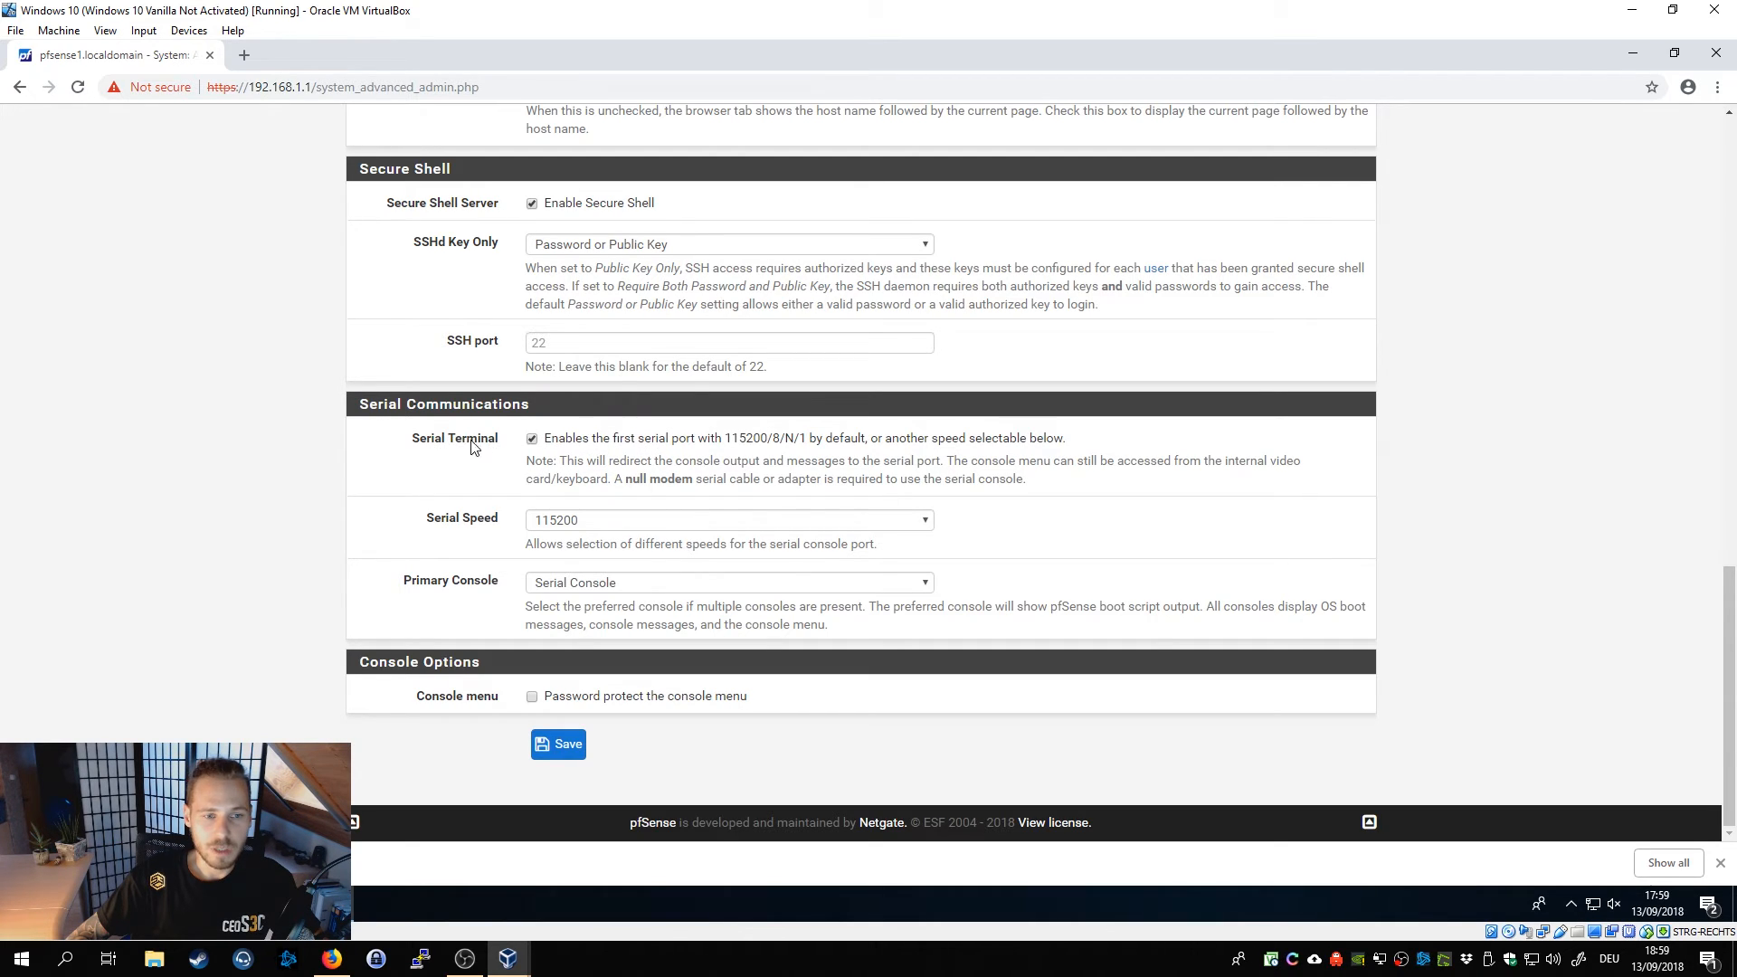
mouse_move(655, 418)
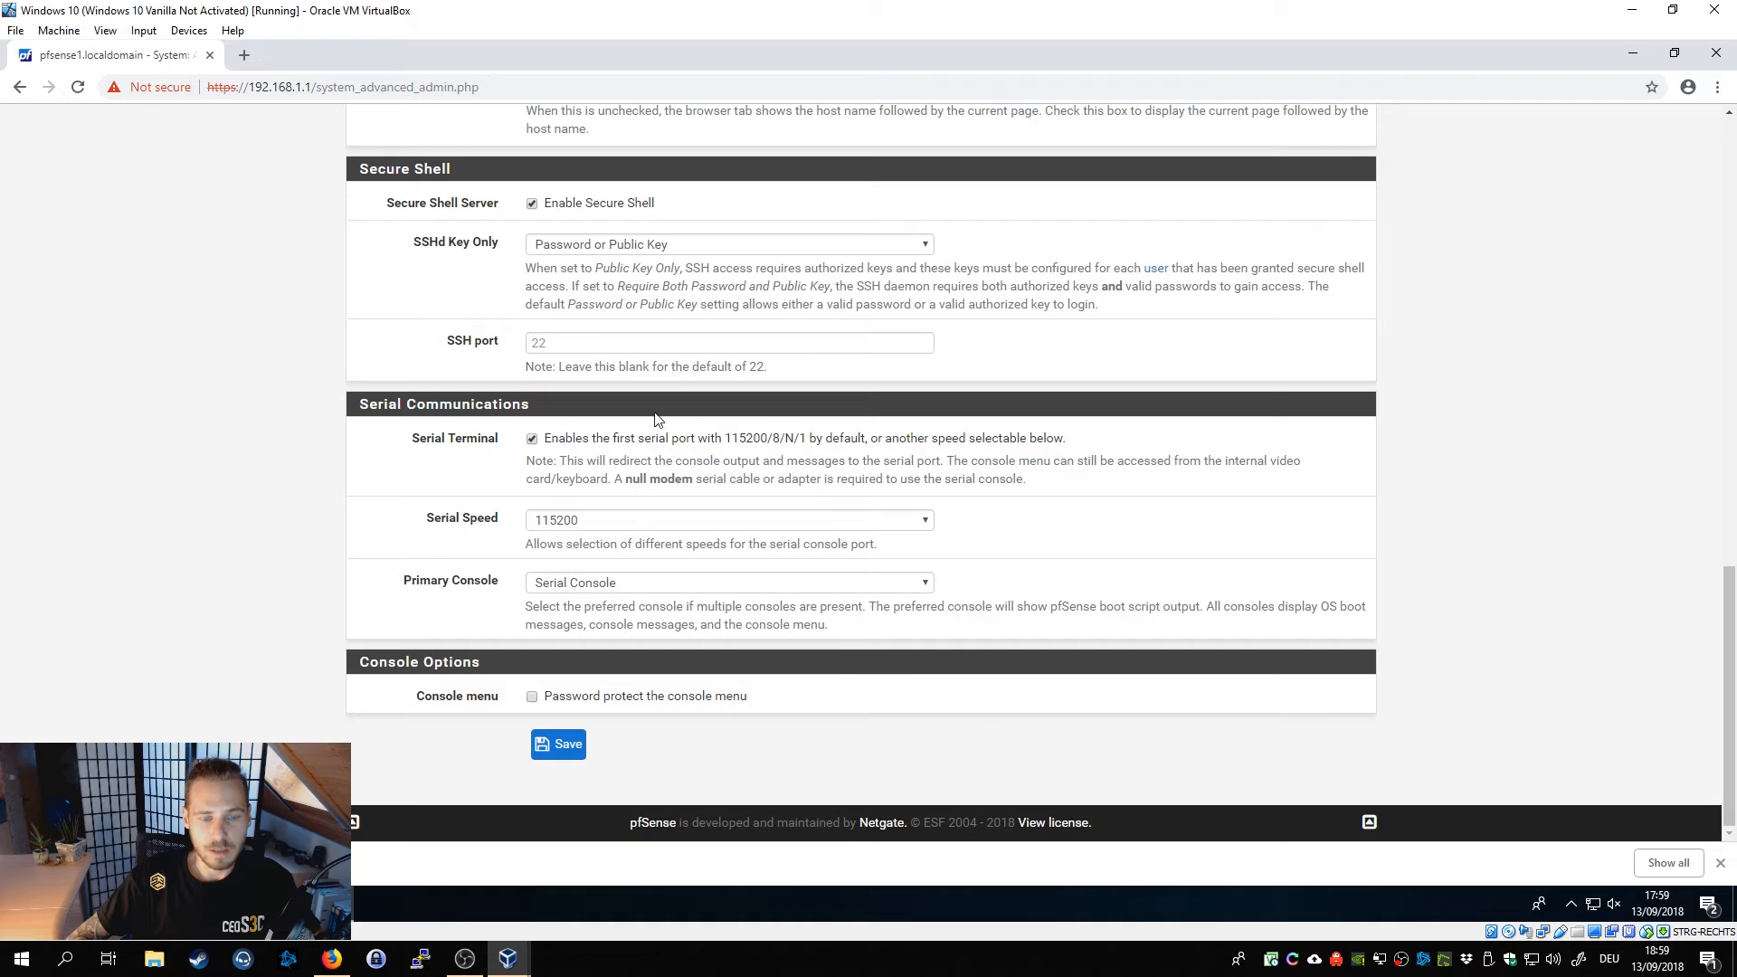
mouse_move(559, 743)
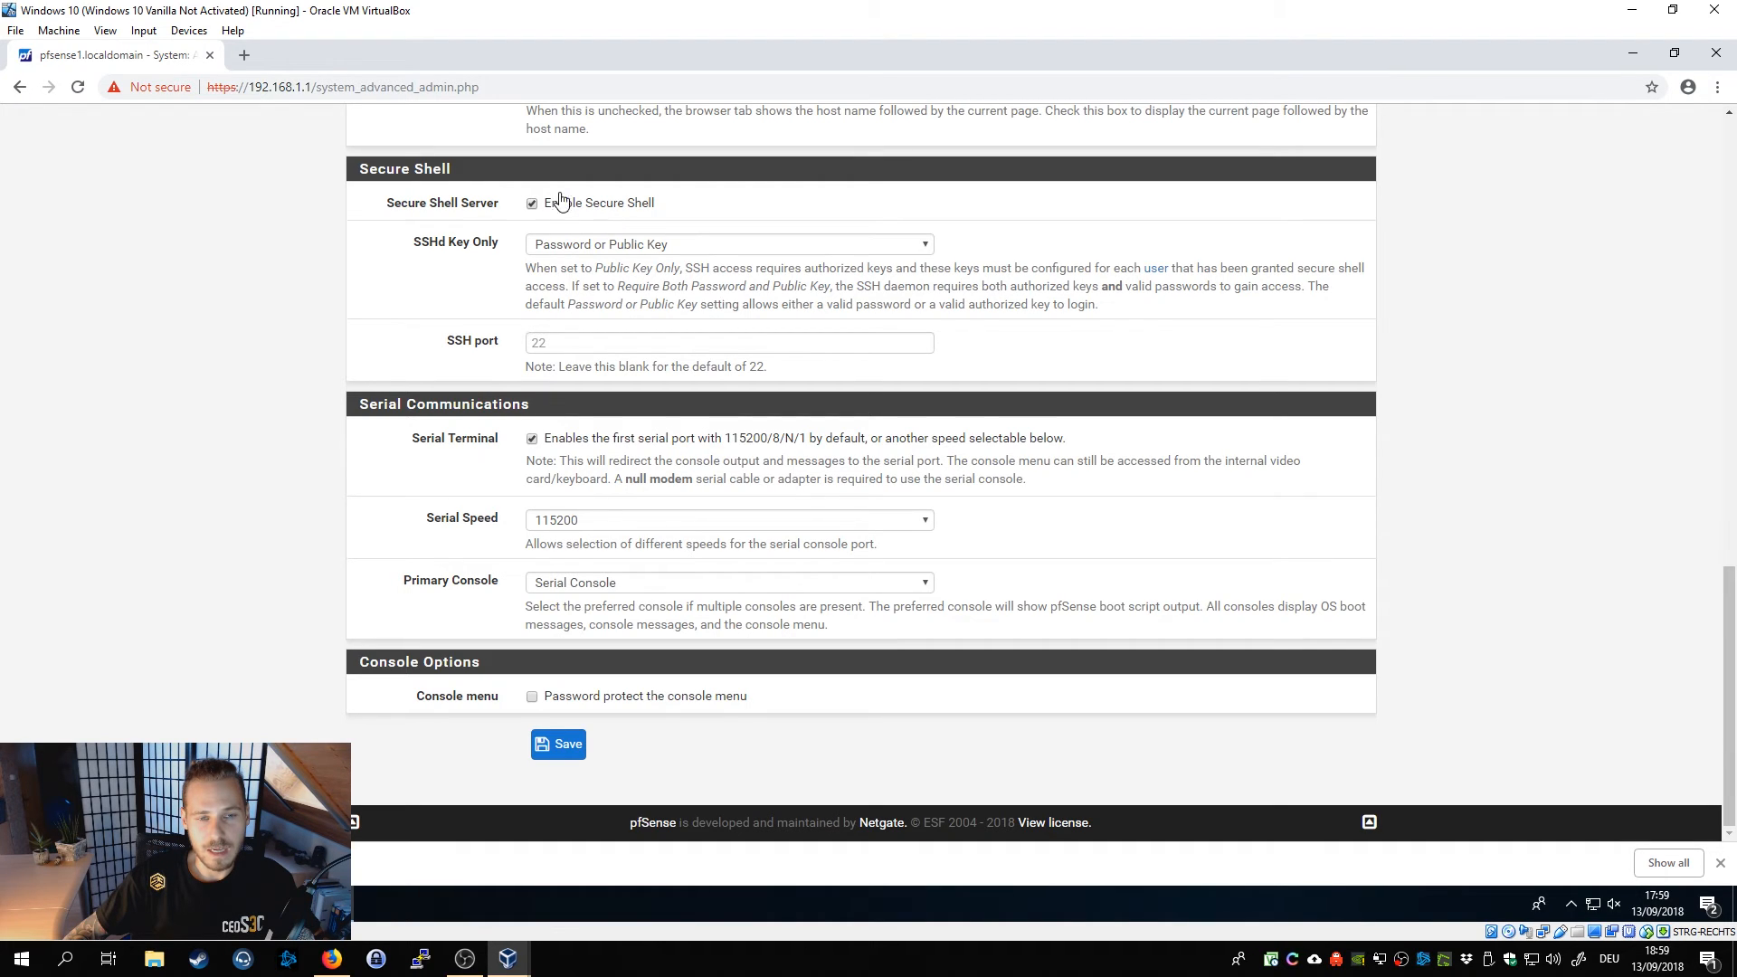
mouse_move(1008, 307)
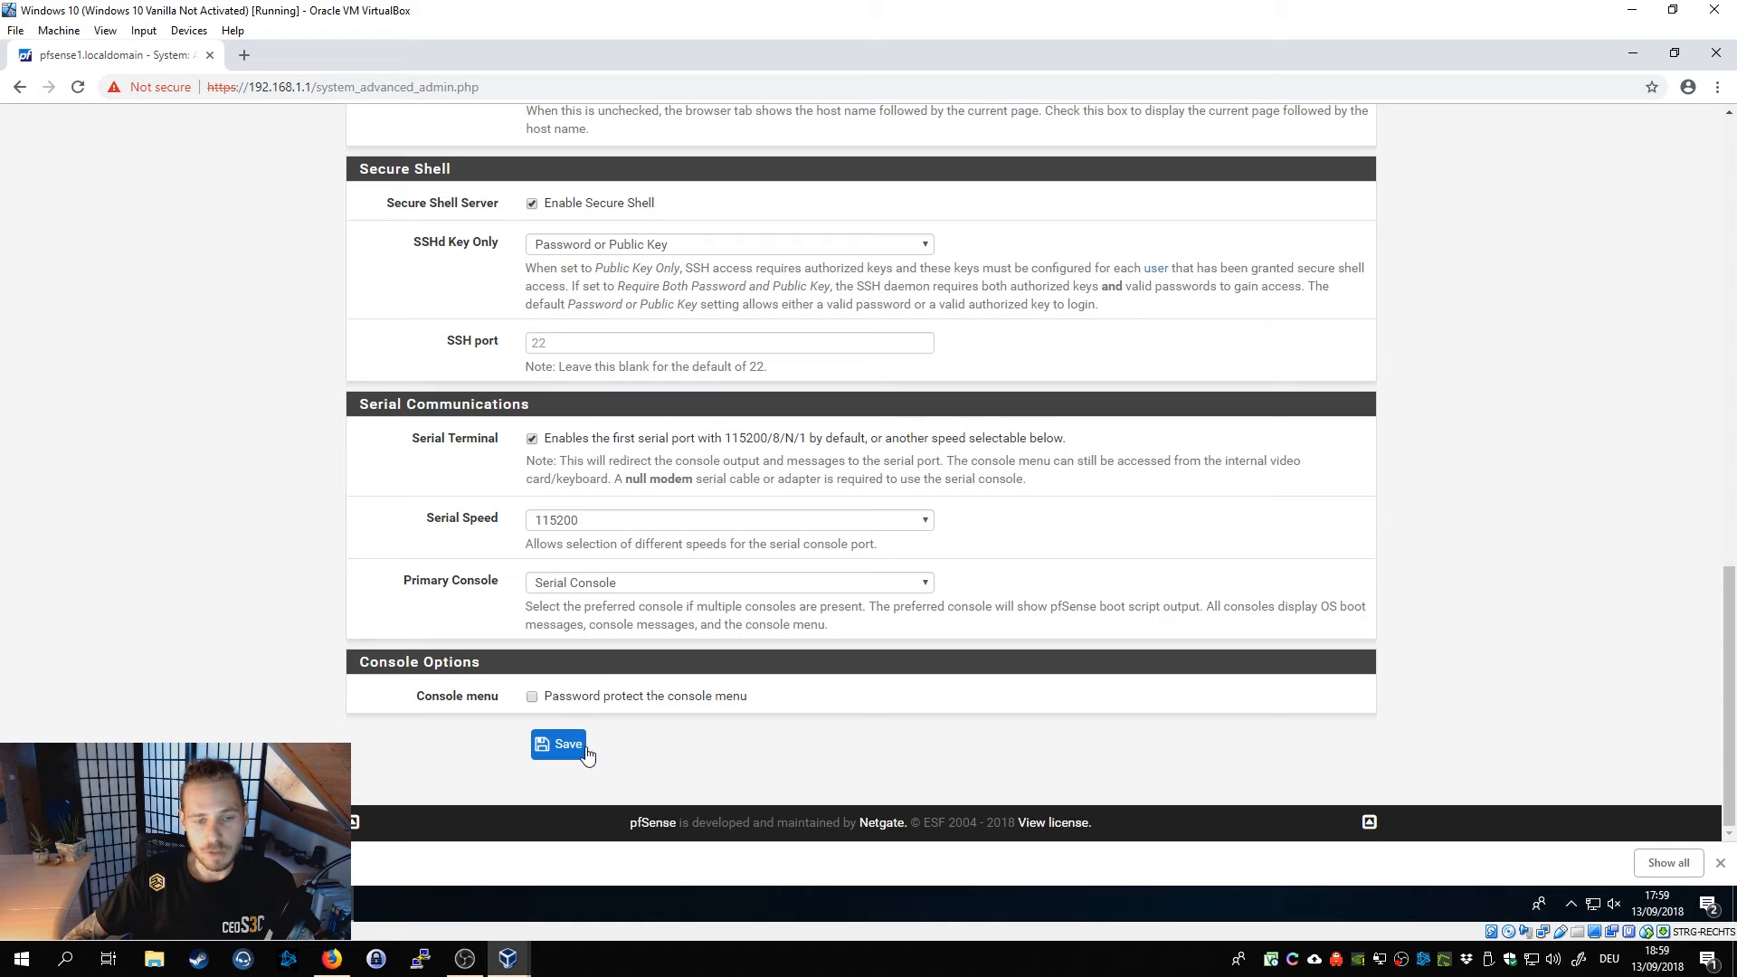
mouse_move(544, 521)
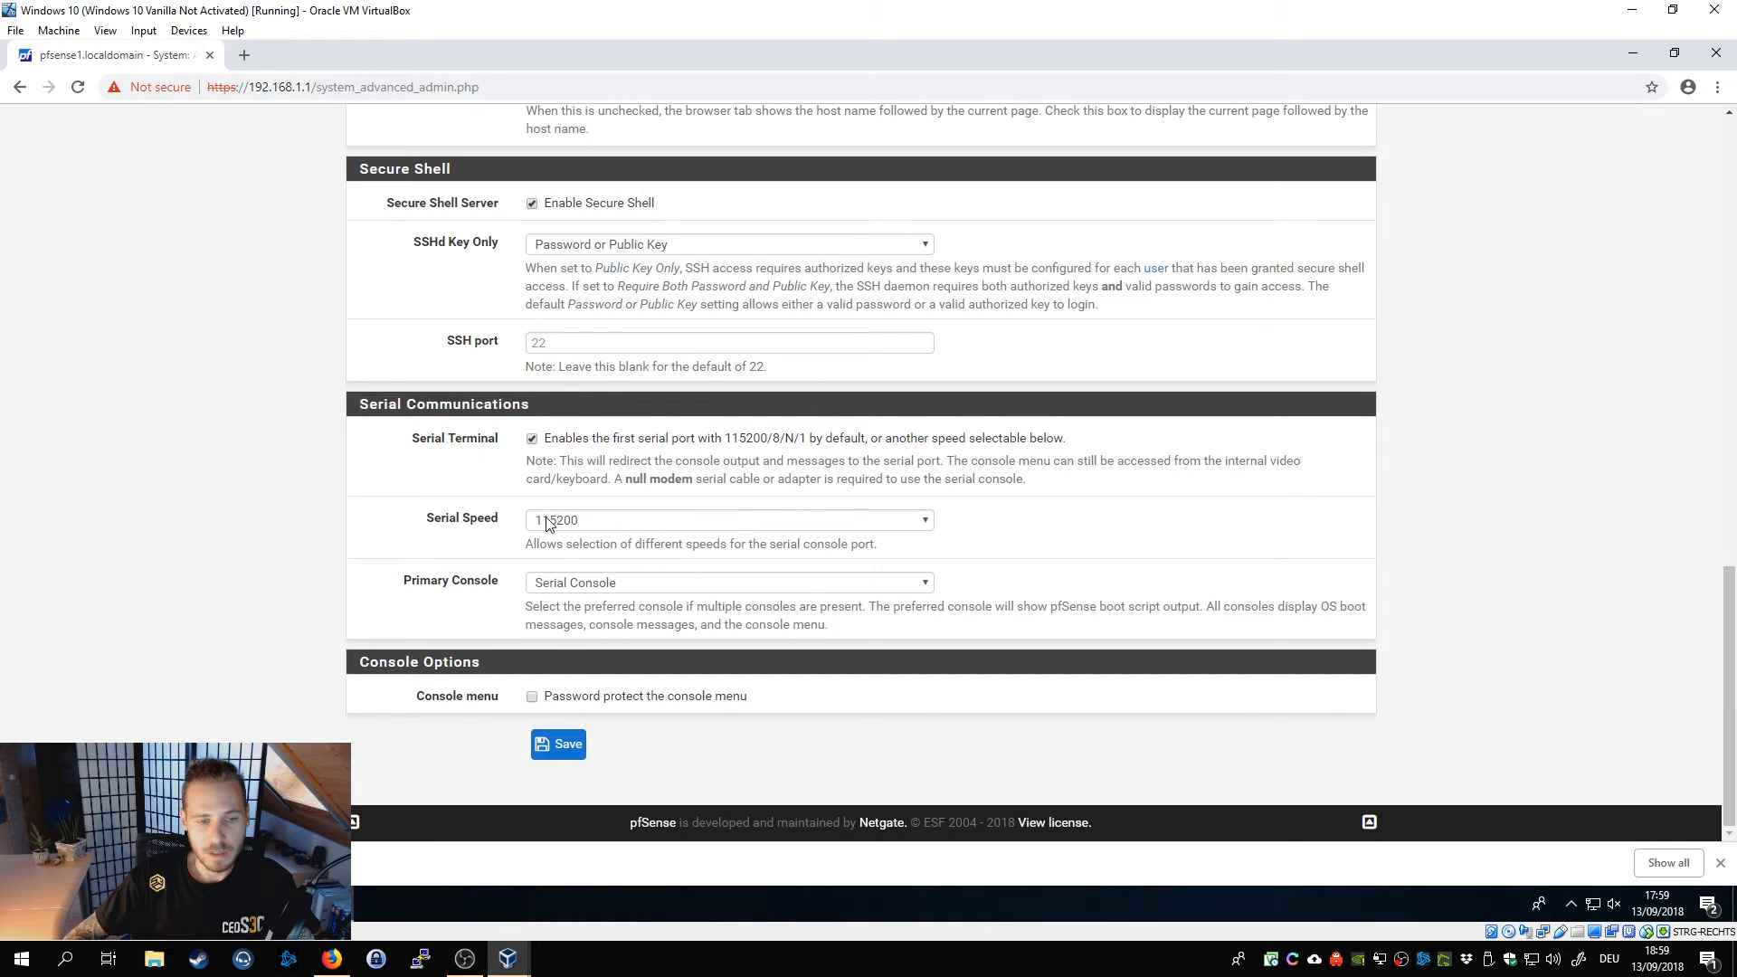
mouse_move(550, 752)
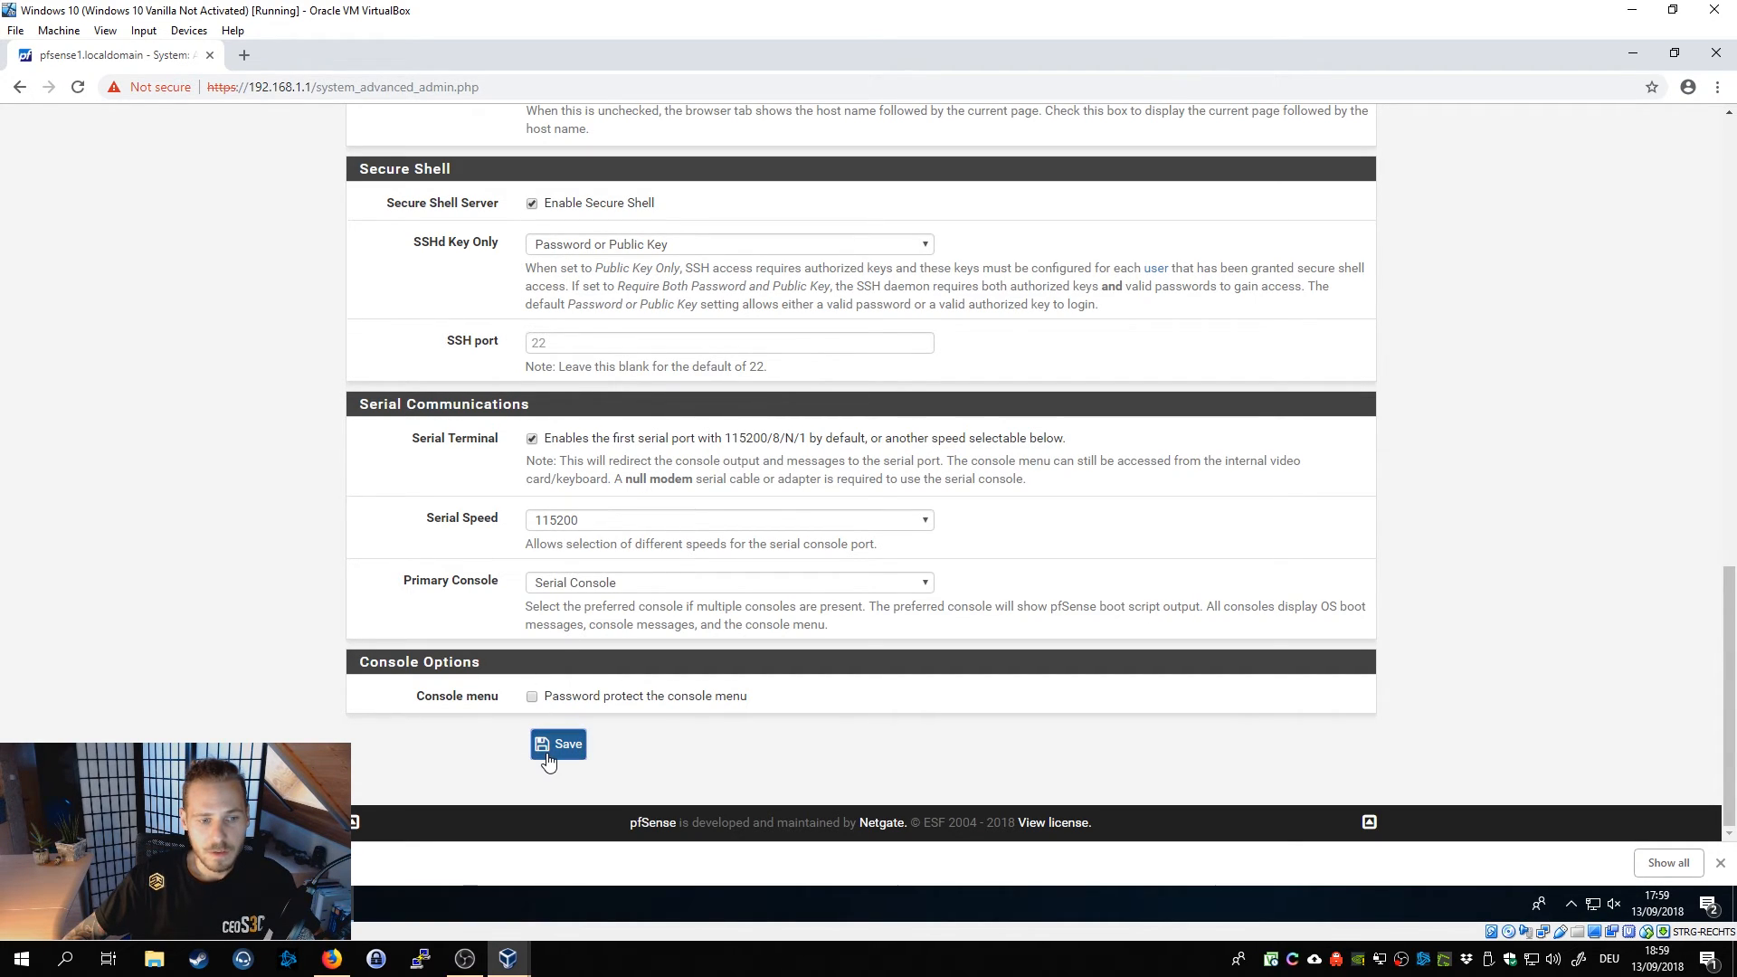
click(559, 744)
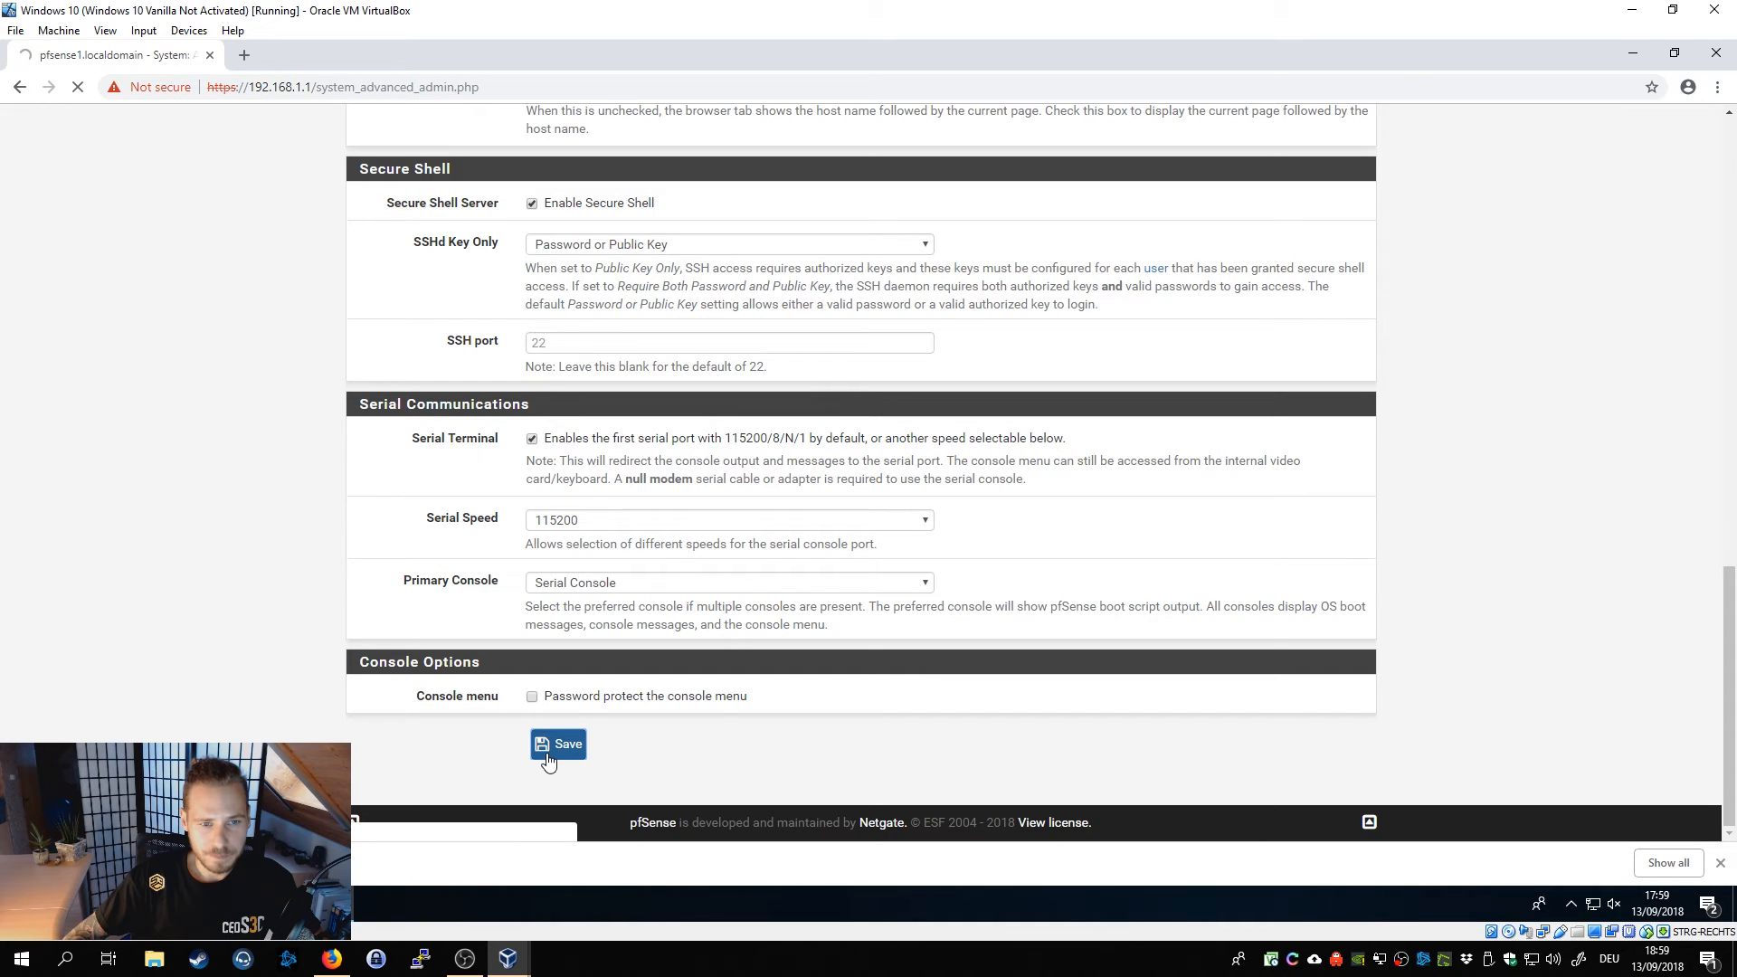
click(559, 743)
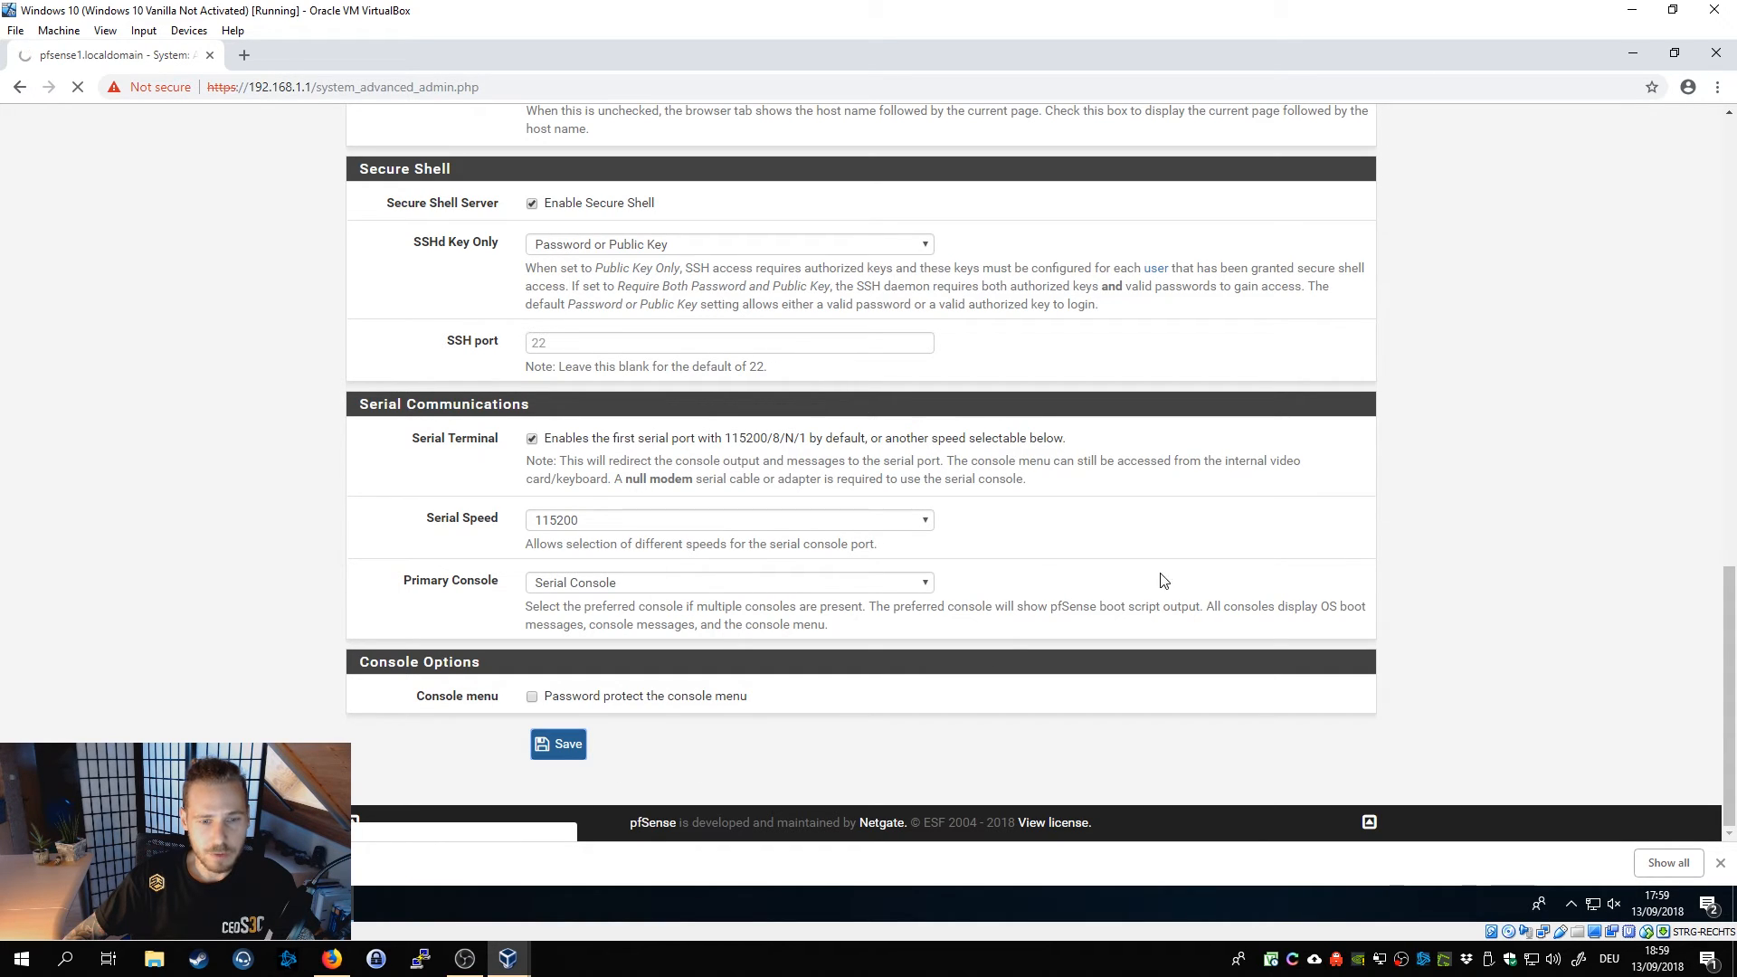
click(559, 743)
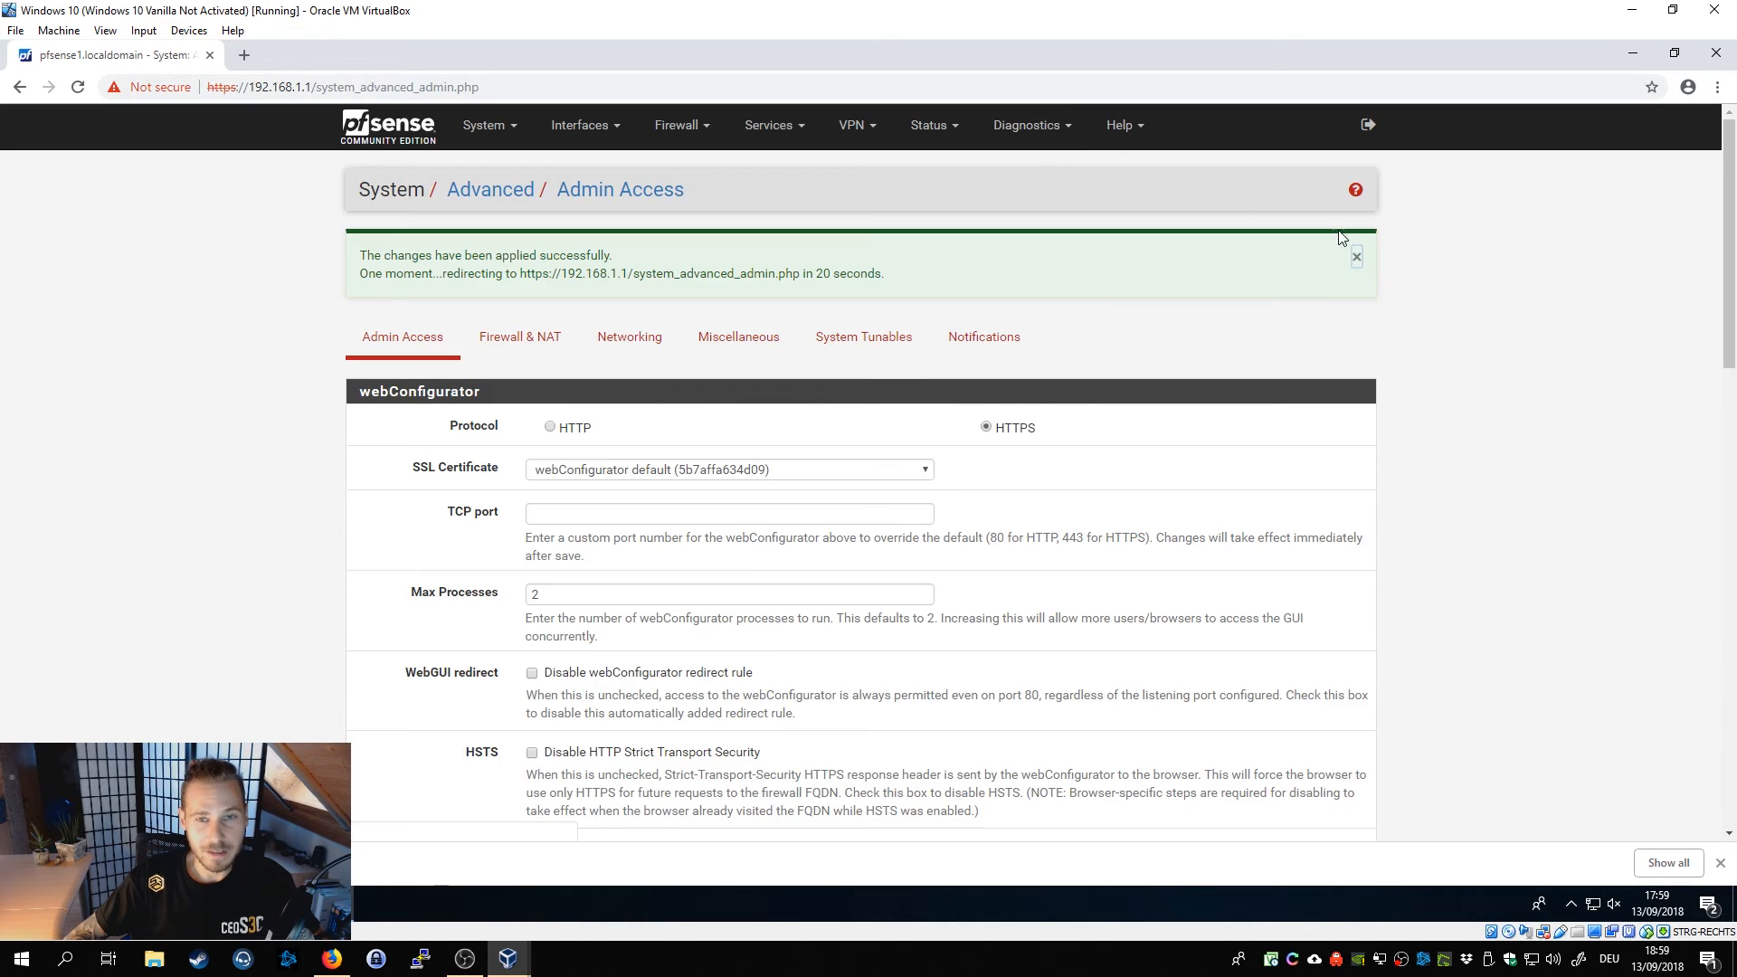
Set the webConfigurator SSL certificate to pfsense1.localdomain, save, and close Chrome.
scroll(down, 3)
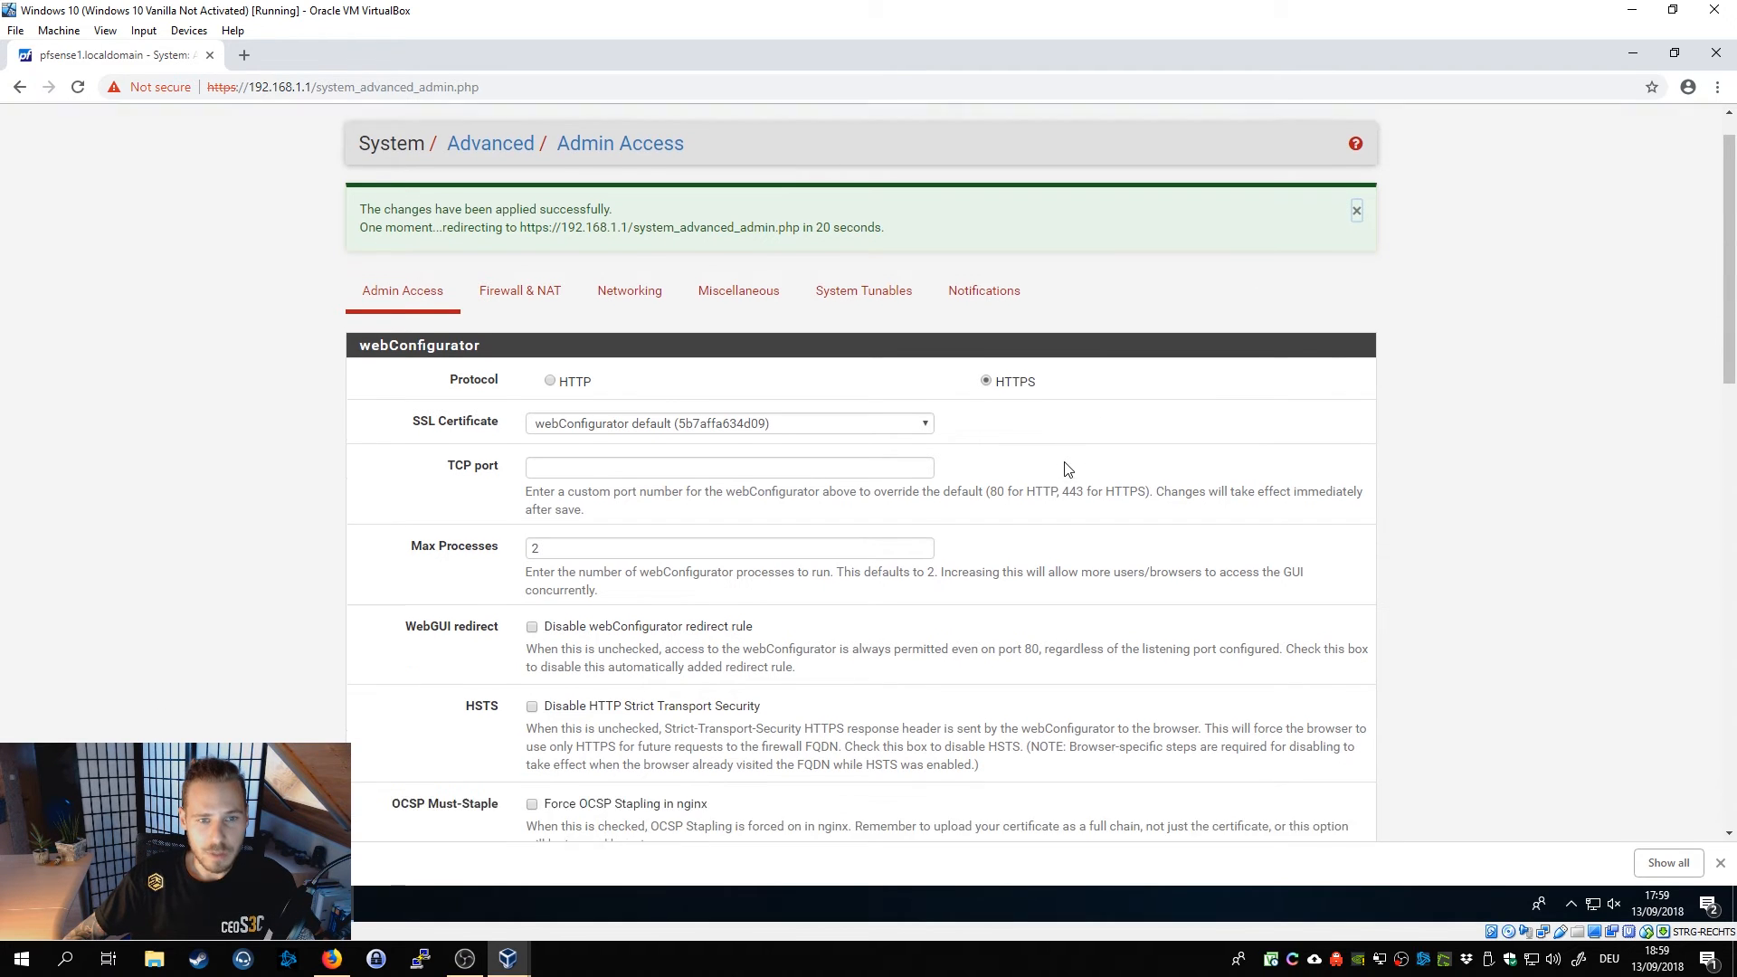
scroll(down, 3)
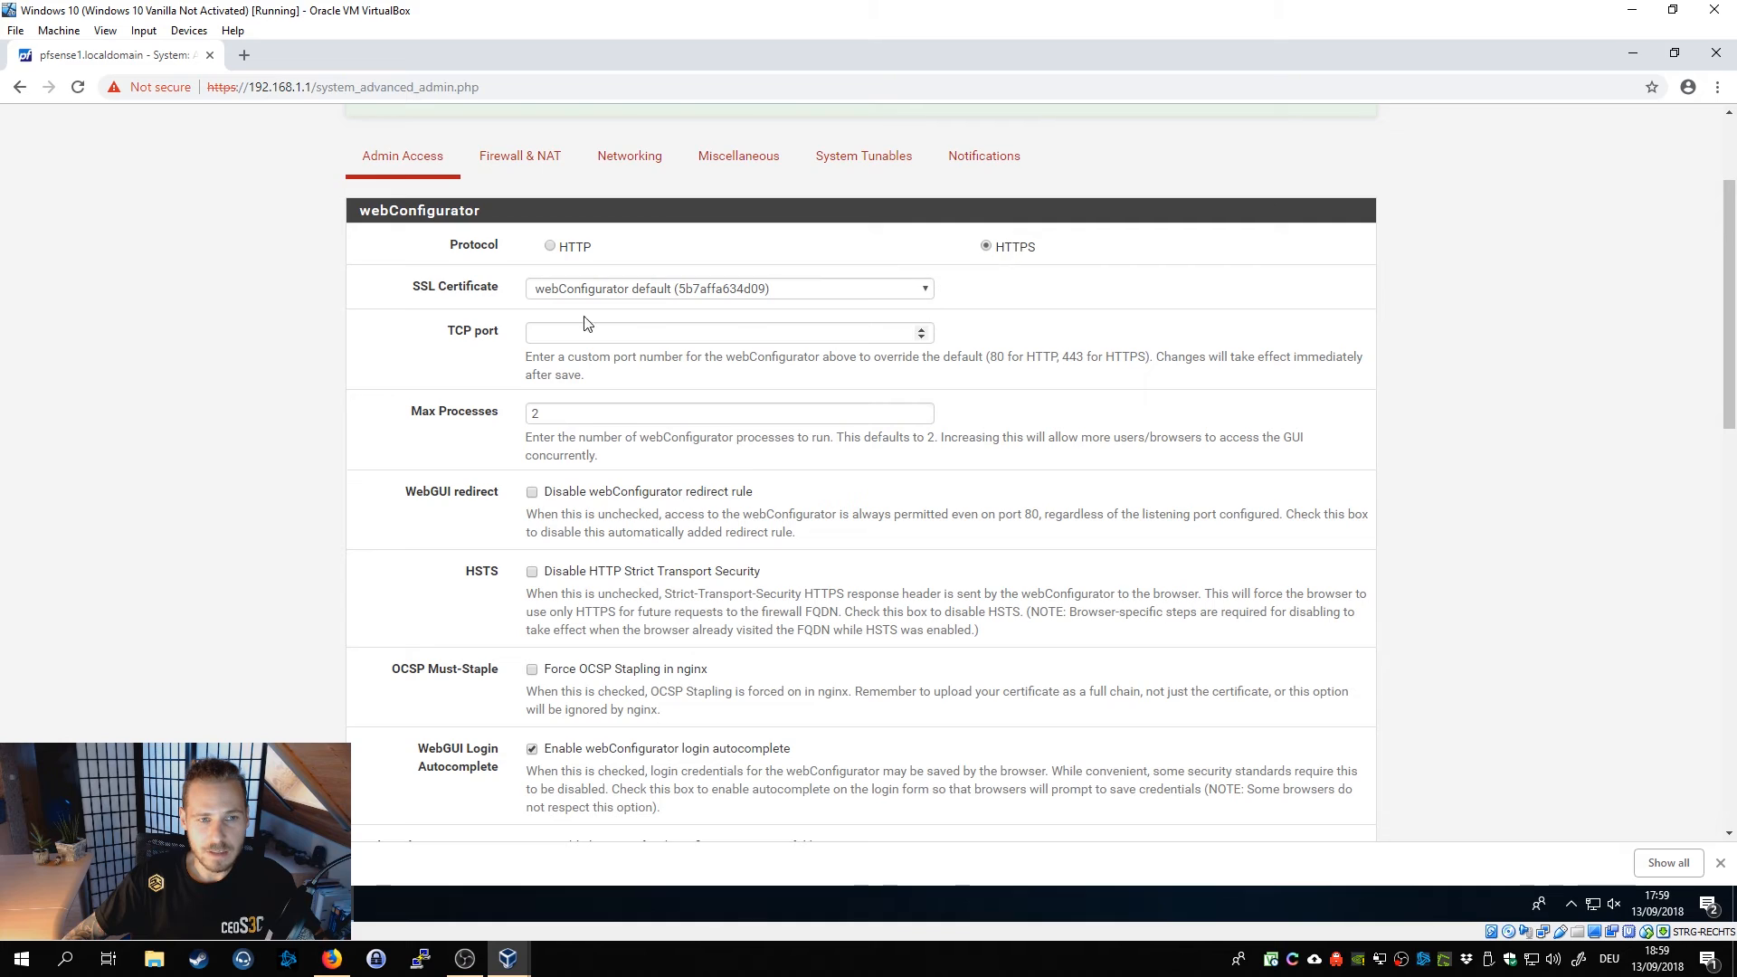
mouse_move(458, 295)
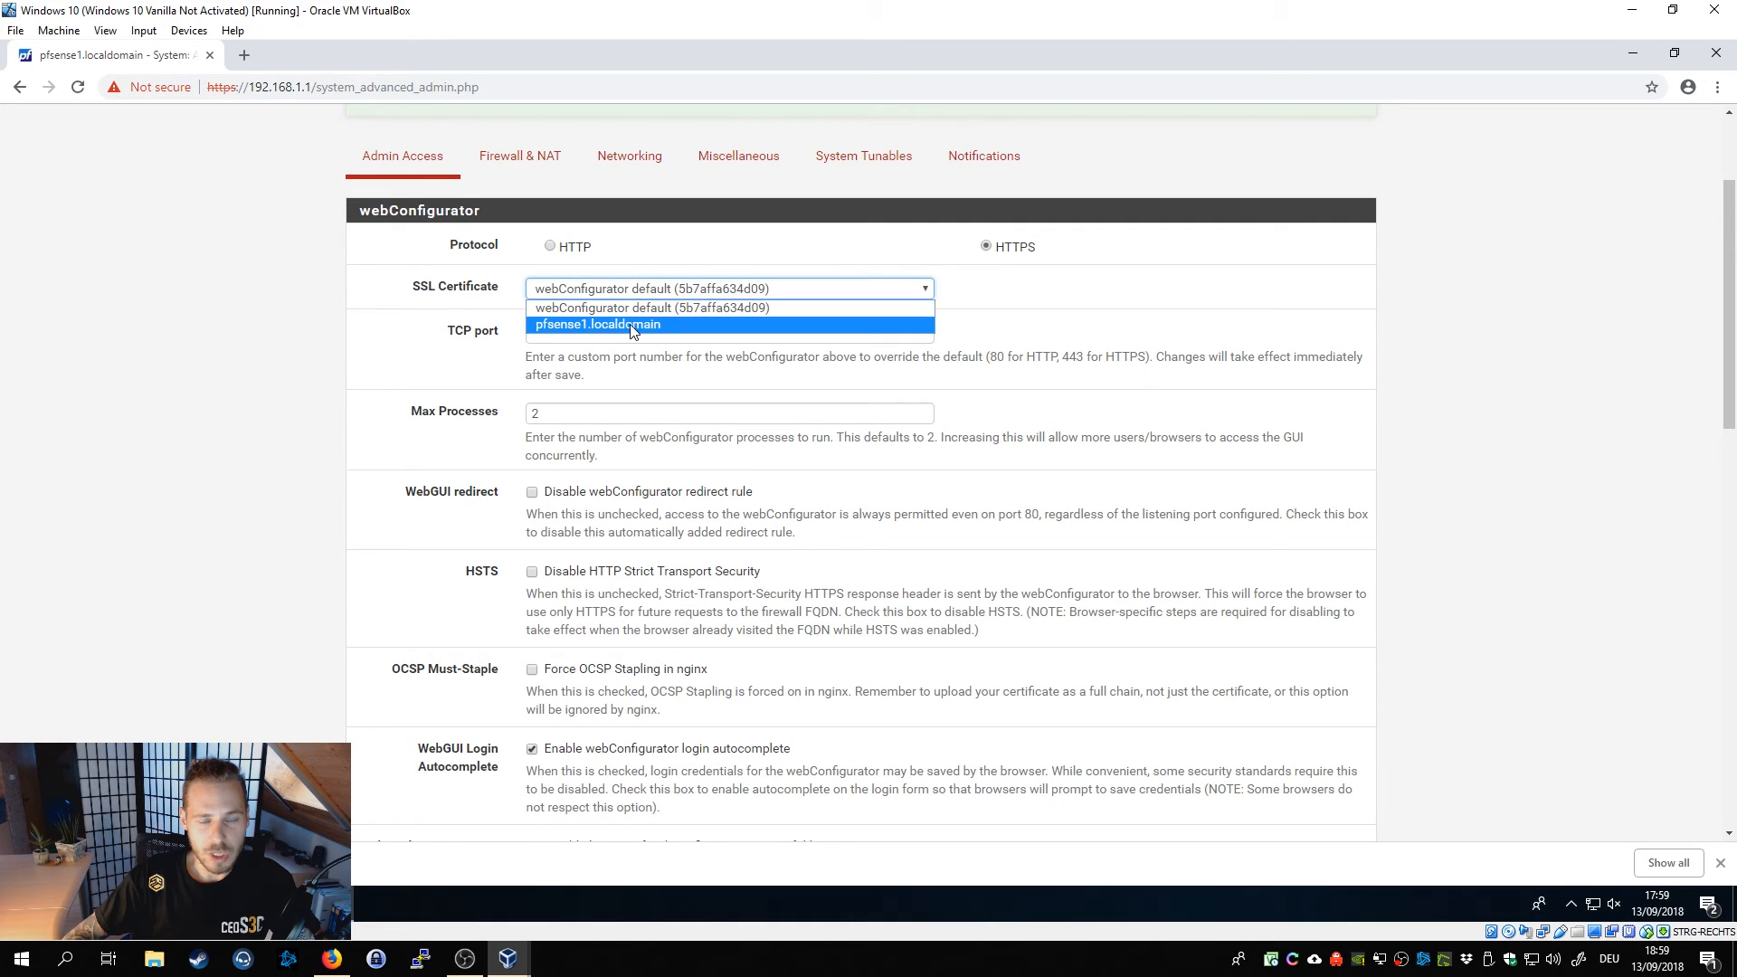
click(595, 323)
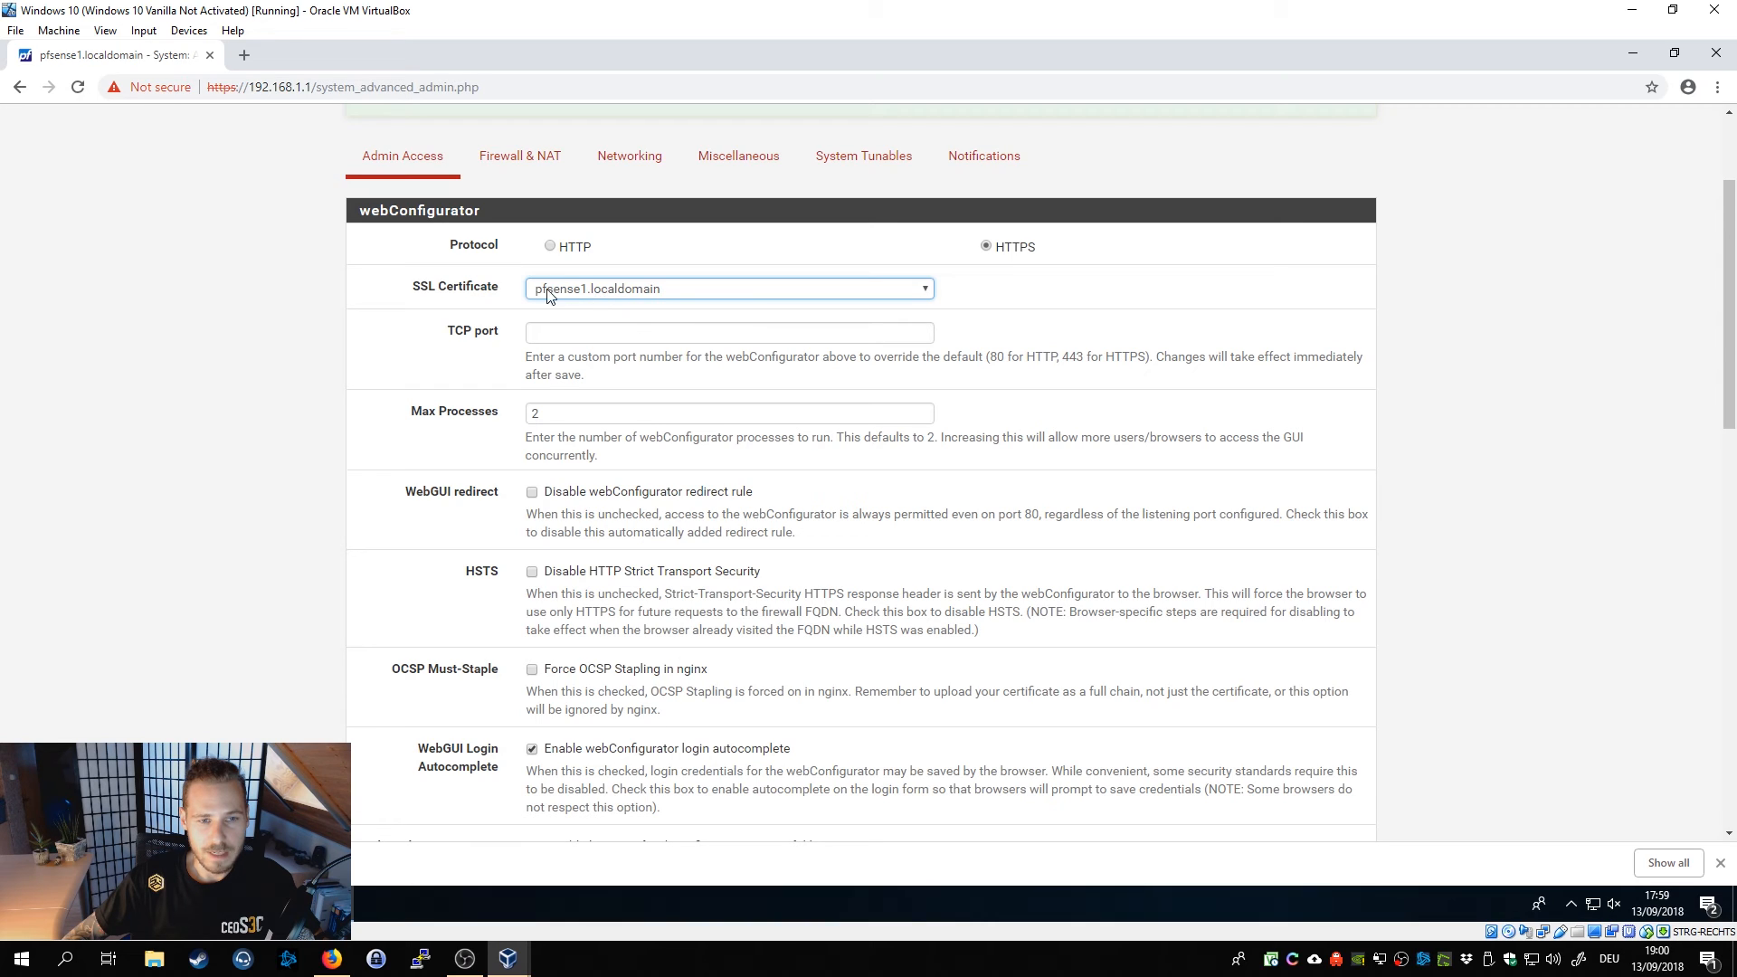
mouse_move(1018, 383)
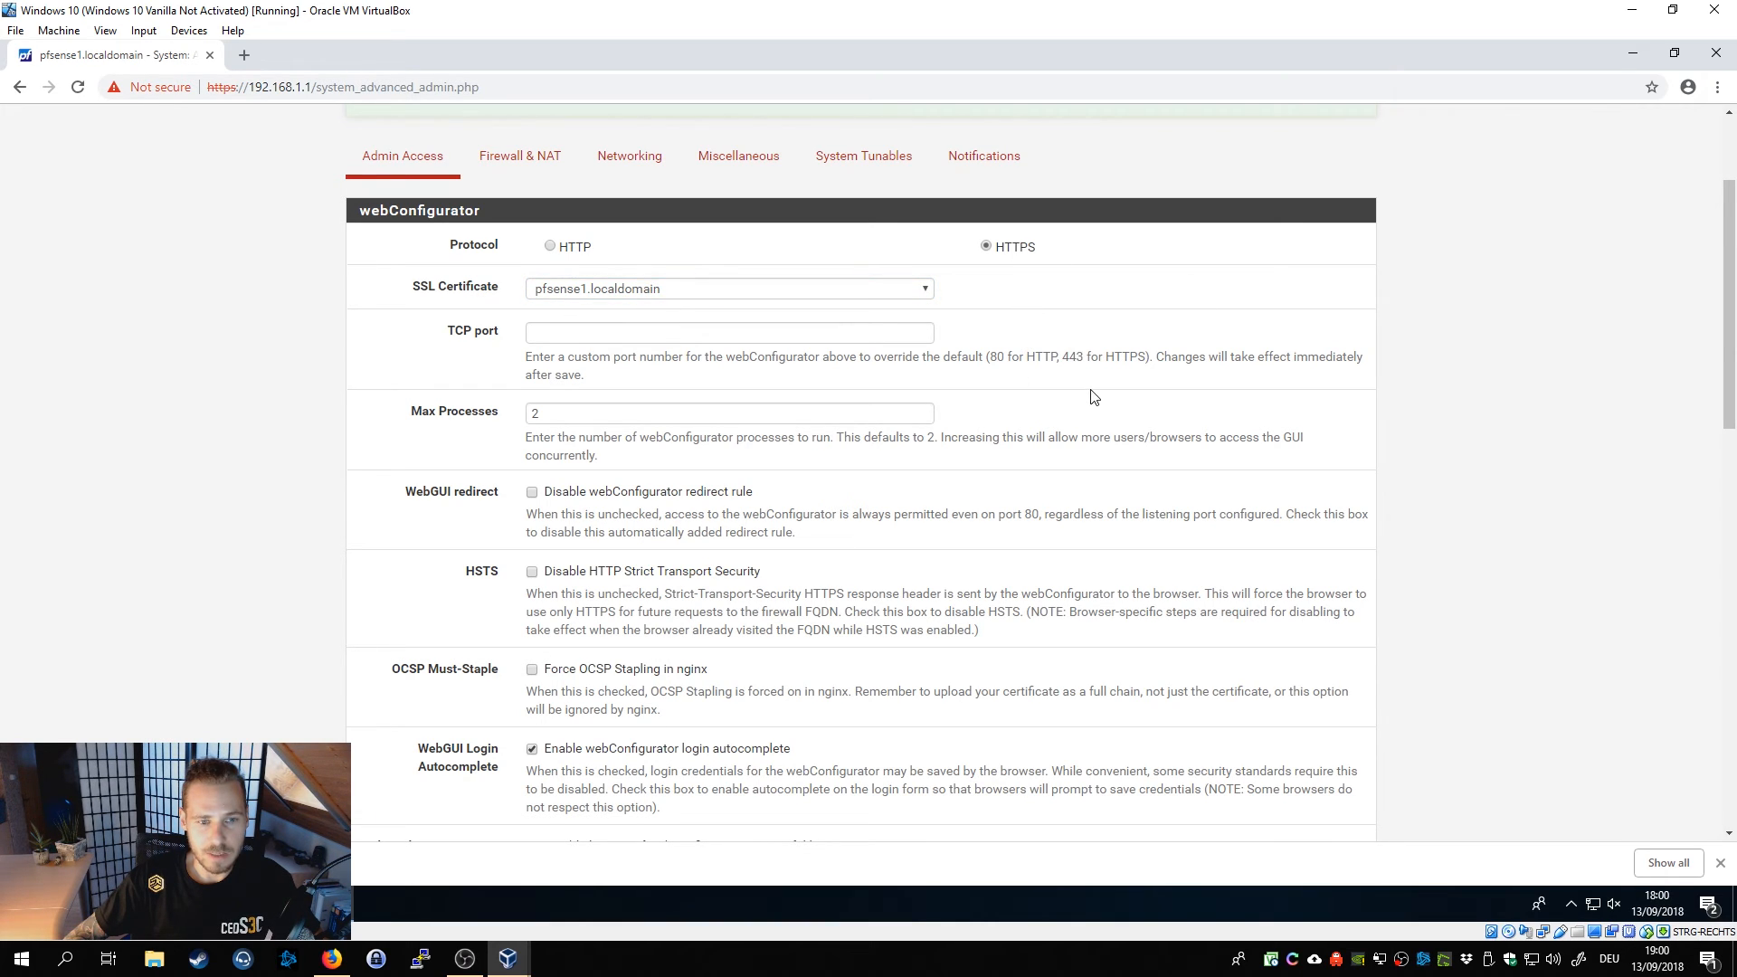
scroll(down, 3)
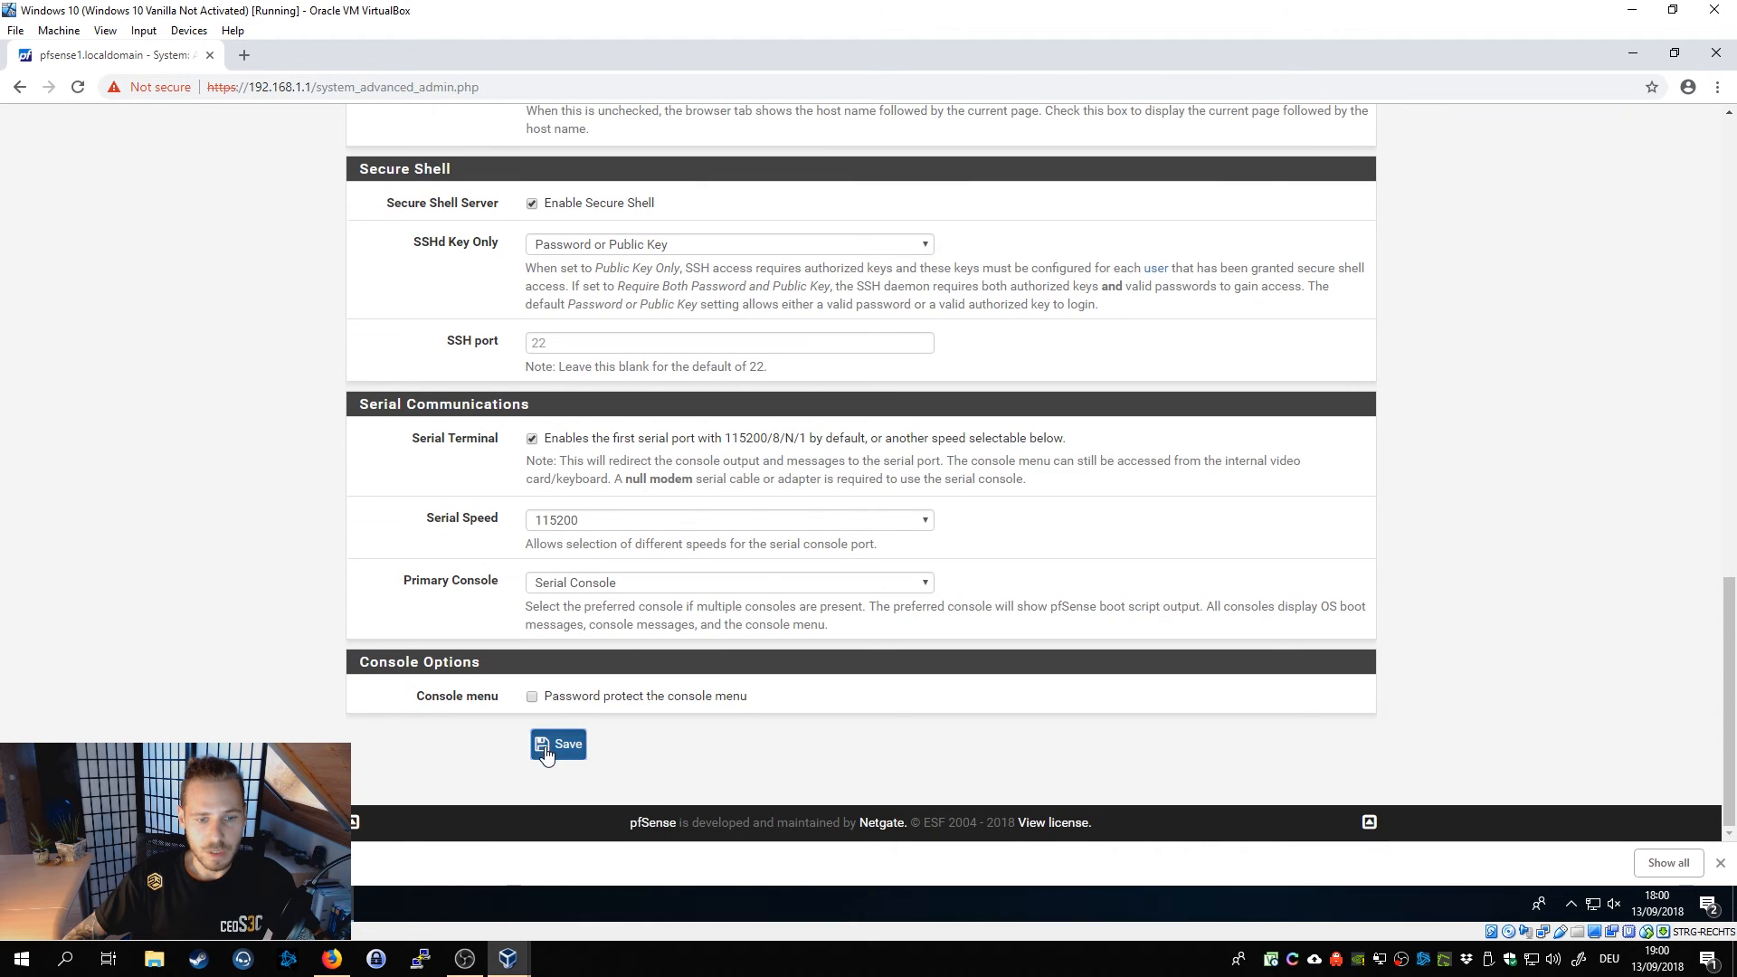
click(559, 744)
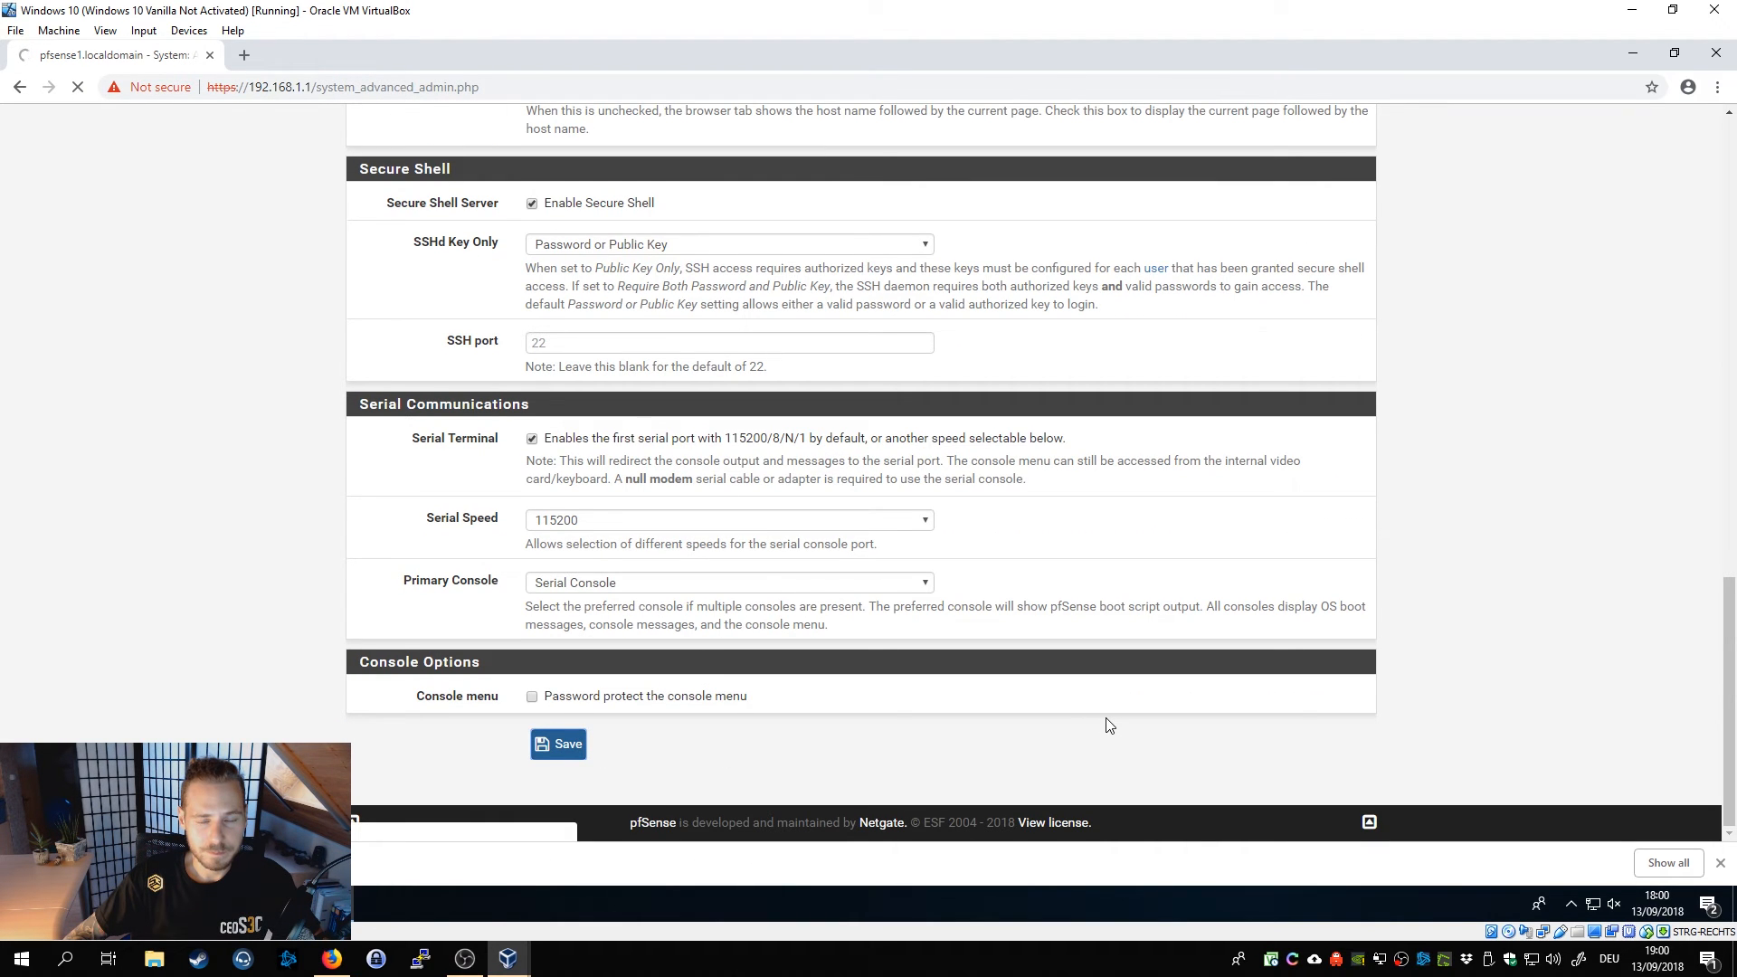
click(559, 744)
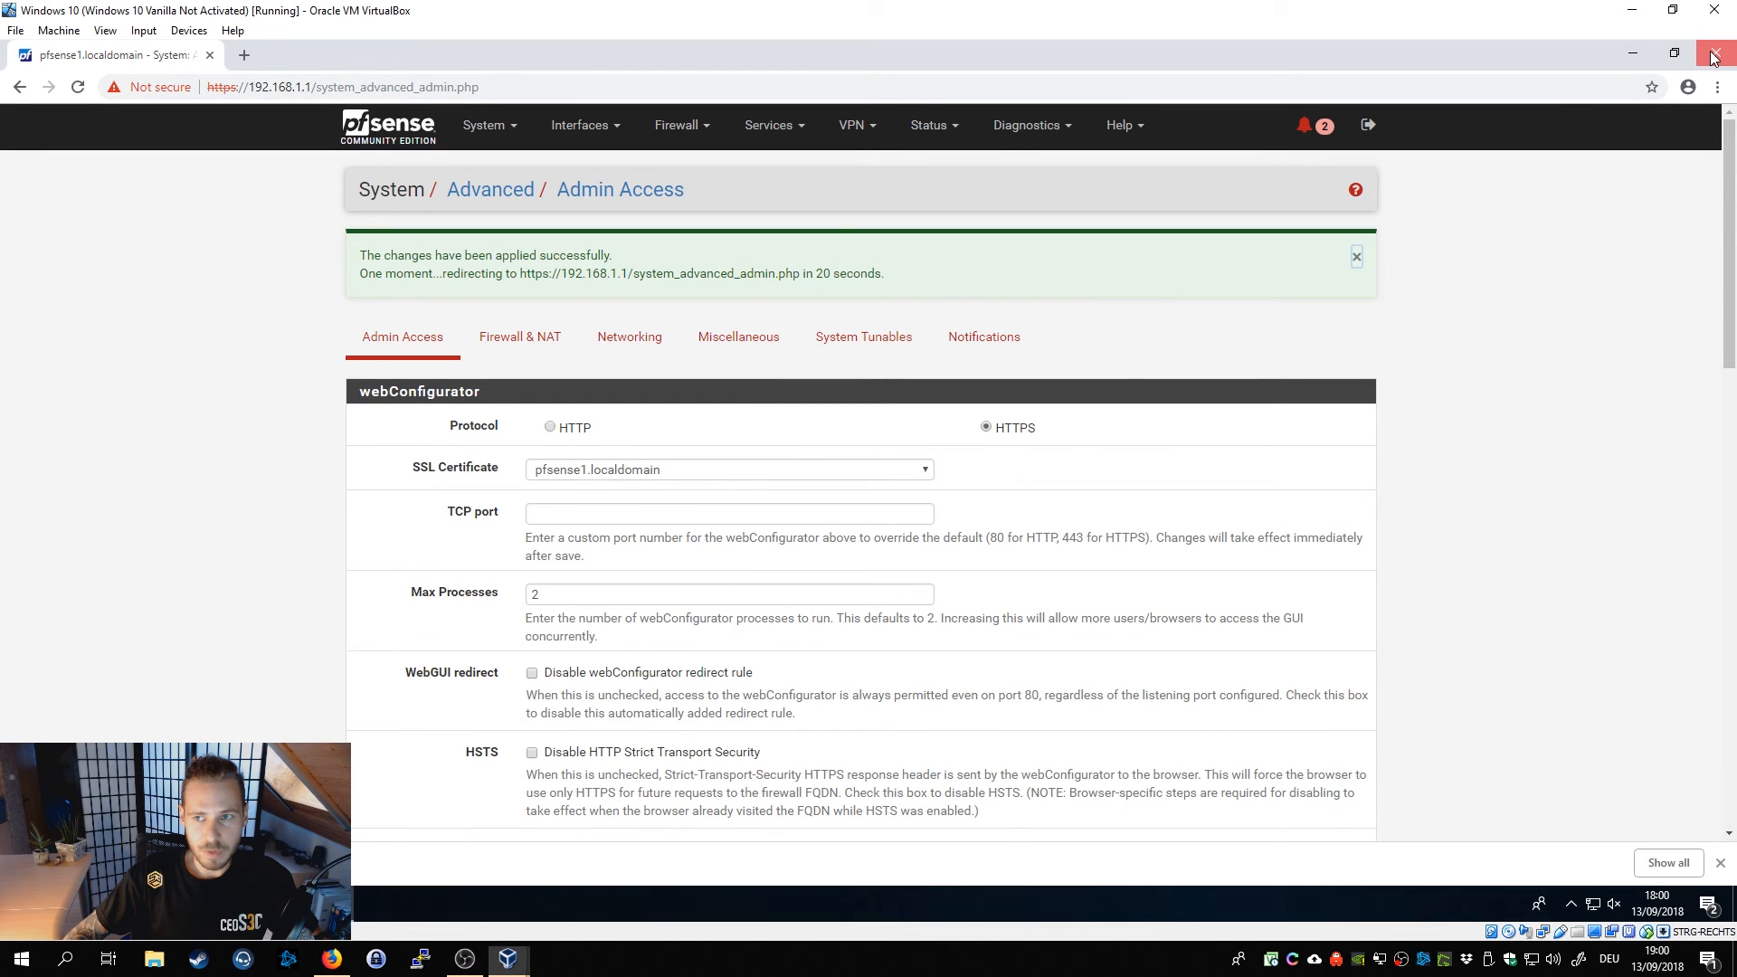
click(1711, 57)
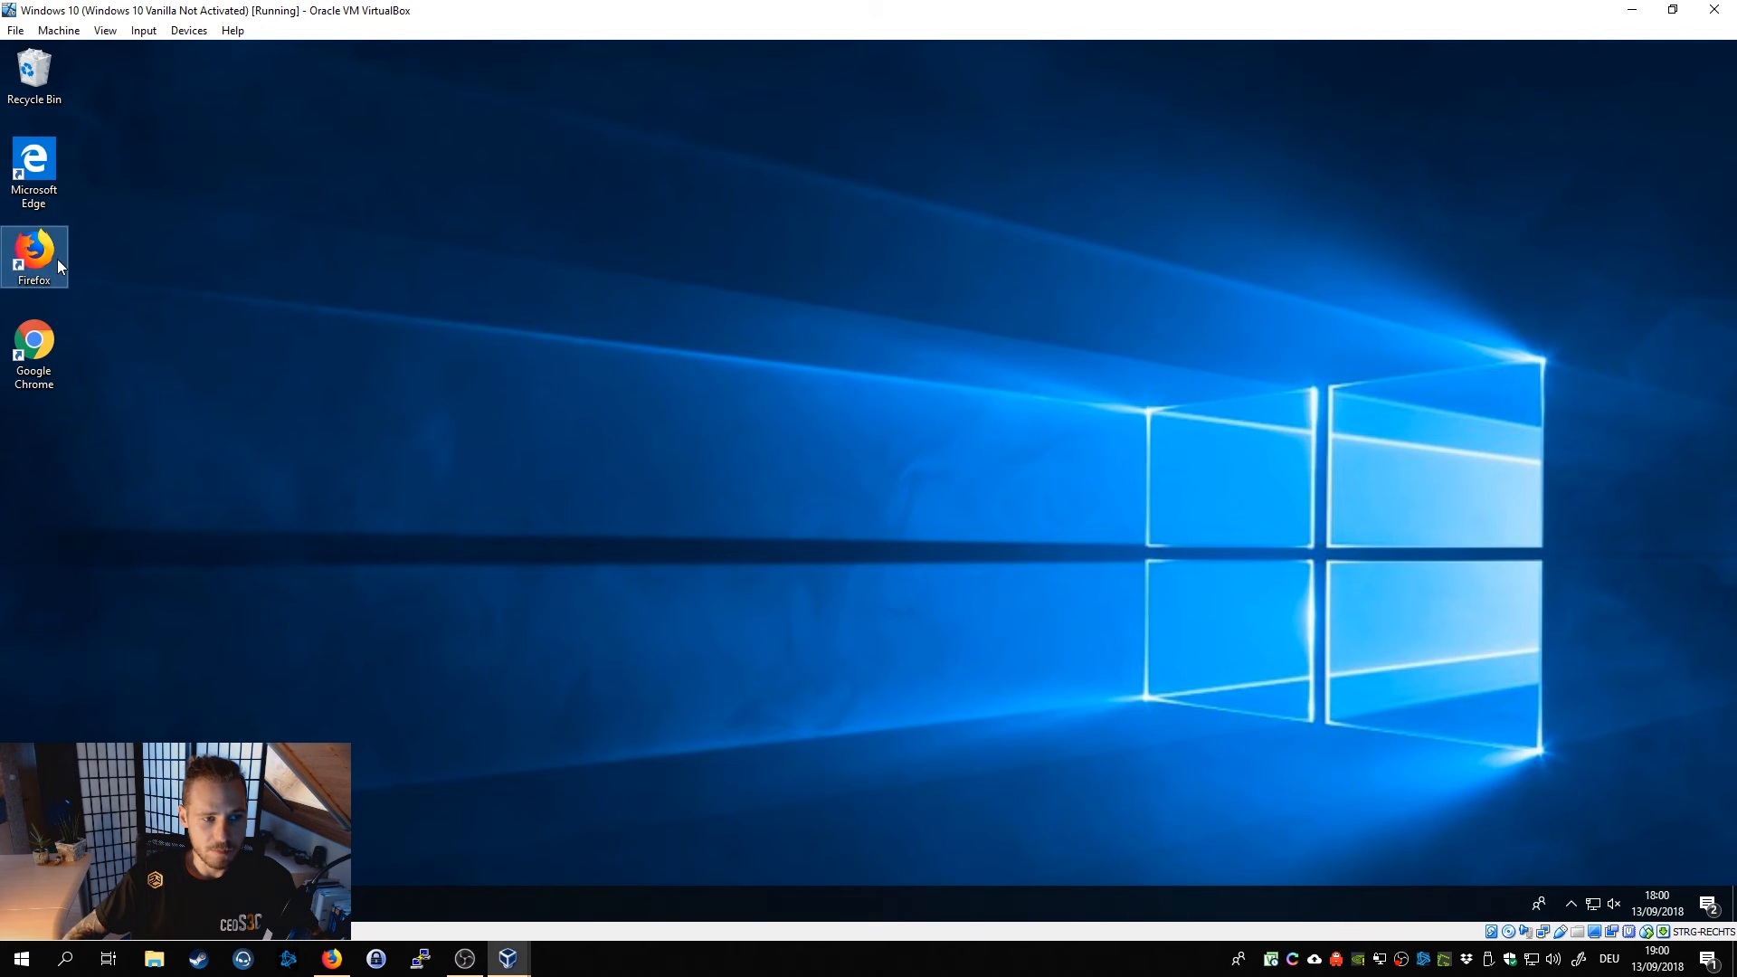
double_click(33, 255)
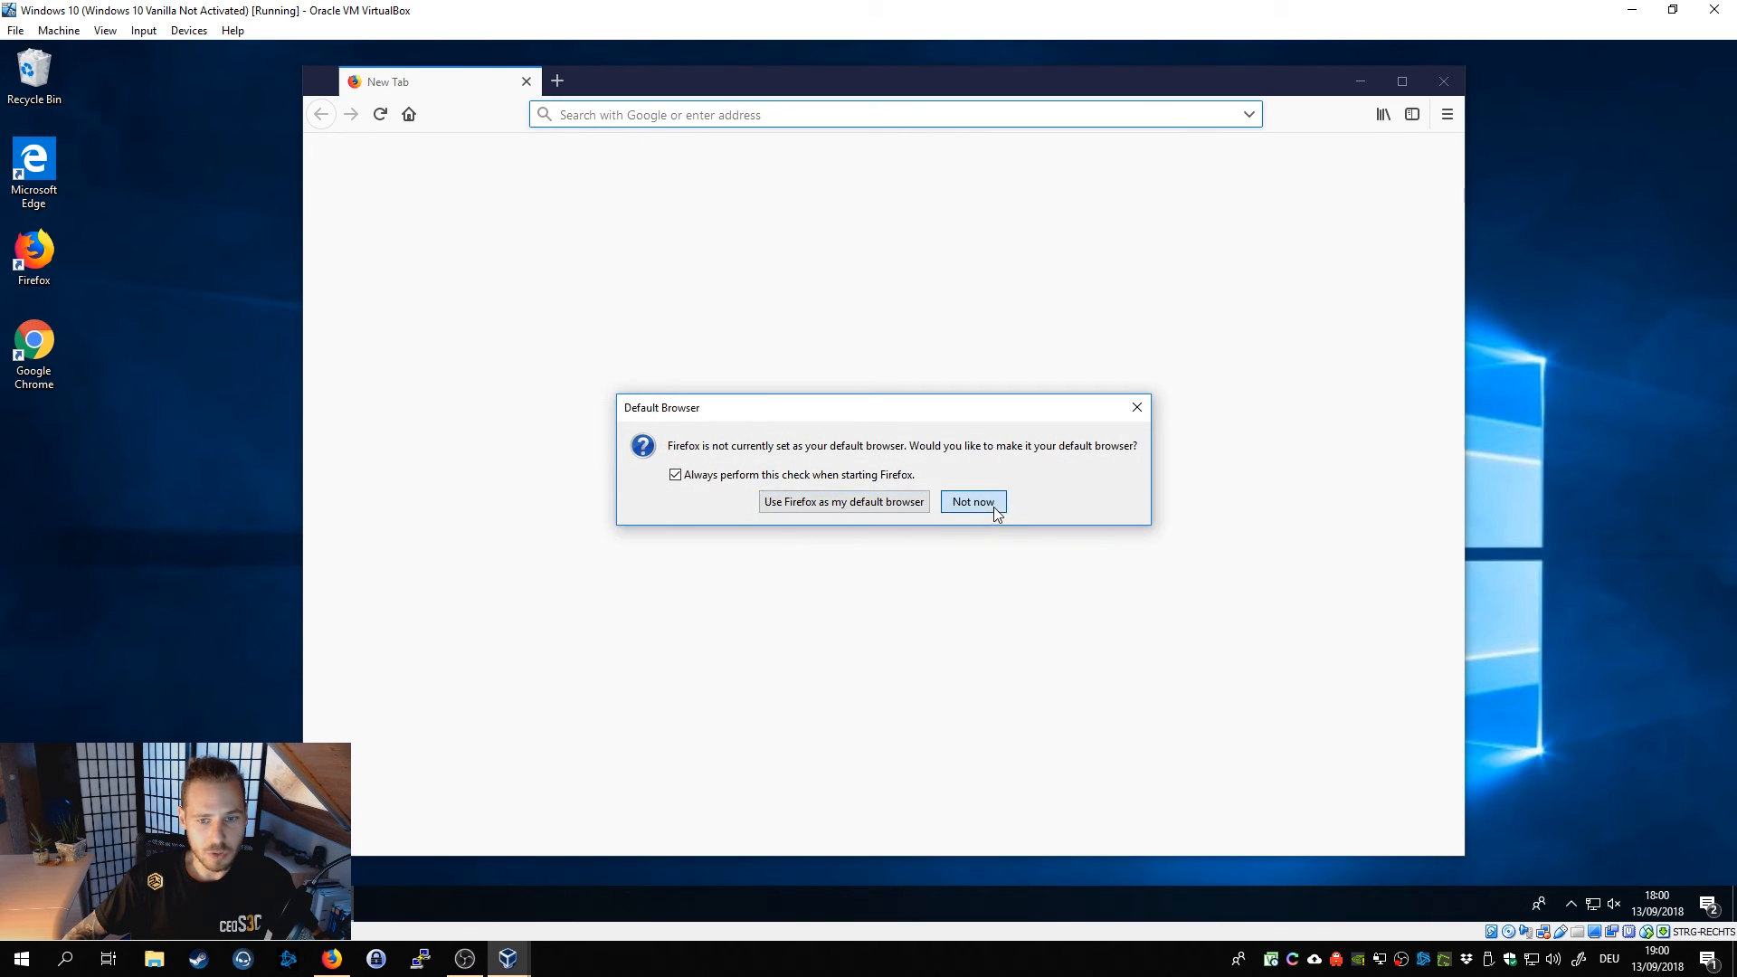
click(972, 501)
text(https://192.168.1.1)
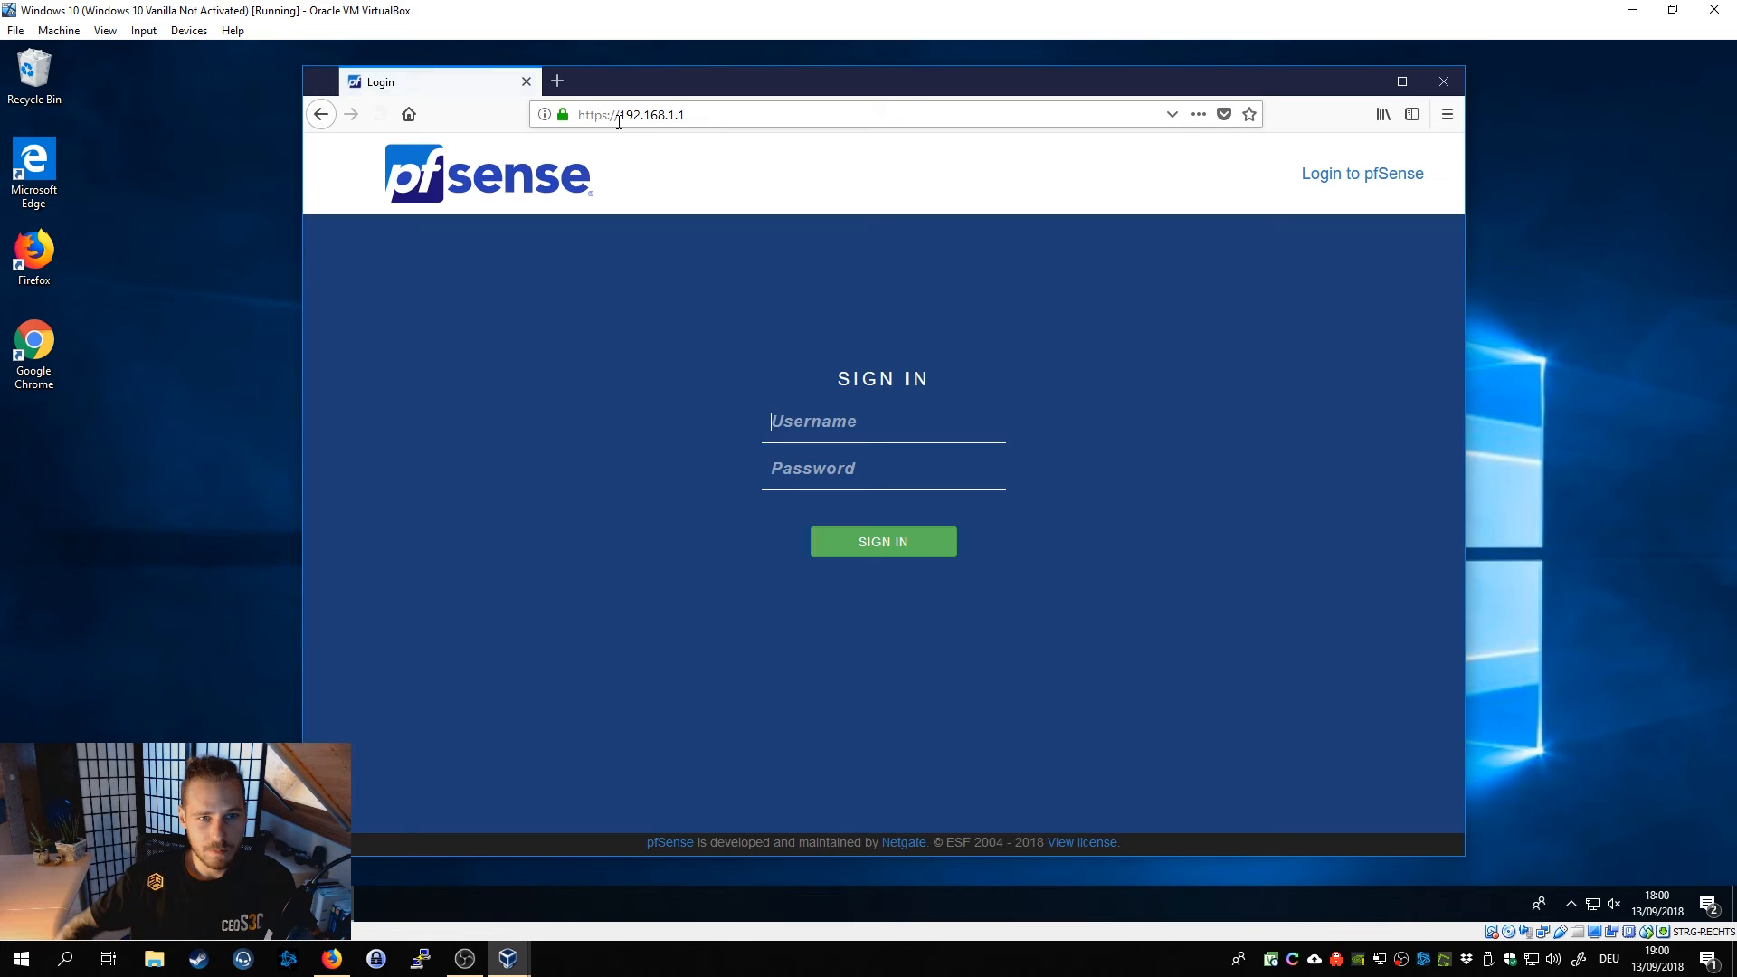
click(559, 114)
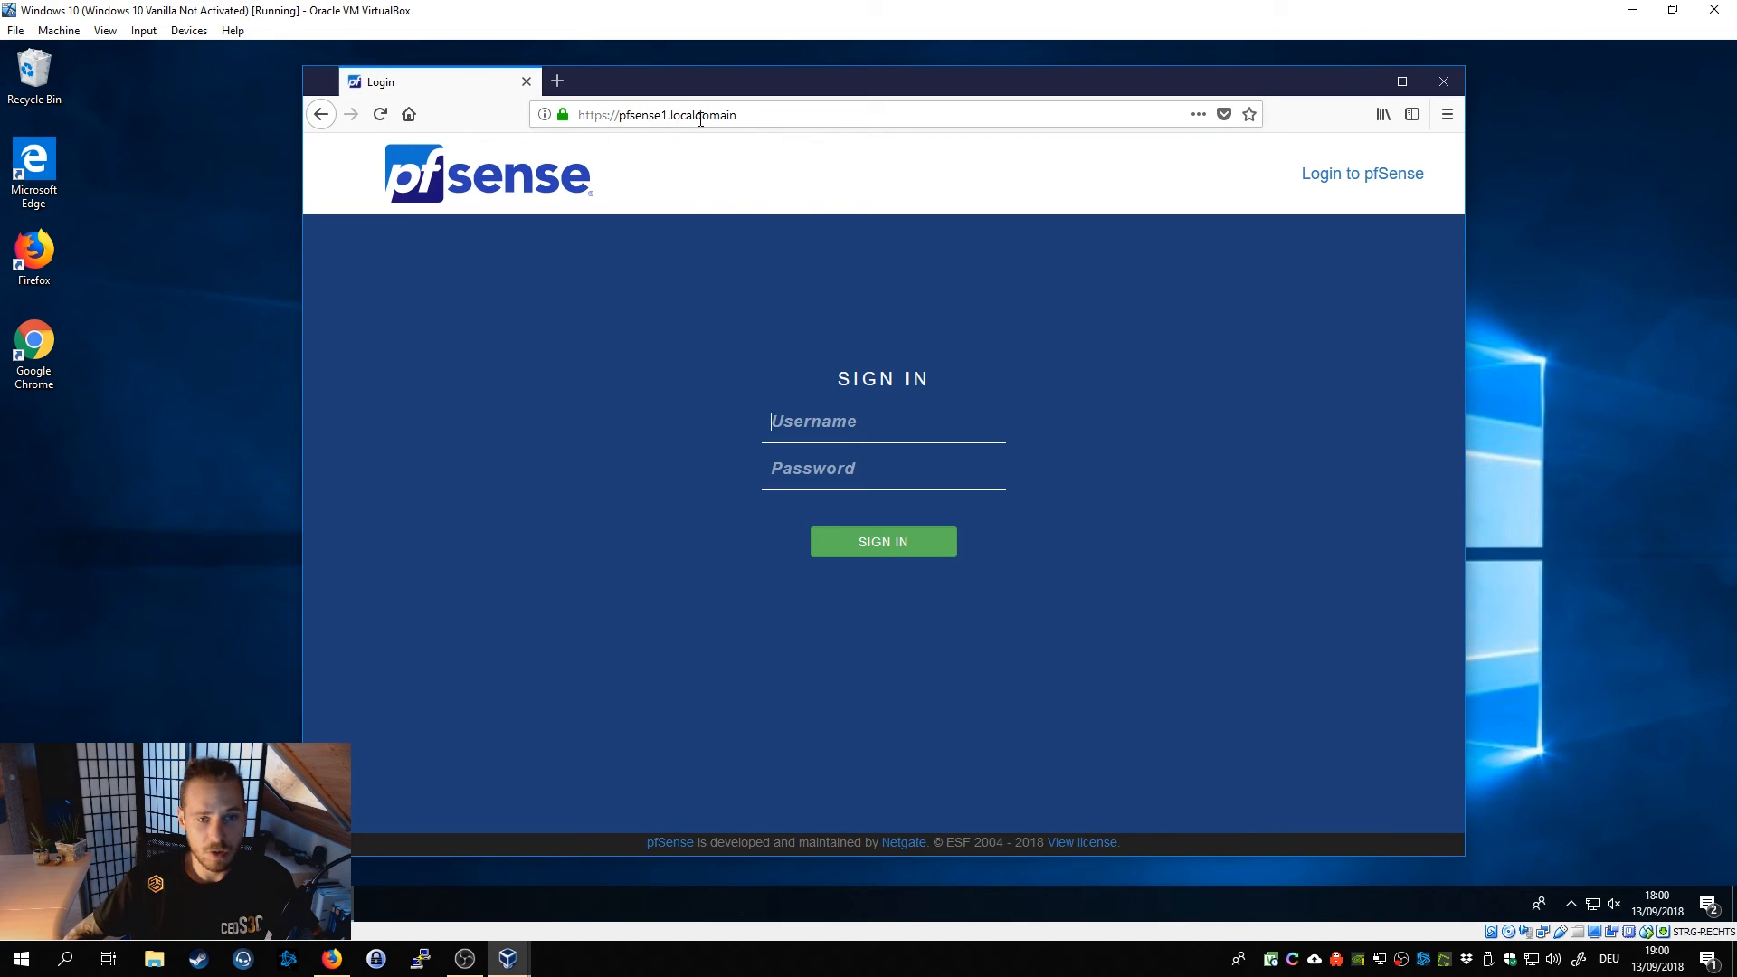
click(561, 114)
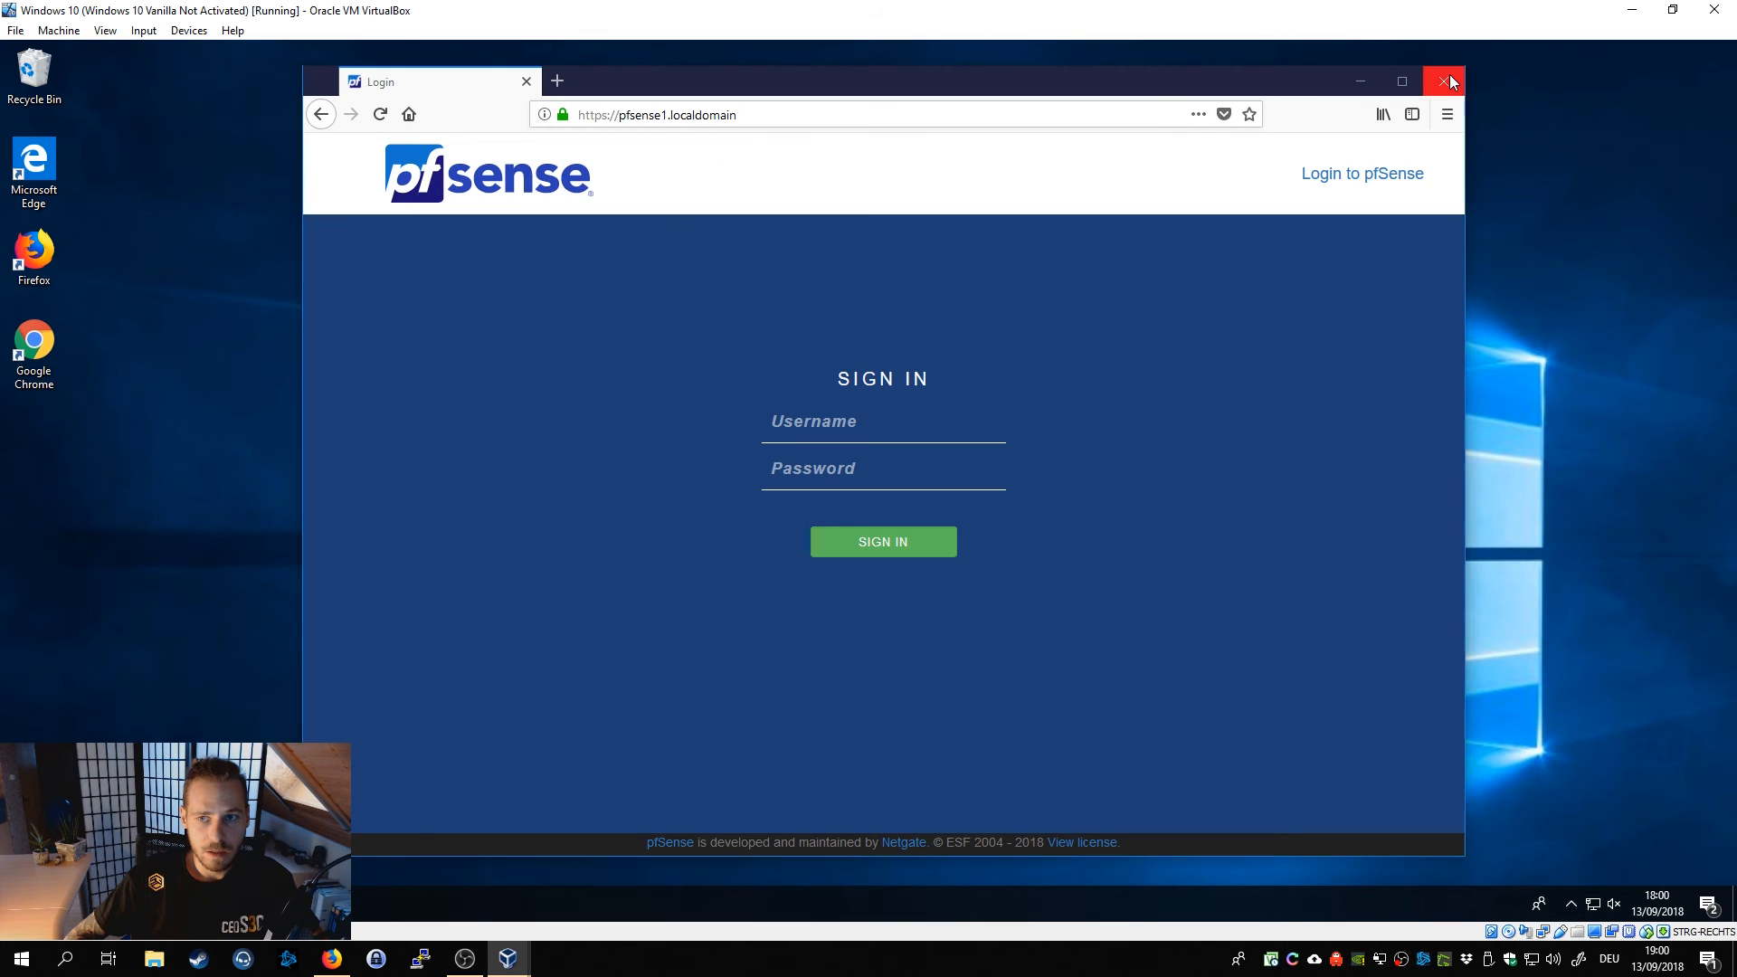
click(1447, 82)
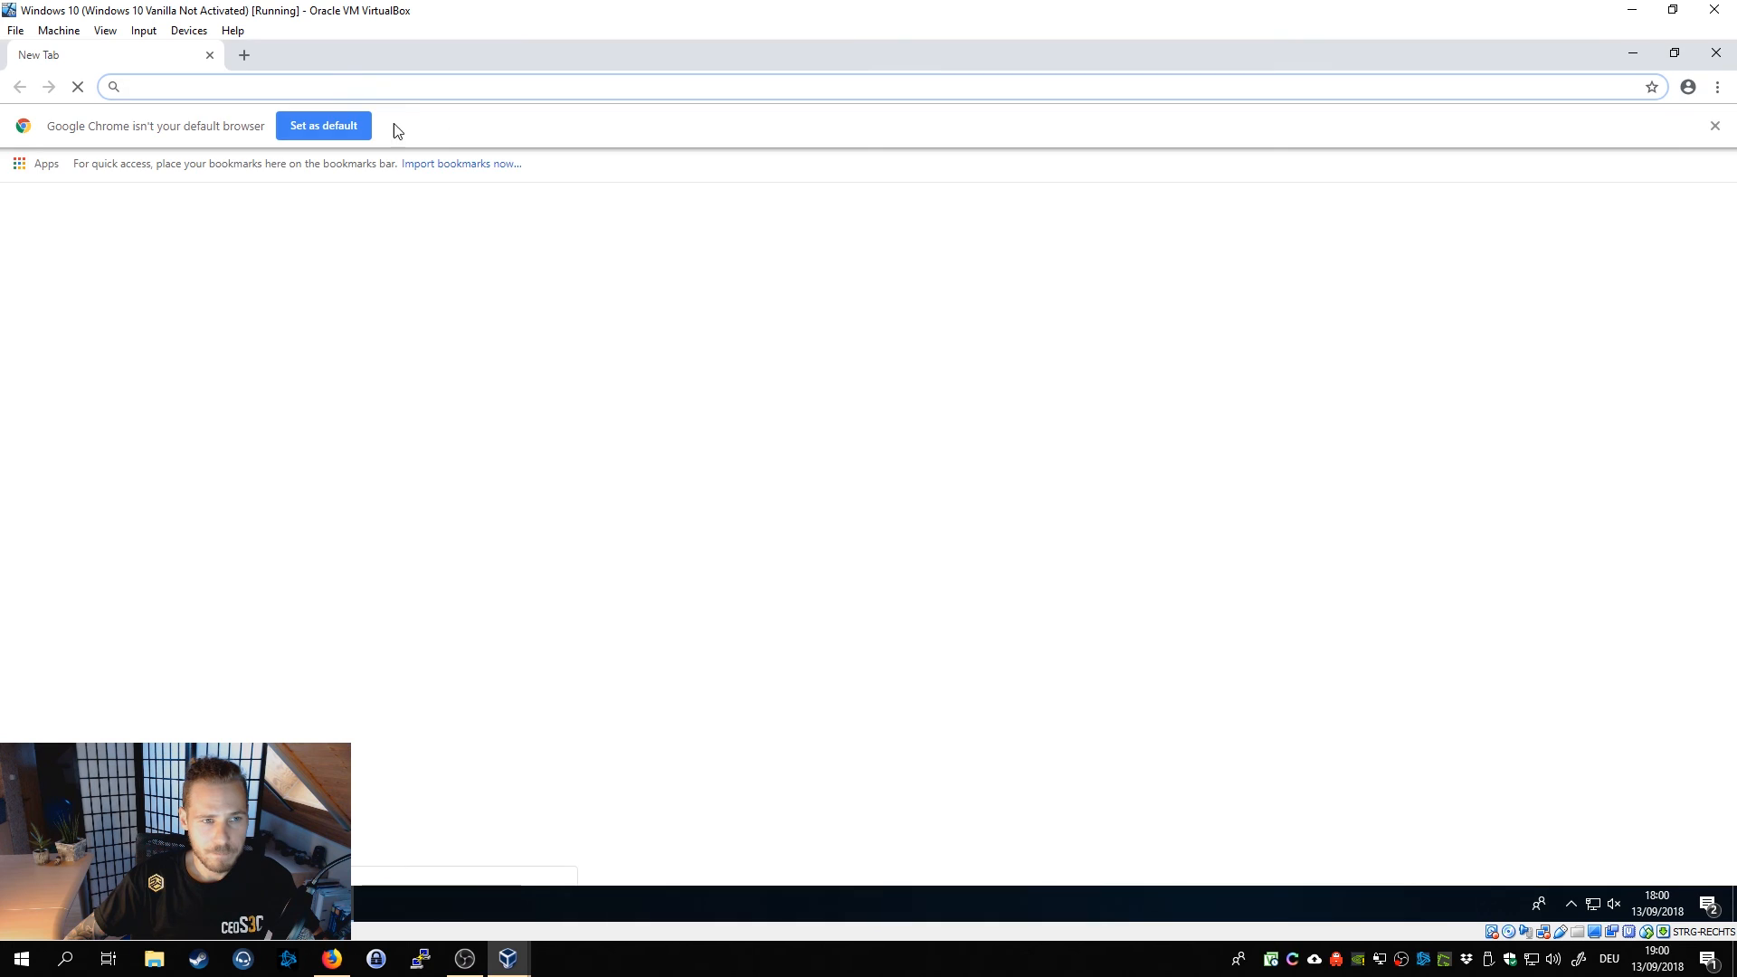
text(192.168.1.1)
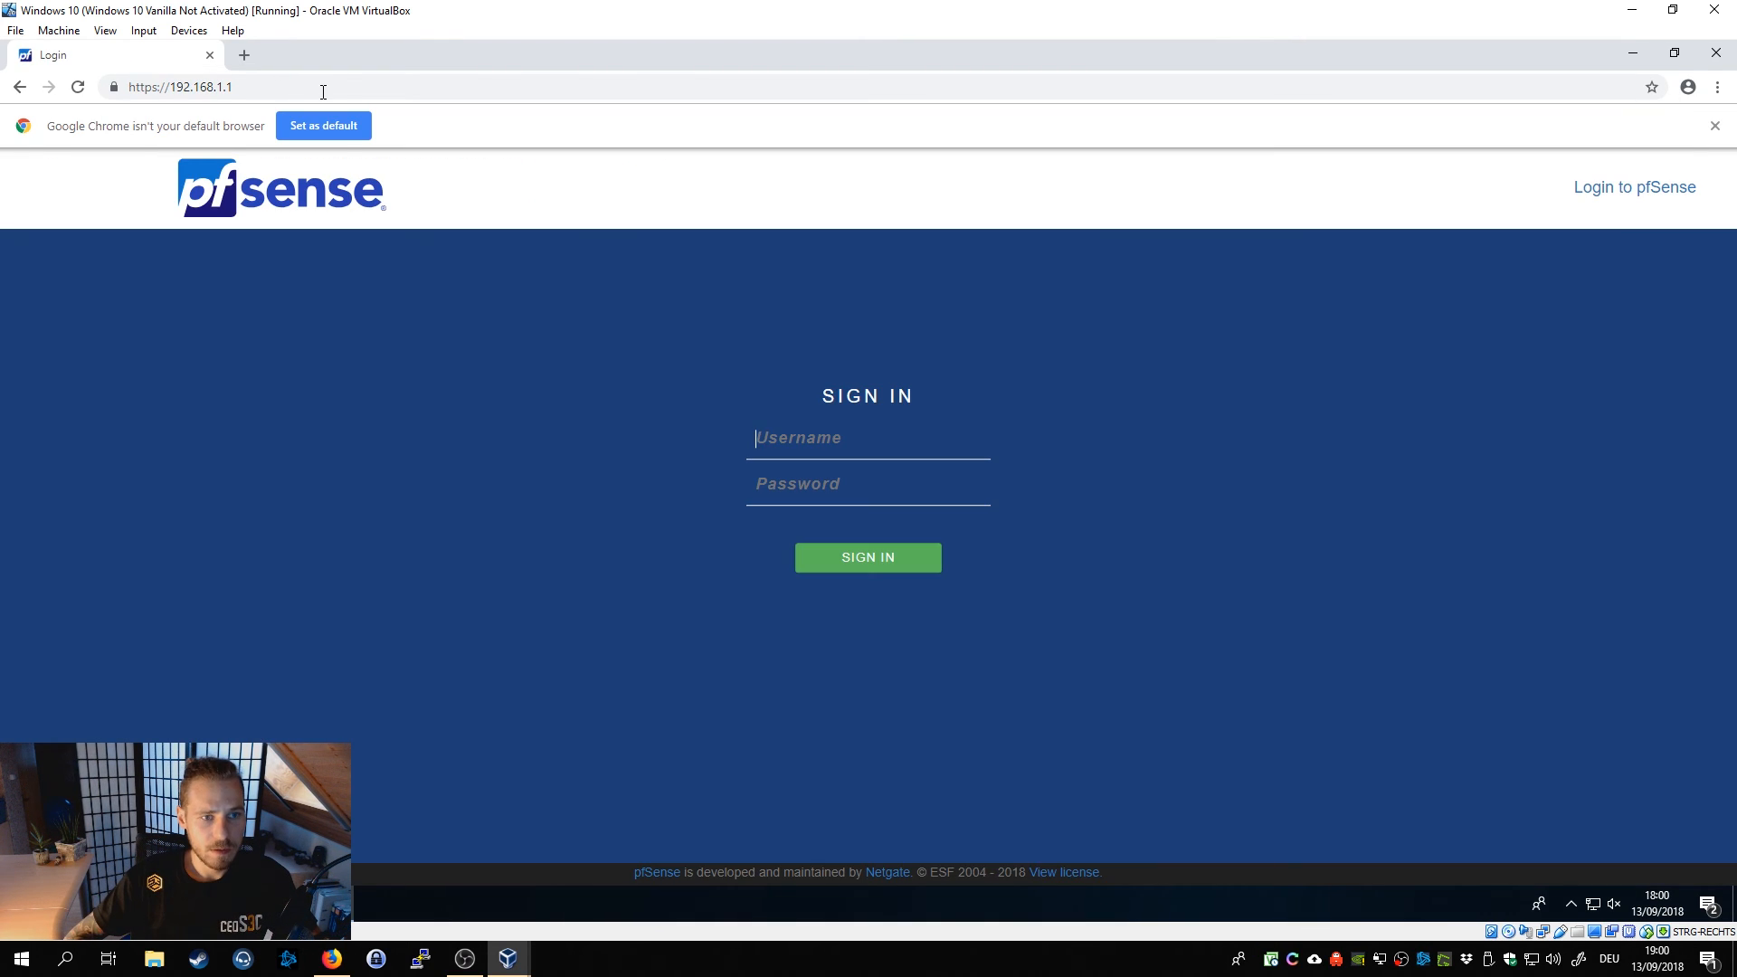
click(112, 87)
text(https://pfs)
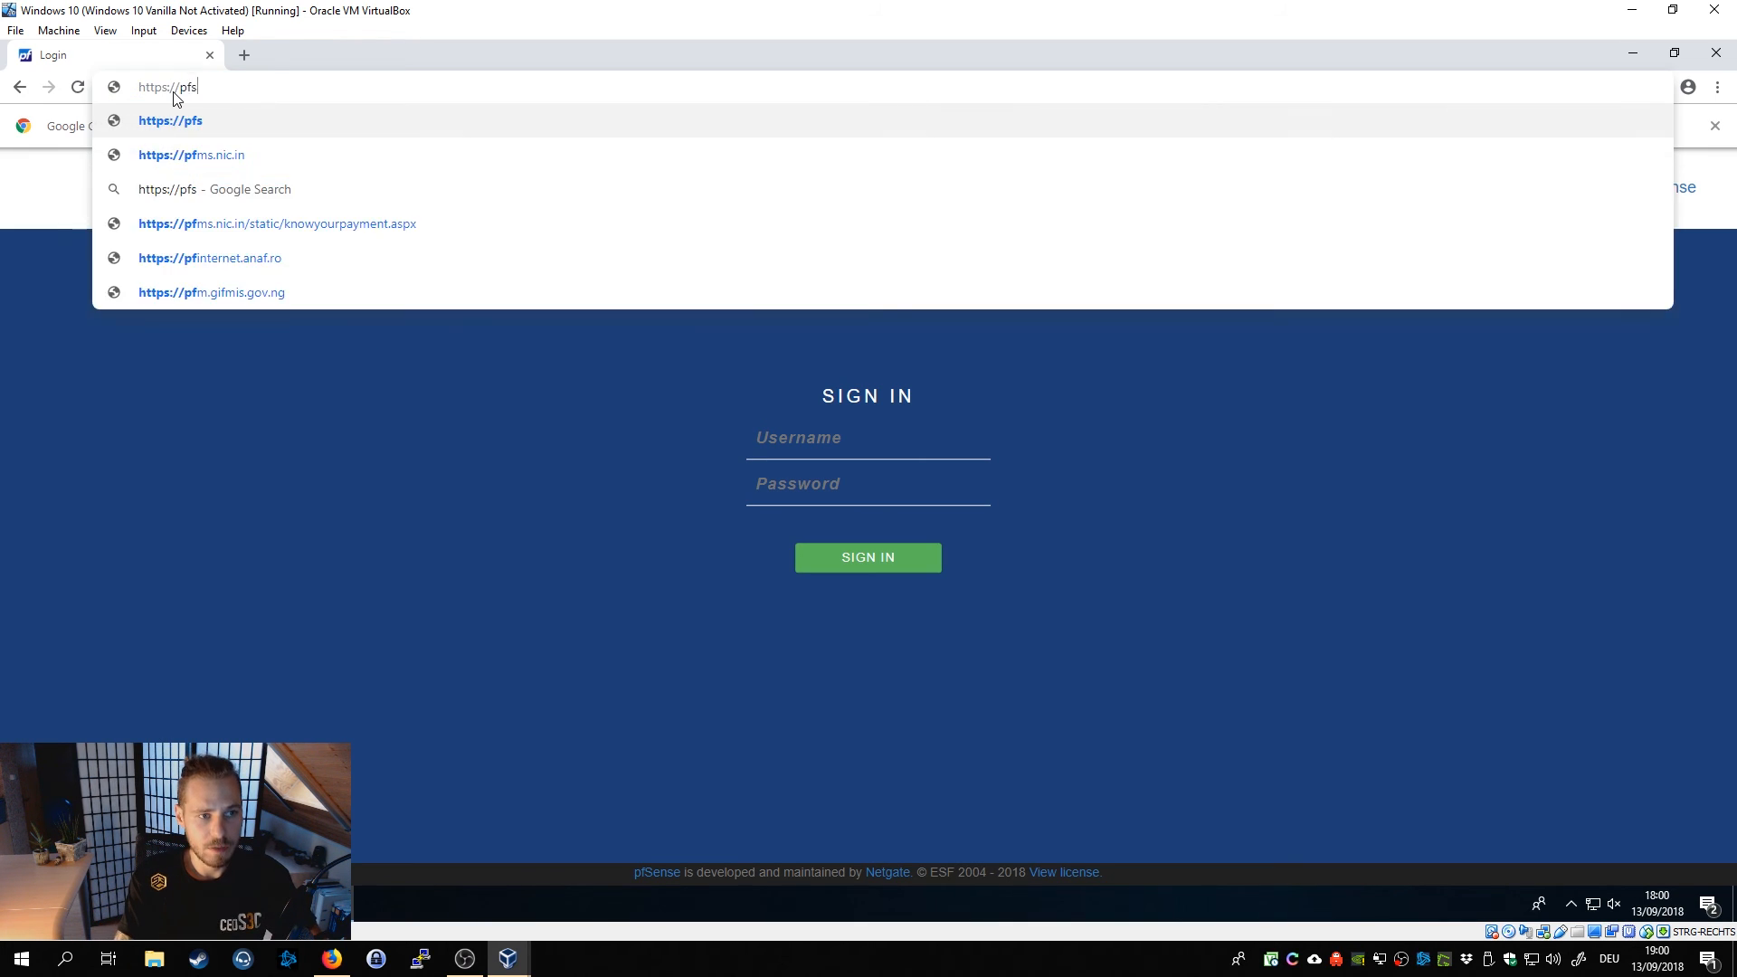
text(ense1.localdomain)
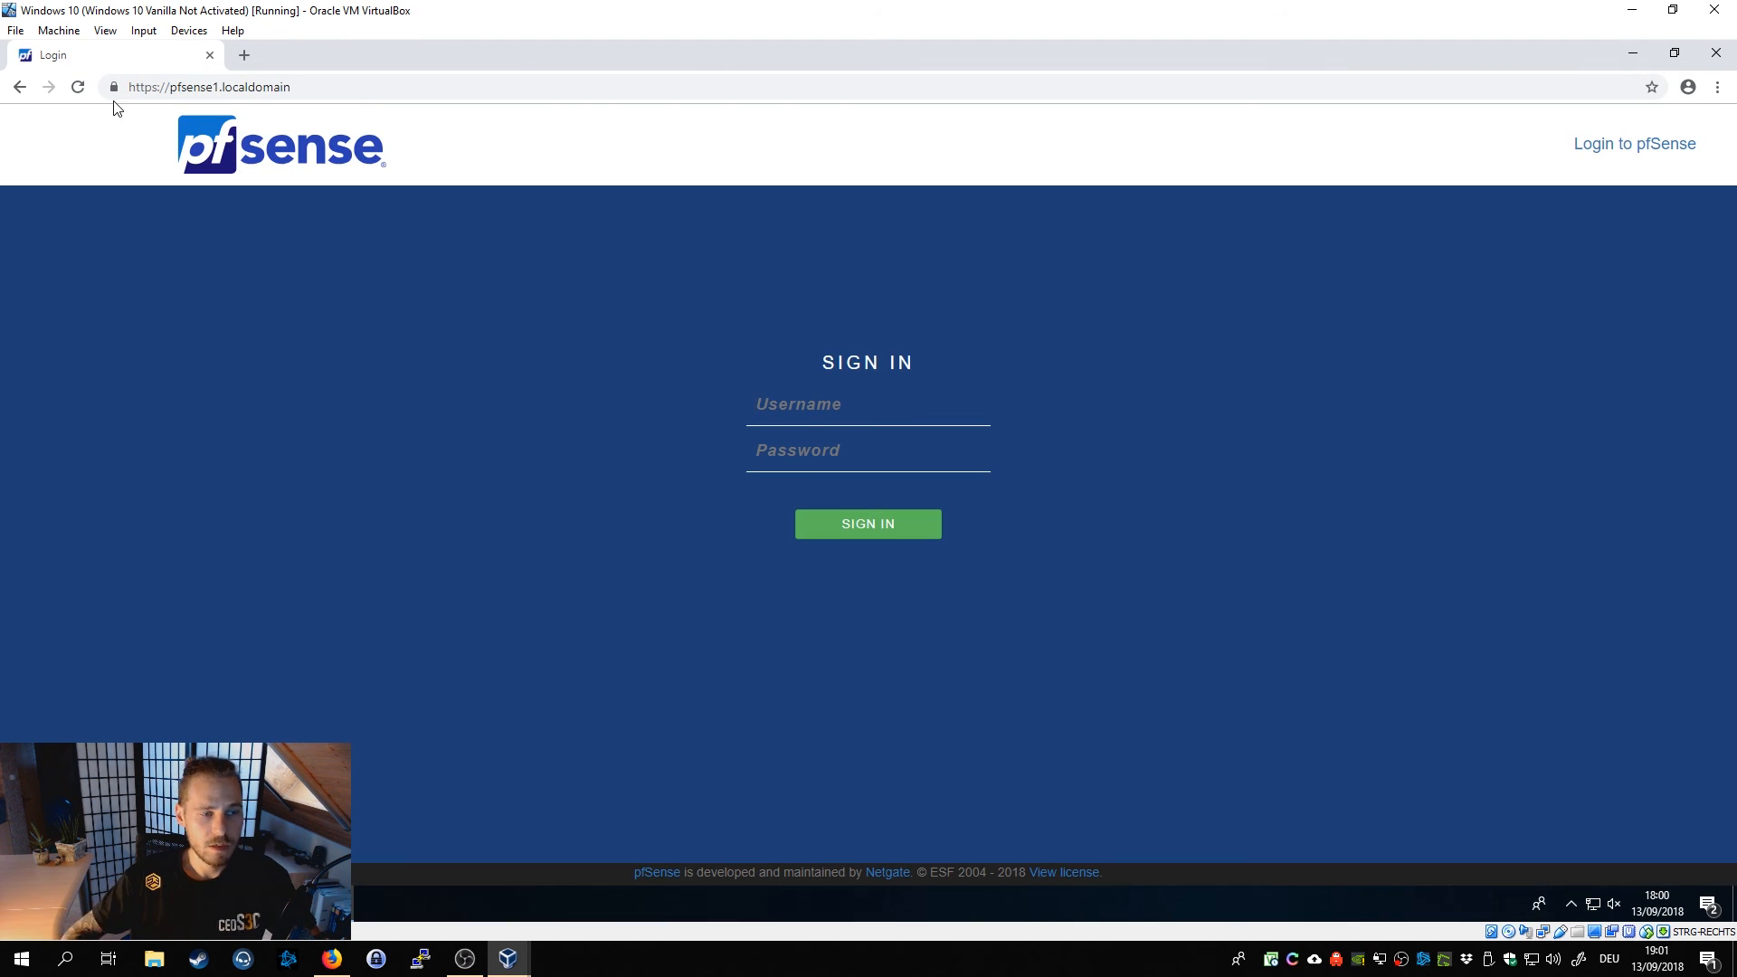
click(114, 87)
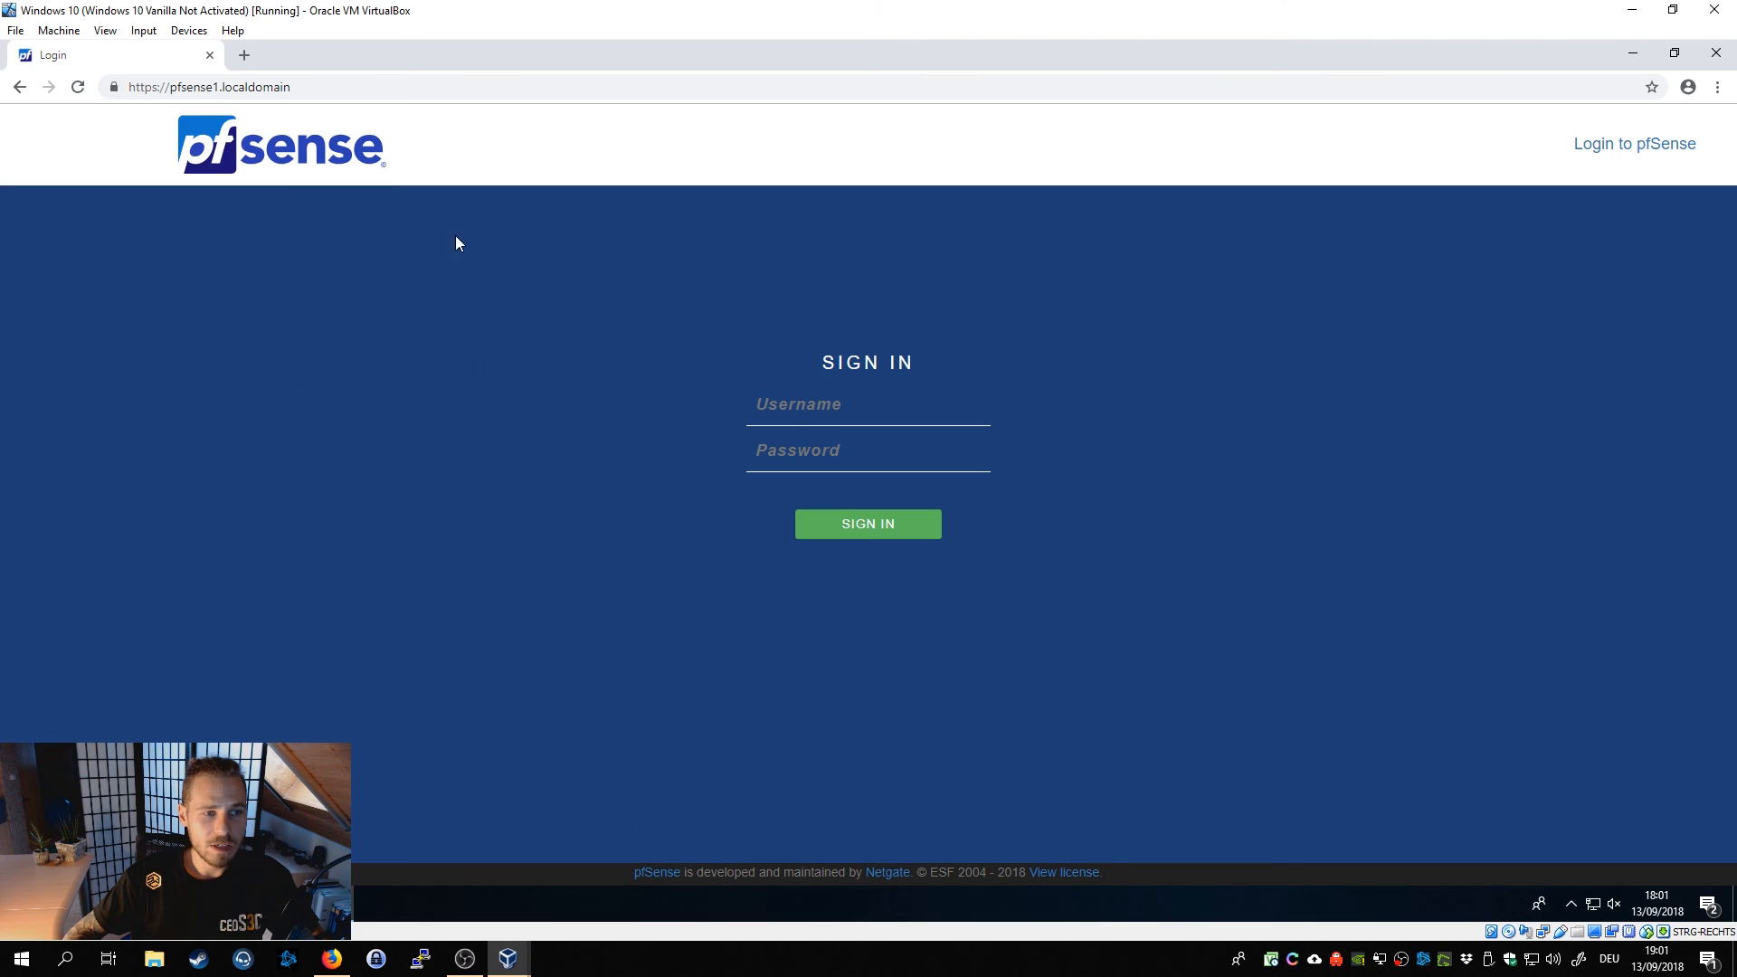
mouse_move(114, 87)
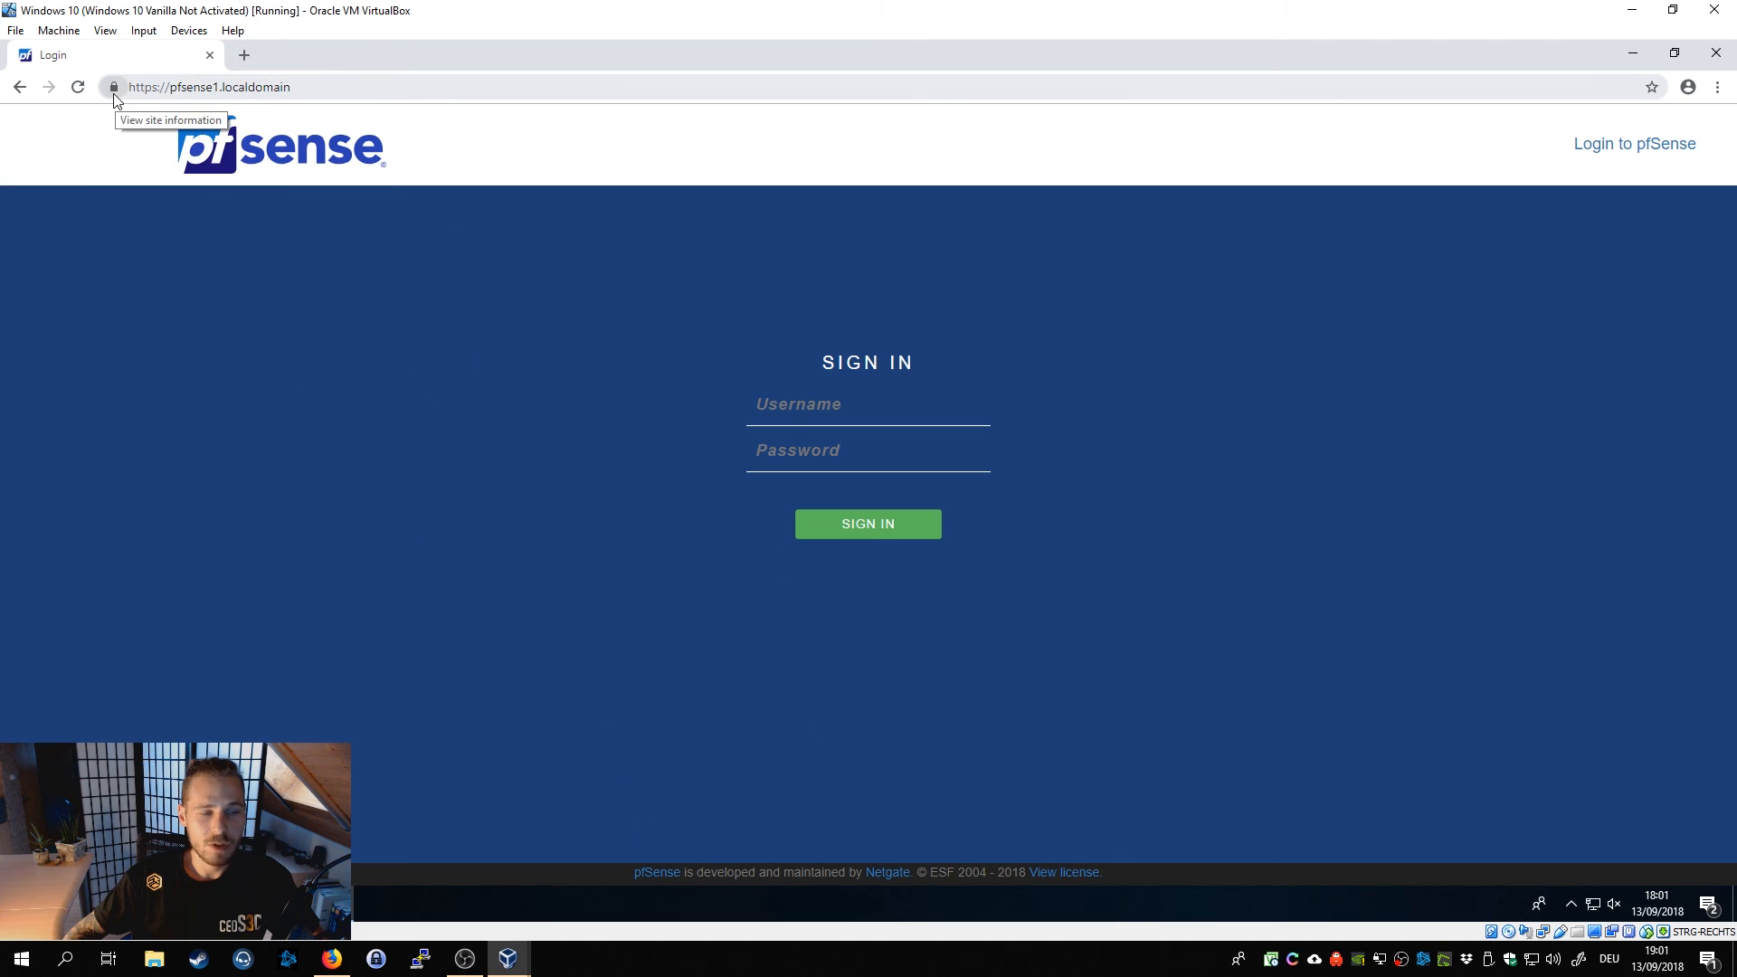
mouse_move(452, 60)
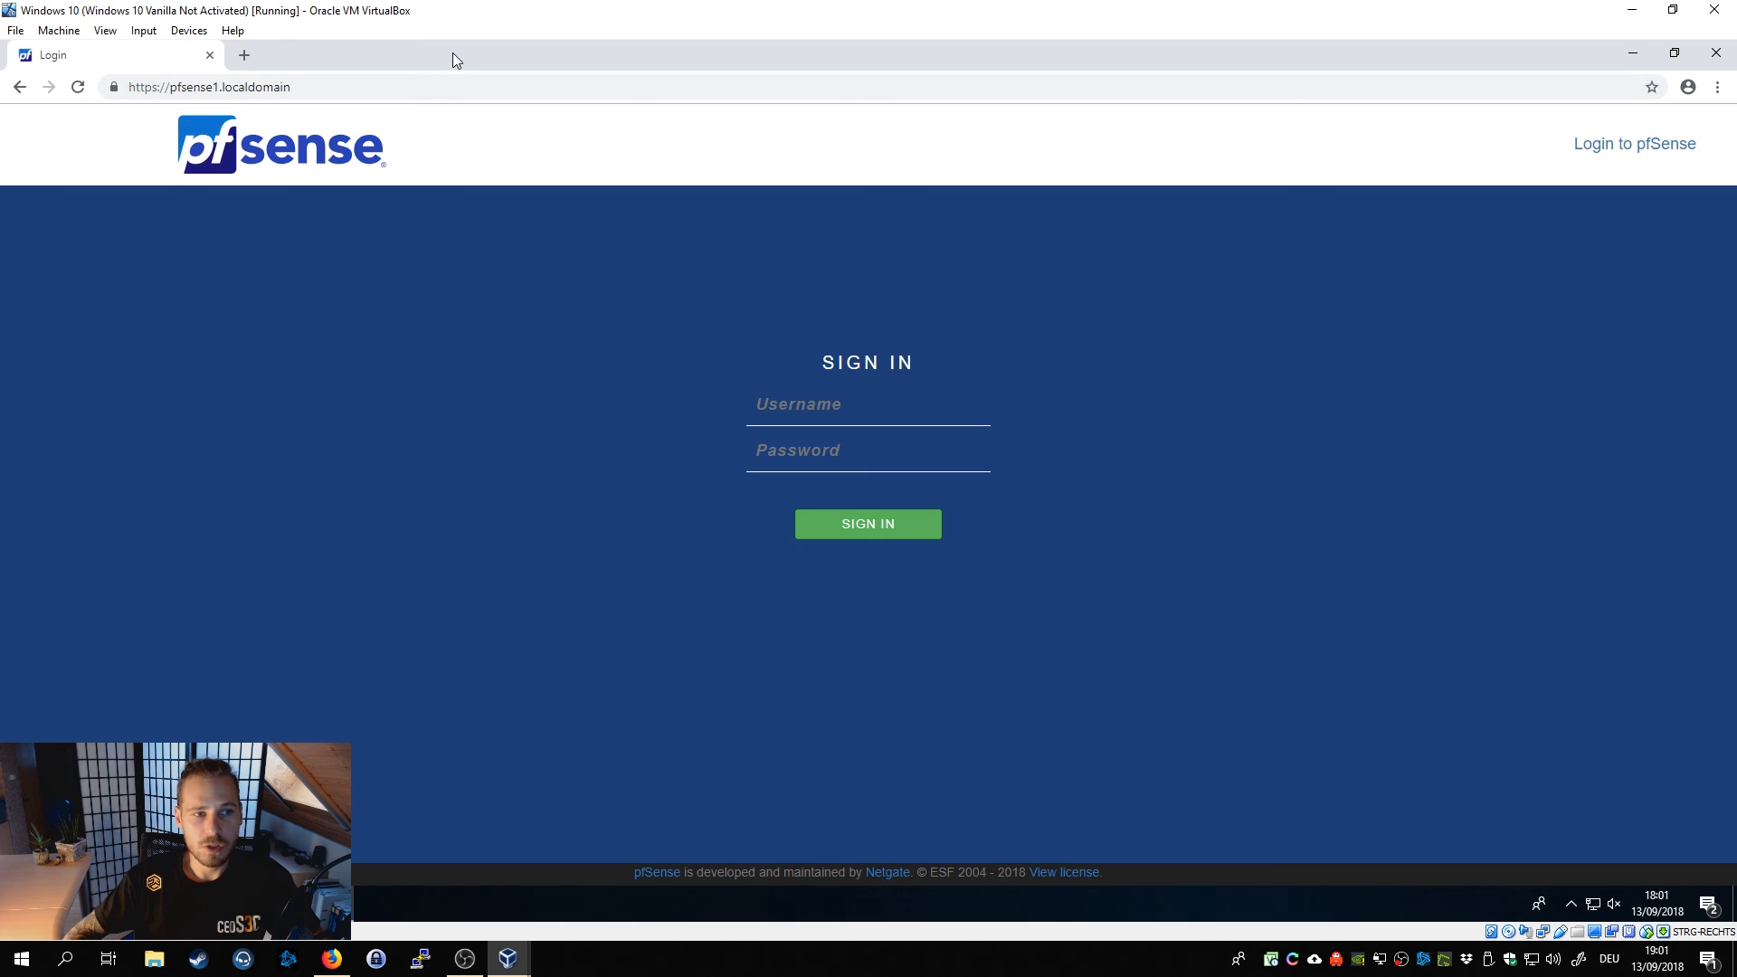
mouse_move(1547, 389)
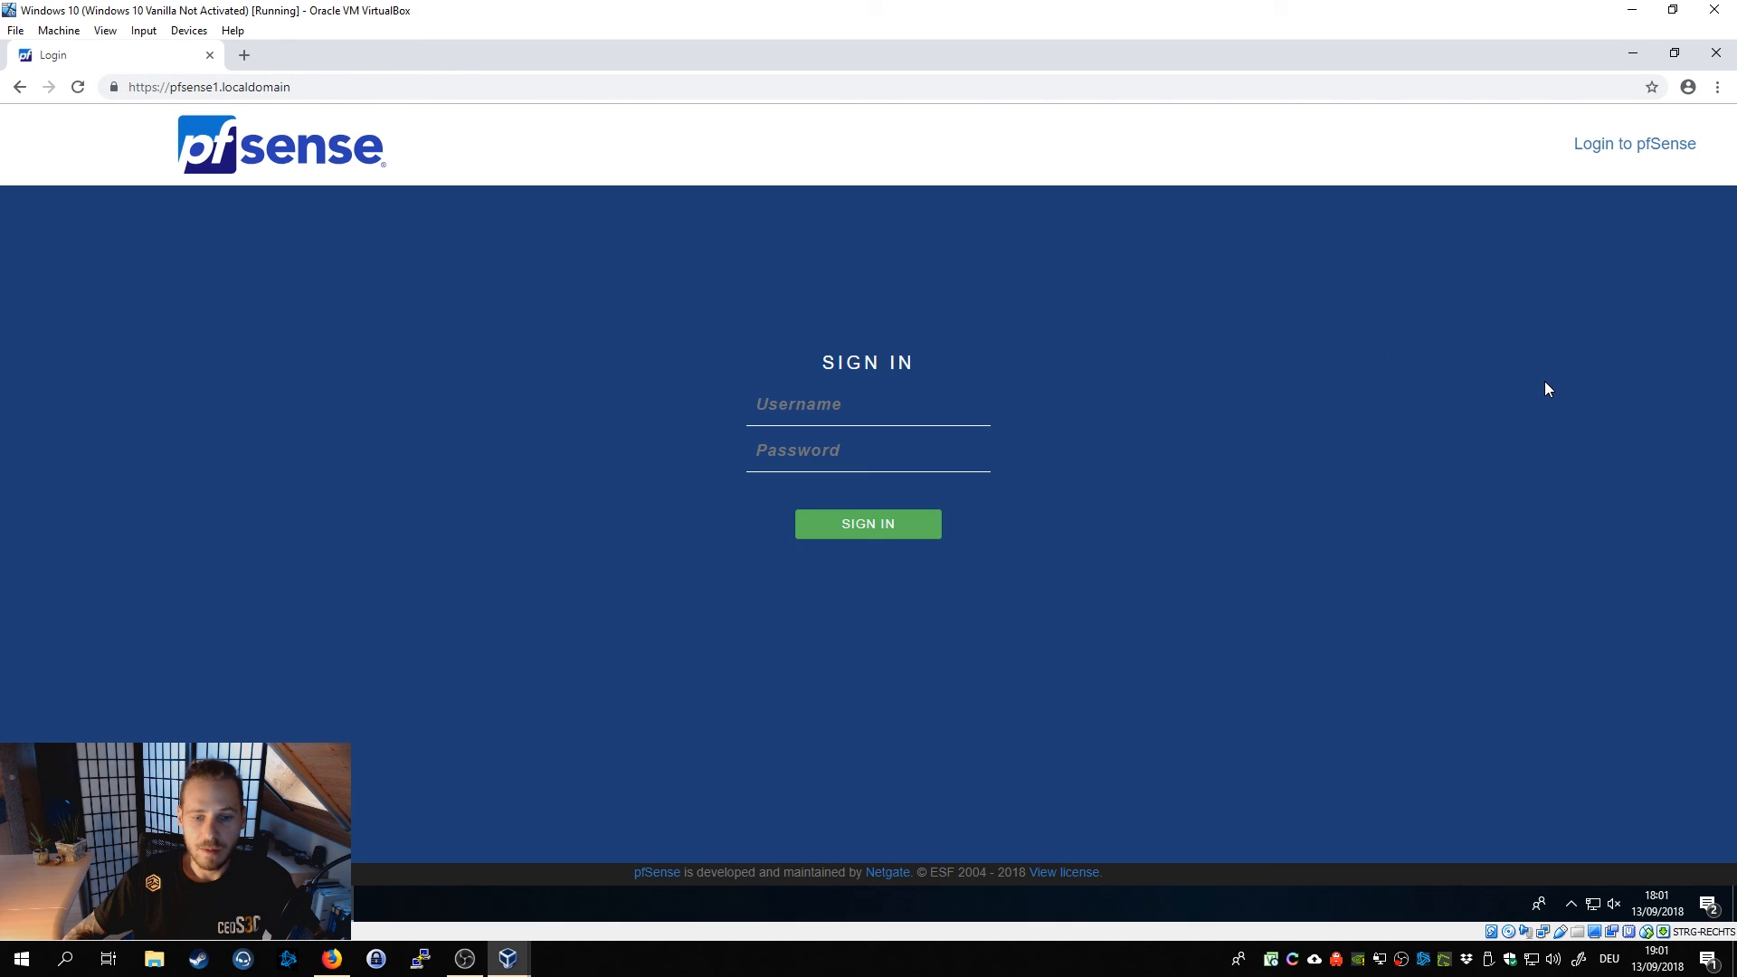
mouse_move(934, 448)
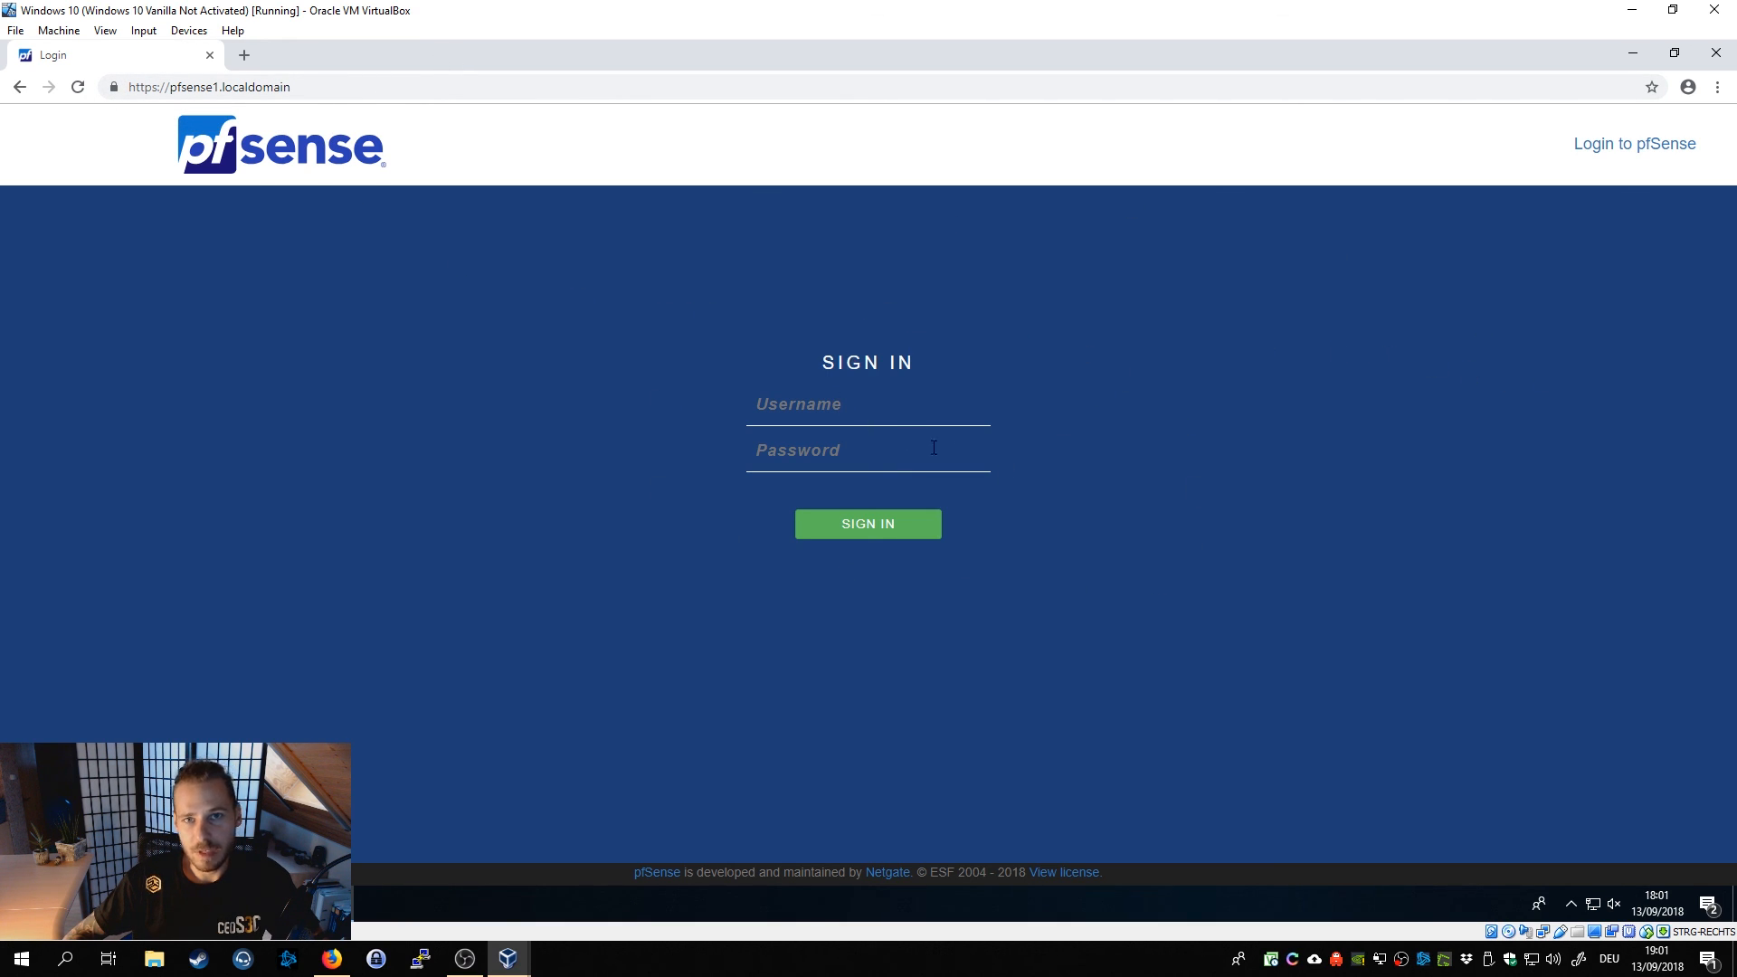
mouse_move(561, 322)
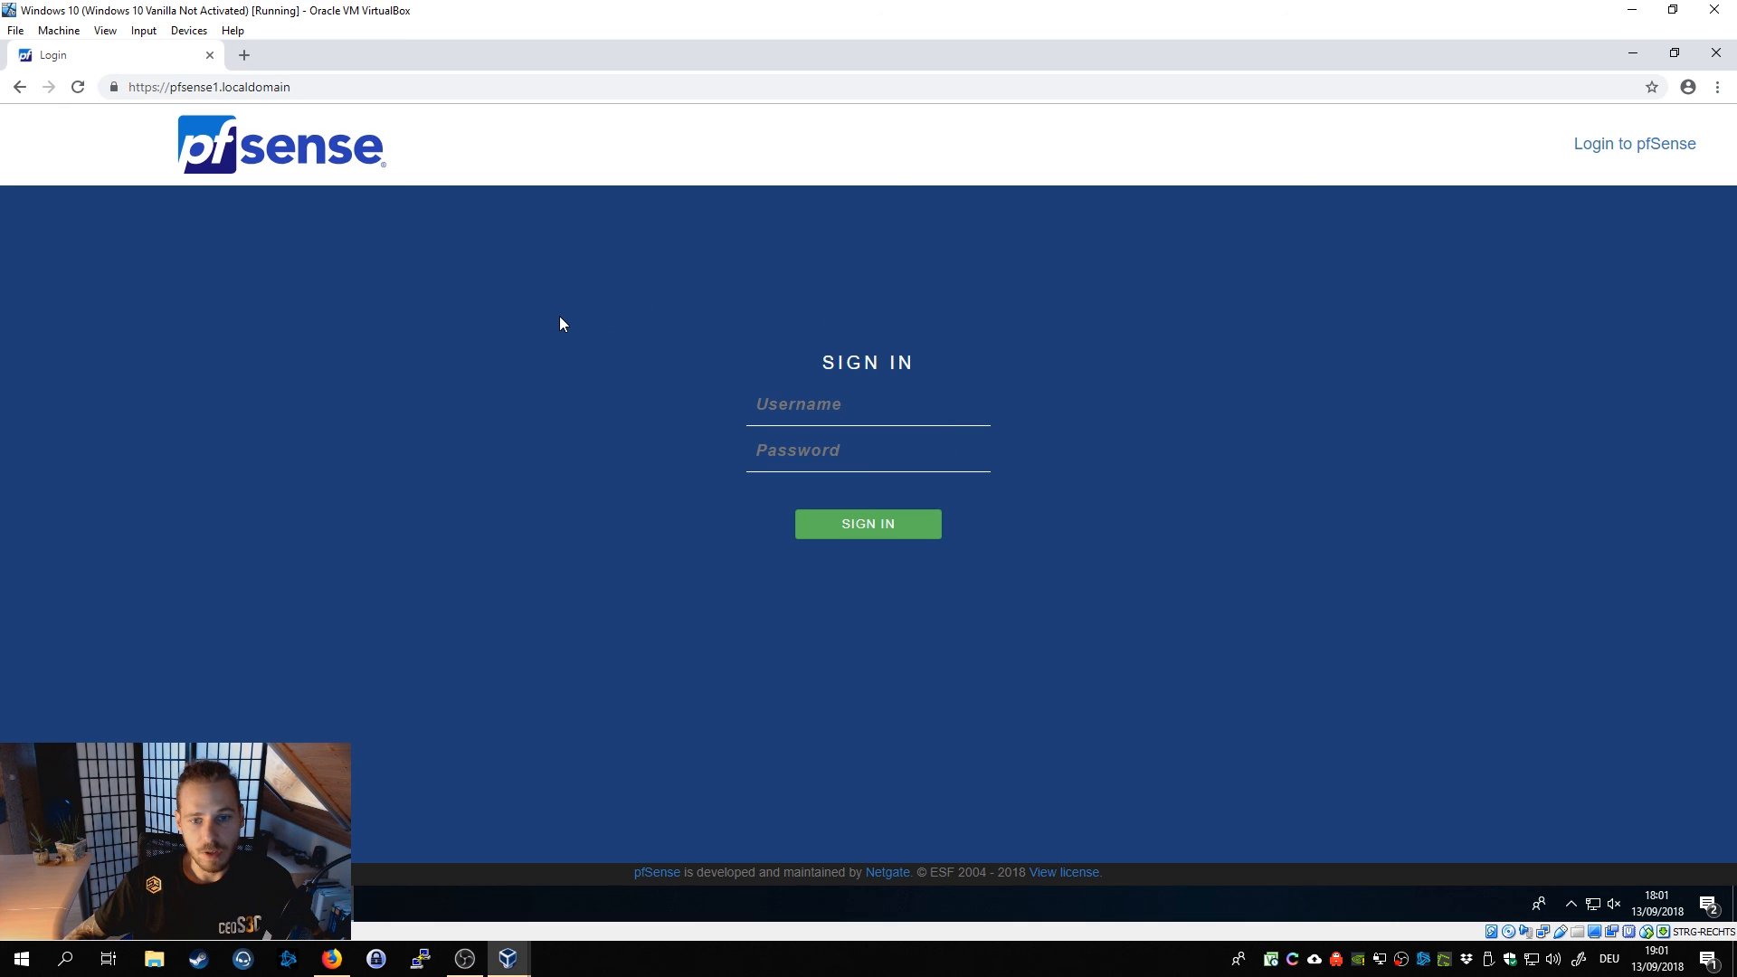
mouse_move(925, 355)
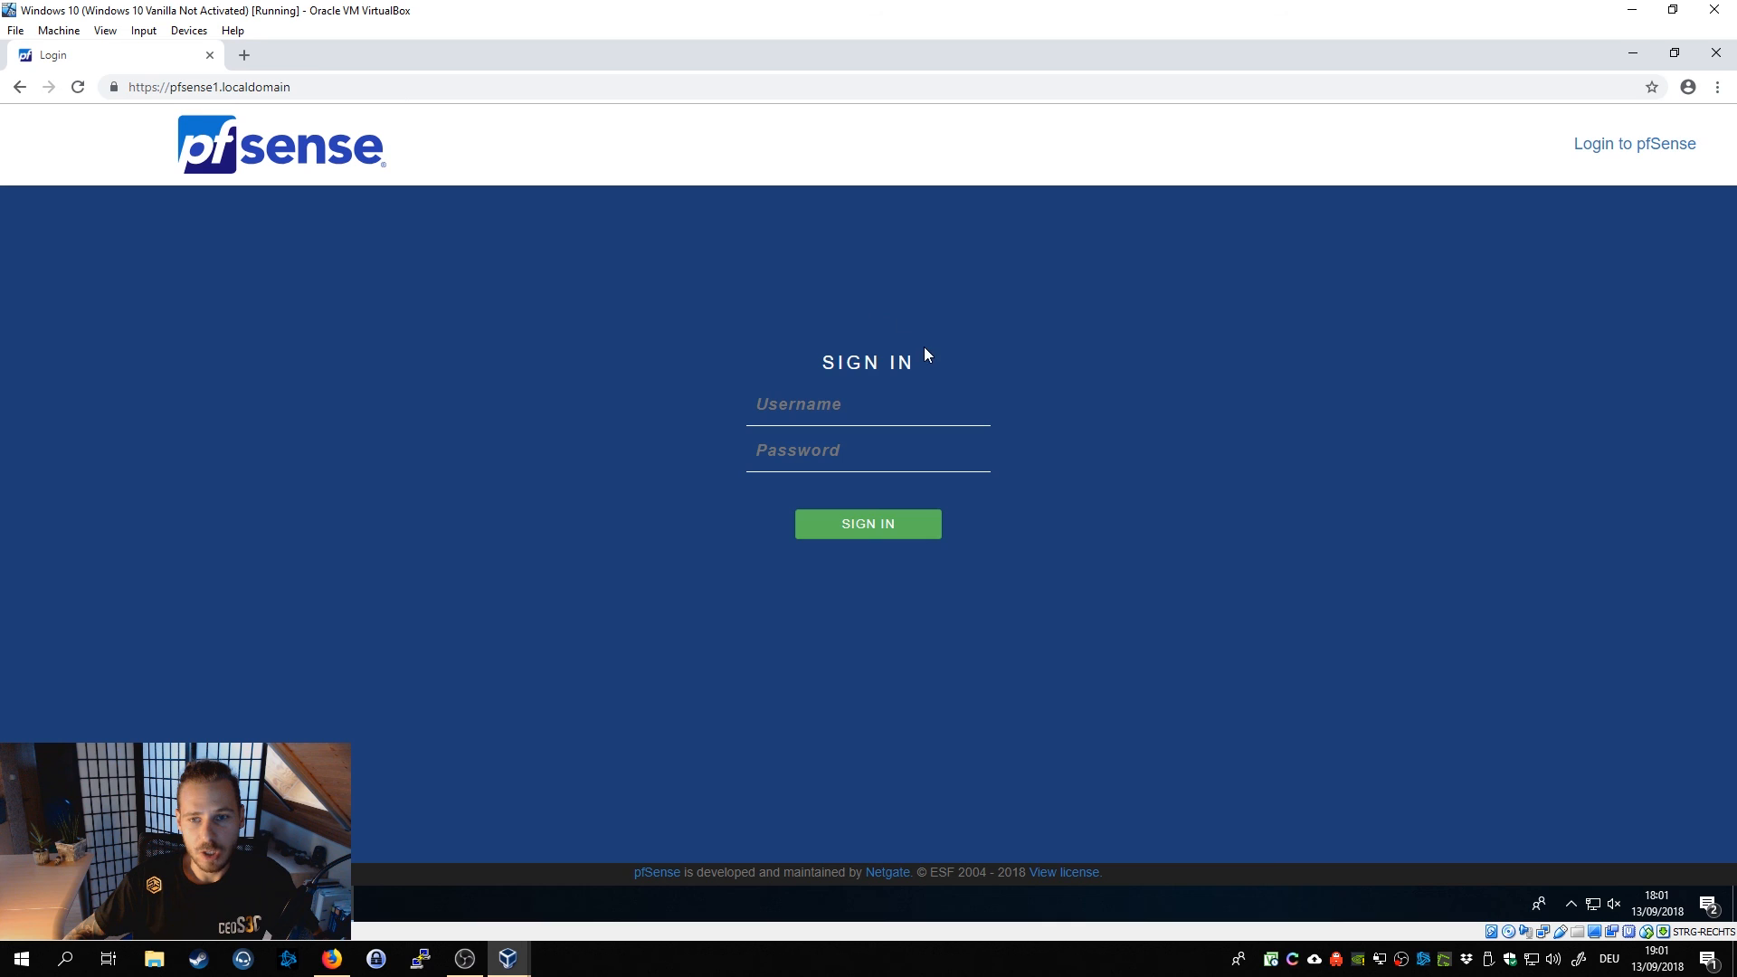
mouse_move(1715, 52)
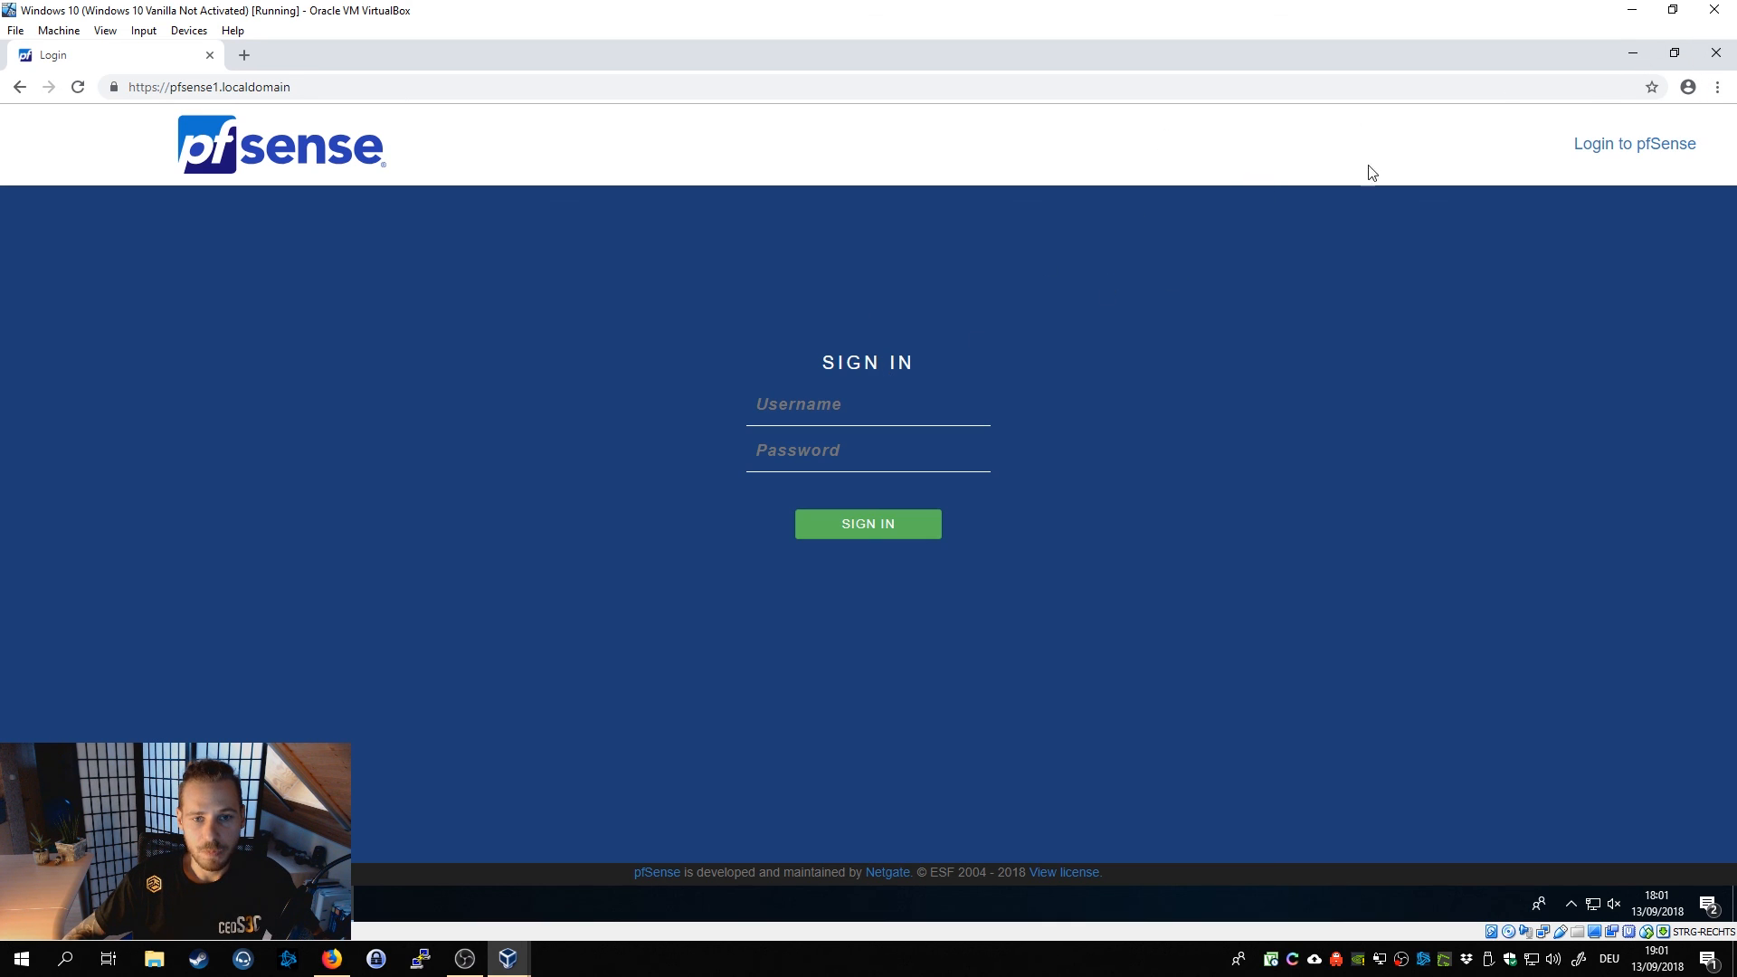
mouse_move(1715, 53)
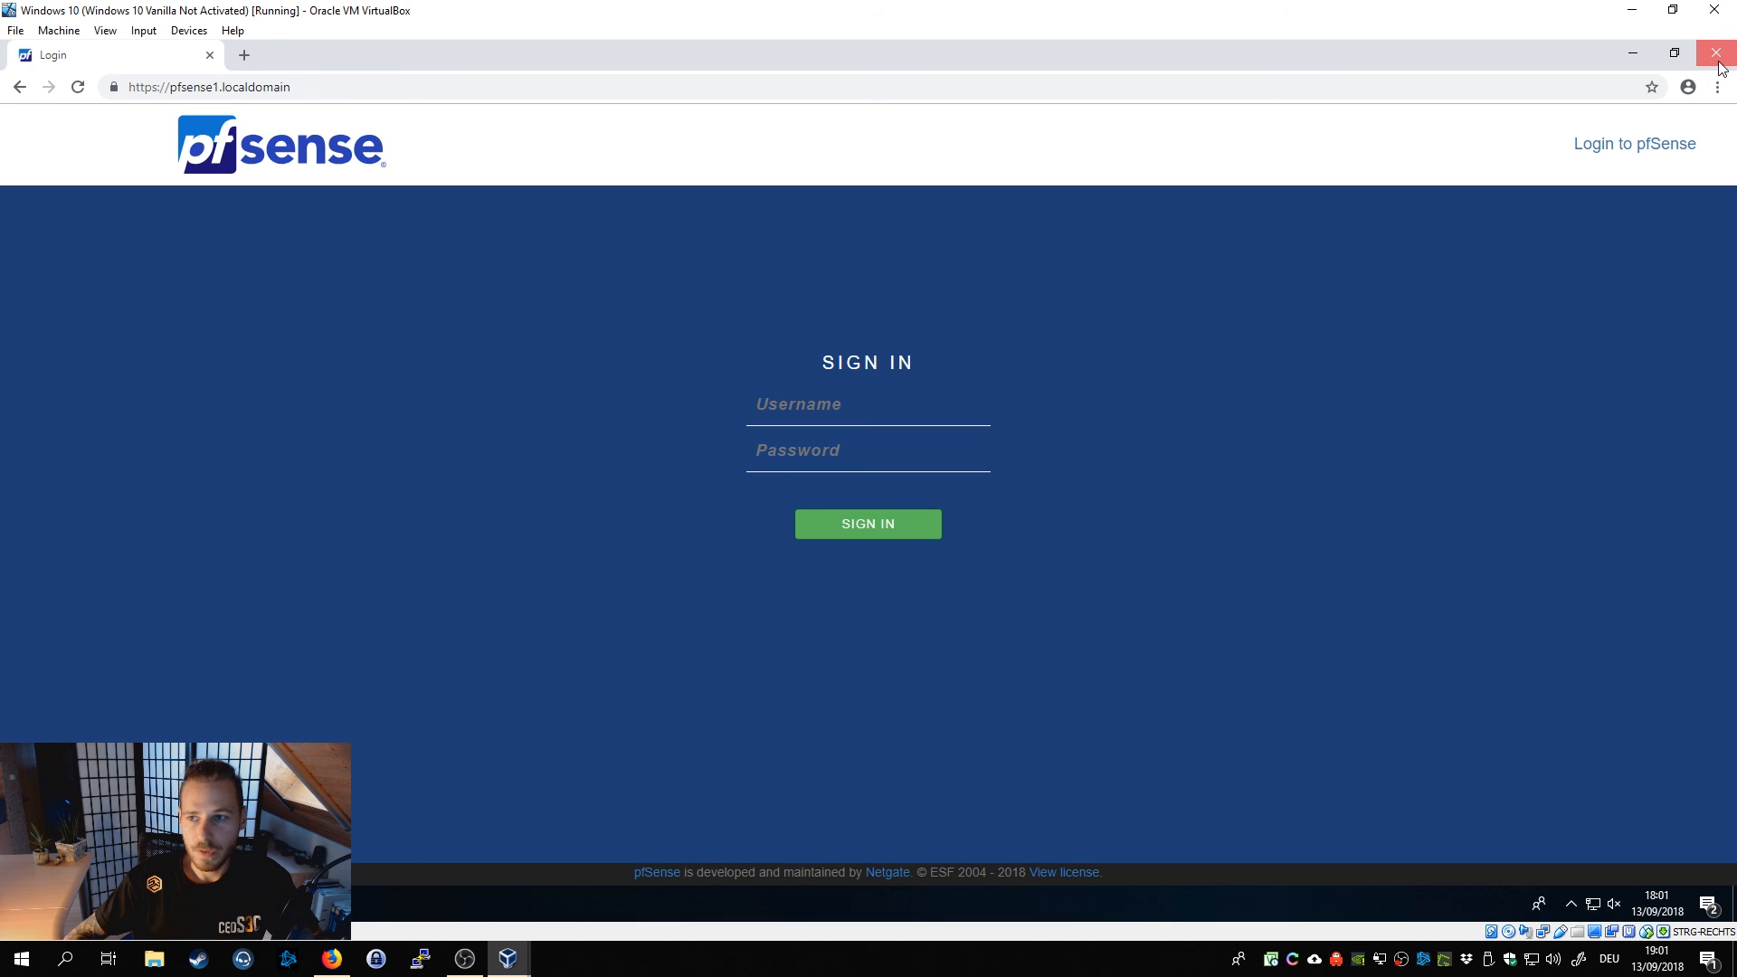
click(1715, 53)
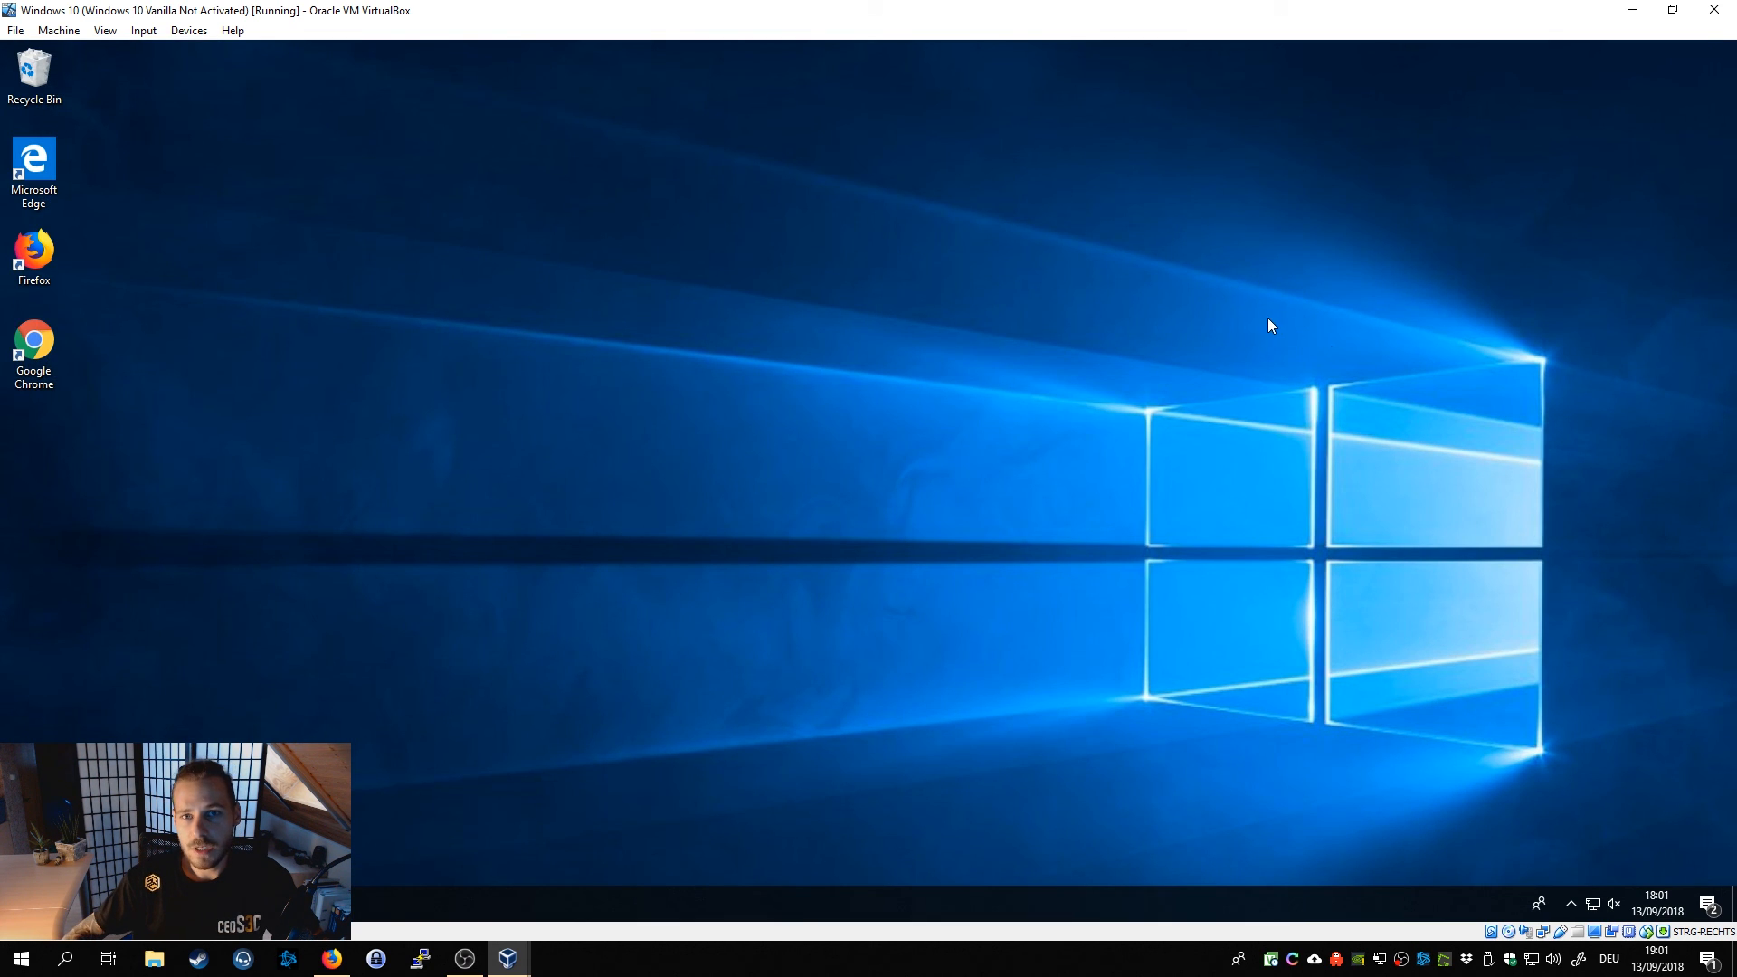
mouse_move(1224, 461)
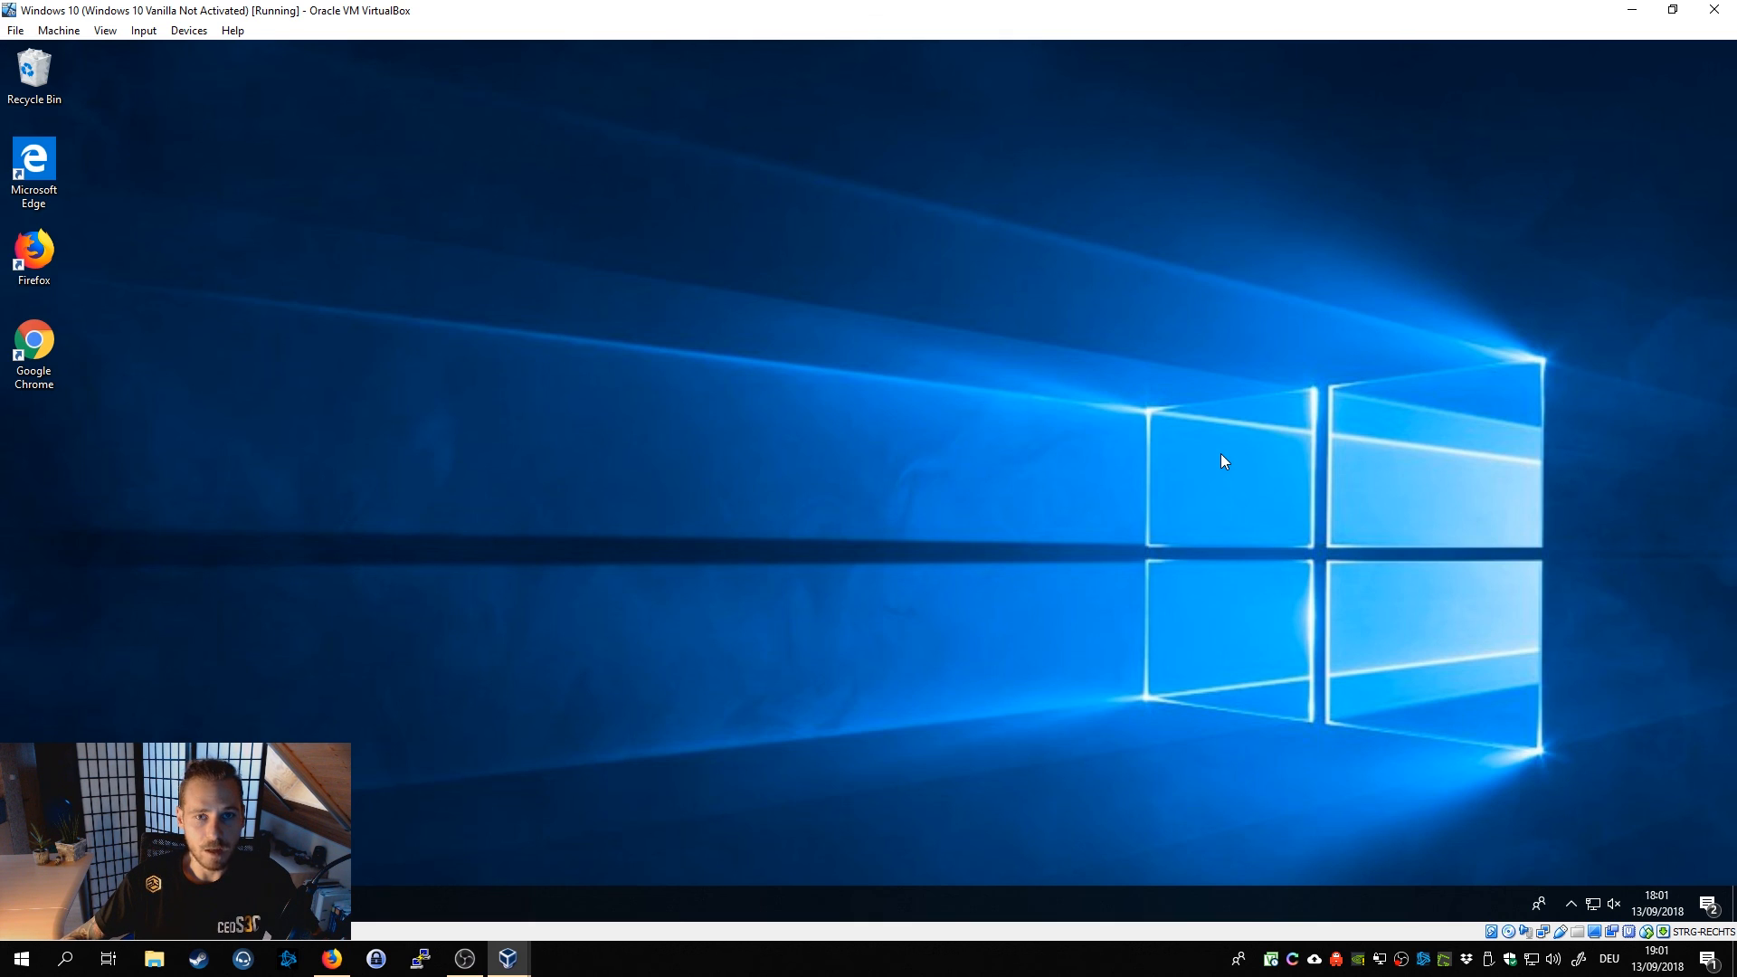
mouse_move(1100, 408)
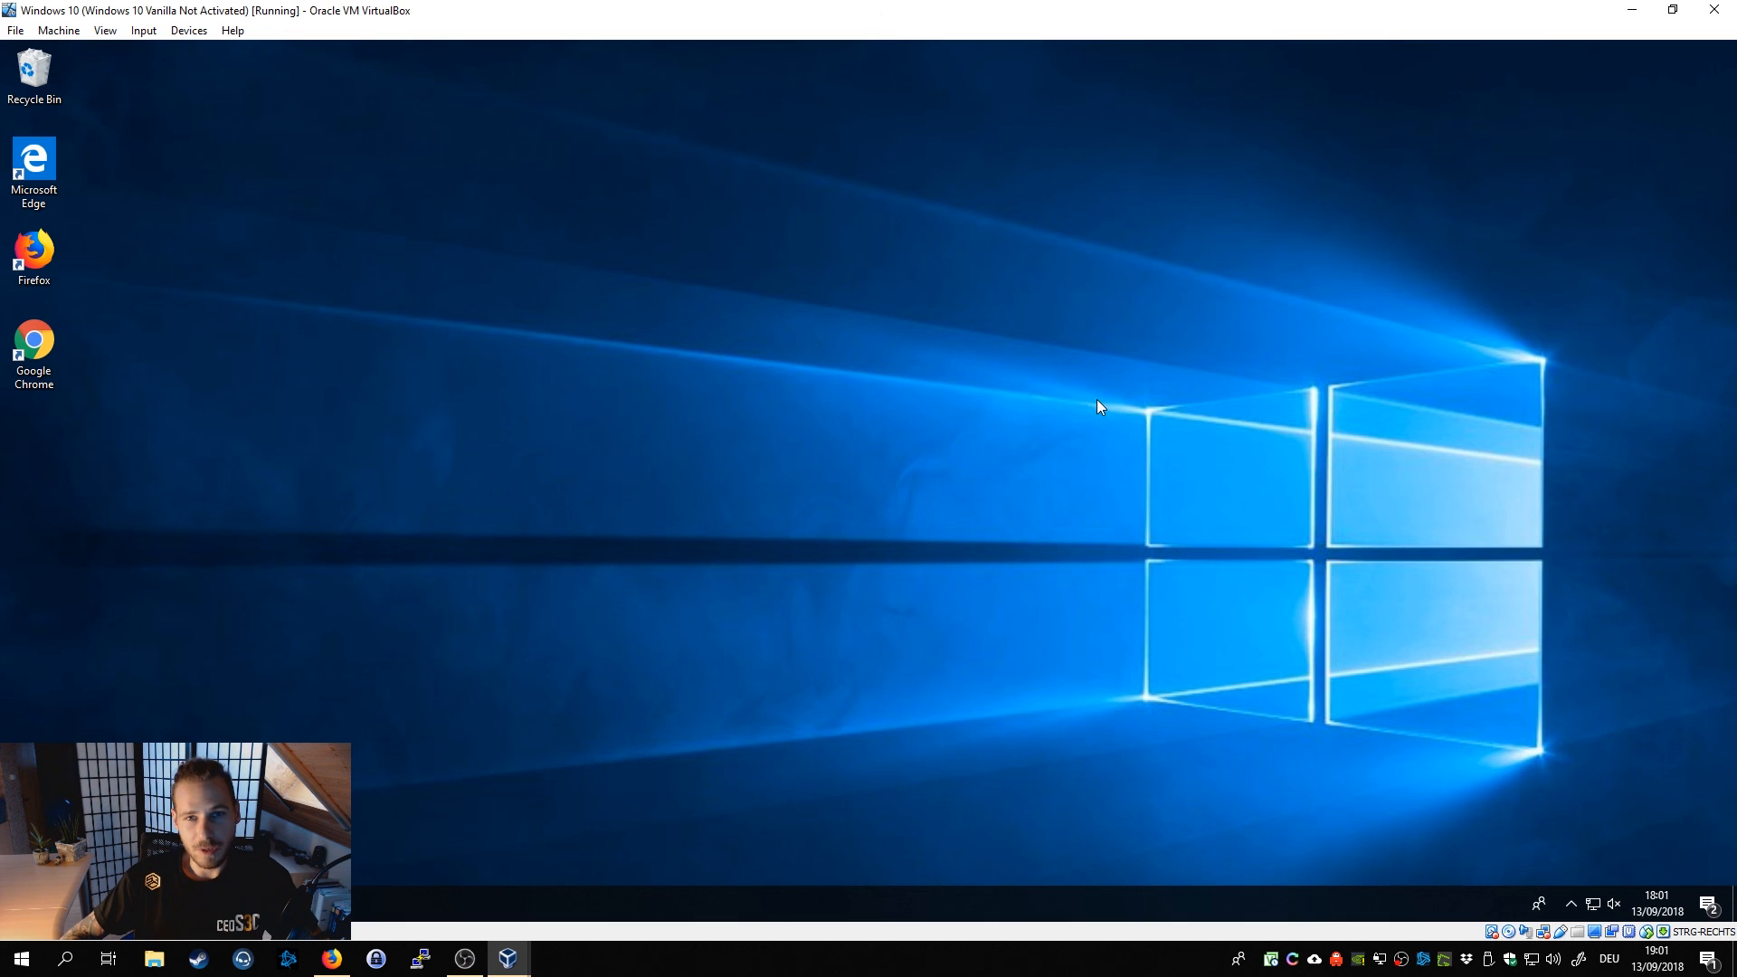